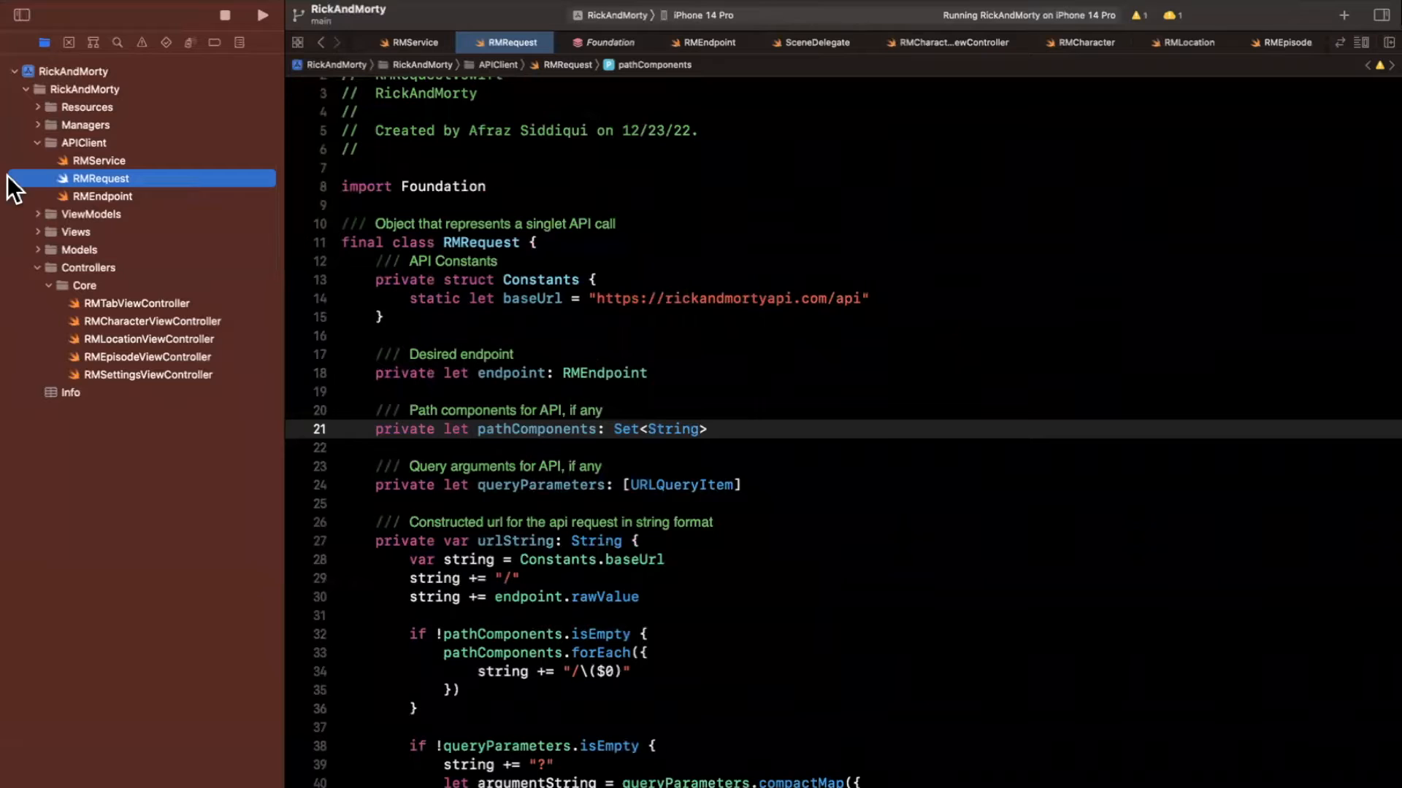
Step: Review RMService's generic execute(_:expecting:completion:) signature and place the cursor in its empty body
left_click(100, 161)
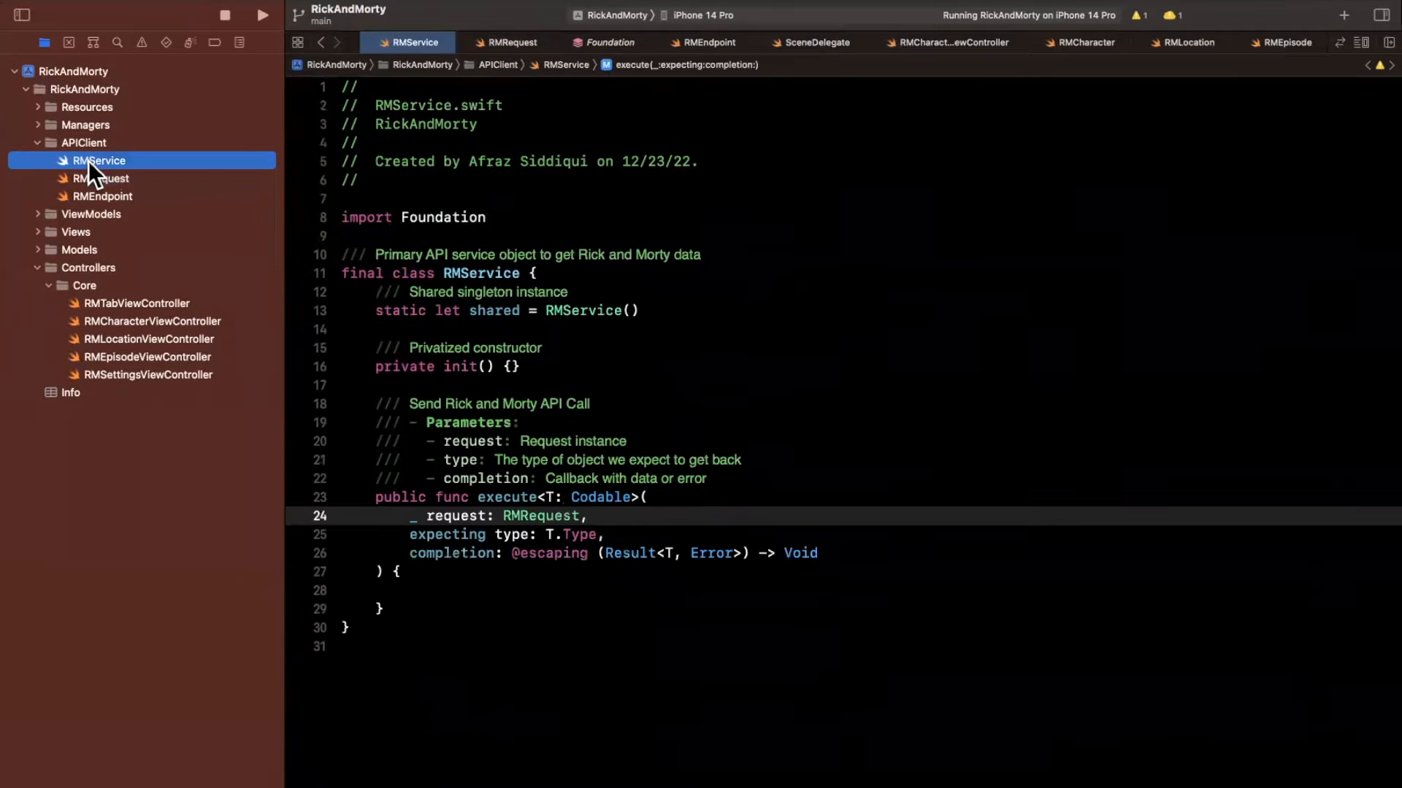
scroll("down", 3)
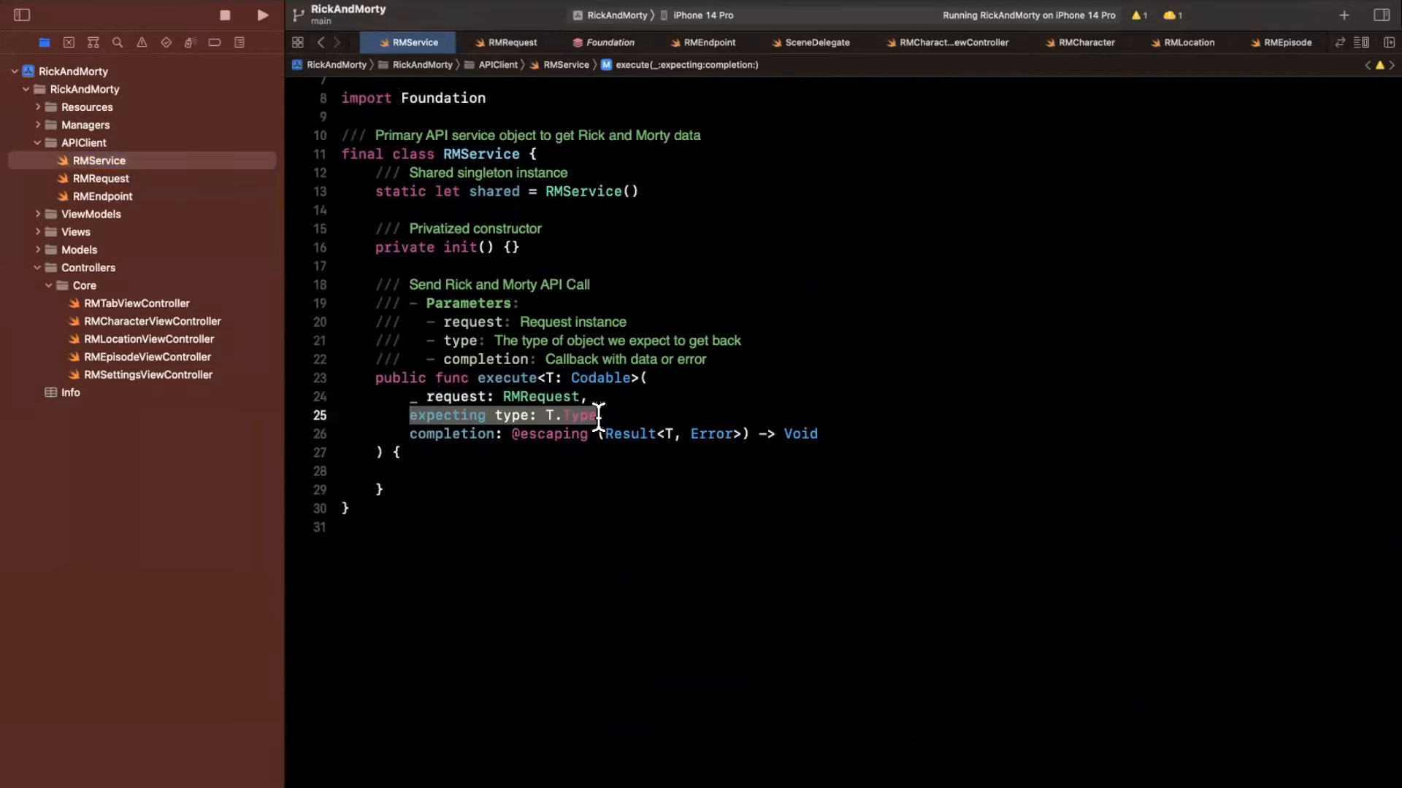
left_click(607, 415)
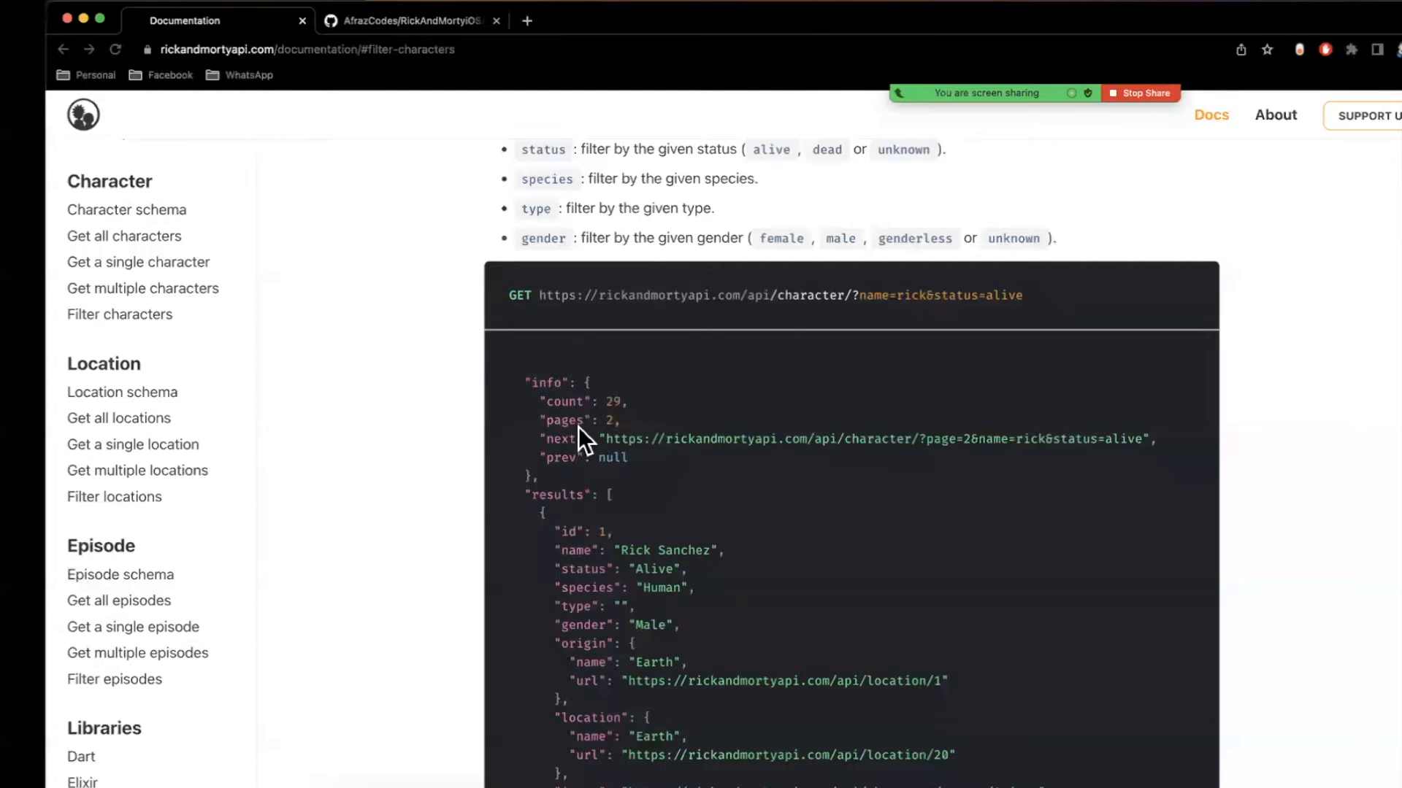
left_click(1139, 94)
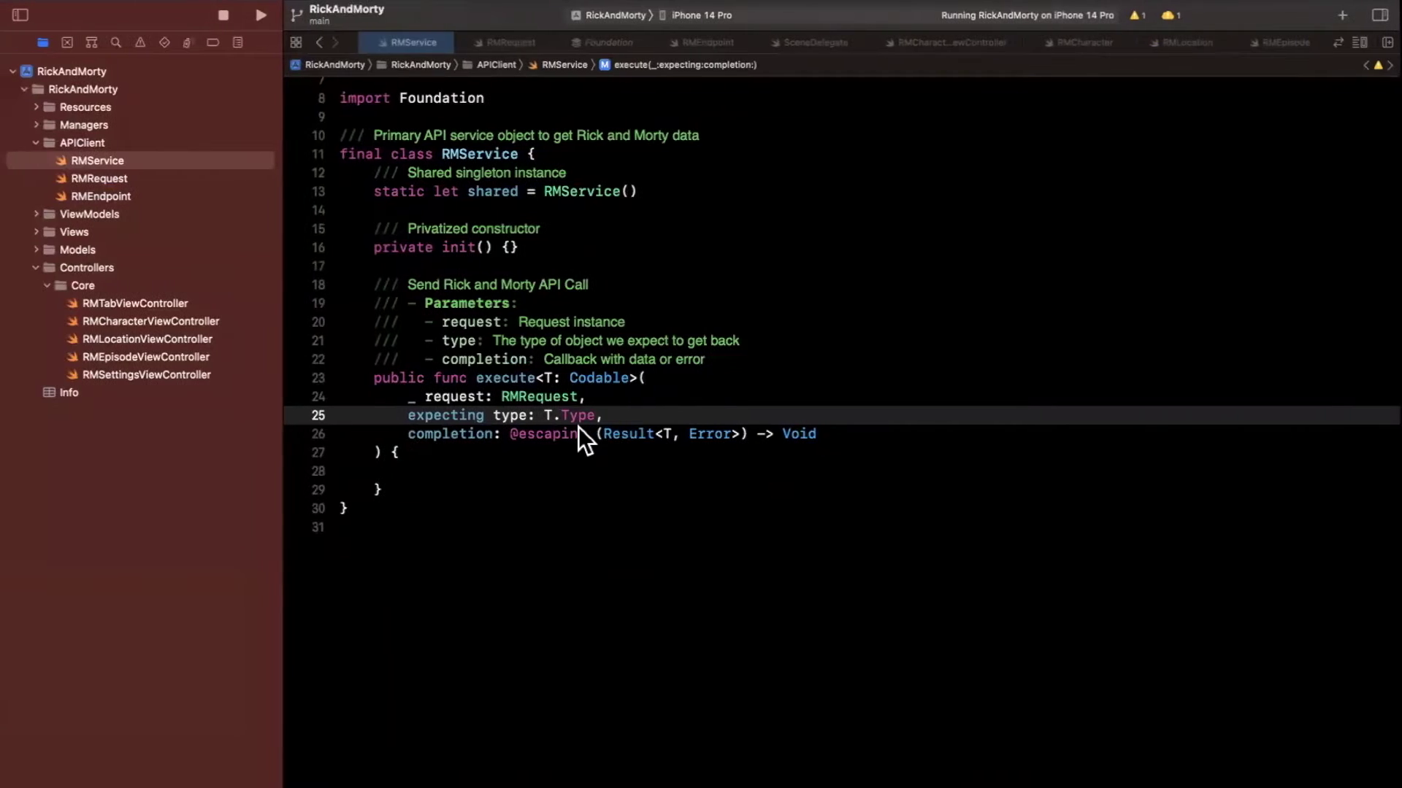
mouse_move(393, 458)
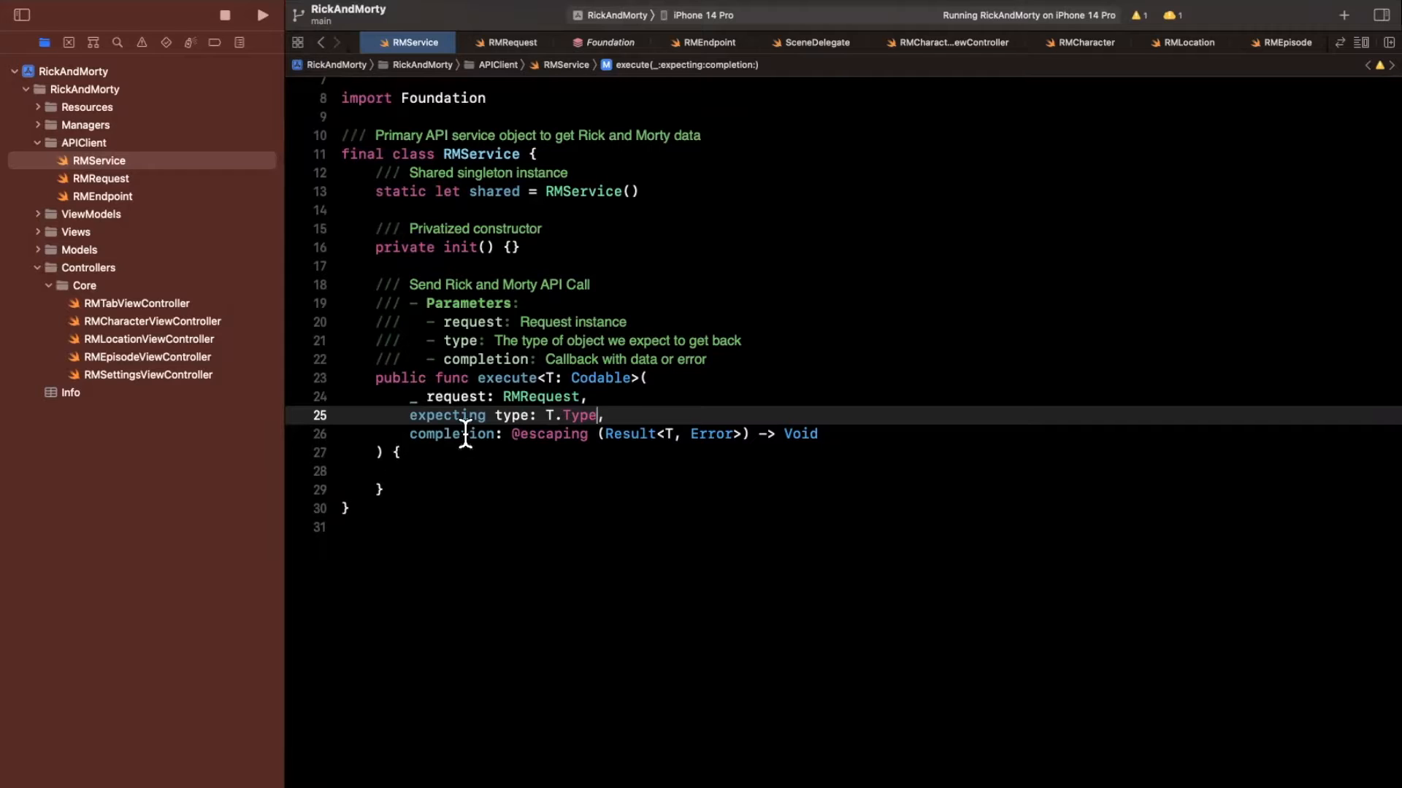
left_click(412, 472)
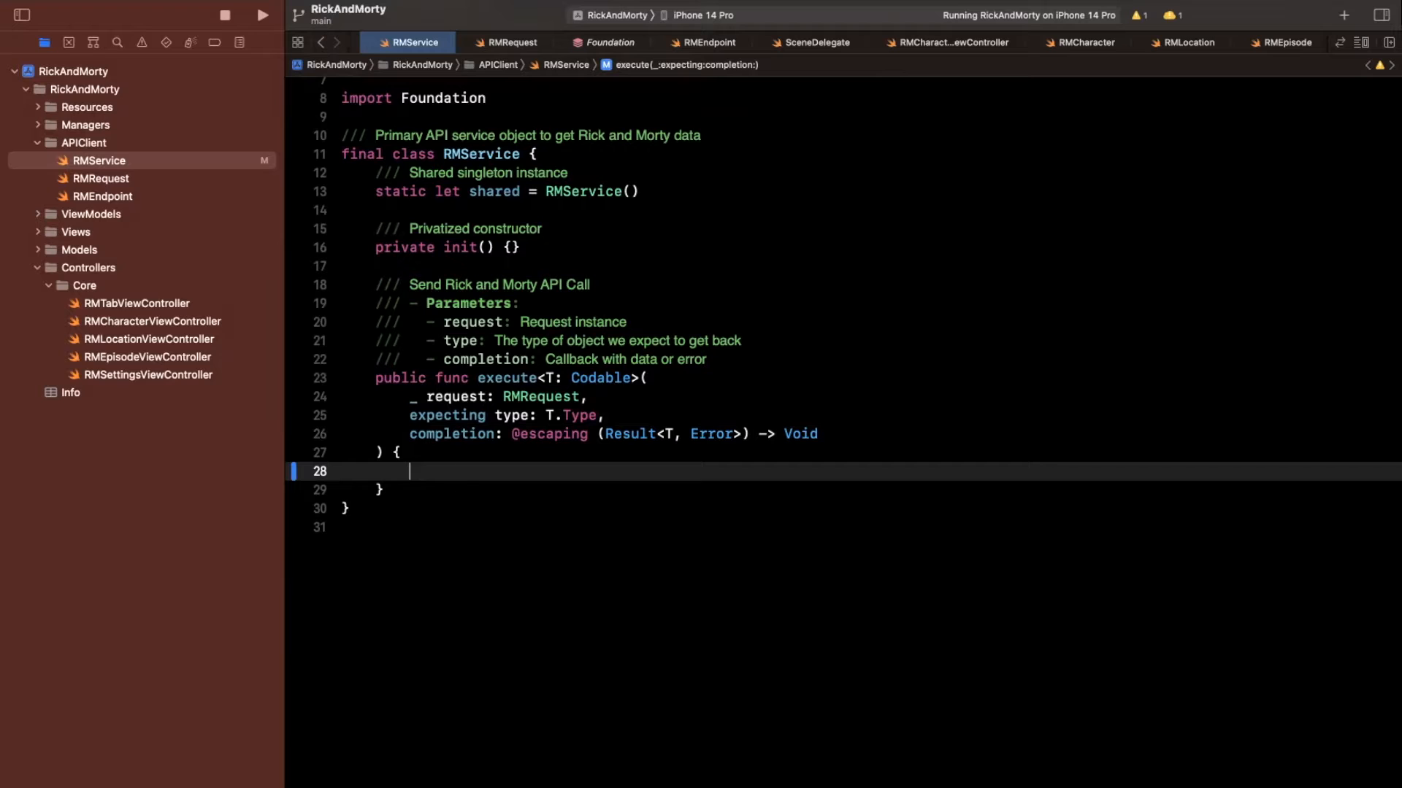
mouse_move(432, 400)
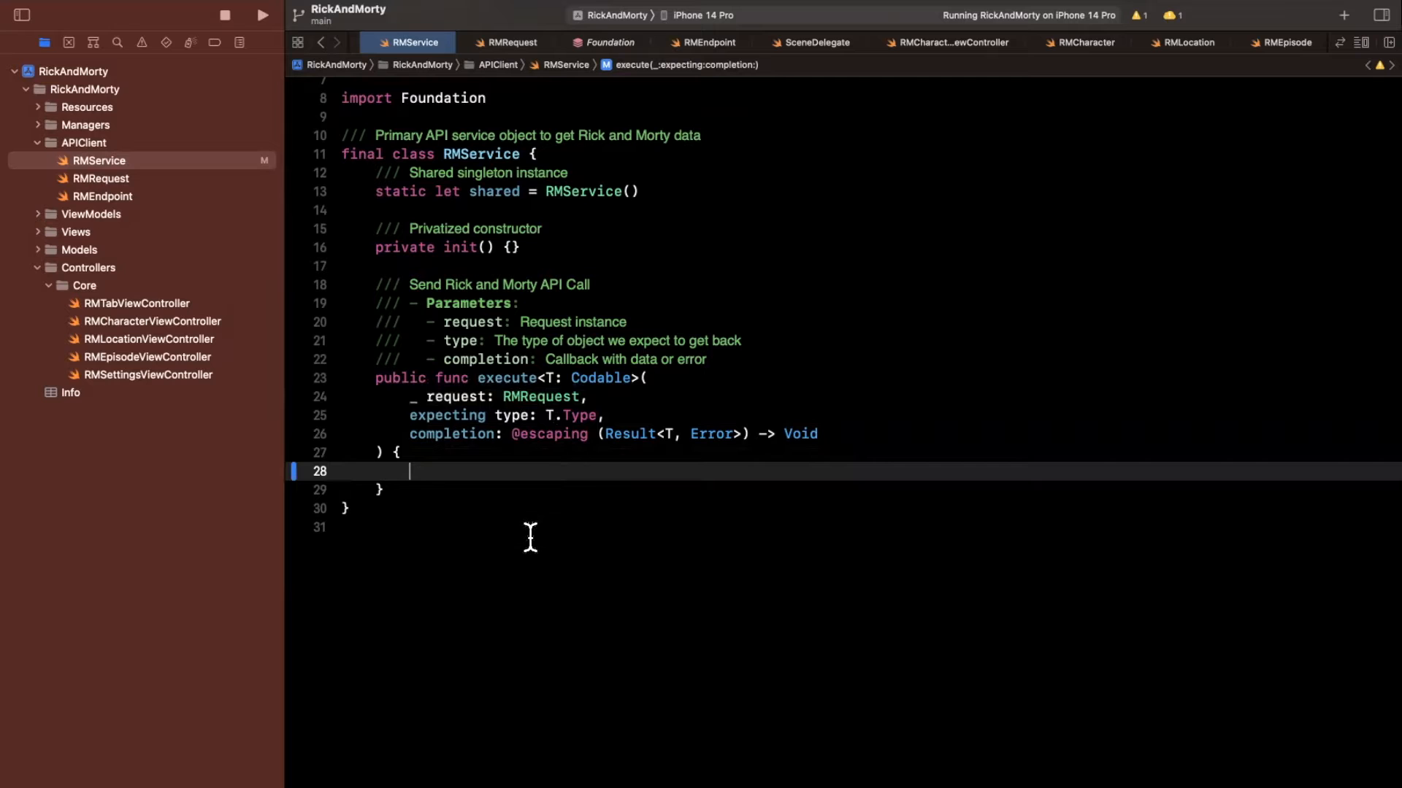
Step: Under a // MARK: - Private section, declare private func request(from rmRequest: RMRequest) -> URLRequest
type("v")
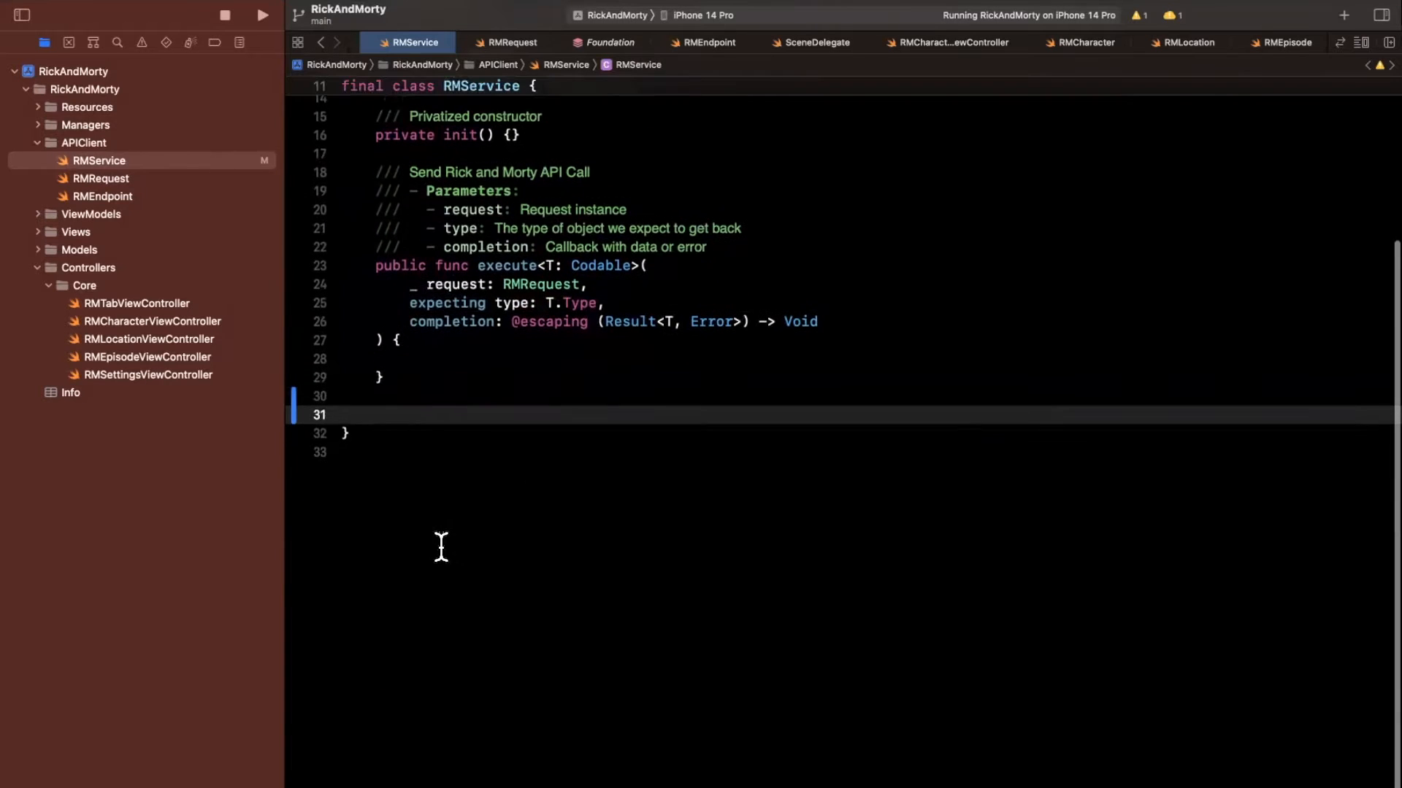
type("// MARK: - Private")
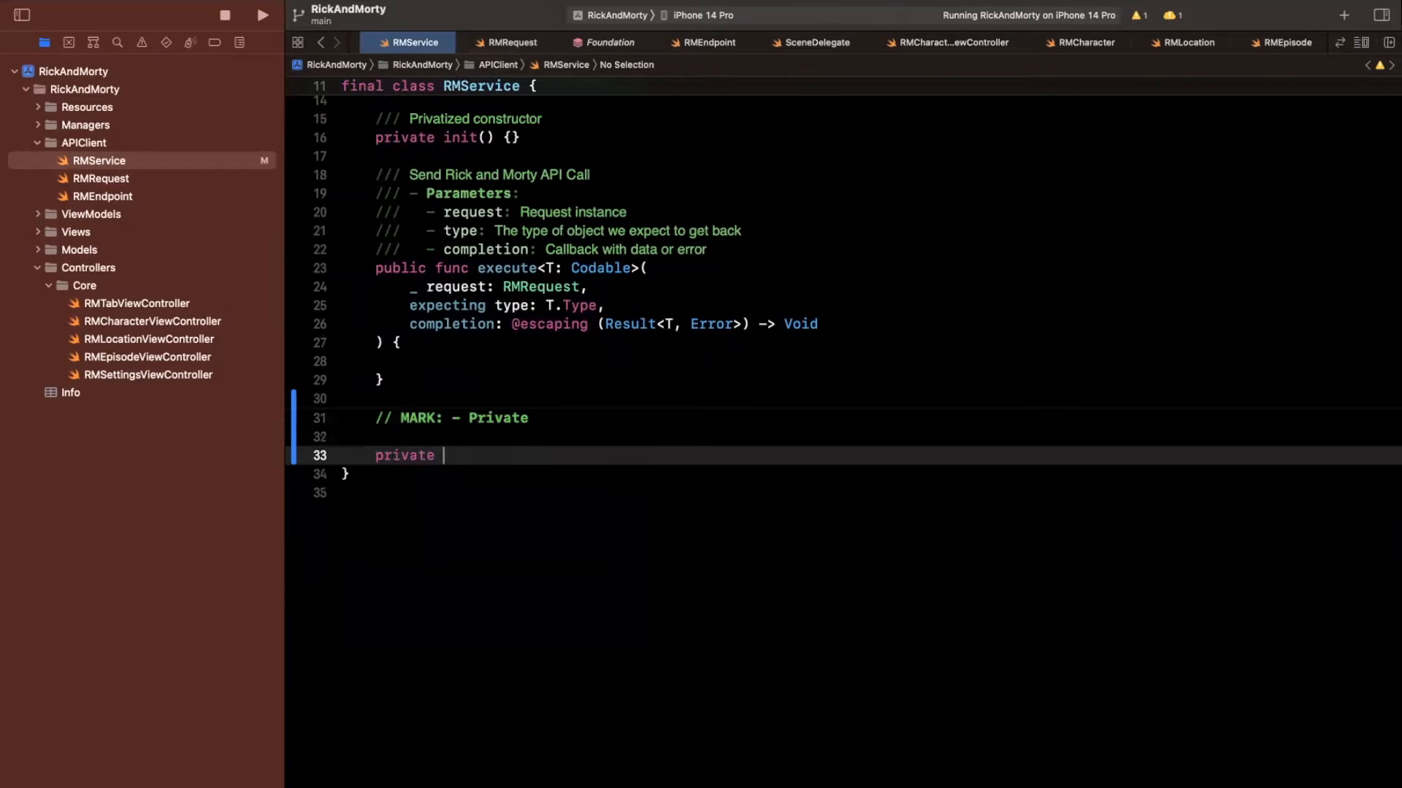
type("func")
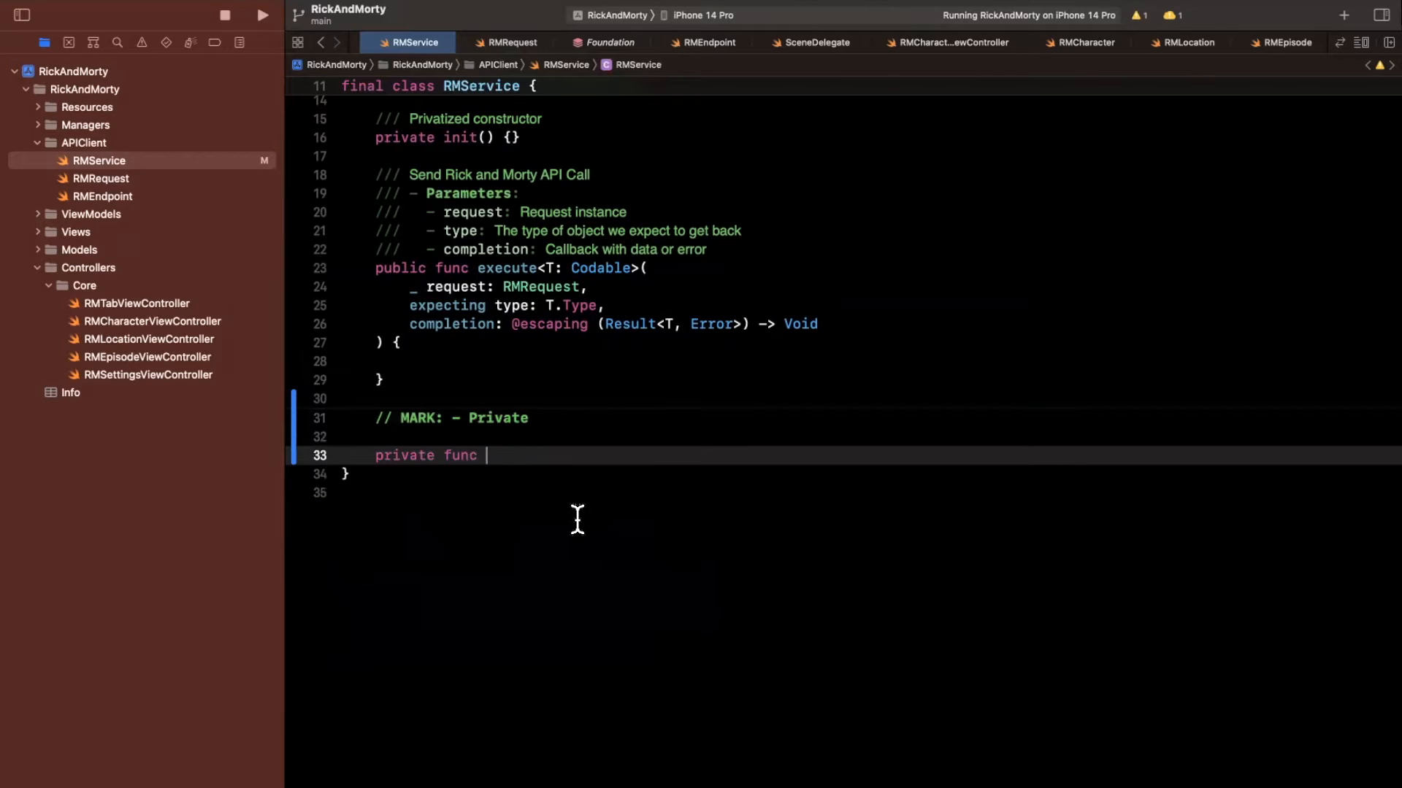
type("request(fr")
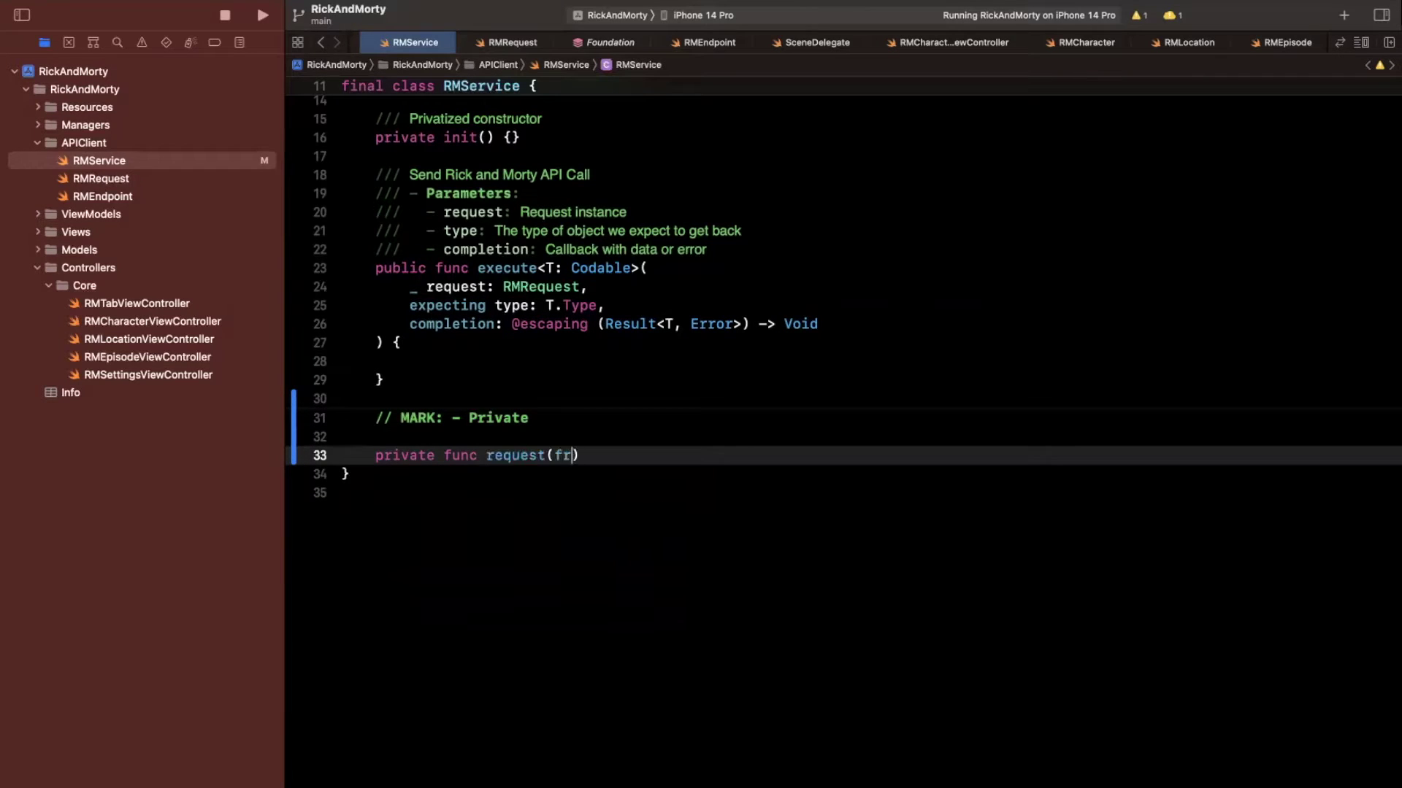
type("om reque")
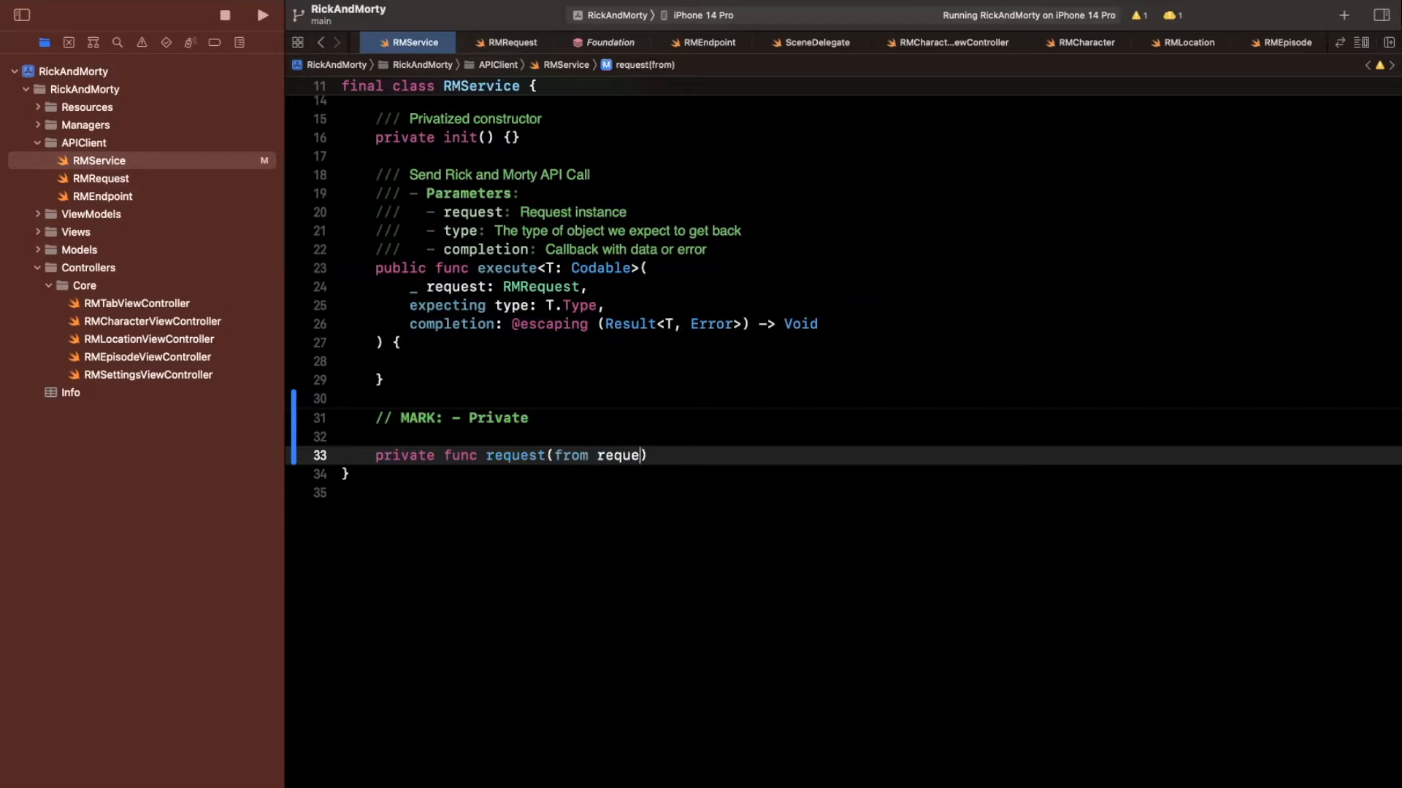
type("st:")
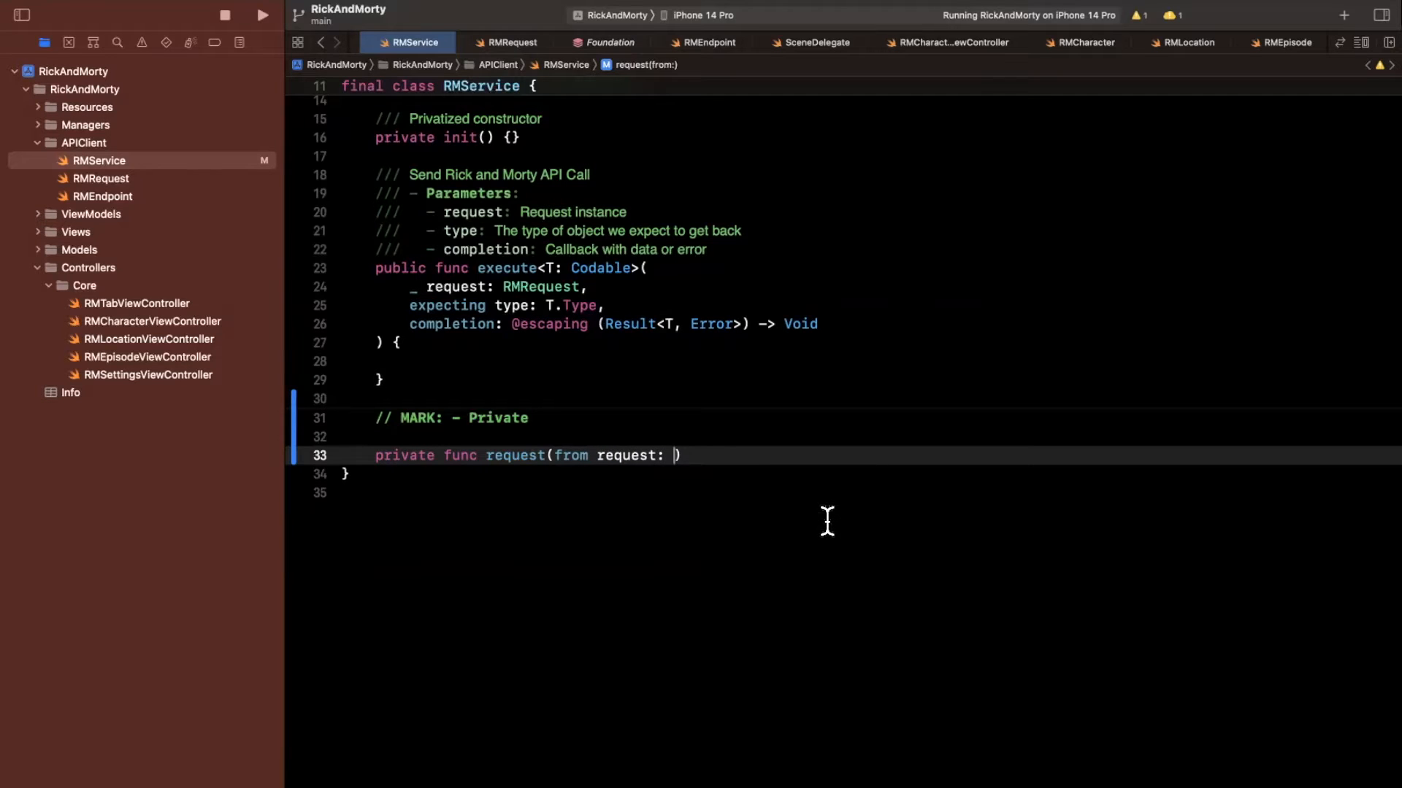
type("RMRequest)")
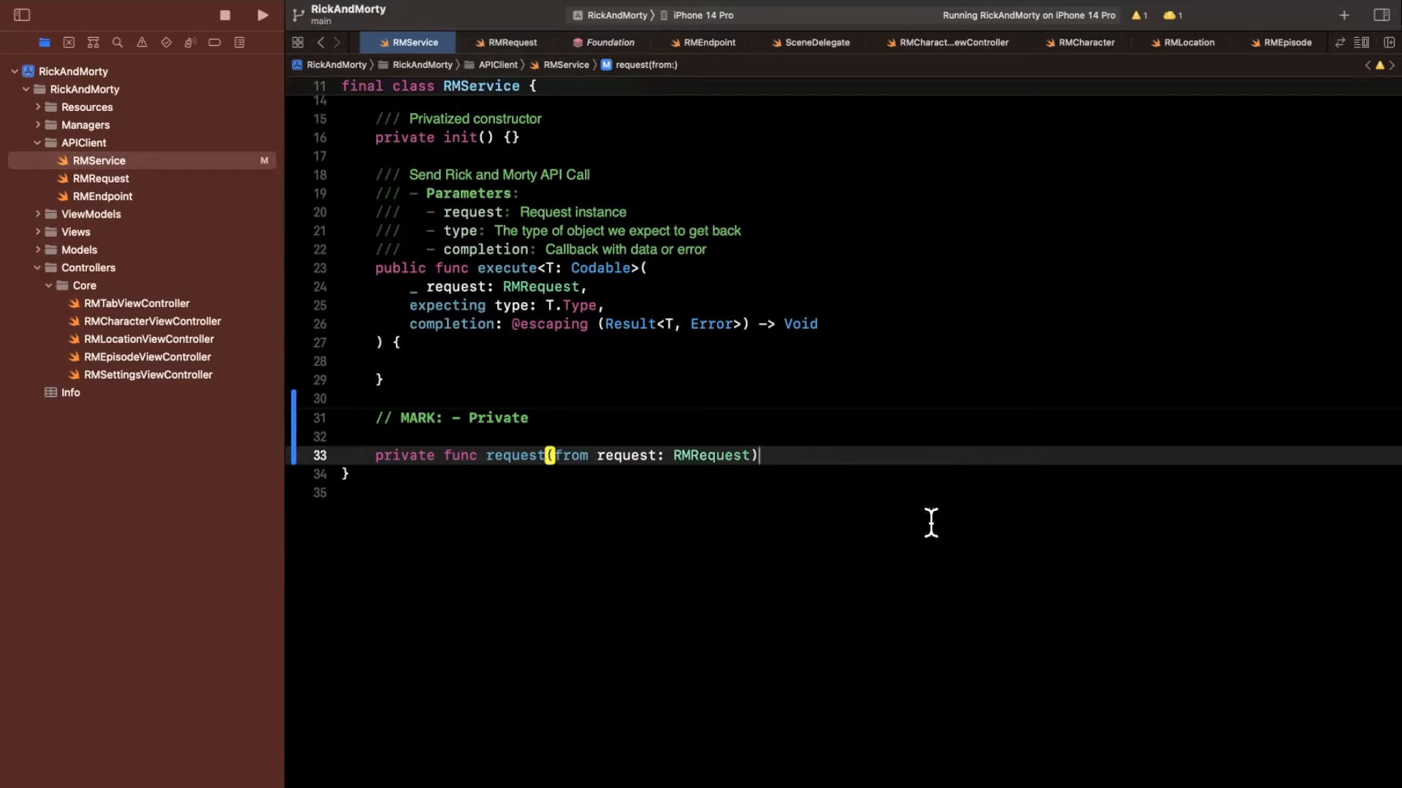
type("-> URLRequest {")
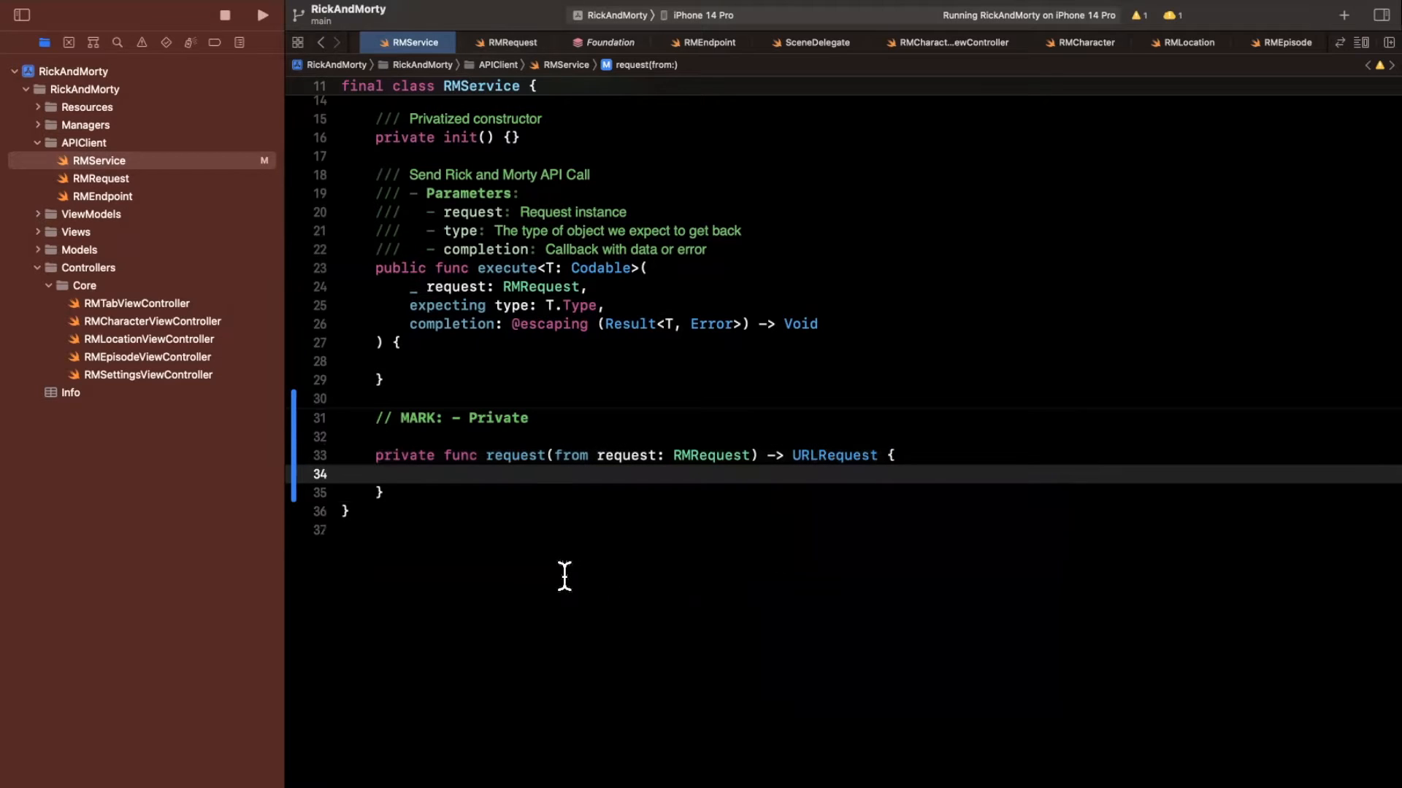
Step: Begin the helper body with var request = URLRequest(
type("var request")
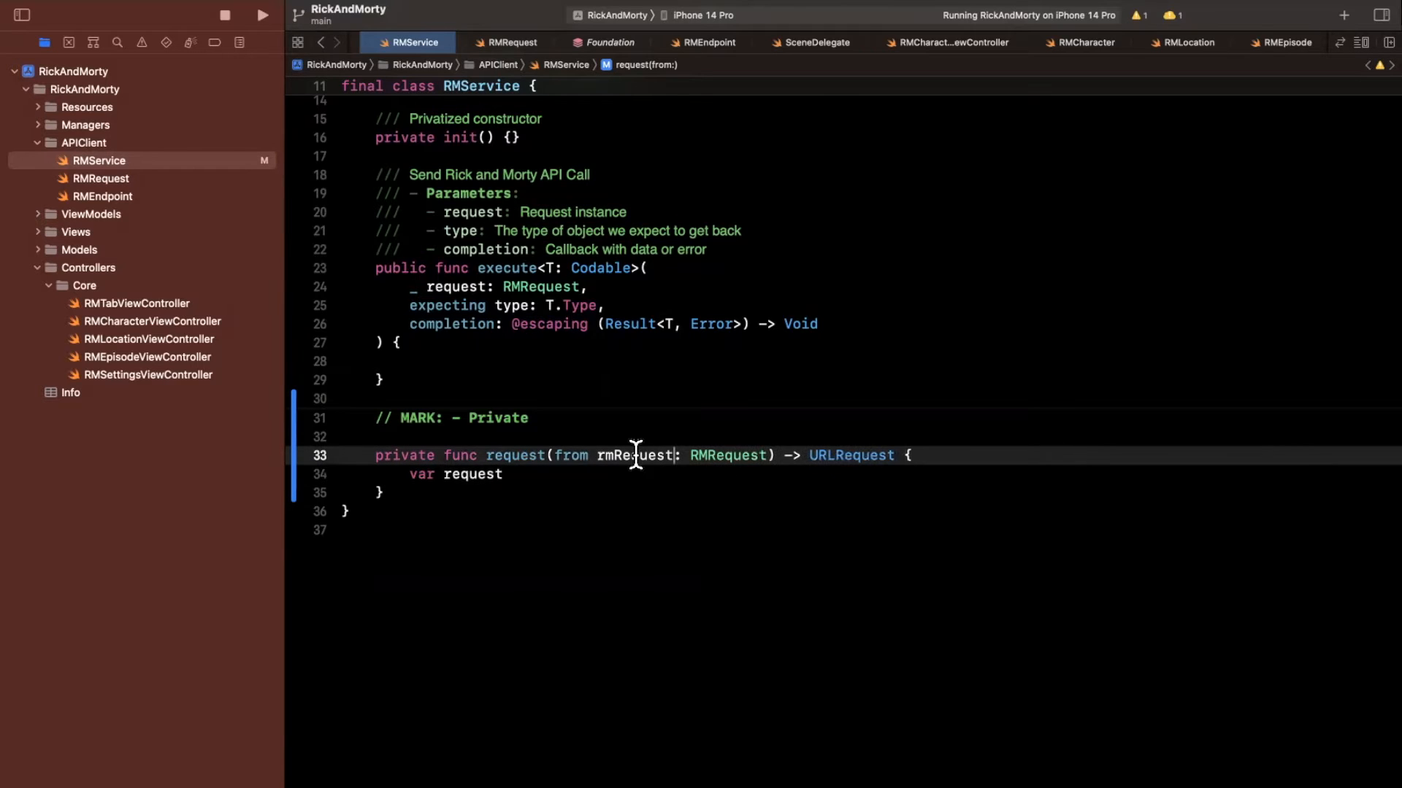
type("= URLRequest")
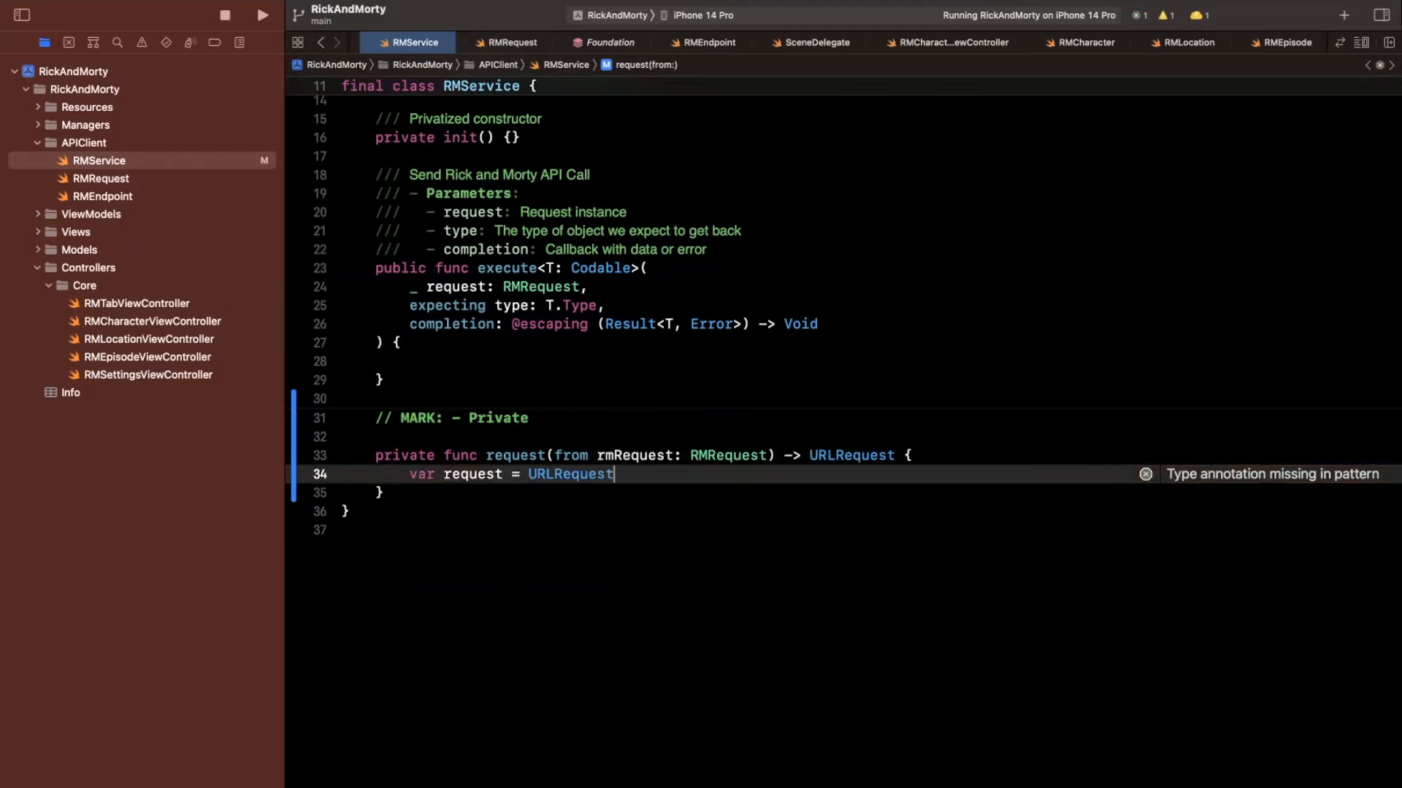
type("(")
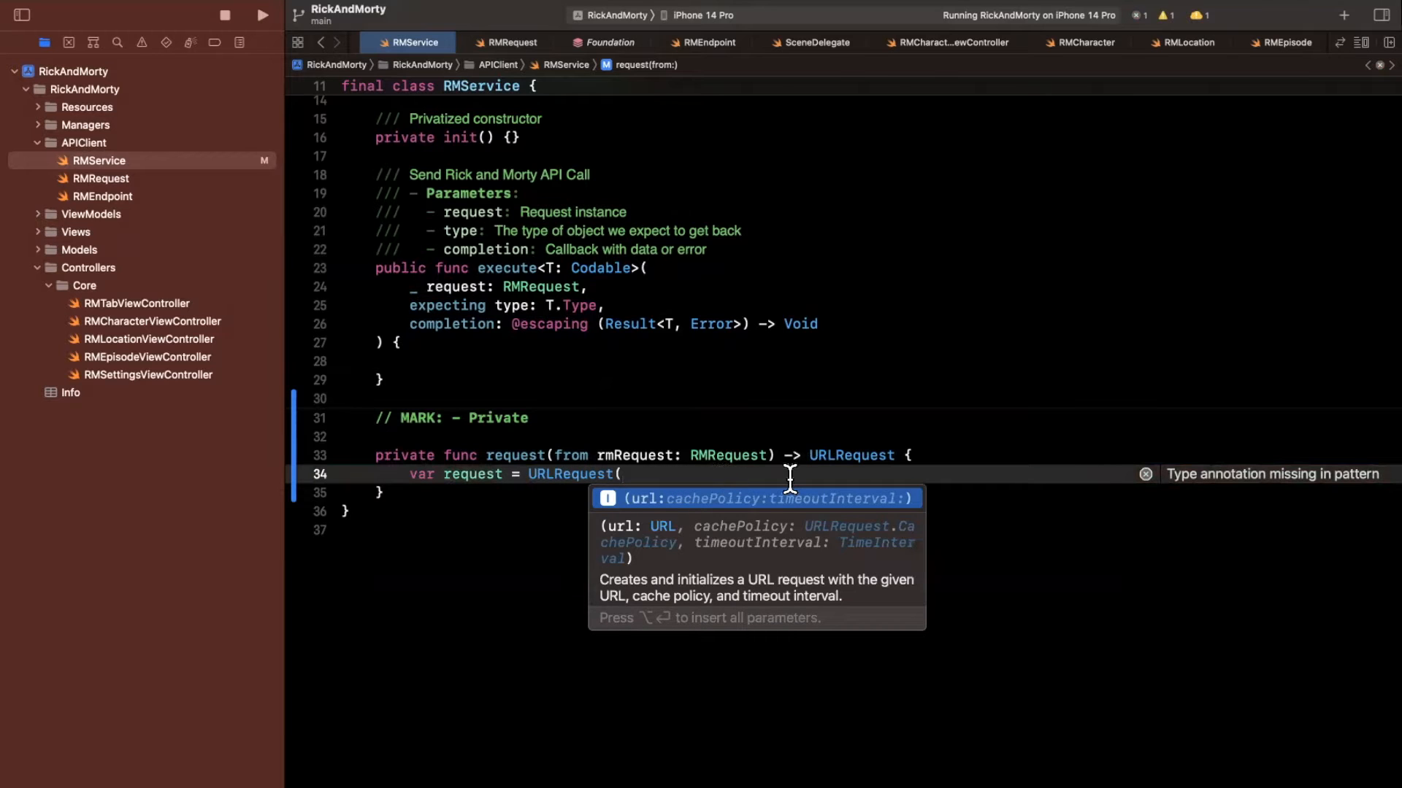
Step: Guard let url = rmRequest.url else return nil, making the helper return URLRequest?
key("Return")
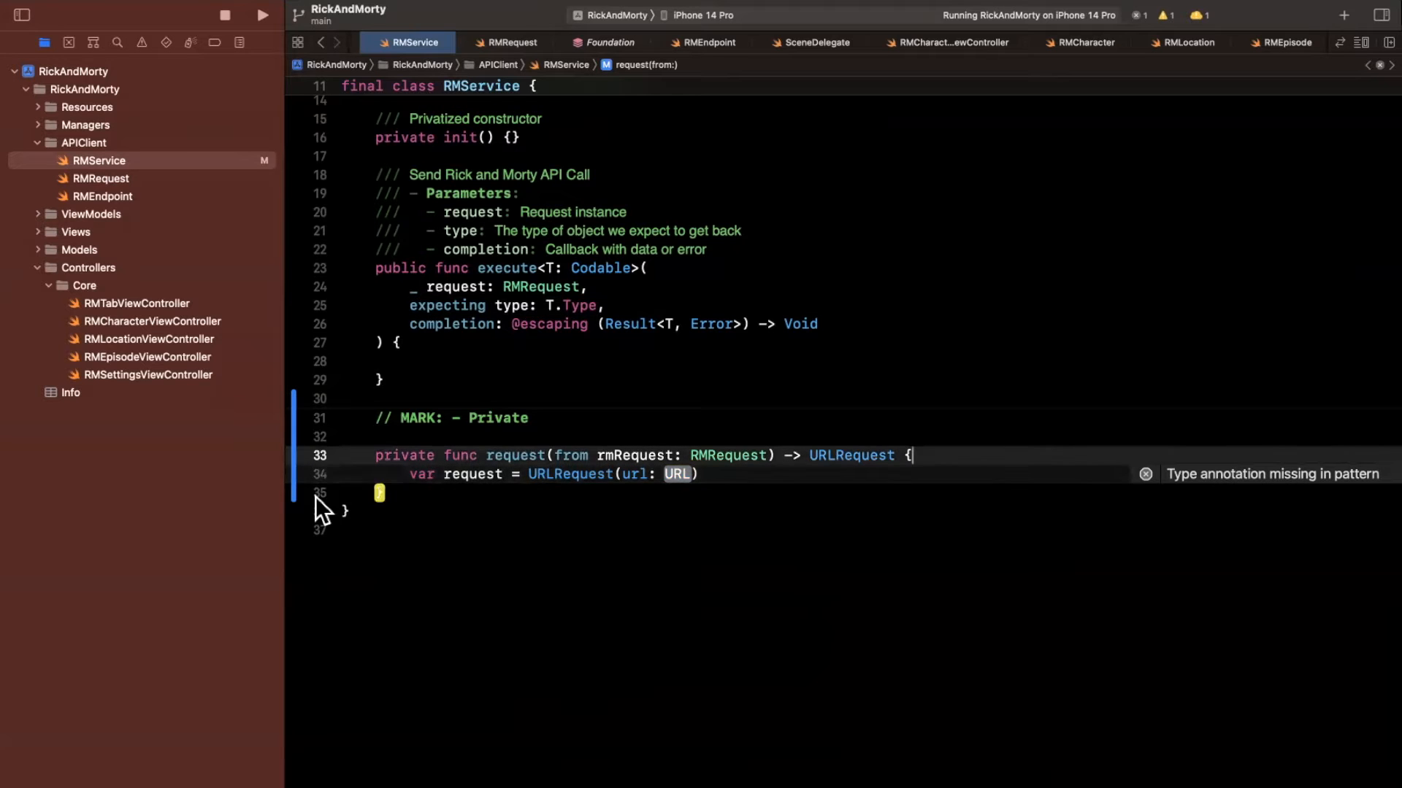
key("return")
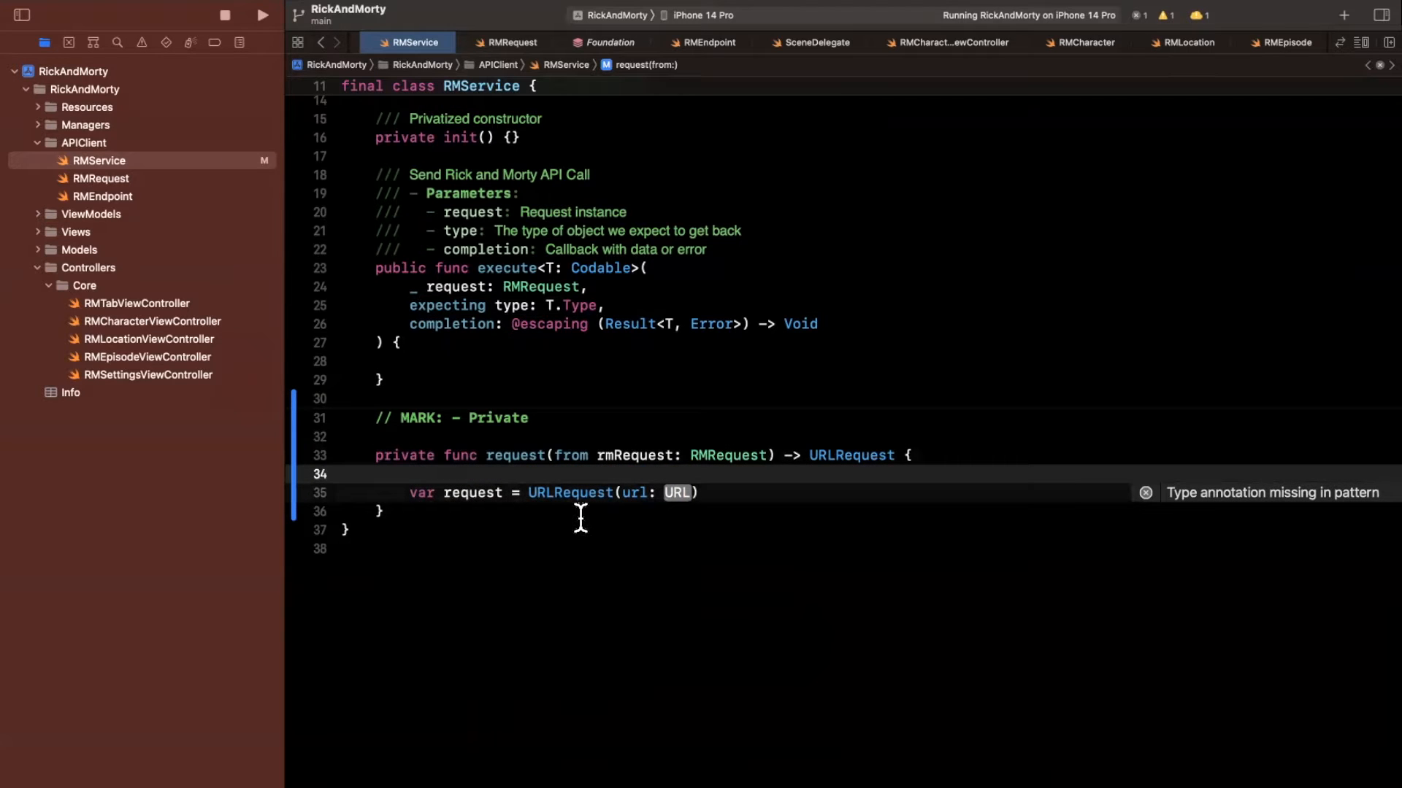
type("guard let url")
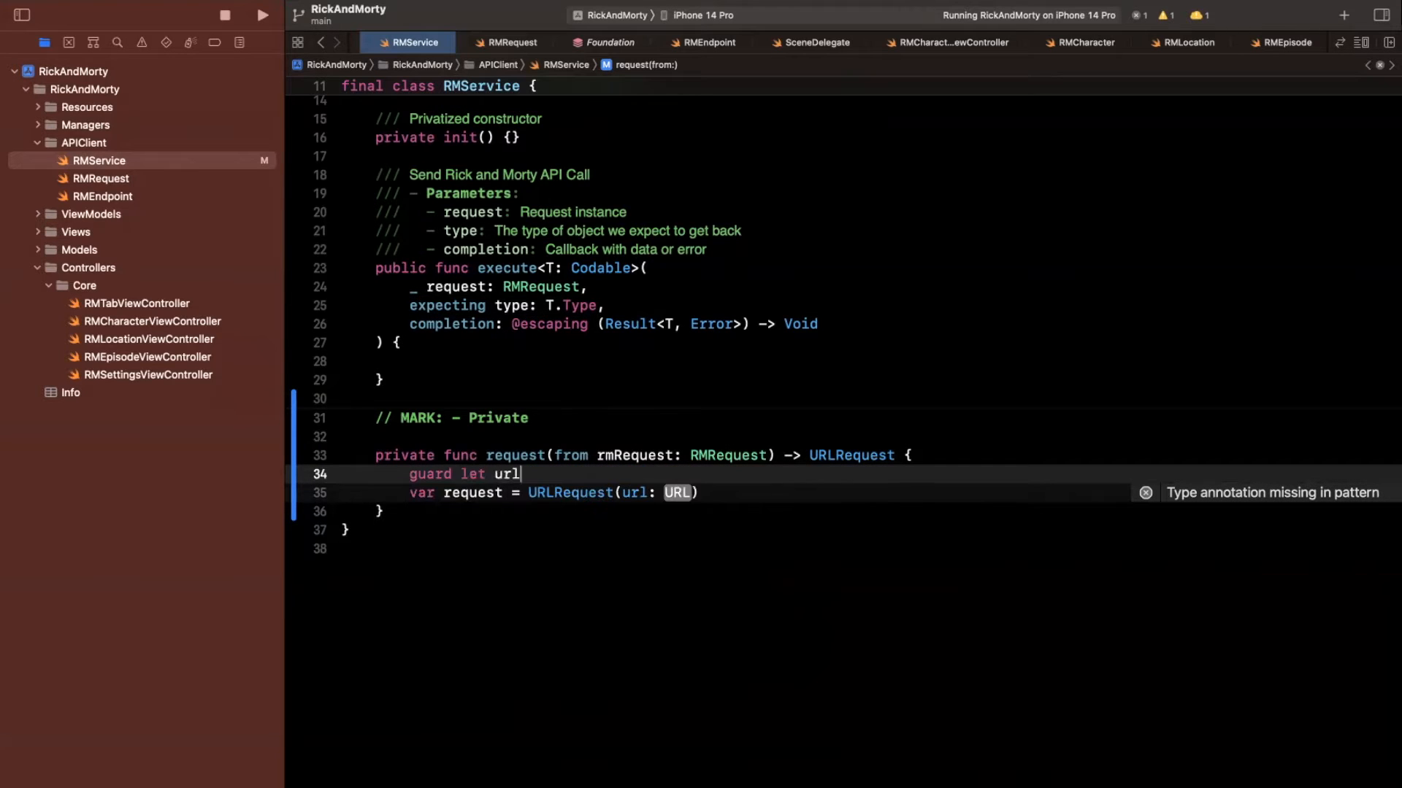
type("= rmRequest.url")
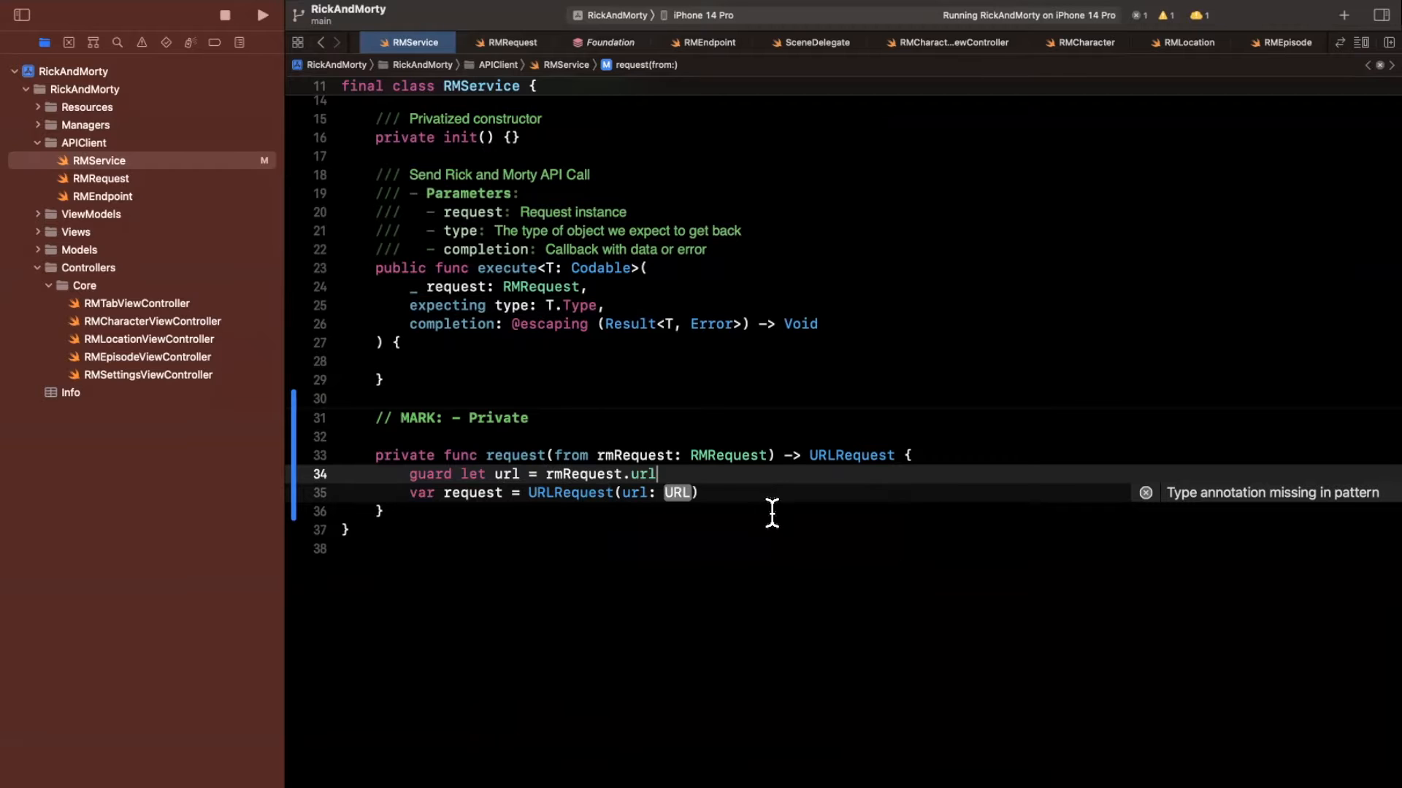
type("else { return nil")
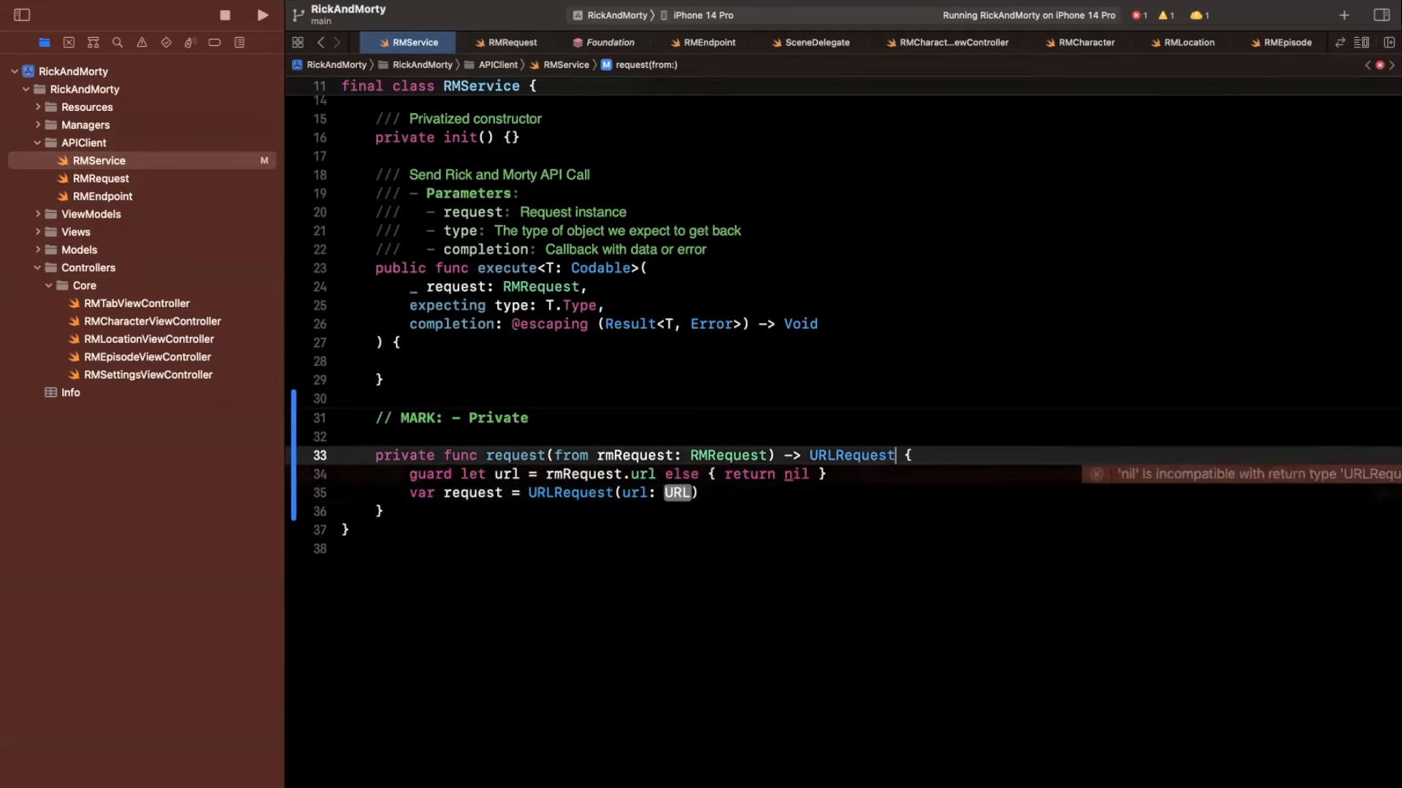
type("?")
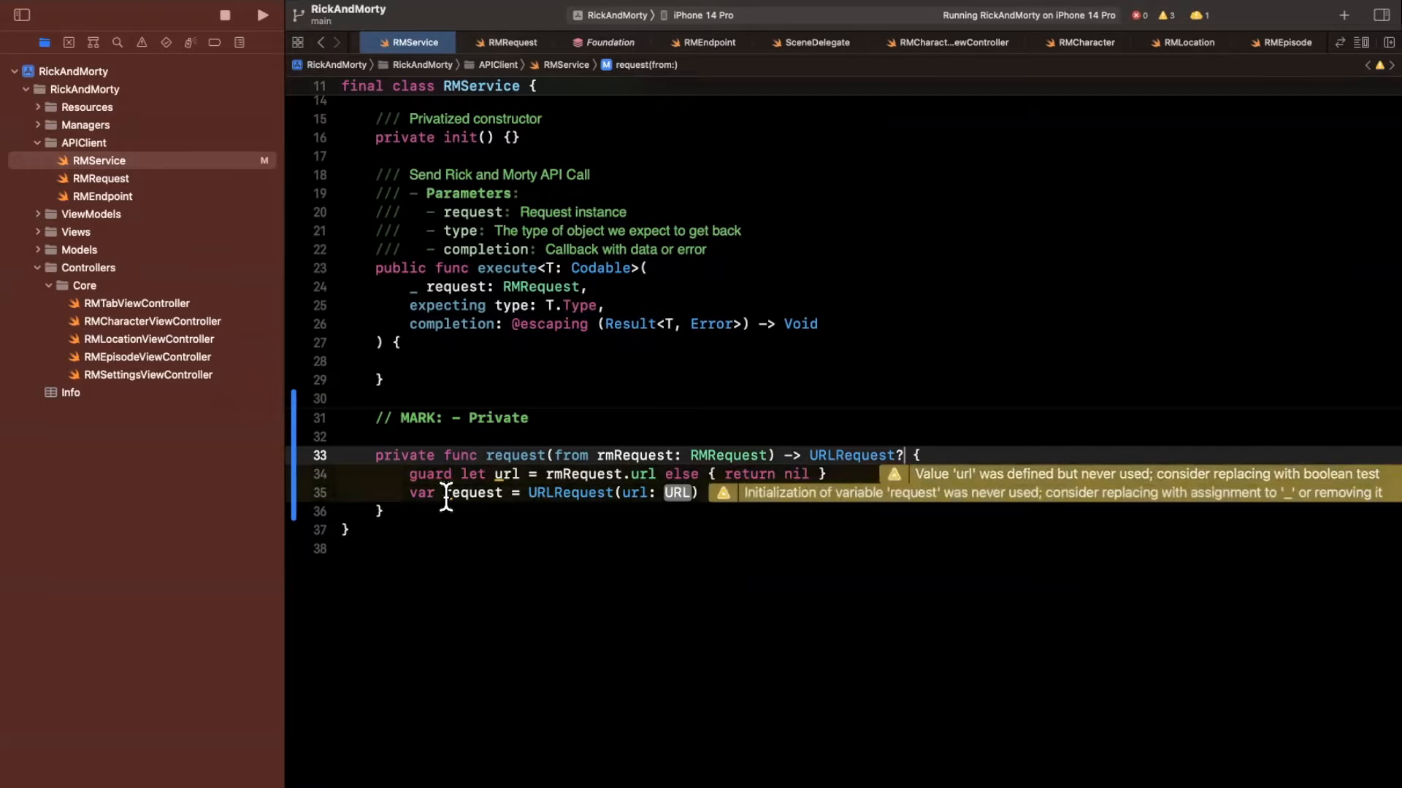
Step: Build the URLRequest from url and return request
type("ur")
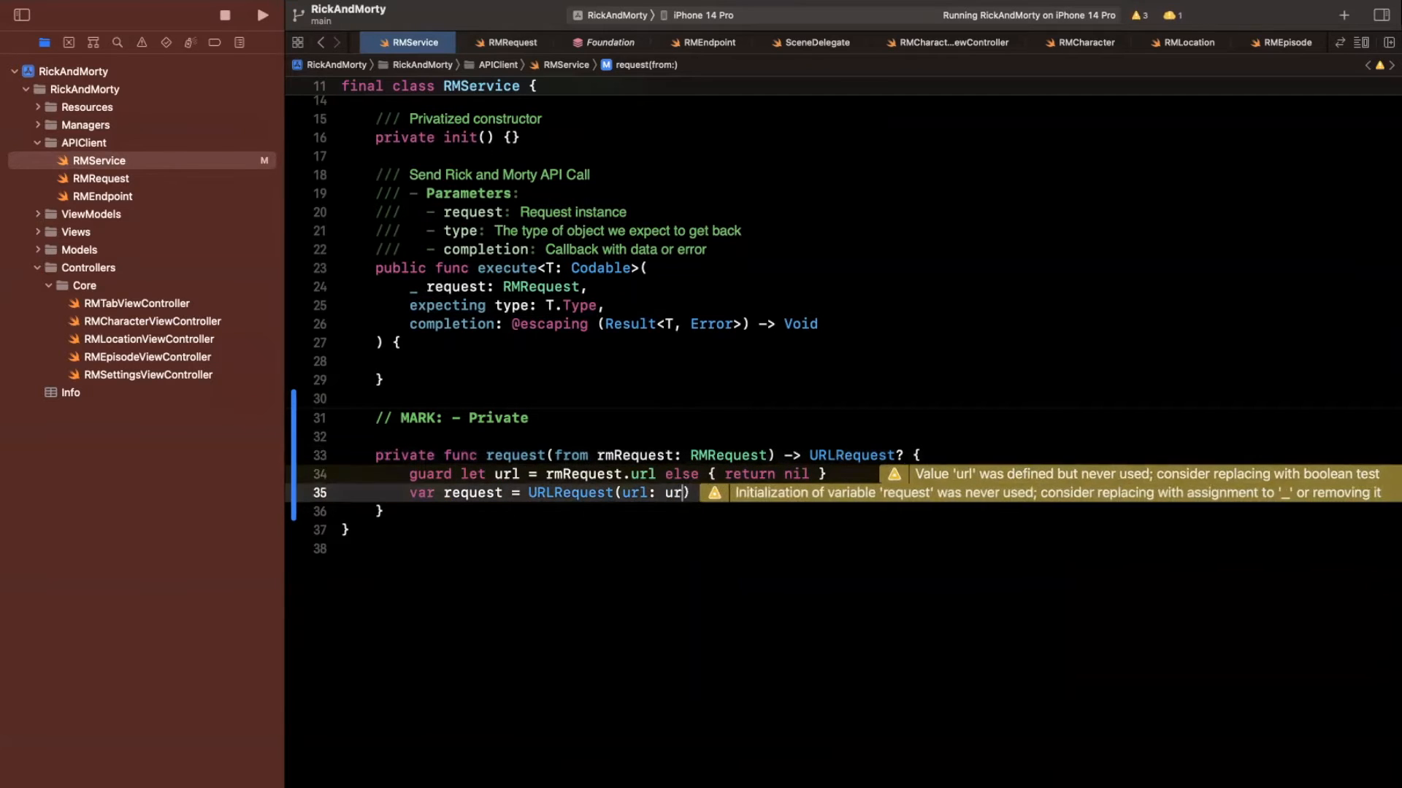
type("r")
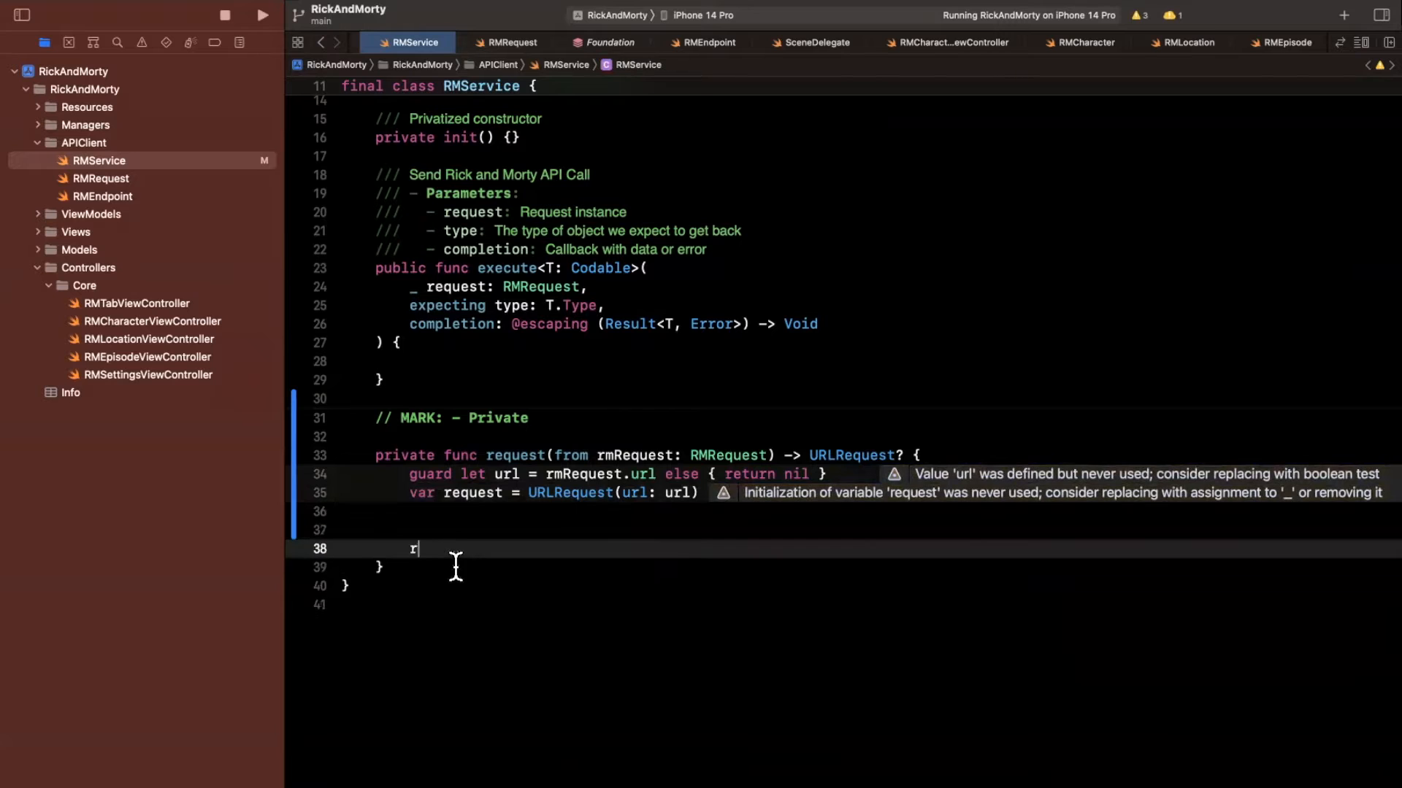
type("eturn request")
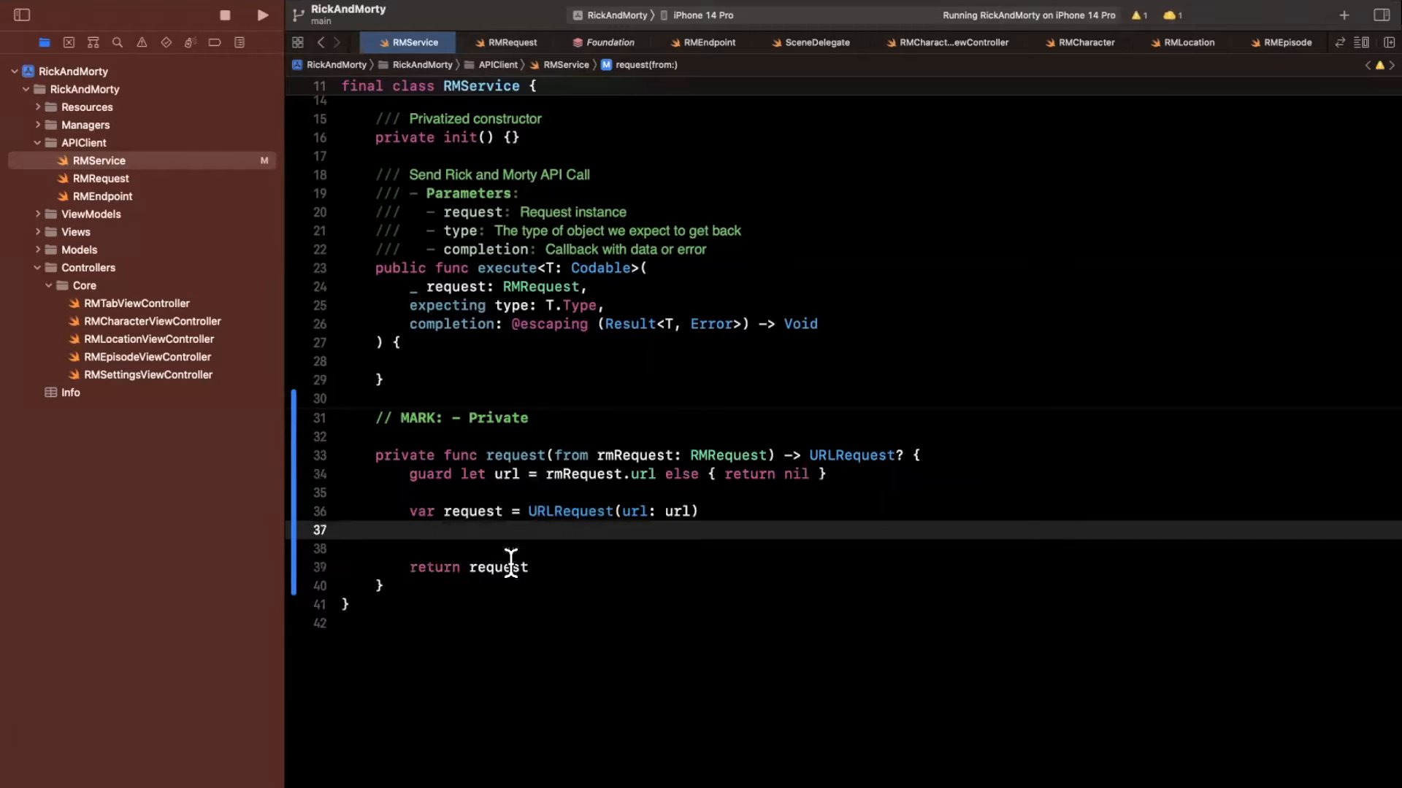
mouse_move(643, 579)
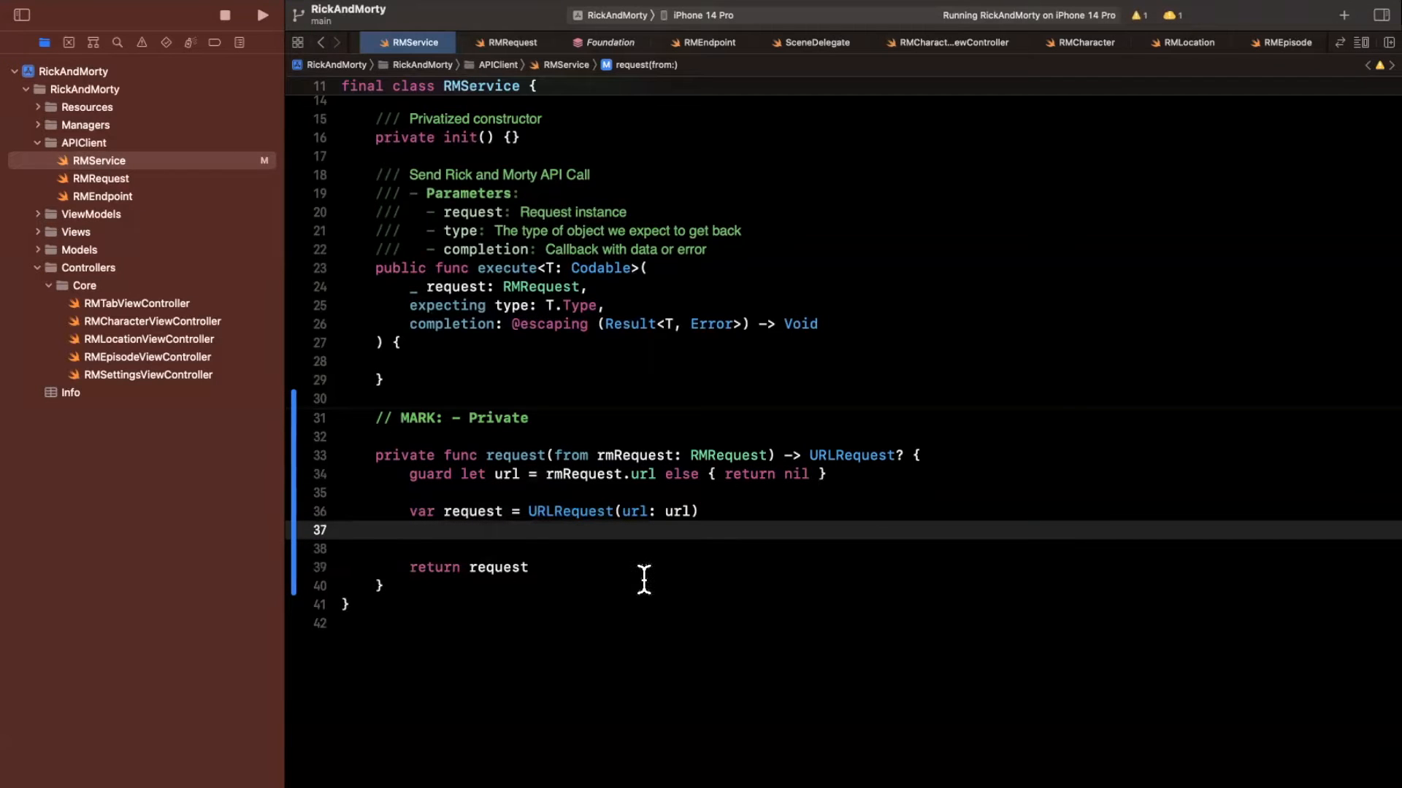
mouse_move(527, 622)
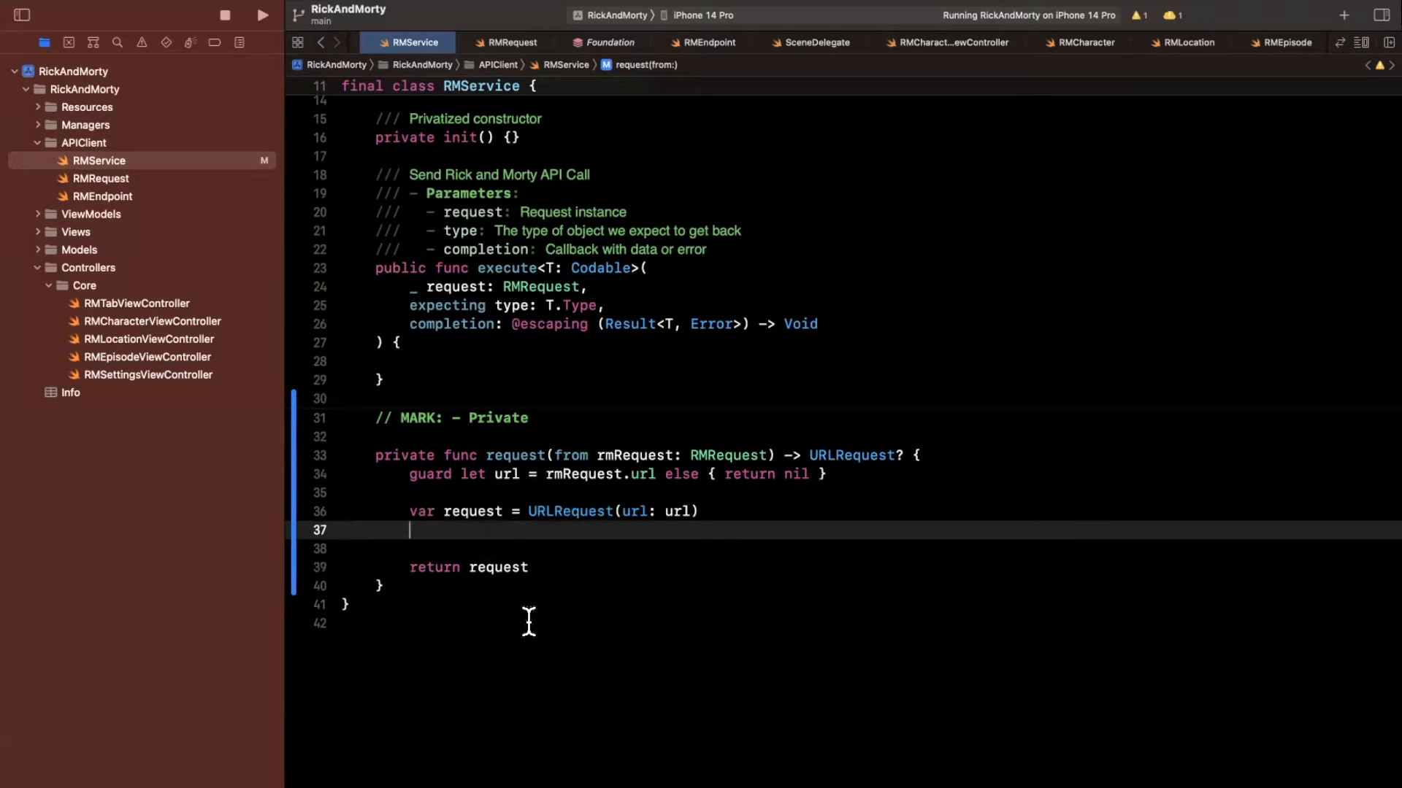
Step: Set request.httpMethod = rmRequest.httpMethod in the helper
type("request.httpMethod =")
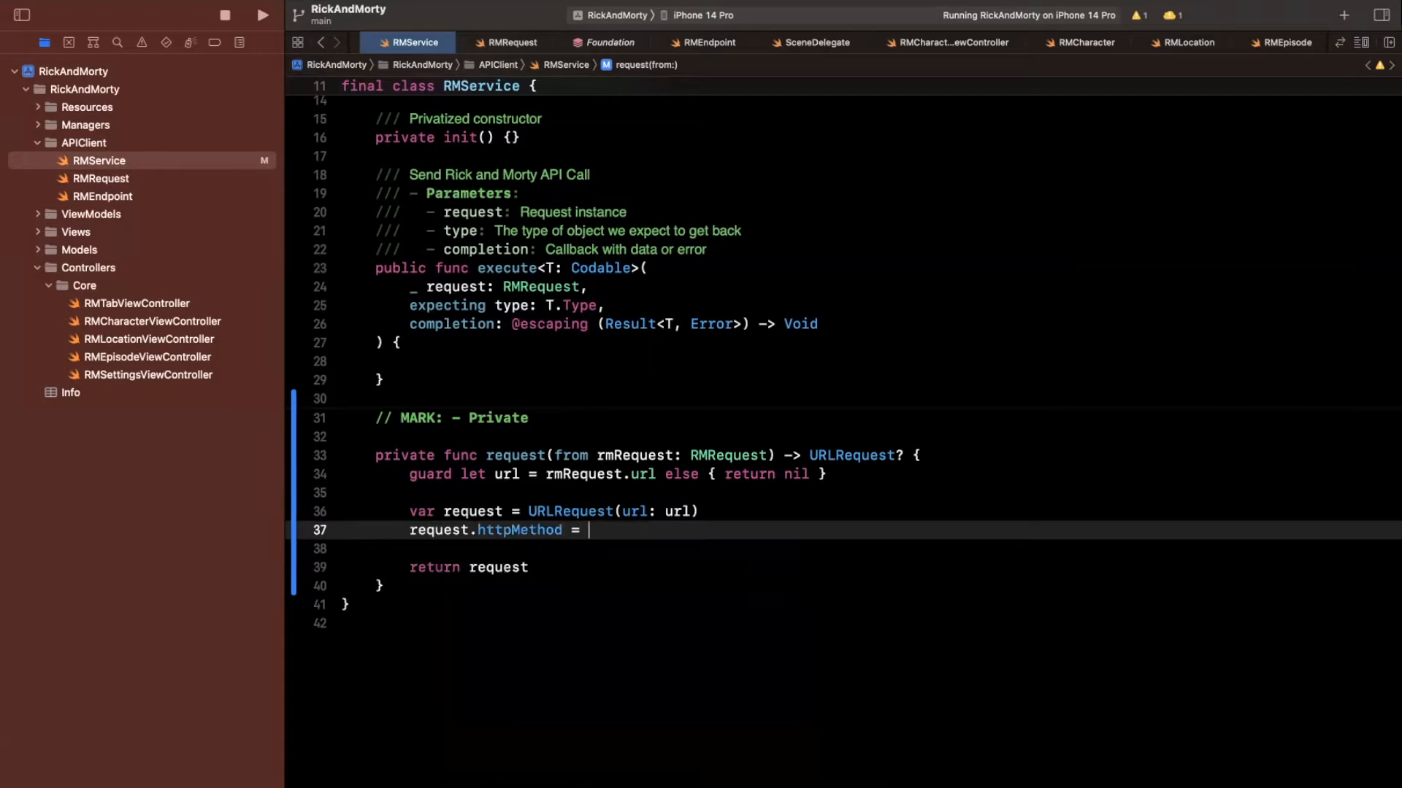
type("rmRequest.httpMethod")
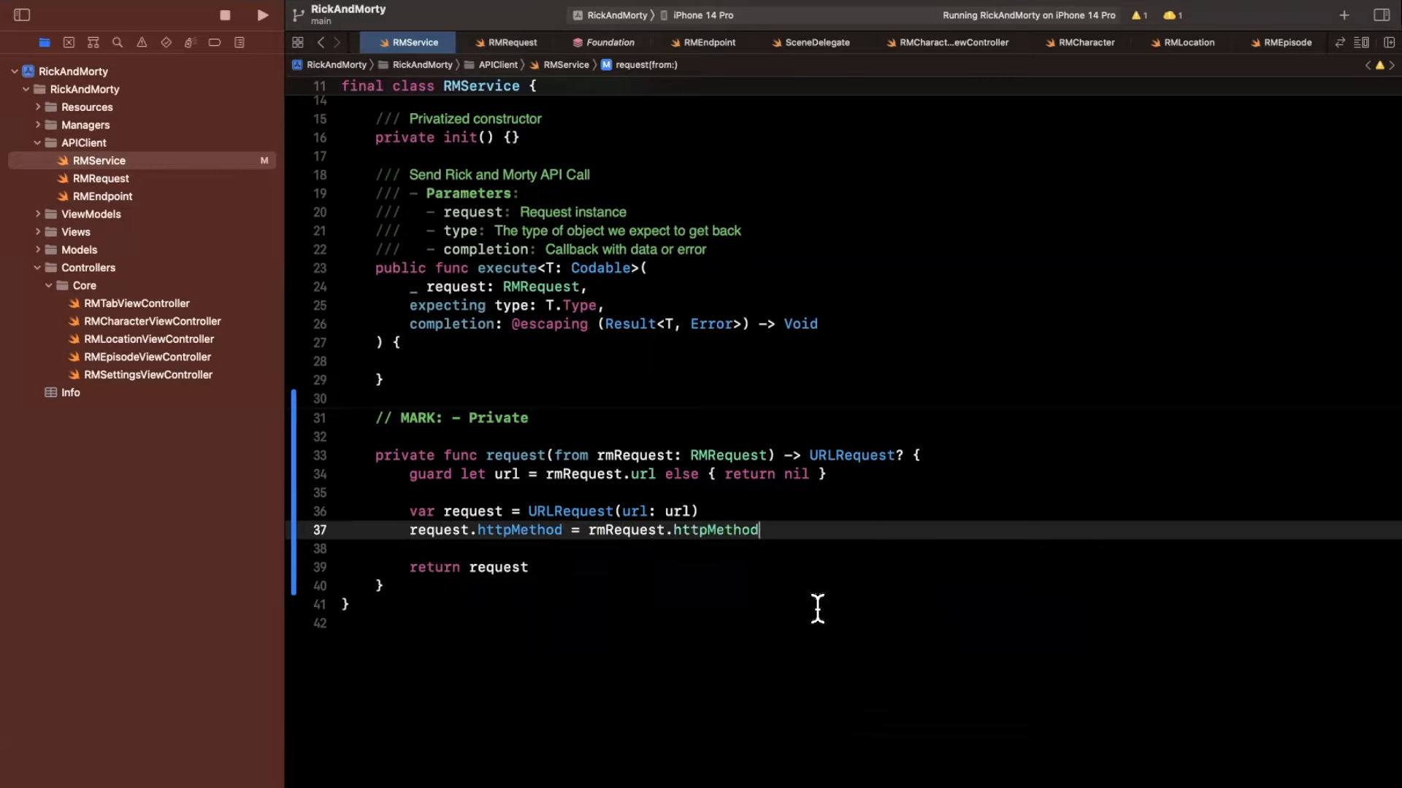
key("cmd+b")
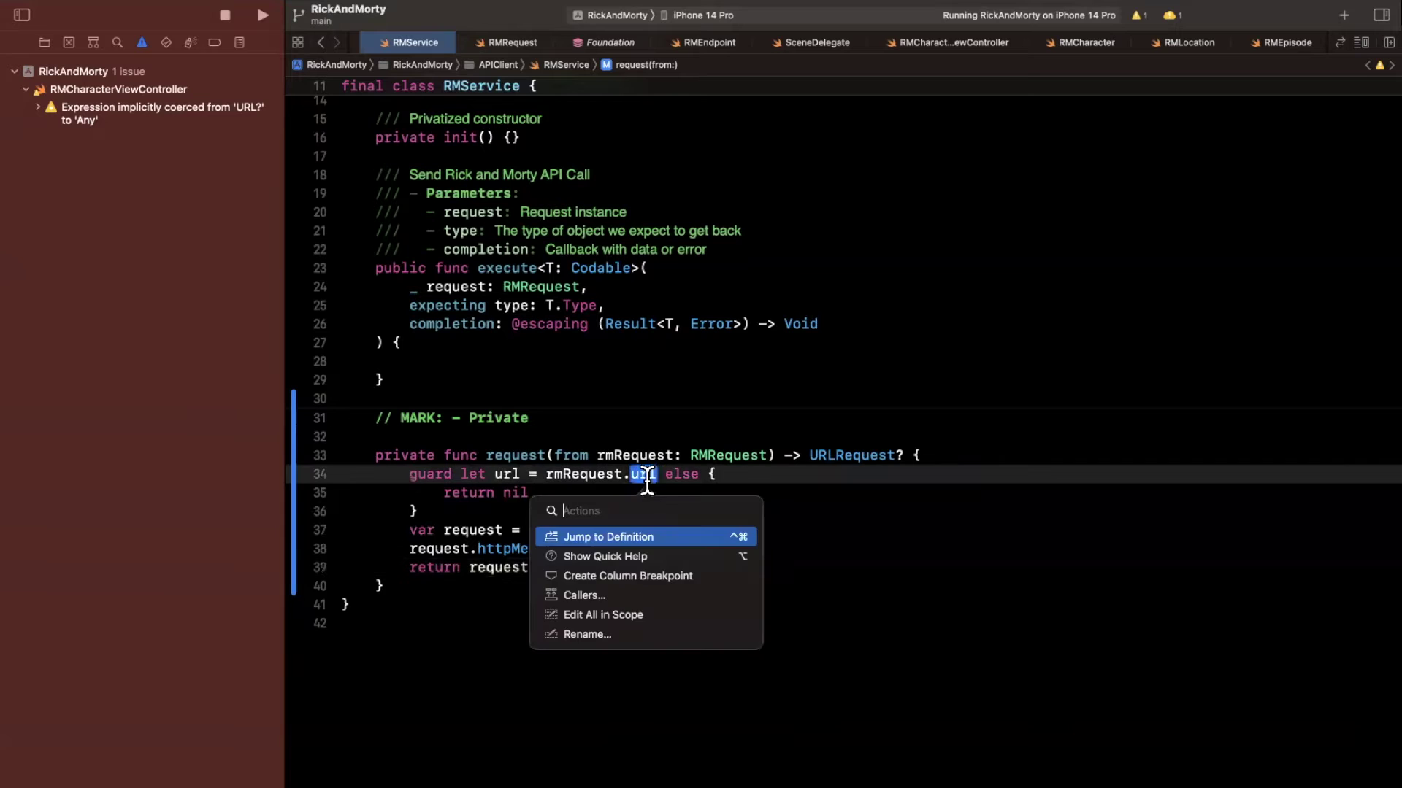
Step: Jump to RMRequest's url definition and review its stored properties and GET httpMethod
left_click(609, 536)
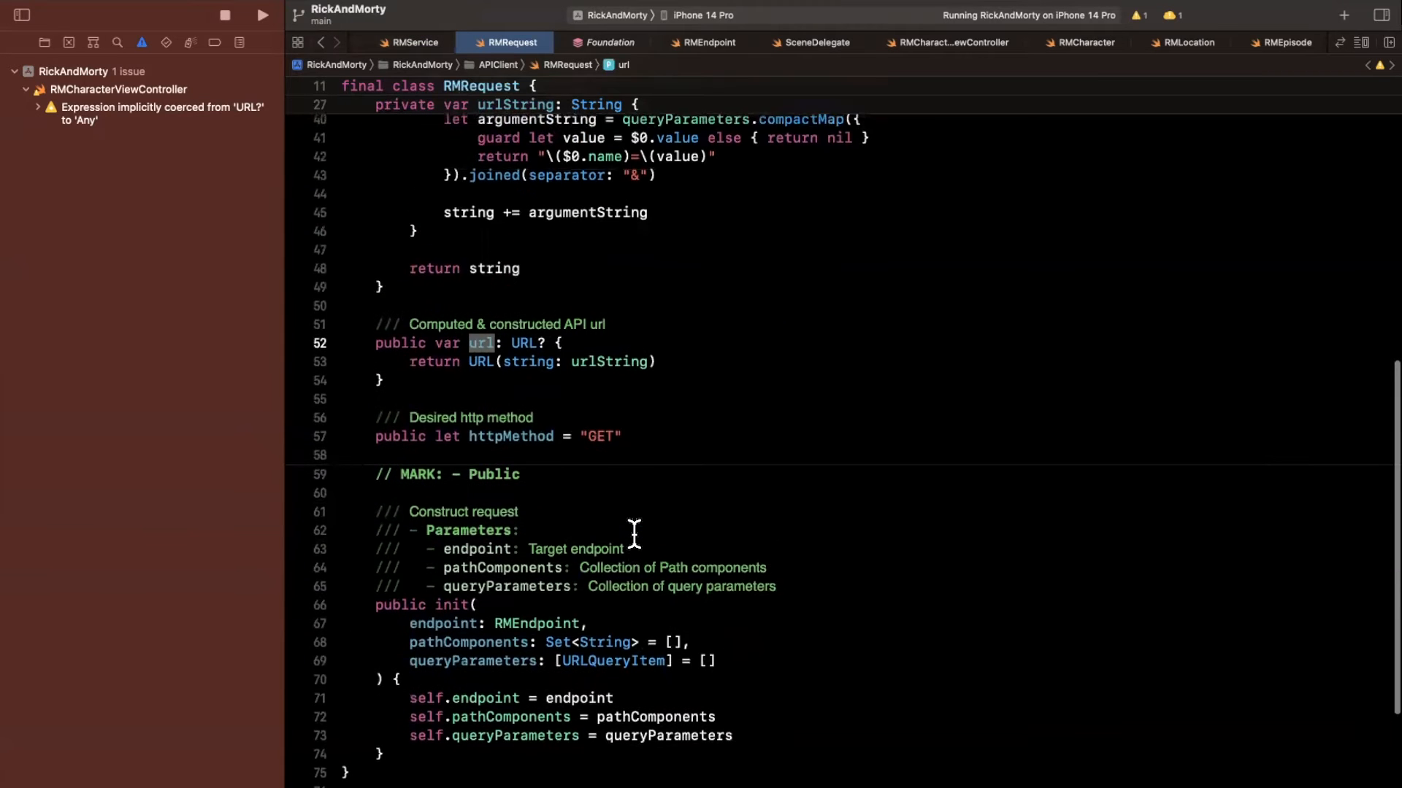
scroll("up", 3)
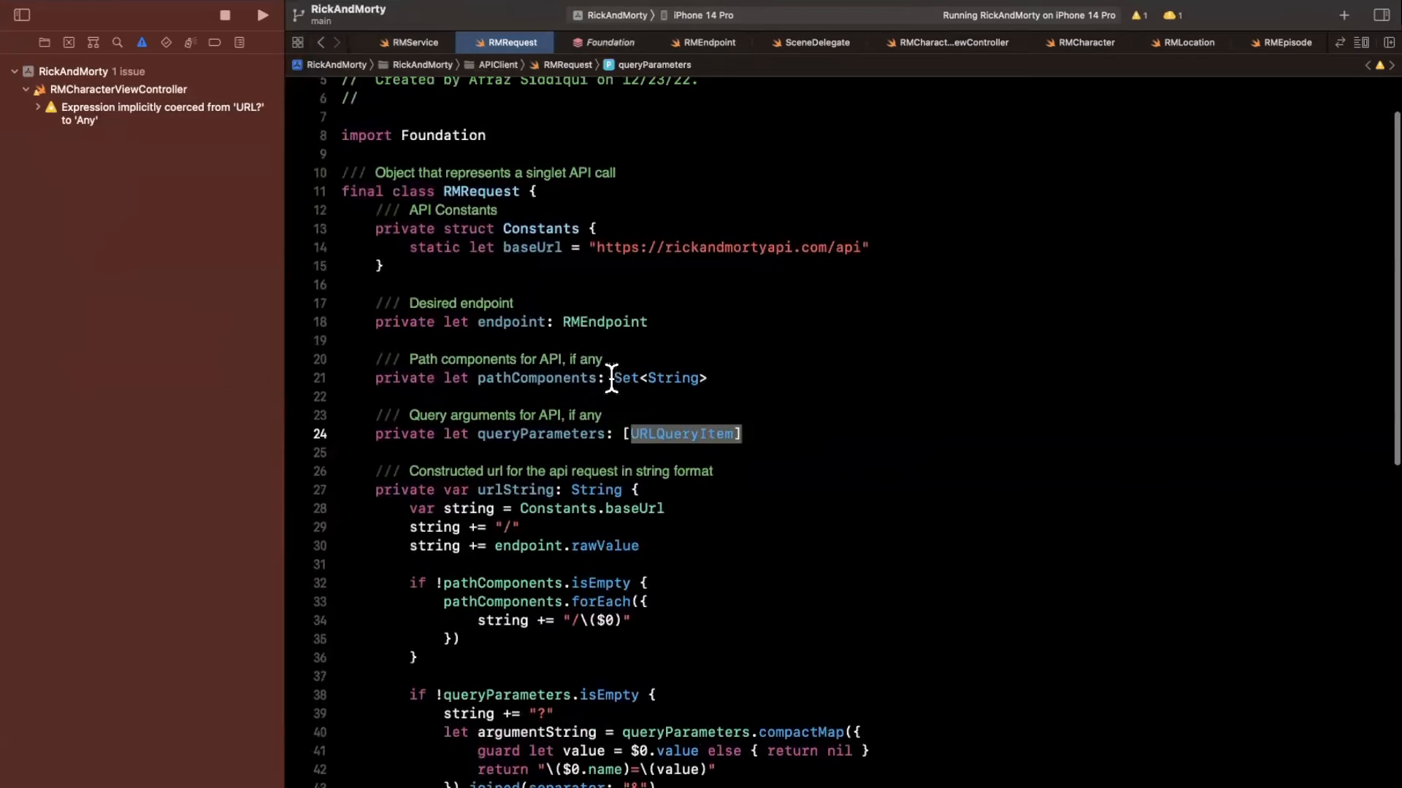
left_click(727, 396)
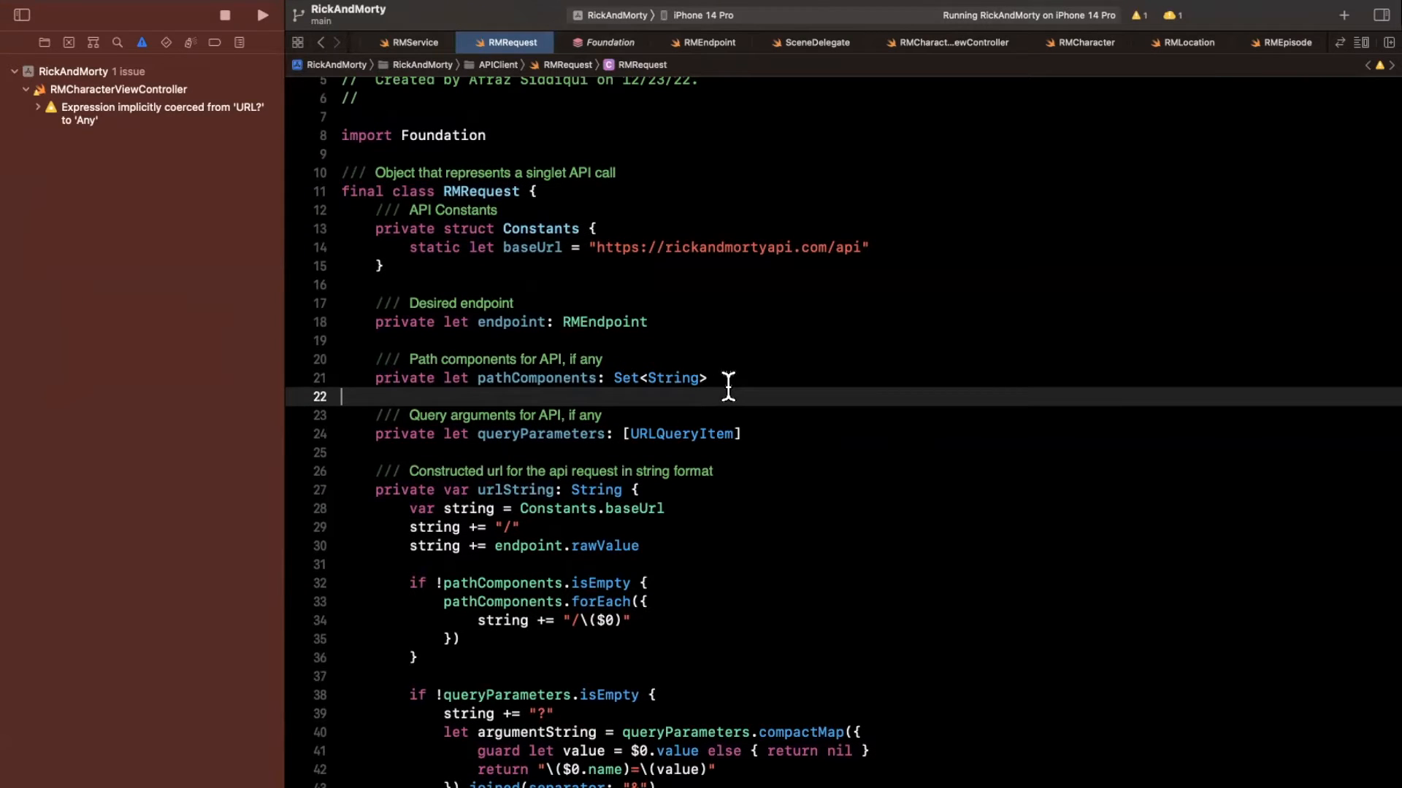
mouse_move(754, 392)
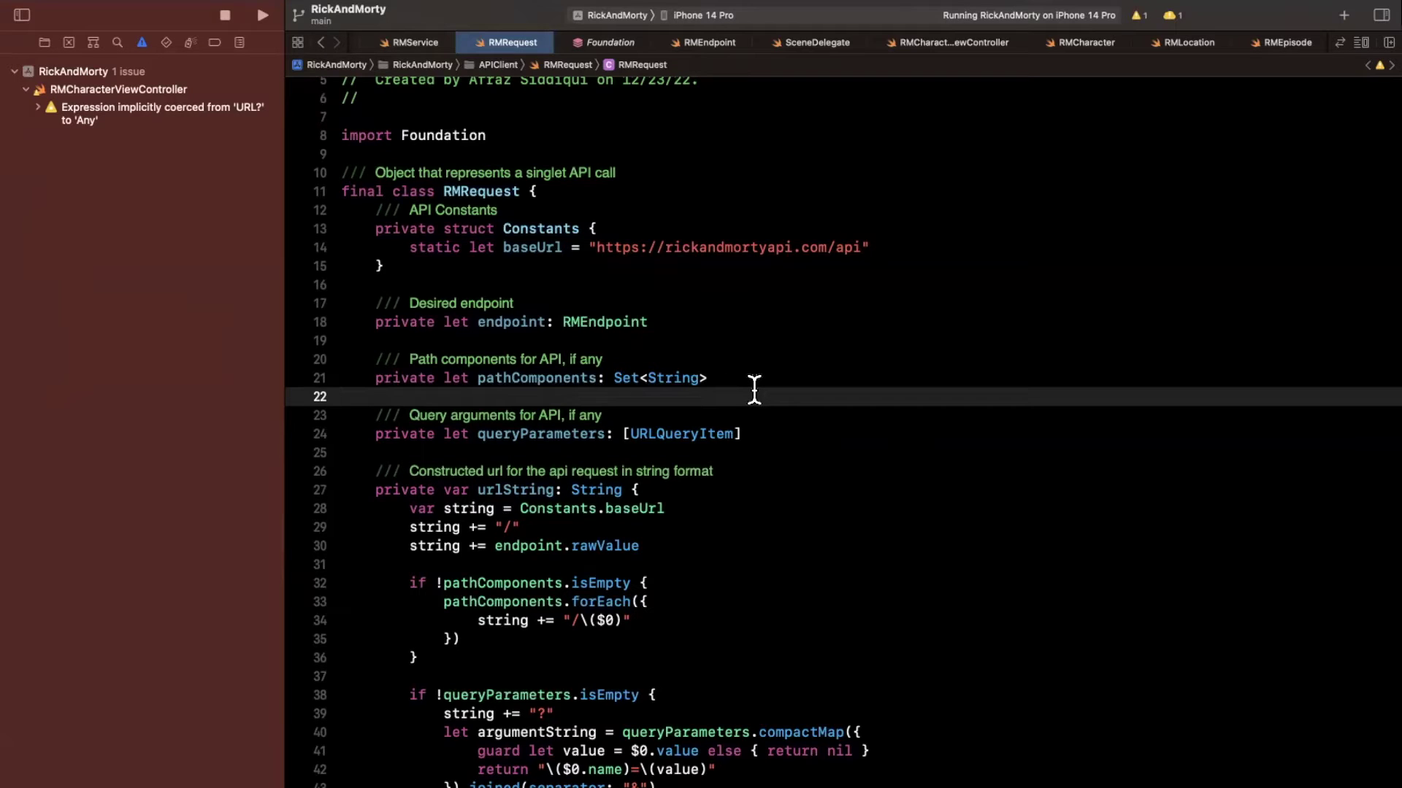
Step: Change pathComponents from Set<String> to [String] in both the property and the initializer
double_click(659, 377)
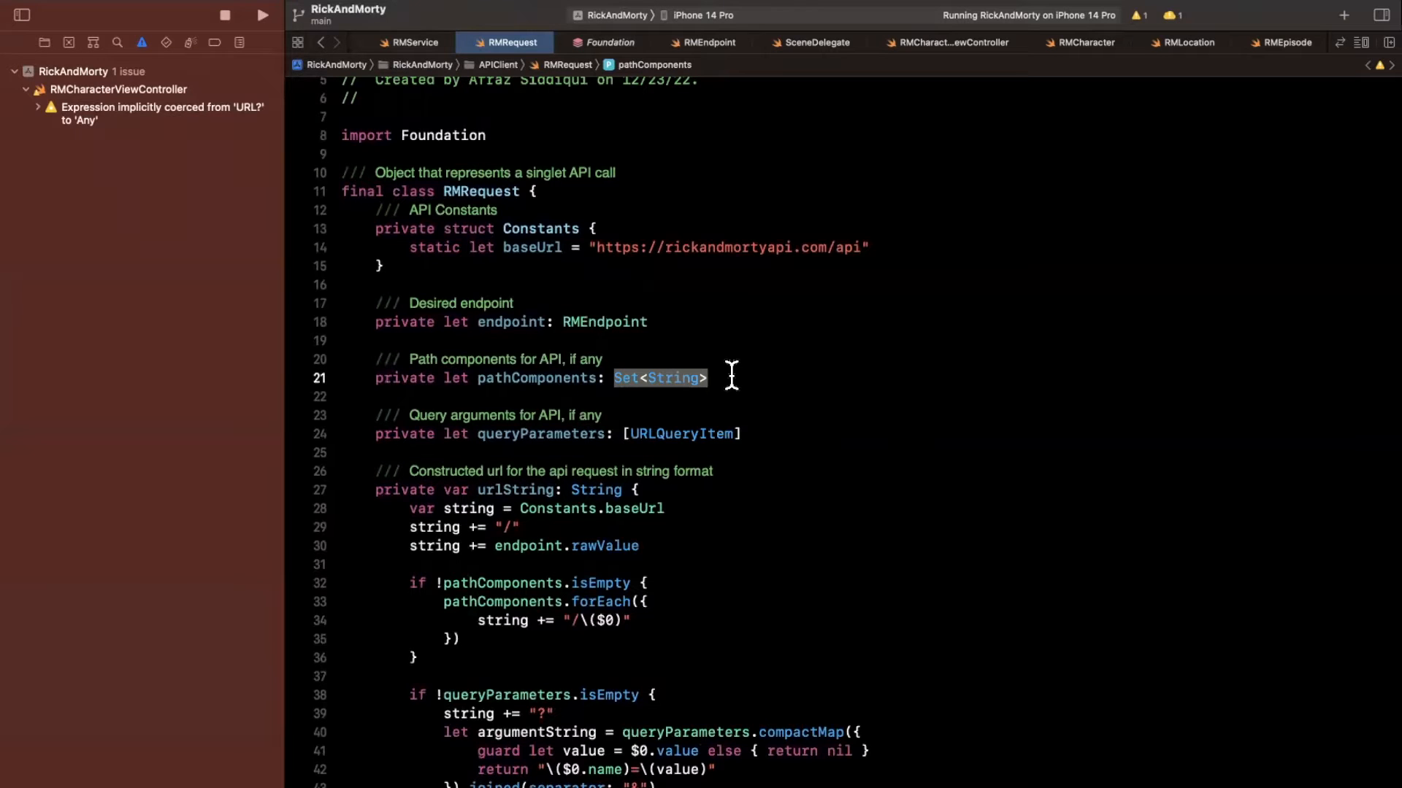
type("[String]")
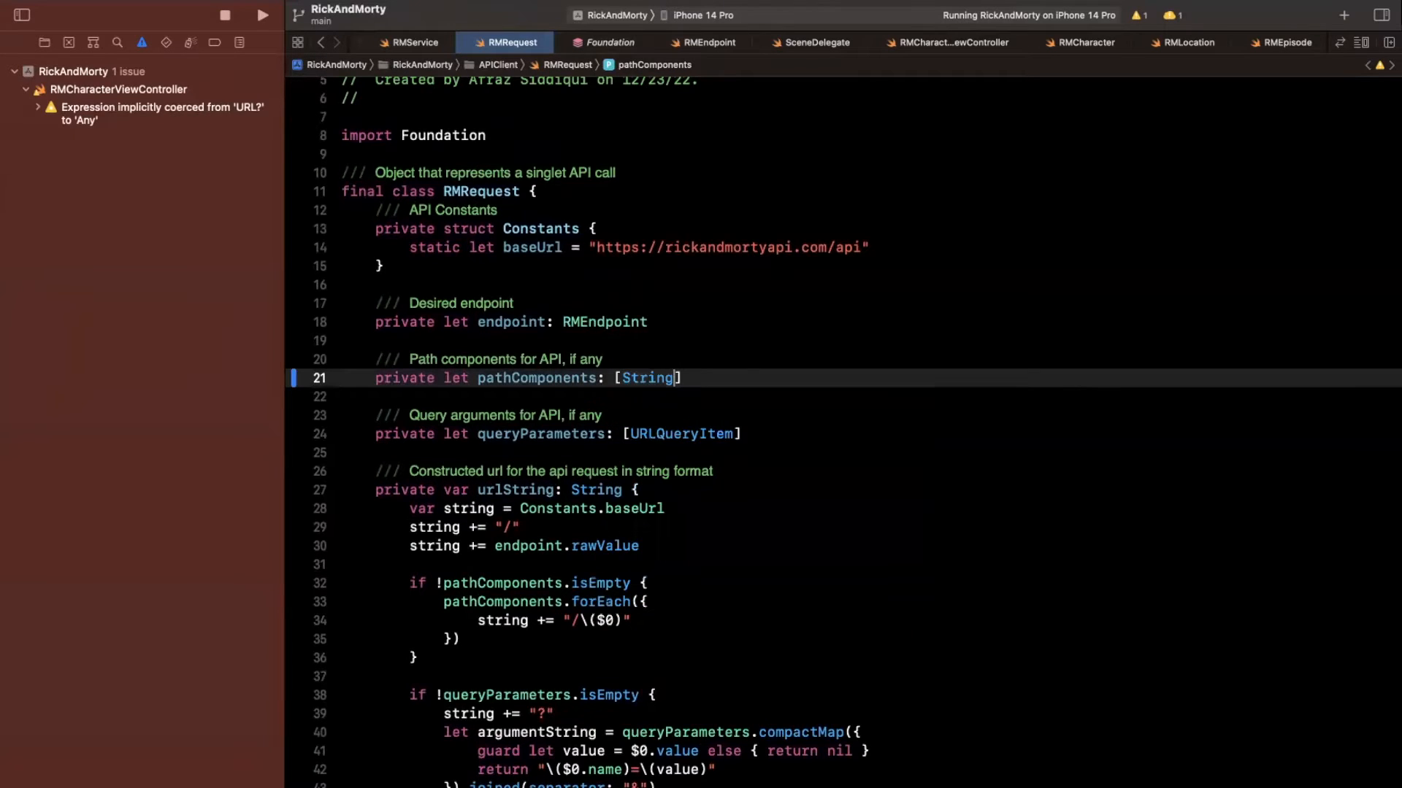
scroll("down", 3)
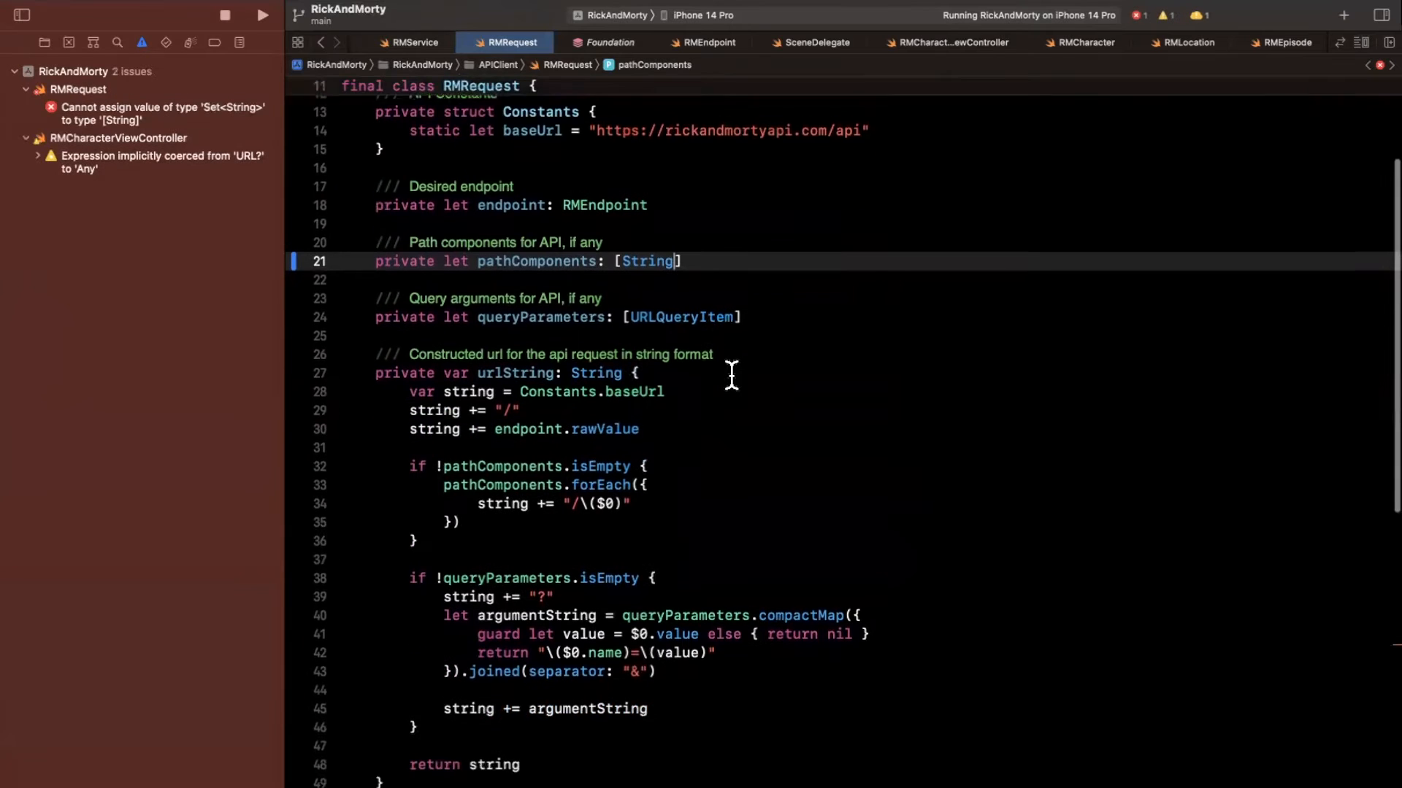
scroll("down", 3)
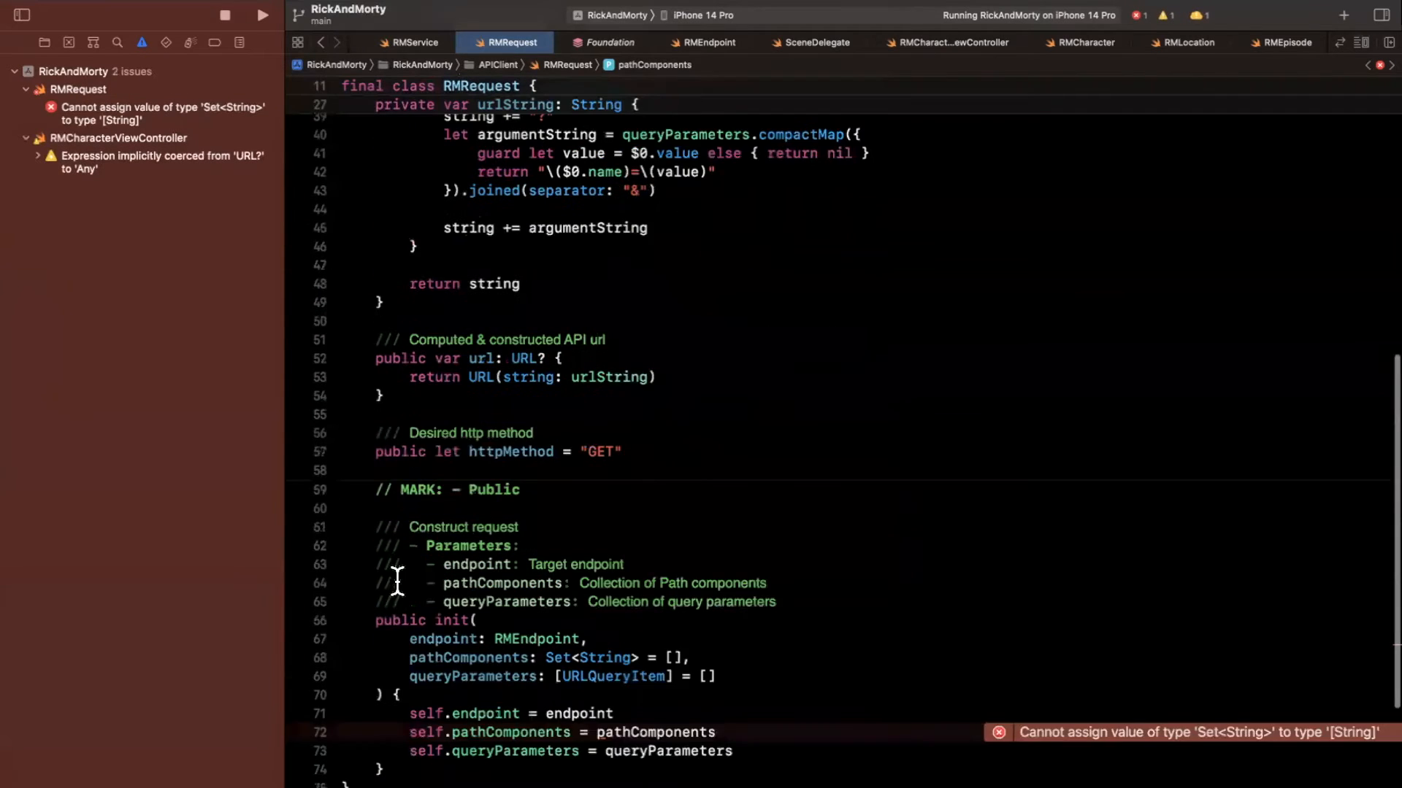
scroll("down", 3)
type("[")
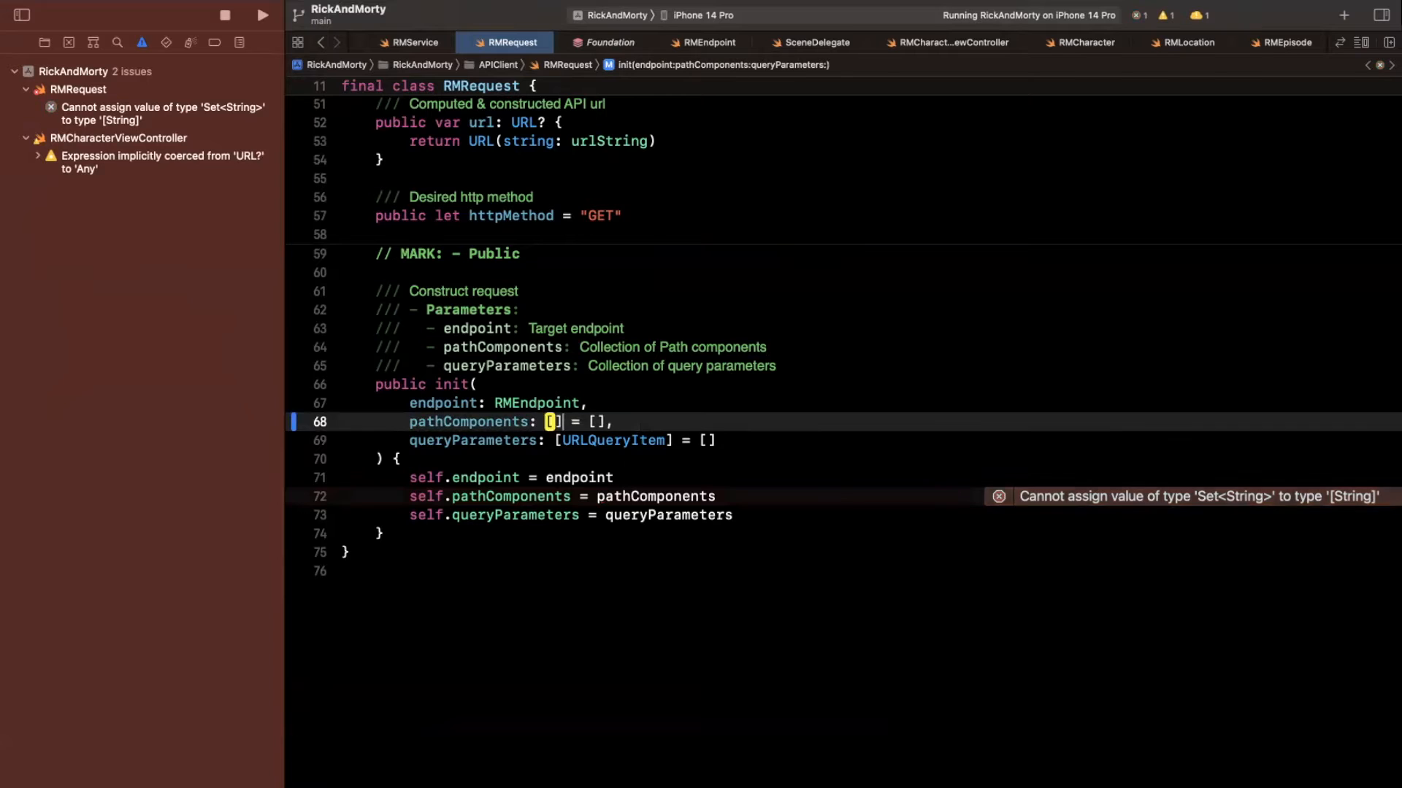
type("String")
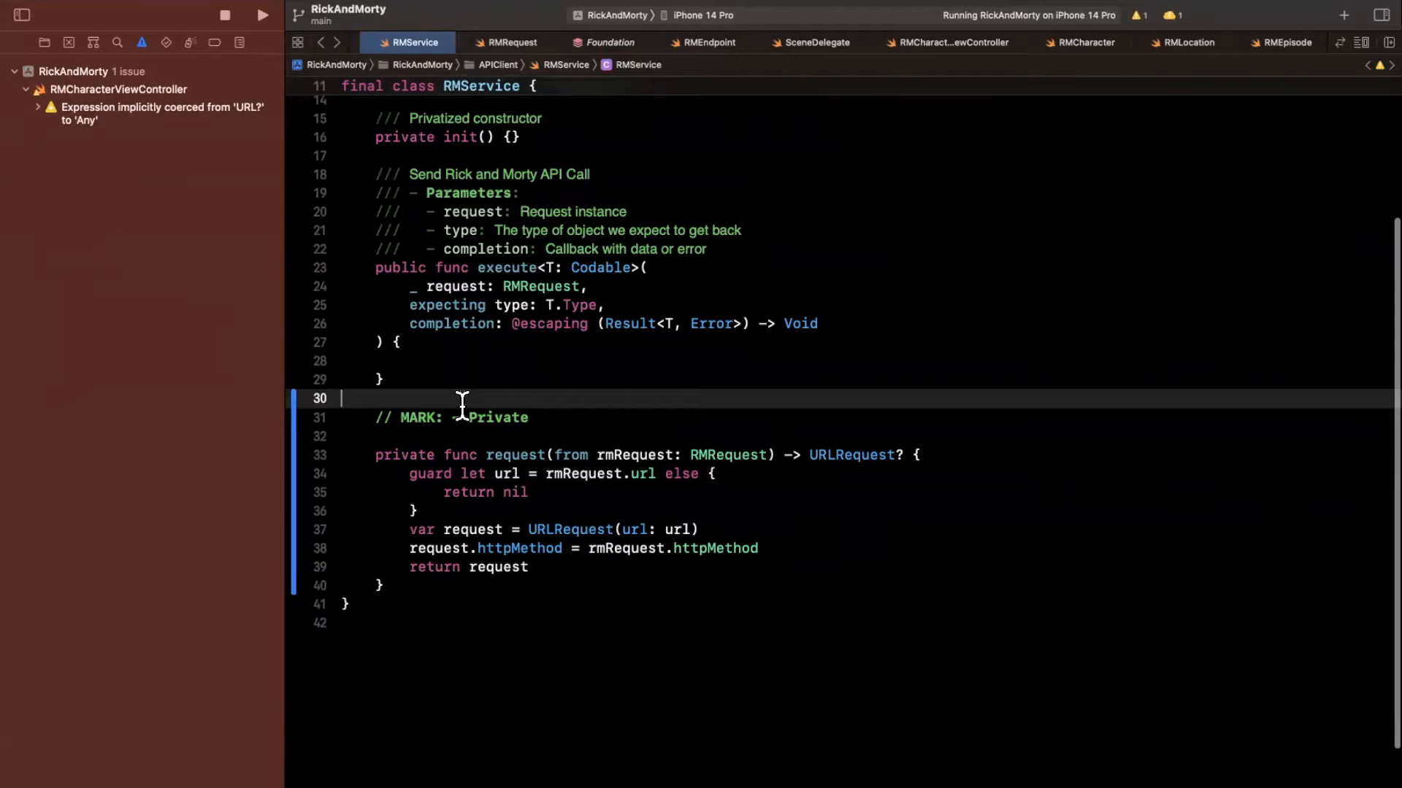
Step: In execute, add let urlRequest = self.request(from: request)
left_click(412, 361)
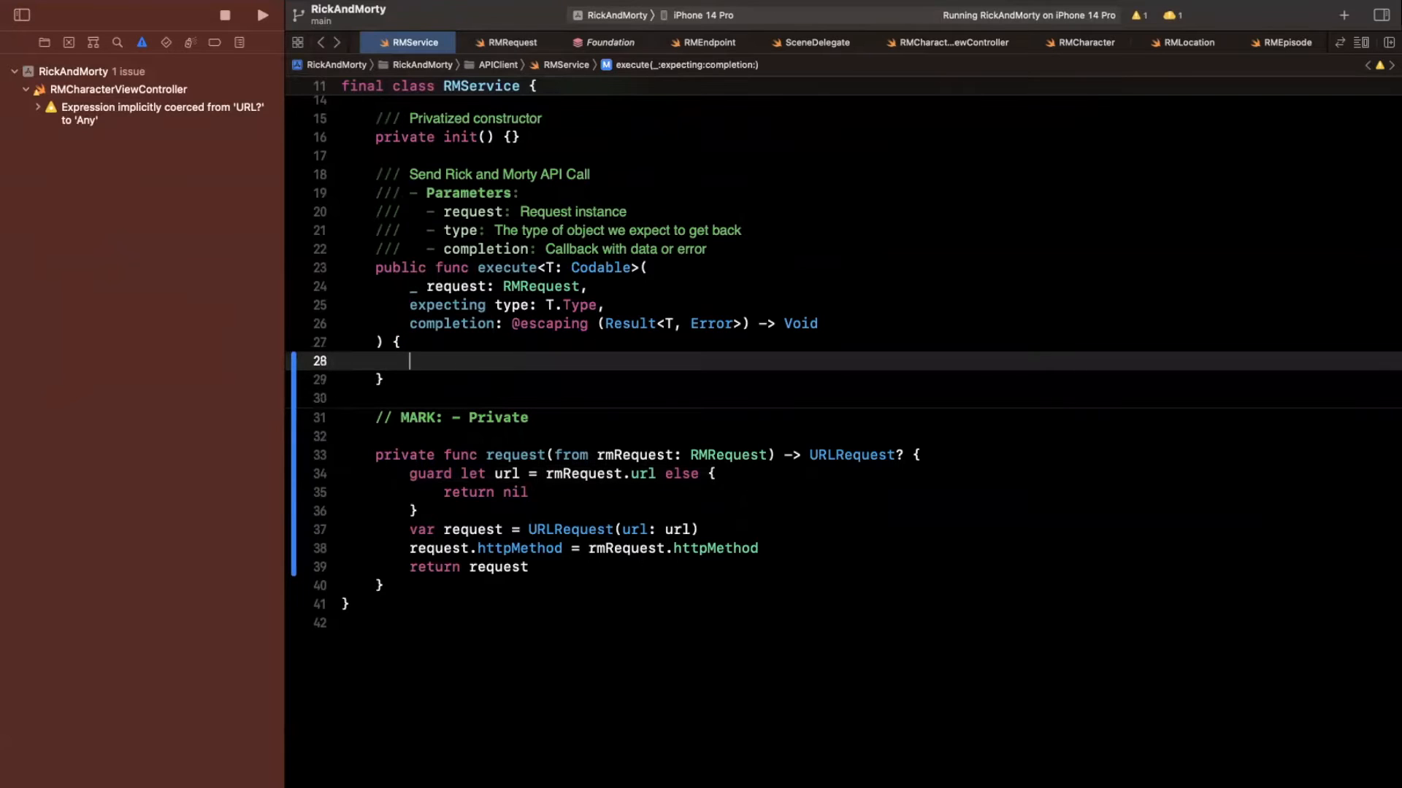
mouse_move(433, 473)
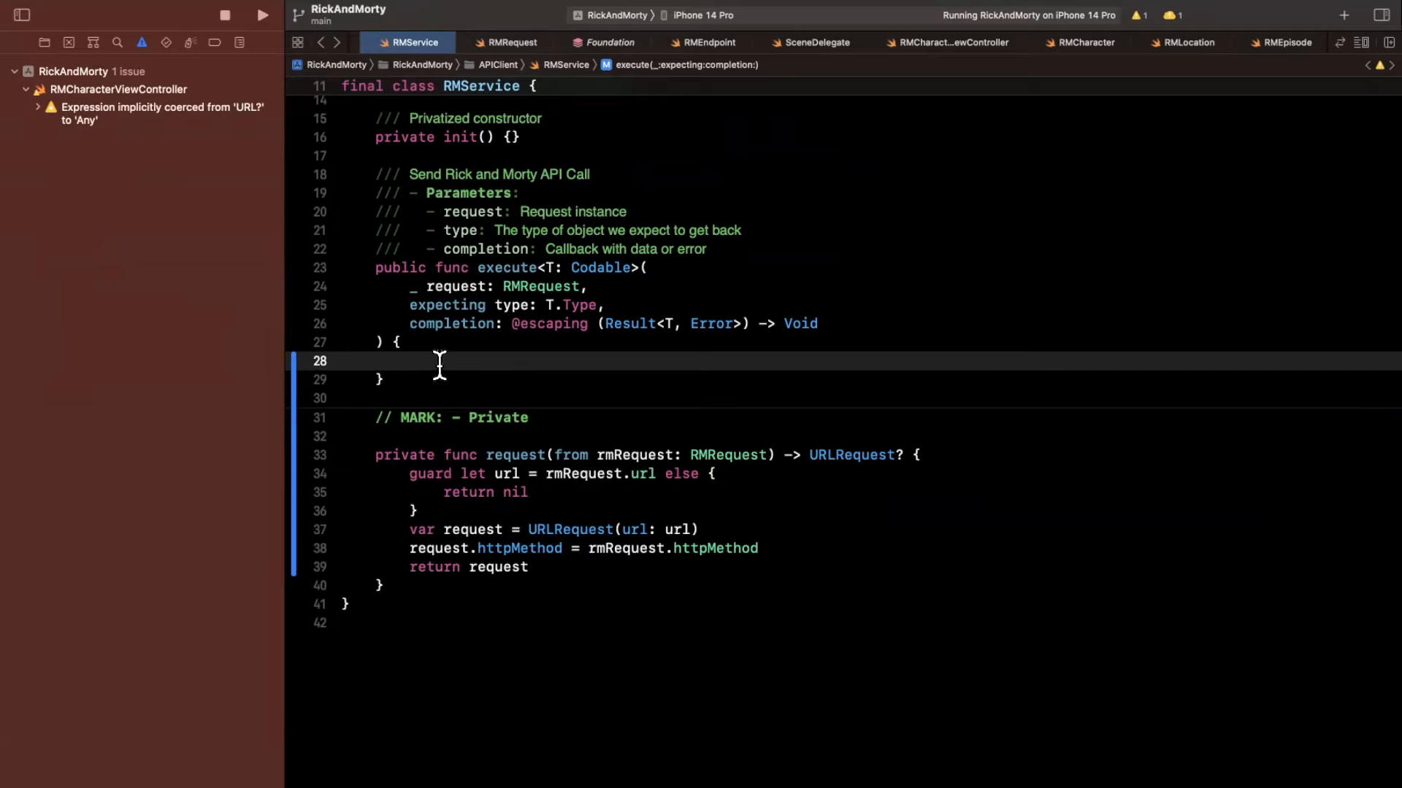
type("let")
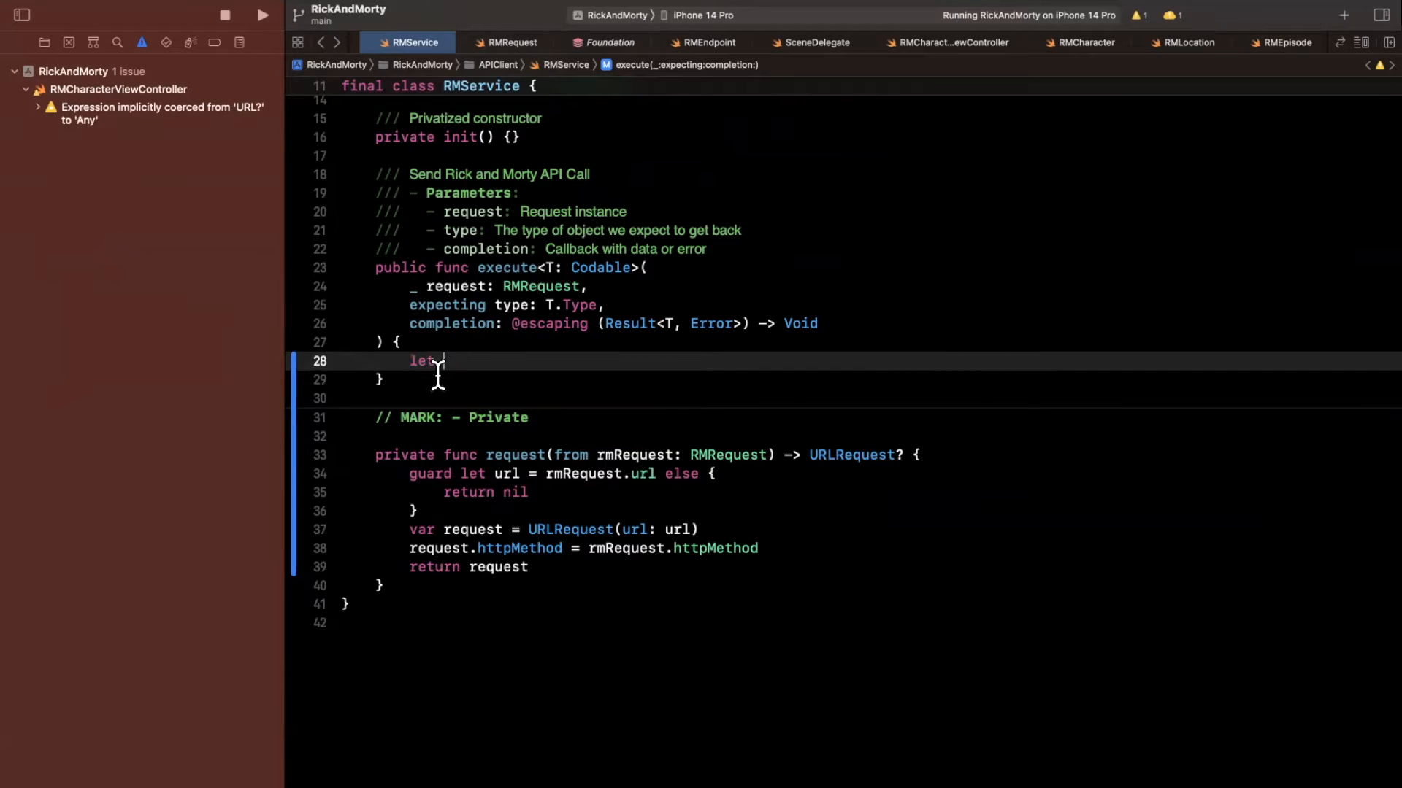
type("re")
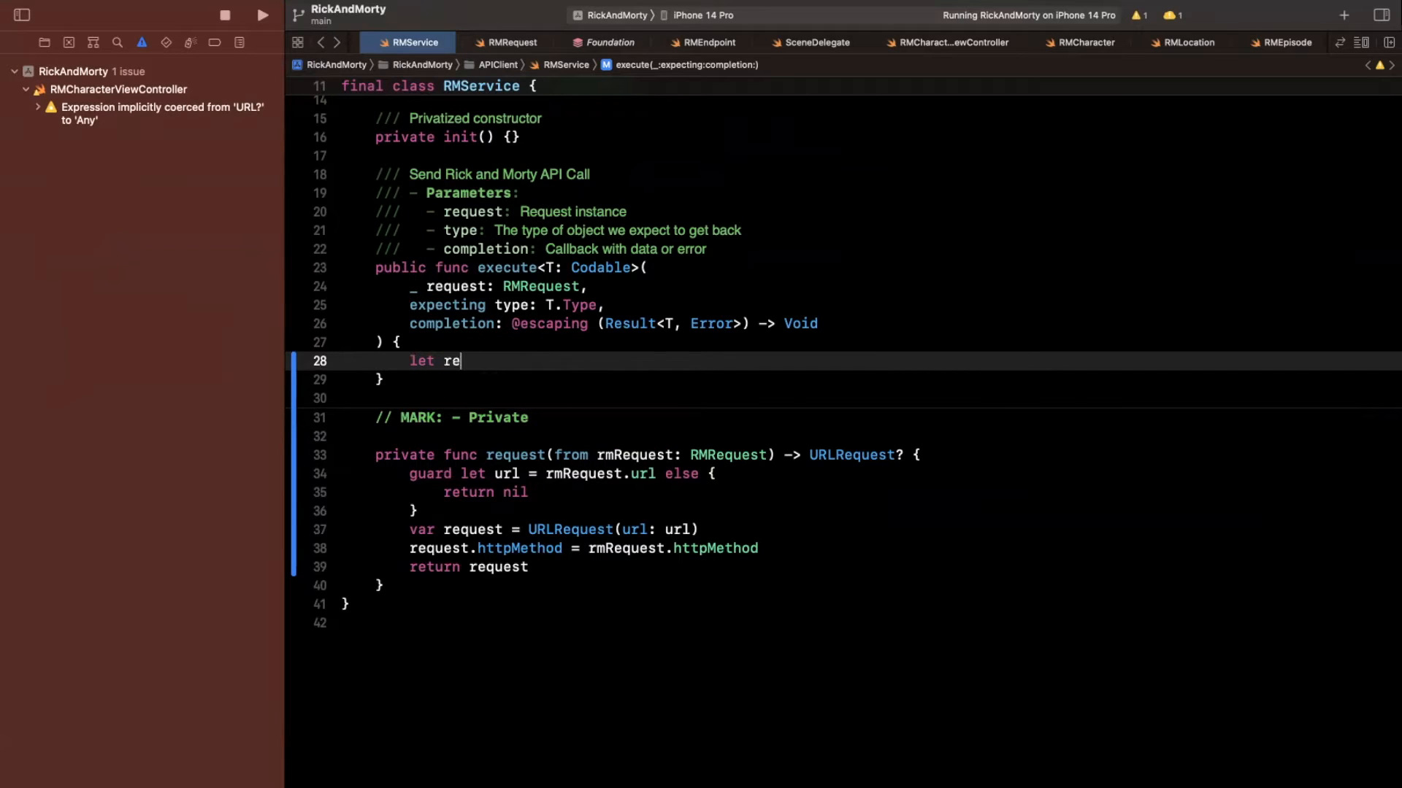
key("Backspace")
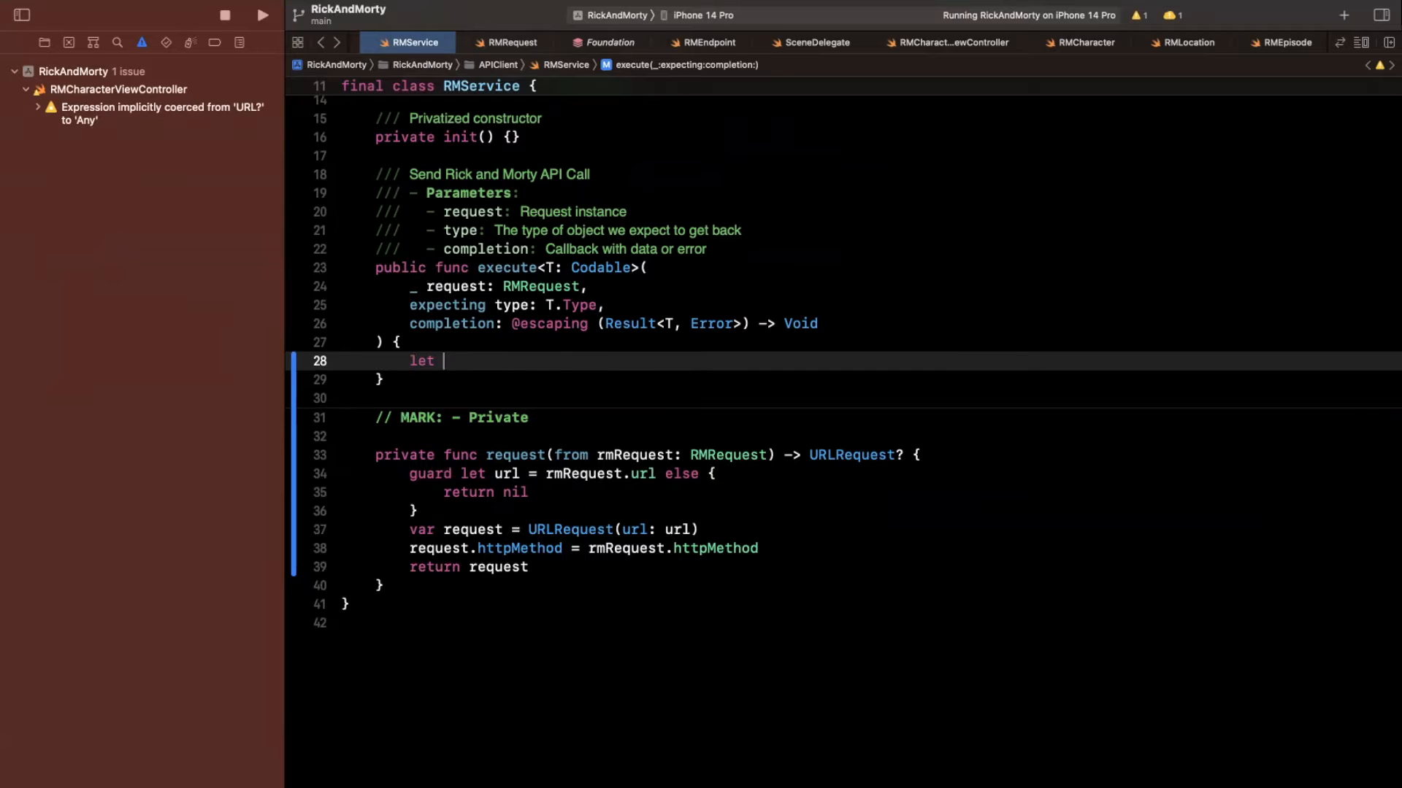
type("urlRequest = re")
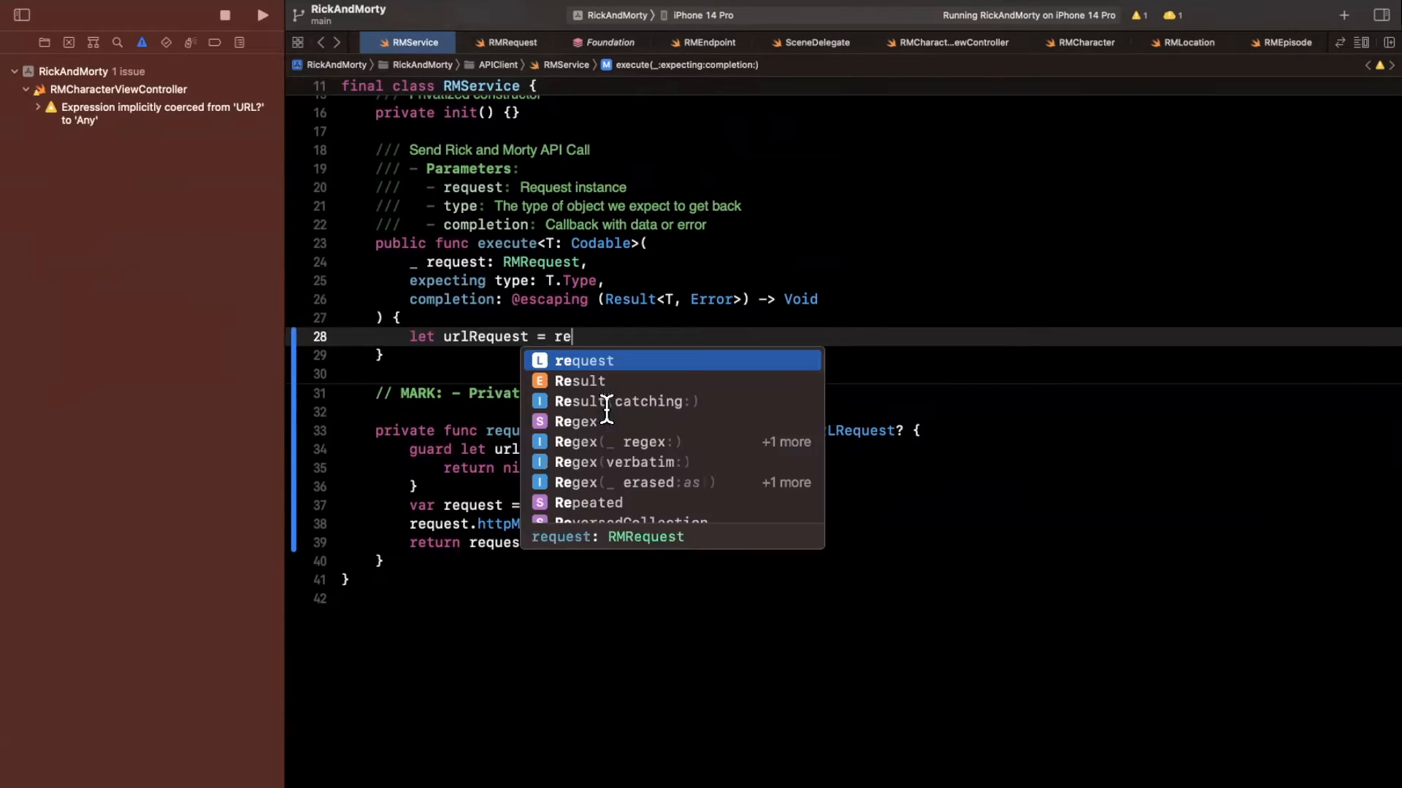
type("self.request(from: request")
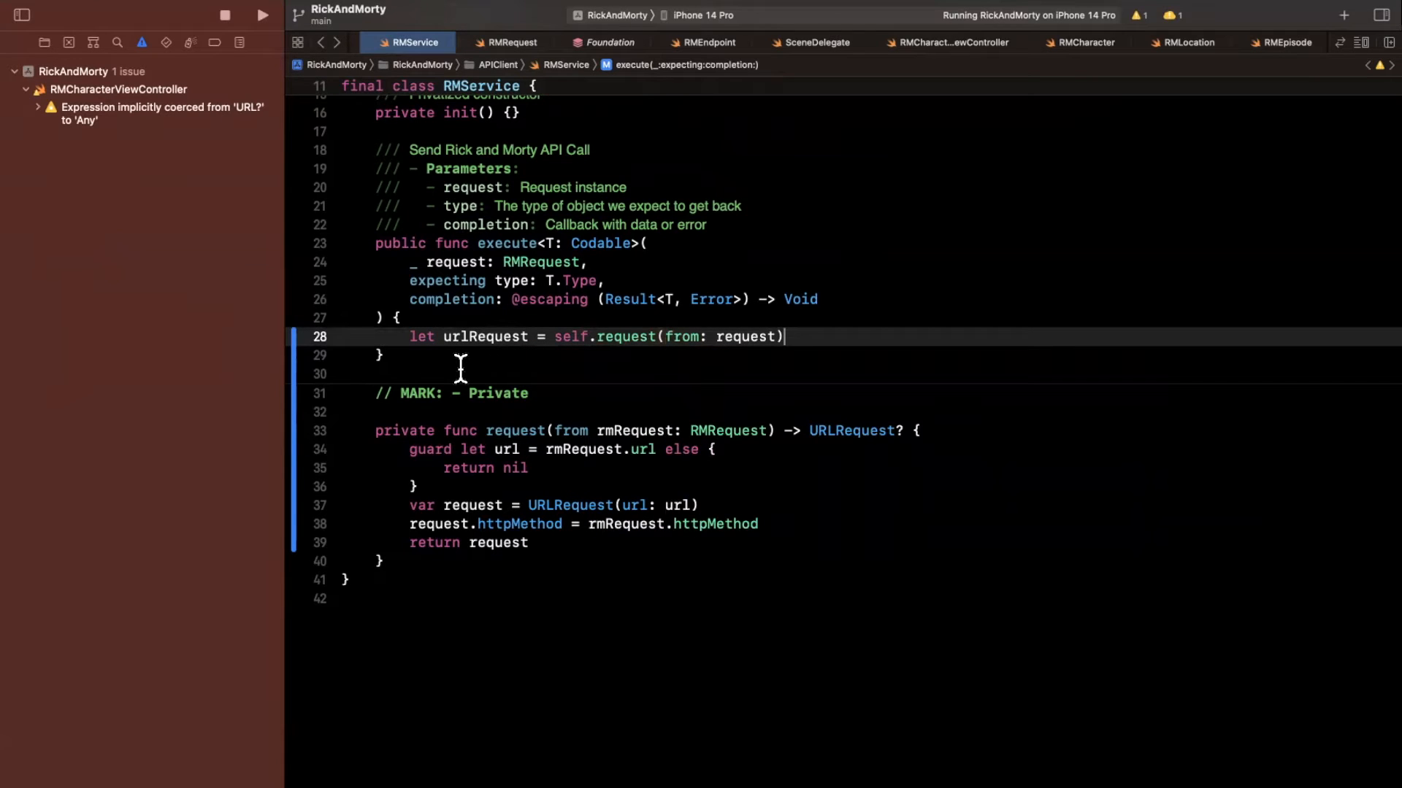
mouse_move(421, 349)
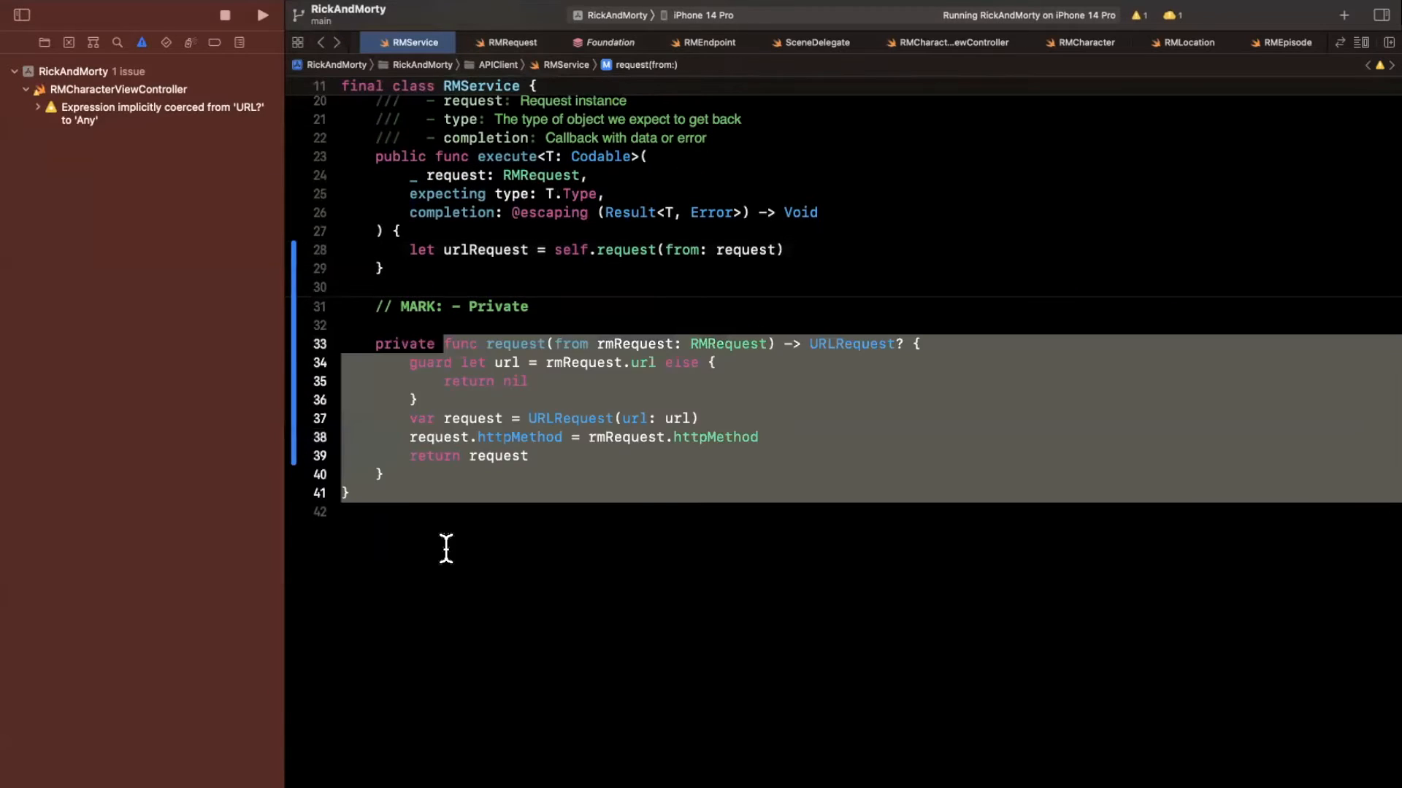
Step: Turn the line into a guard that calls completion(.failure(Error)) and returns when urlRequest is nil
scroll("up", 3)
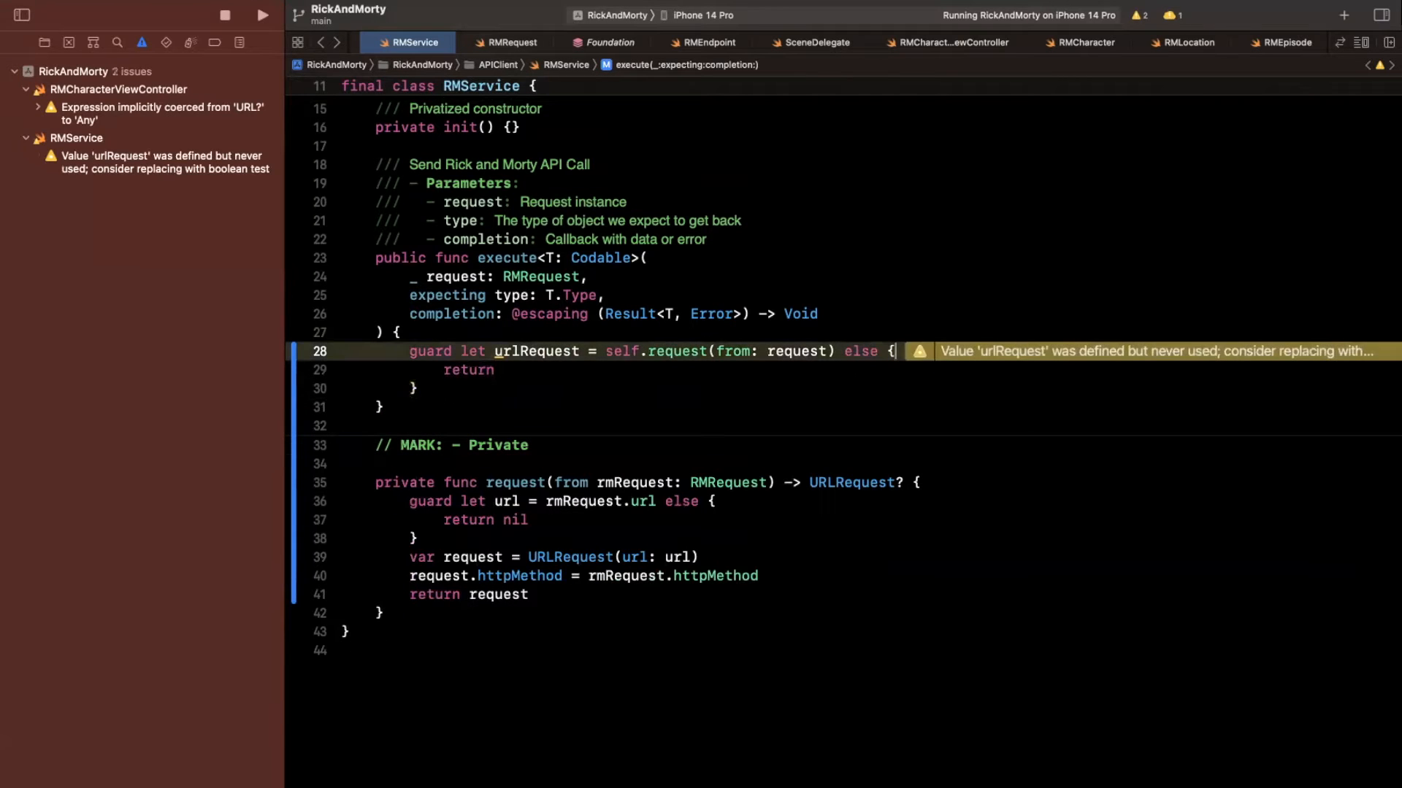
type("completion")
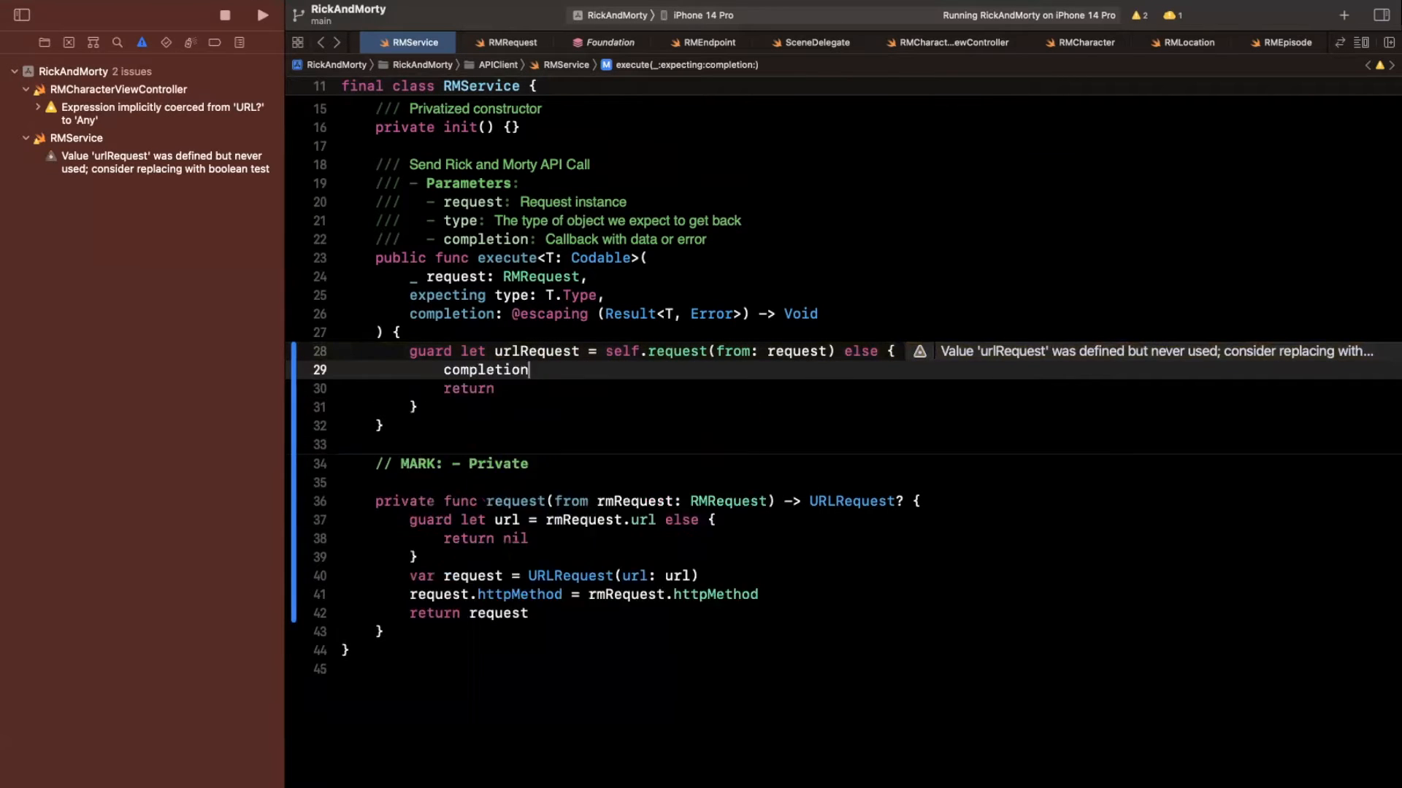
type("(.failure(Error))")
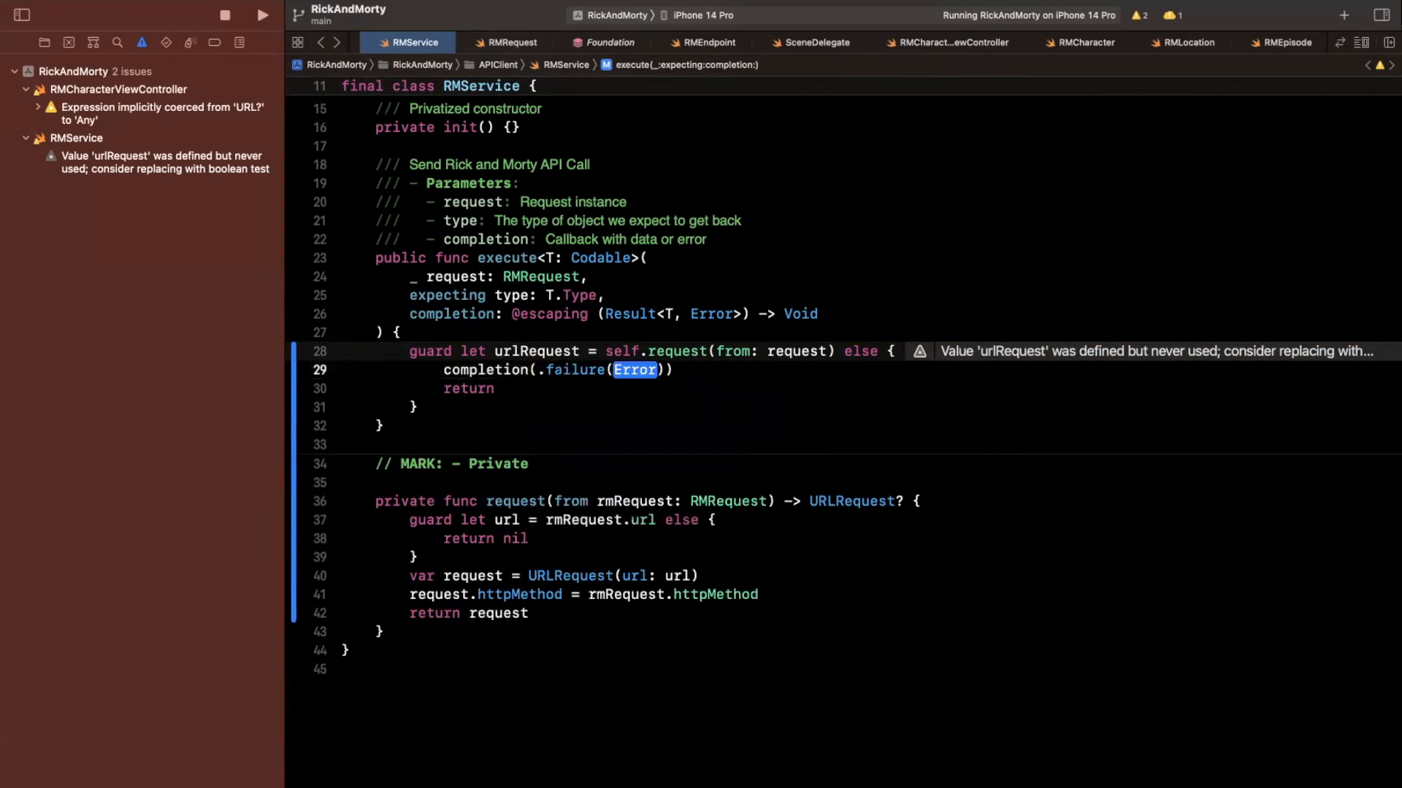
scroll("up", 3)
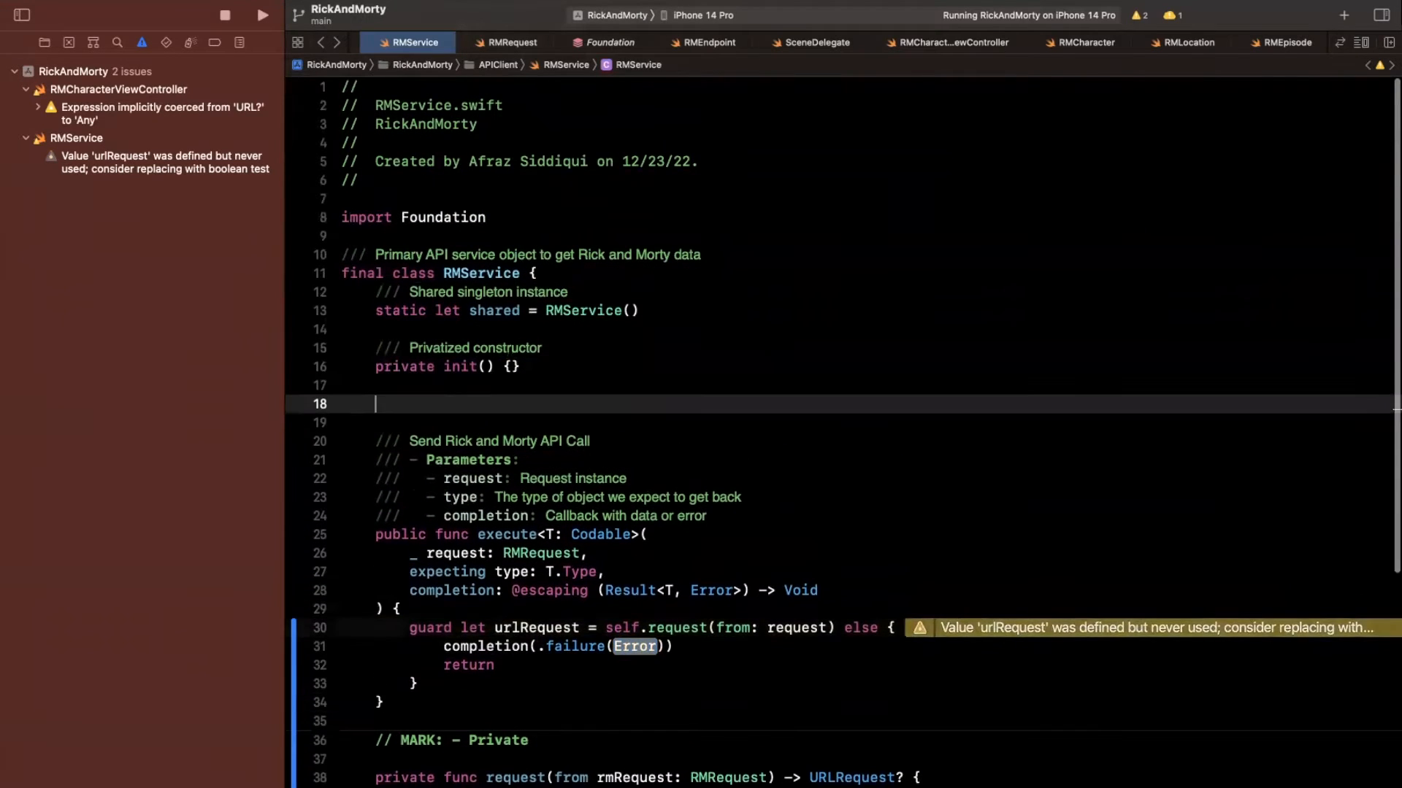
Step: Add enum RMServiceError: Error with a failedToCreateRequest case
type("enum")
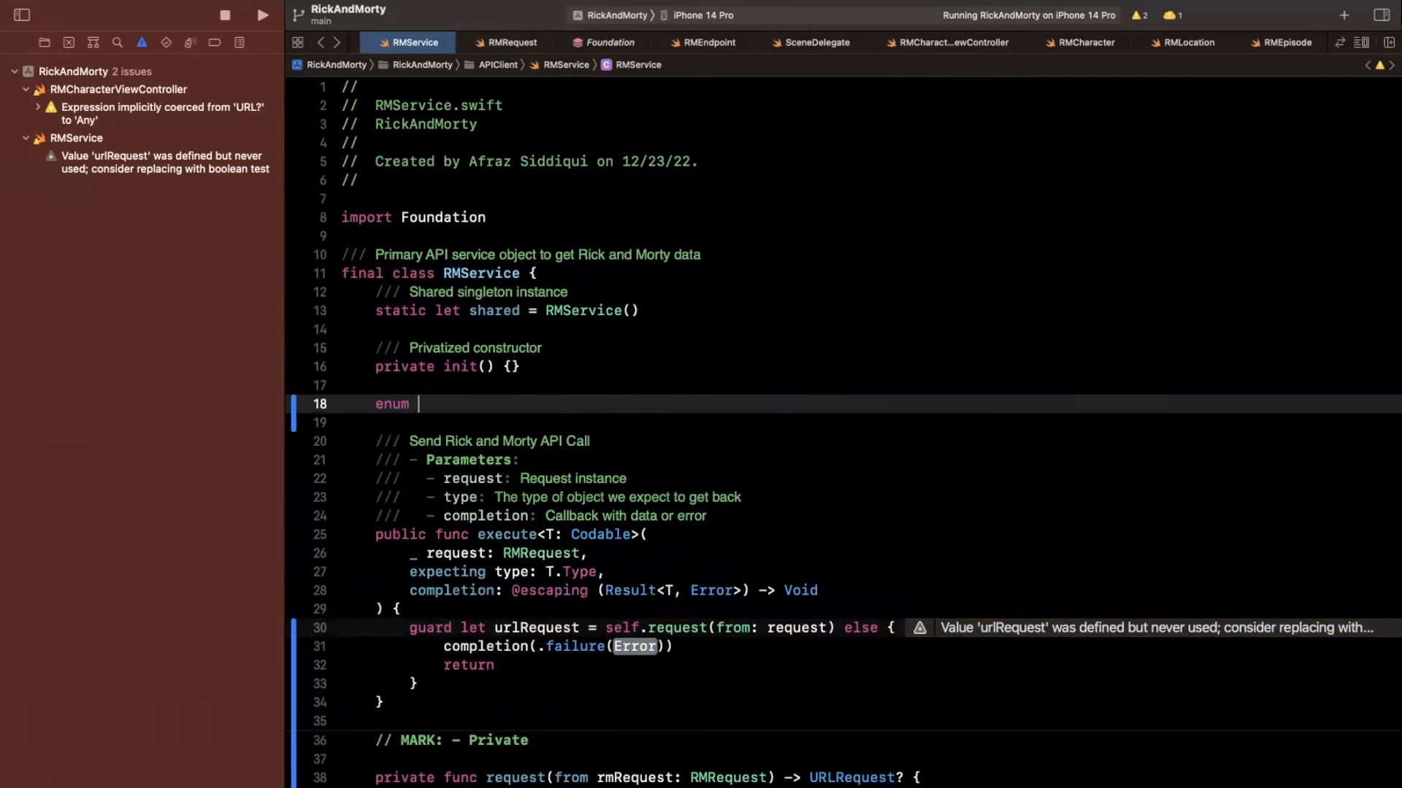
scroll("down", 3)
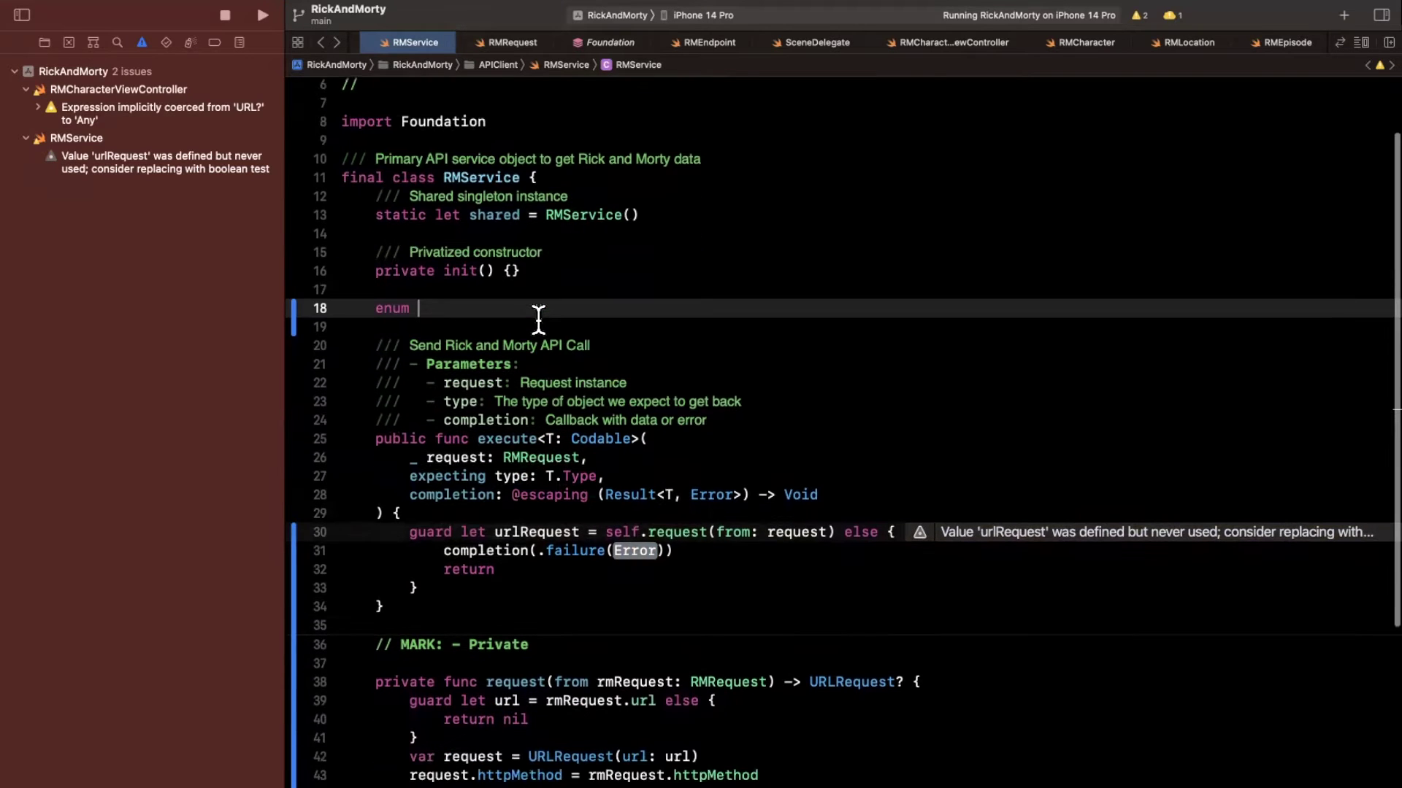
type("RMSericeE")
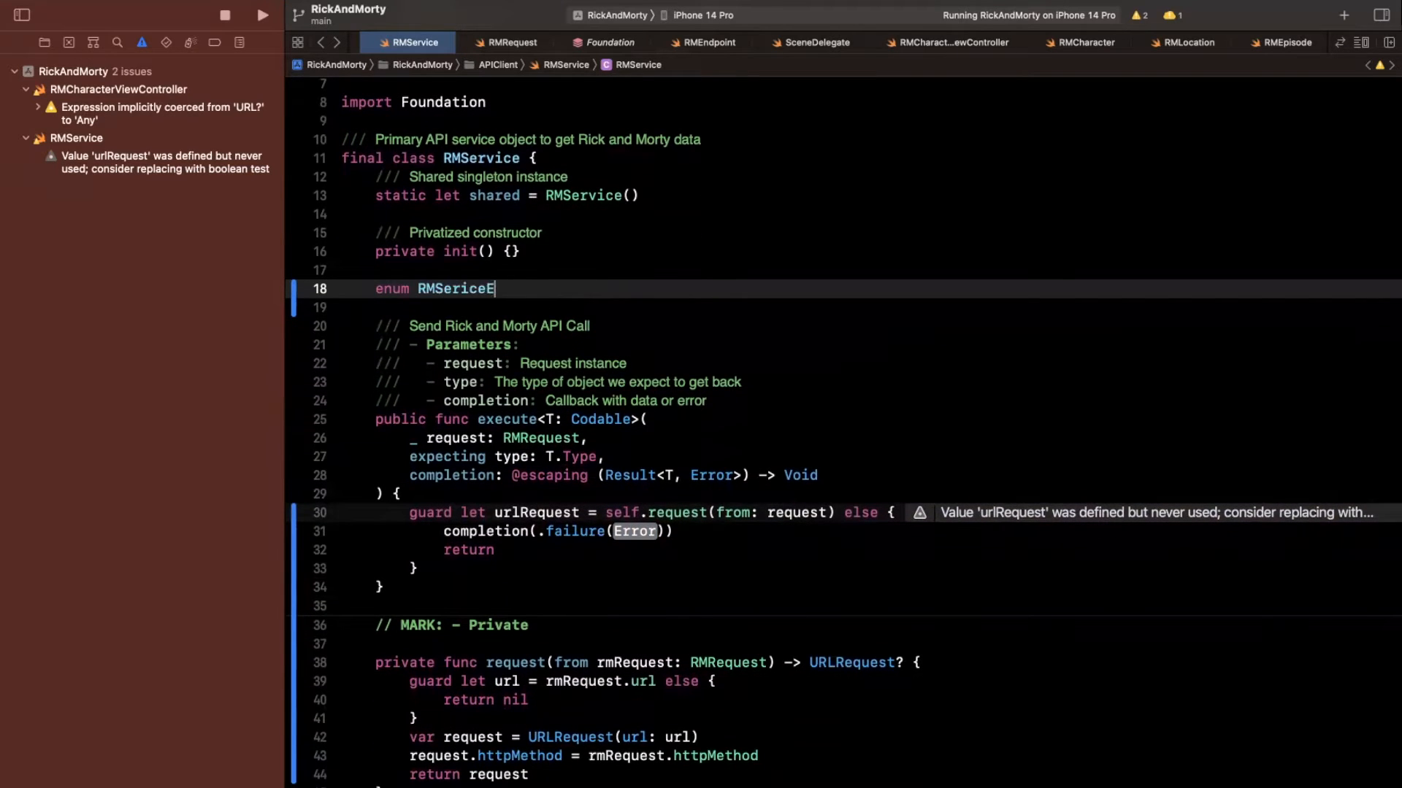
key("backspace")
type("rror: Error {")
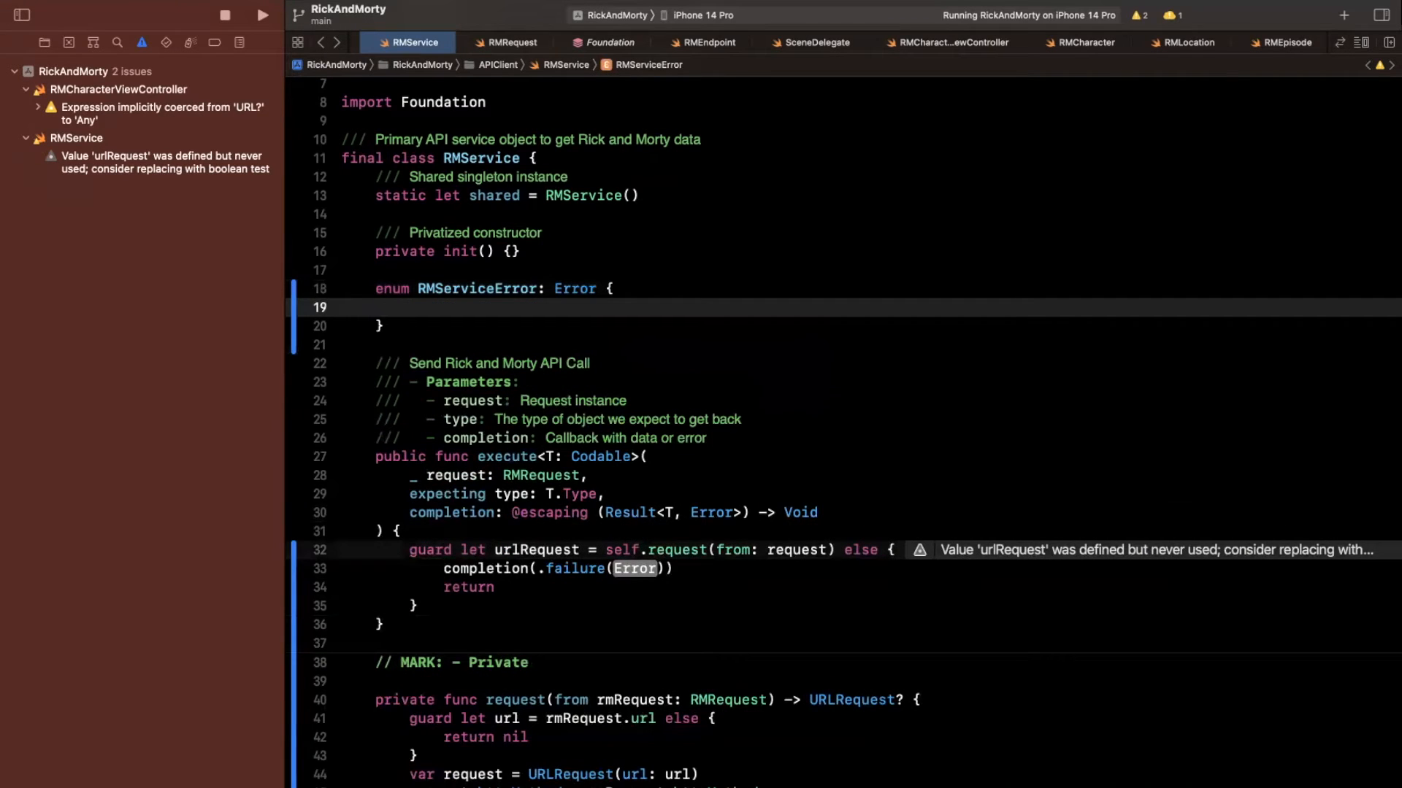
type("case")
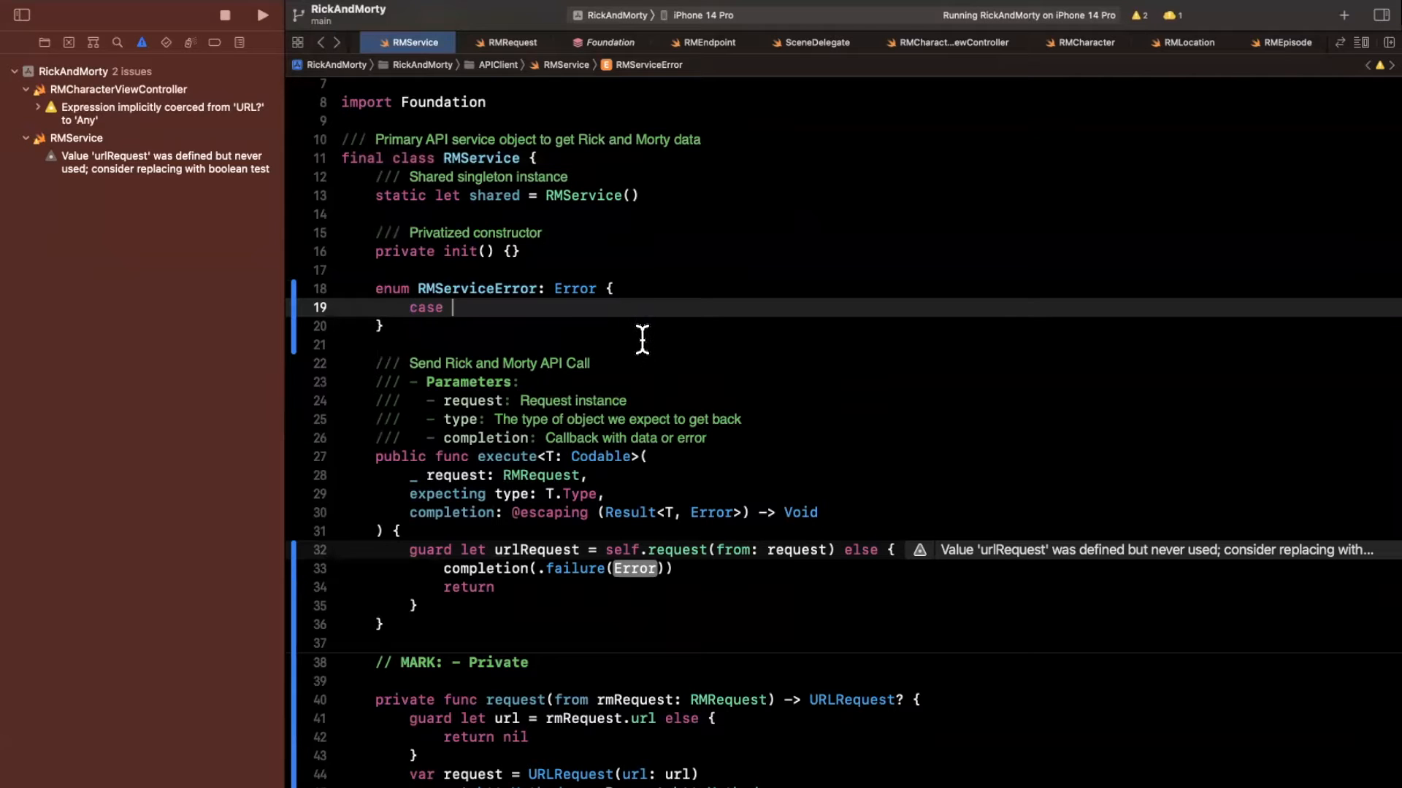
type("faile")
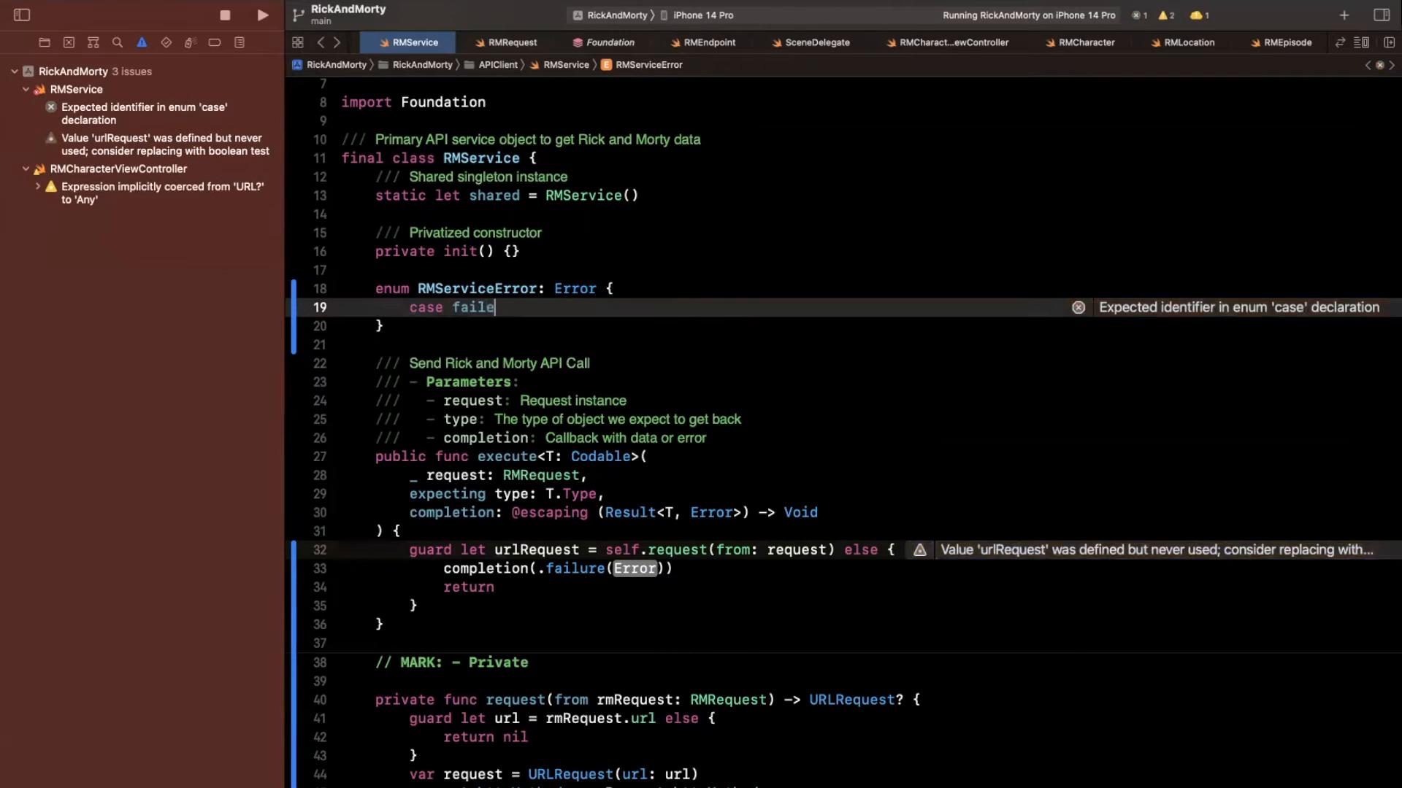
type("dToRQ")
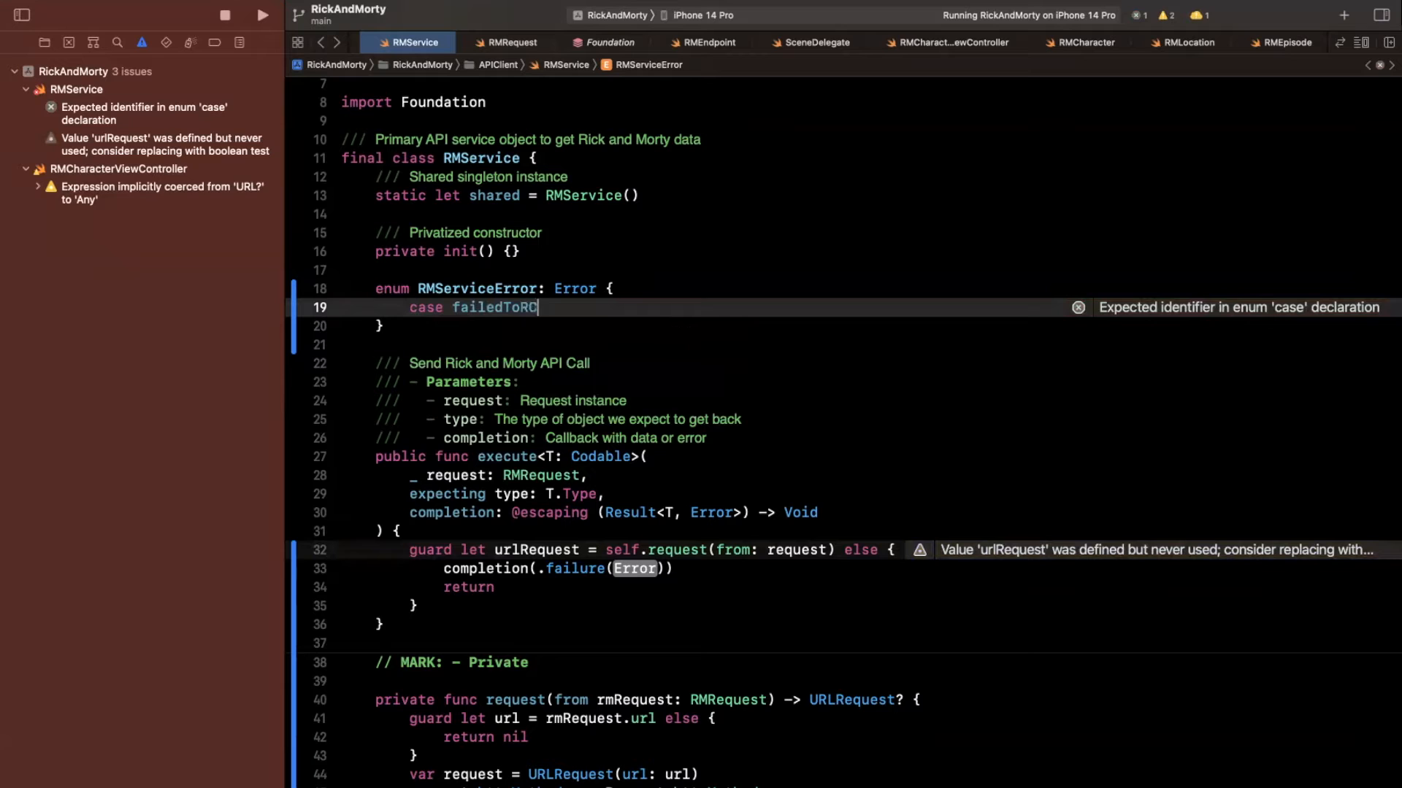
type("reateReq")
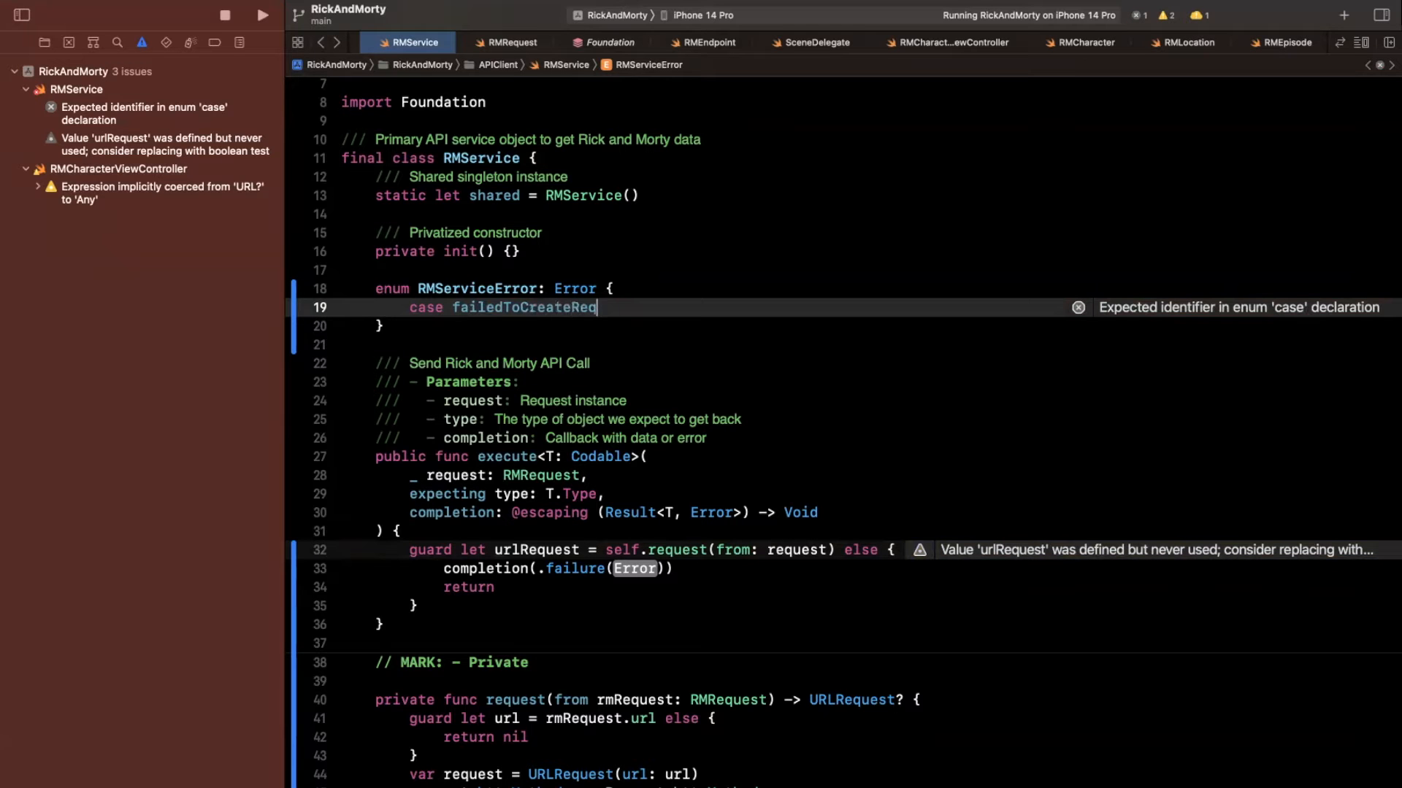
type("uest")
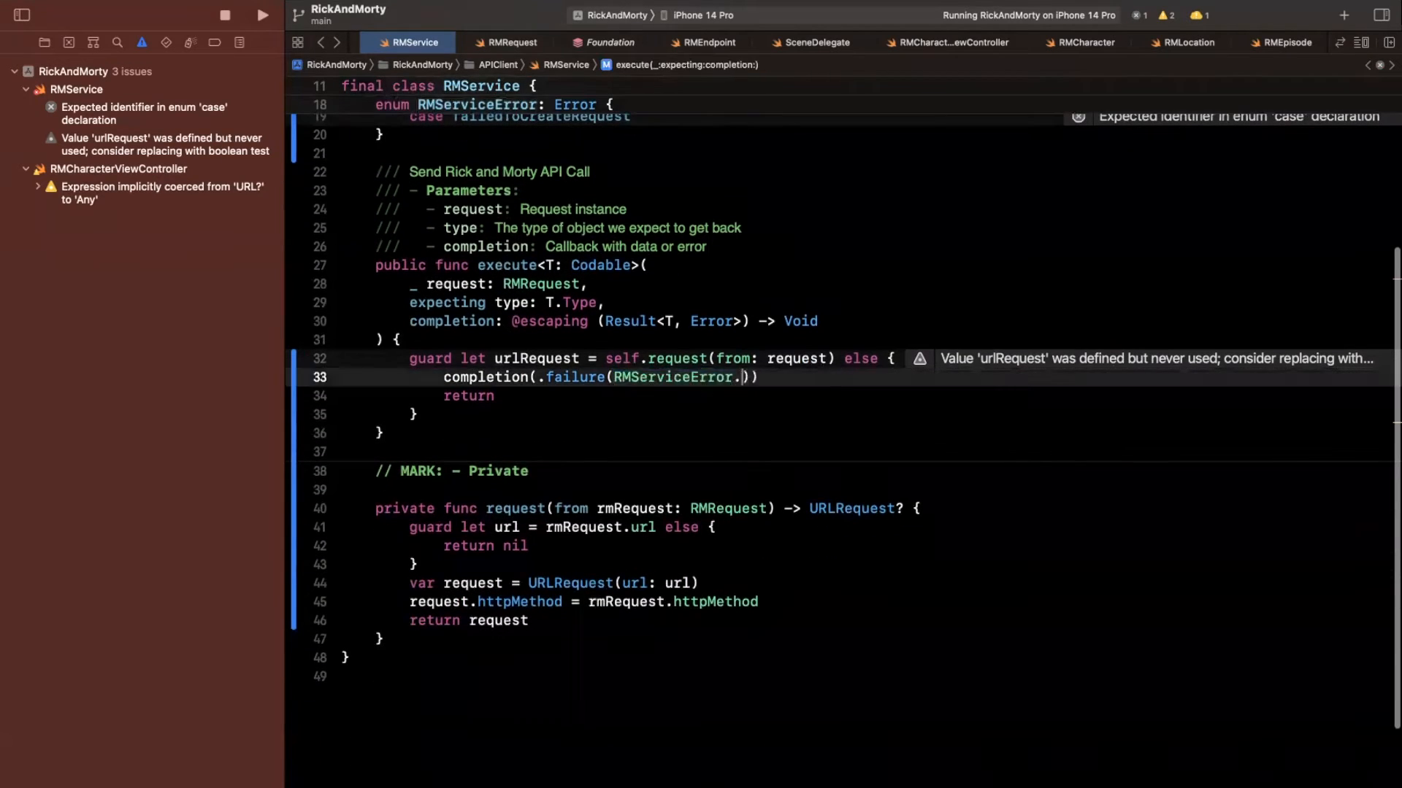
Step: Pass RMServiceError.failedToCreateRequest as the failure in execute's guard
type("failedToCreateRequest")
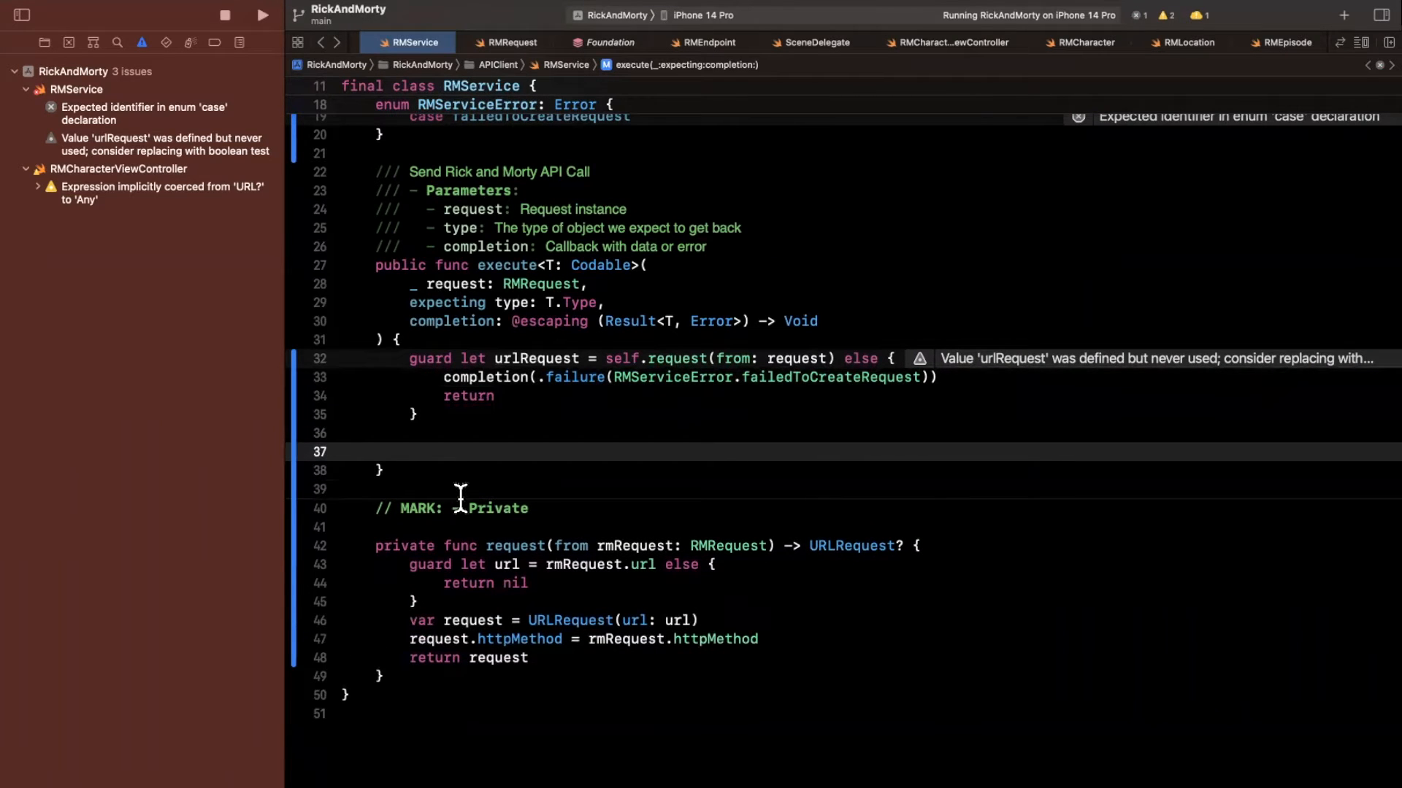
Step: Create let task = URLSession.shared.dataTask(with: urlRequest) with a closure receiving data, _, error
type("let task = U")
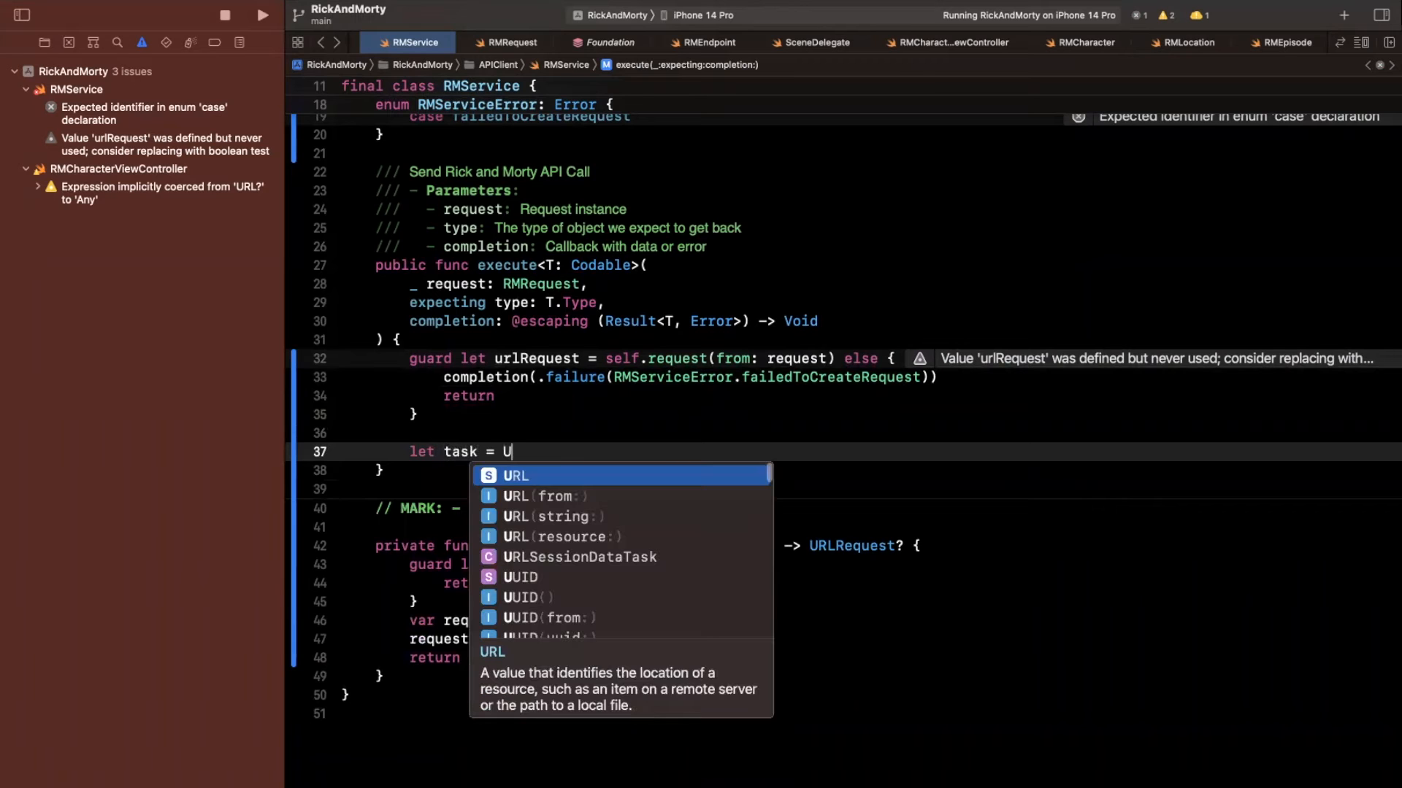
type("RLSes")
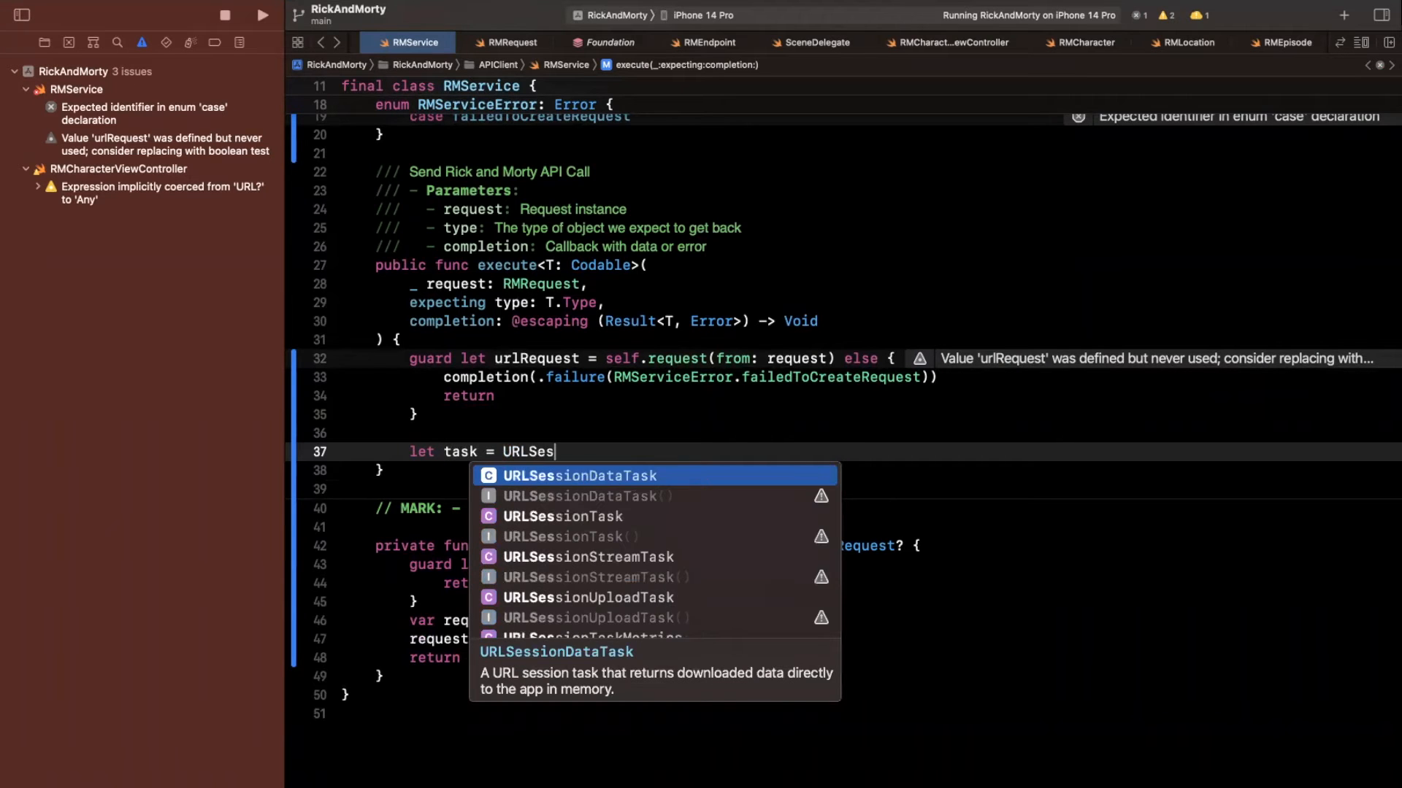
type("URLSession.shared")
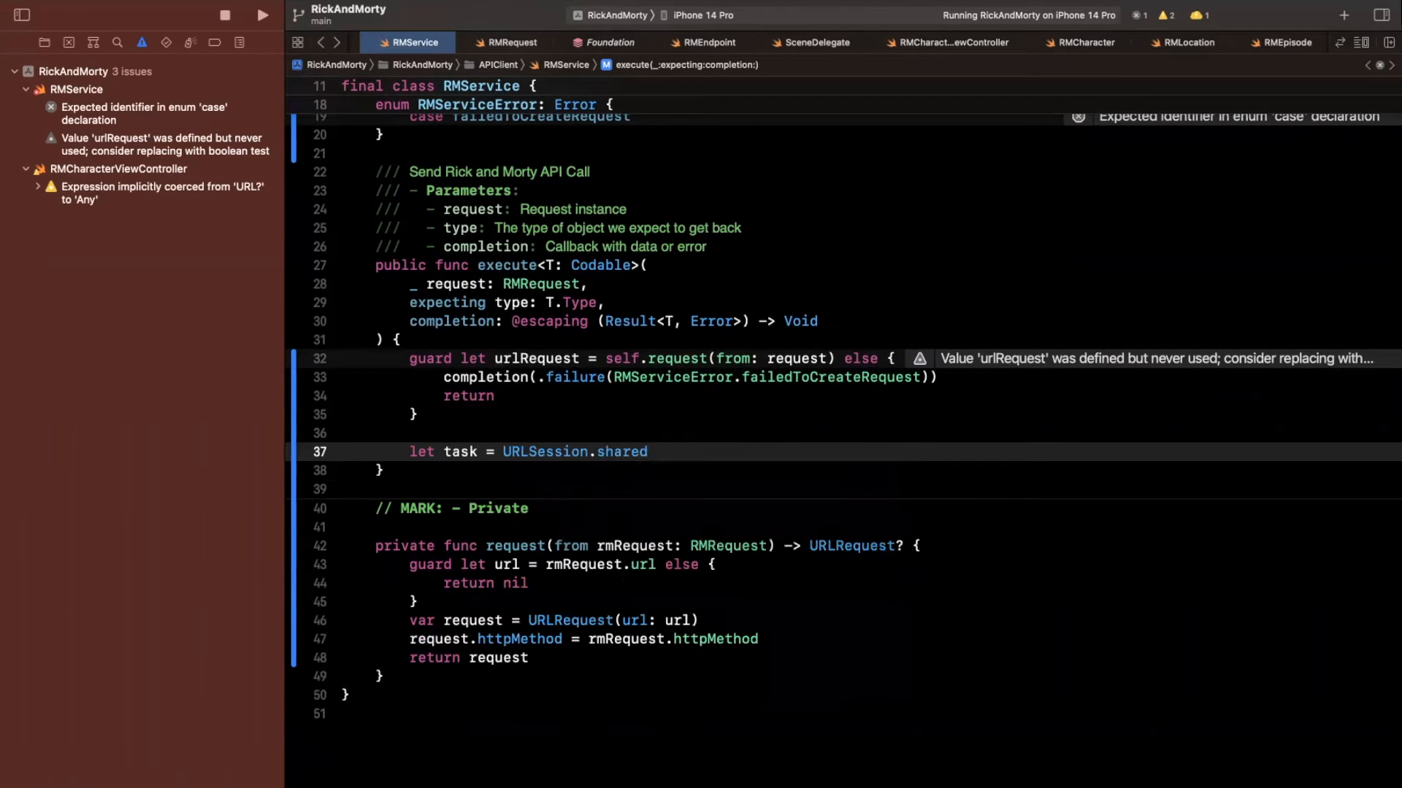
type("datatas")
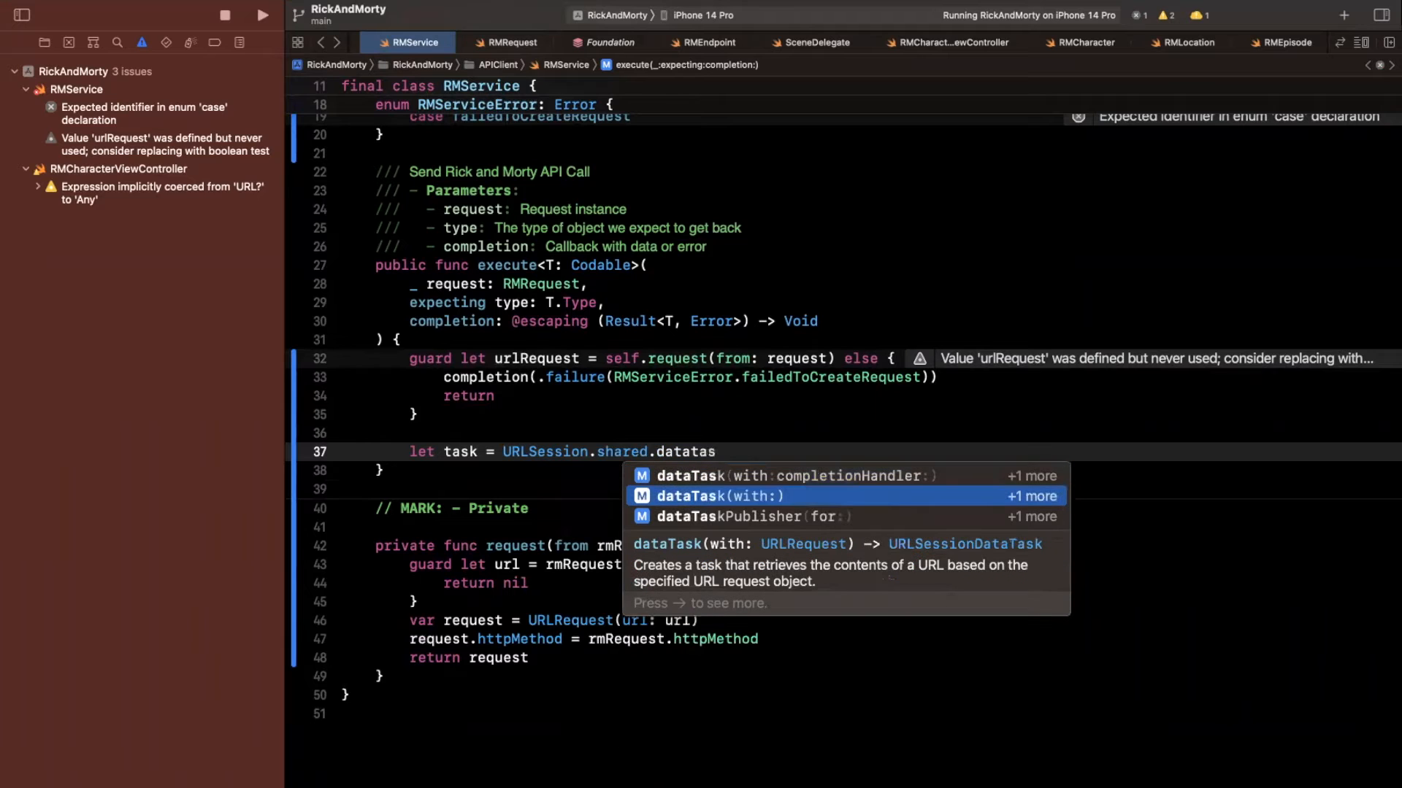
left_click(718, 496)
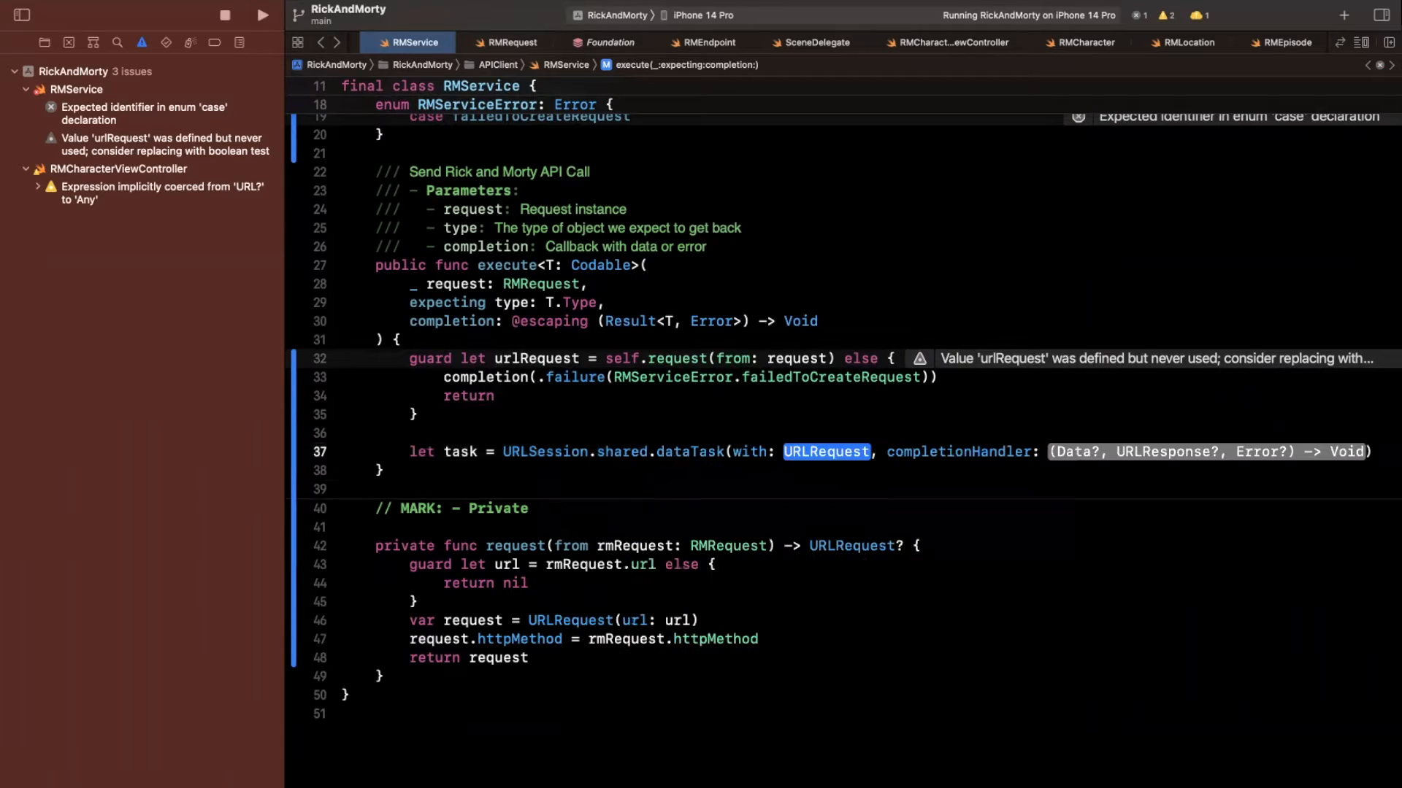
type("request")
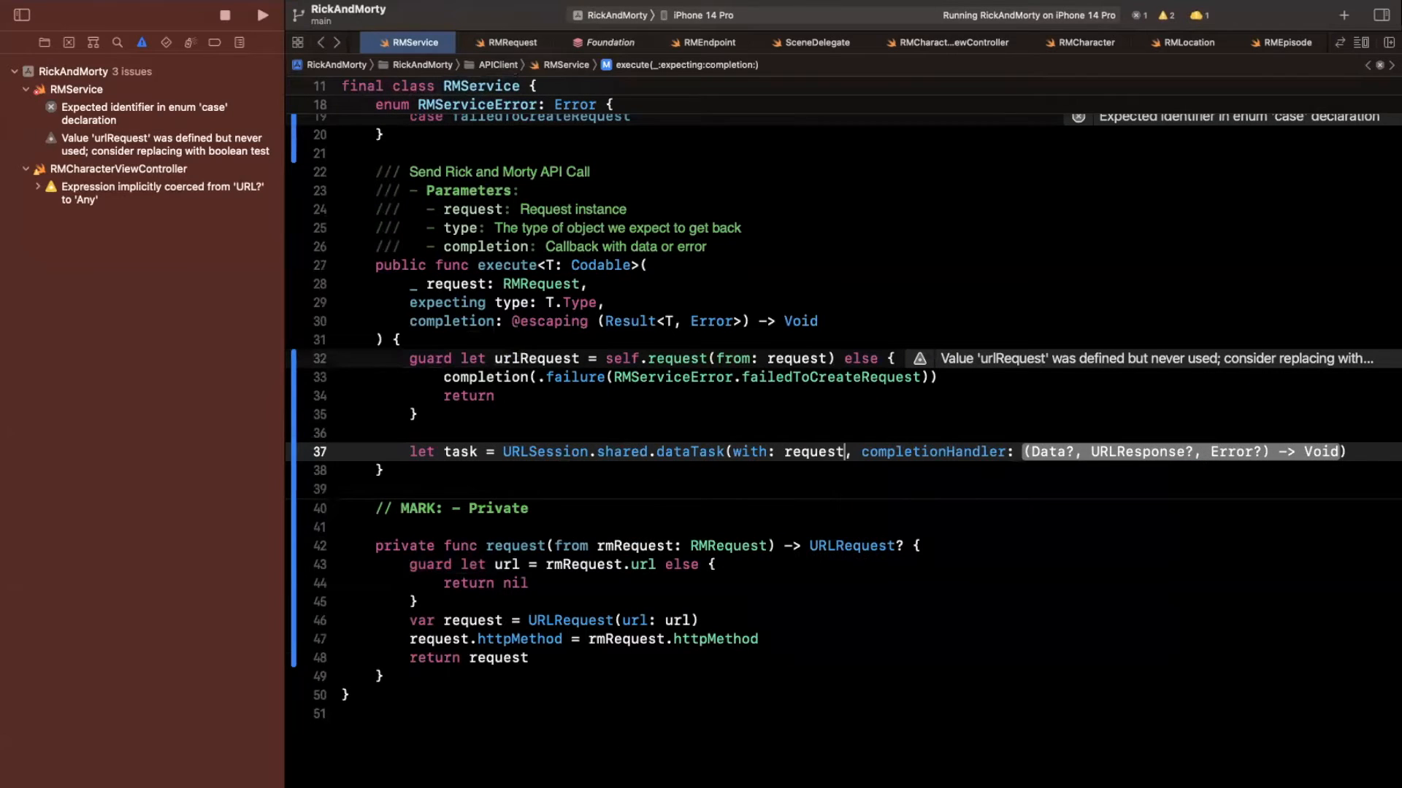
type("urlRequest")
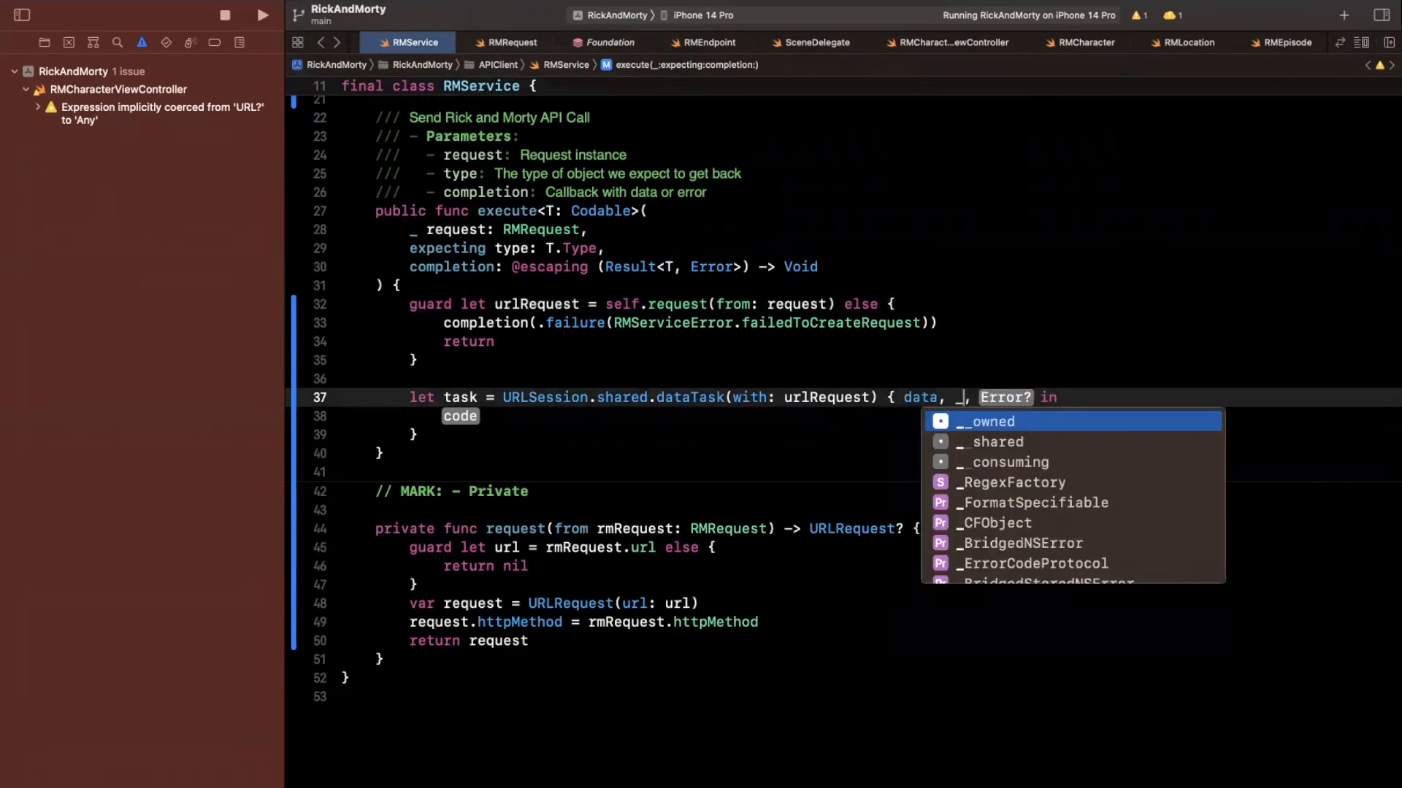
type("error")
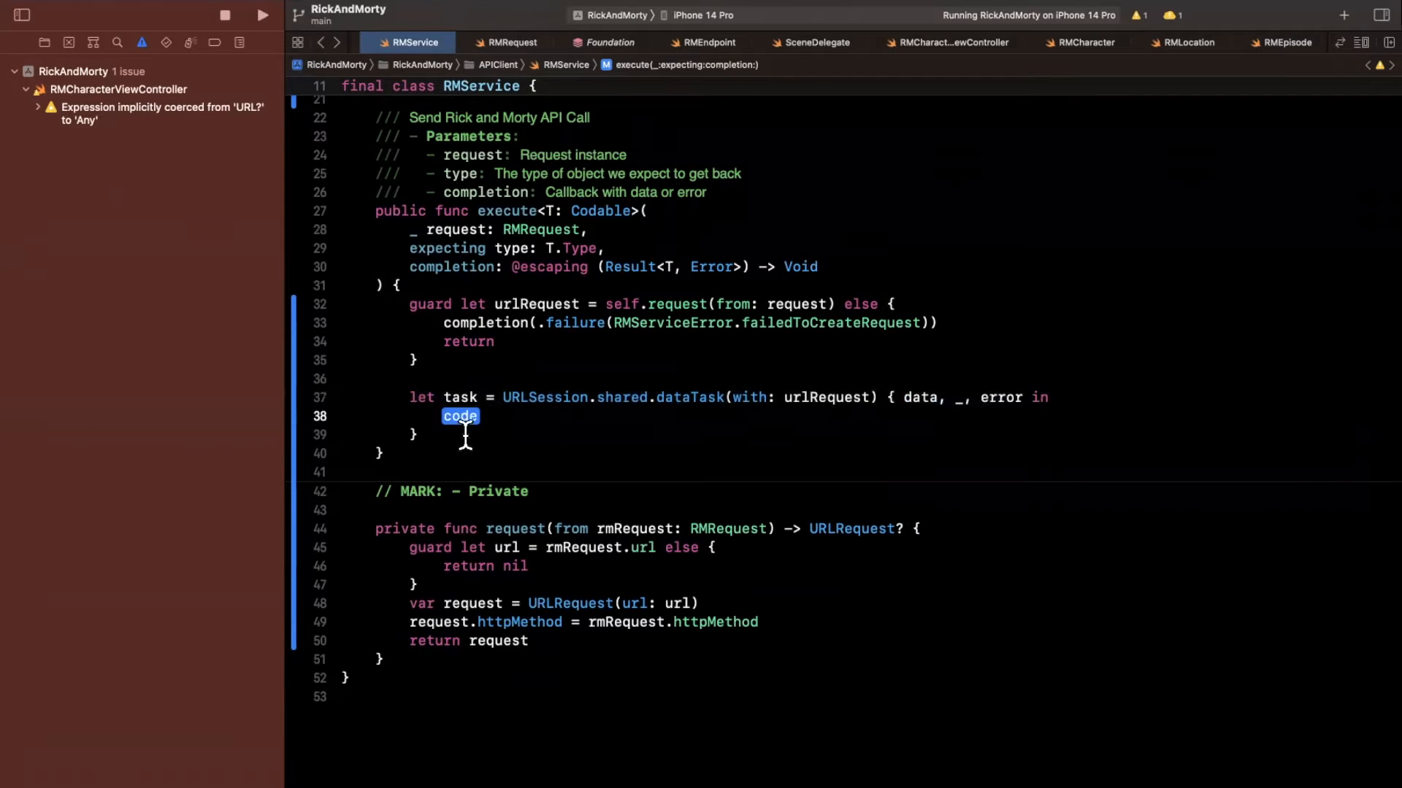
Step: Guard that data exists and error is nil, otherwise call completion(.failure(Error)) and return
type("guard let data = data,")
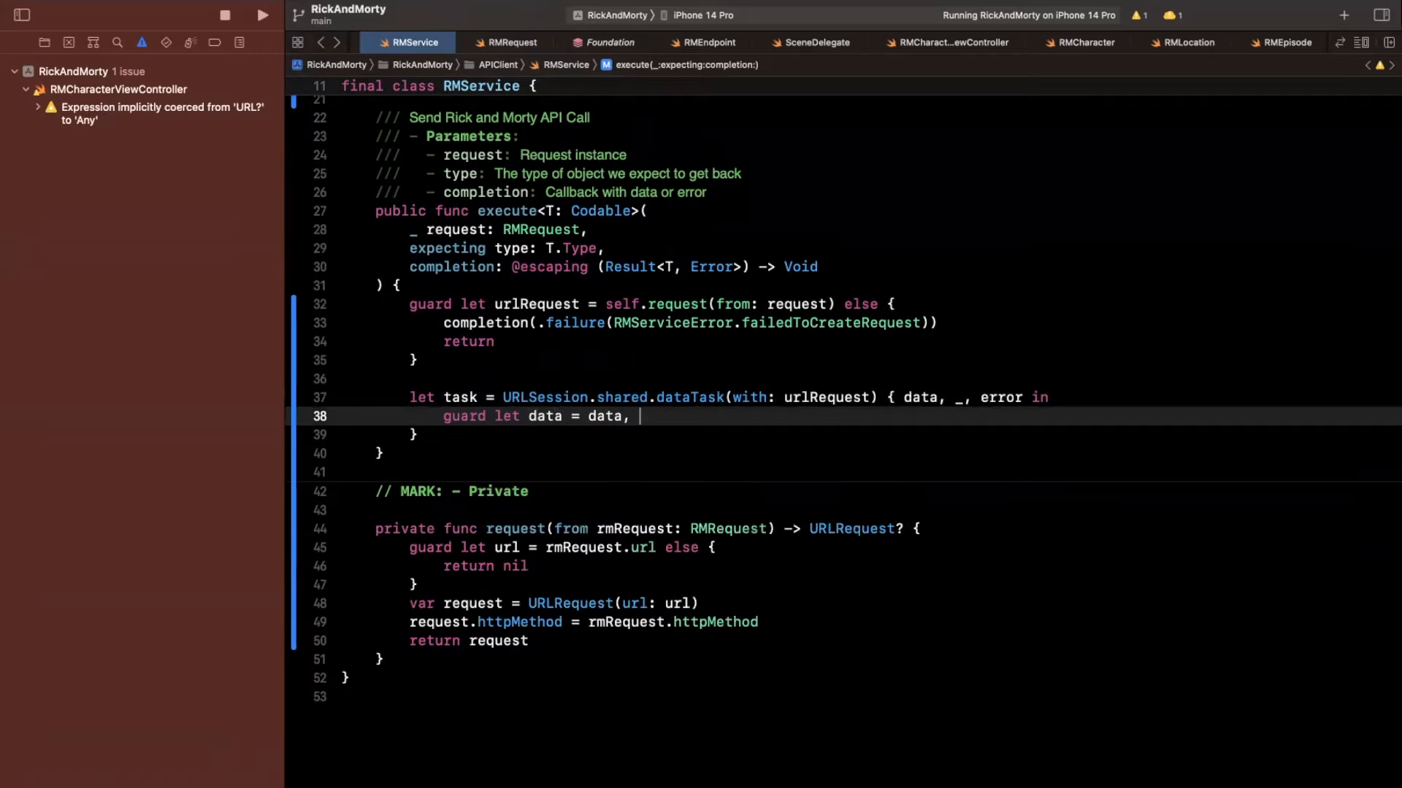
type("error == nil {")
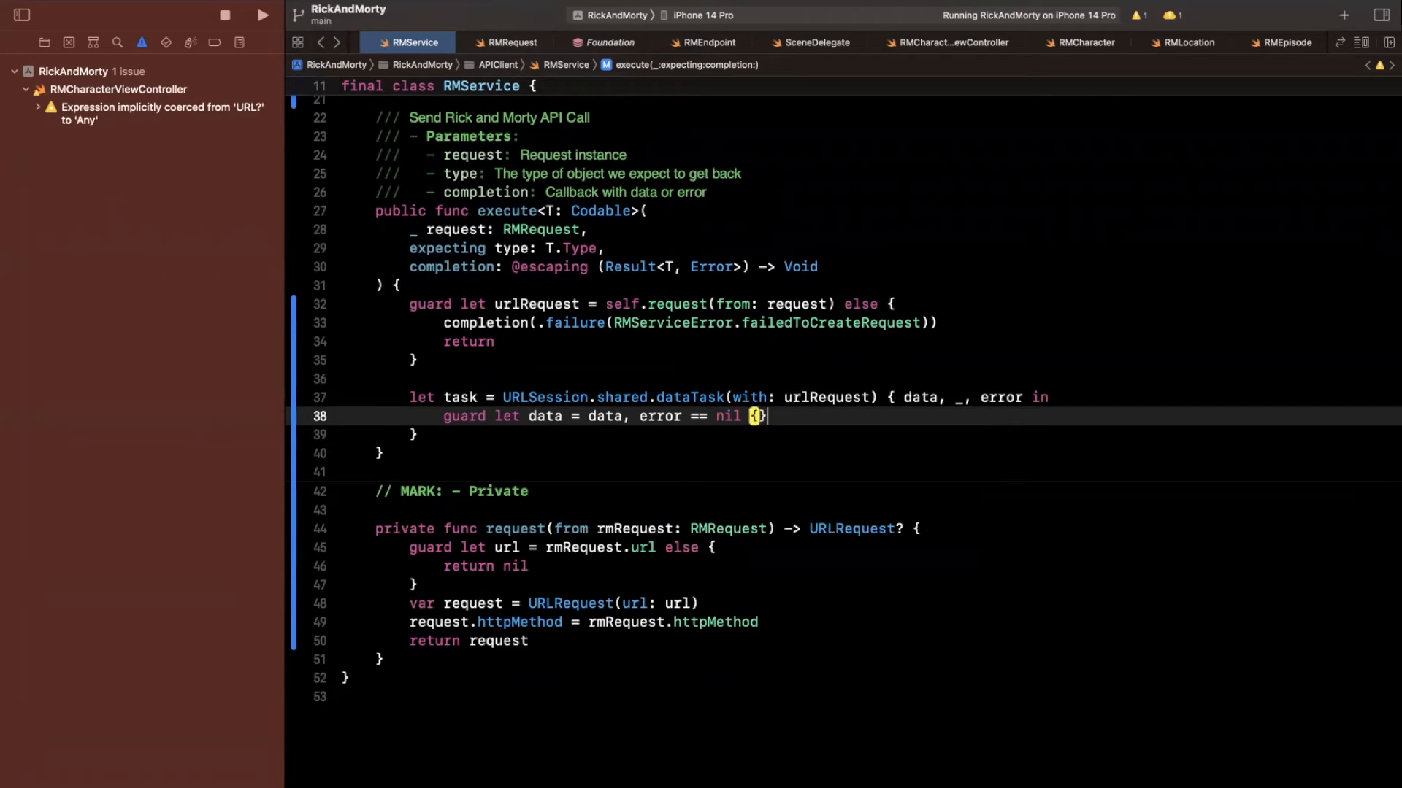
type("return")
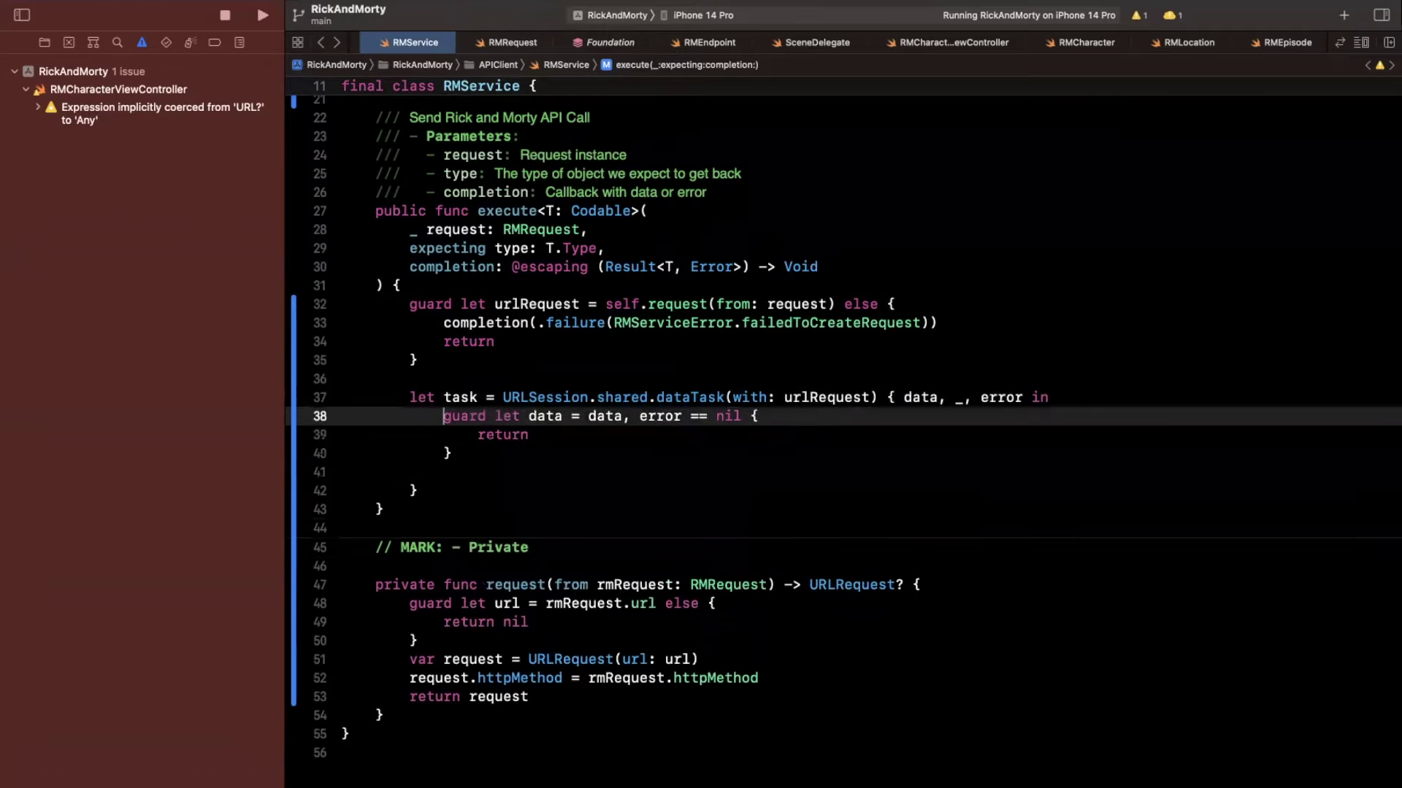
type("completion(")
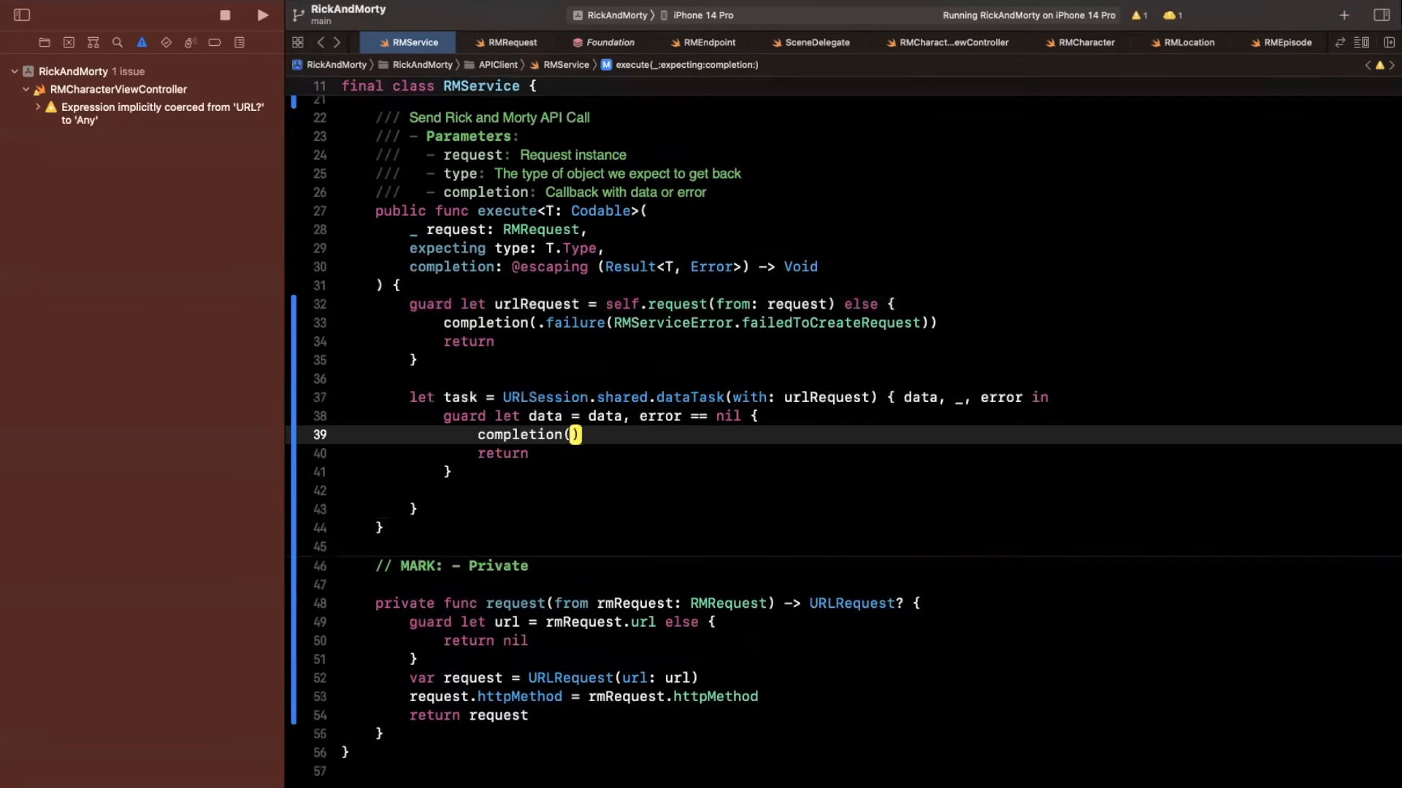
type(".failure(Error)")
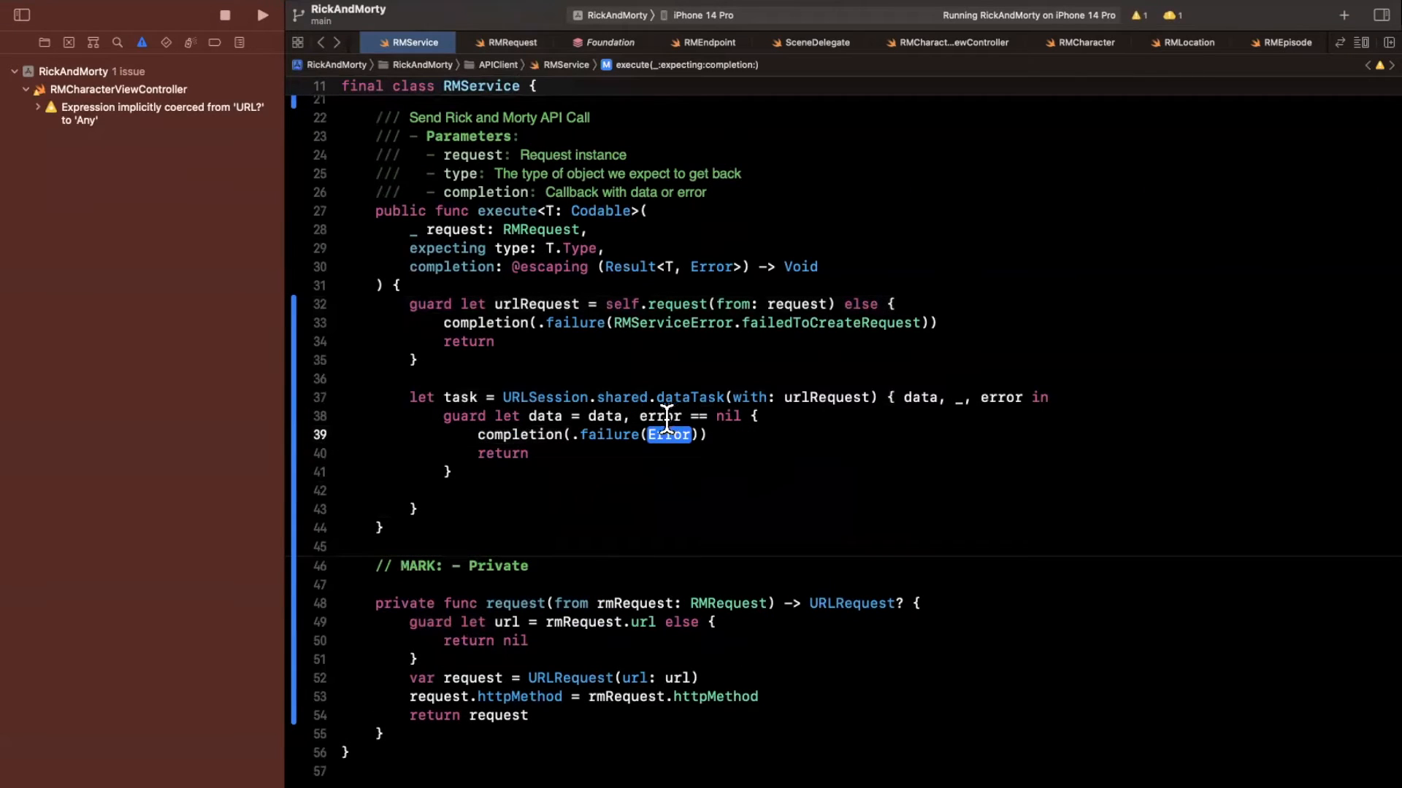
scroll("up", 3)
type("case failedToGetData")
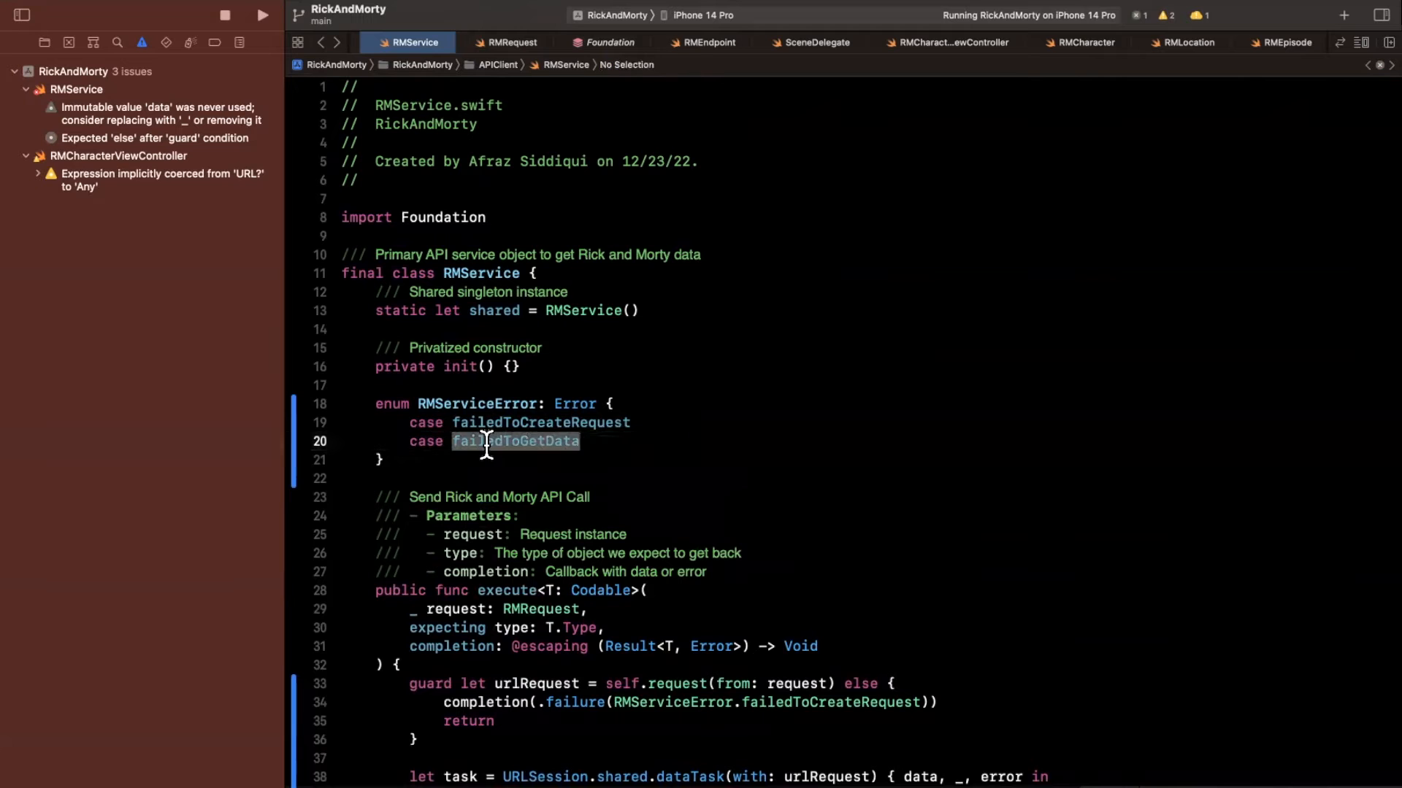
Step: Make the guard's failure pass error ?? RMServiceError.failedToGetData, using the new failedToGetData case
scroll("down", 3)
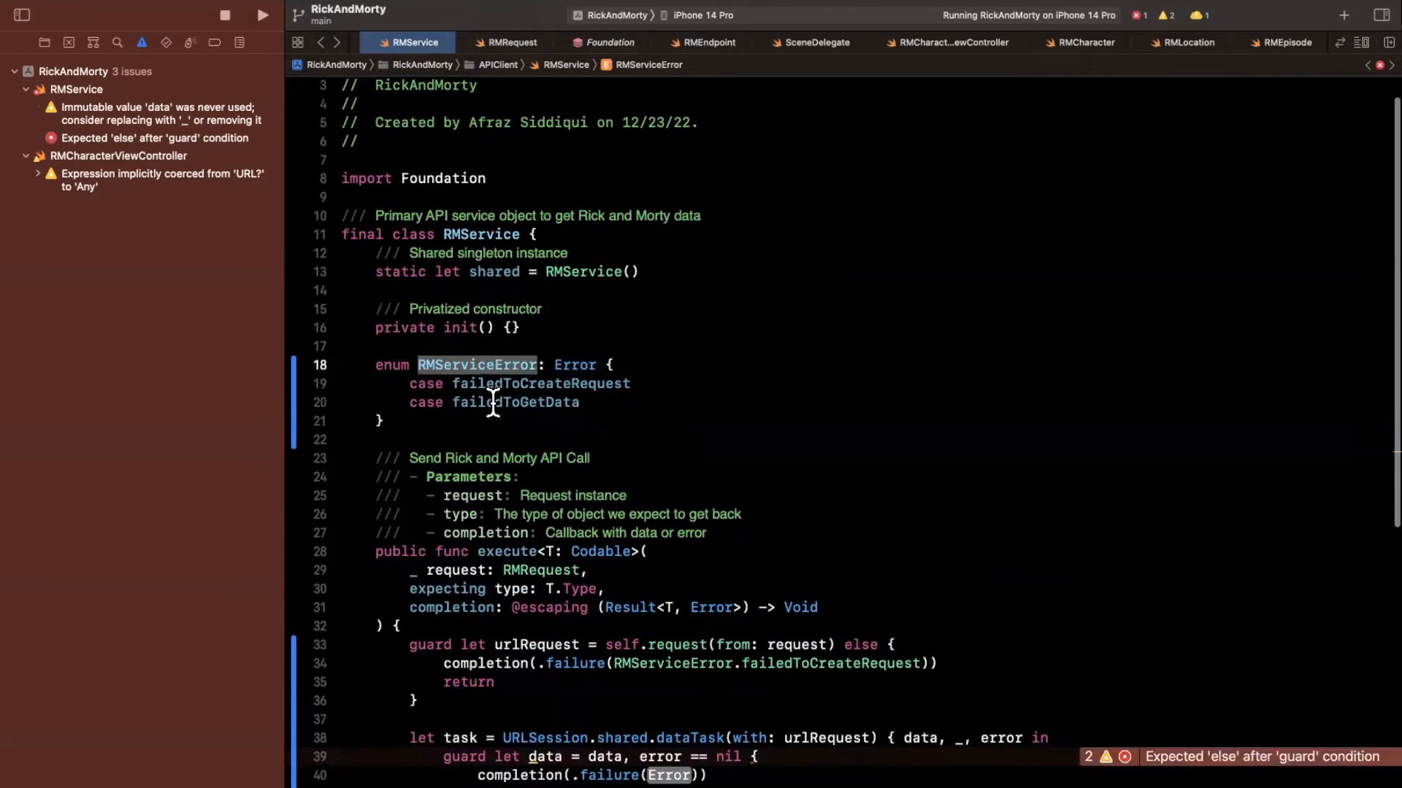
scroll("down", 3)
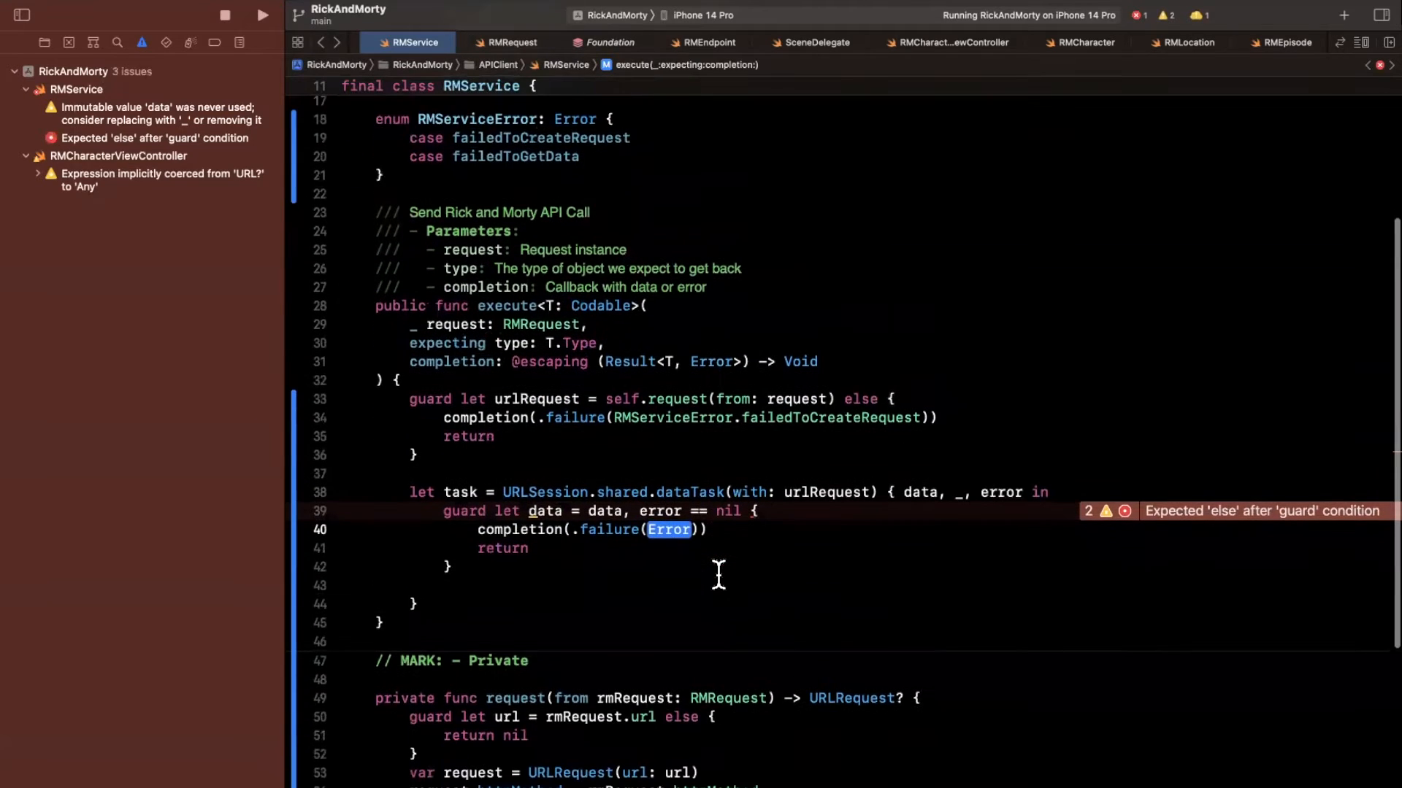
type("RMServiceError.")
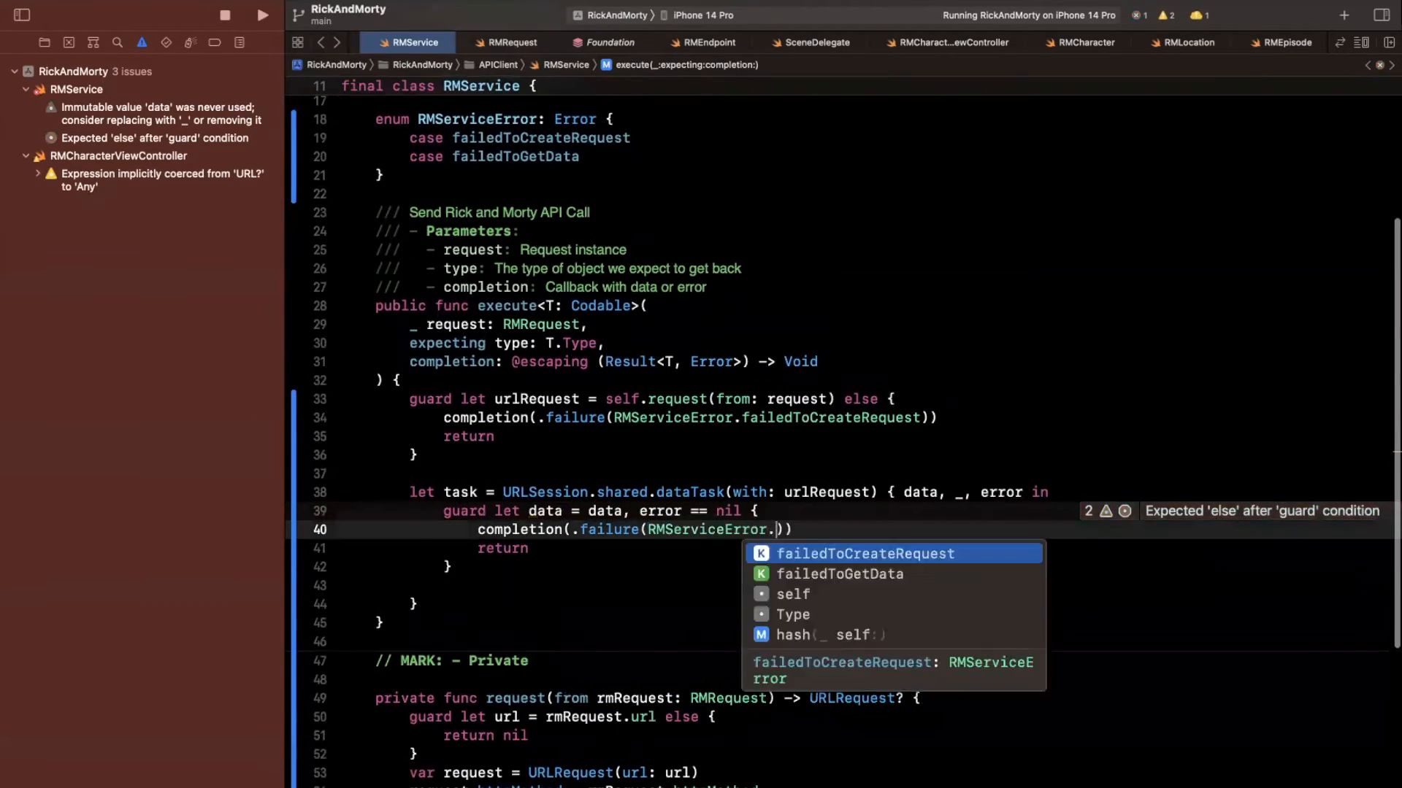
left_click(838, 574)
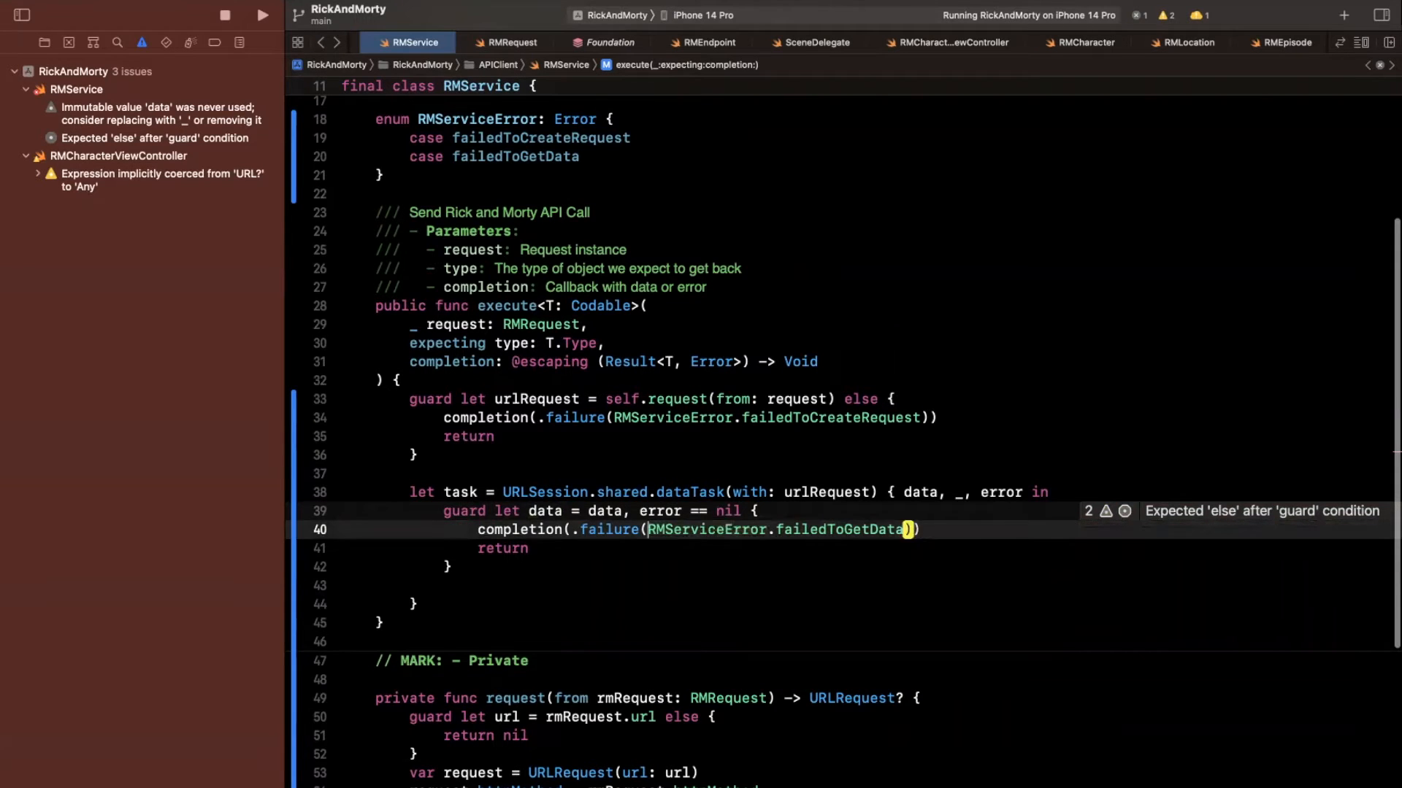
type("error ??")
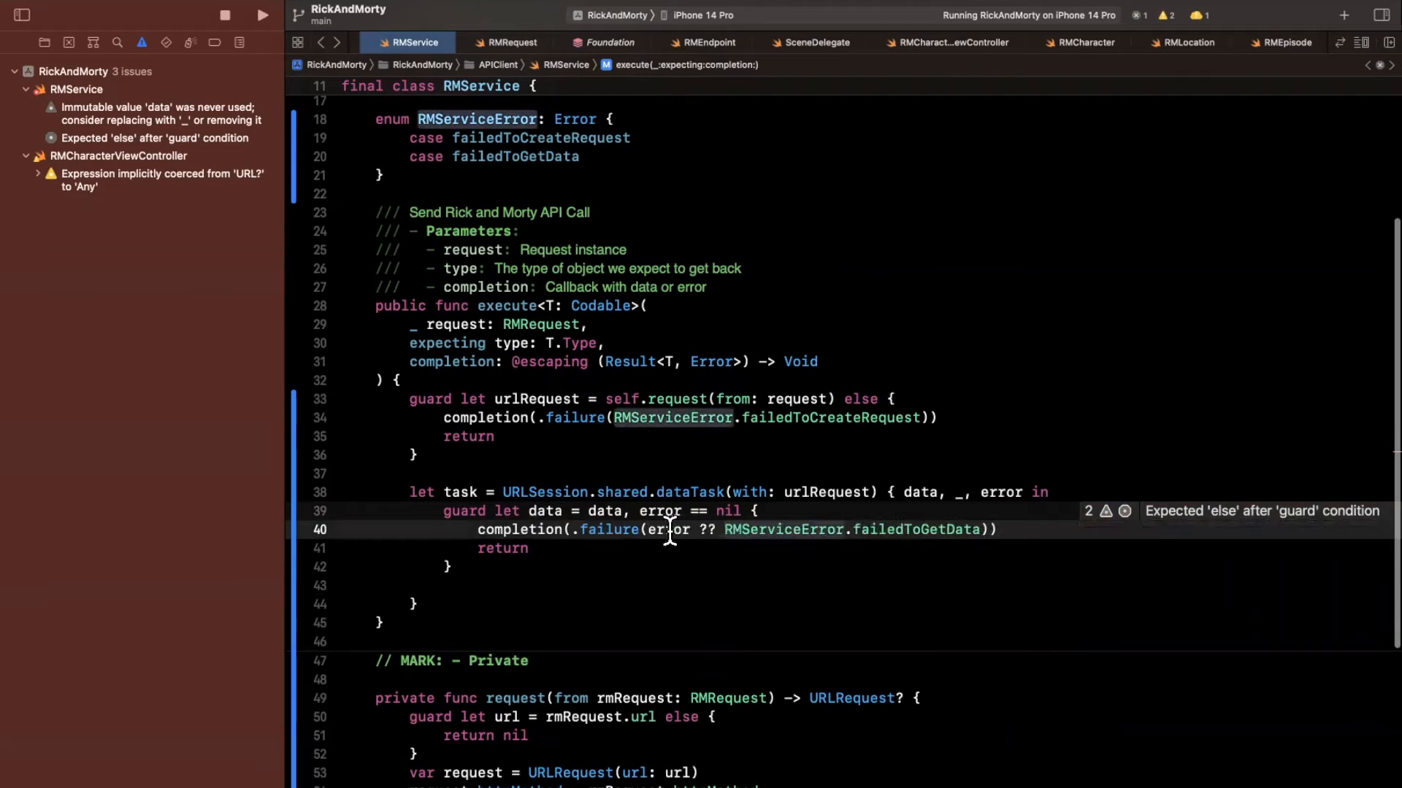
Step: Insert the guard's missing else and begin a do block after it
double_click(665, 528)
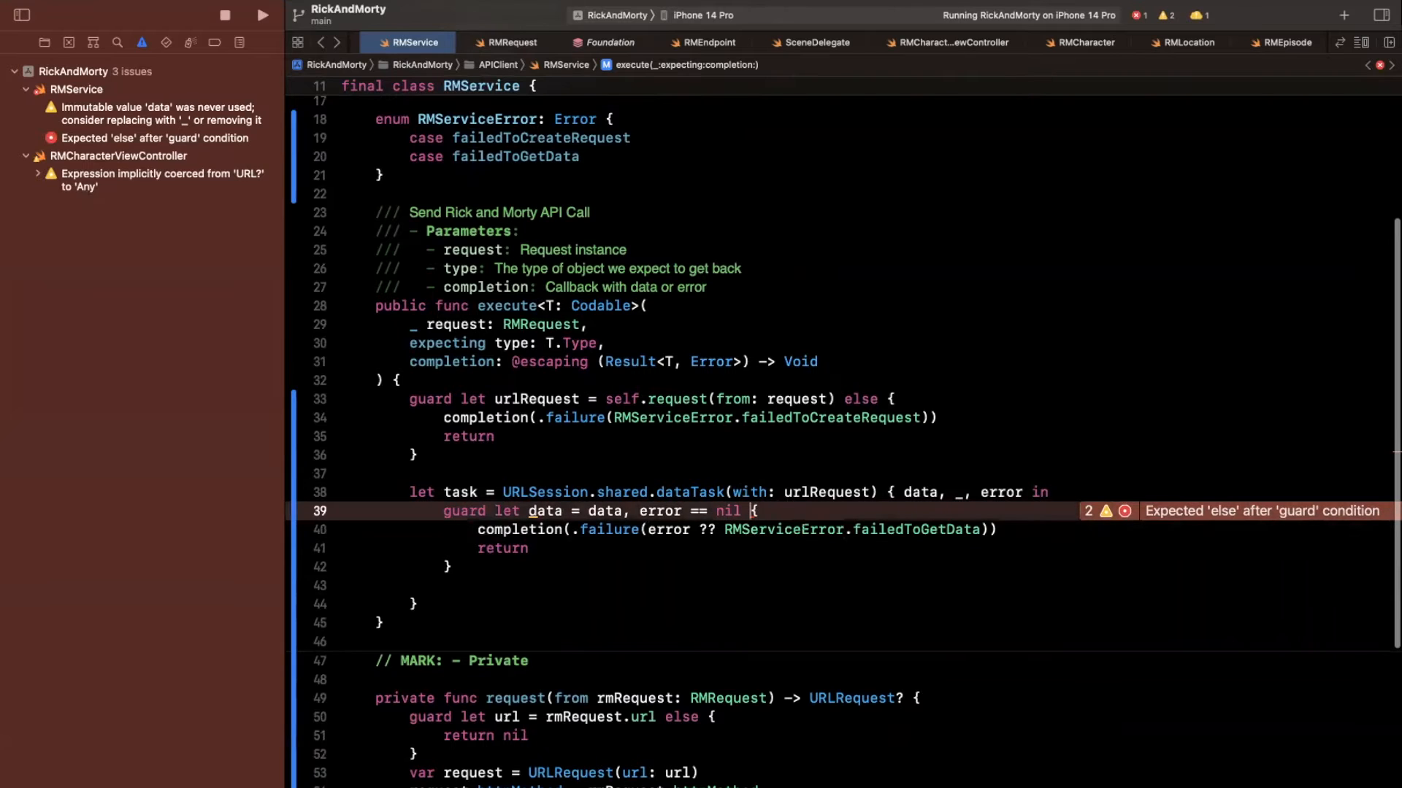
type("else")
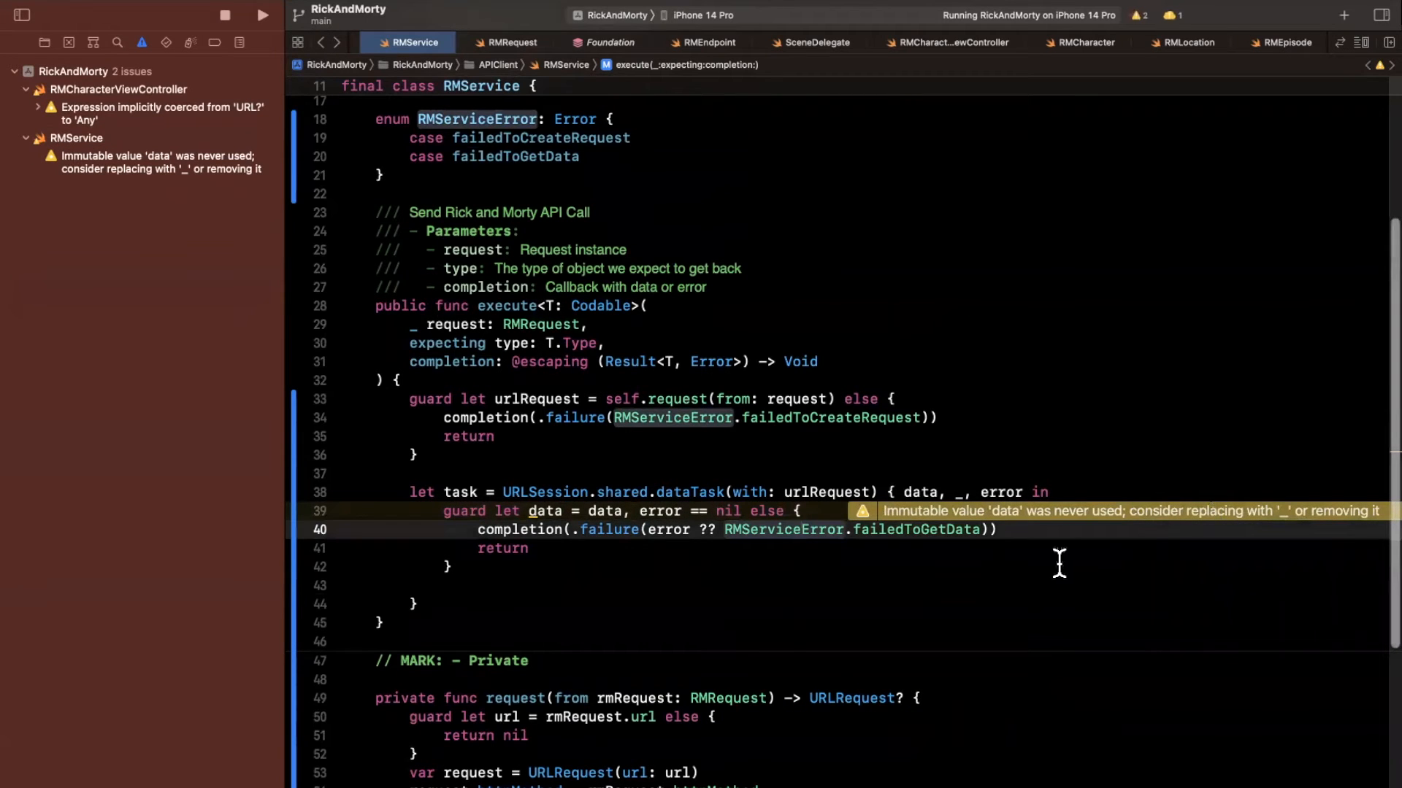
left_click(358, 584)
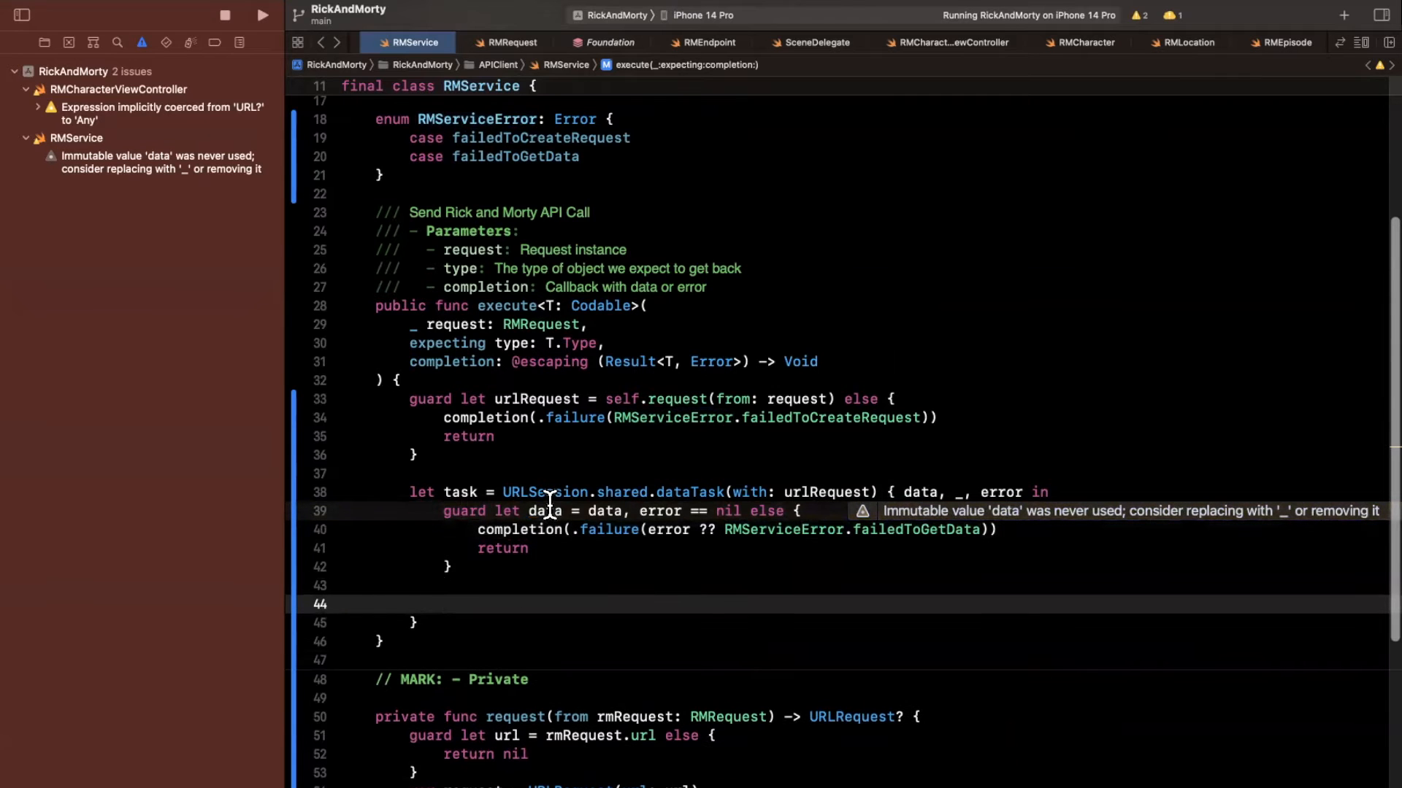
type("do {")
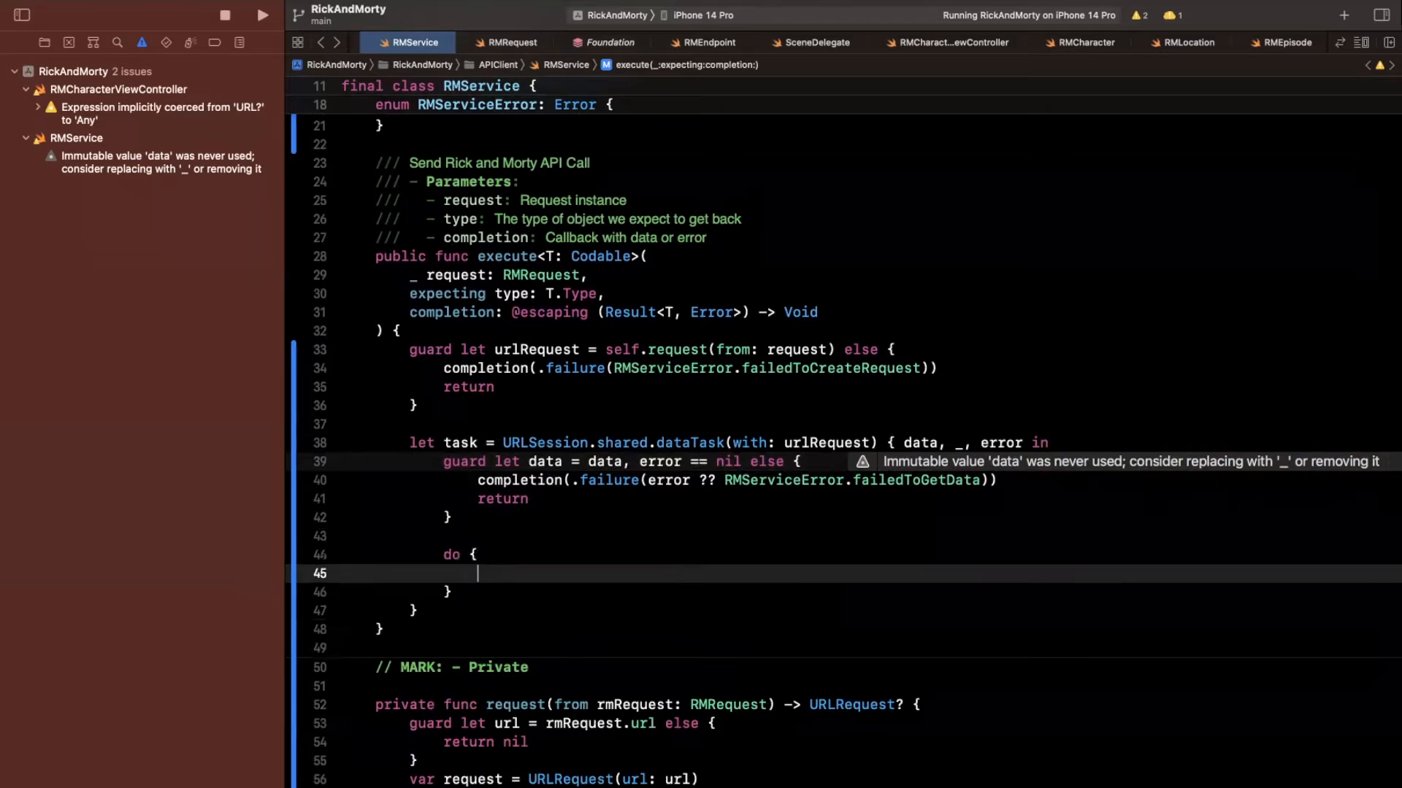
Step: Add a // Decode response comment and an empty do { } catch { } block
type("// Decode response")
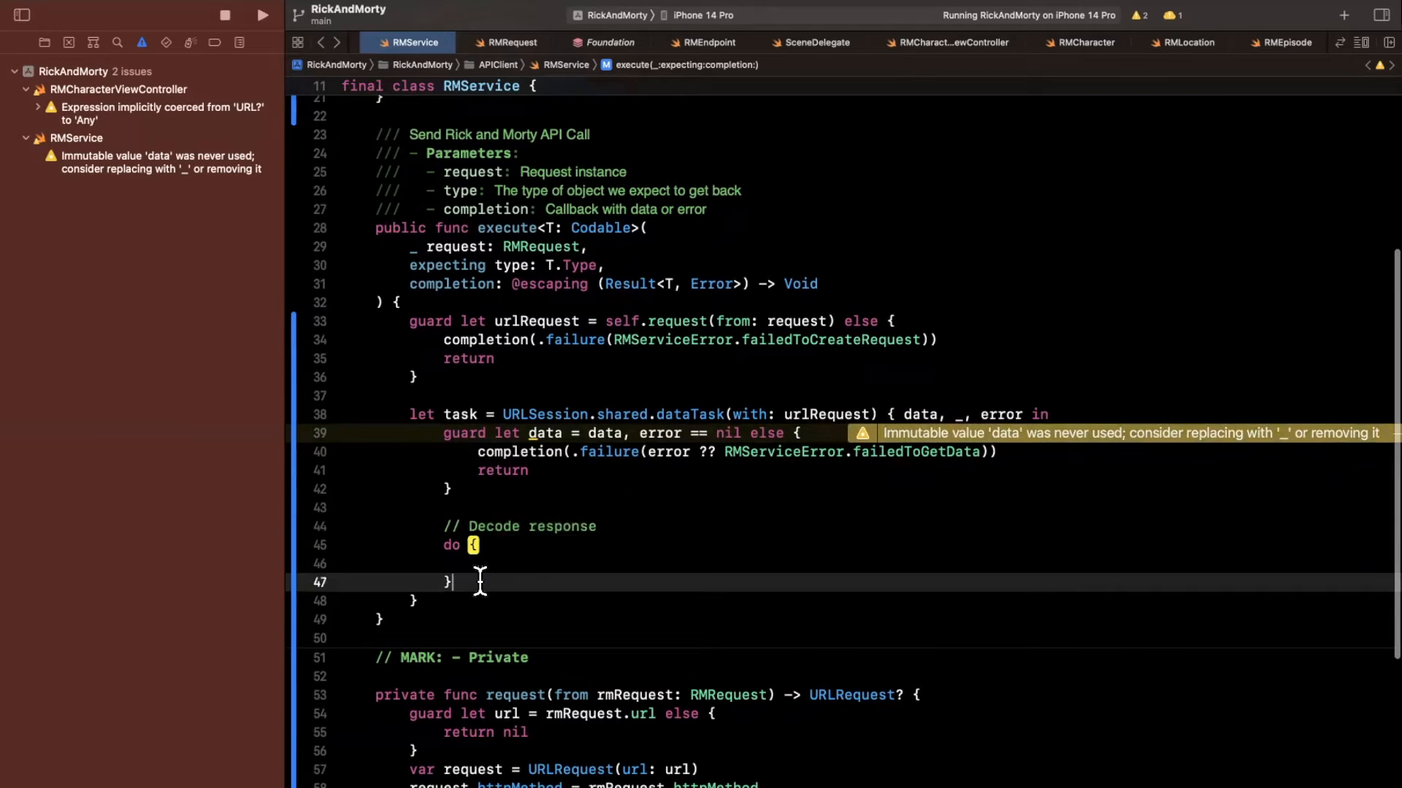
type("catch {")
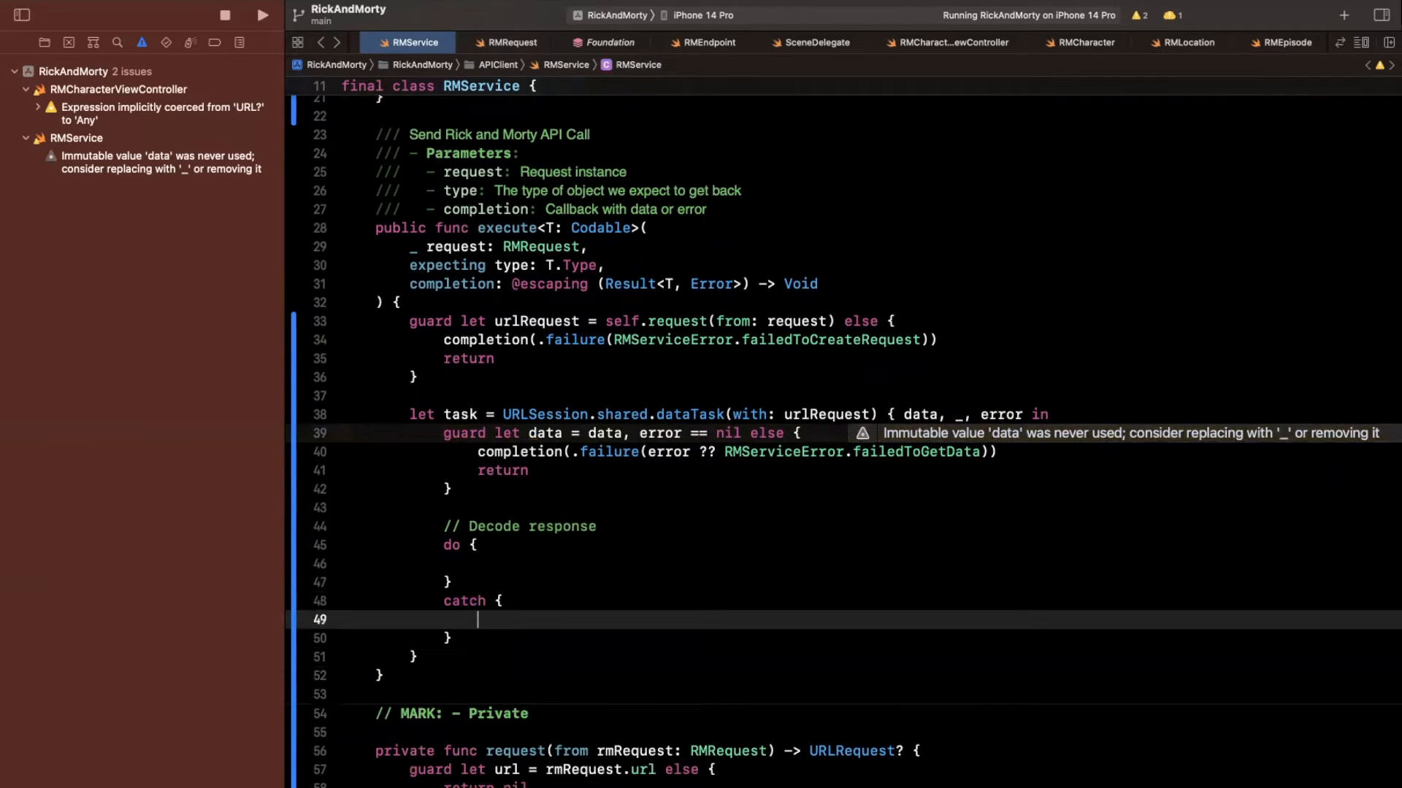
left_click(506, 564)
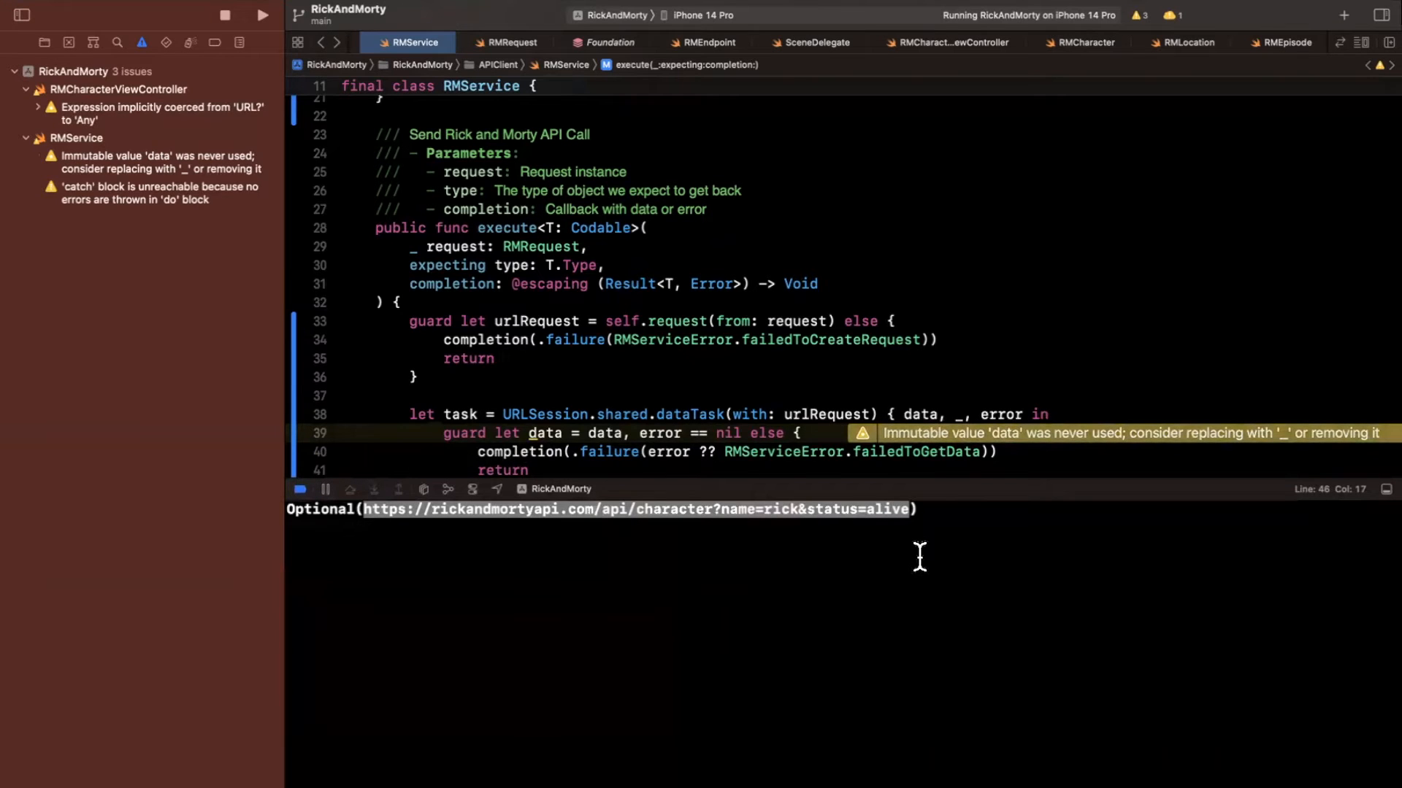
scroll("down", 3)
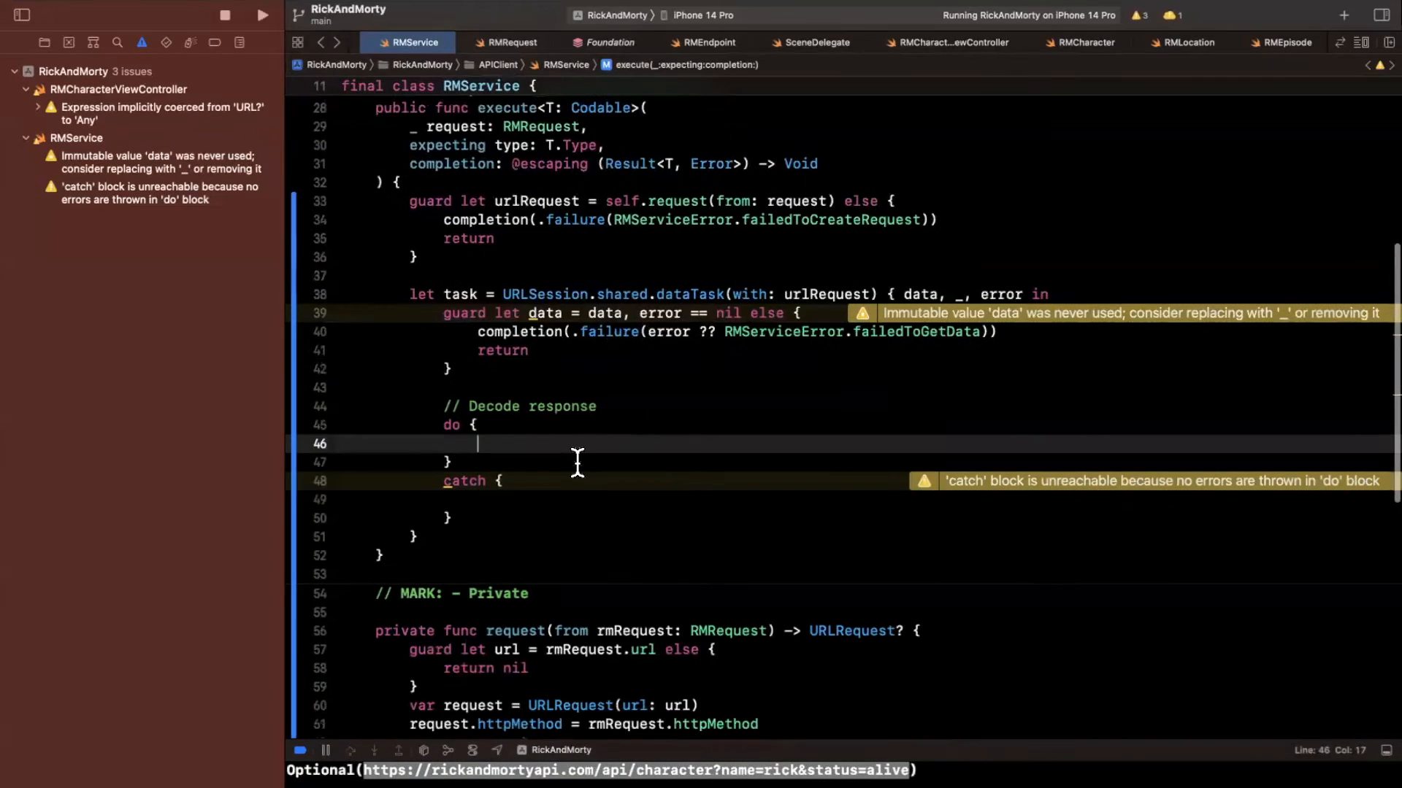
Step: Inside do, set let json = try JSONSerialization.jsonObject(with: data) and print the result
type("let json")
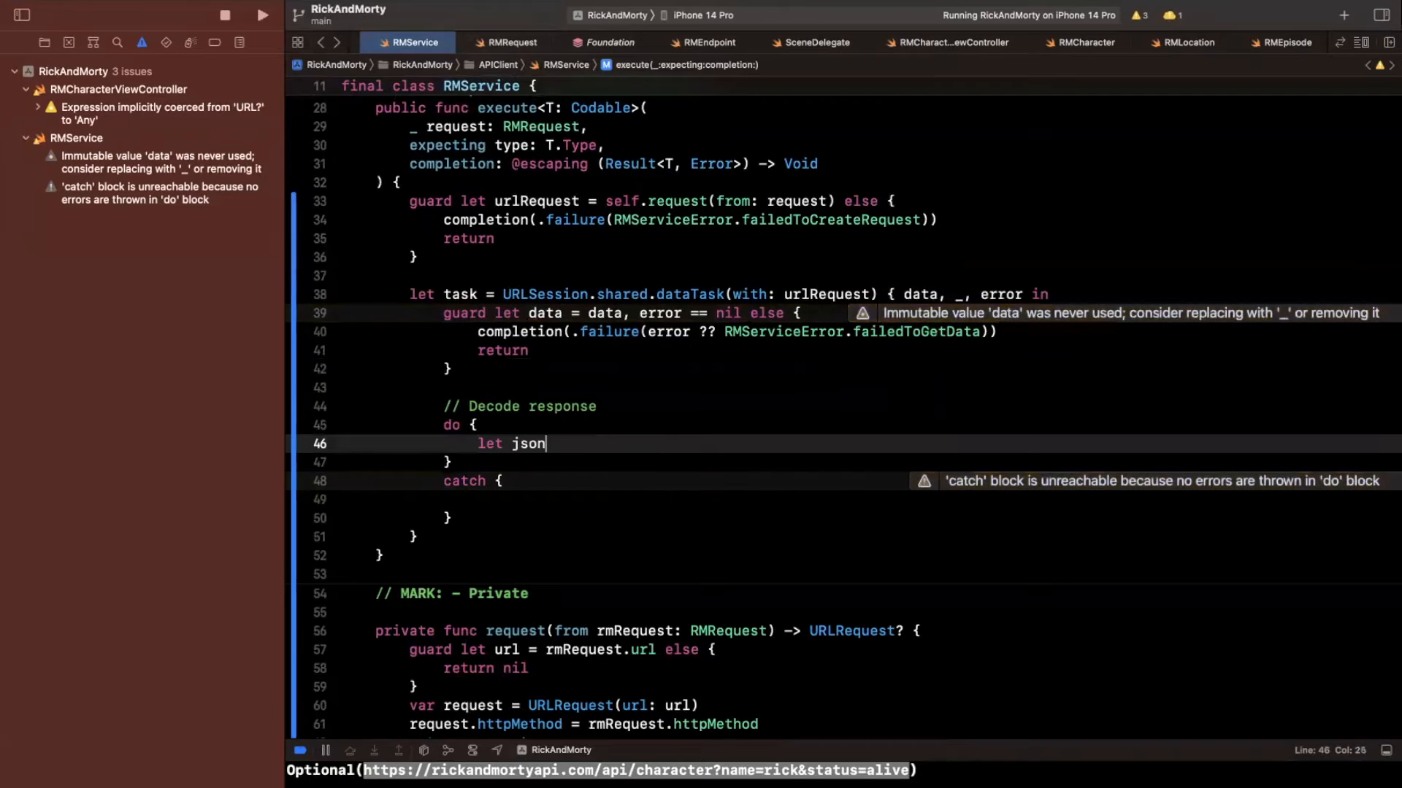
type("= try JSOnSerialization.jsonObject(with: data, options: [")
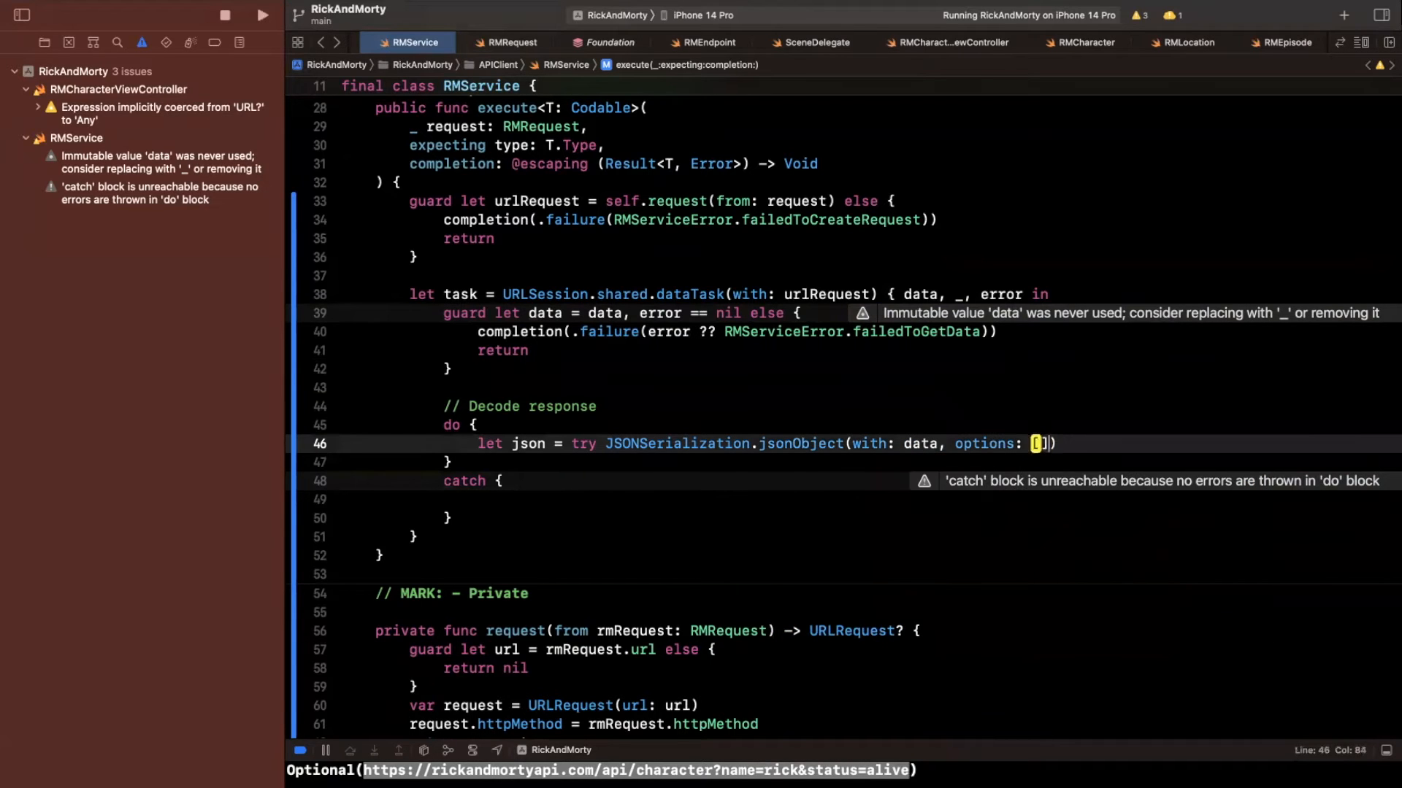
type(".pr")
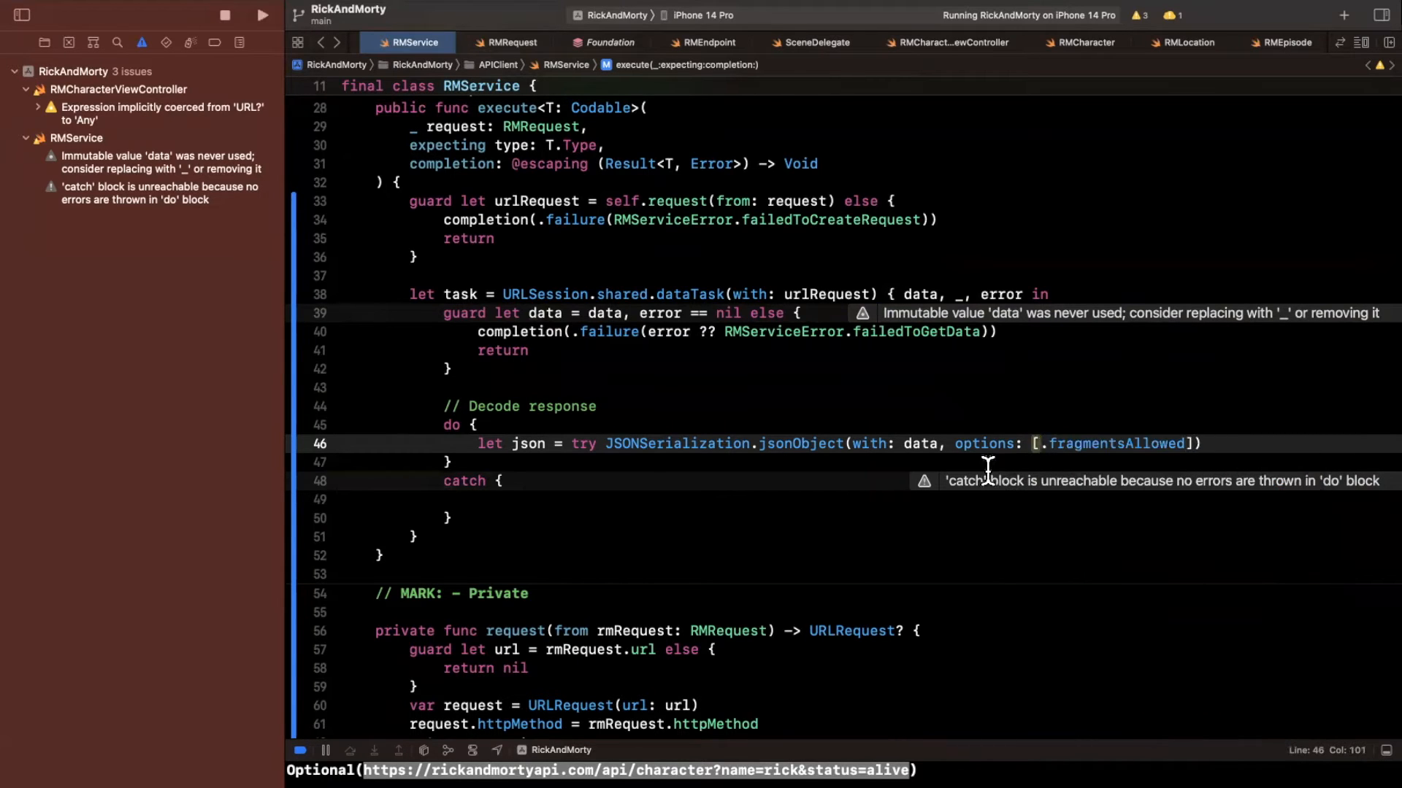
left_click(950, 444)
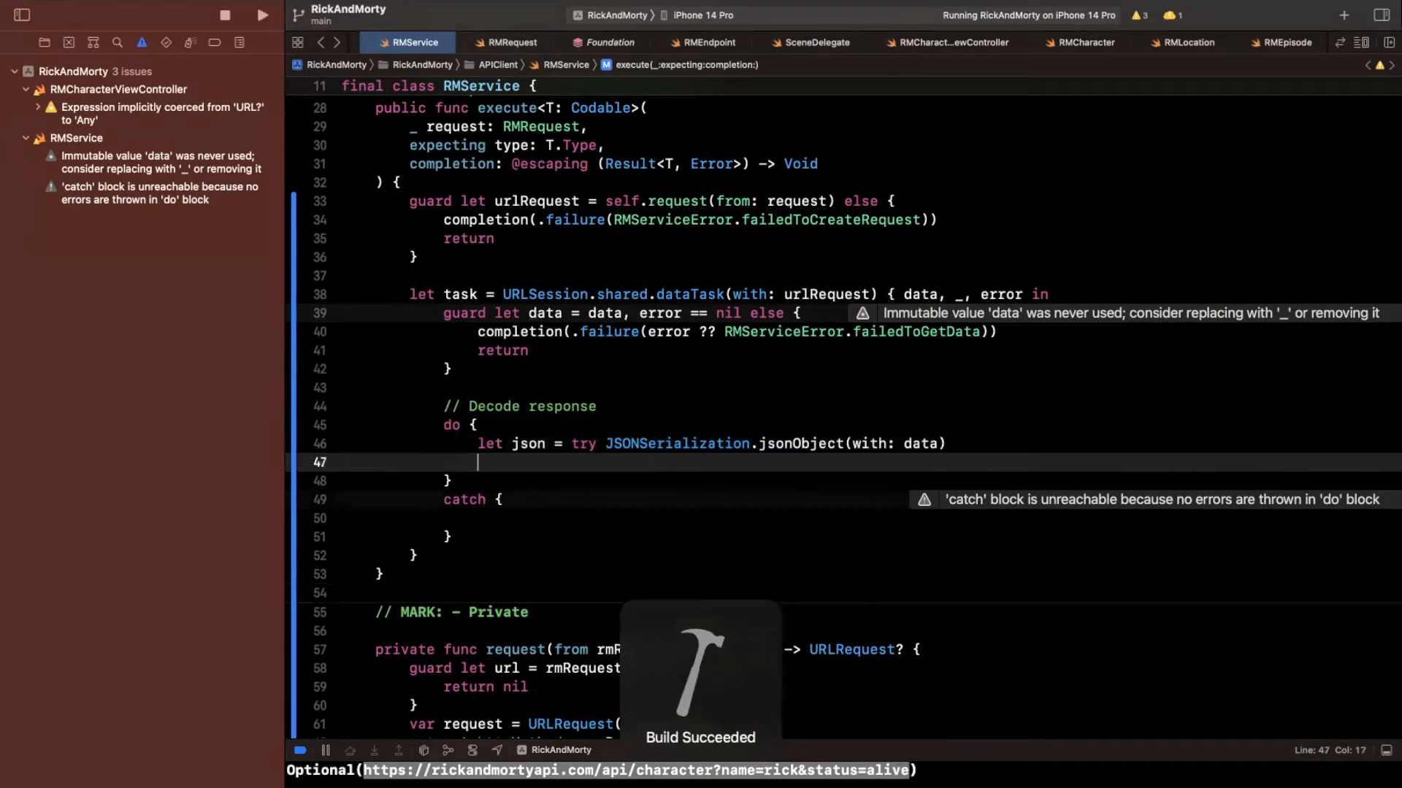
type("print(String(describing: json")
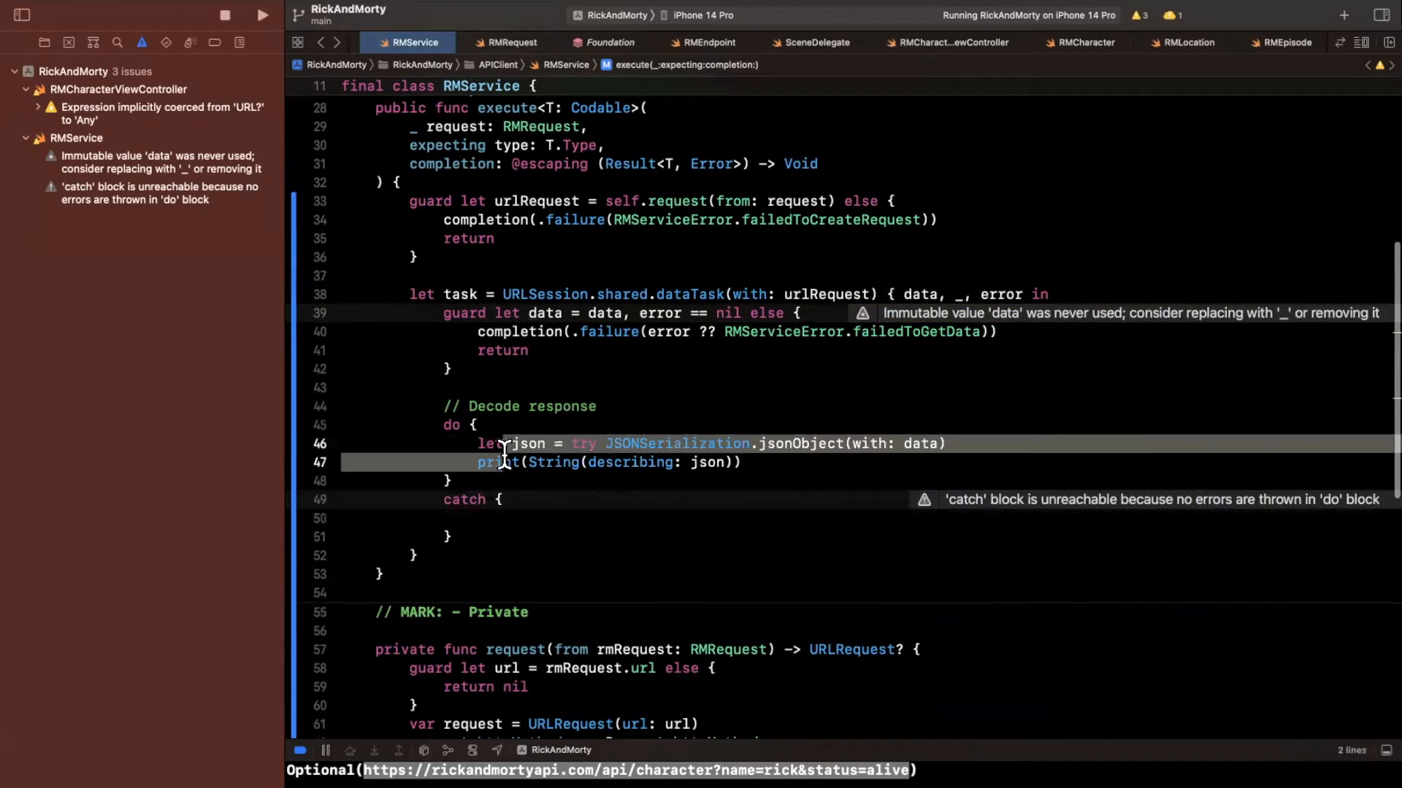
Step: Call completion(.failure(error)) in the catch block and add a // placeholder line after the print
scroll("down", 3)
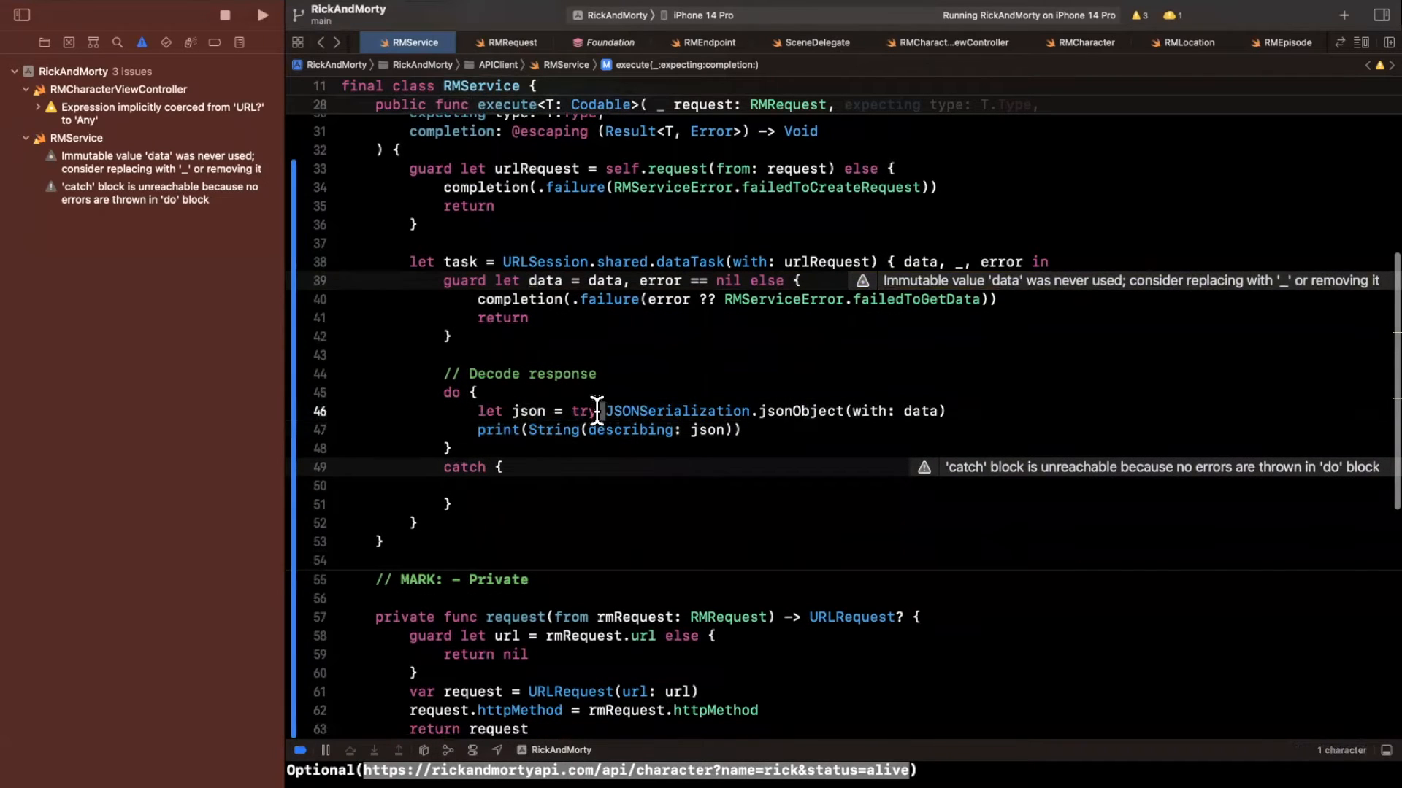
type("completion(.failure(error")
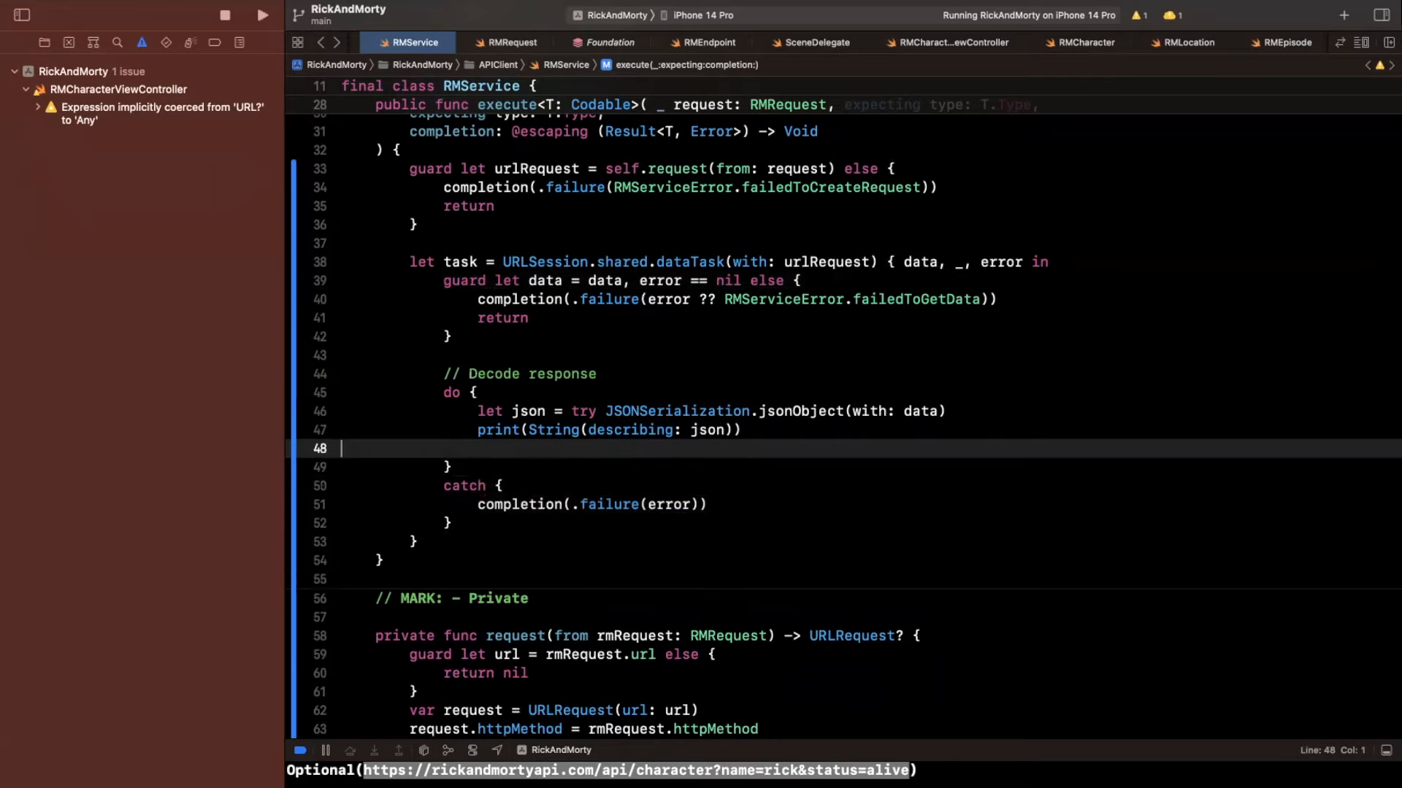
type("//")
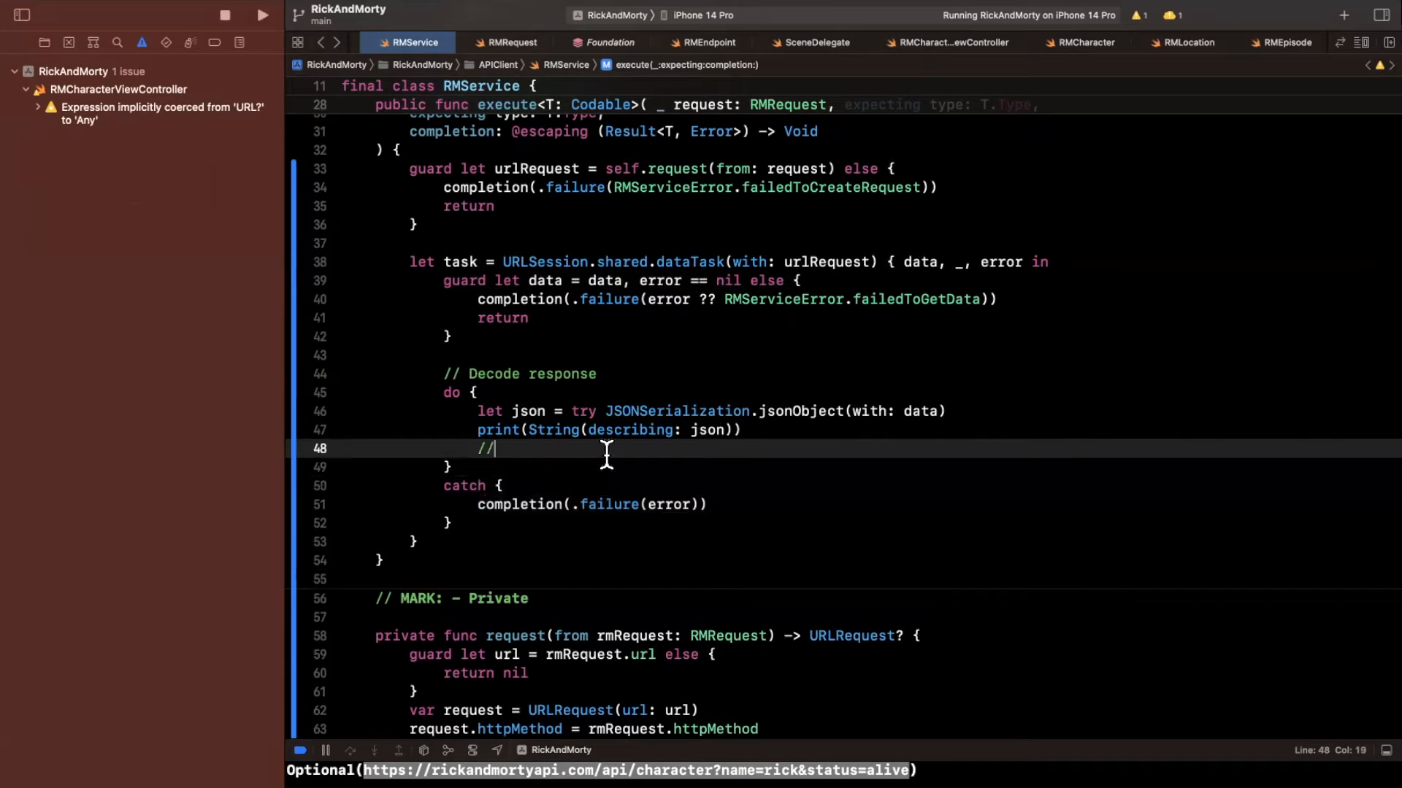
scroll("up", 3)
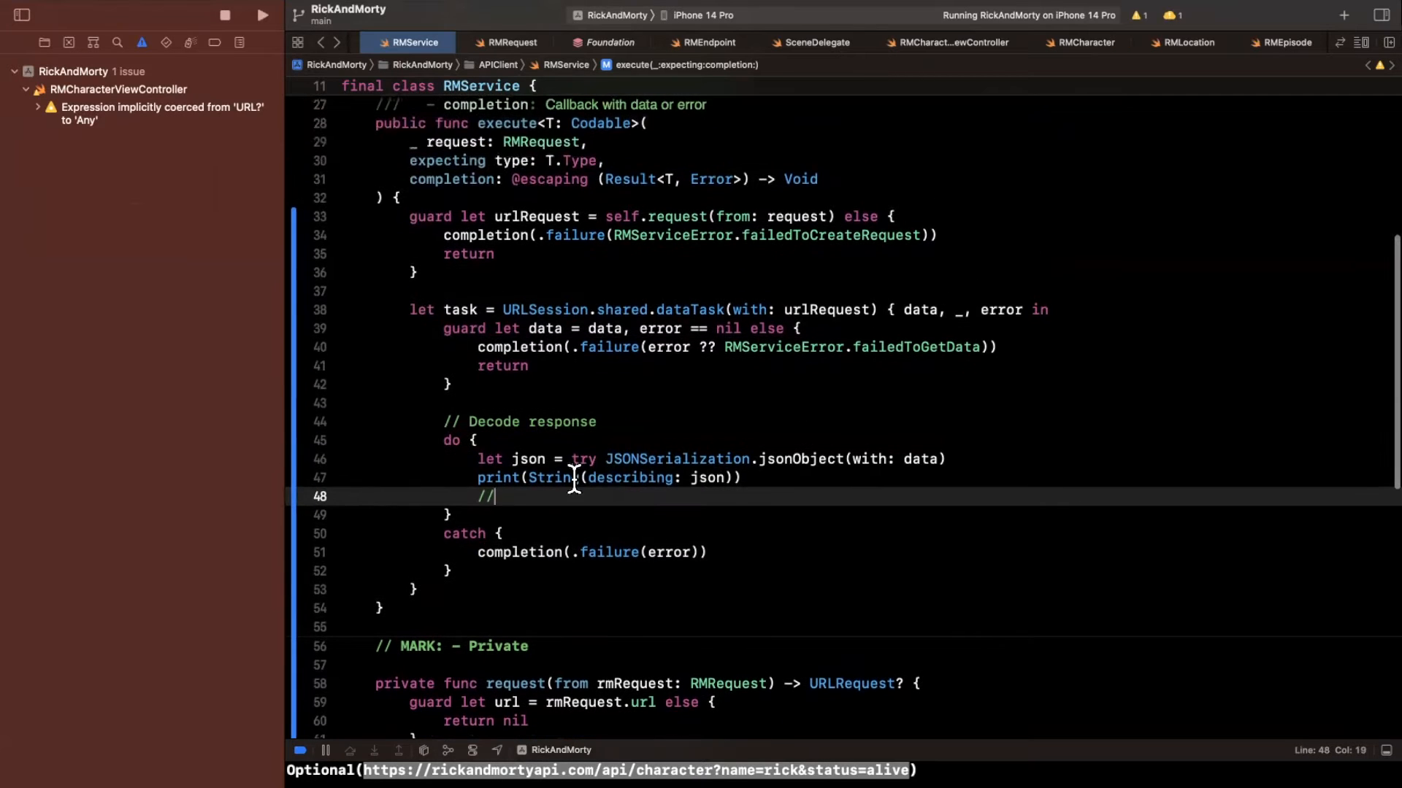
scroll("up", 3)
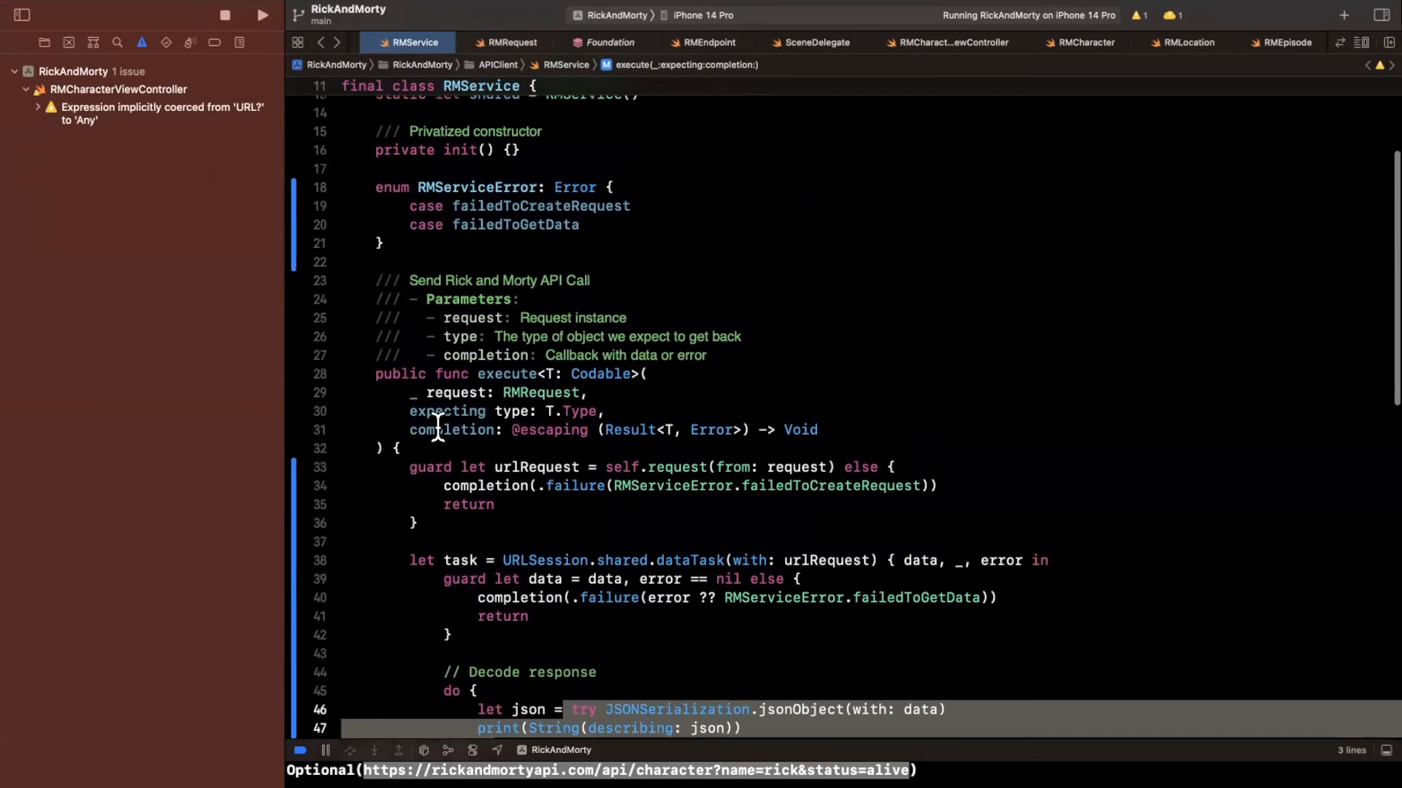
double_click(454, 412)
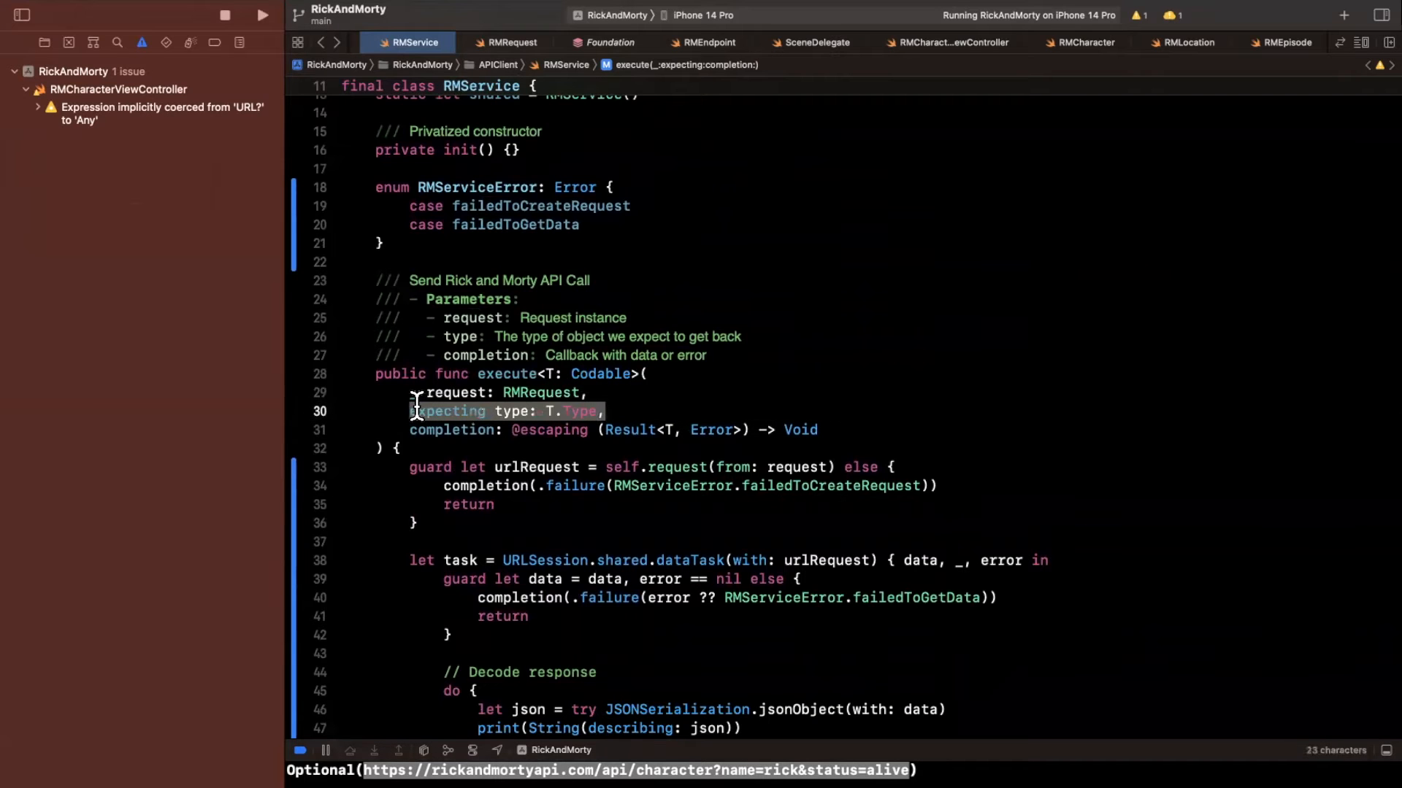
scroll("down", 3)
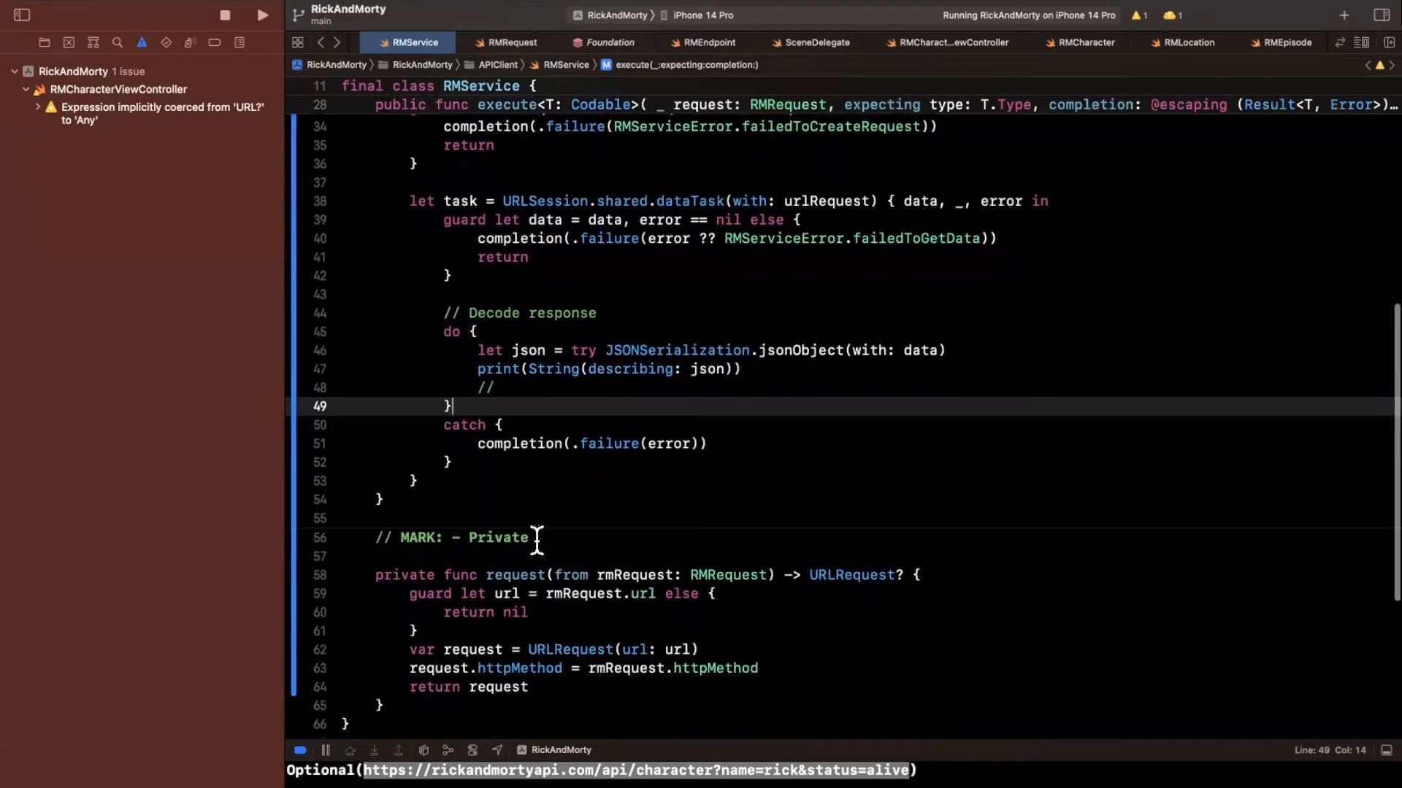
Step: Add task.resume() after the dataTask closure to start the request
scroll("up", 3)
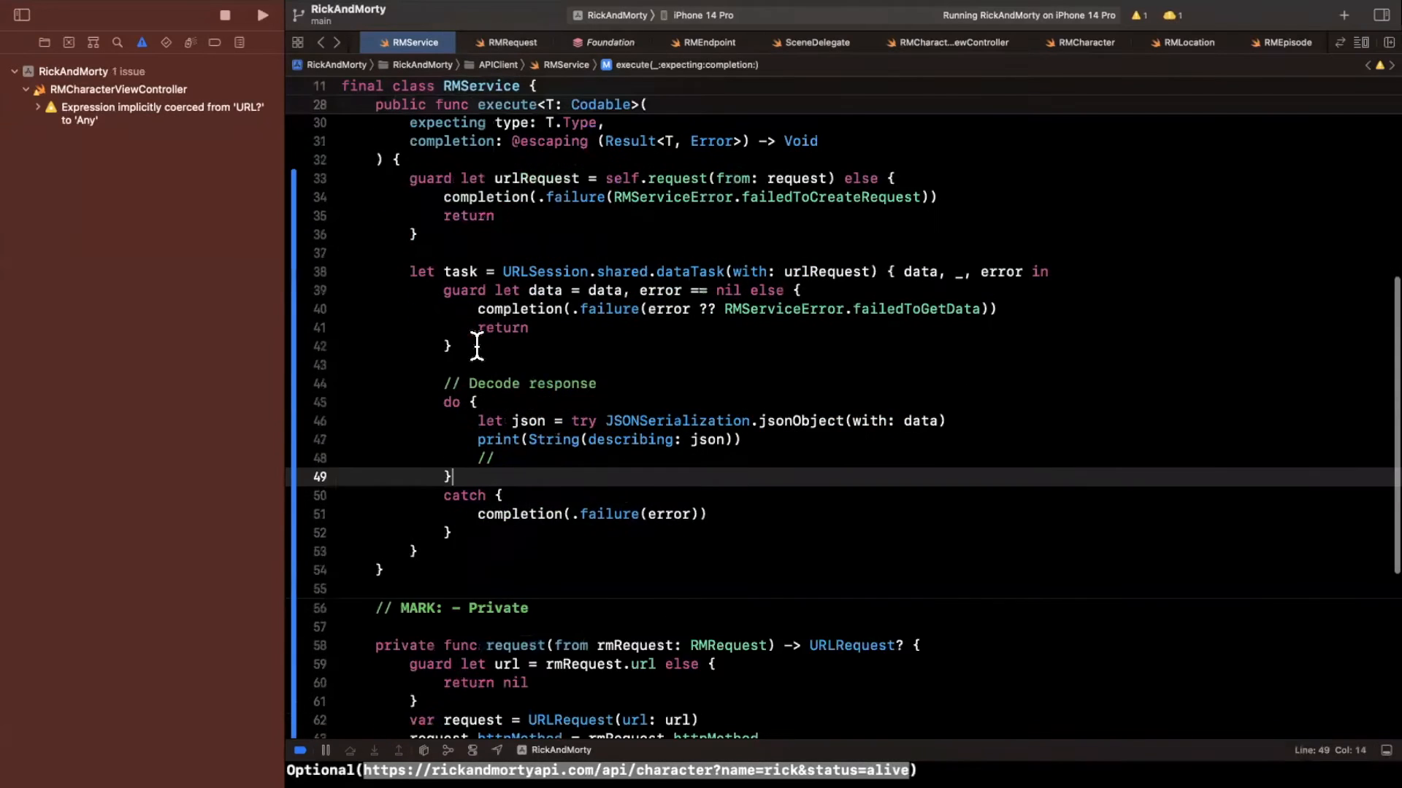
type("task.resume(")
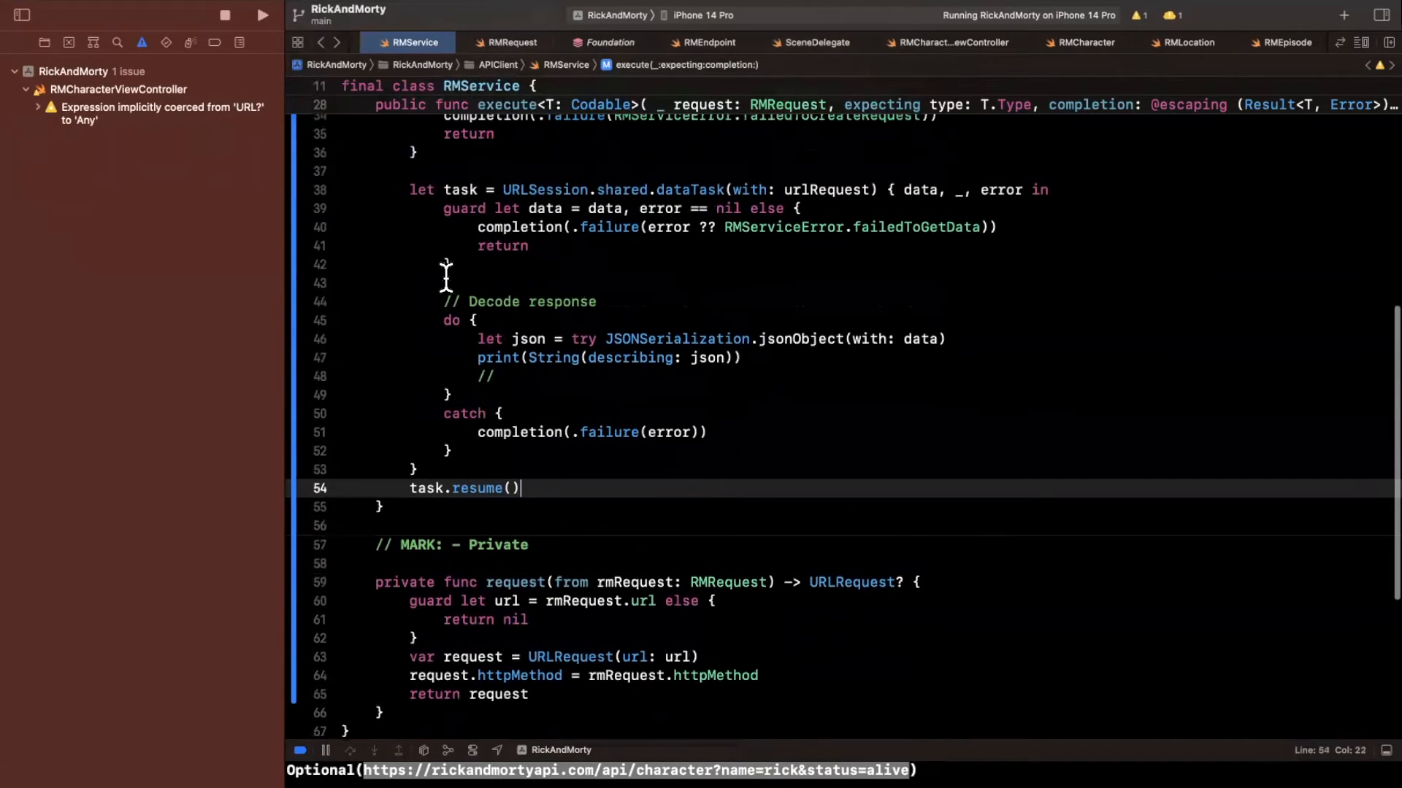
mouse_move(658, 190)
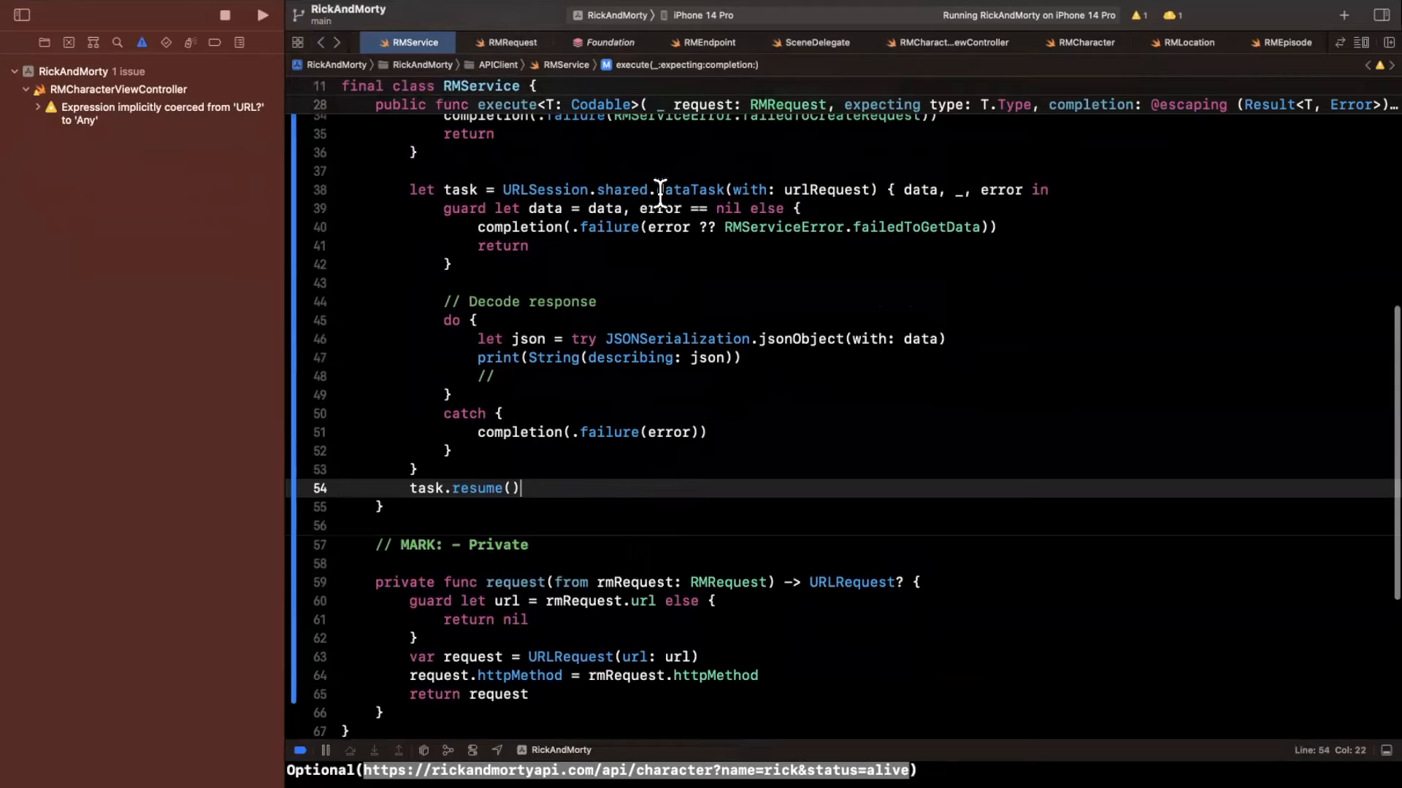
double_click(689, 190)
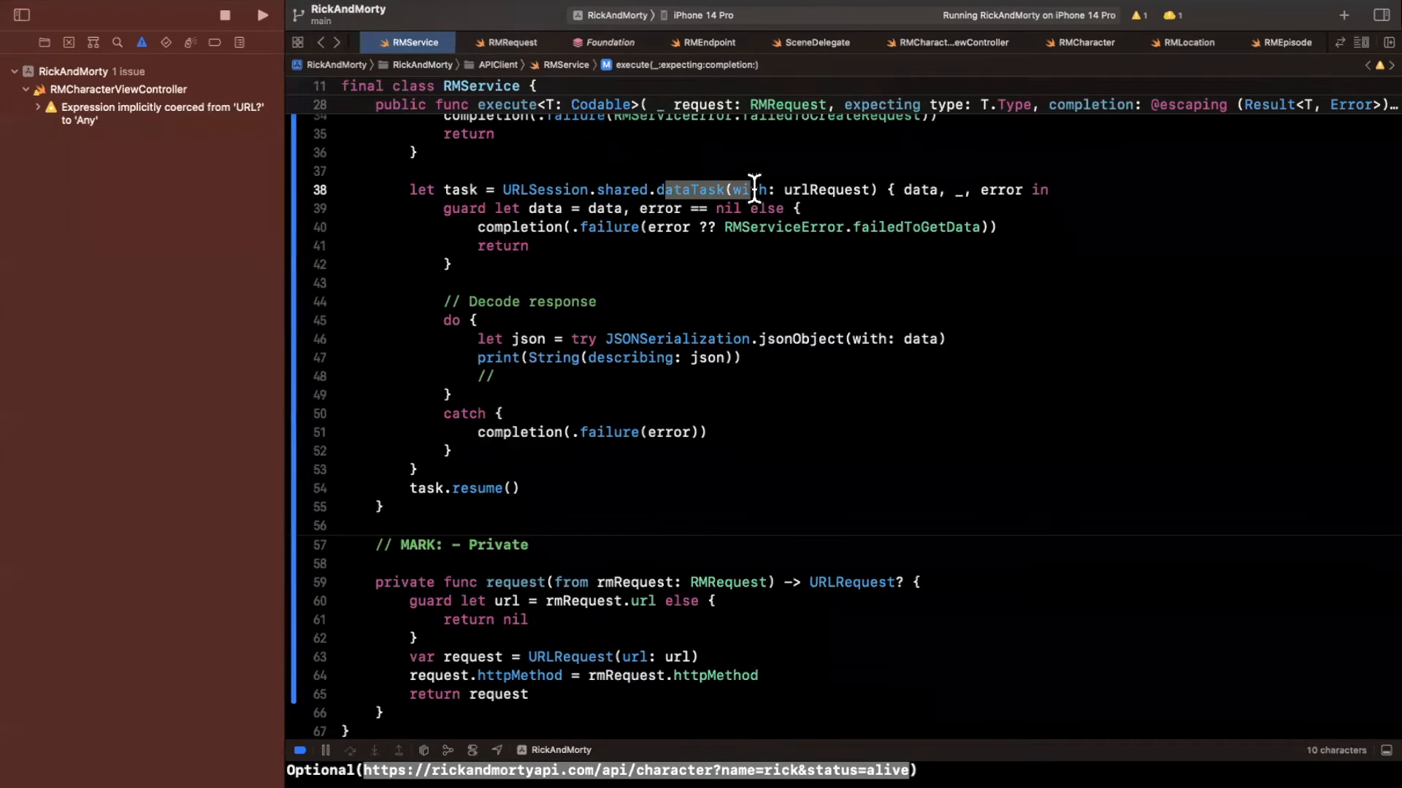
left_click(43, 42)
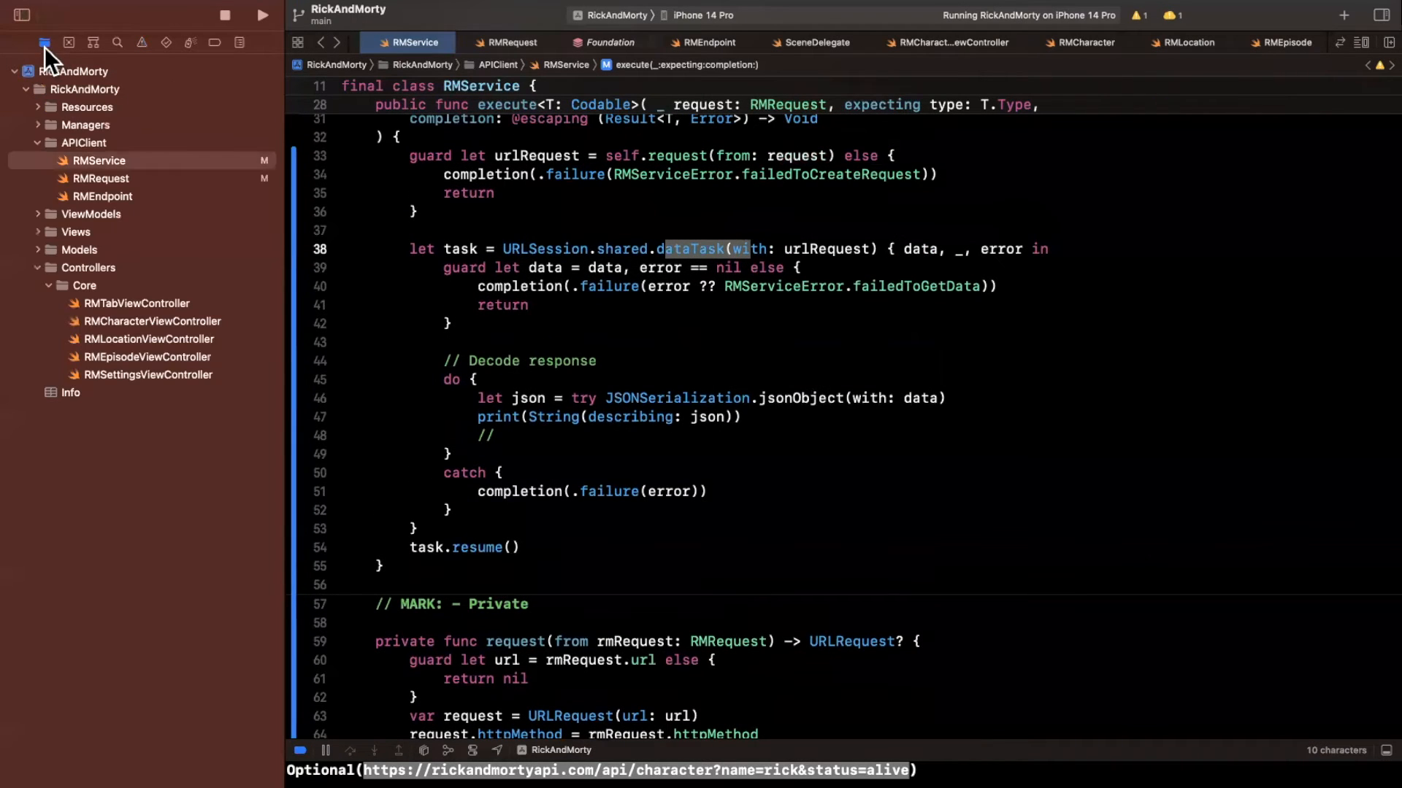
mouse_move(80, 392)
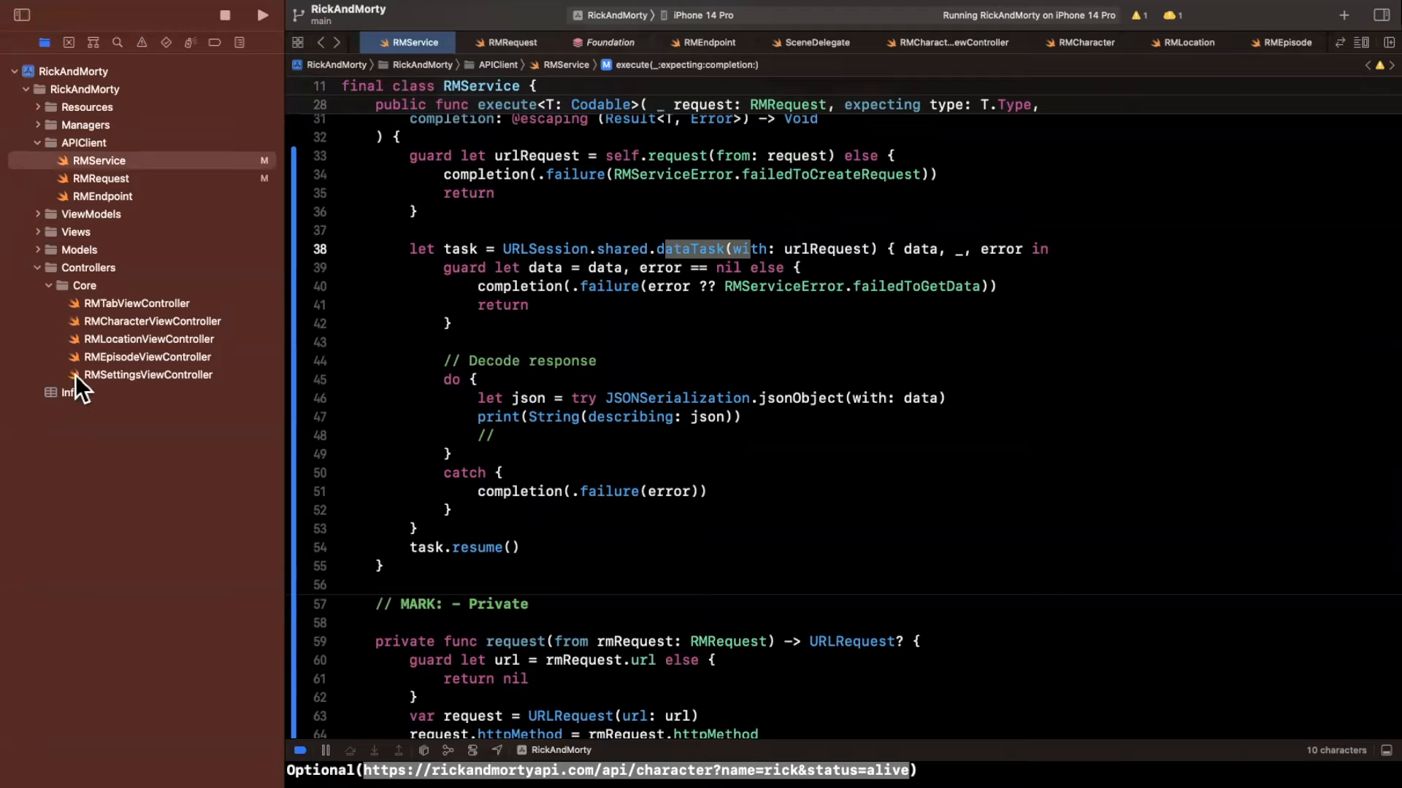
Step: In RMCharacterViewController switch on result: break on .success, print(String(describing: error)) on .failure
left_click(152, 321)
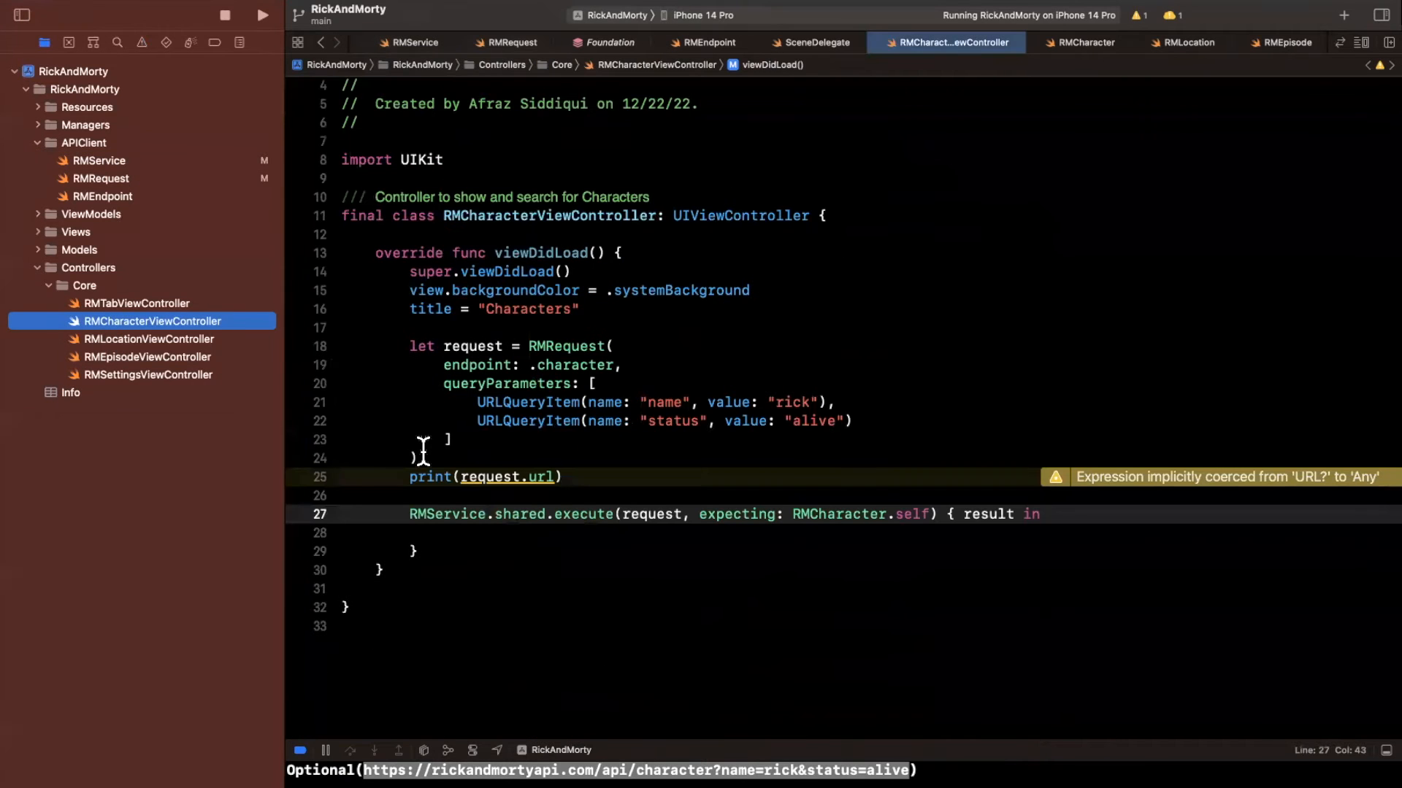
scroll("up", 3)
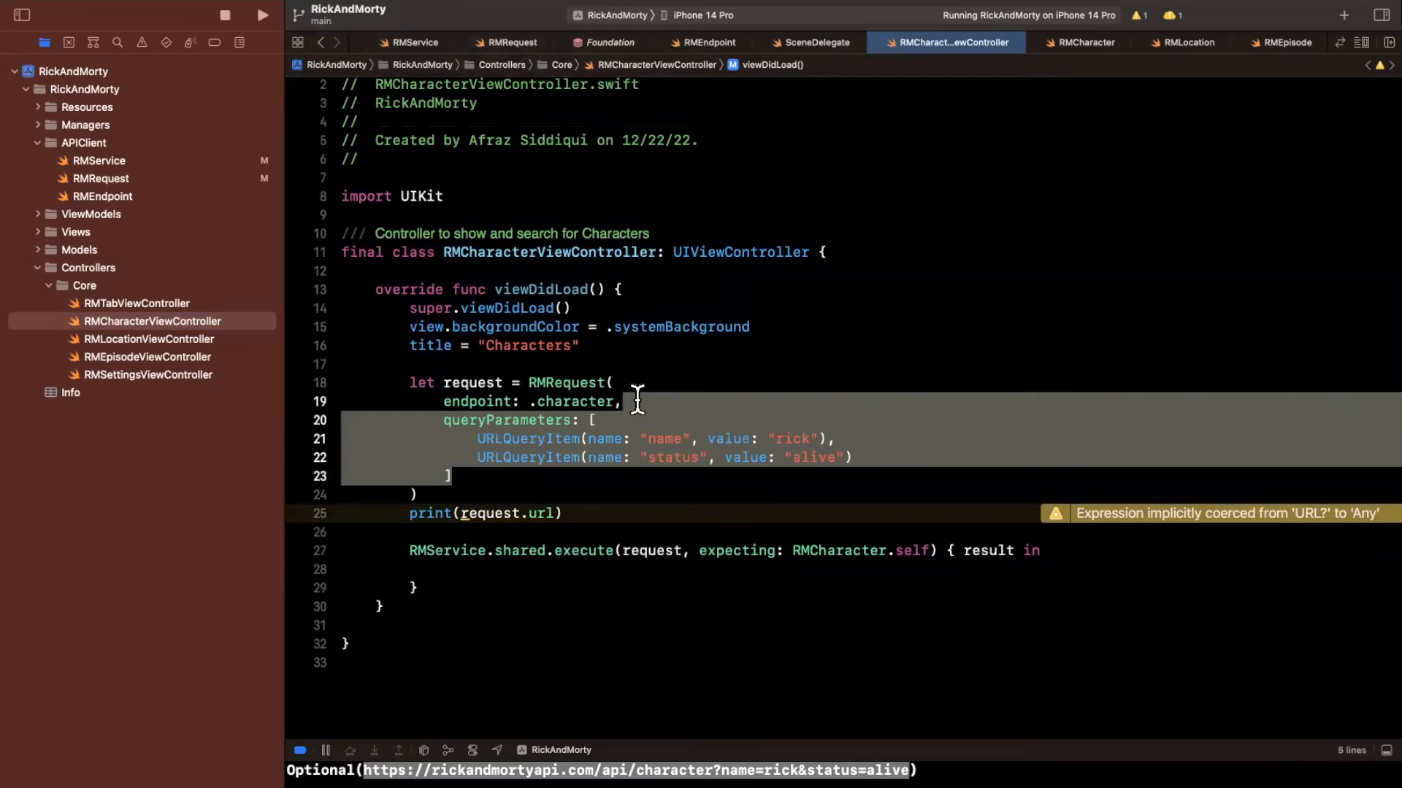
left_click(627, 401)
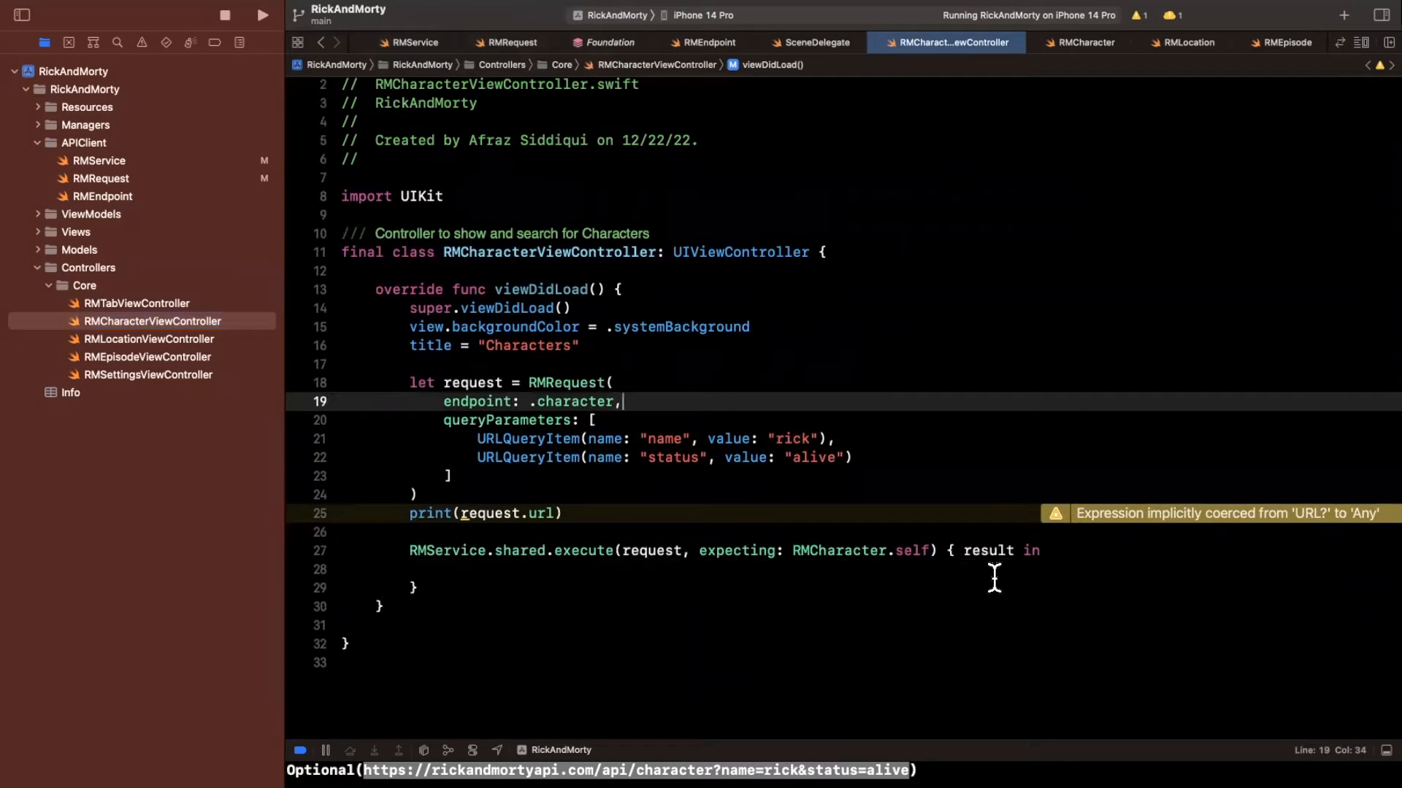
double_click(841, 551)
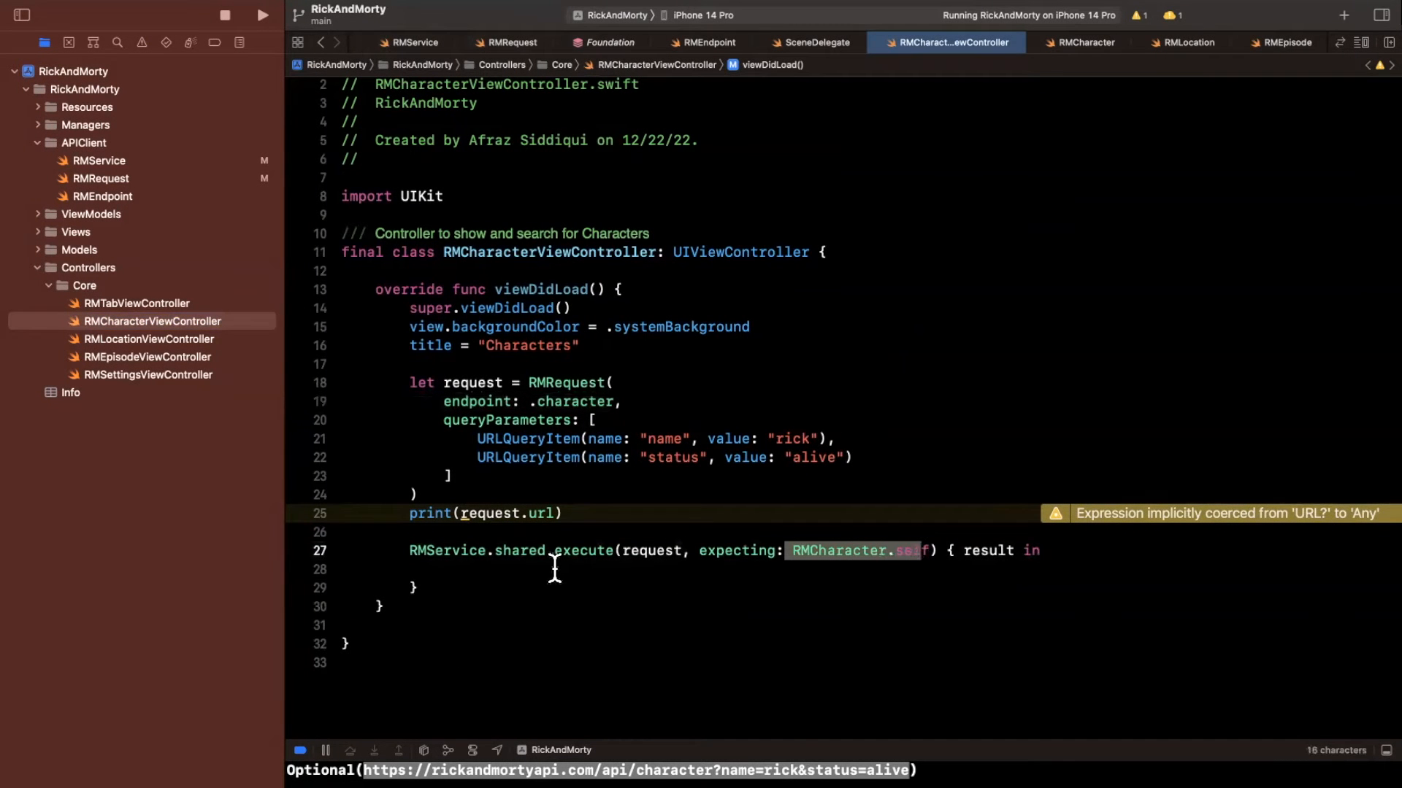
type("s")
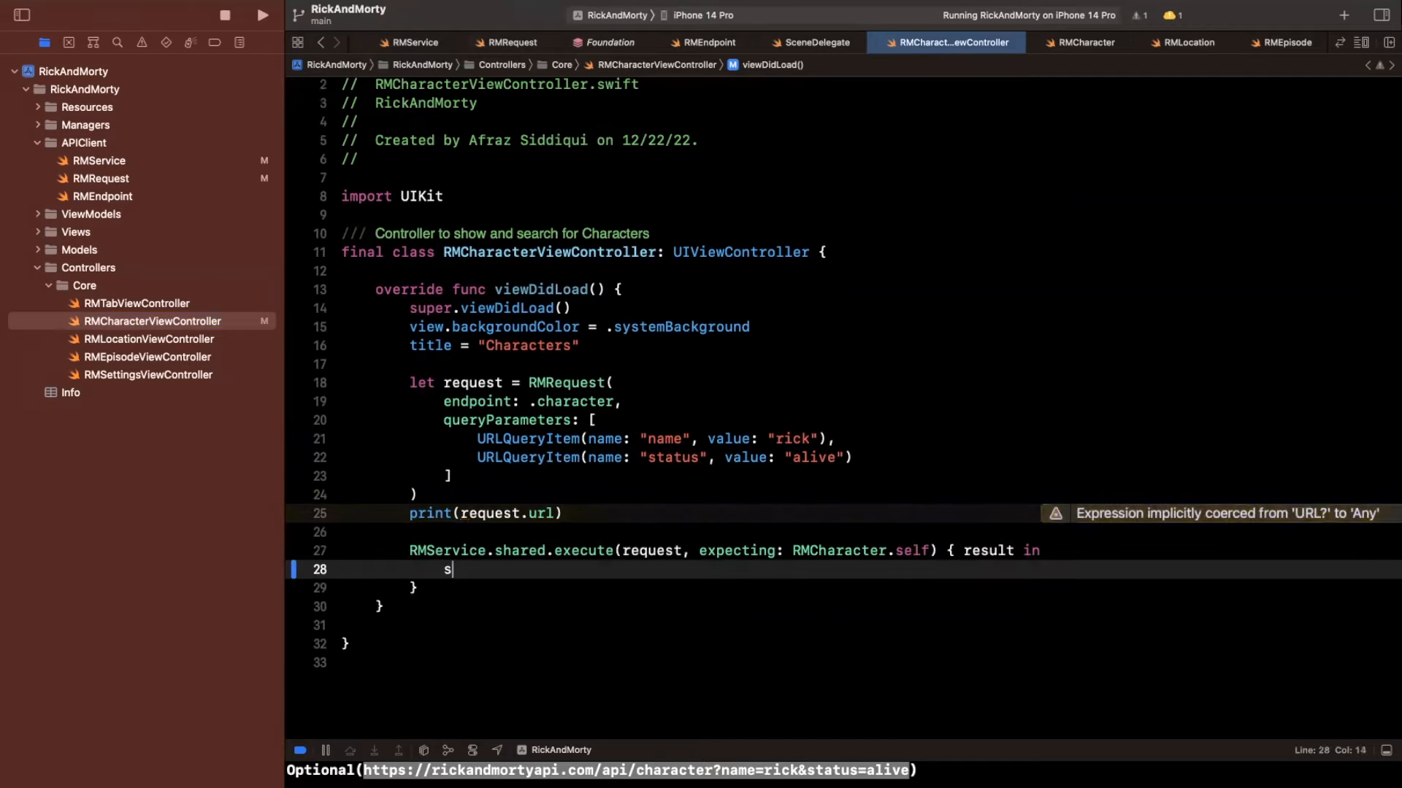
type("witch result {")
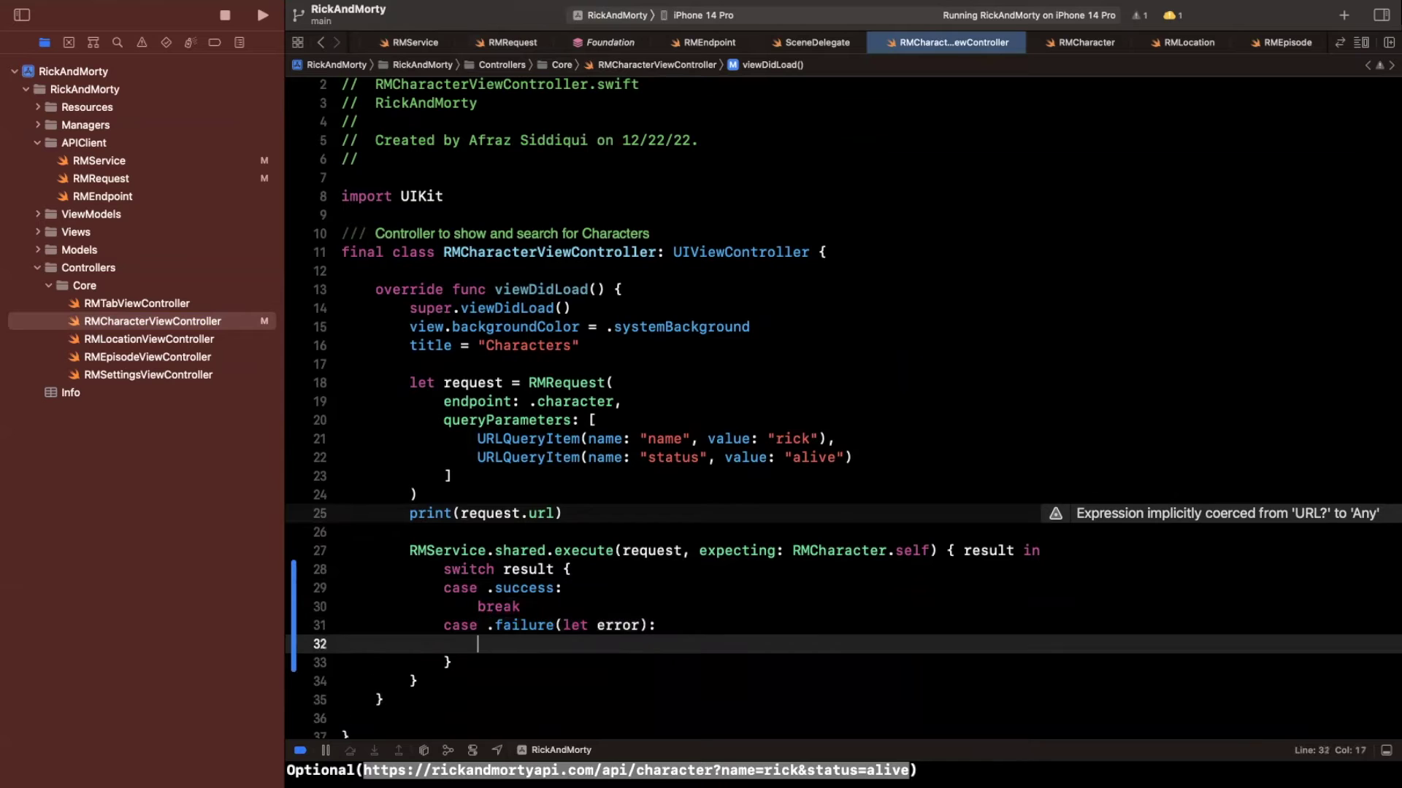
type("print(String(d))")
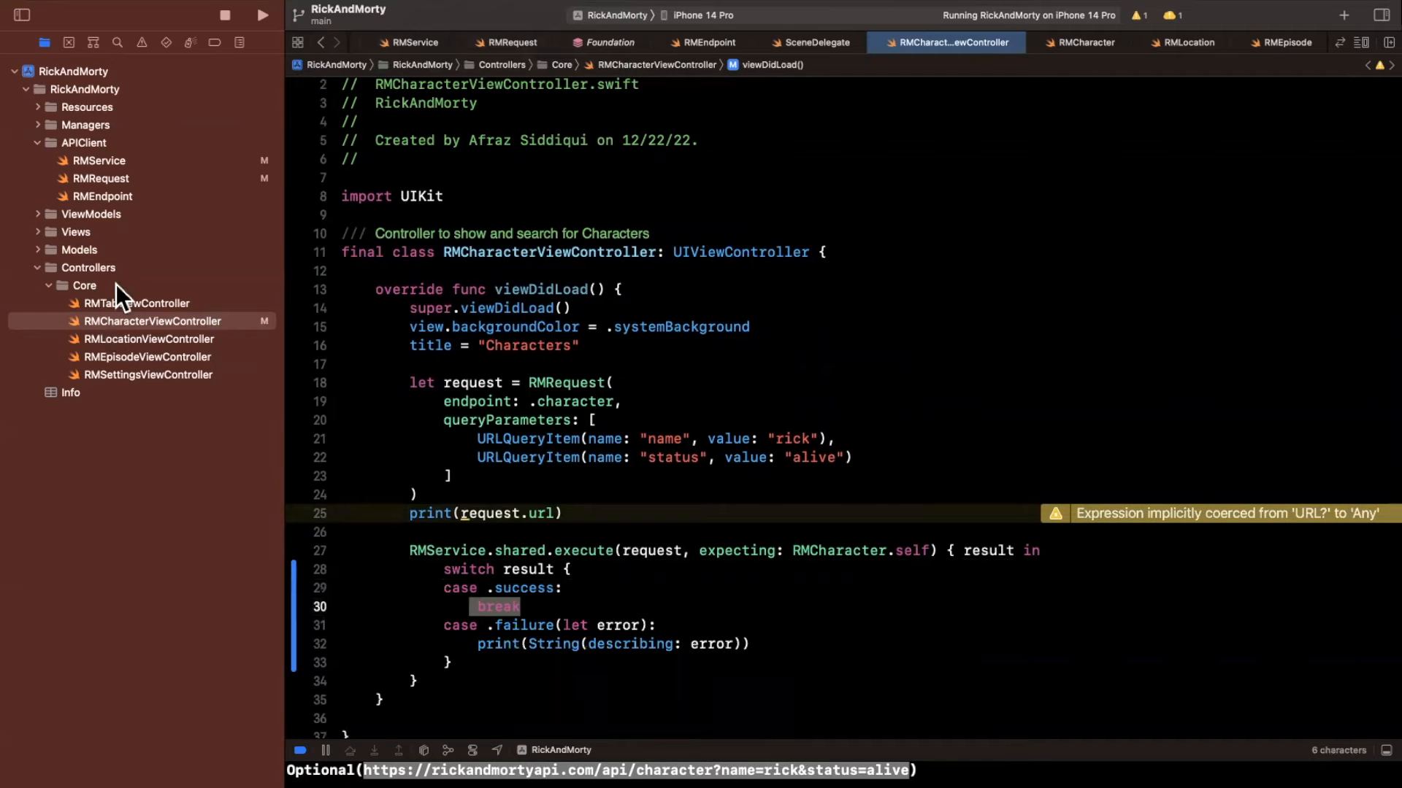
left_click(99, 160)
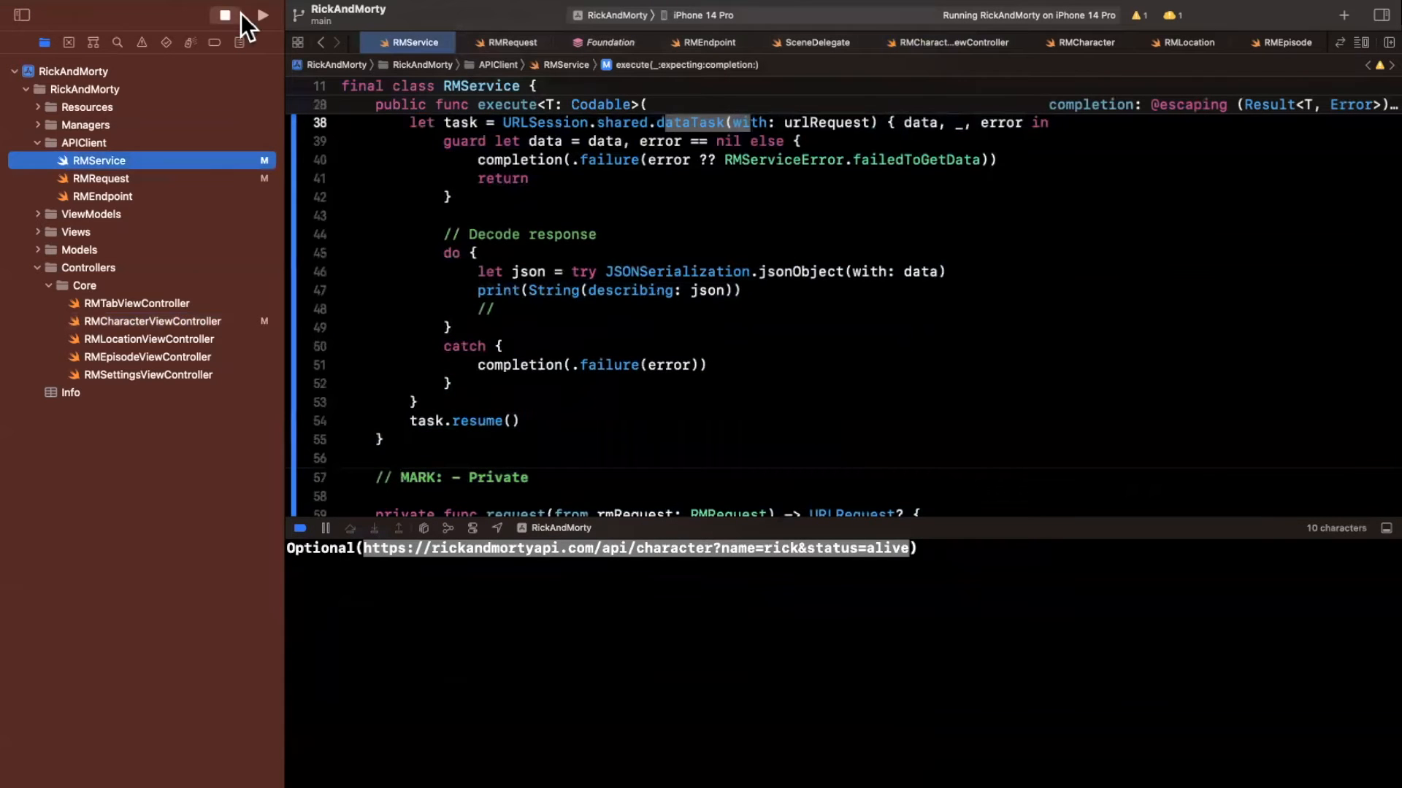
Step: Run the app and scroll the console's JSON response showing count 29, 2 pages and the results list
left_click(261, 14)
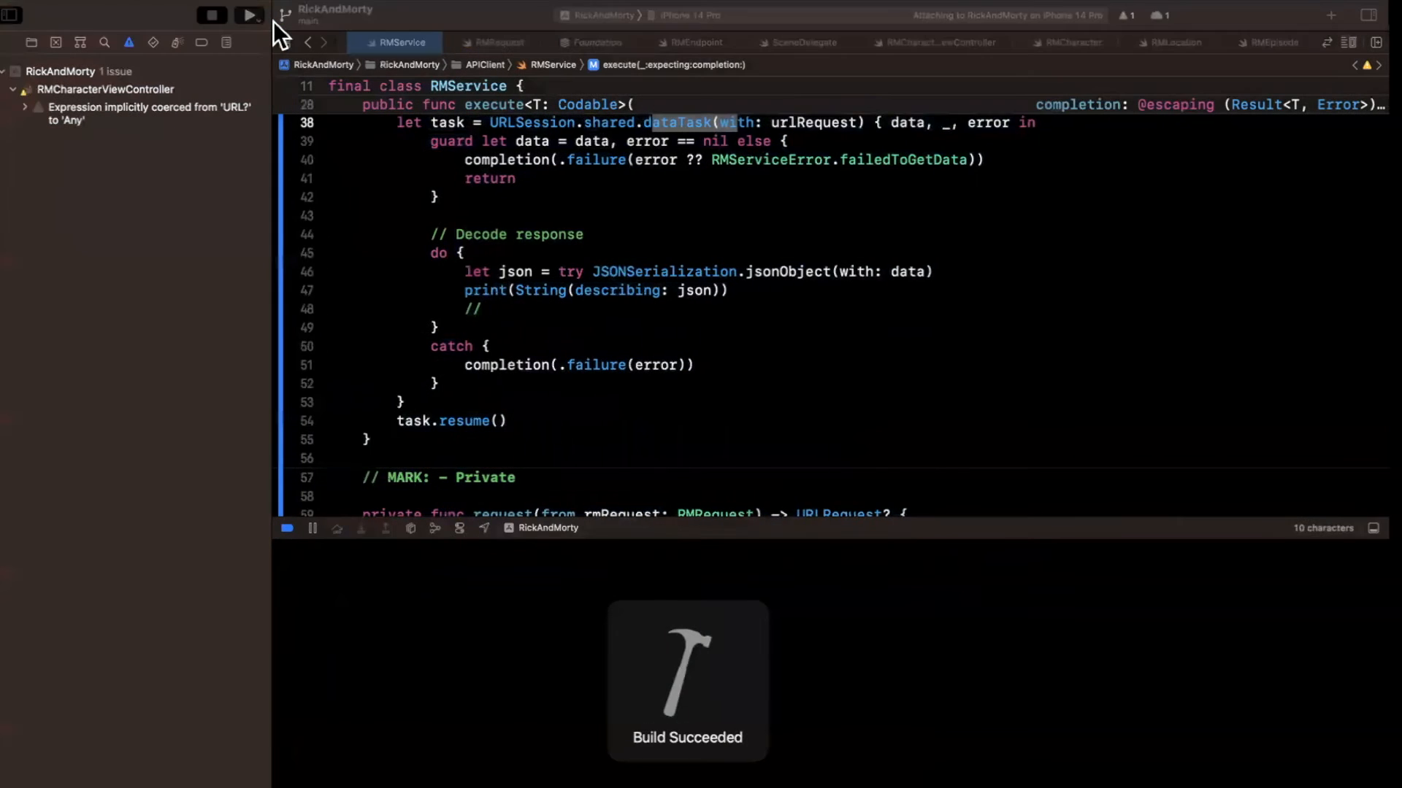
left_click(250, 15)
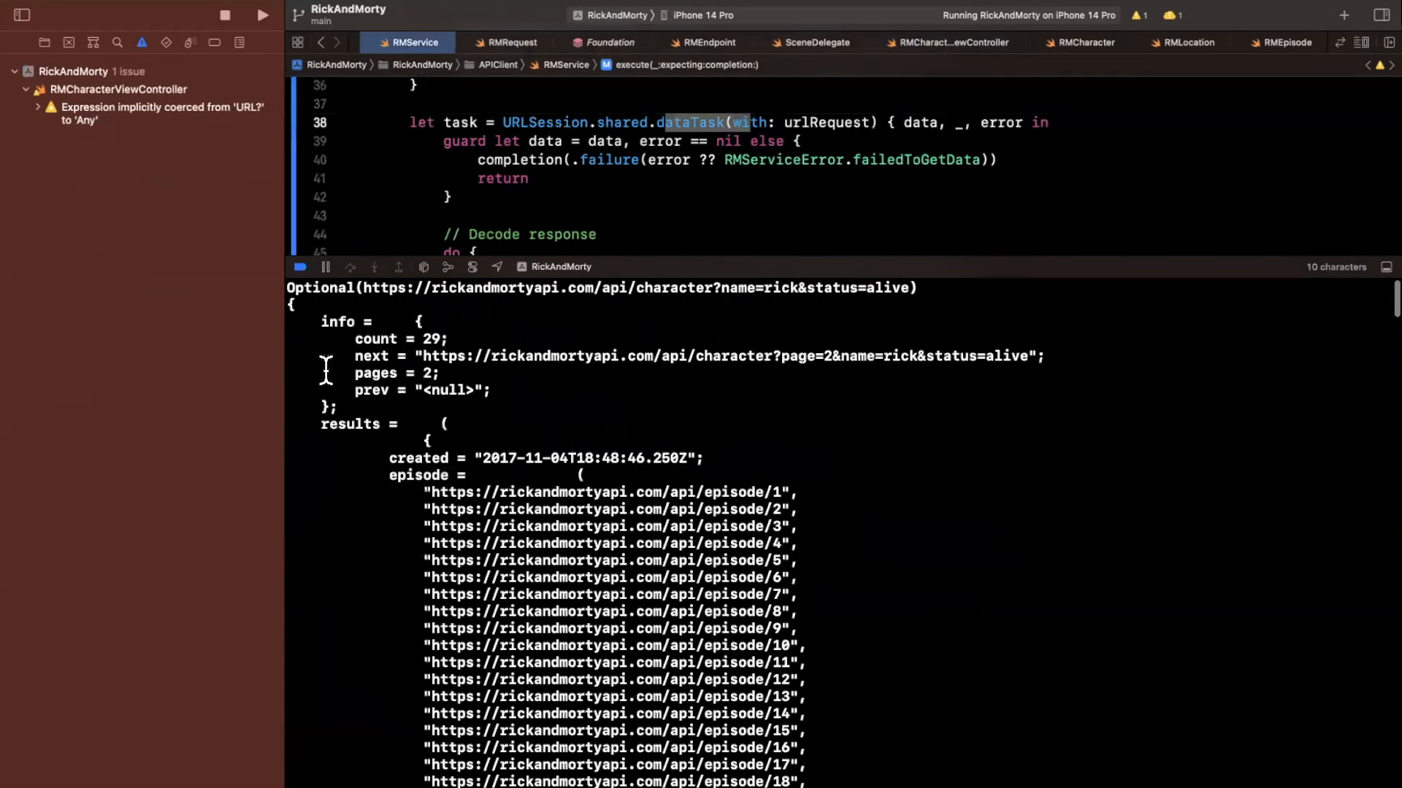
mouse_move(515, 338)
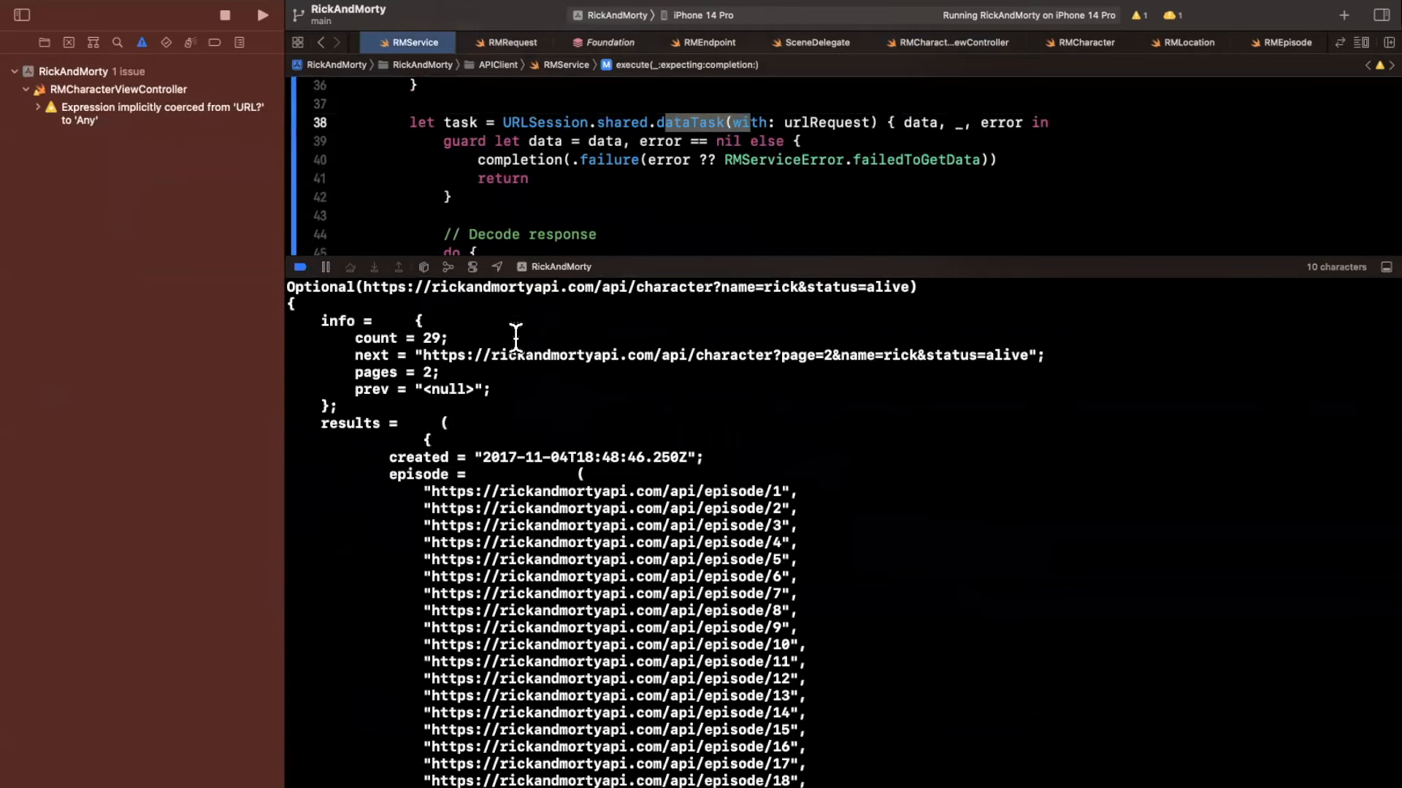
mouse_move(1019, 315)
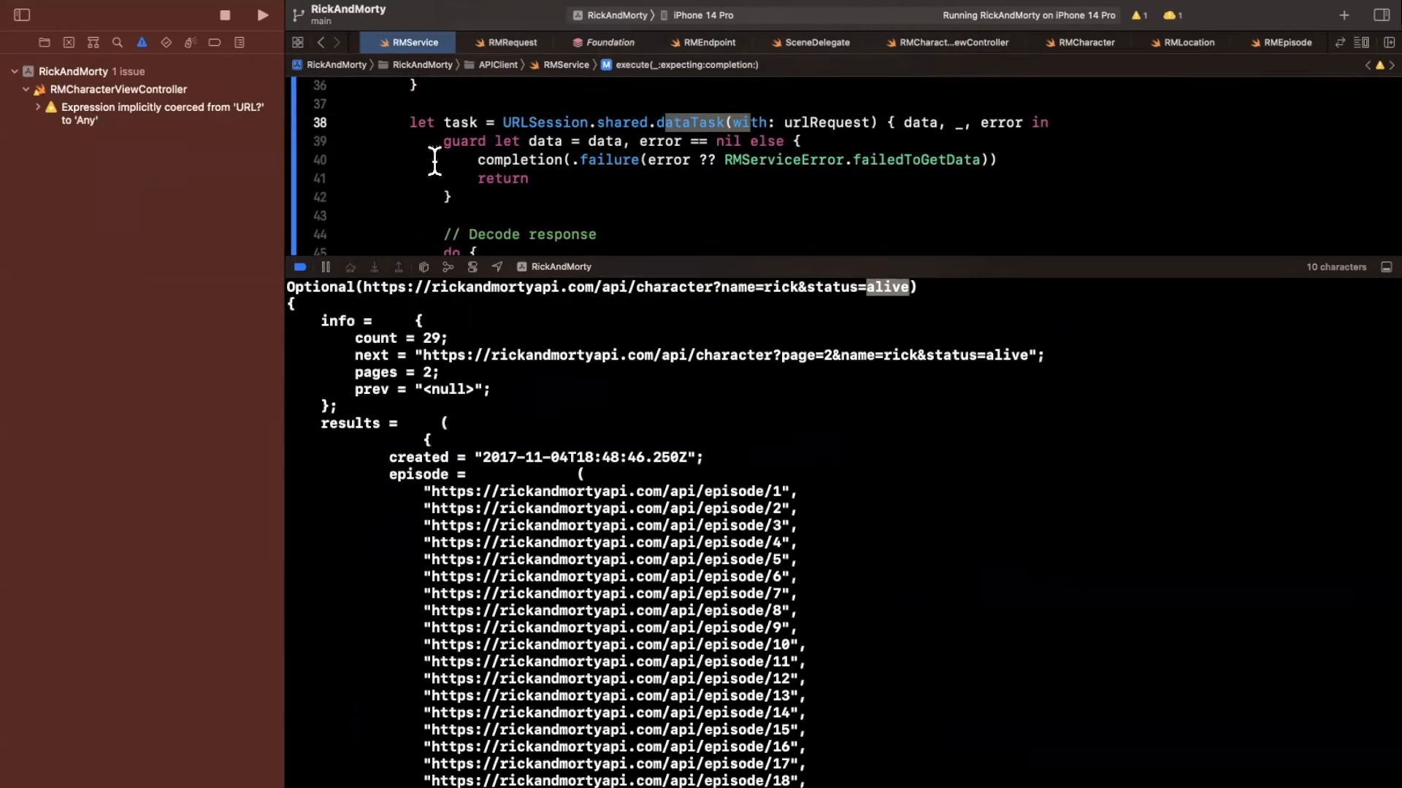
scroll("up", 3)
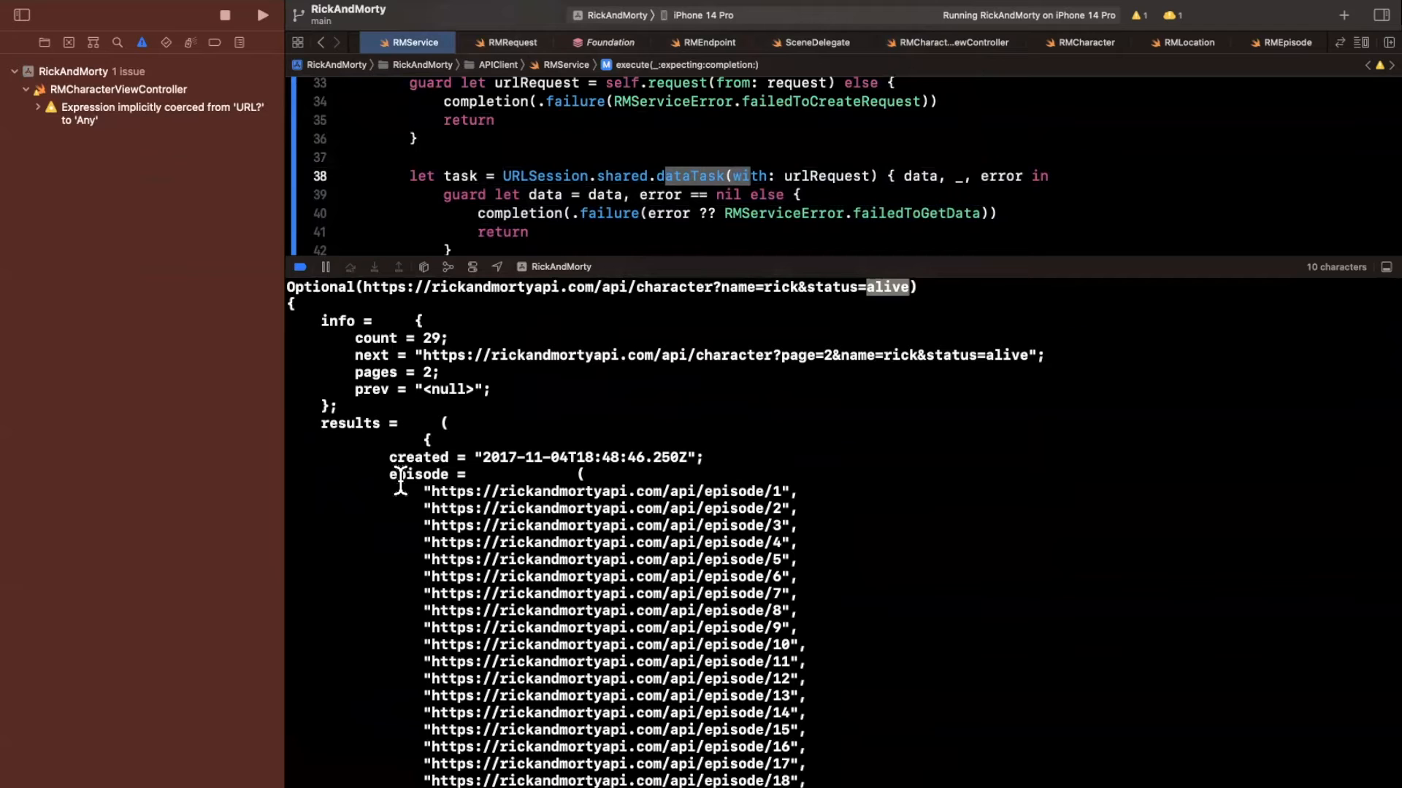
scroll("down", 3)
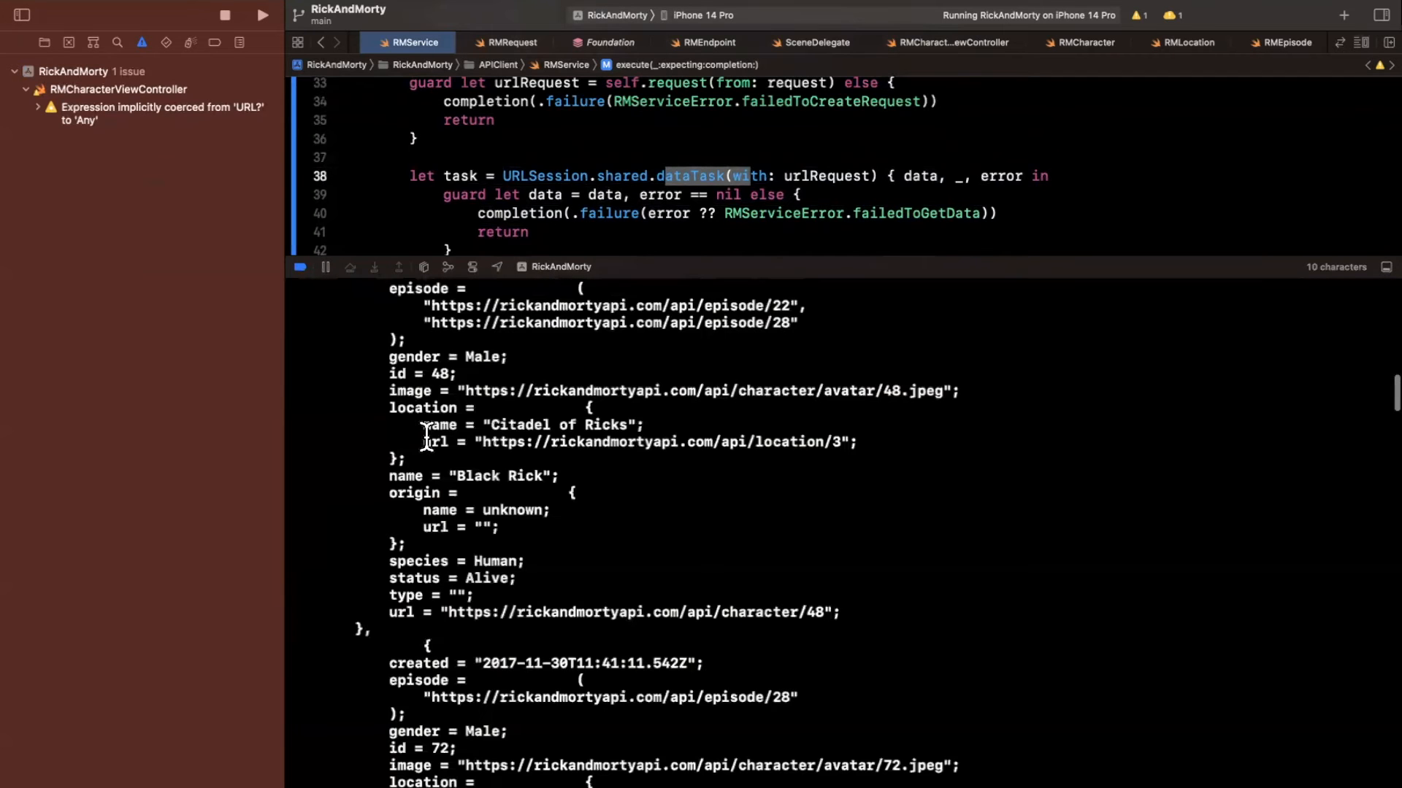
scroll("up", 3)
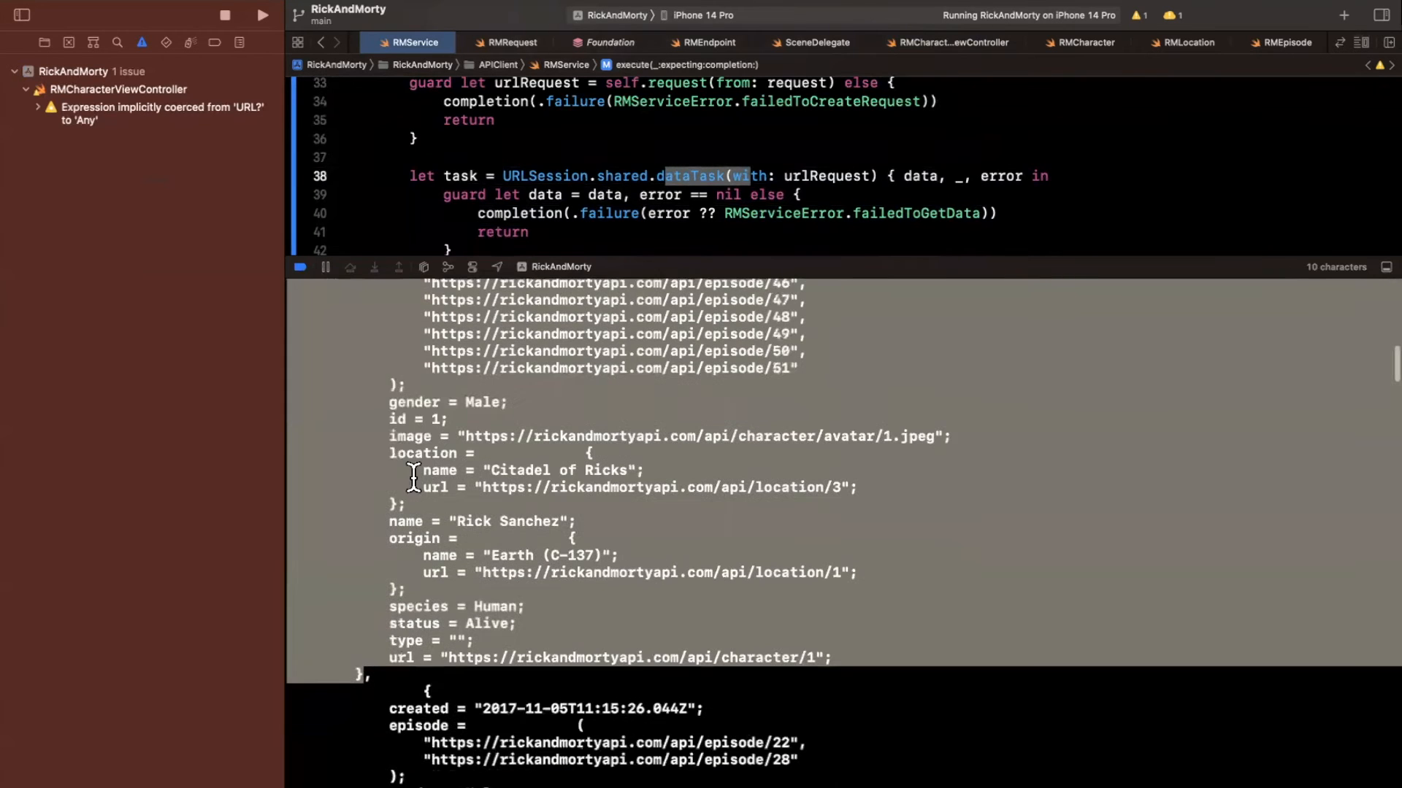
scroll("down", 3)
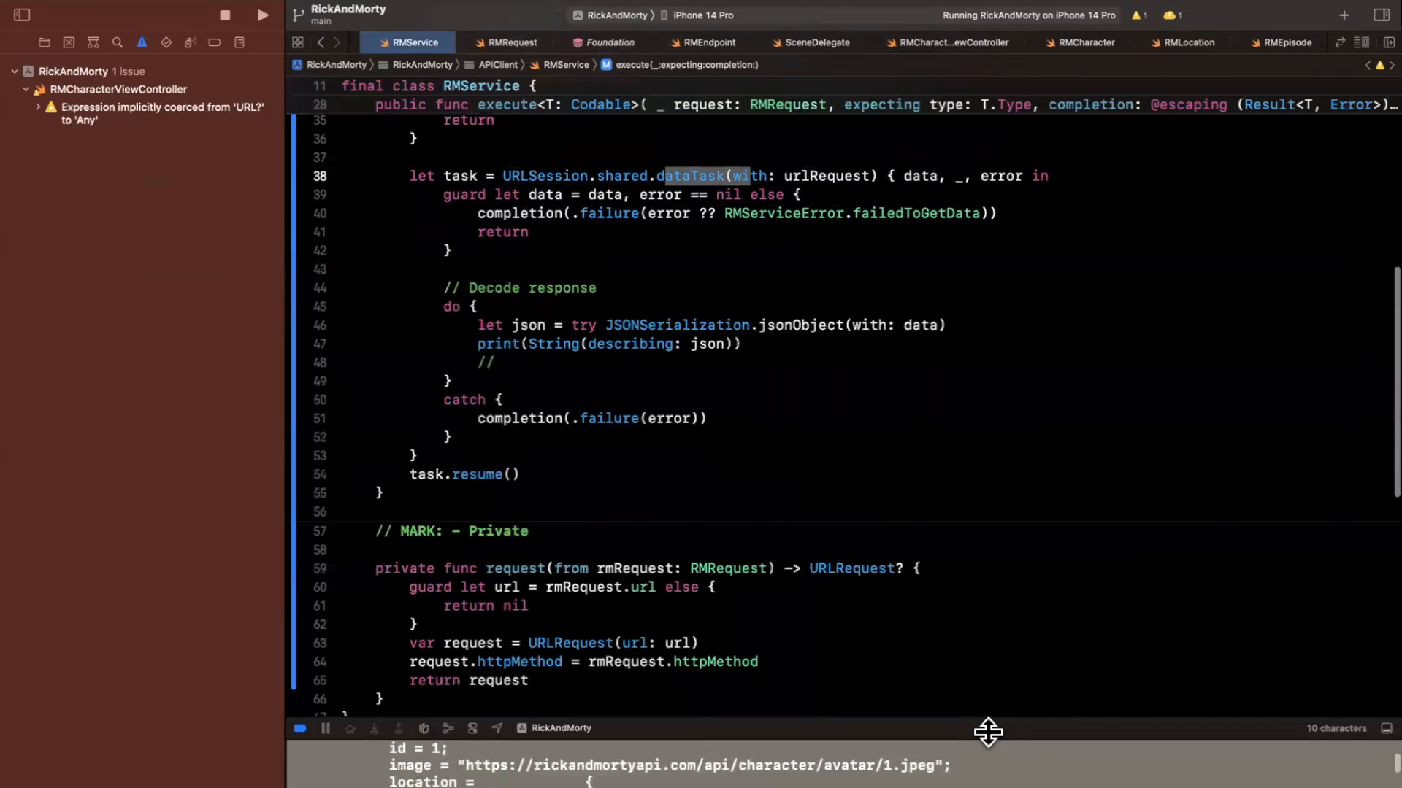
scroll("up", 3)
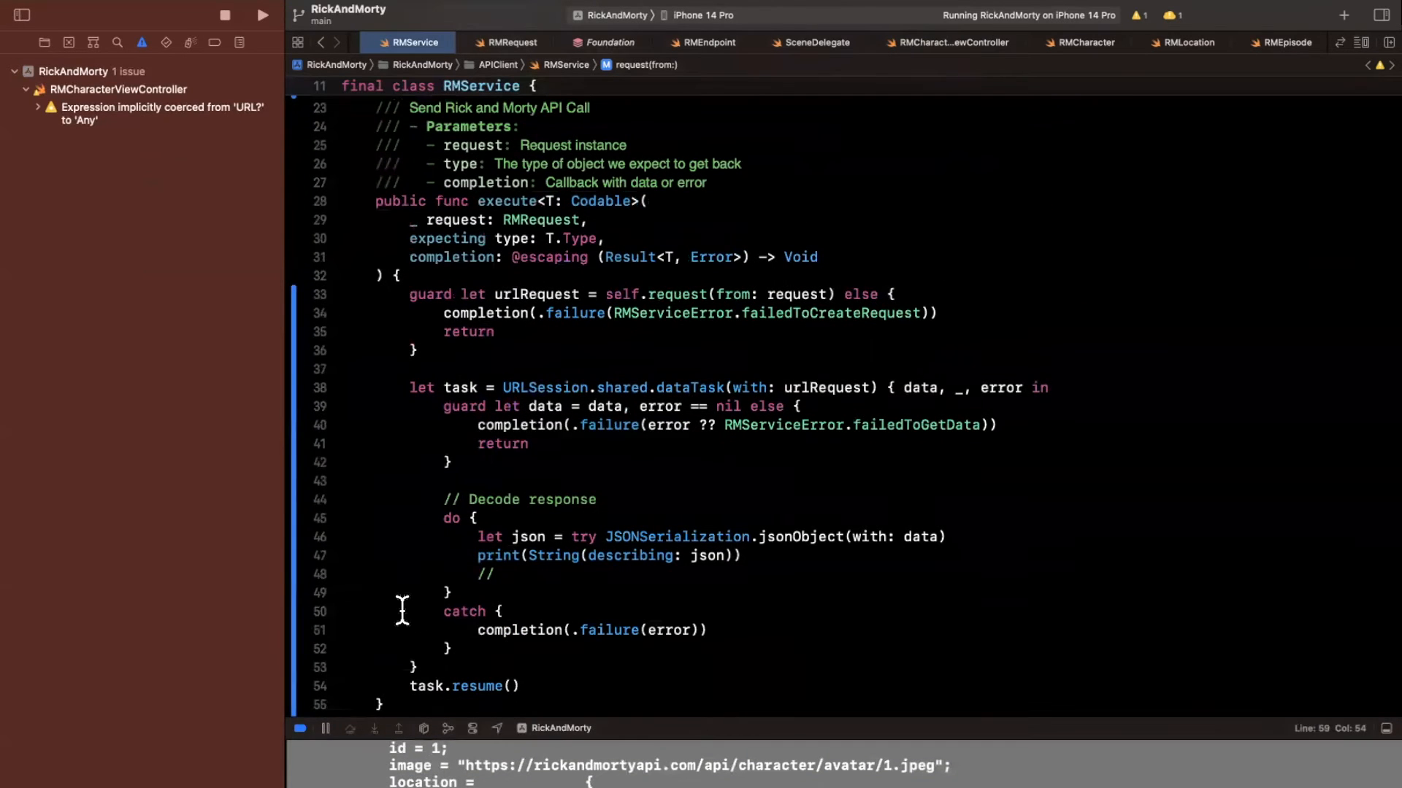
Step: Open RMCharacterViewController from the Project Navigator under Controllers > Core
left_click(514, 686)
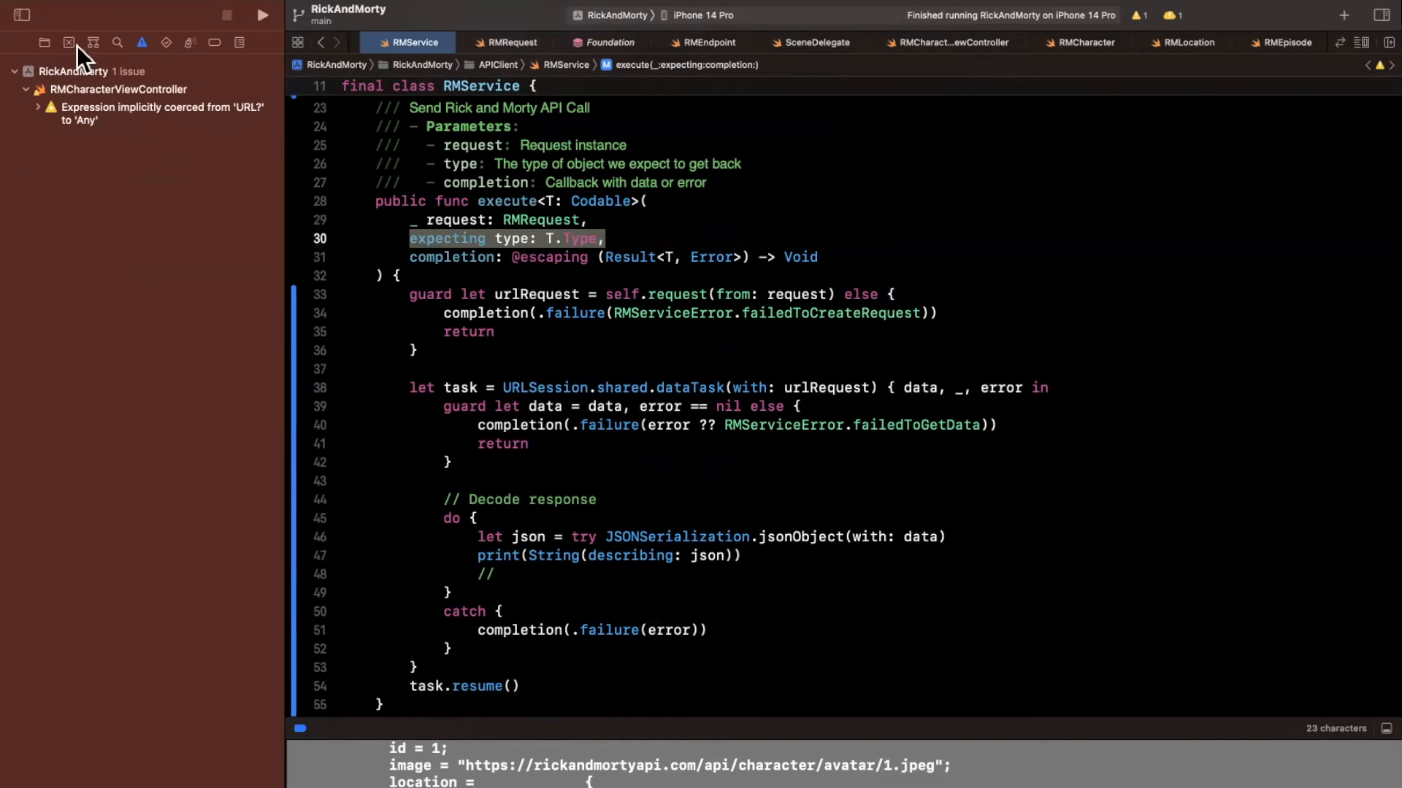
left_click(44, 42)
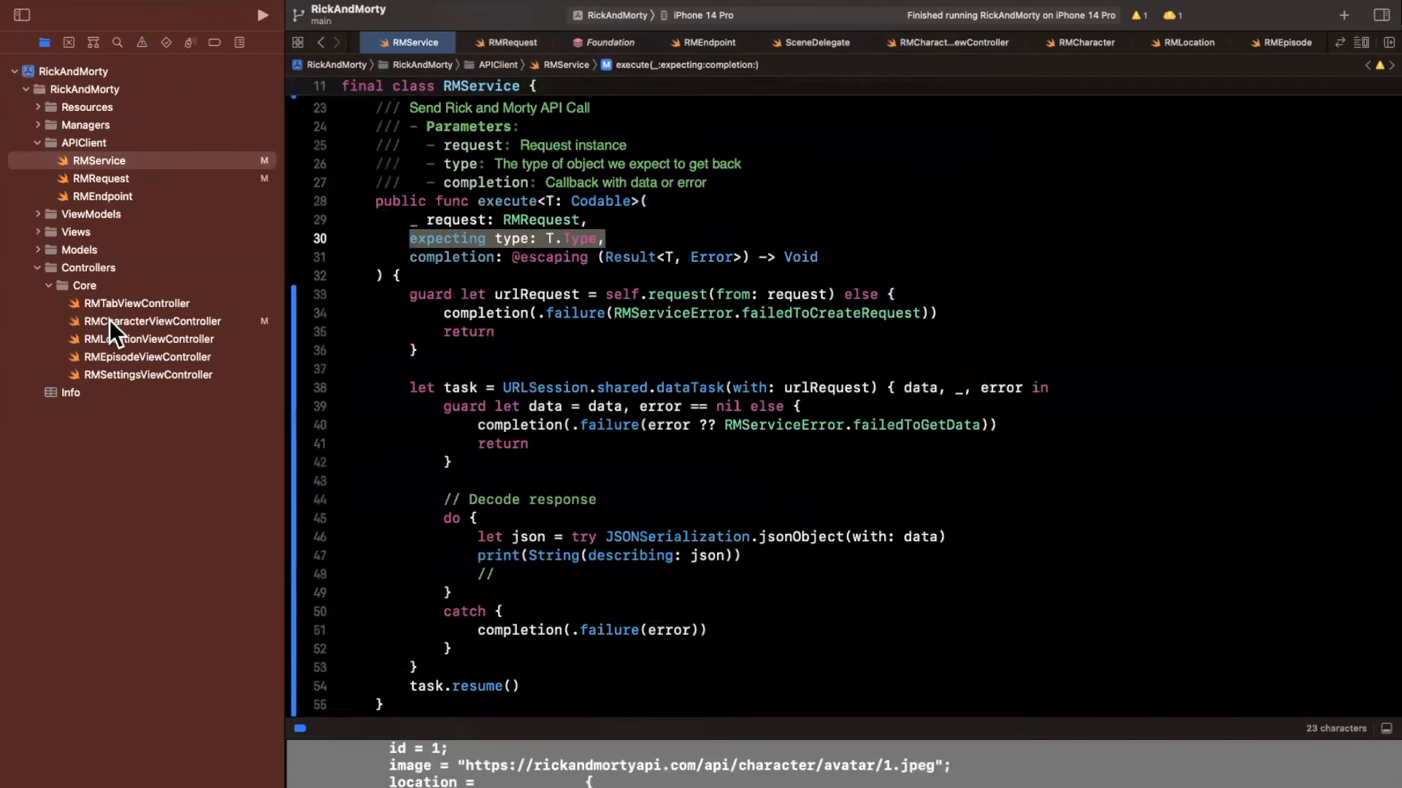
left_click(152, 322)
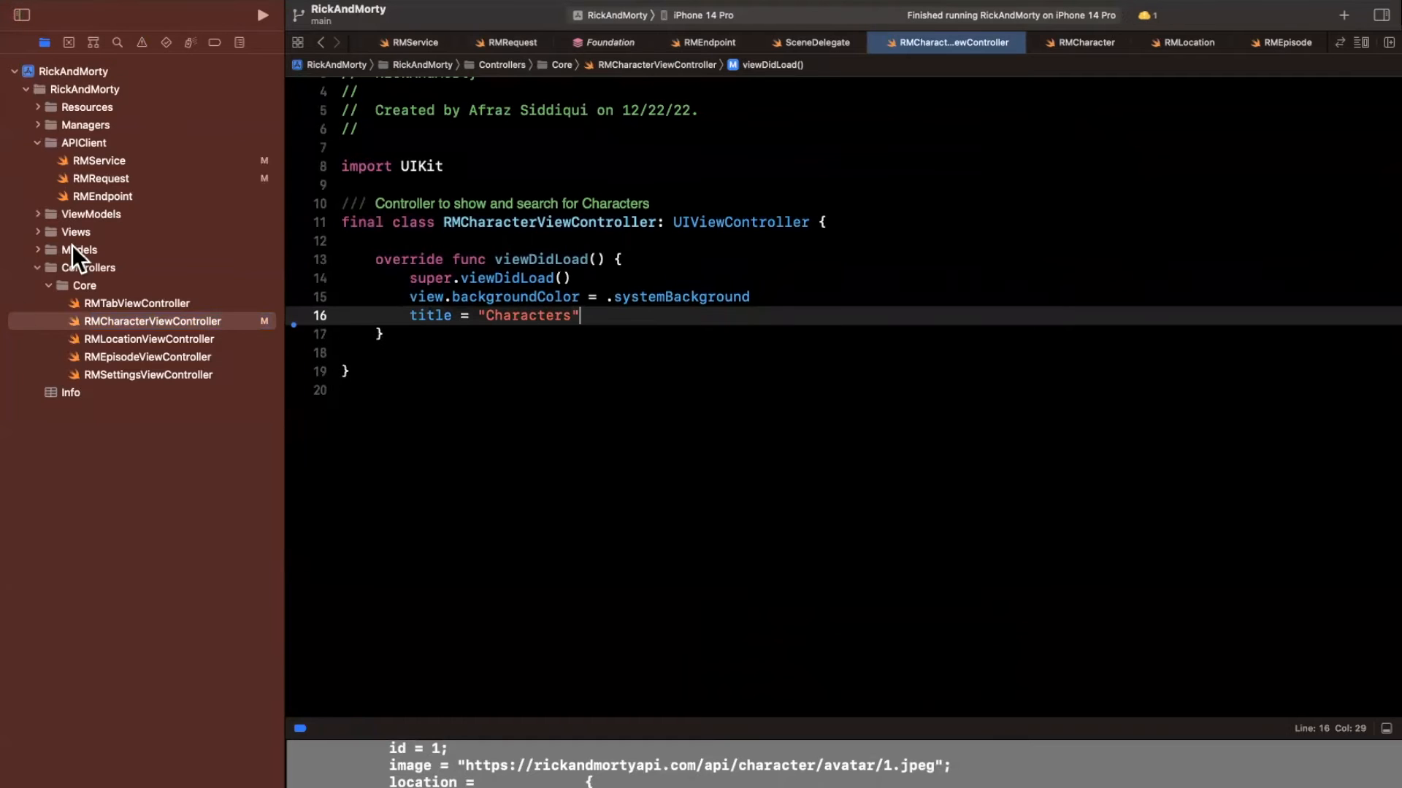
Step: In RMService replace the JSONSerialization line with JSONDecoder().decode(type.self, from: data)
left_click(98, 161)
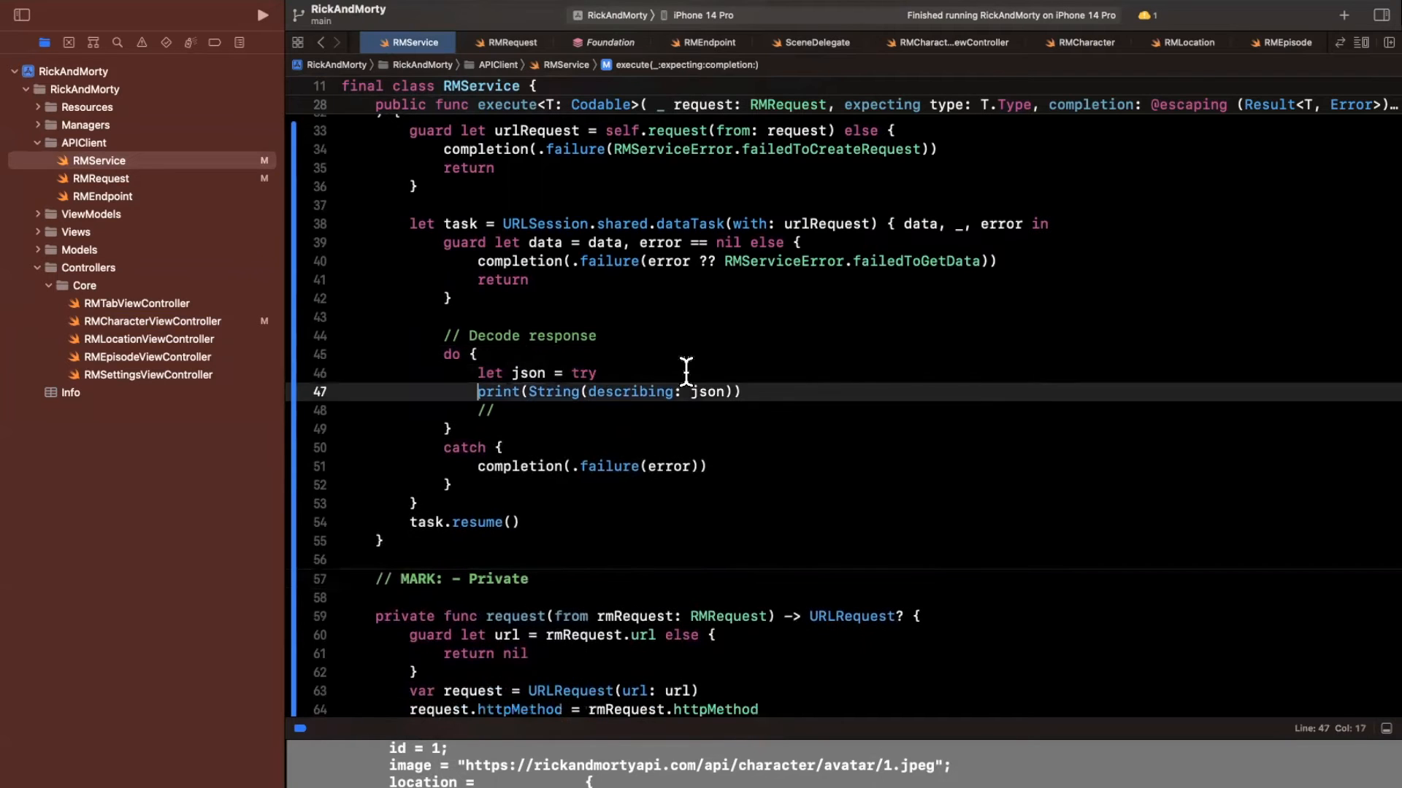
type("JSONDecoder().decode(type: Decodable.Protocol, from: Data")
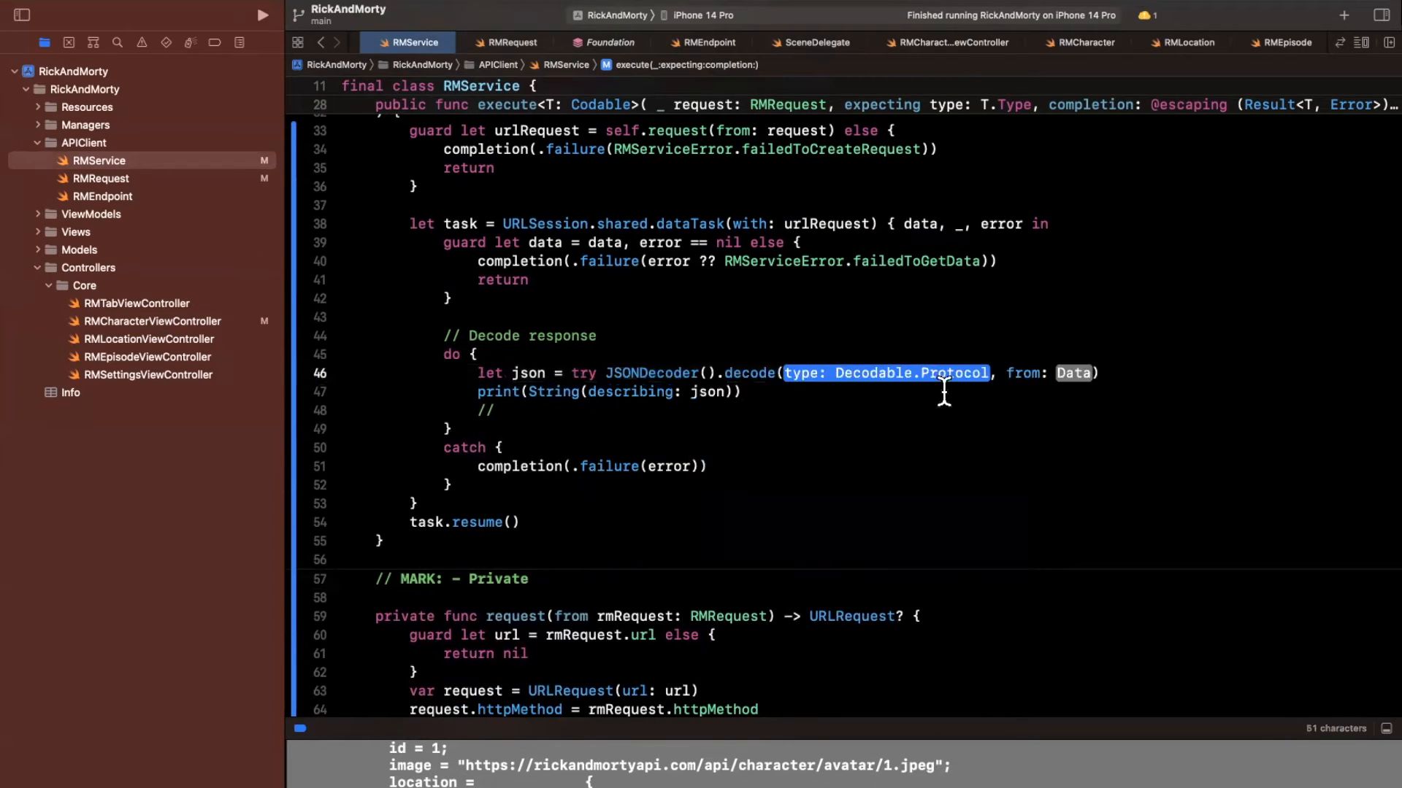
scroll("up", 3)
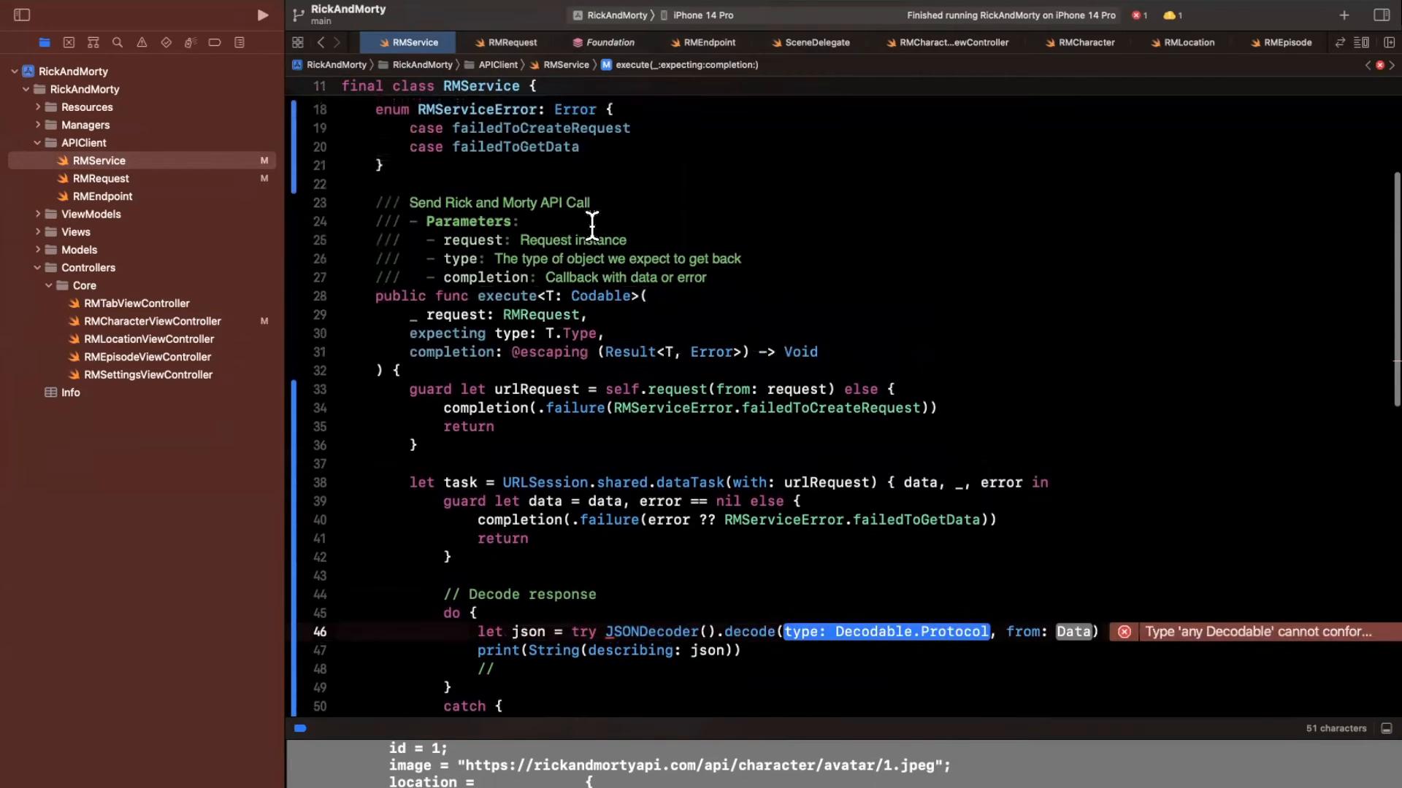
scroll("down", 3)
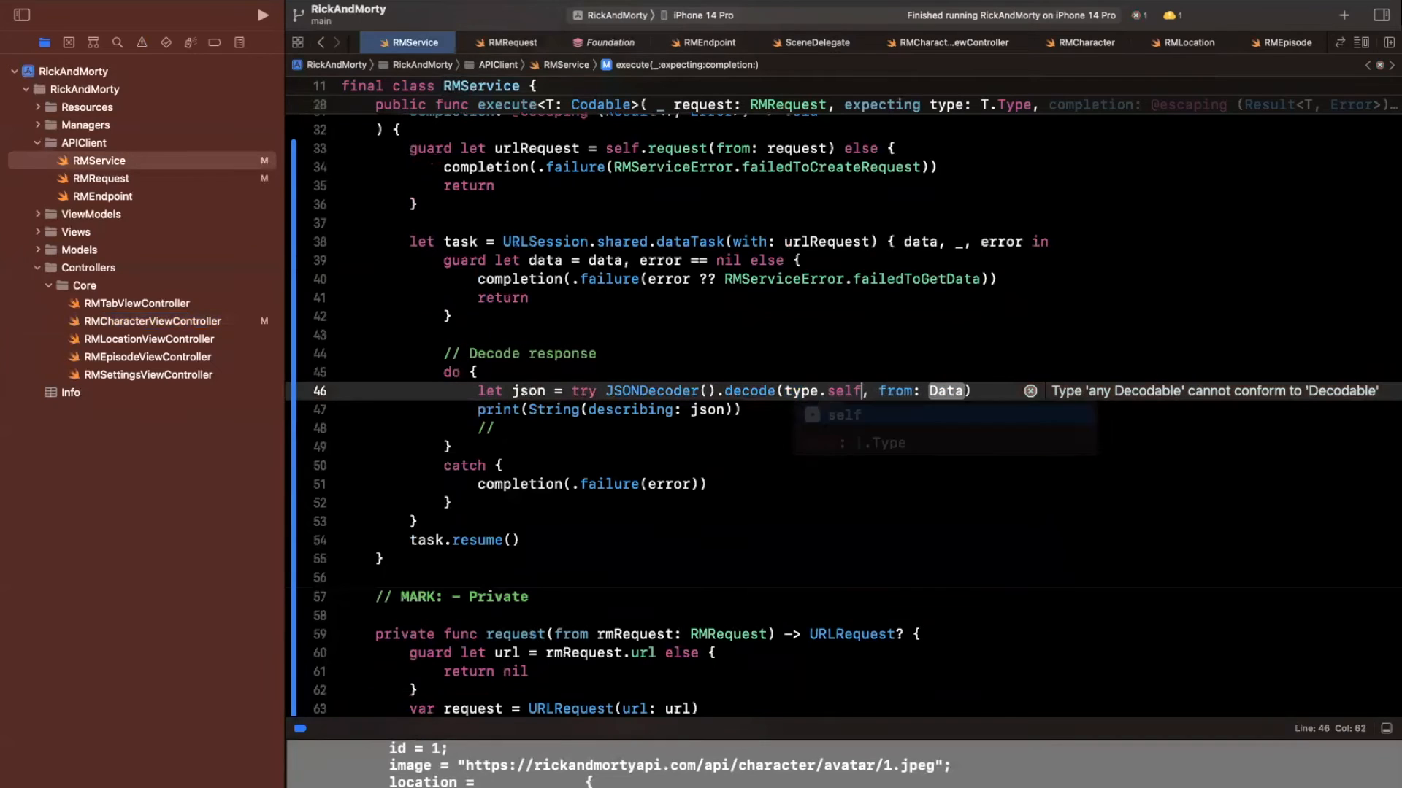
type("data")
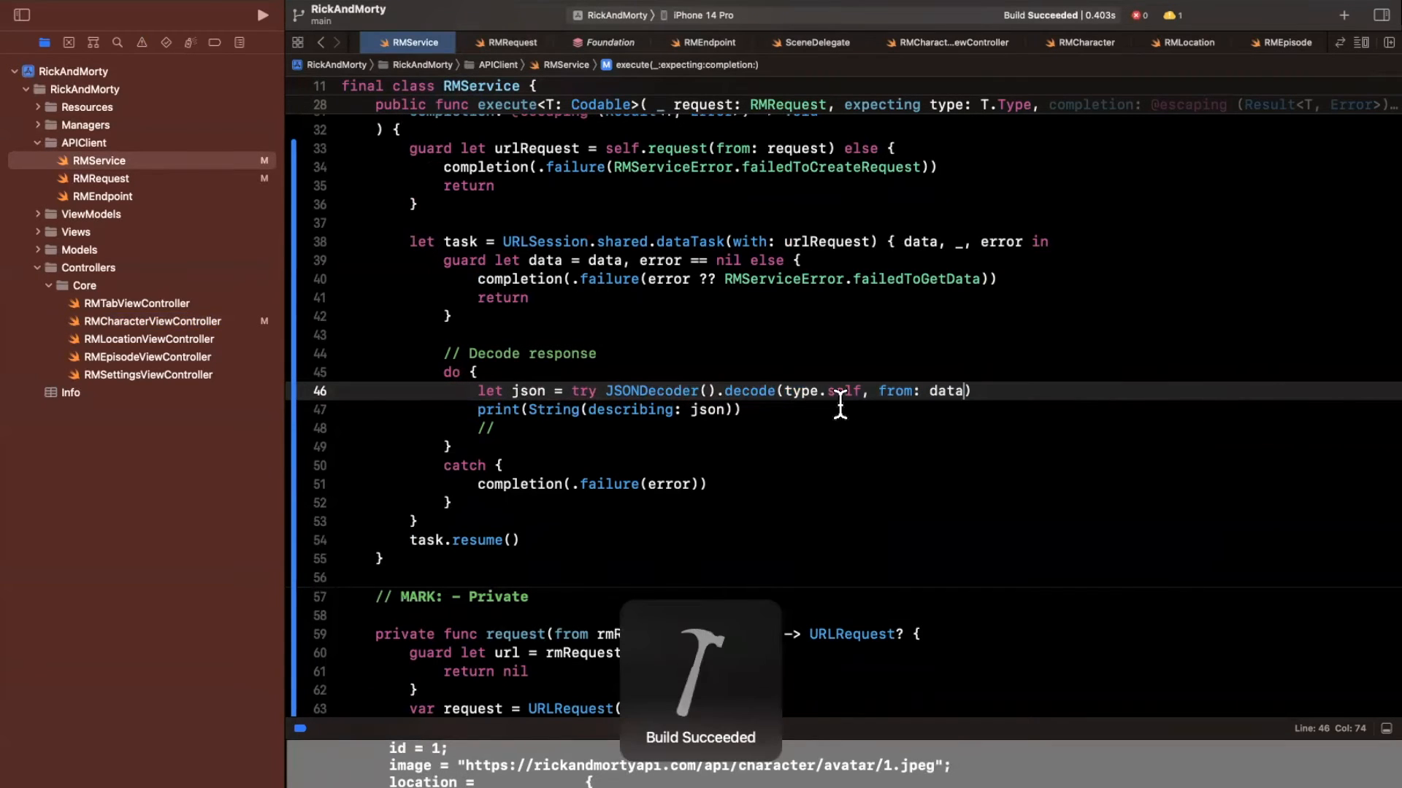
Step: Replace the print with completion(.success(result)) and build successfully
double_click(843, 392)
type("completion(")
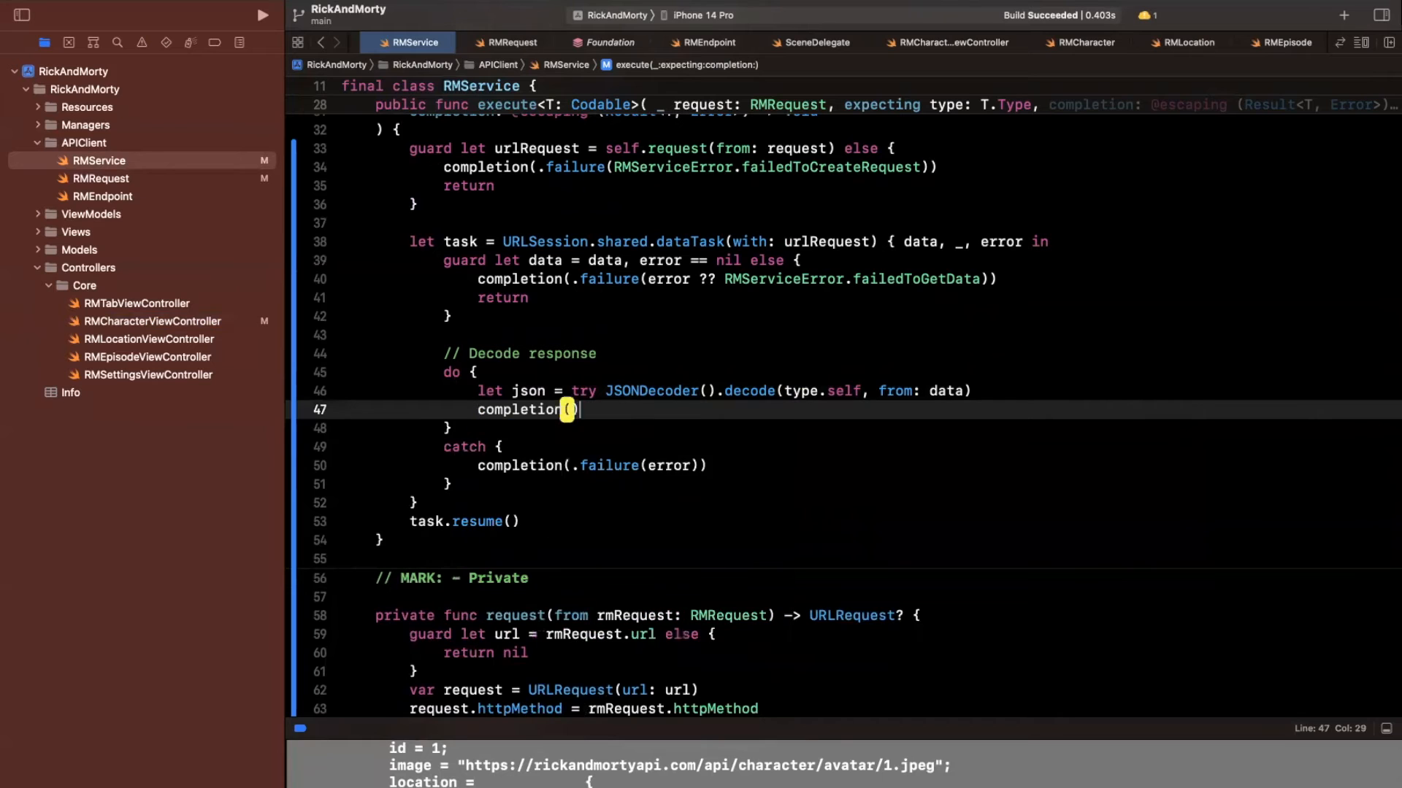
type(".success(result")
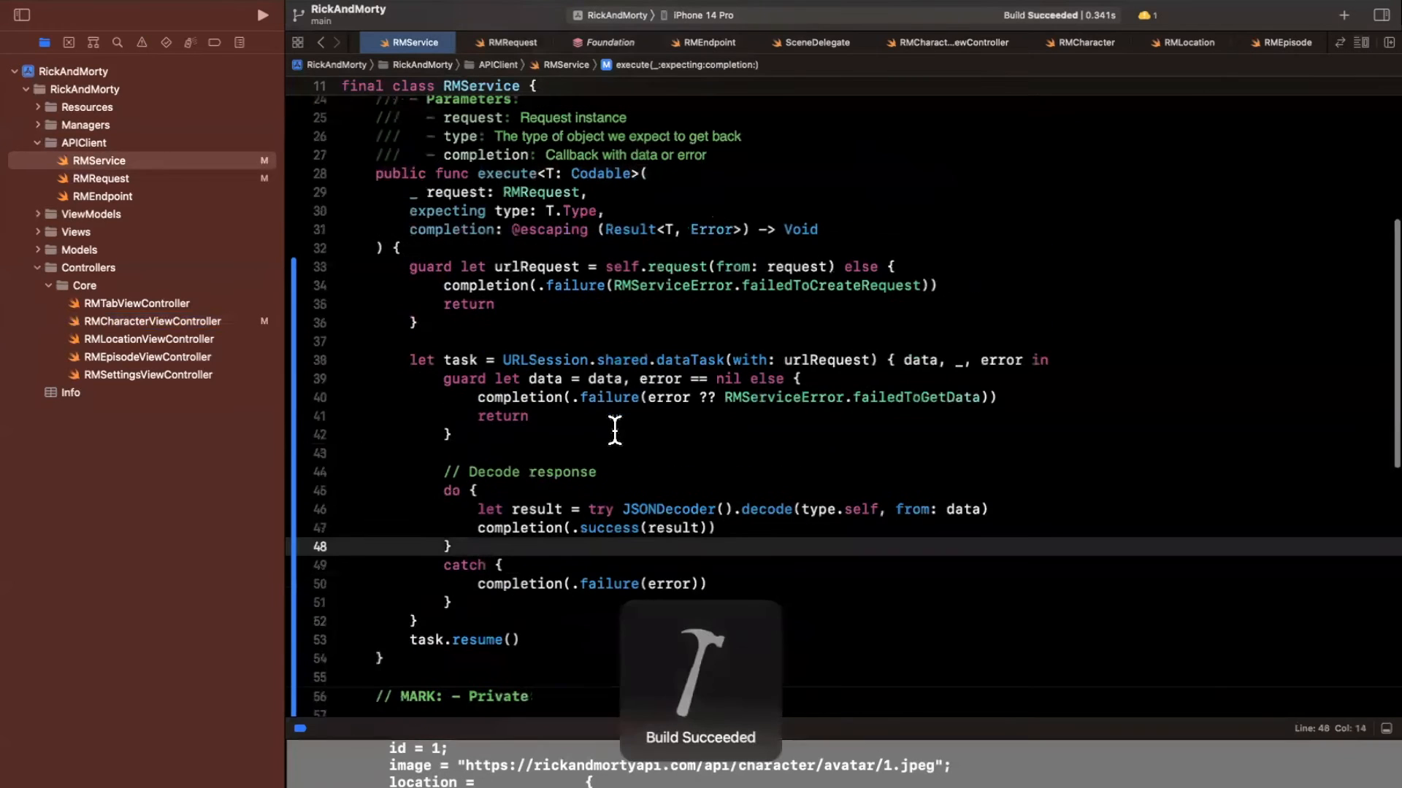
scroll("up", 3)
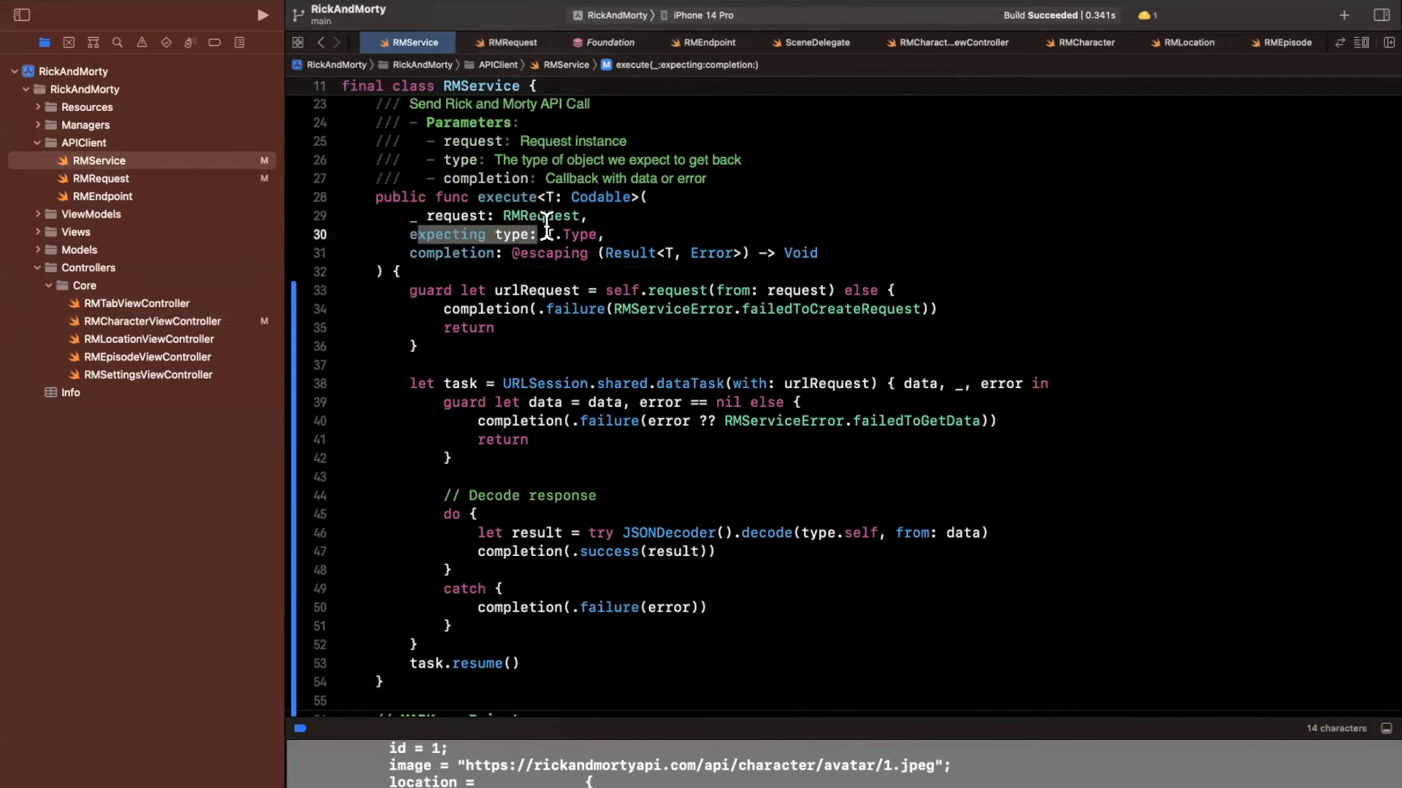
mouse_move(841, 238)
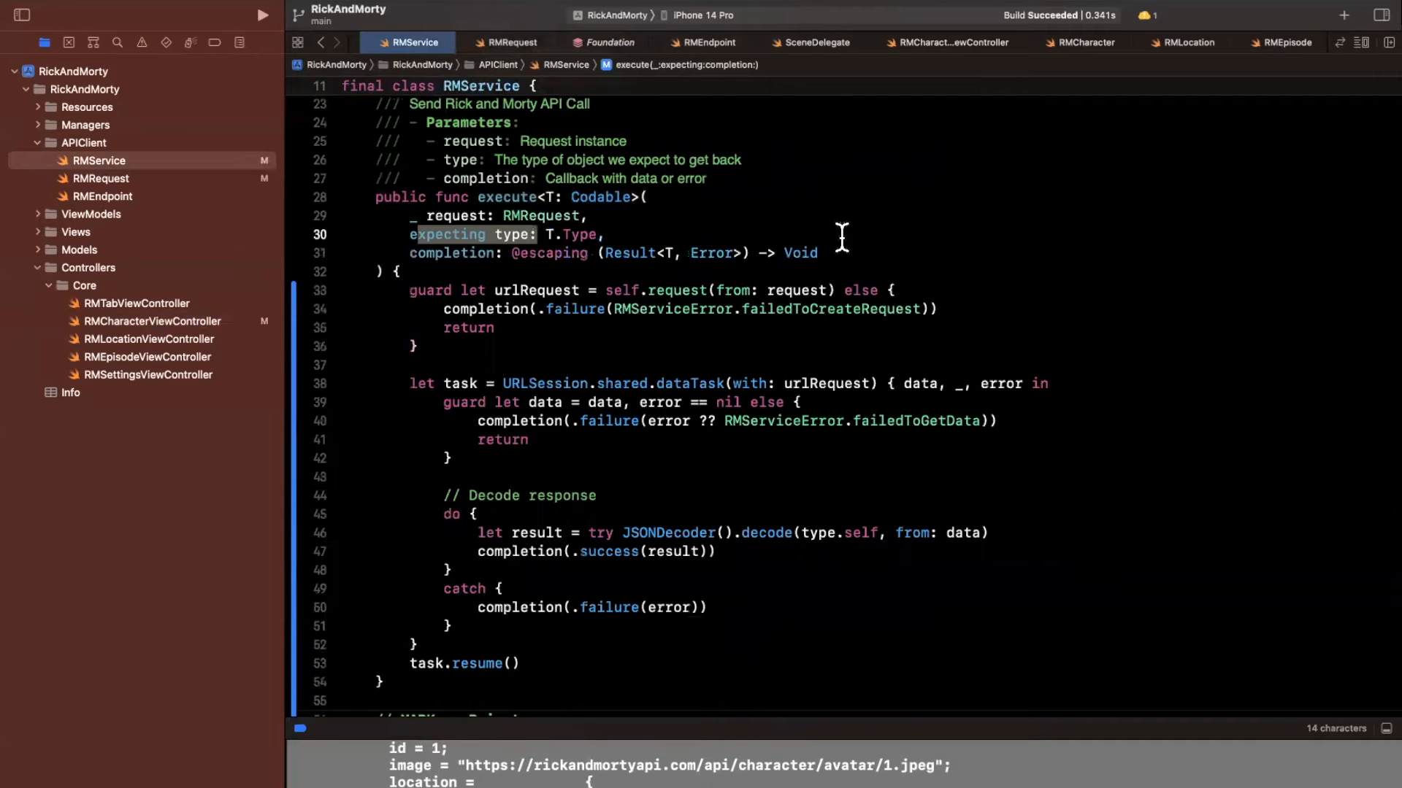
left_click(807, 421)
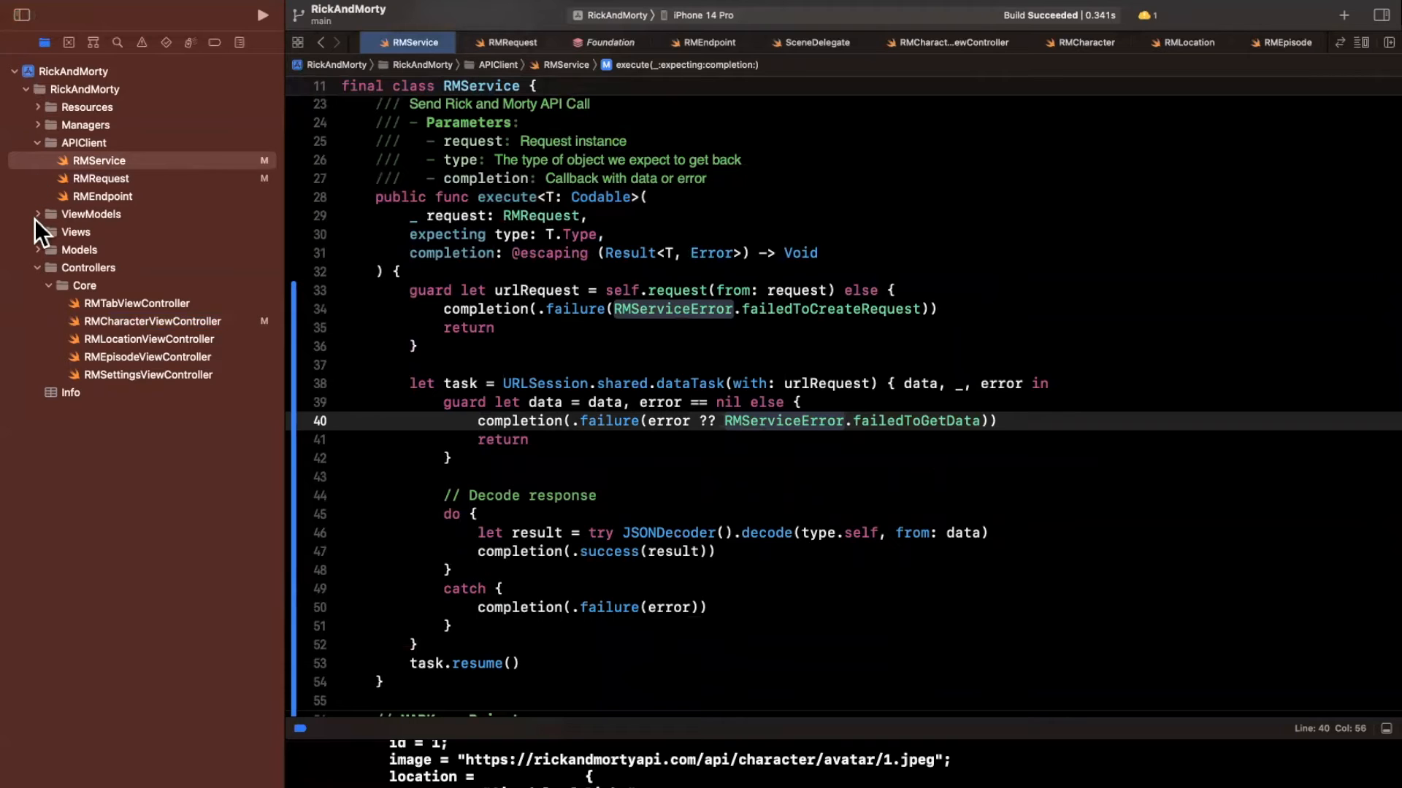
mouse_move(72, 335)
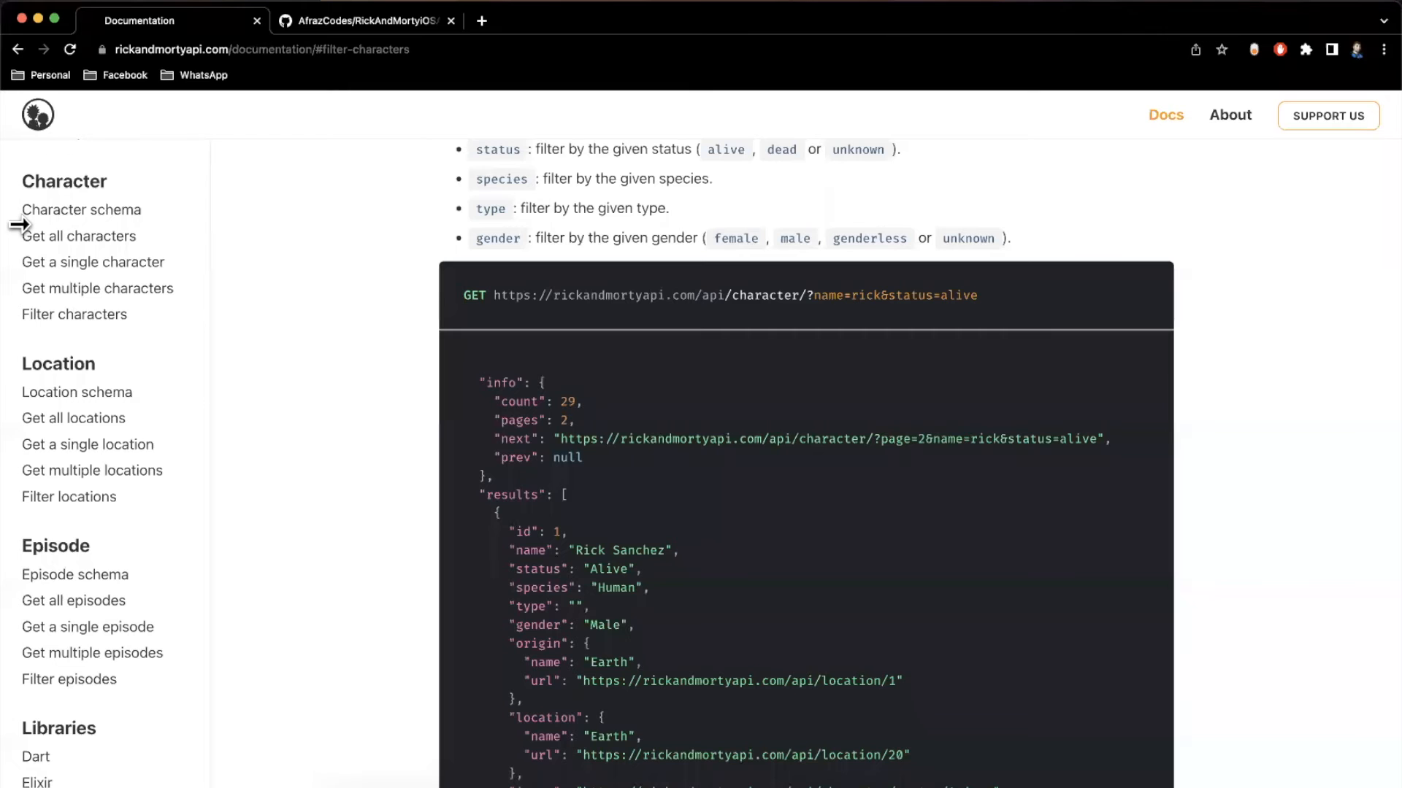
Step: Show the docs' Get all characters section with its /character example response info block
scroll("up", 3)
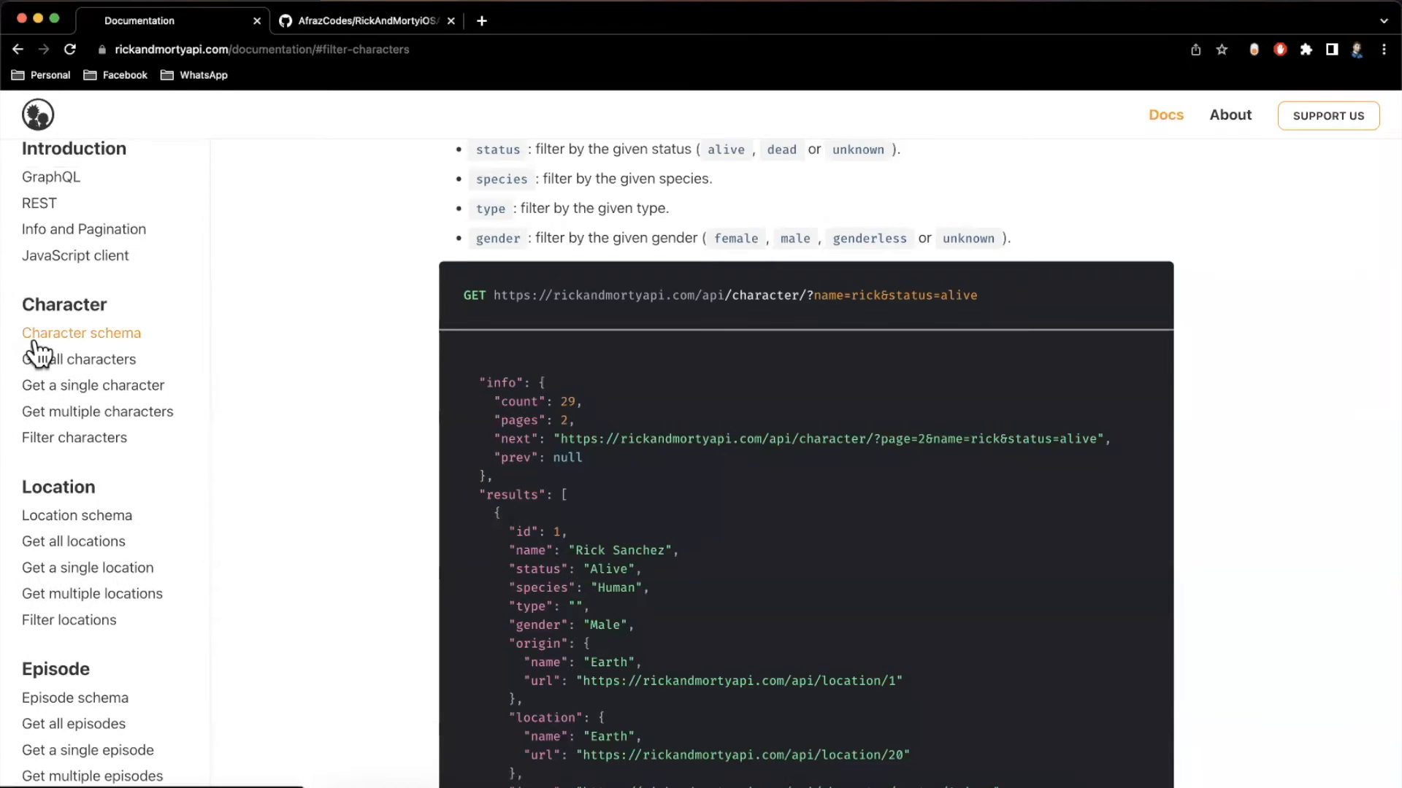
left_click(78, 359)
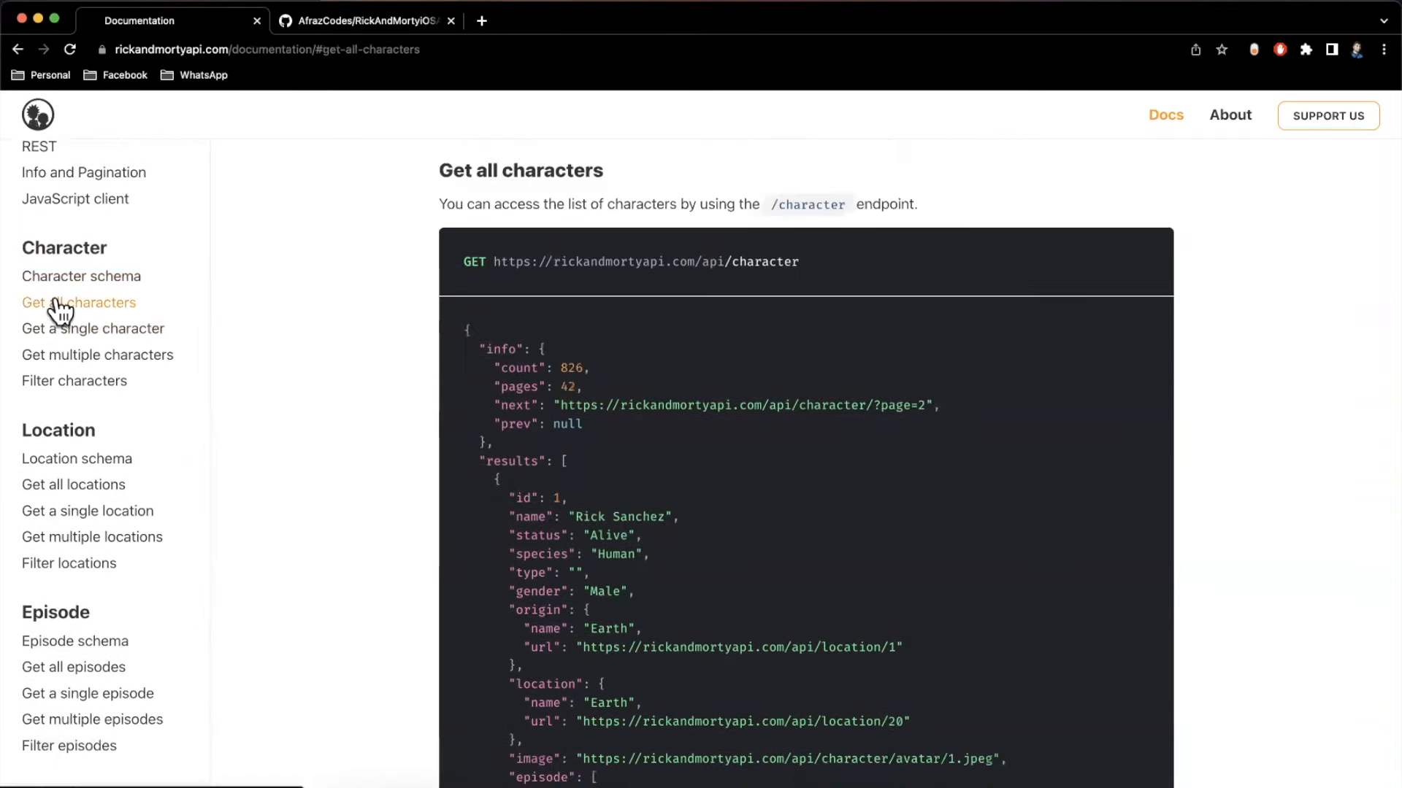
mouse_move(554, 386)
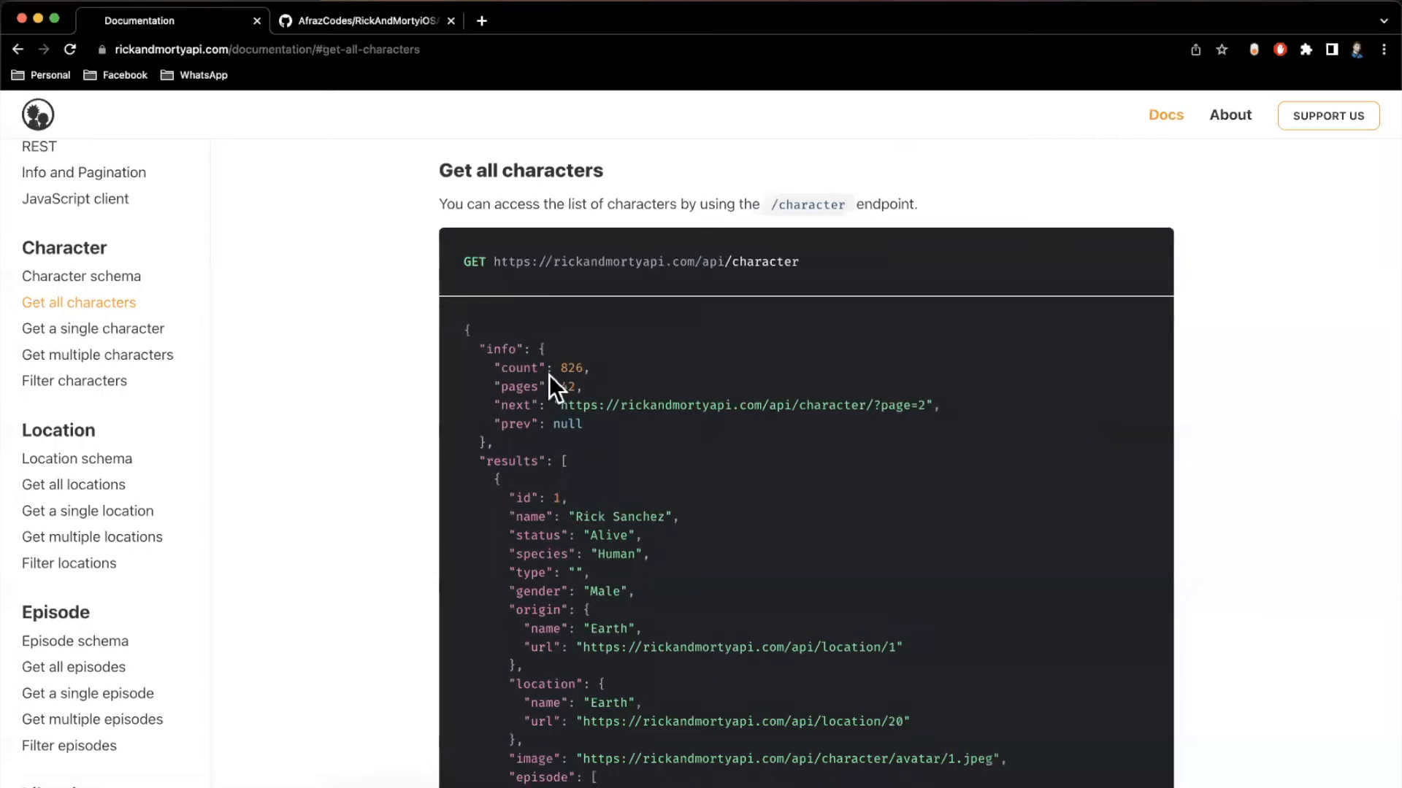
mouse_move(695, 279)
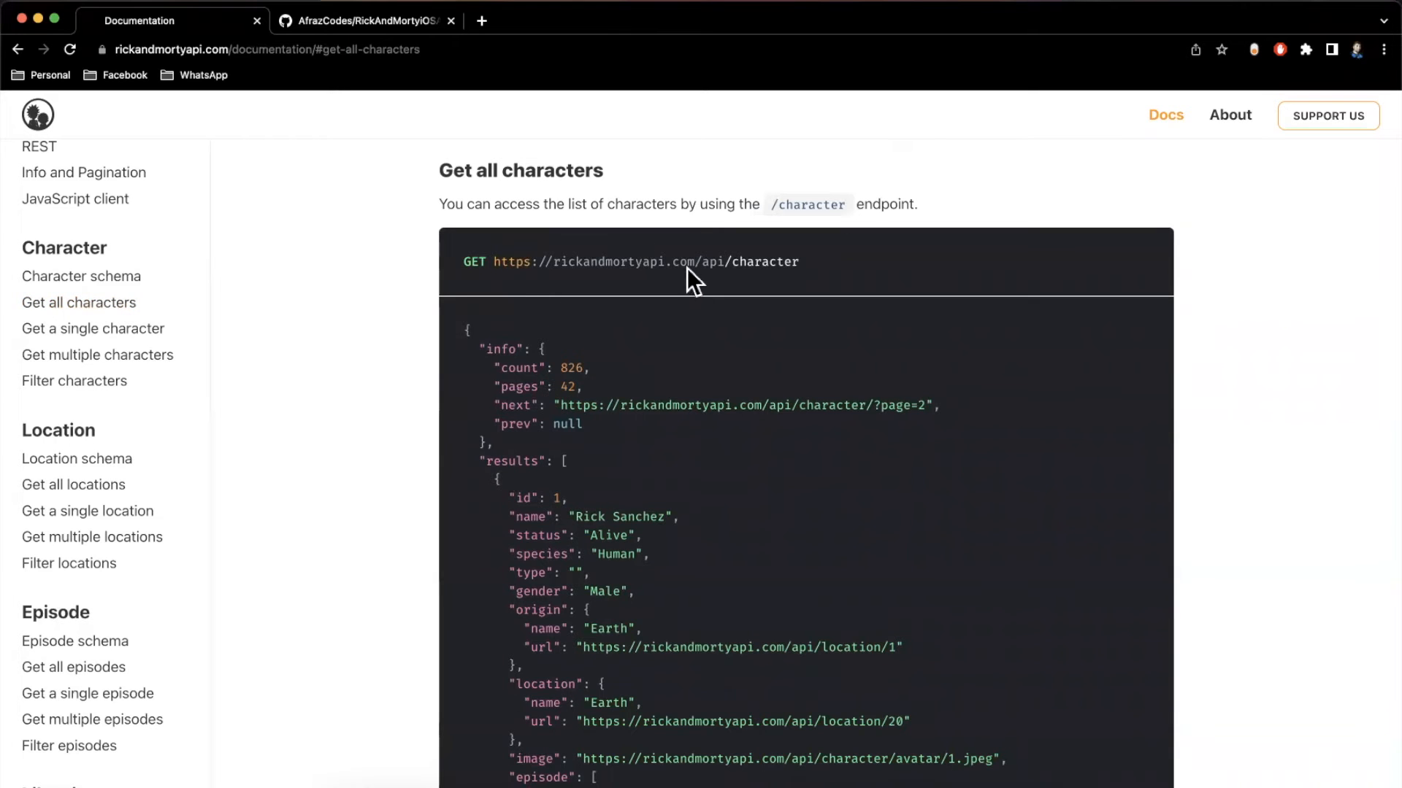
mouse_move(830, 274)
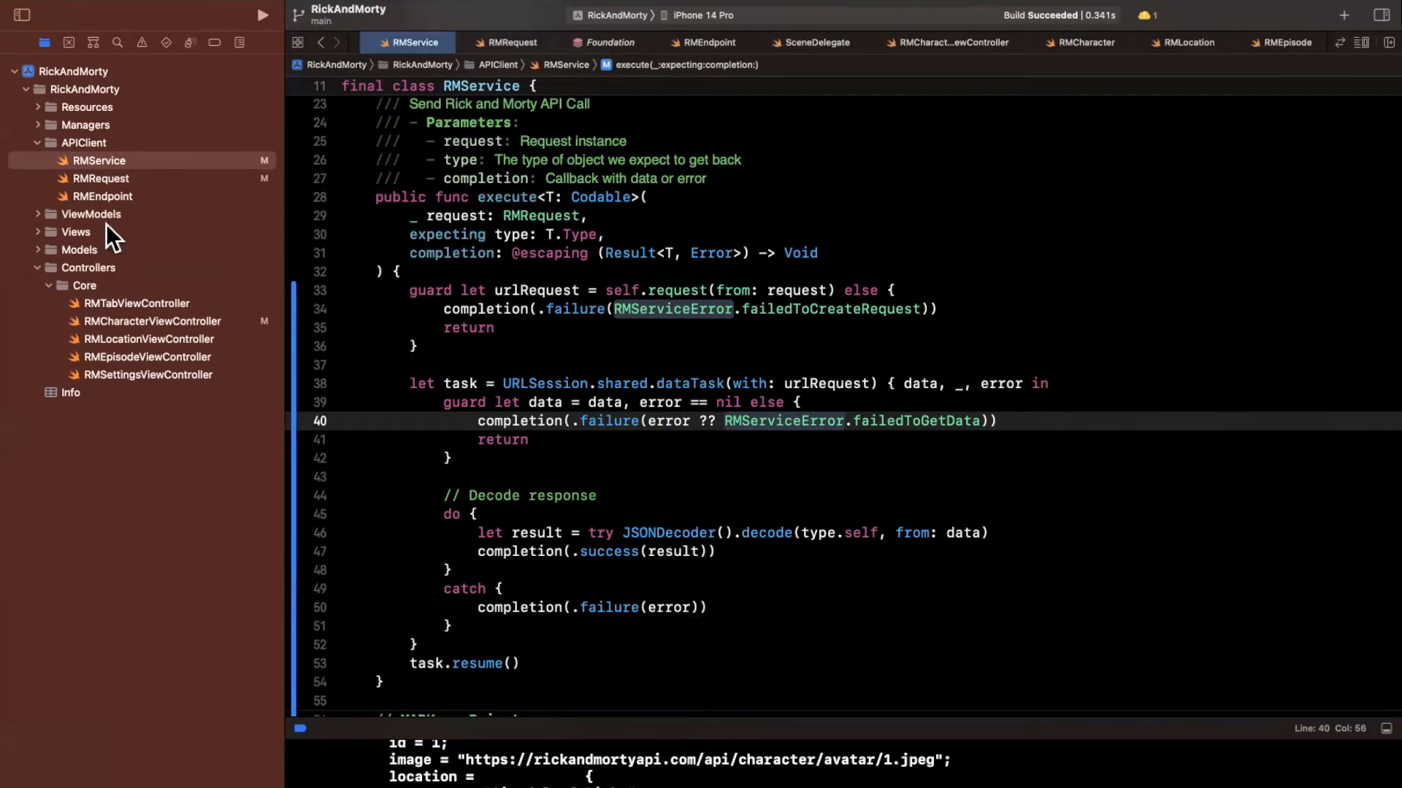
mouse_move(135, 190)
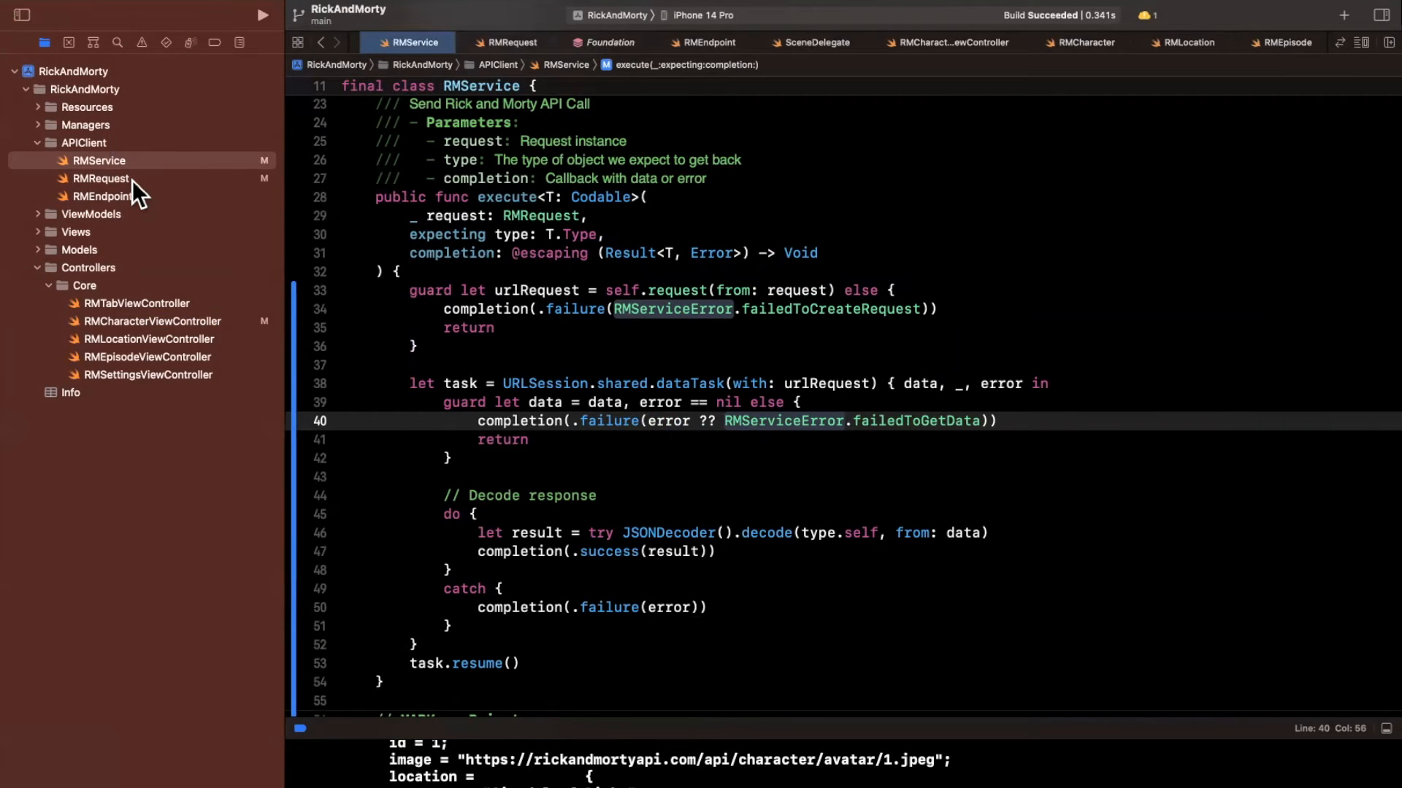
Step: At the end of RMRequest.swift add an extension RMRequest block
left_click(100, 178)
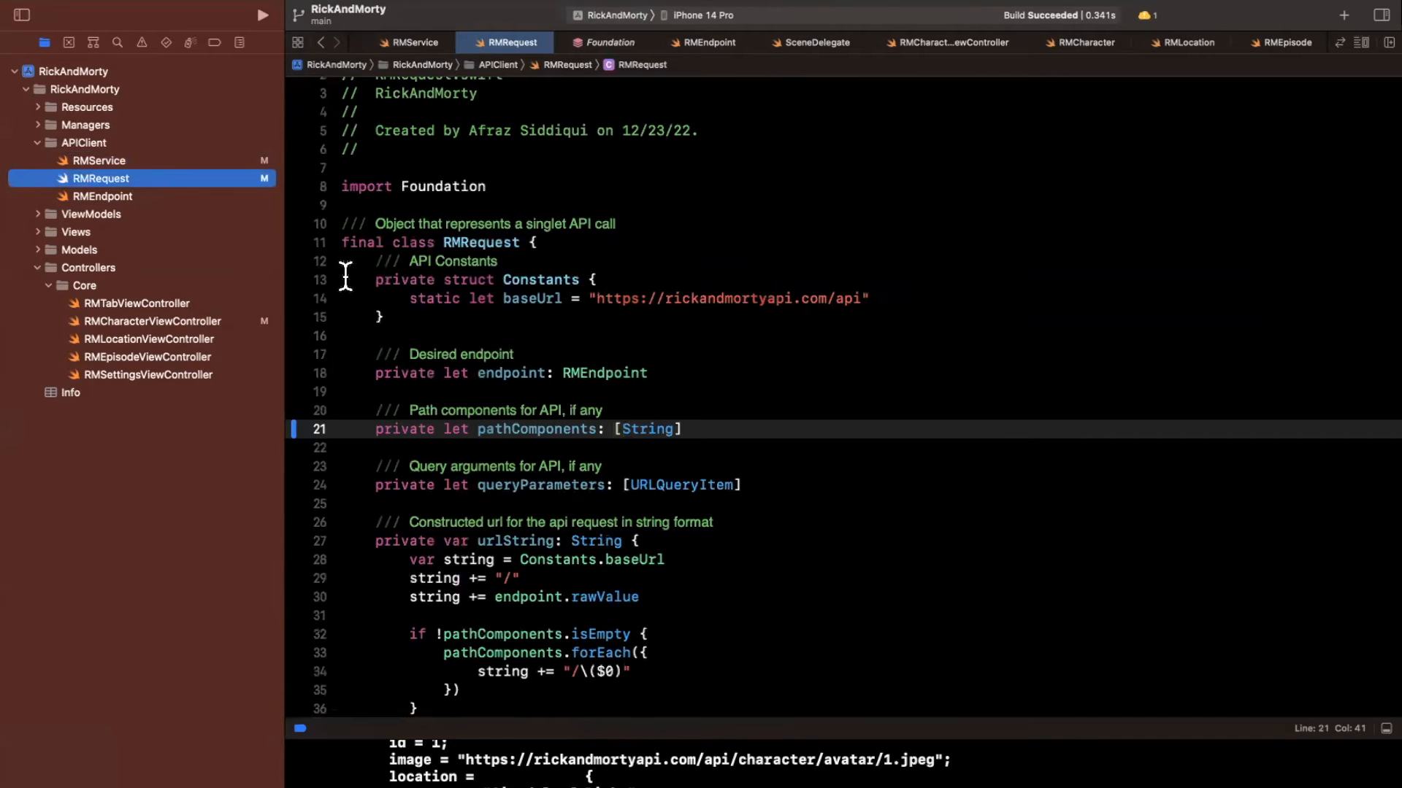
mouse_move(473, 261)
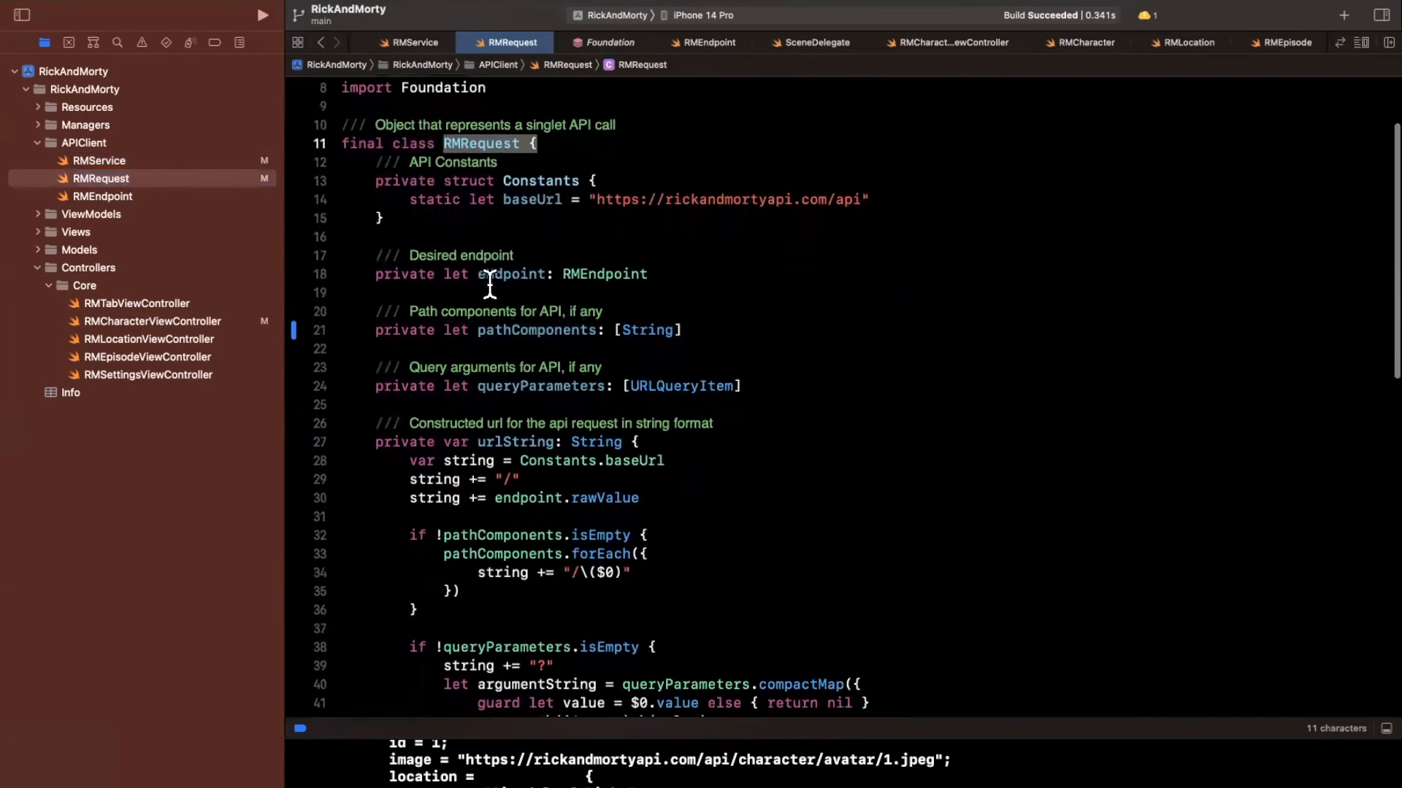
double_click(514, 273)
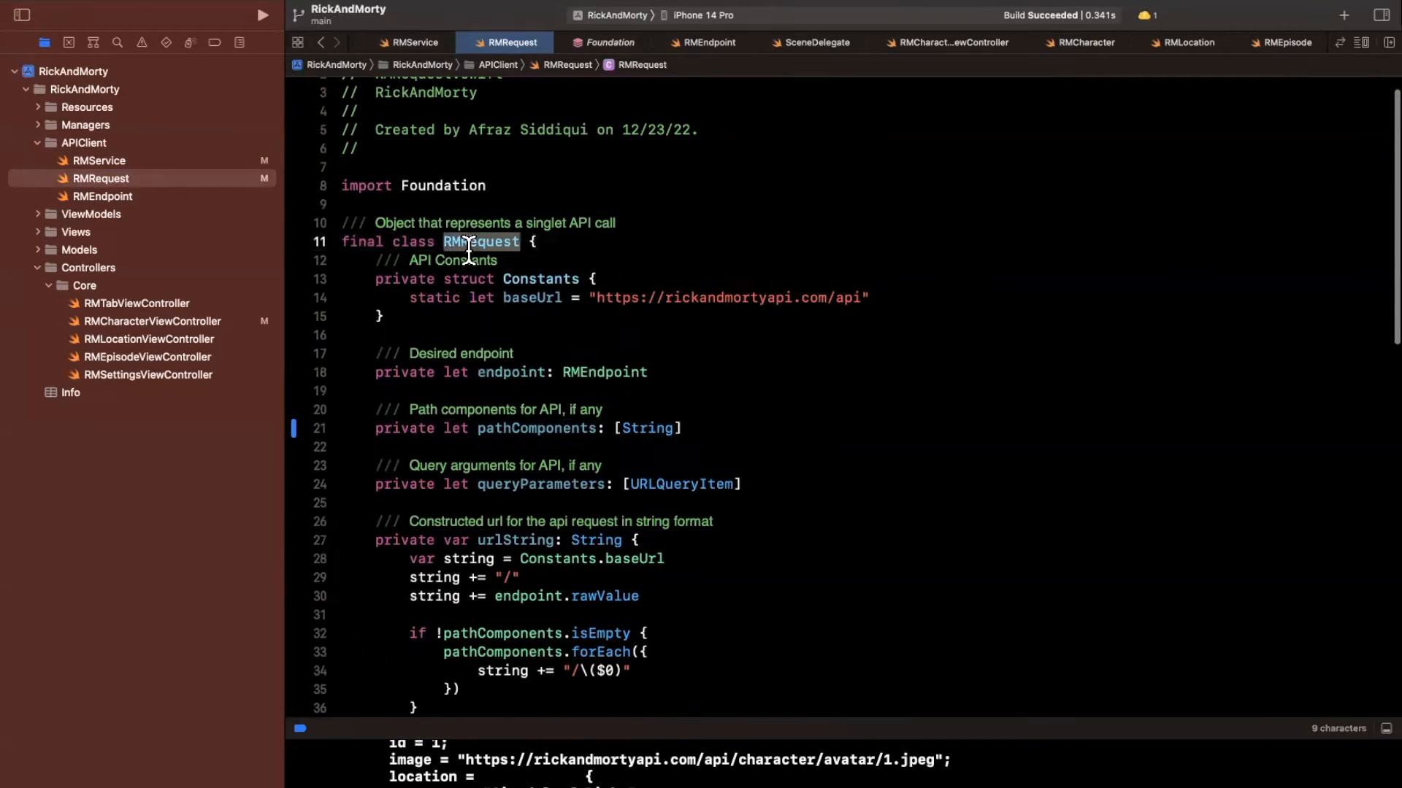
scroll("down", 3)
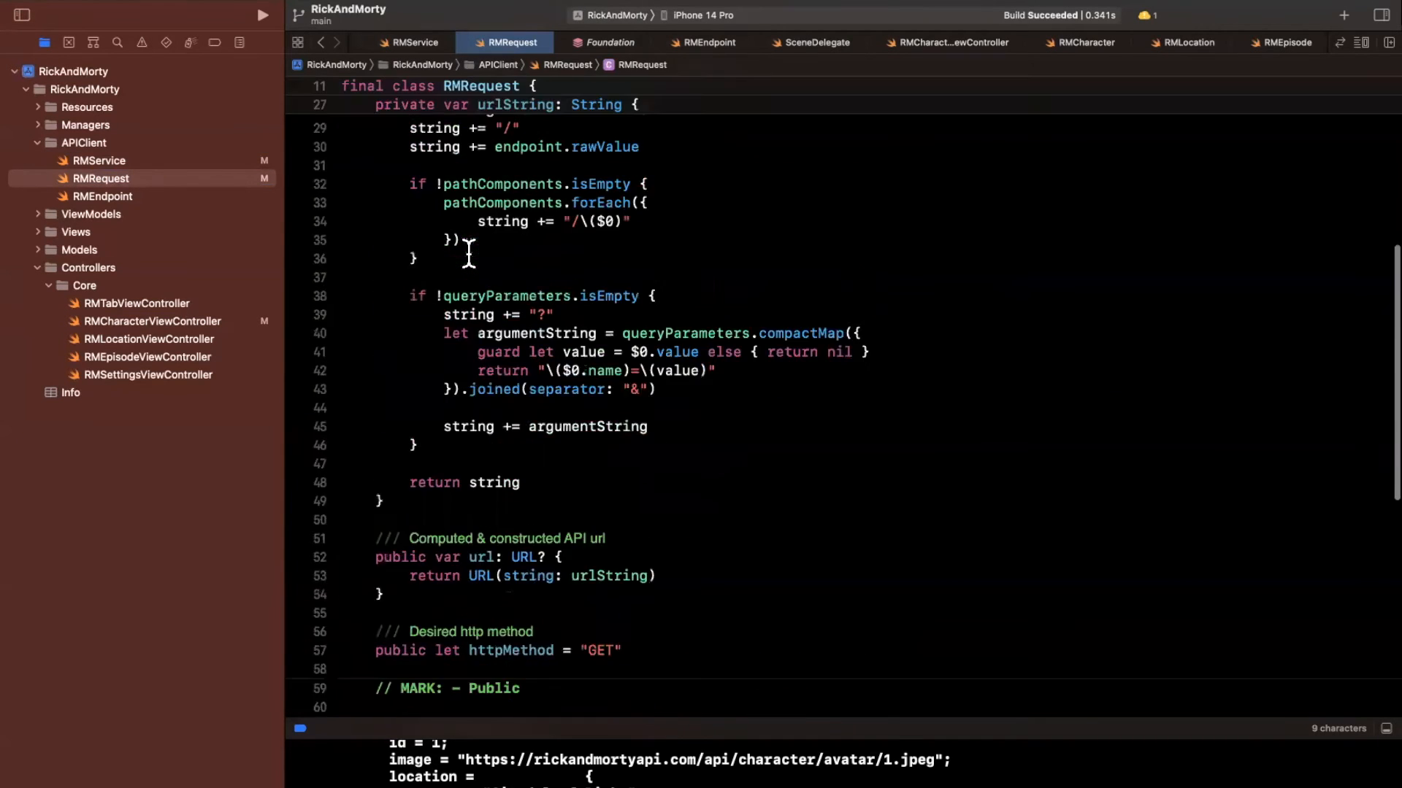
type("extension RMRequest {")
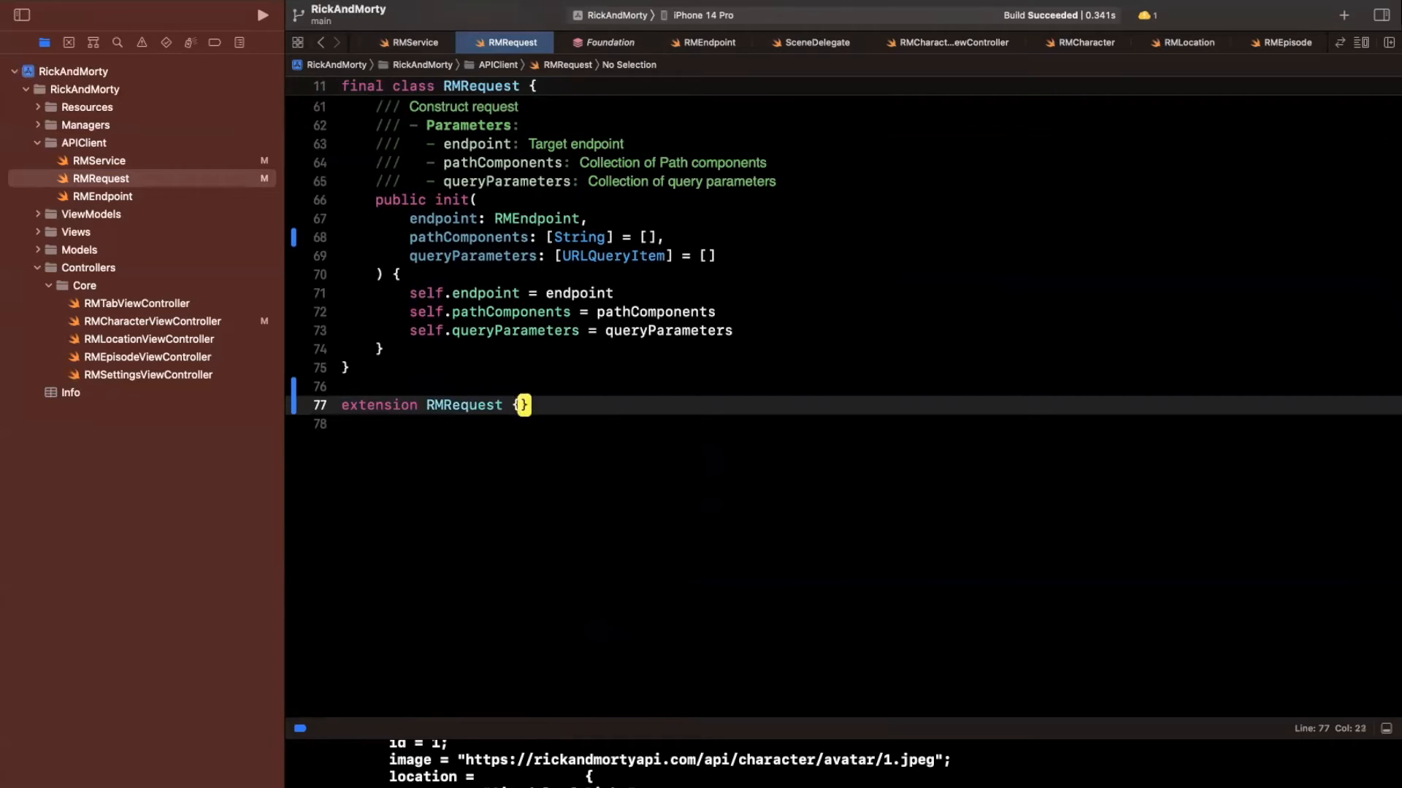
key("Return")
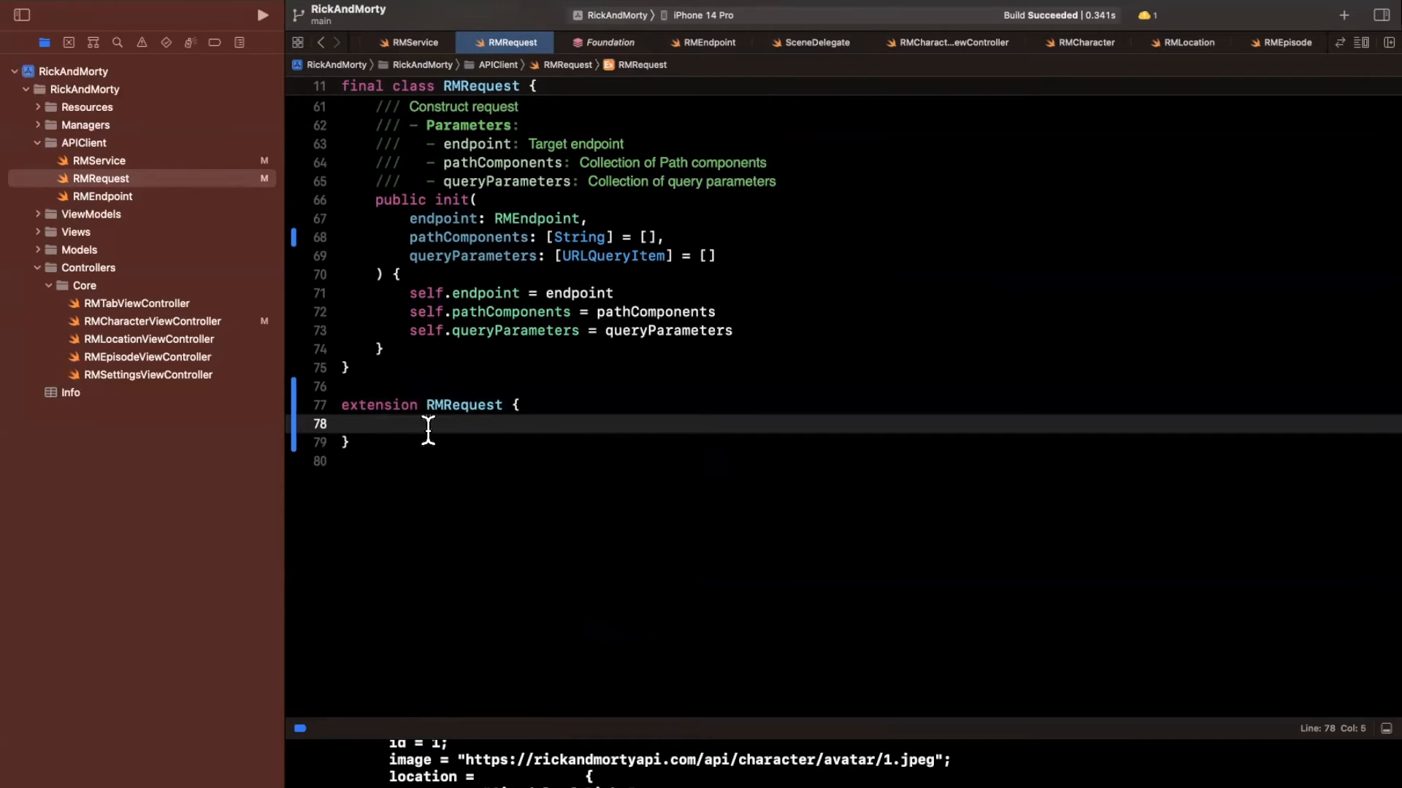
Step: Define static let listCharactersRequests = RMRequest(endpoint: .character) inside the extension
type("static let")
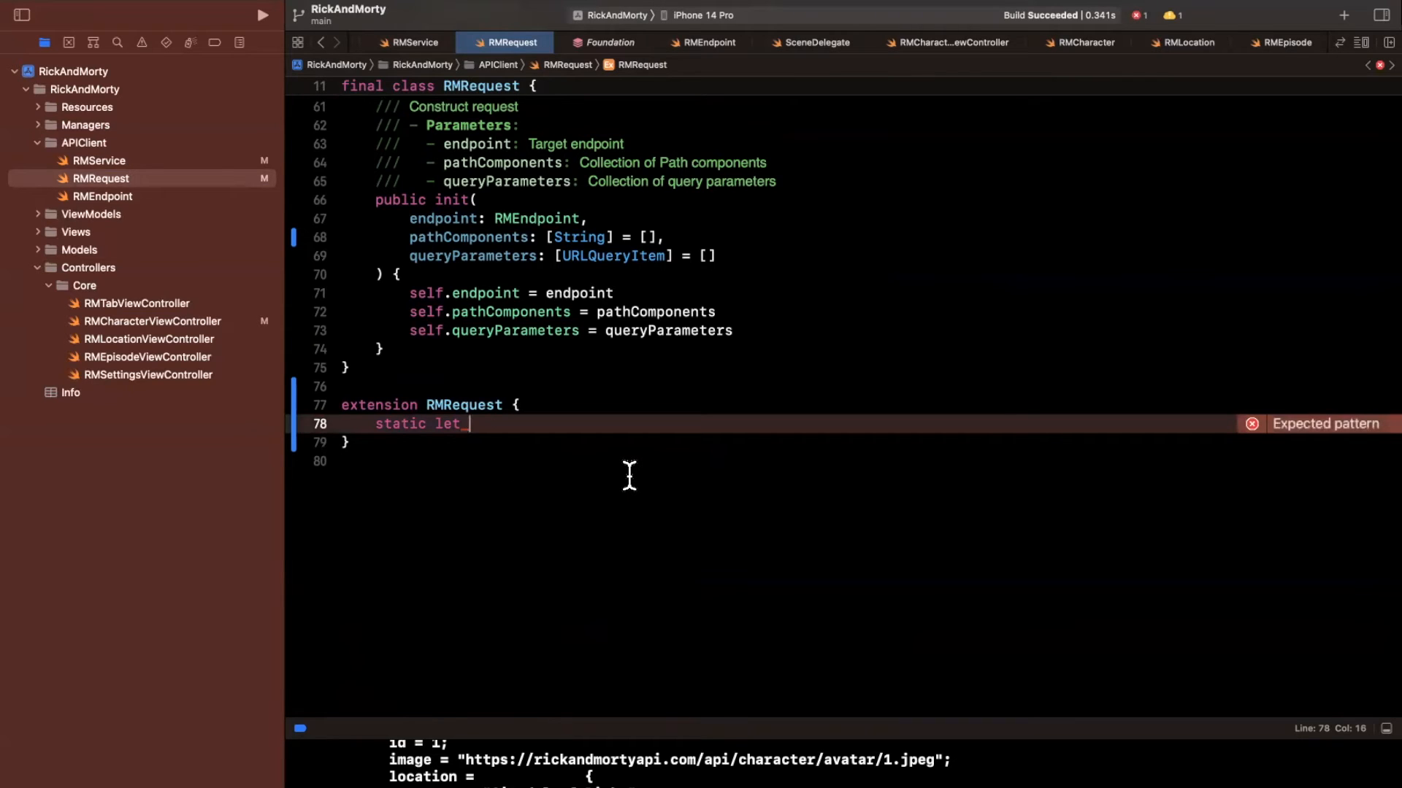
type("list")
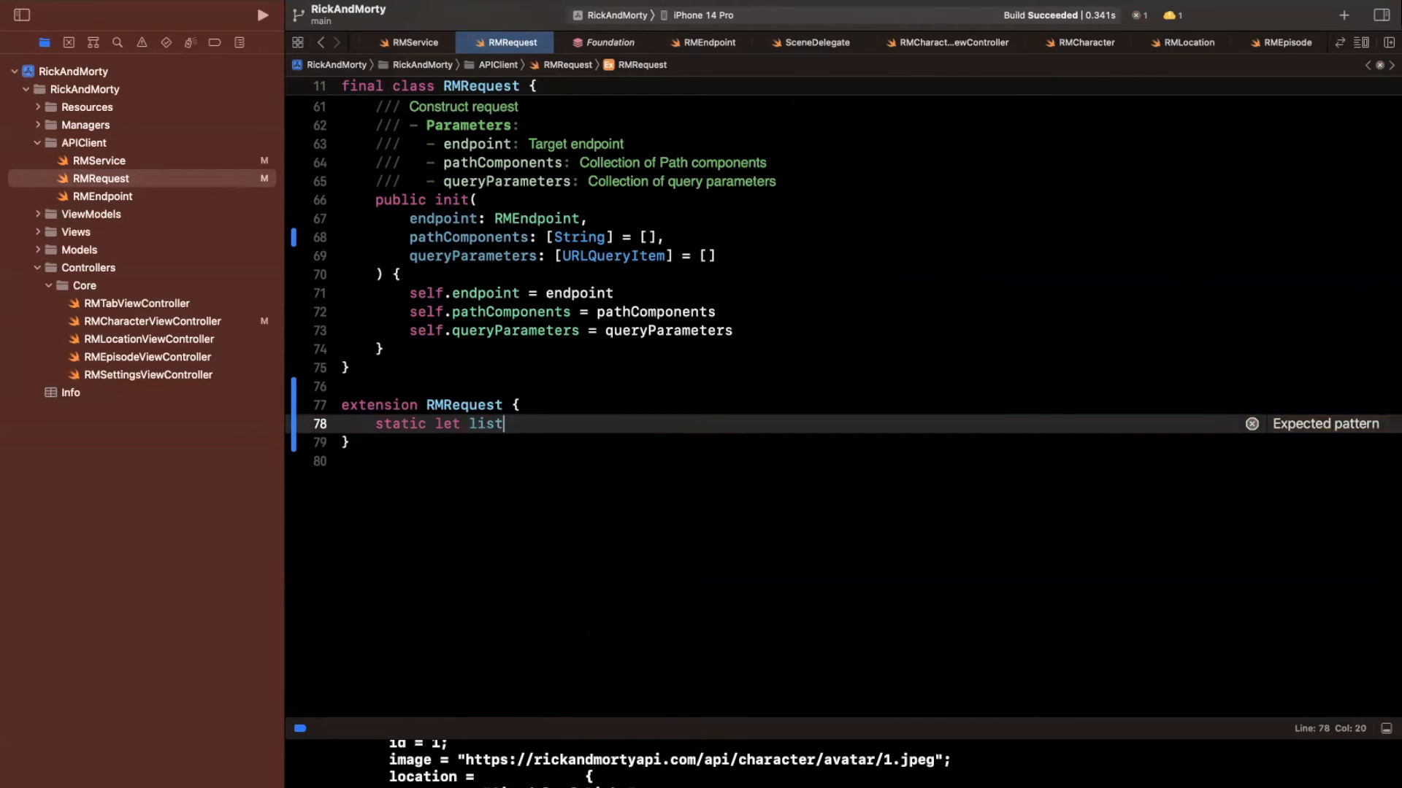
type("Characters =")
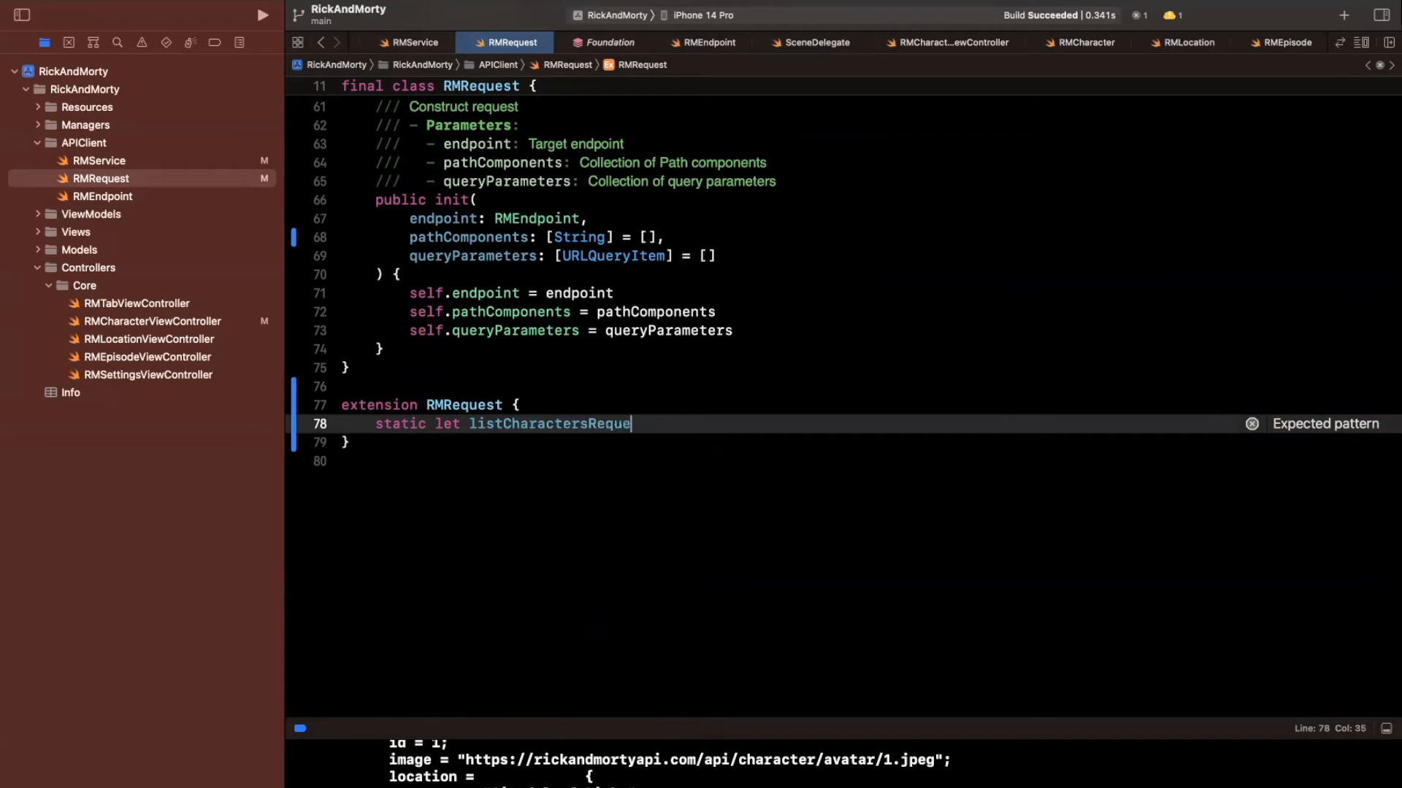
type("sts = RMRequest(endpoint: .character")
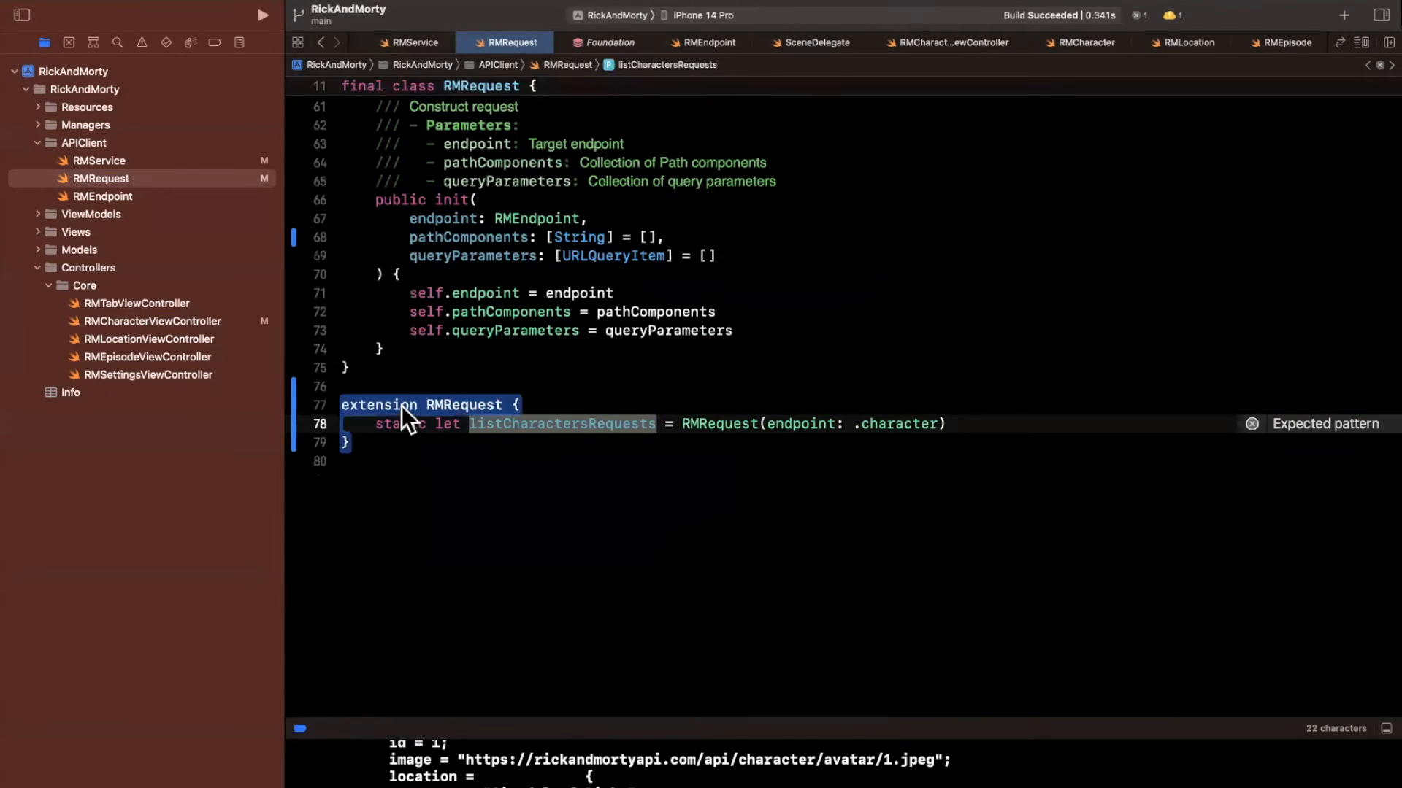
left_click(152, 321)
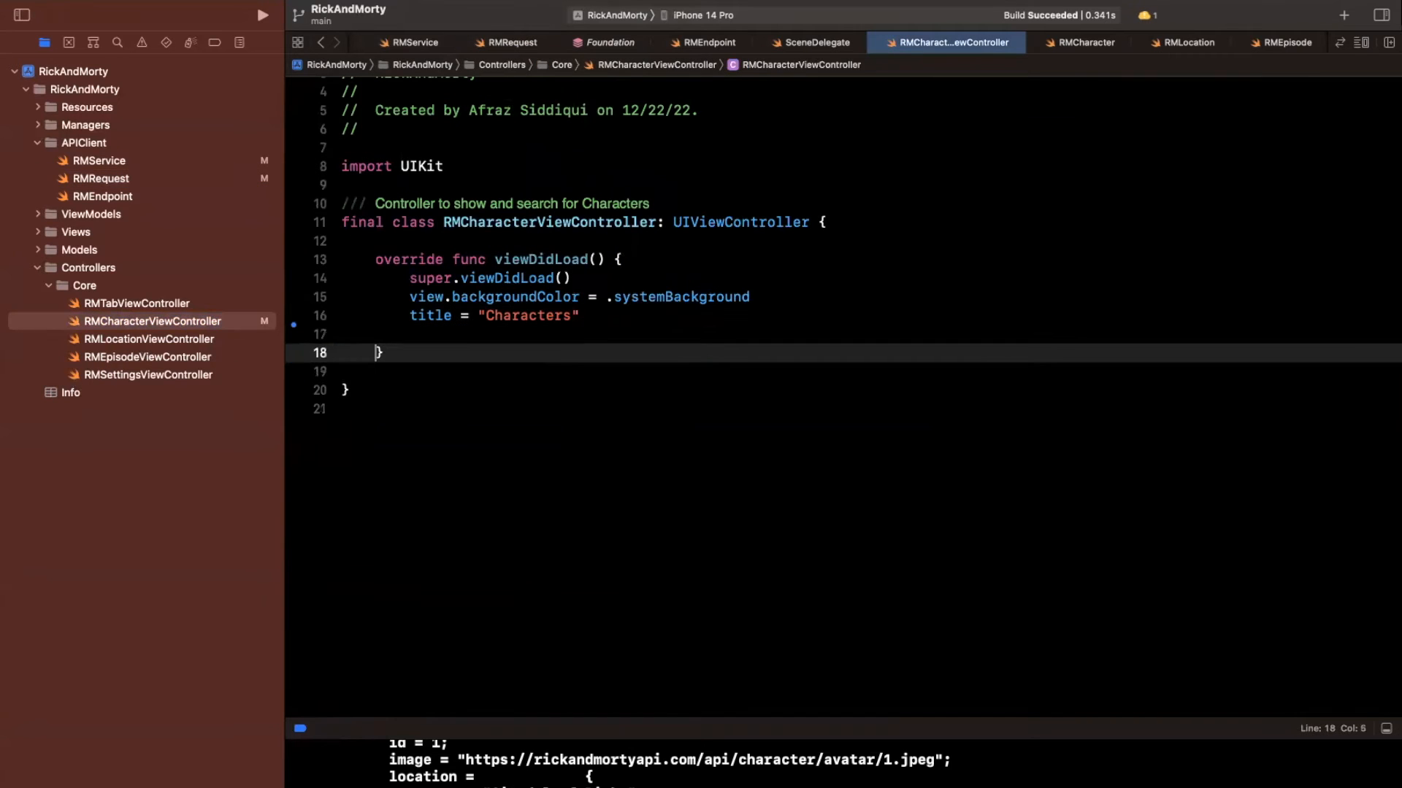
Step: Call RMService.shared.execute with listCharactersRequests, expecting String.self
type("R")
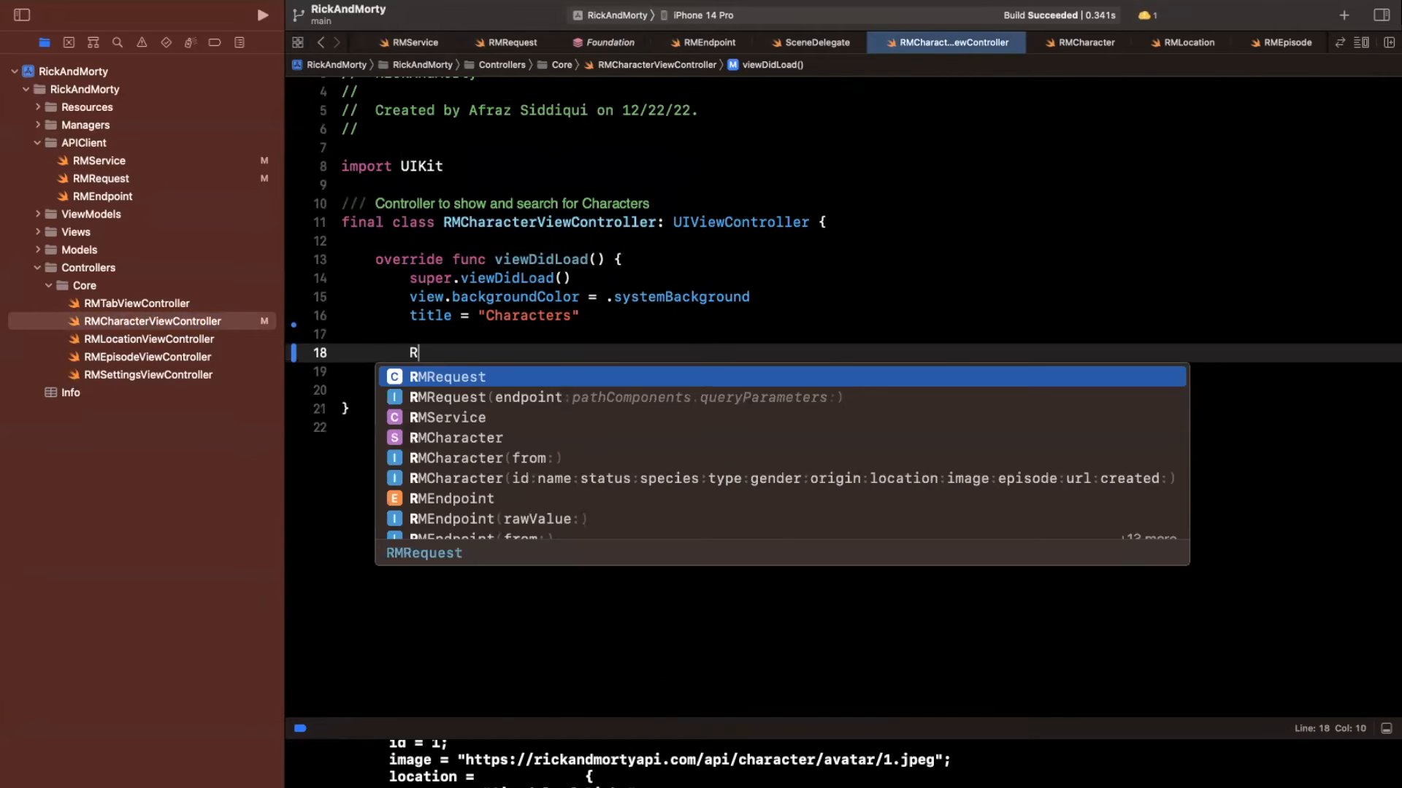
type("MService.shared.execute(.listCharactersRequests,")
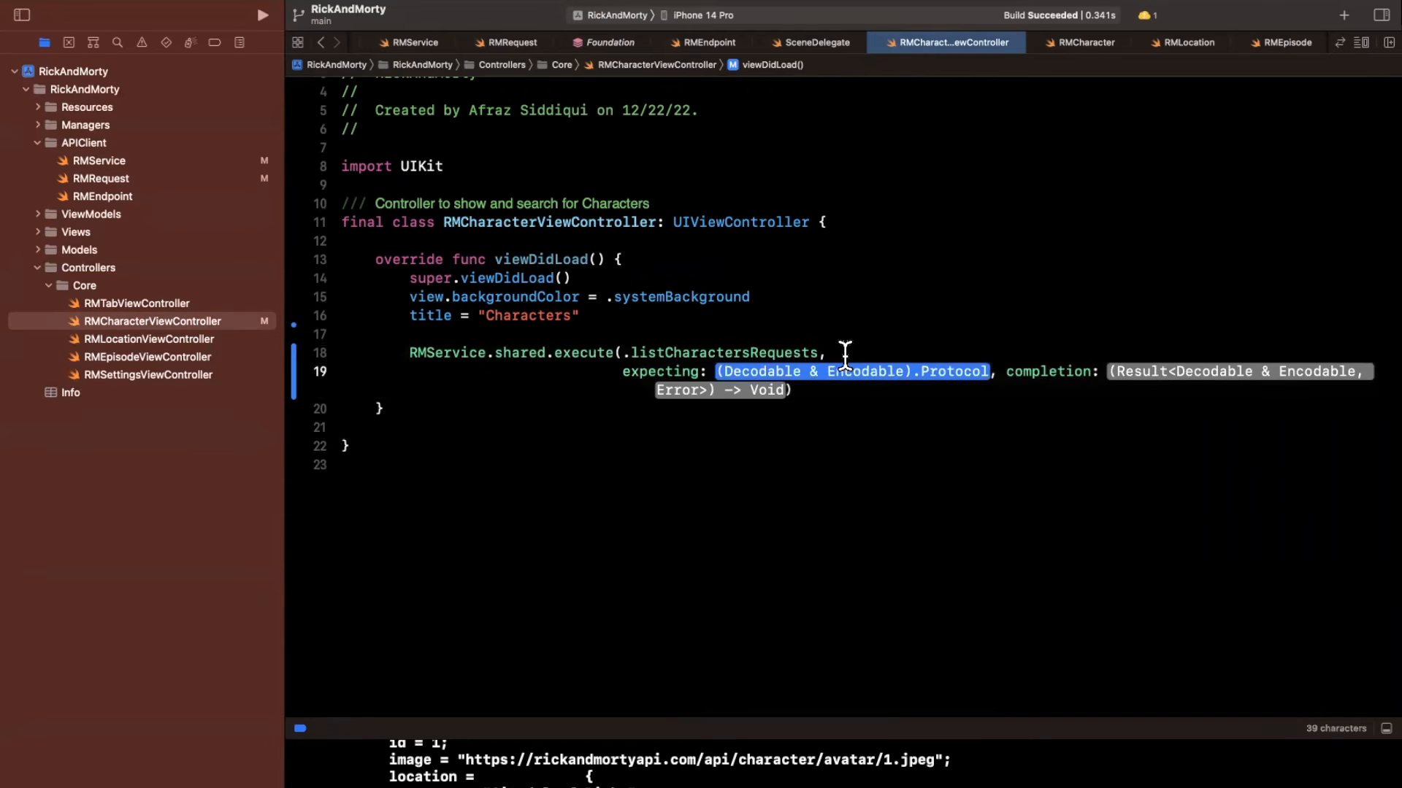
type("String.")
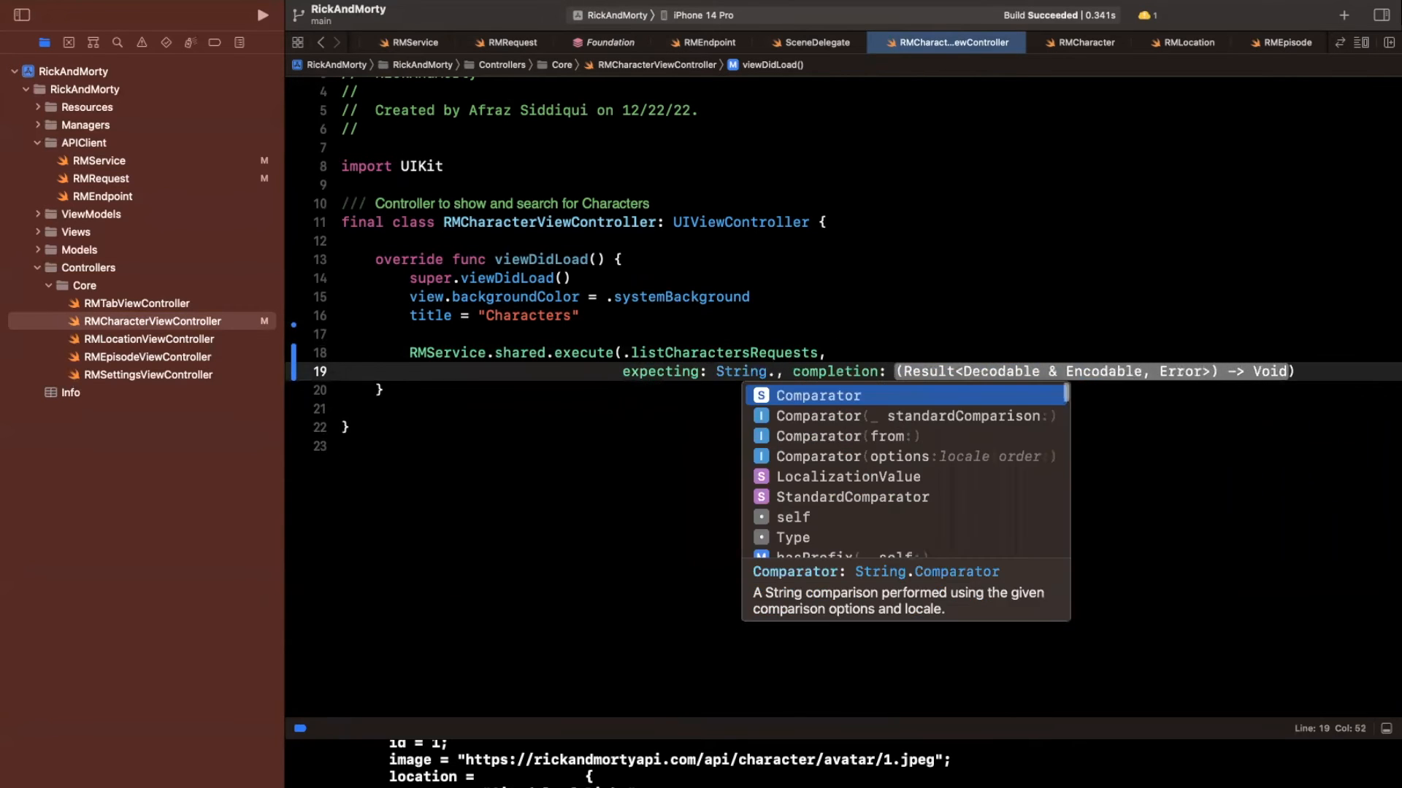
Step: Add a result closure switching on .success(let model)/.failure(let error), printing each via String(describing:)
left_click(791, 517)
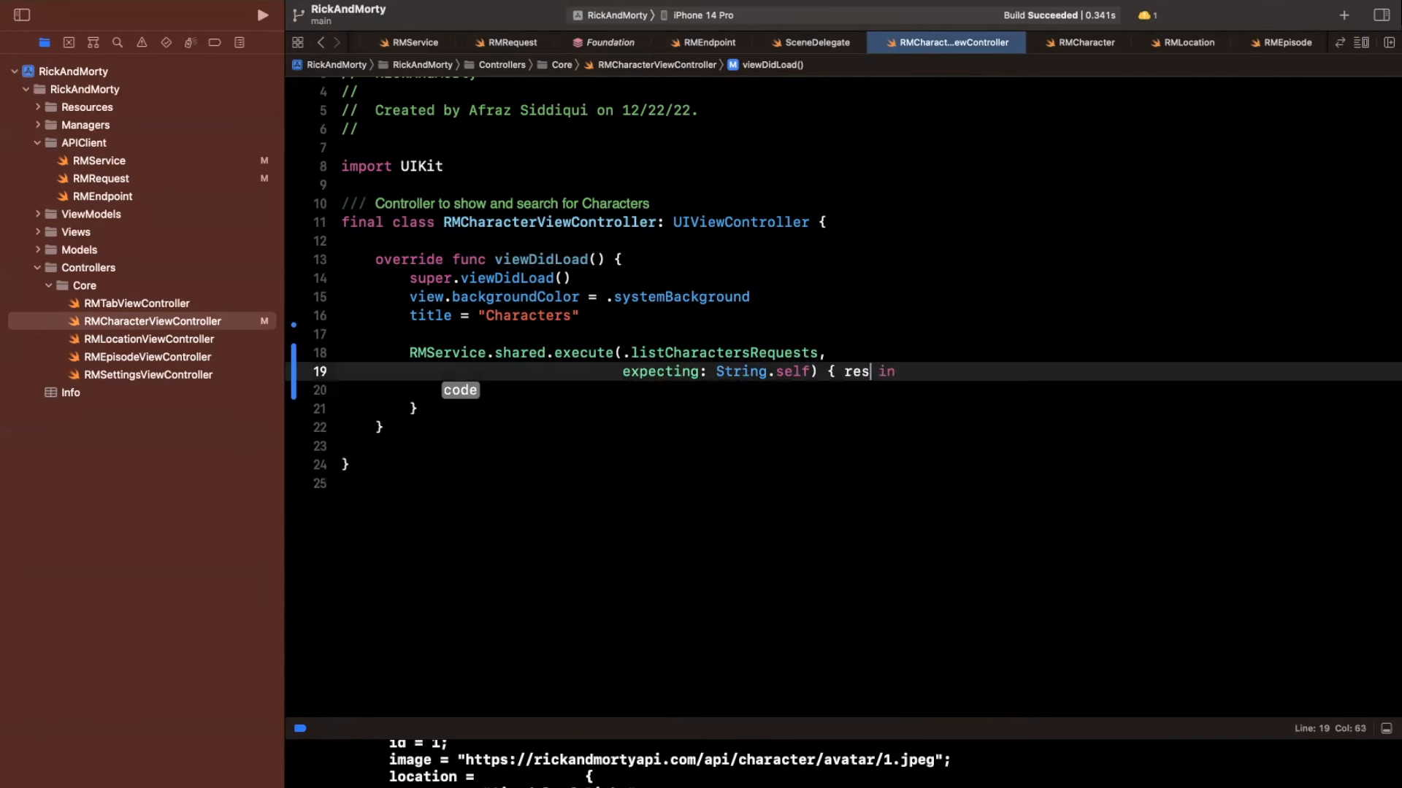
type("ult")
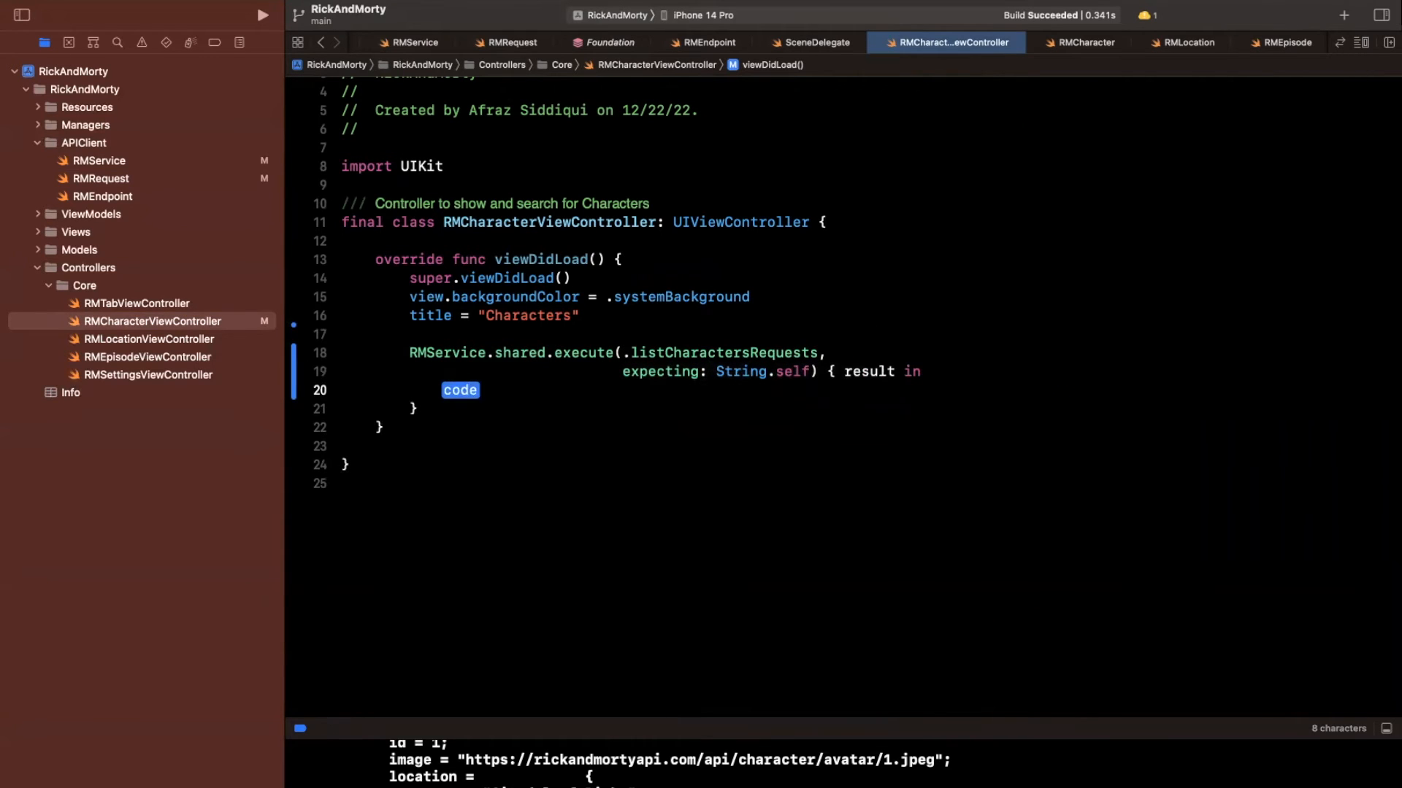
type("switch result {")
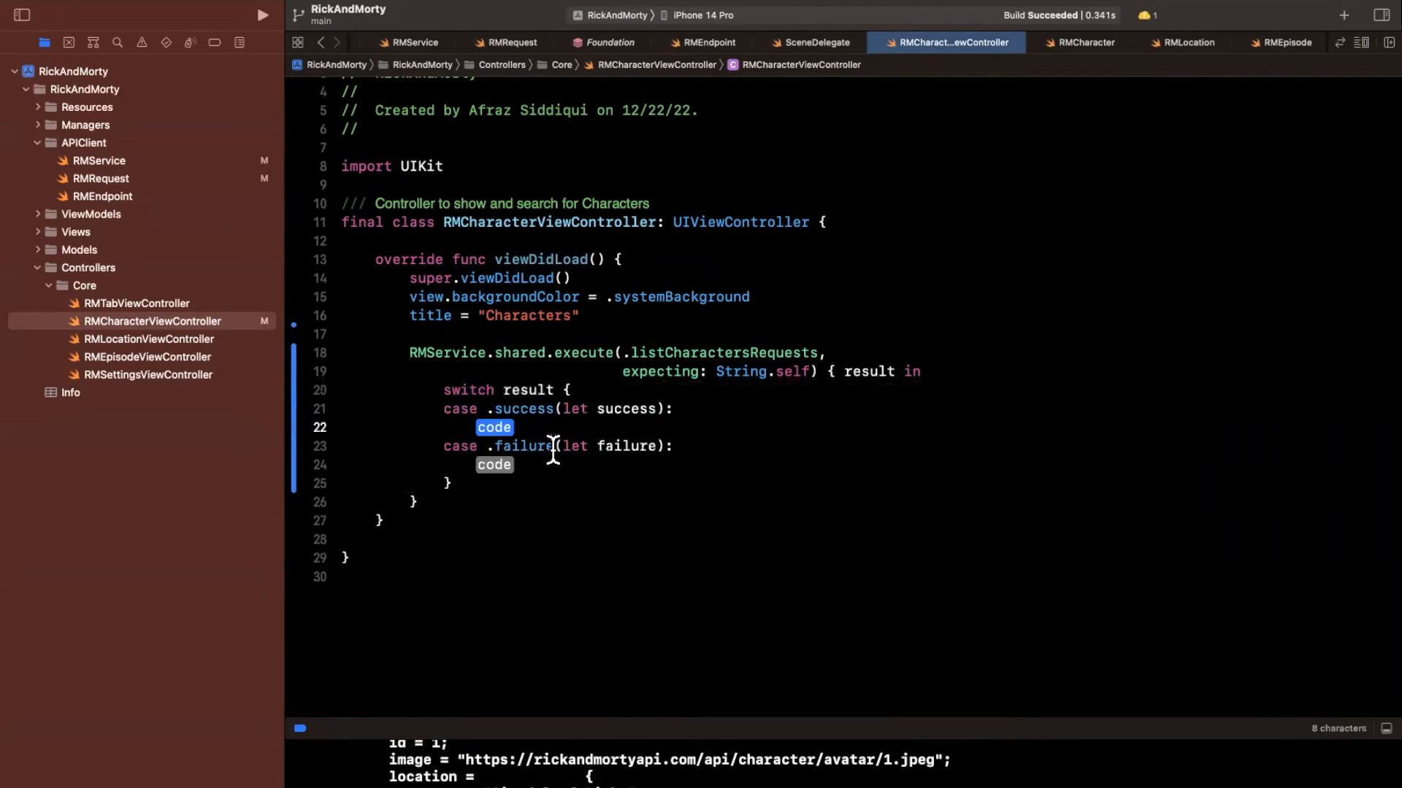
left_click(631, 409)
type("model")
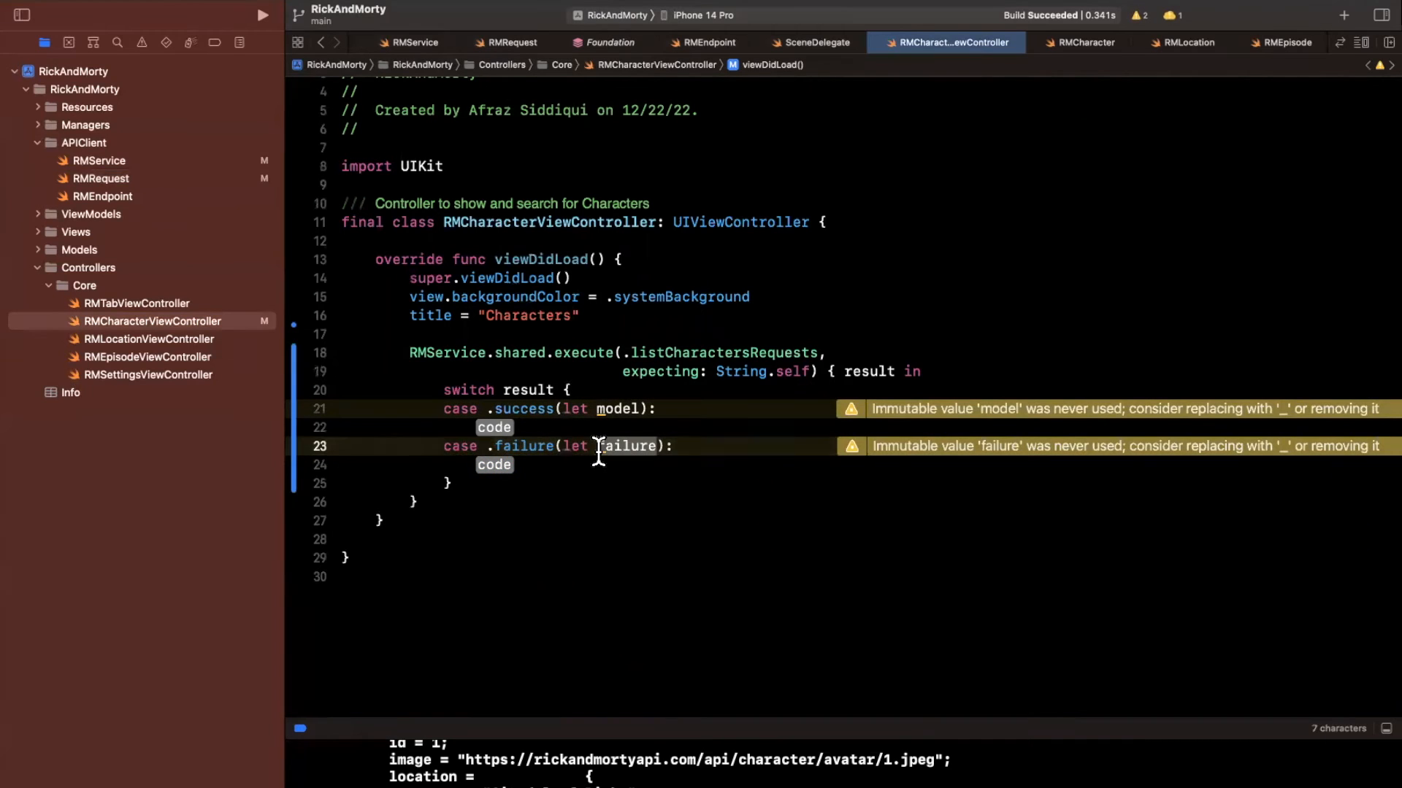
type("String(describing: model")
type("error")
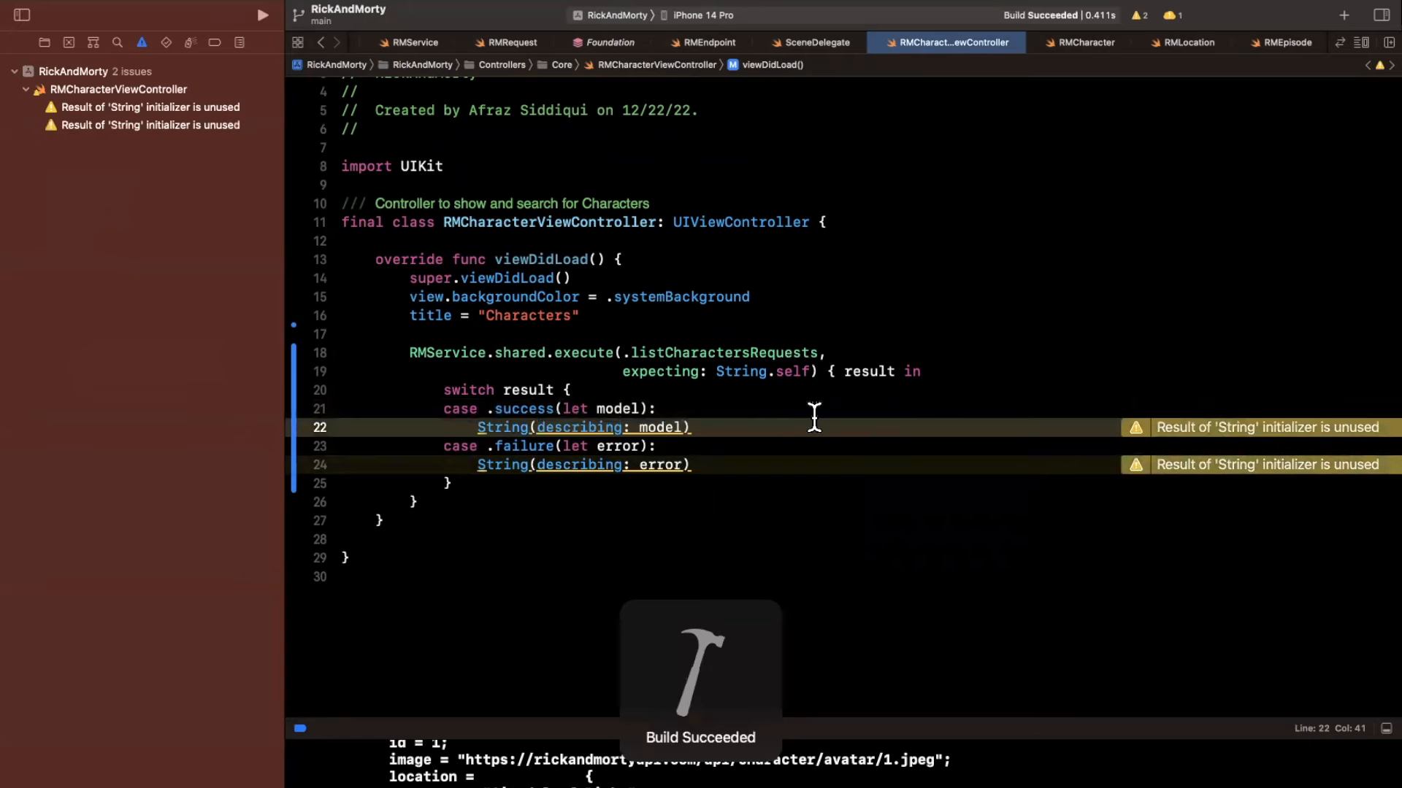
left_click(415, 501)
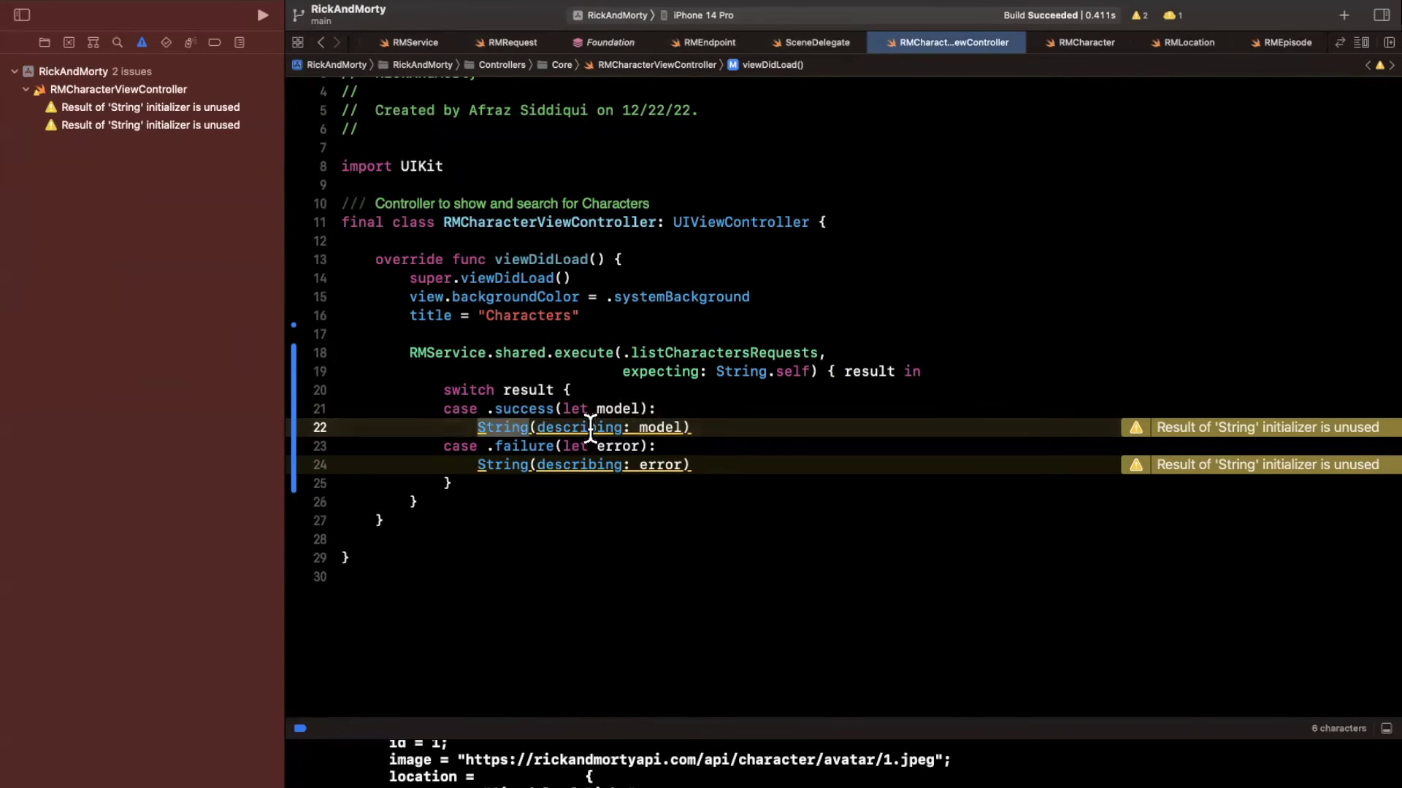
type("print(")
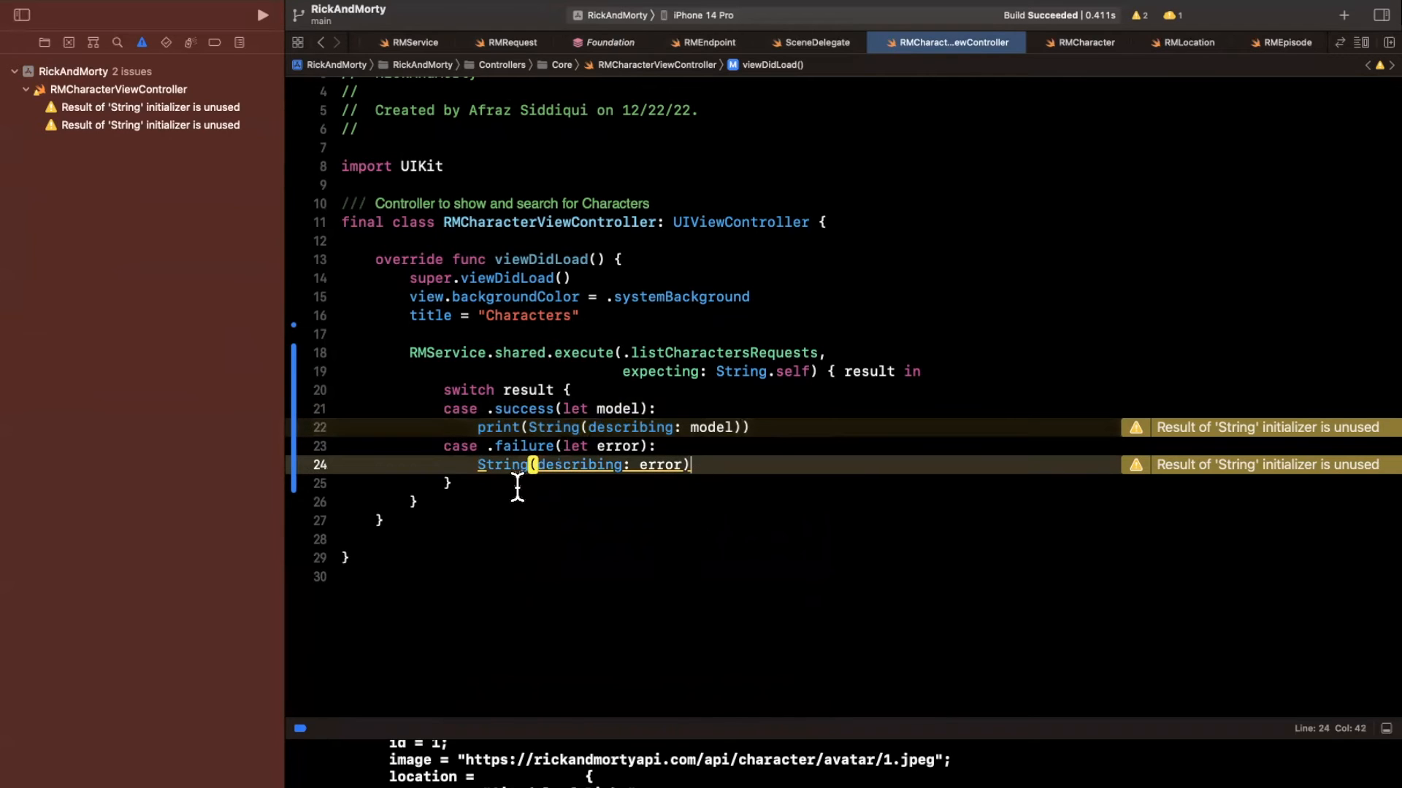
type("prin")
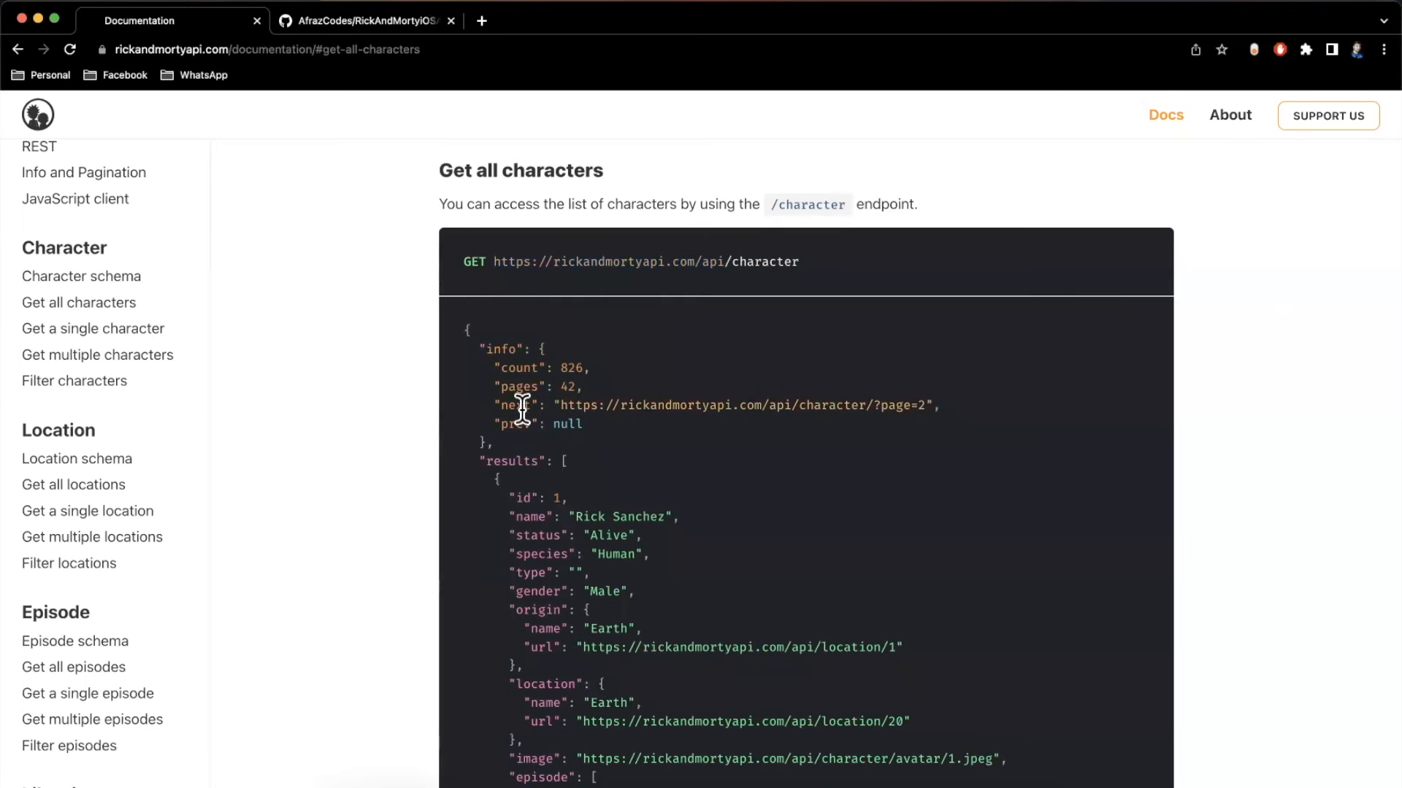
scroll("down", 3)
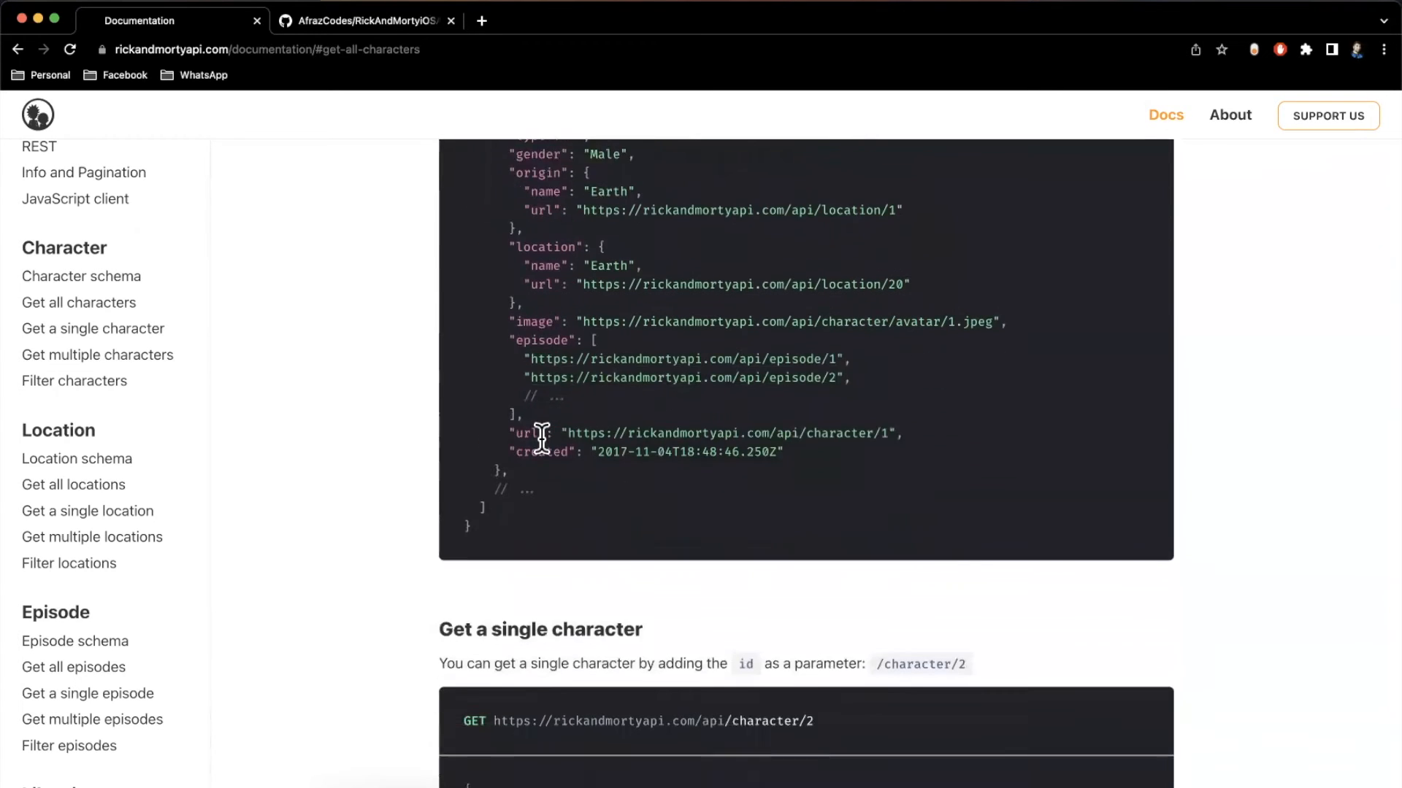
scroll("down", 3)
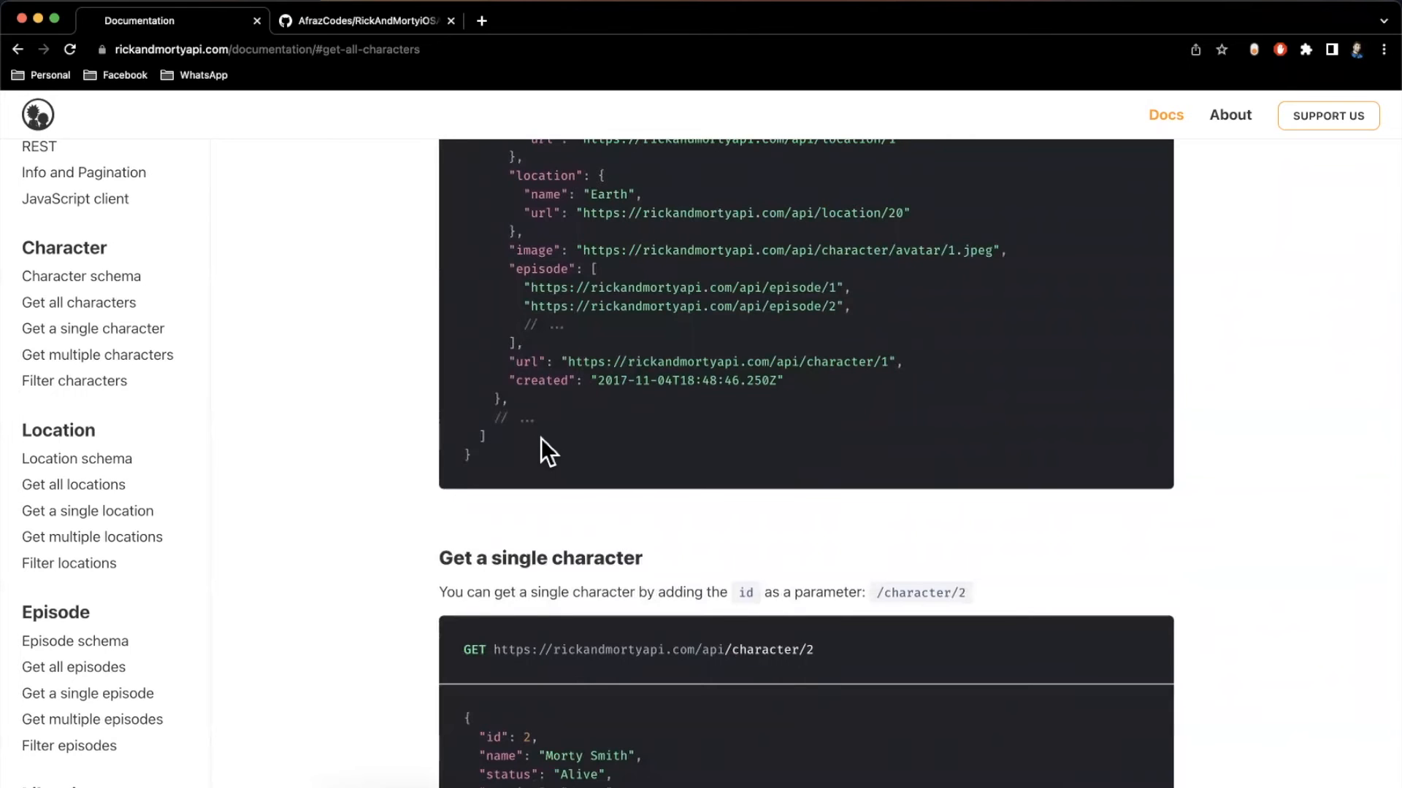
scroll("down", 3)
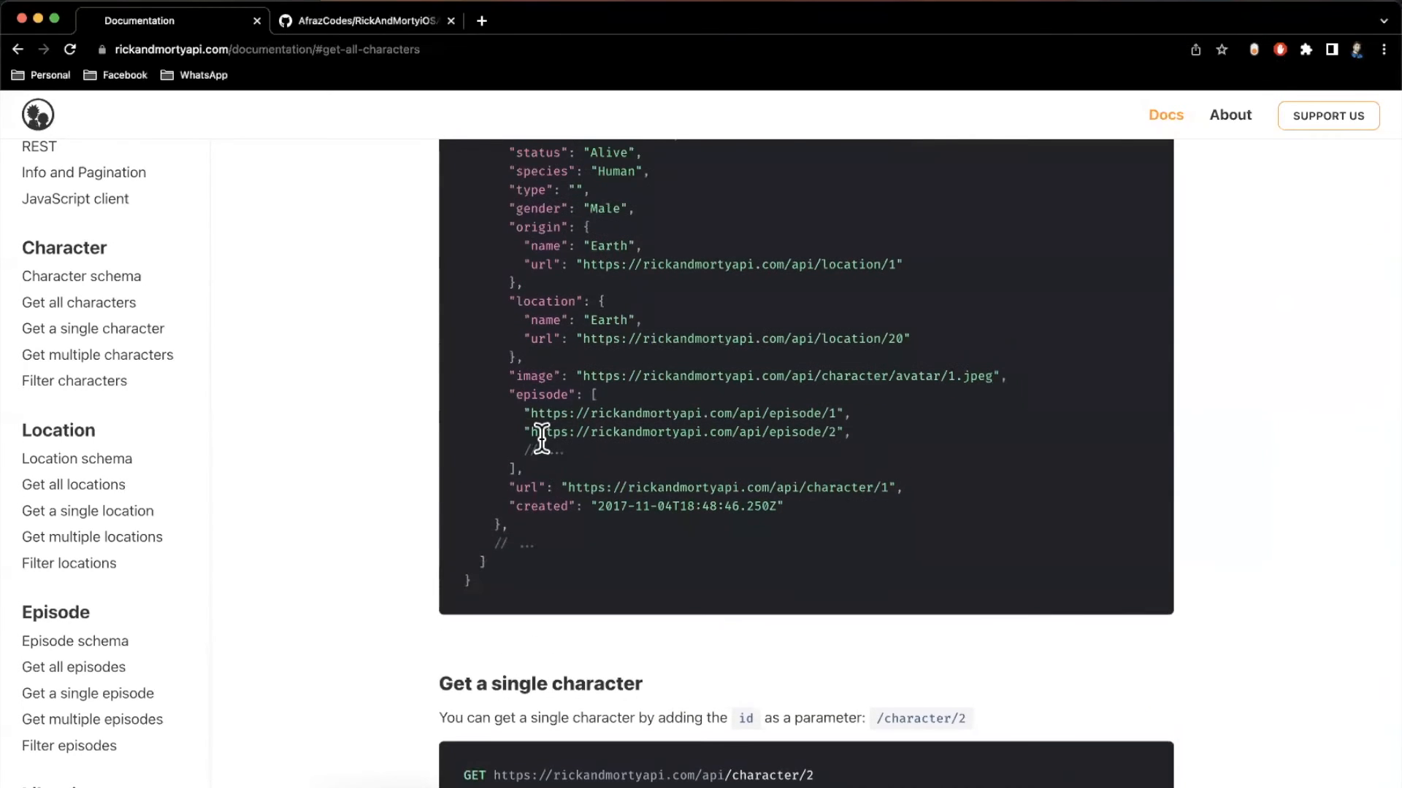
scroll("up", 3)
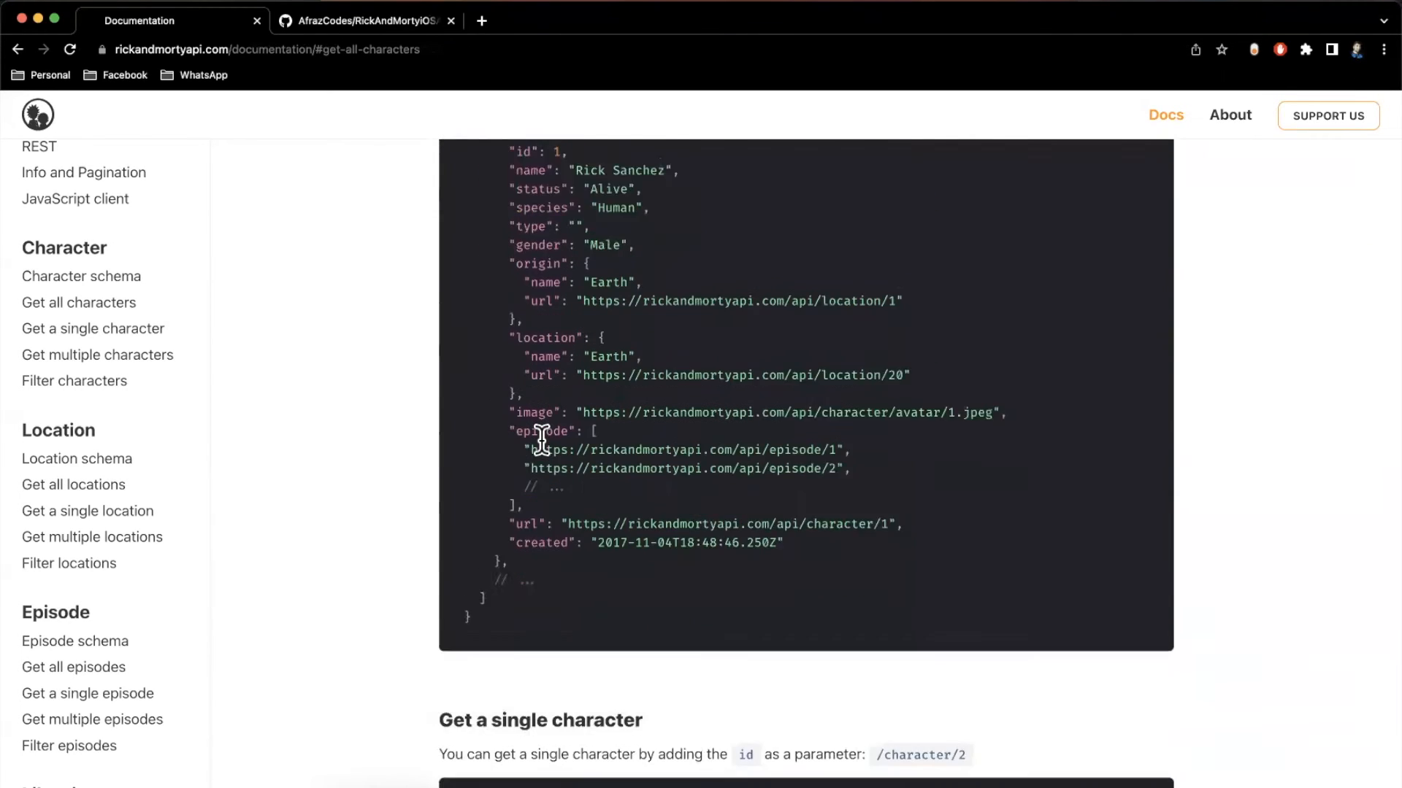
scroll("down", 3)
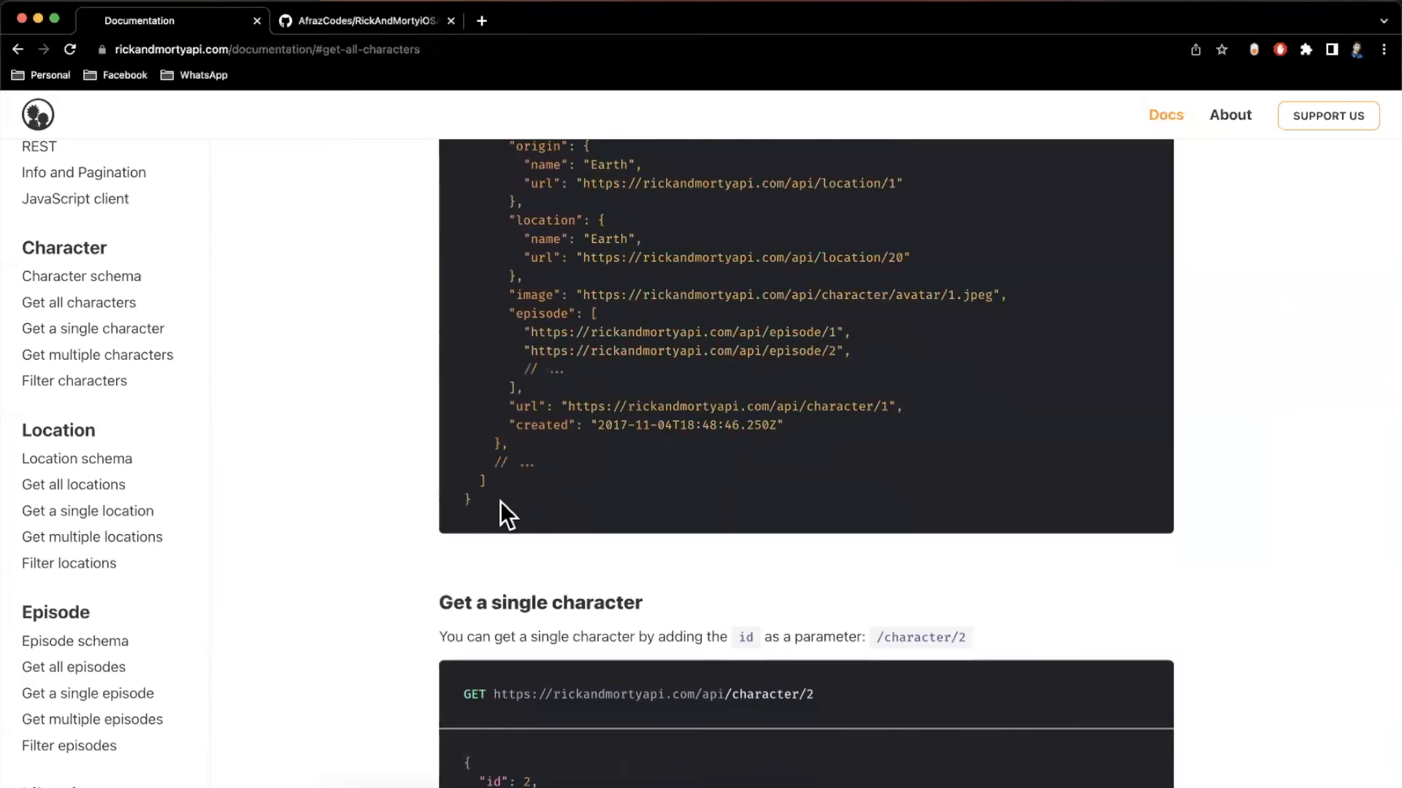
scroll("up", 3)
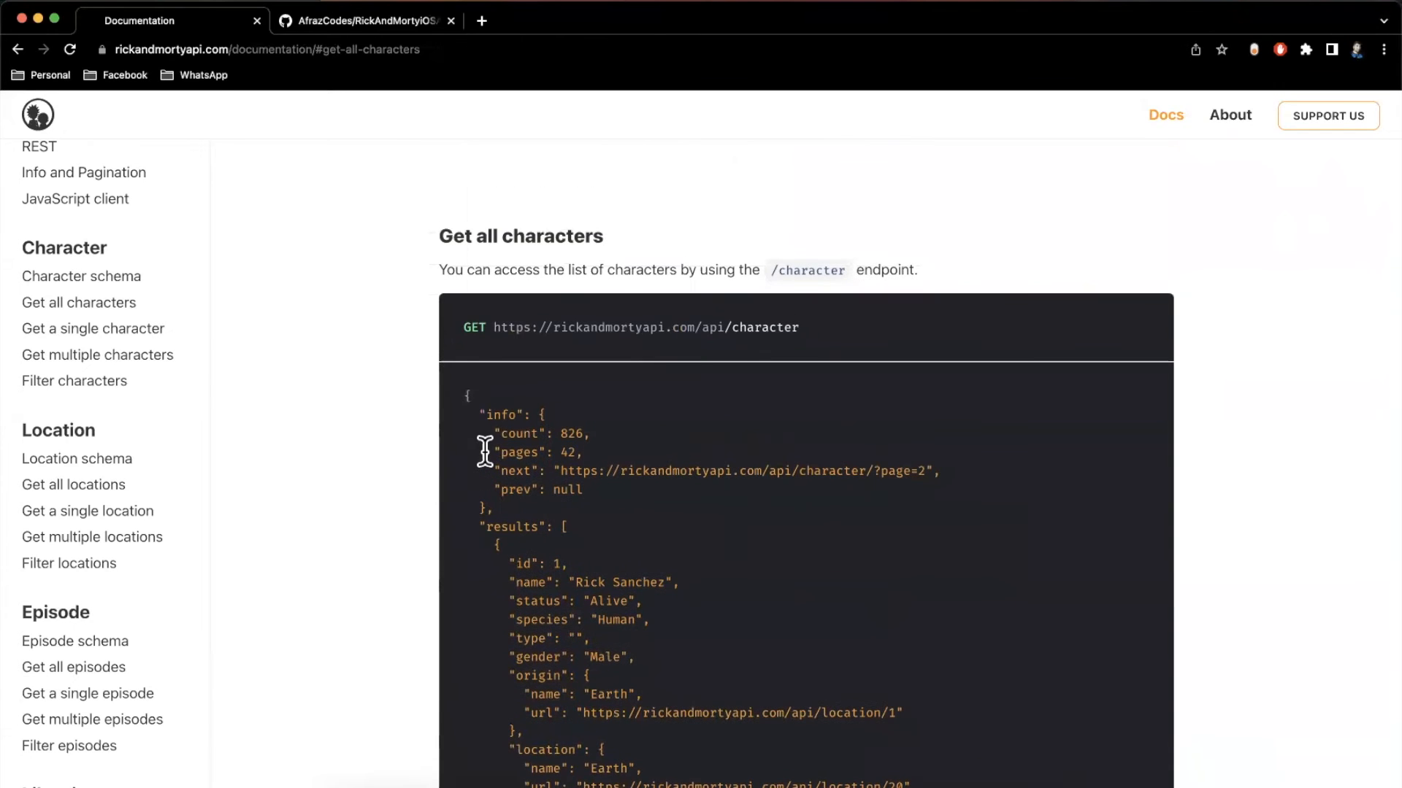
scroll("down", 3)
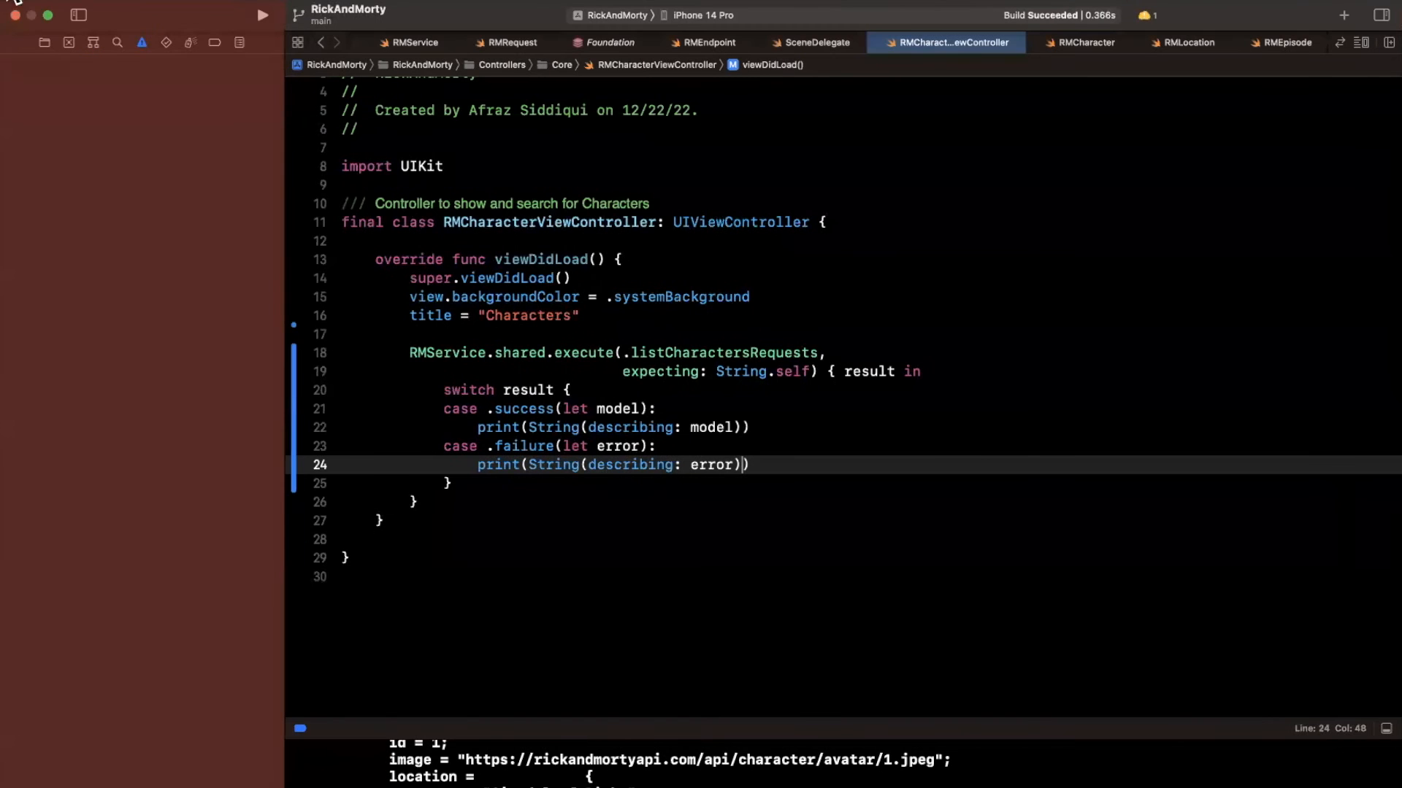
Step: Group the selected model files in Models into a new DataTypes group
left_click(20, 14)
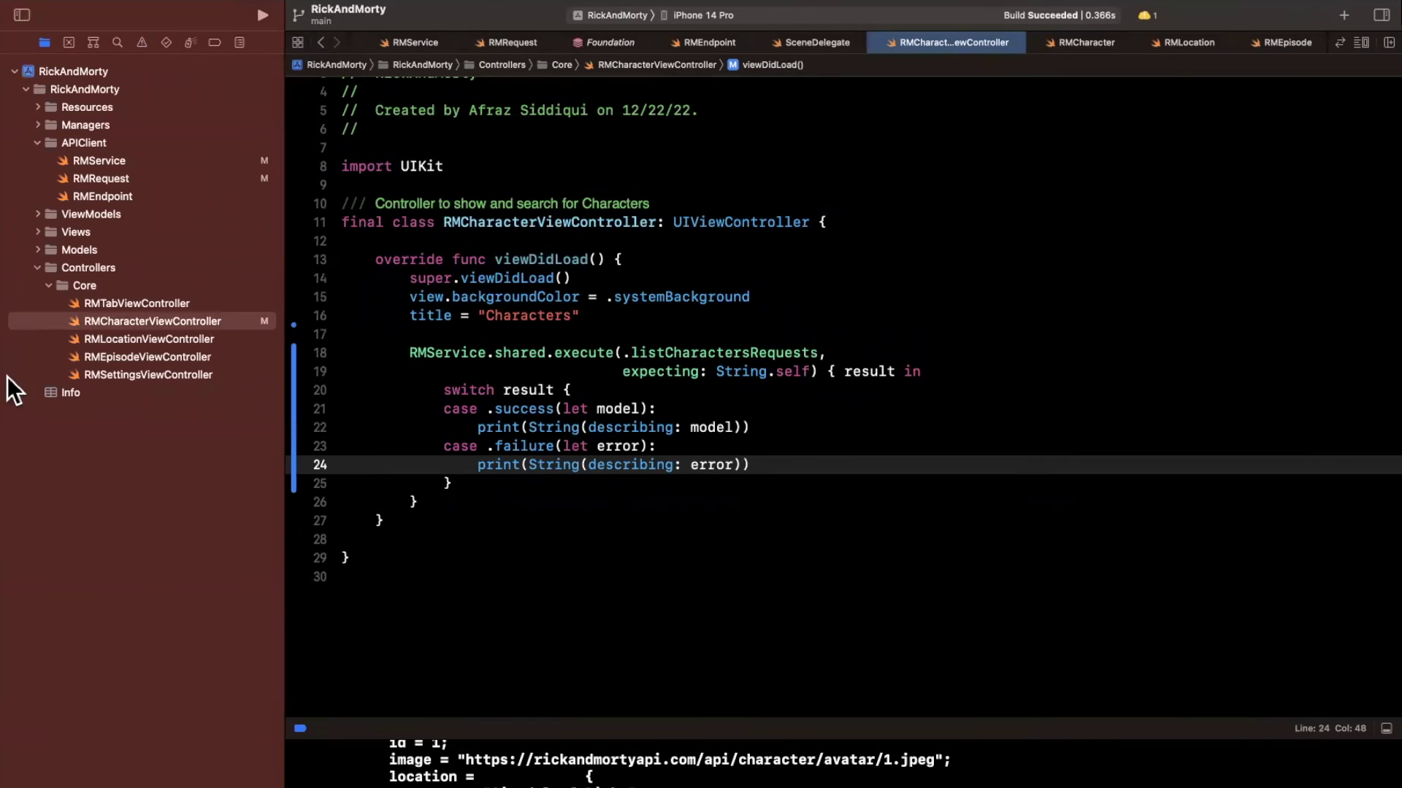
mouse_move(54, 170)
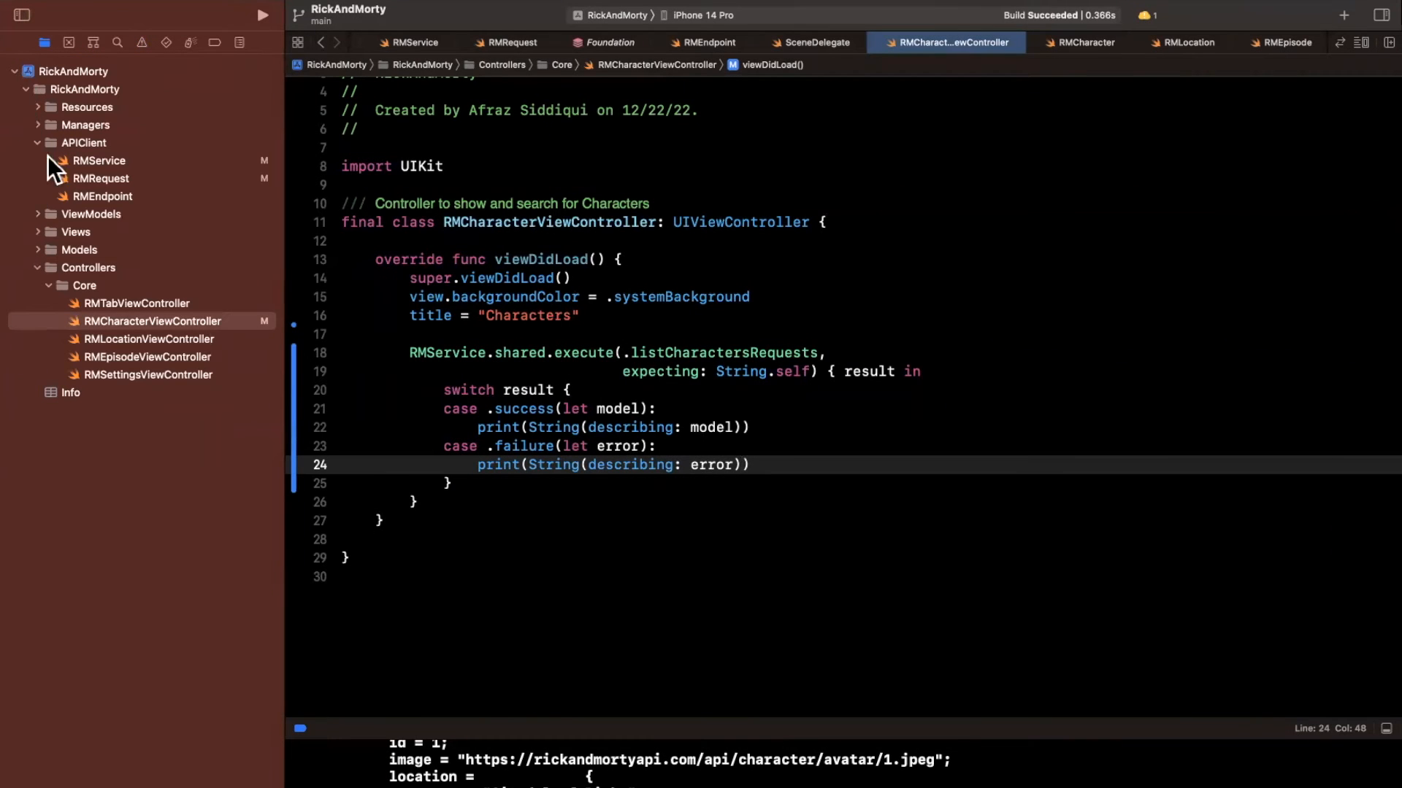
left_click(38, 142)
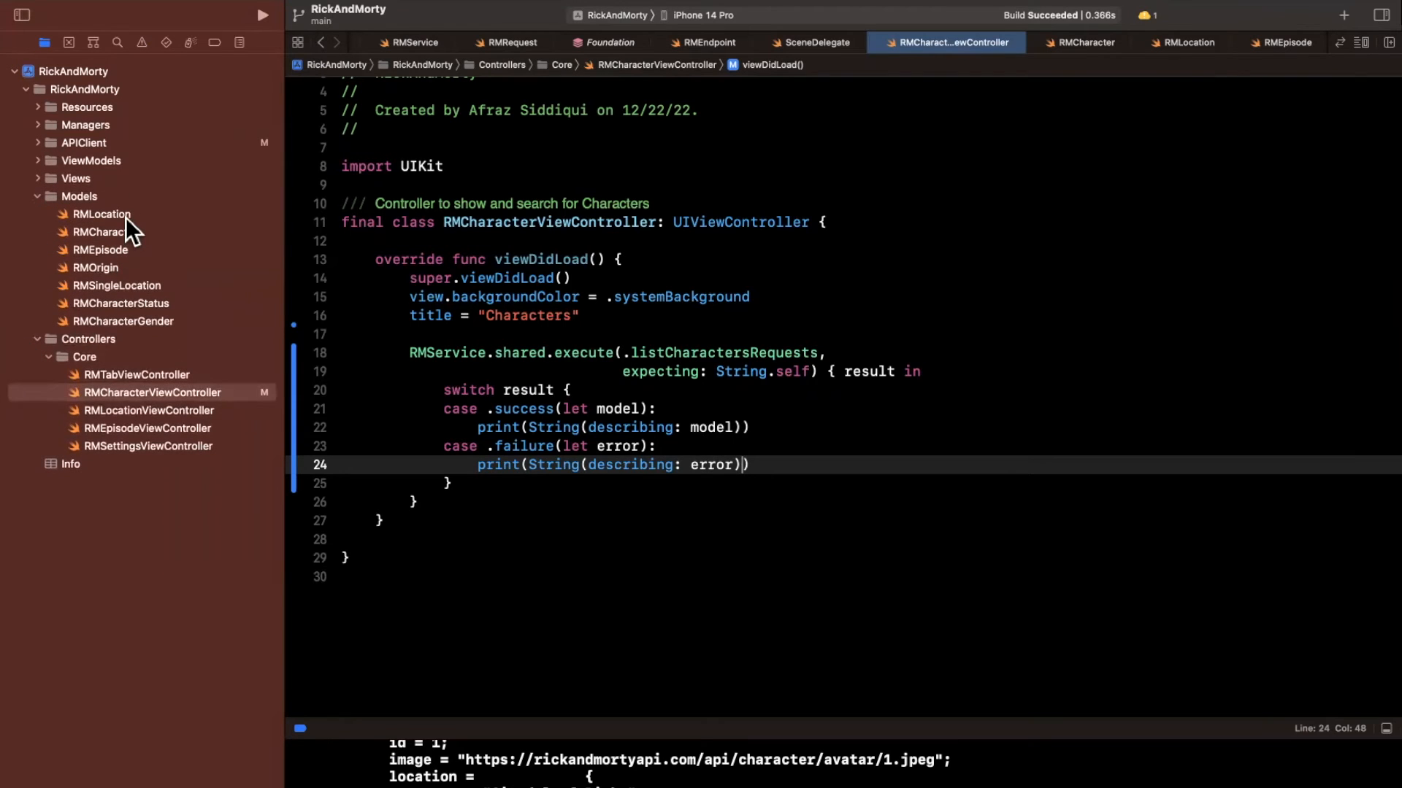
right_click(101, 213)
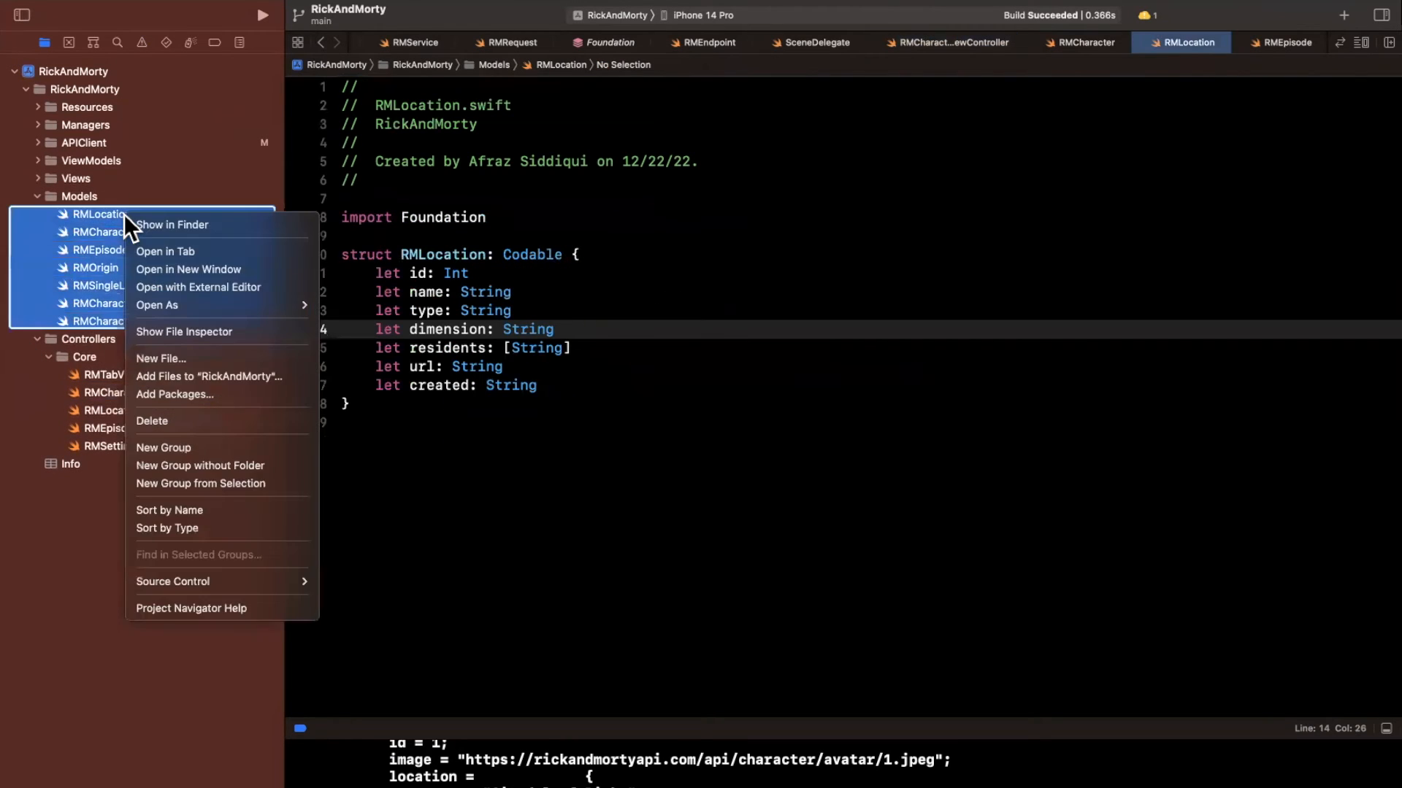
mouse_move(173, 527)
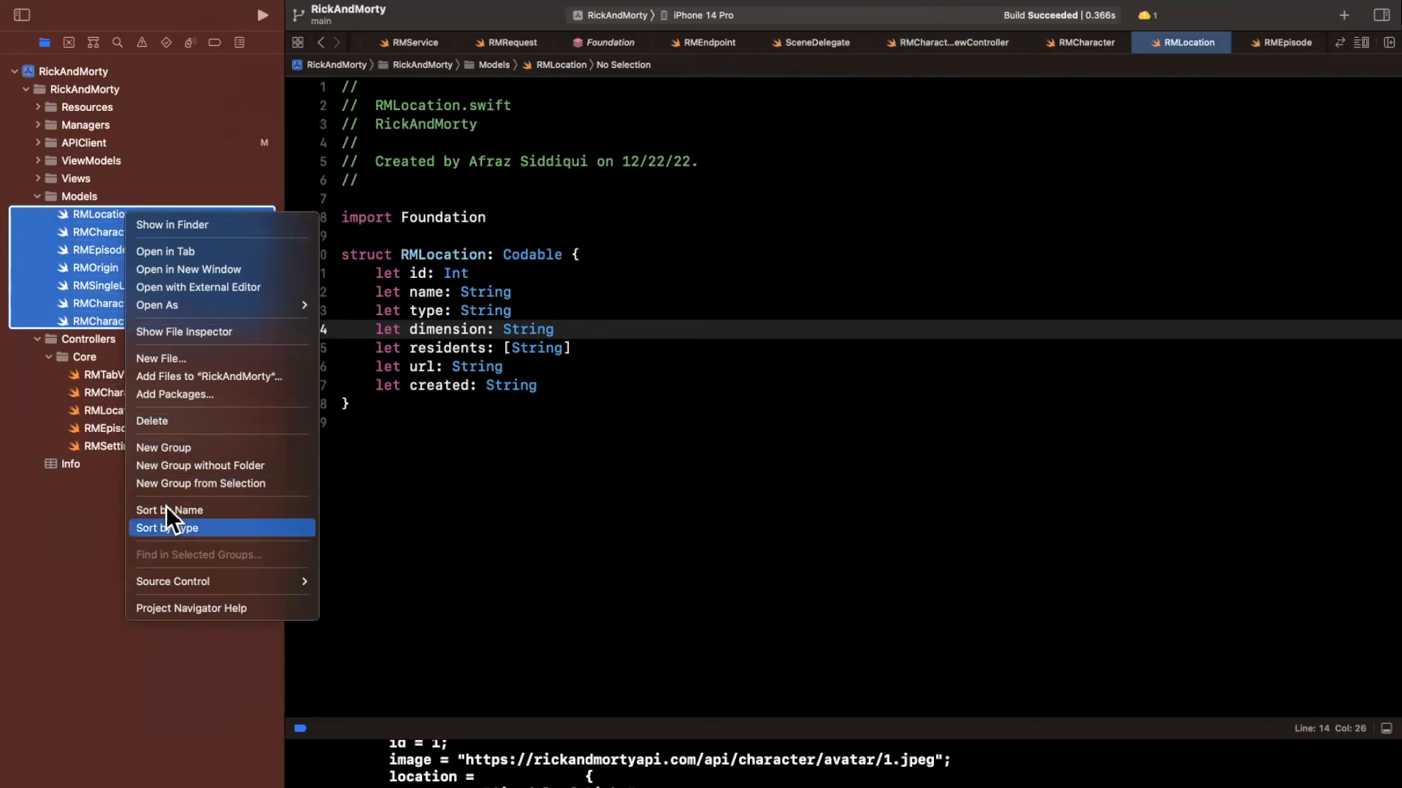
mouse_move(165, 497)
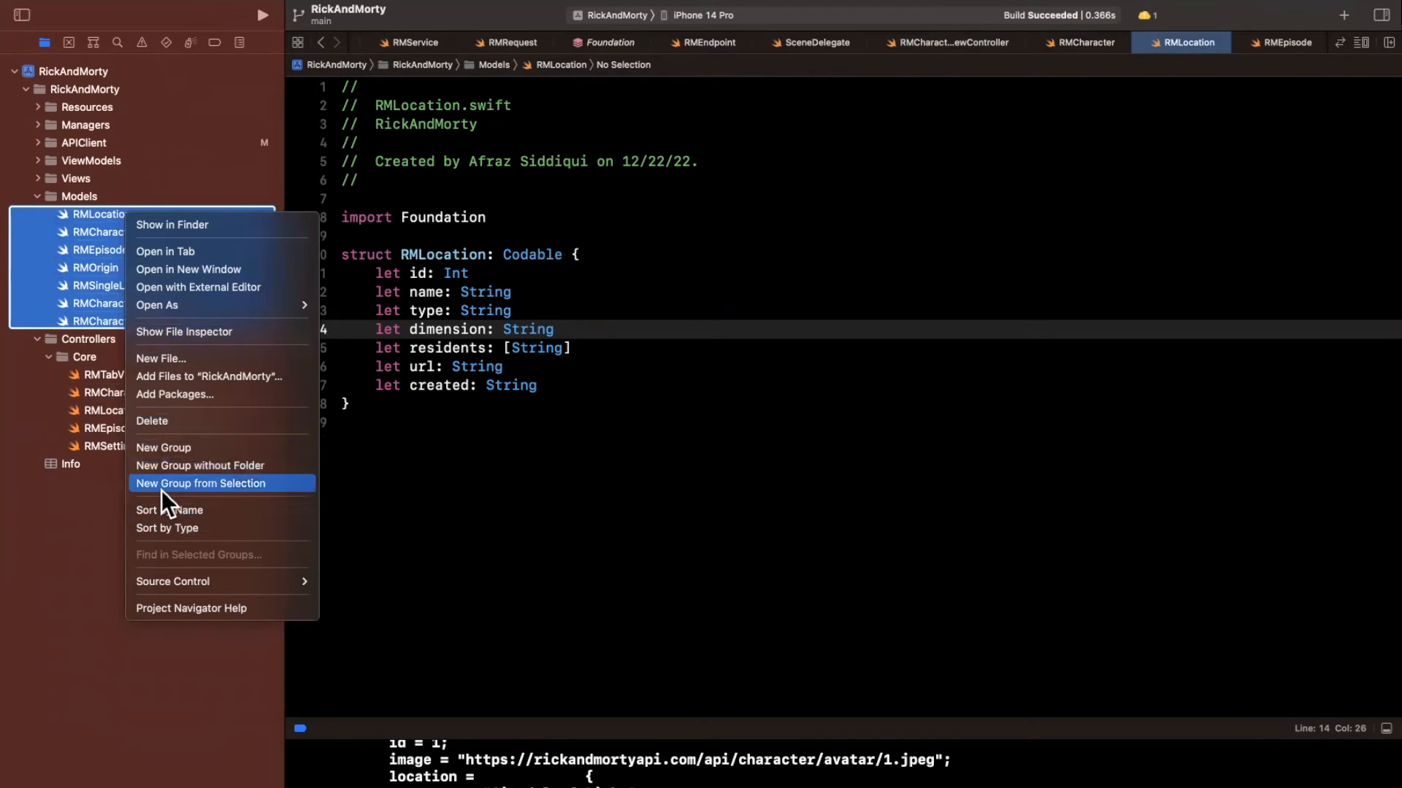
mouse_move(184, 490)
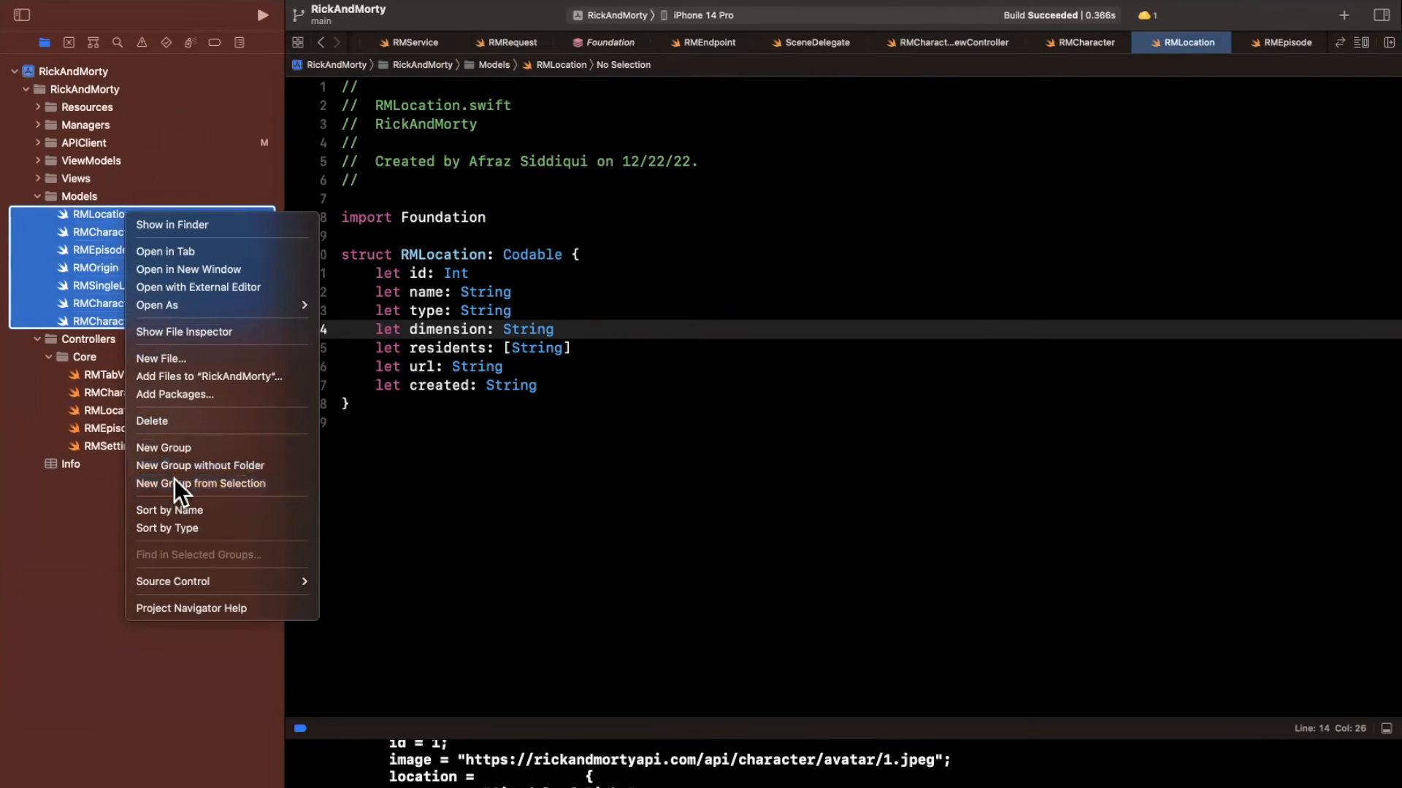
left_click(200, 484)
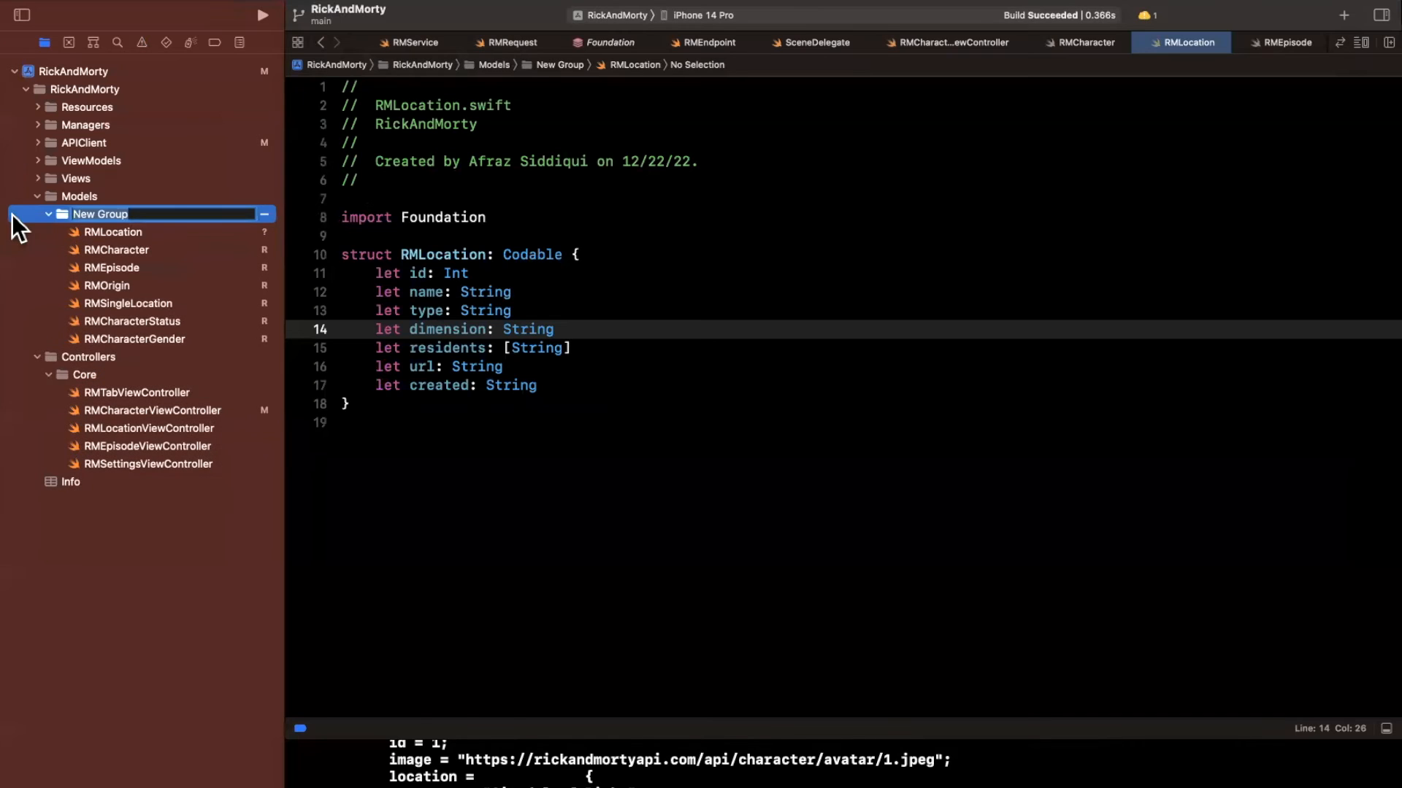
type("Types")
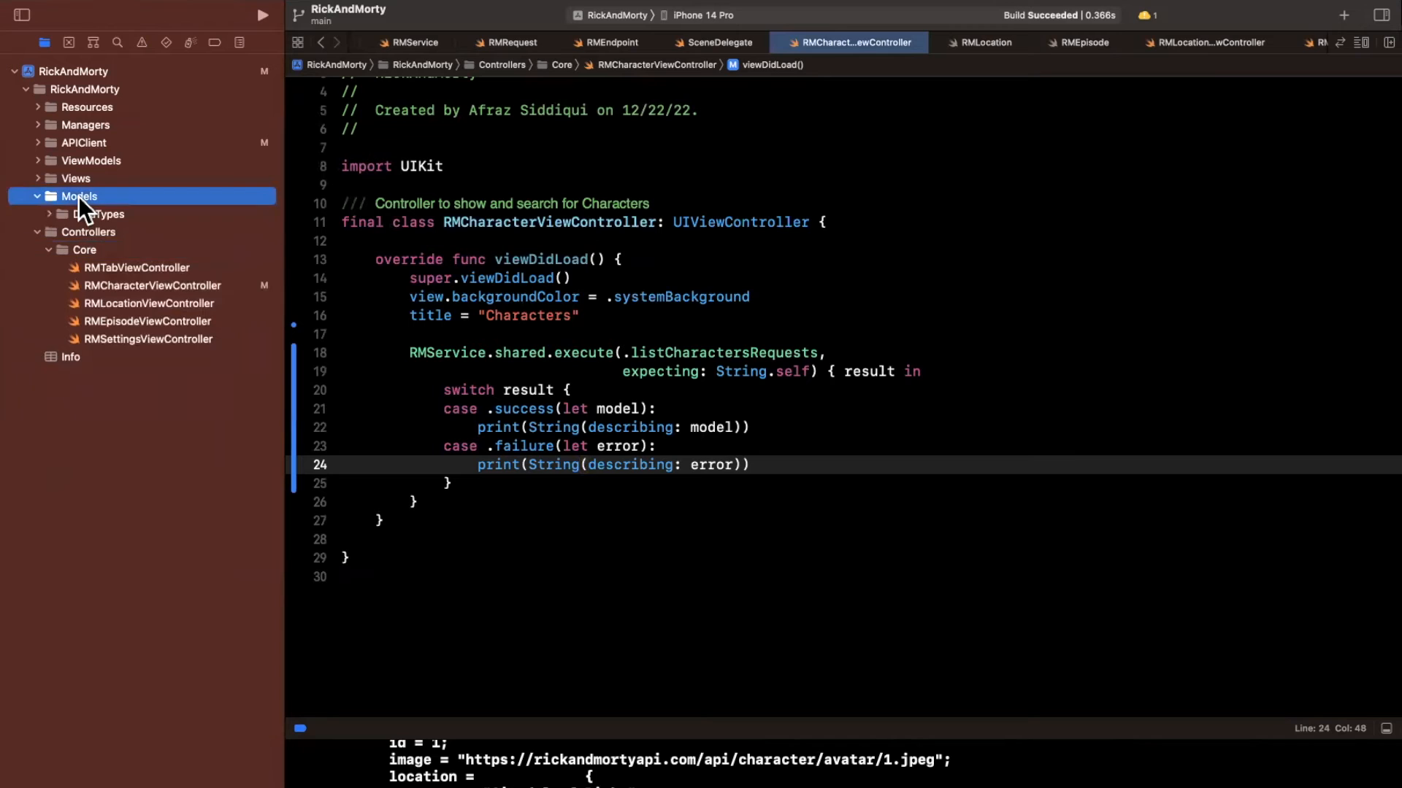
Step: Create an empty APIResponseTypes group inside Models beside DataTypes
right_click(79, 195)
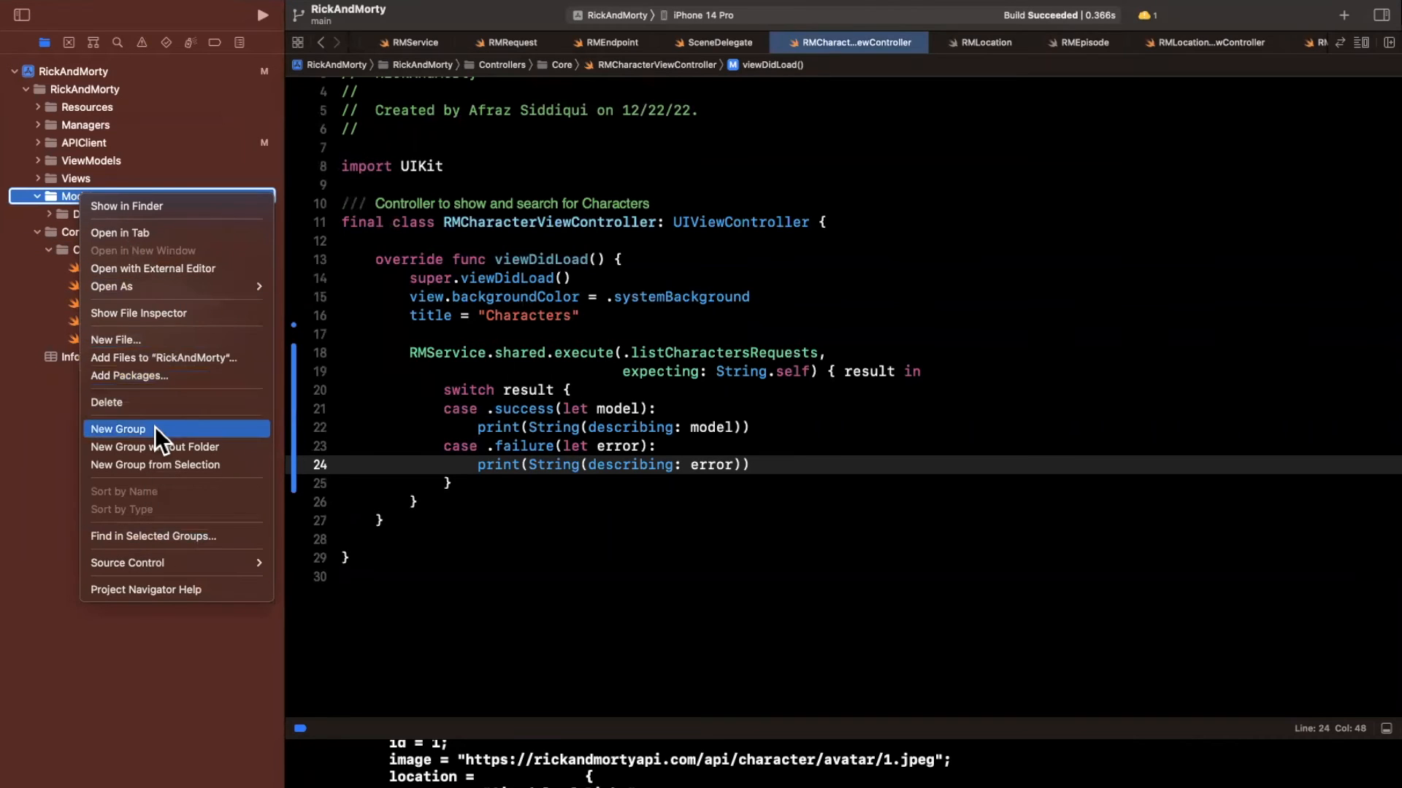
left_click(117, 430)
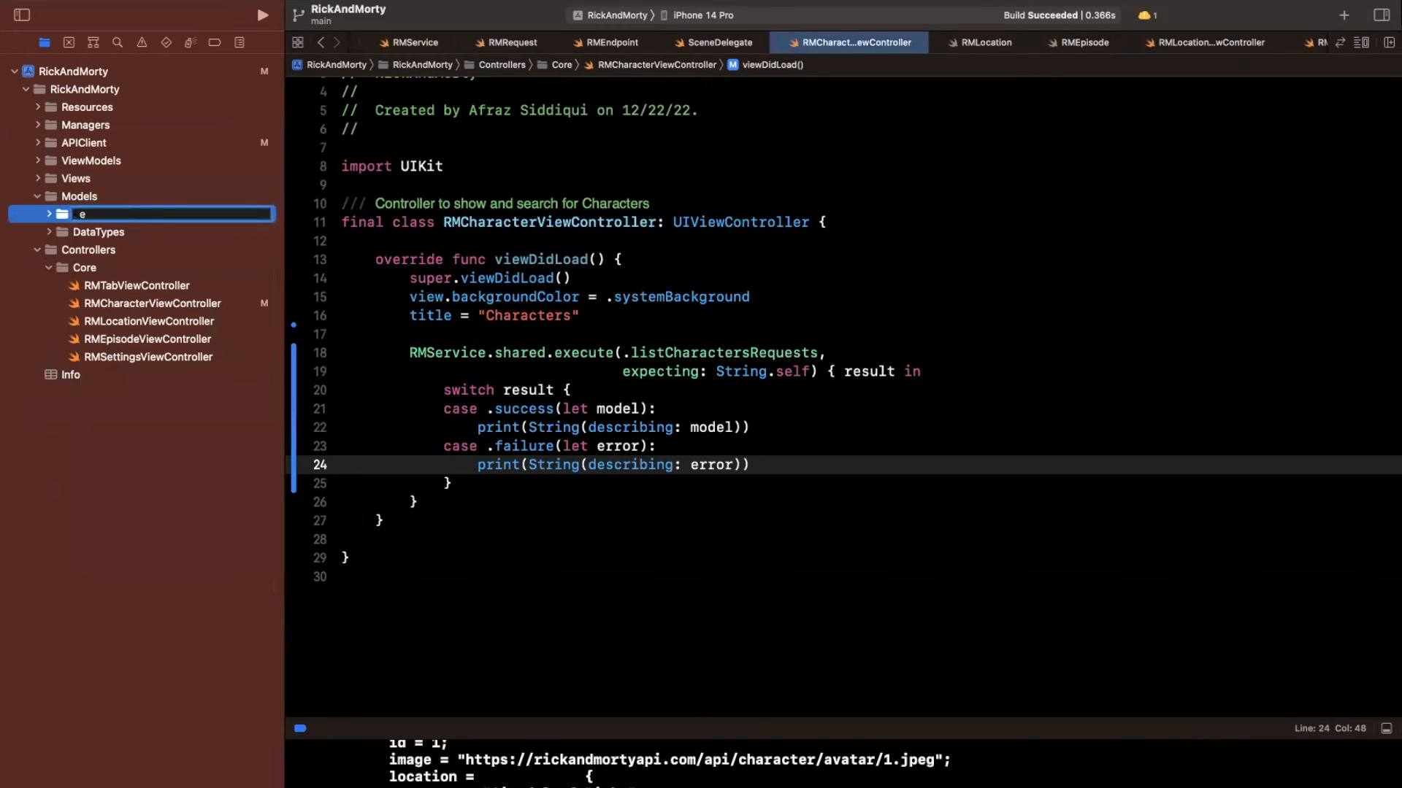
type("sponseTypes")
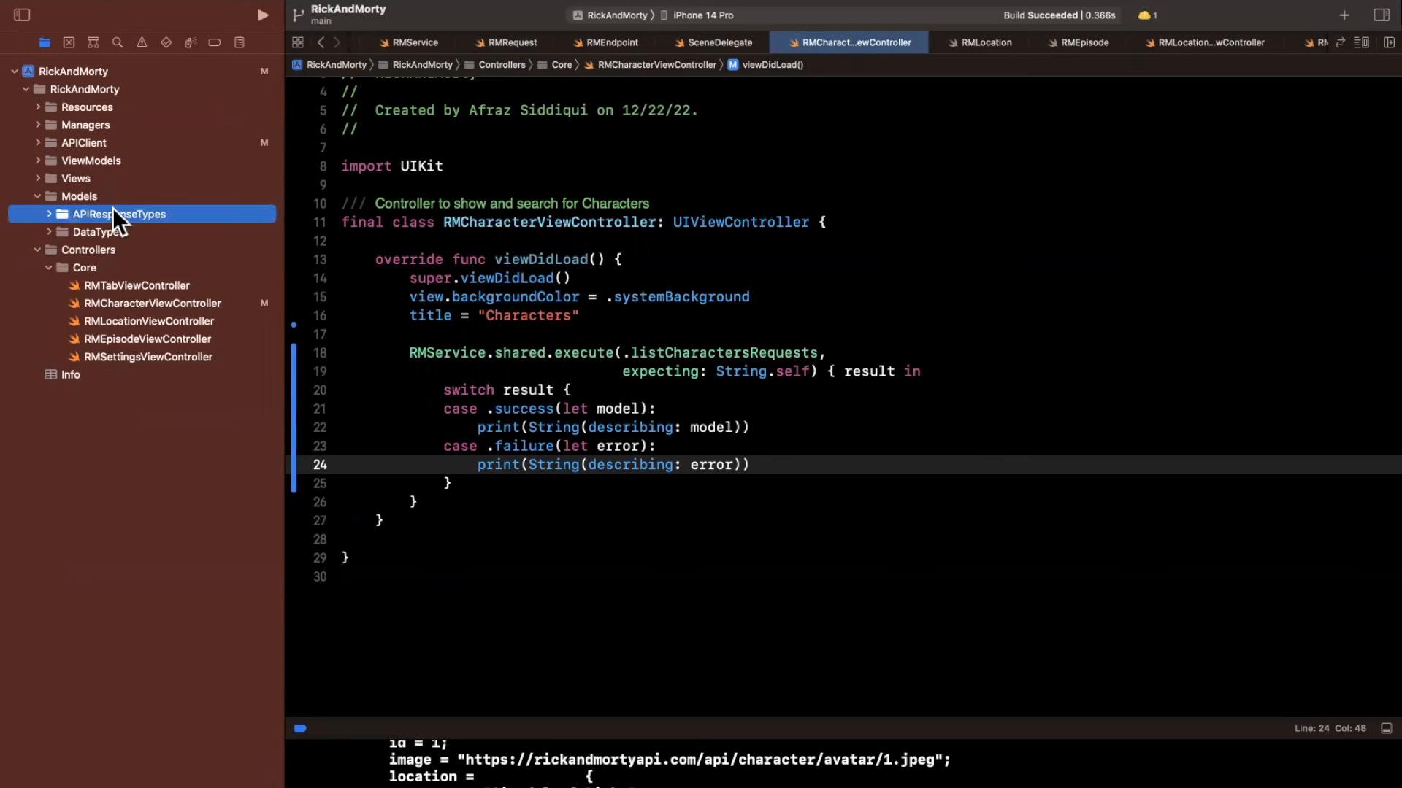
right_click(116, 214)
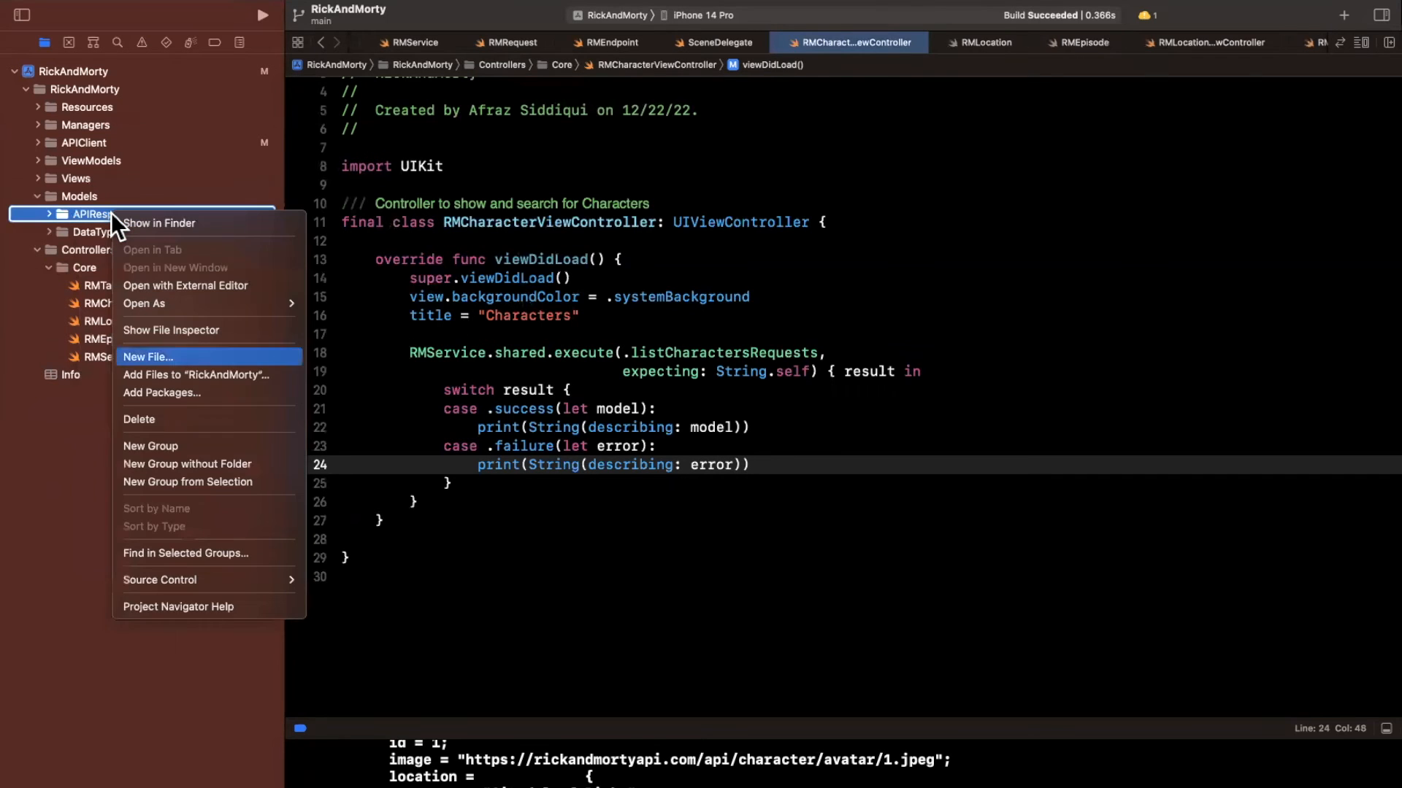
Step: Create a new Swift file RMGetAllCharactersResponse in the APIResponseTypes group
left_click(147, 356)
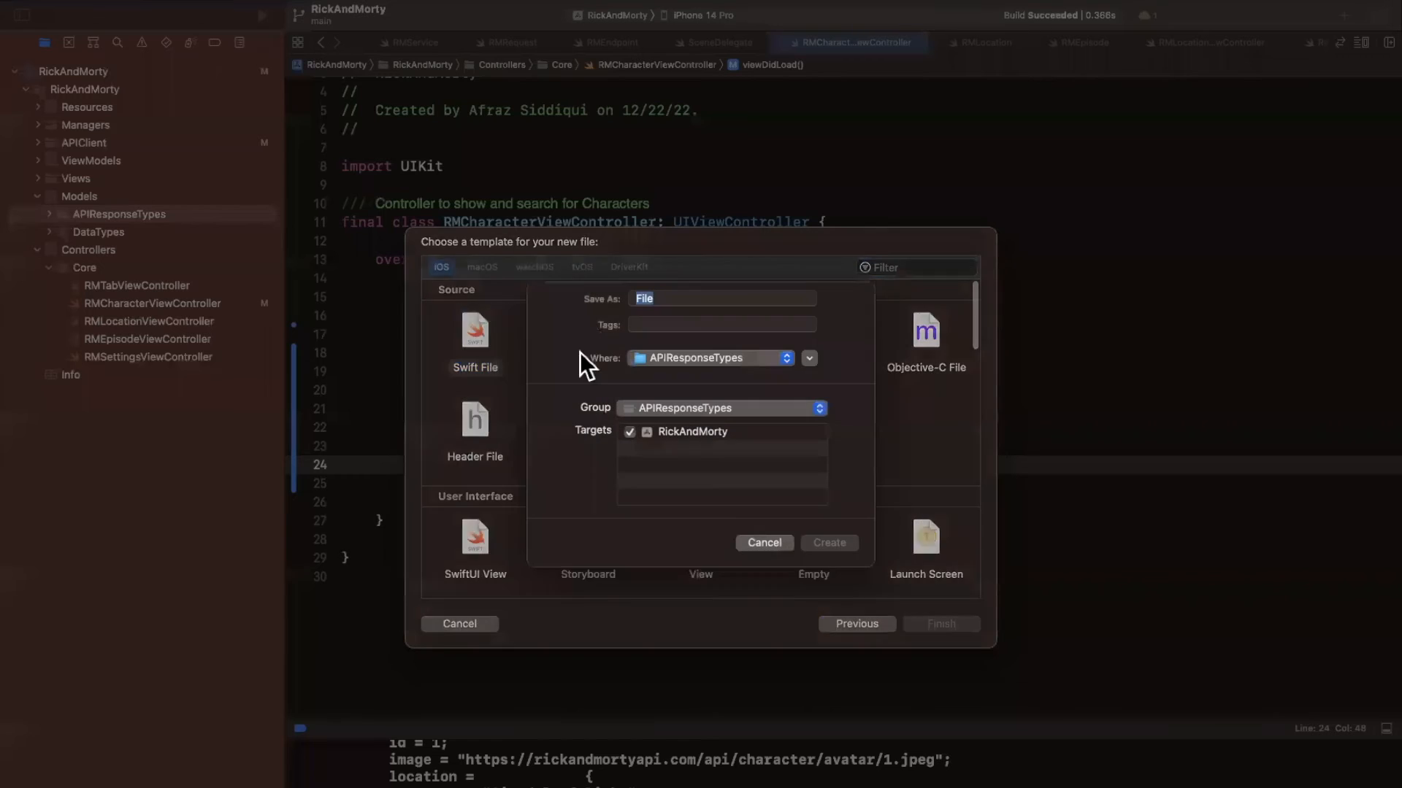
type("GetCharacte")
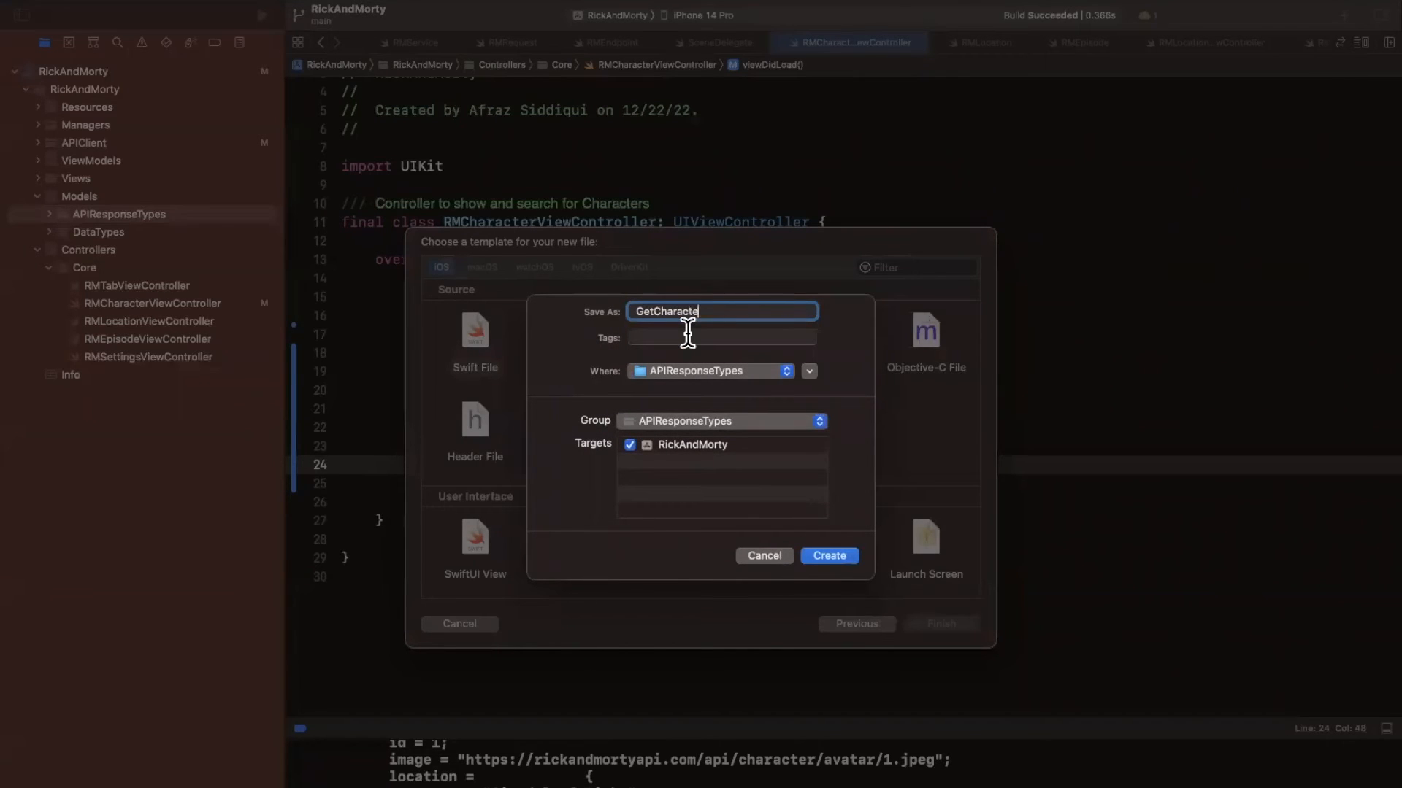
type("rsResponse")
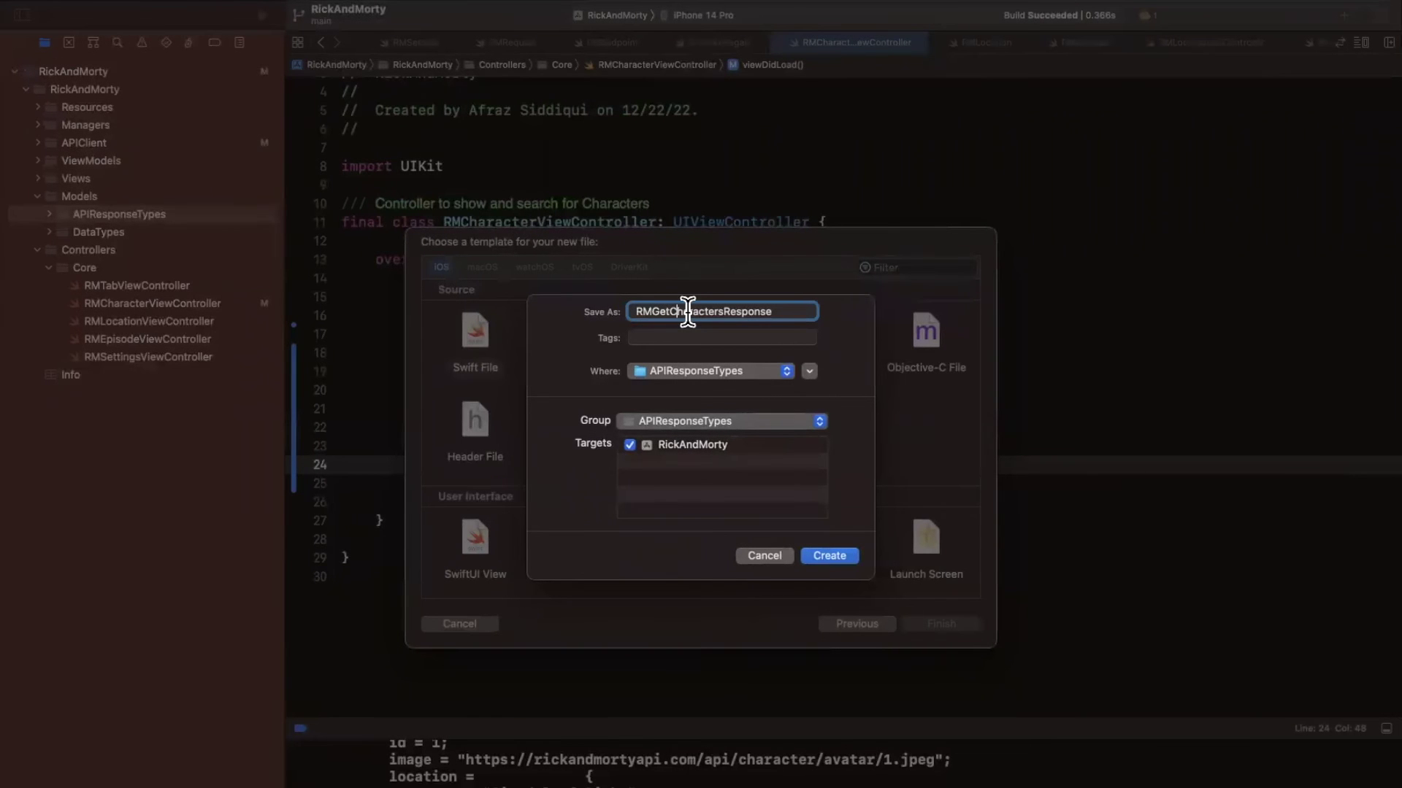
type("All")
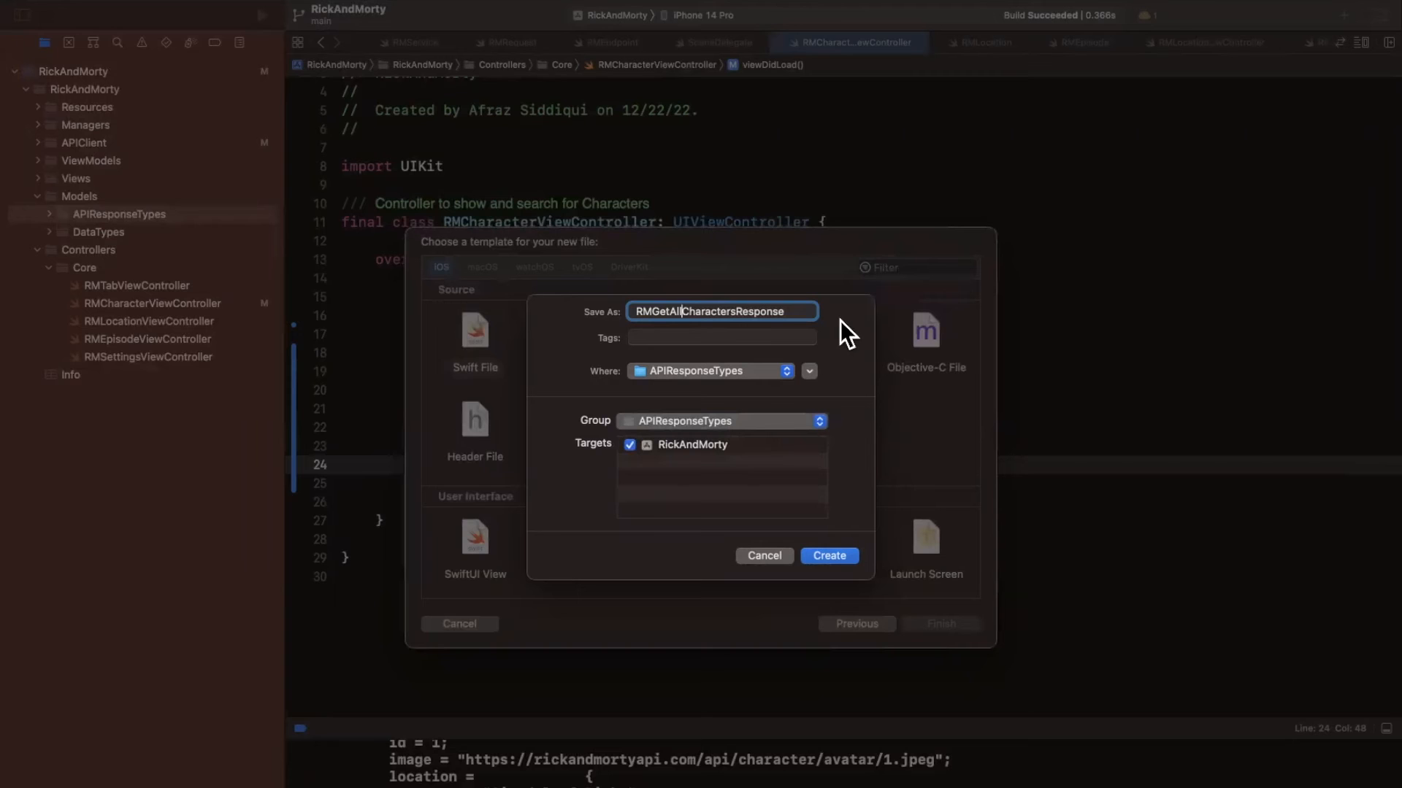
left_click(826, 555)
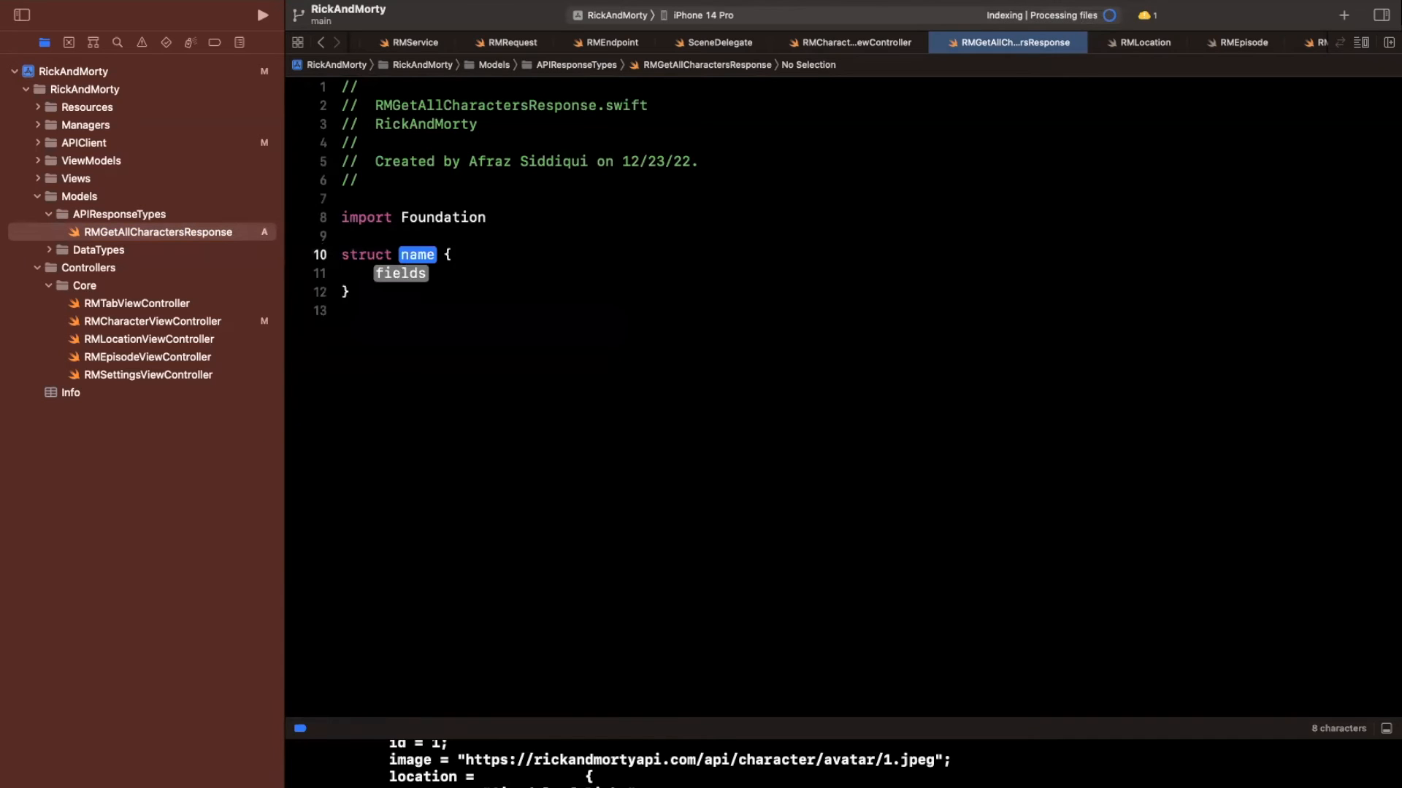
Step: Declare struct RMGetAllCharactersResponse: Codable with the sample JSON commented below it
type("RMGetAllCharacters")
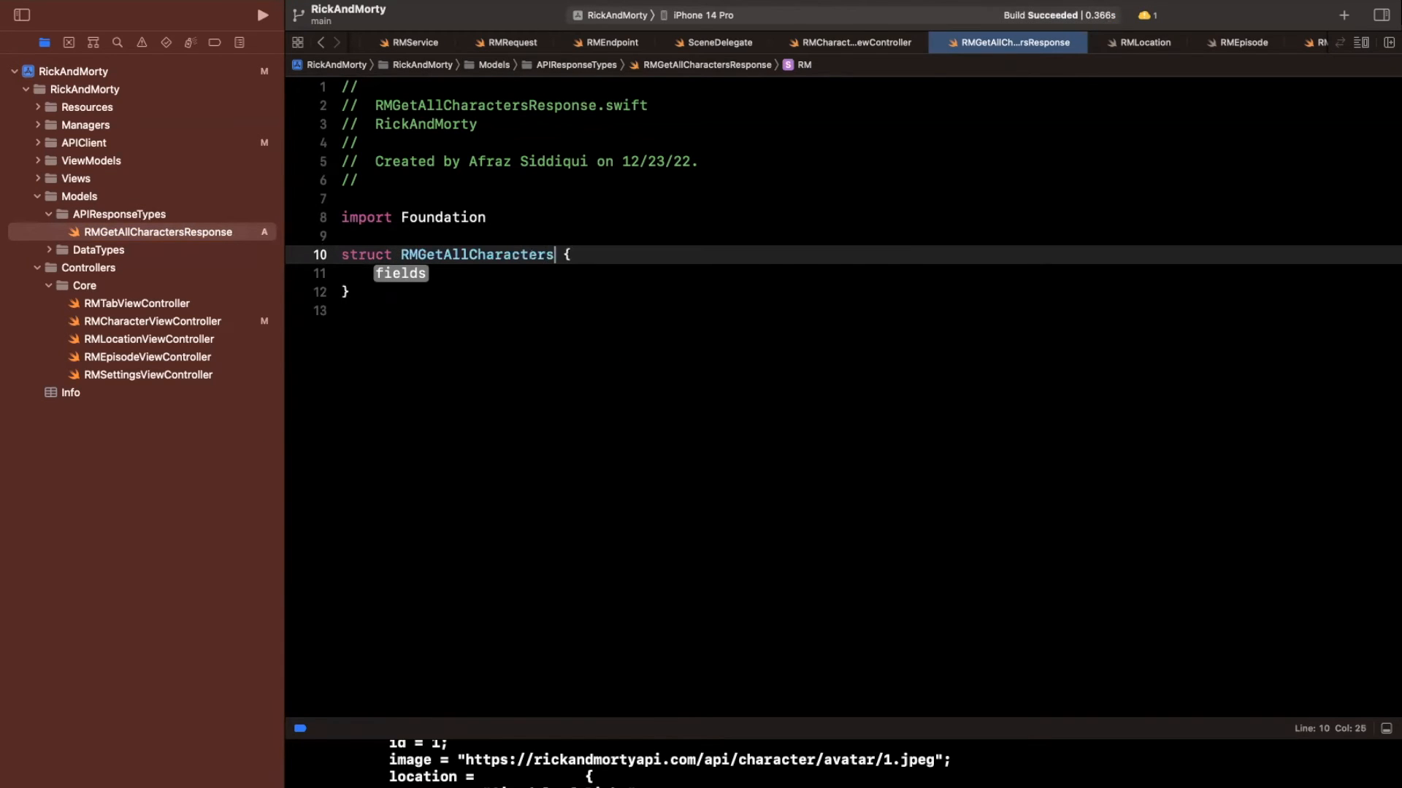
type("Response: C")
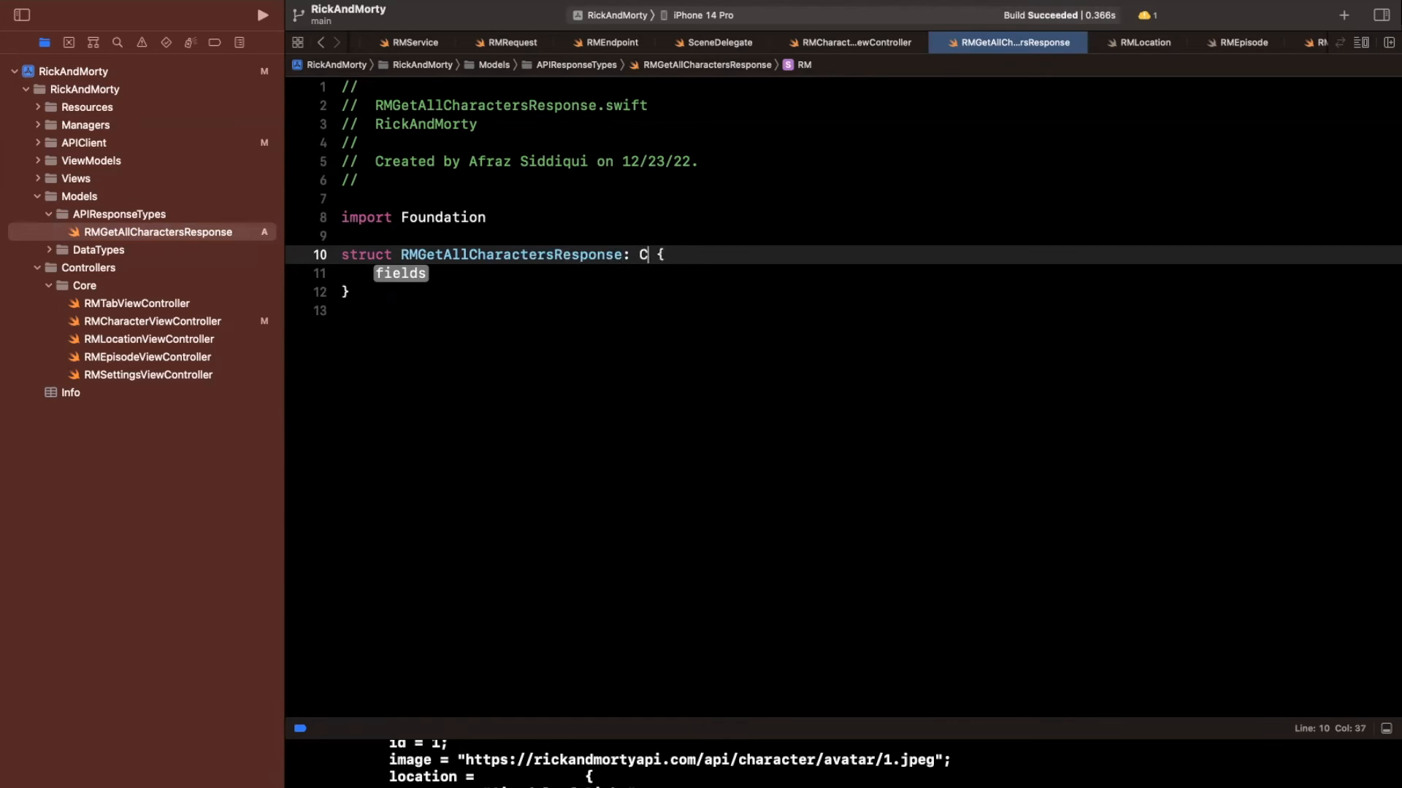
type("odable")
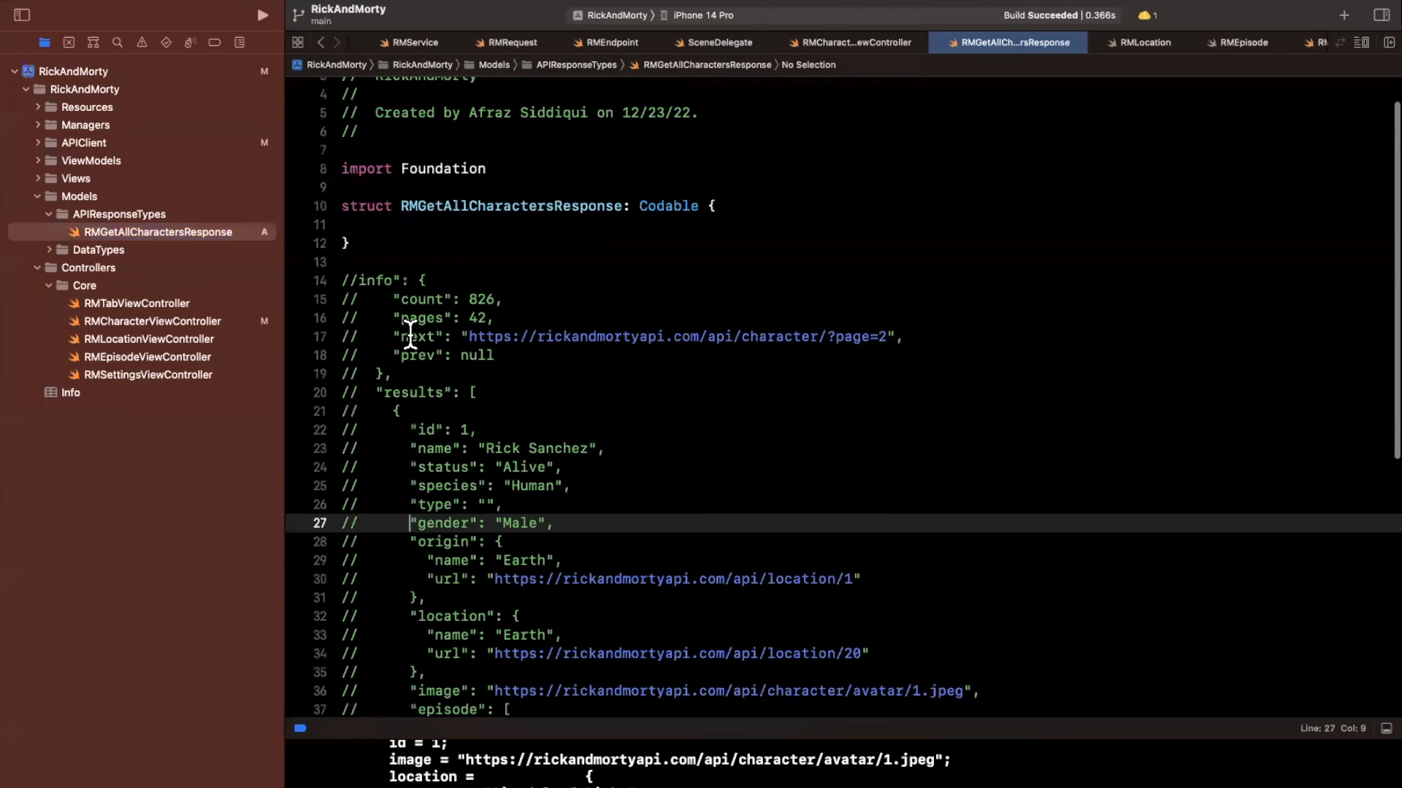
scroll("up", 3)
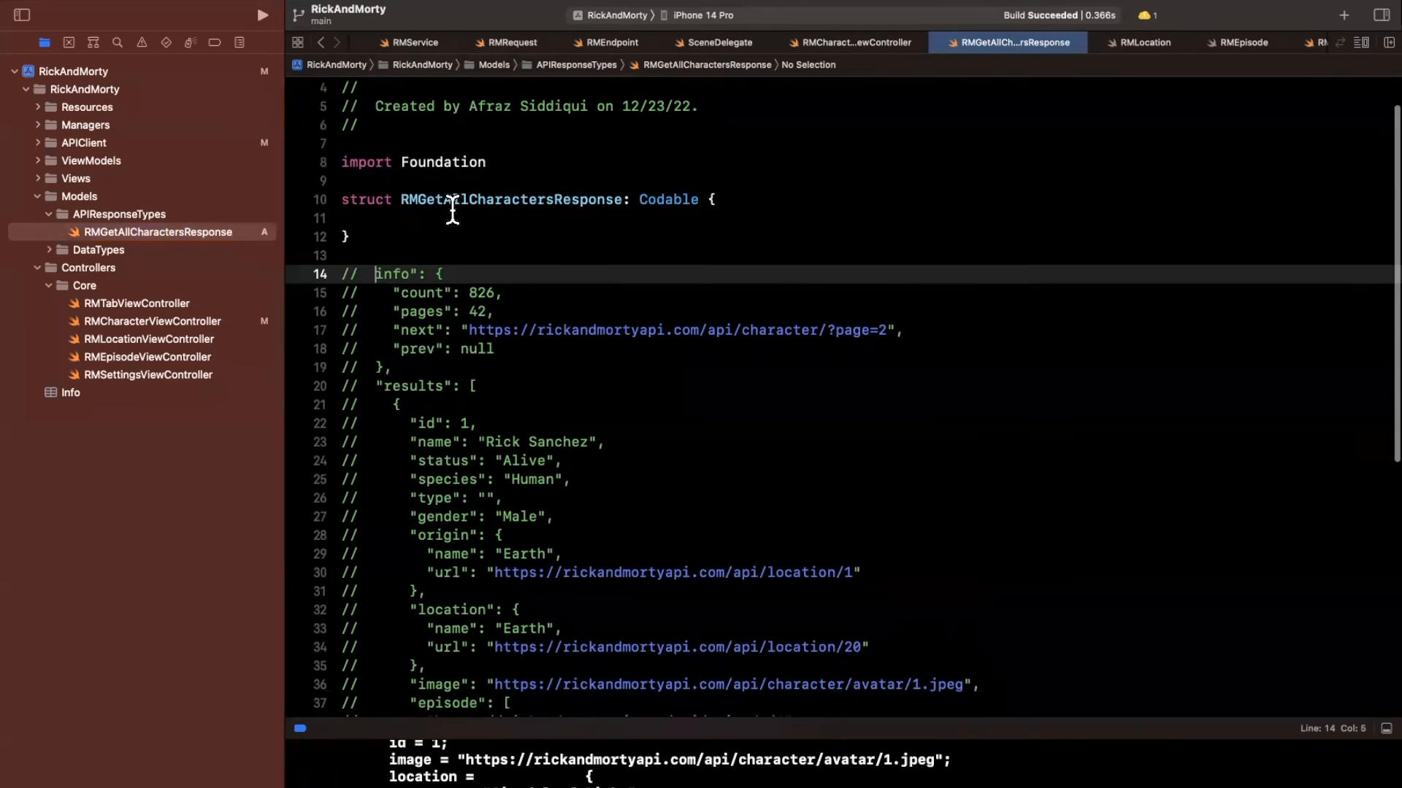
Step: Add a nested struct Info: Codable and a let info: Info property to the response
type("let info:")
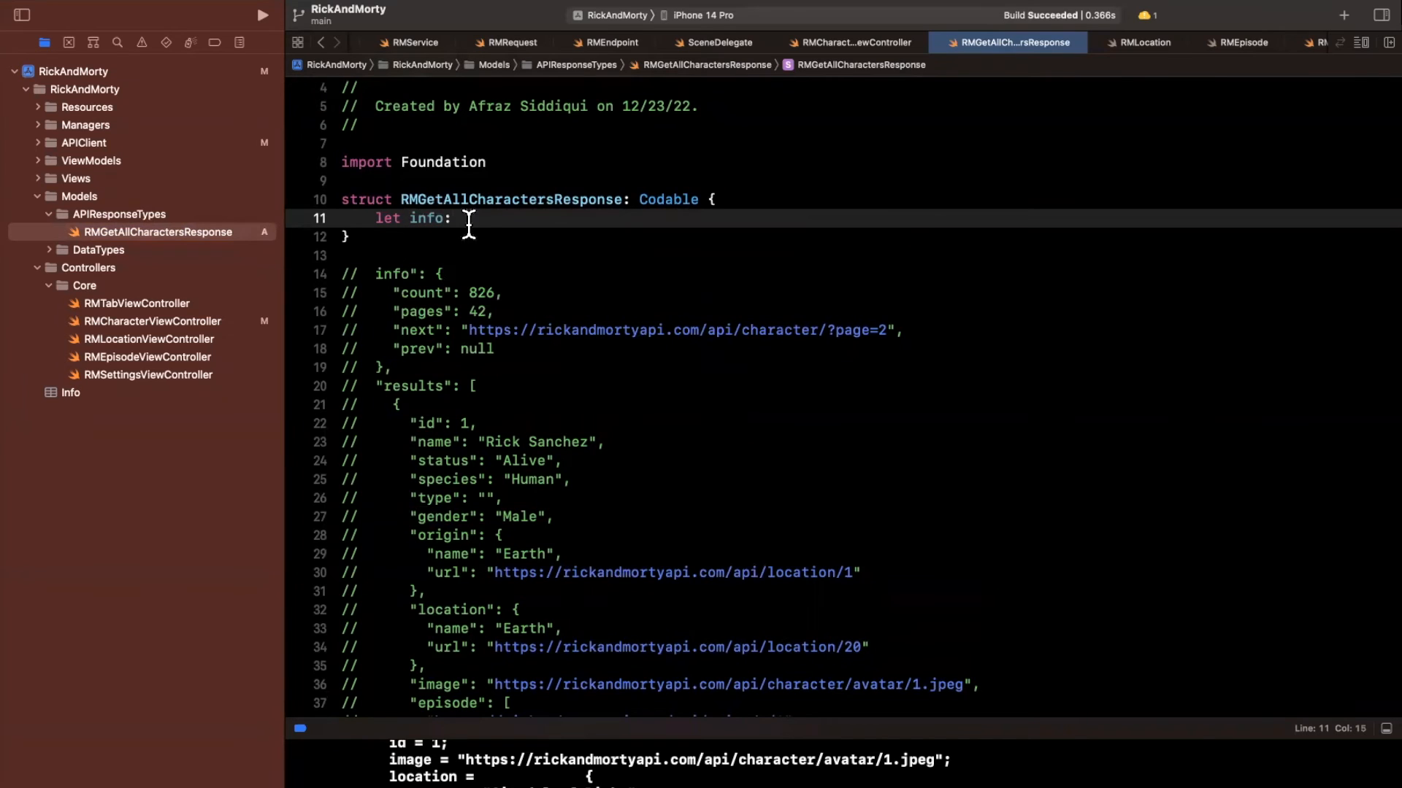
double_click(510, 200)
type("struct RMGetAllCharactersResponse")
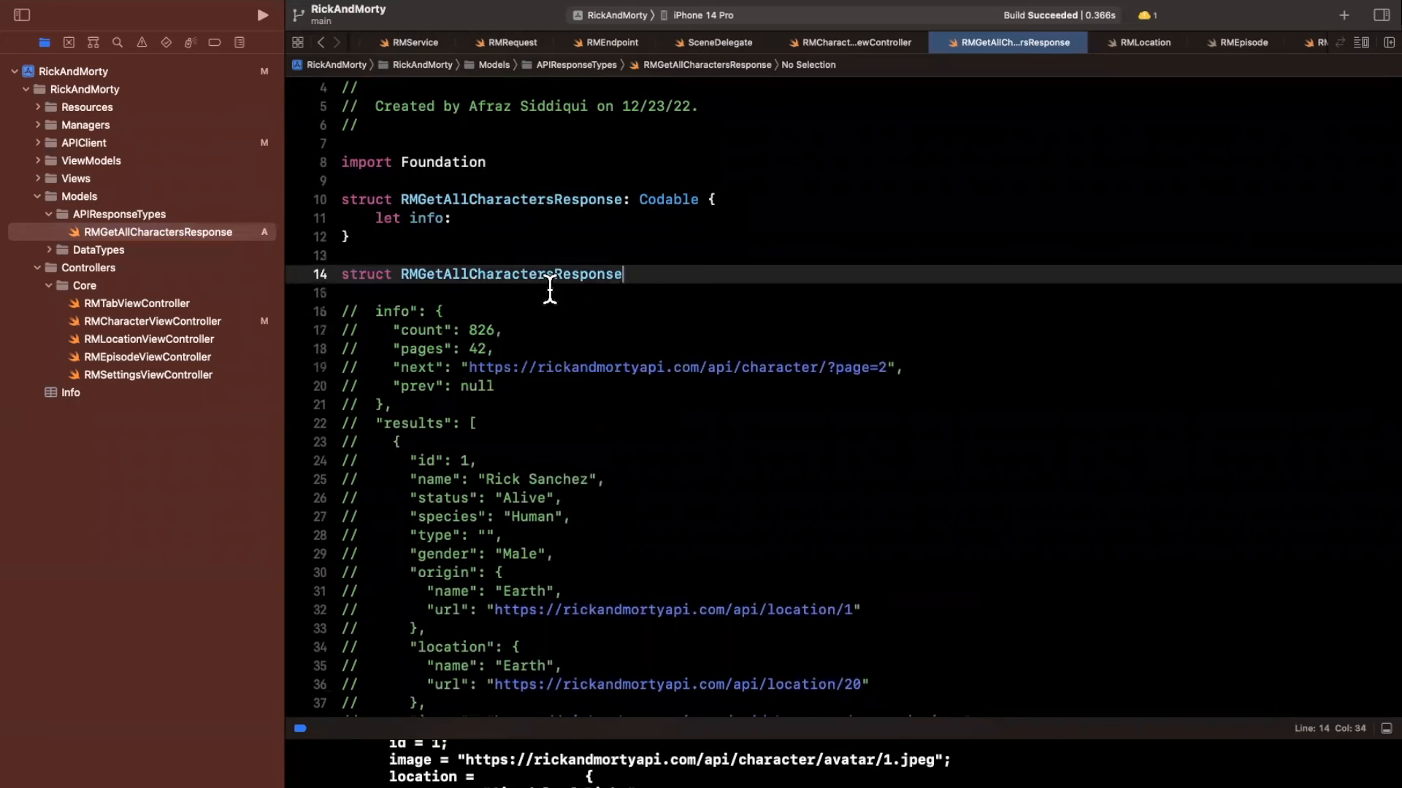
mouse_move(674, 287)
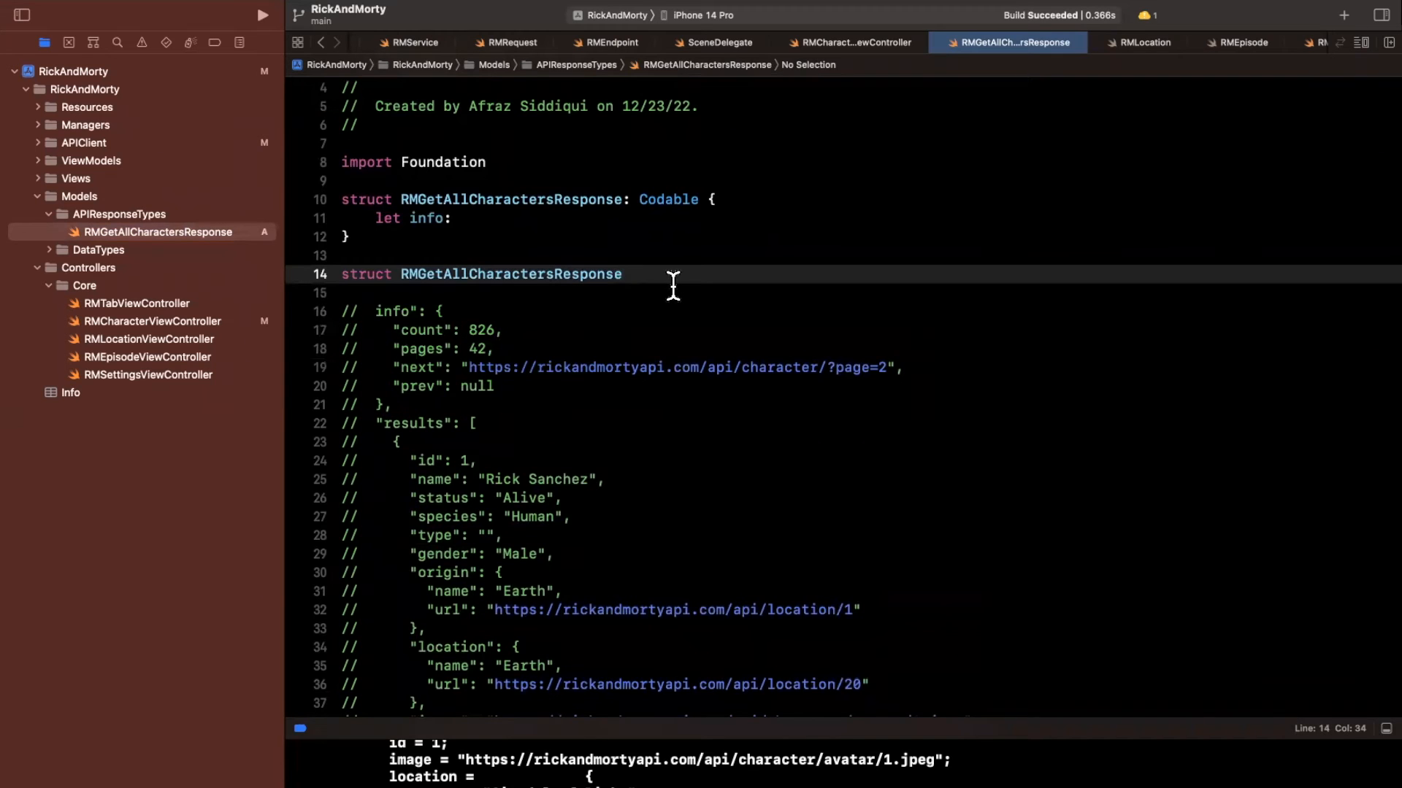
type("Info {")
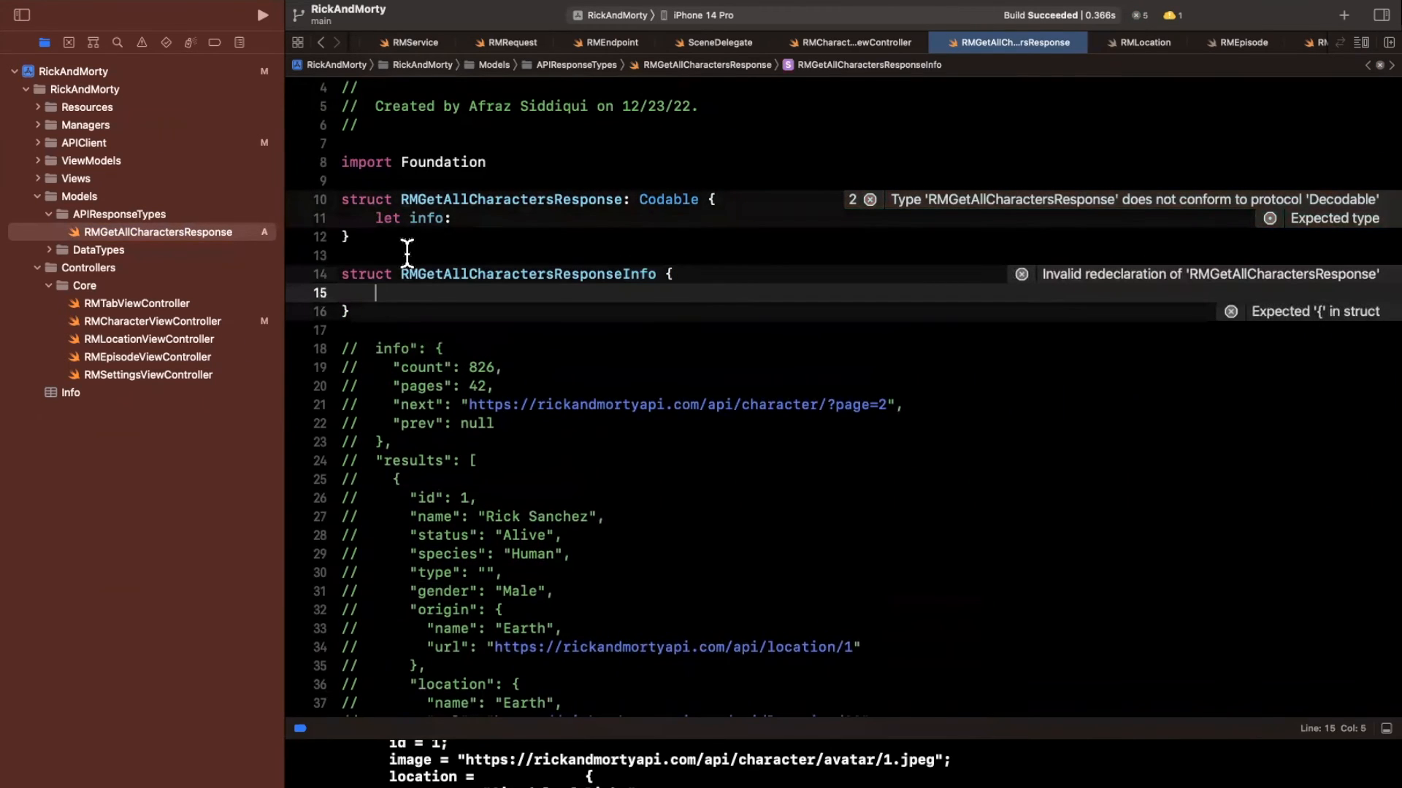
type("struct Info {")
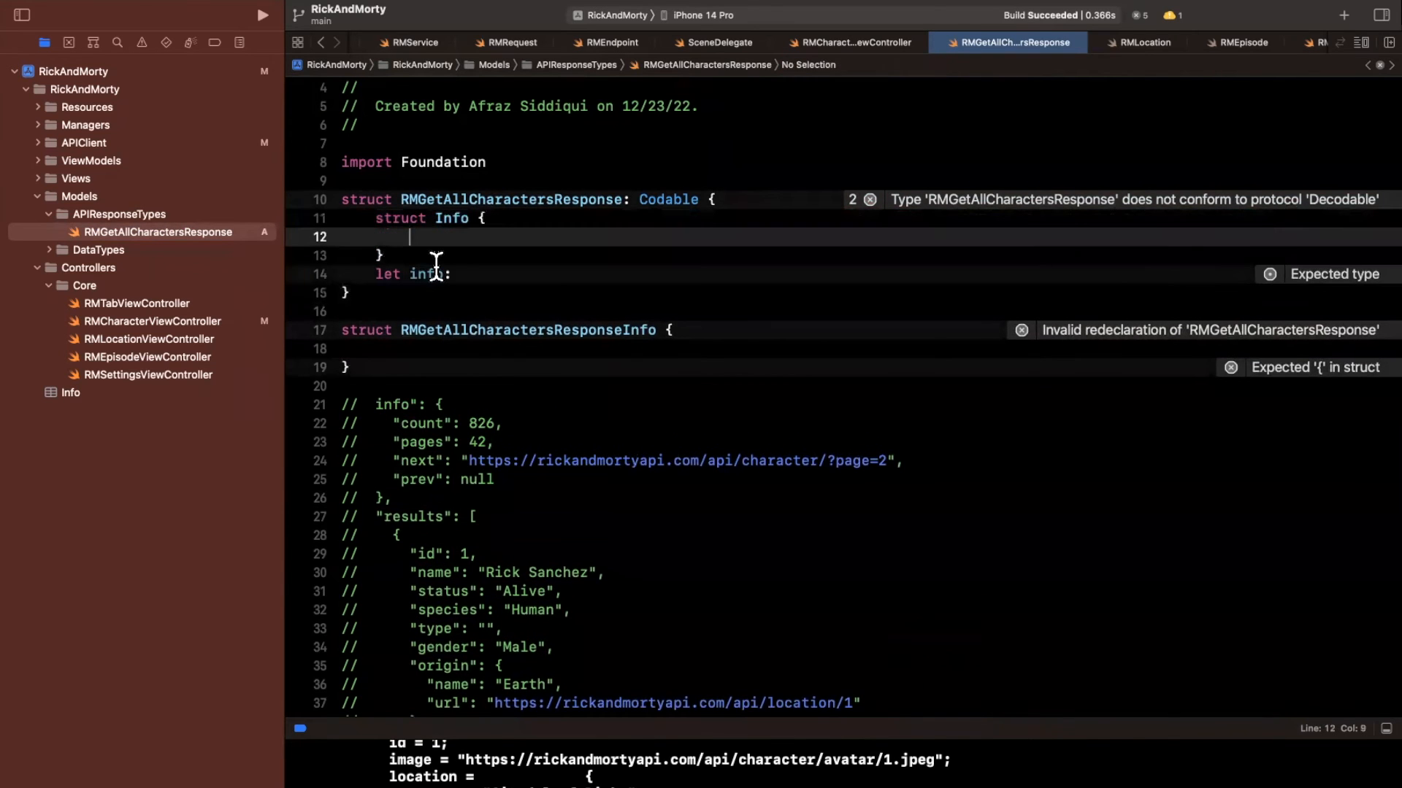
type(": Info")
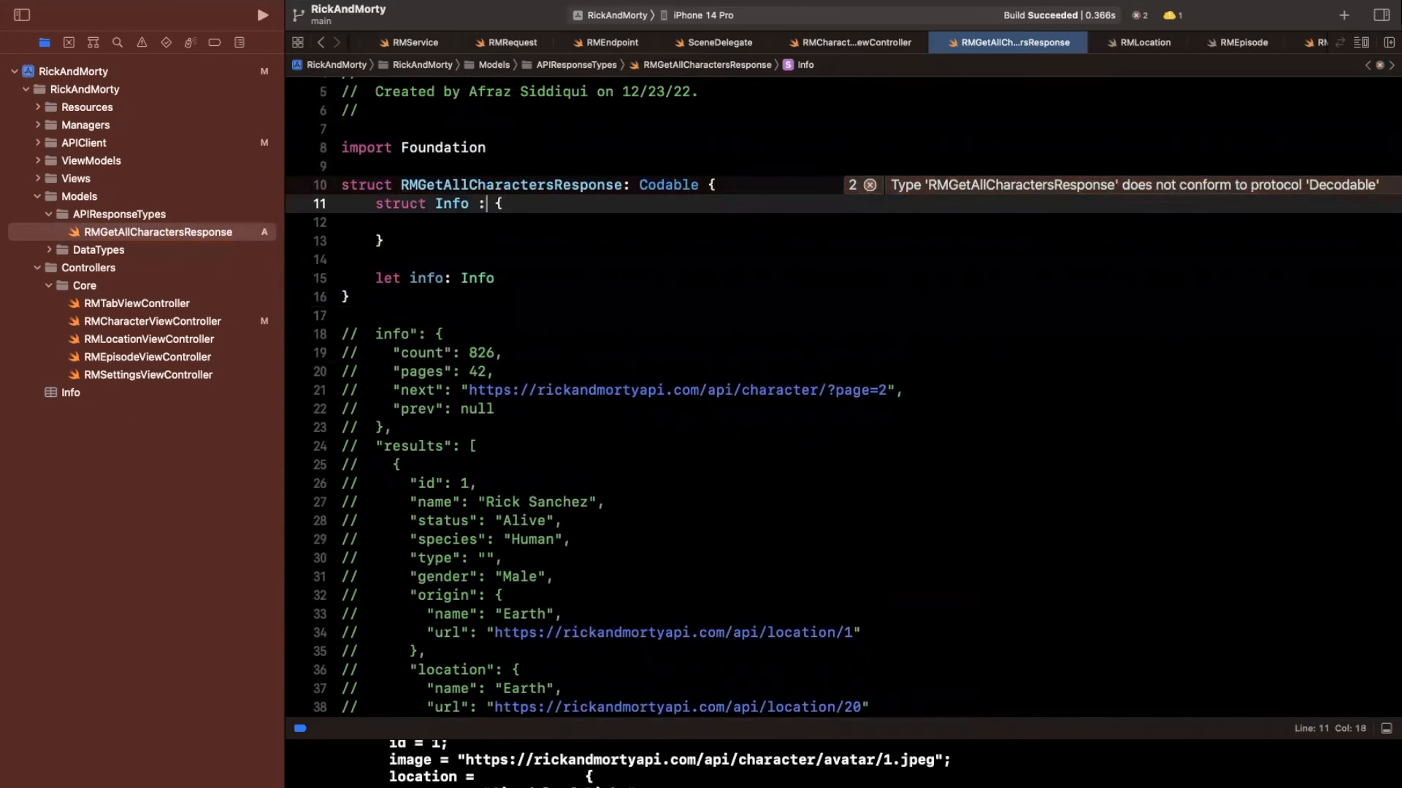
type("Codable")
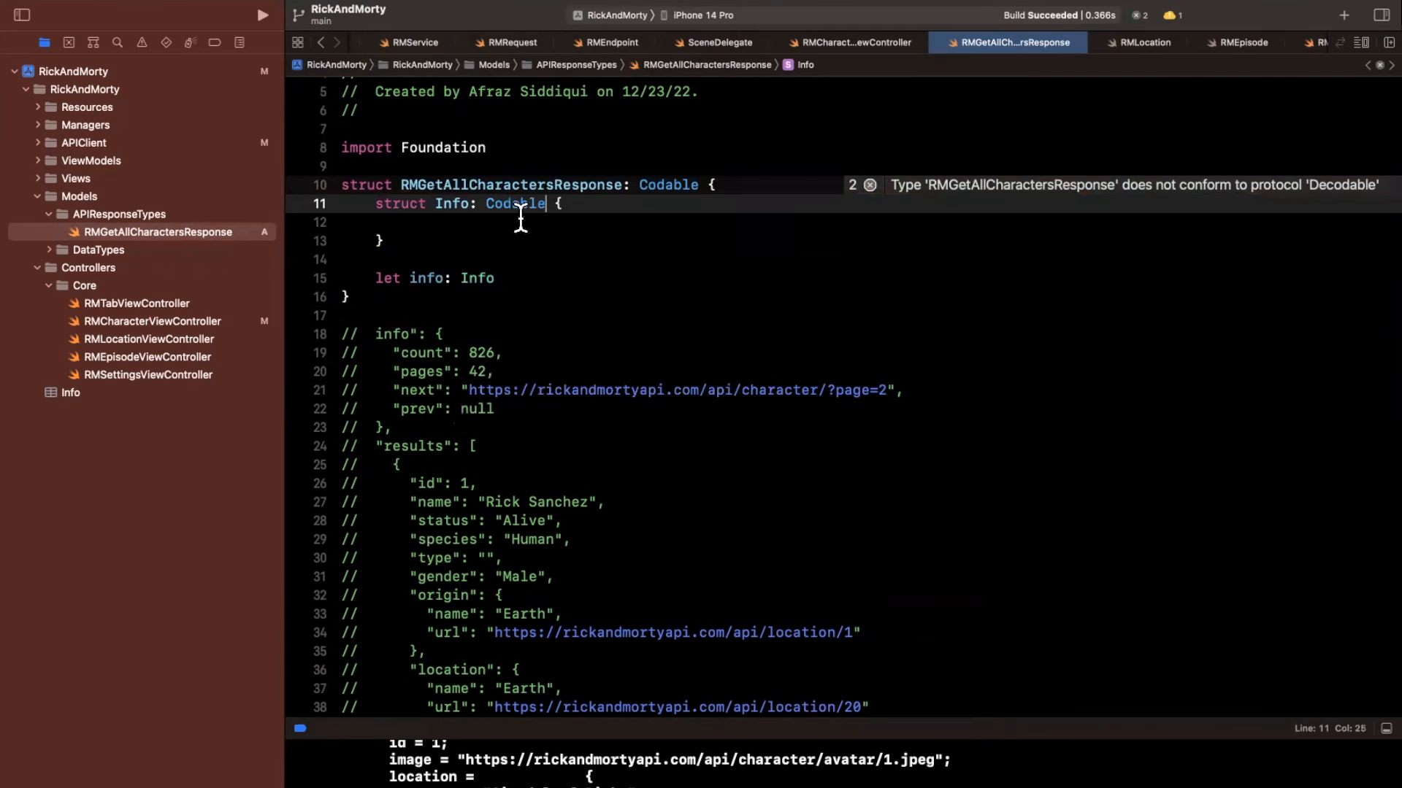
Step: Give Info the properties count: Int, pages: Int, next: String? and prev: String?
scroll("down", 3)
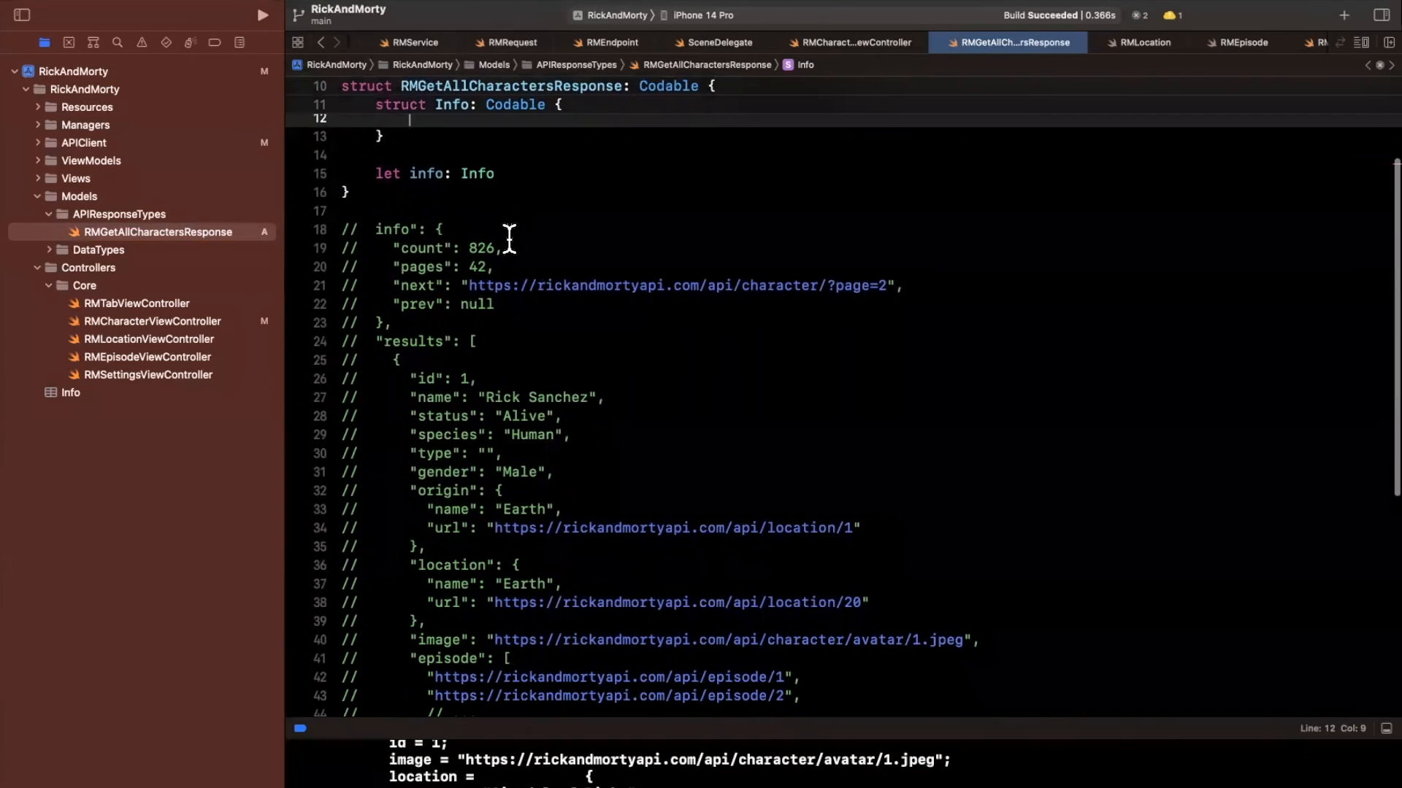
type("let count")
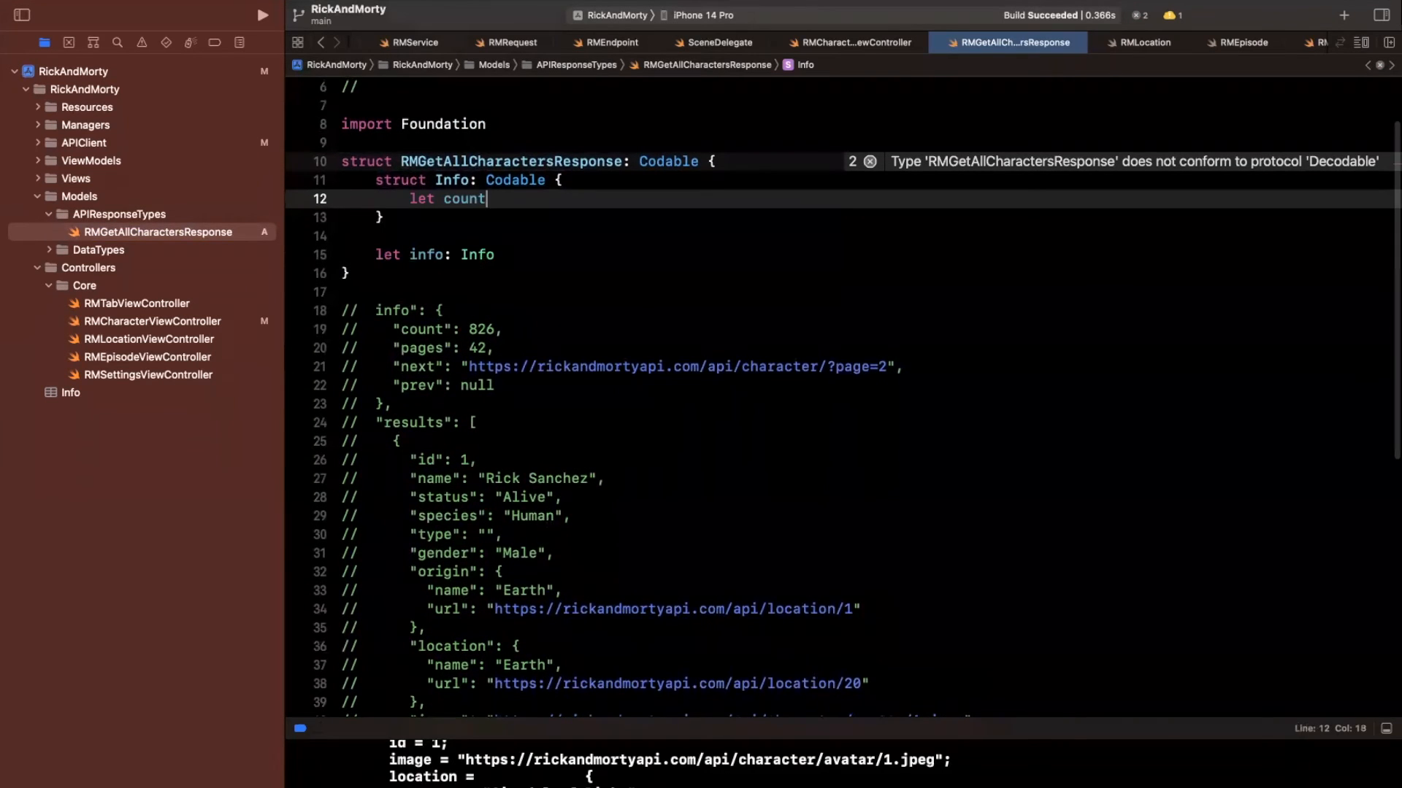
type(": Int")
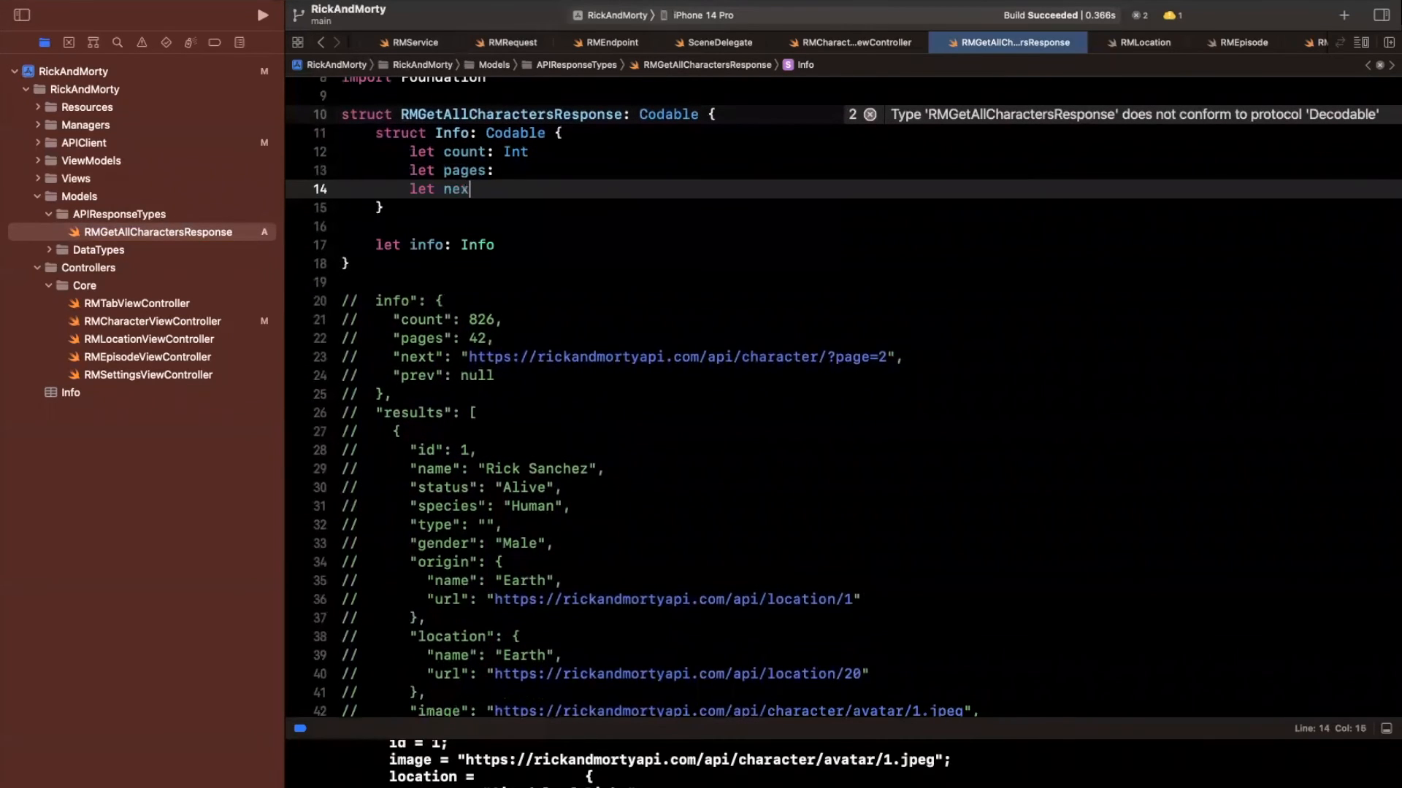
type("t: String")
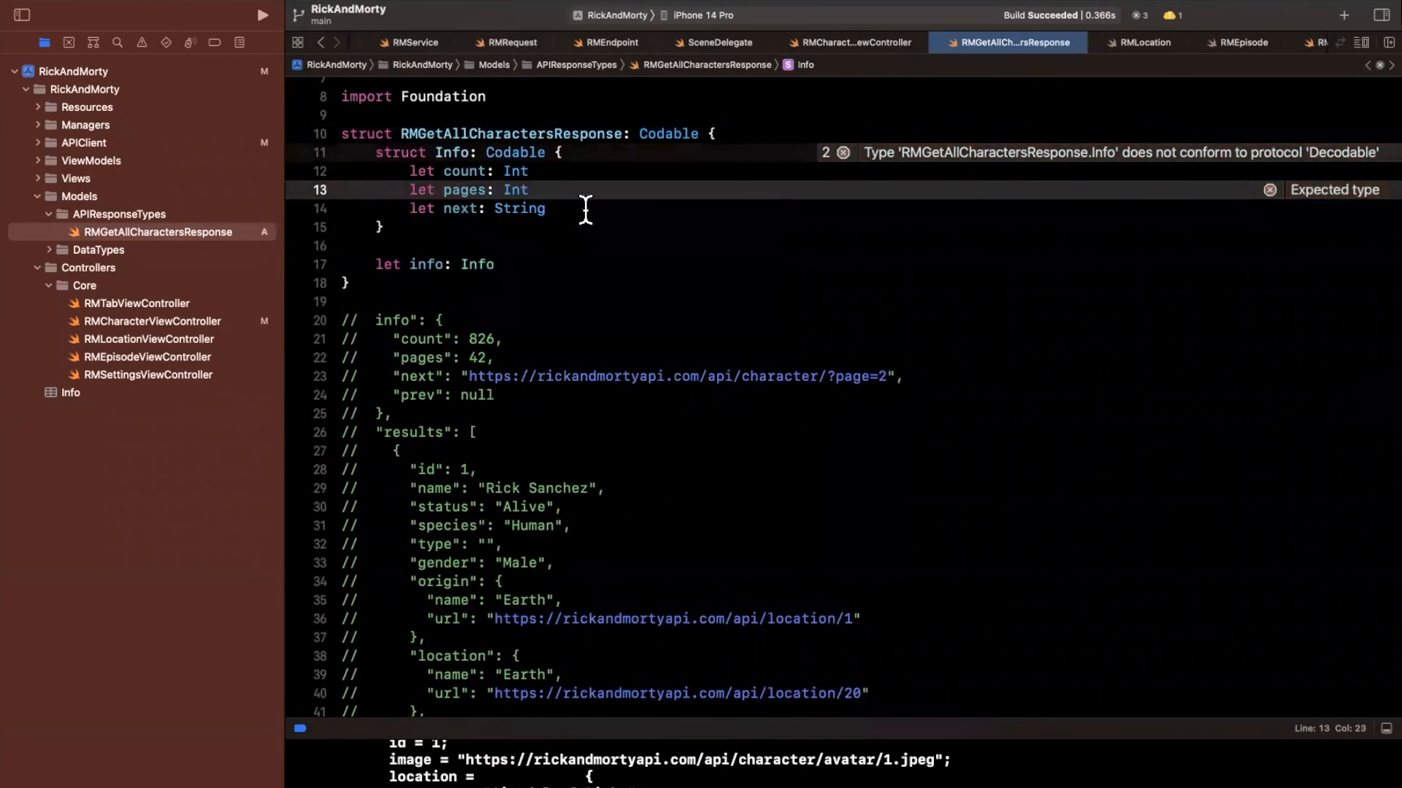
scroll("down", 3)
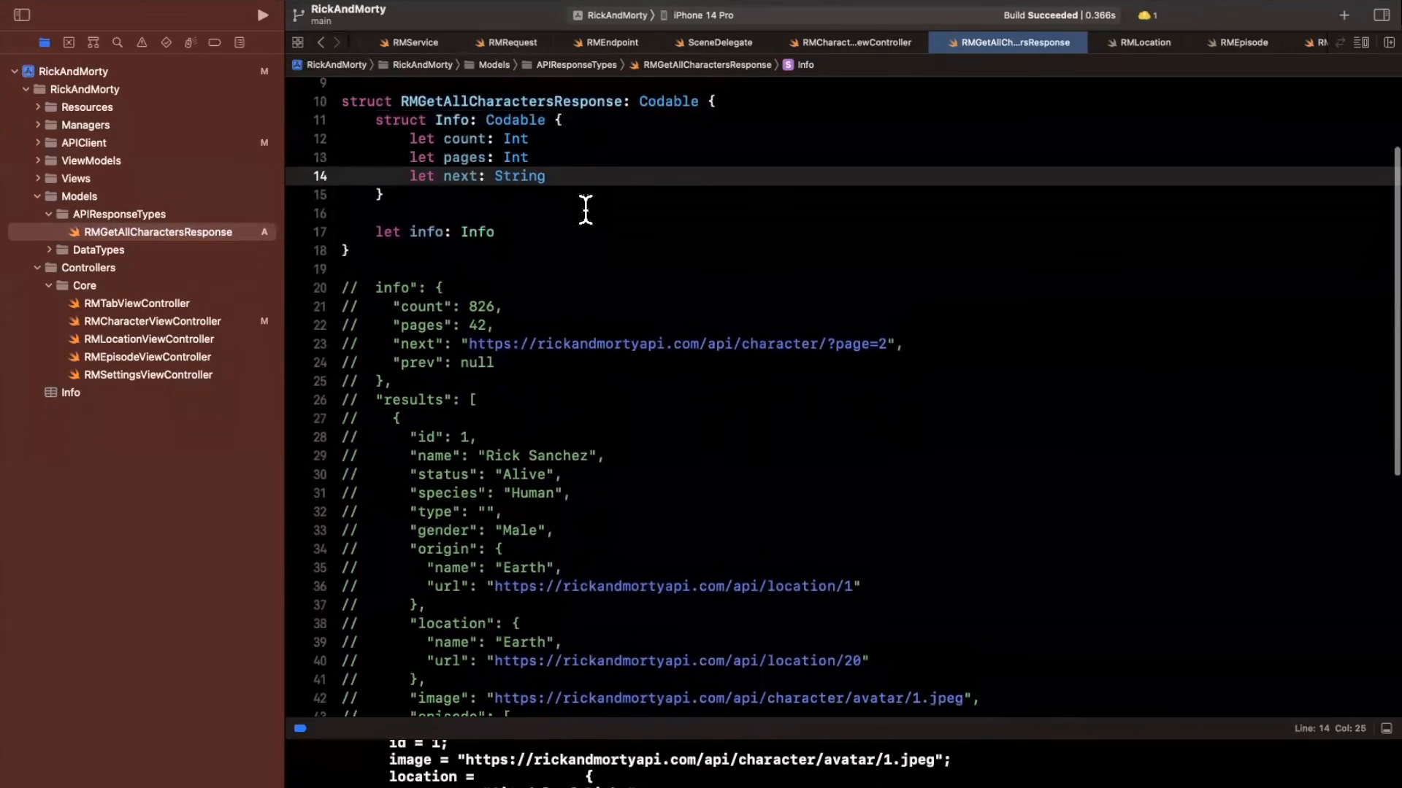
key("Return")
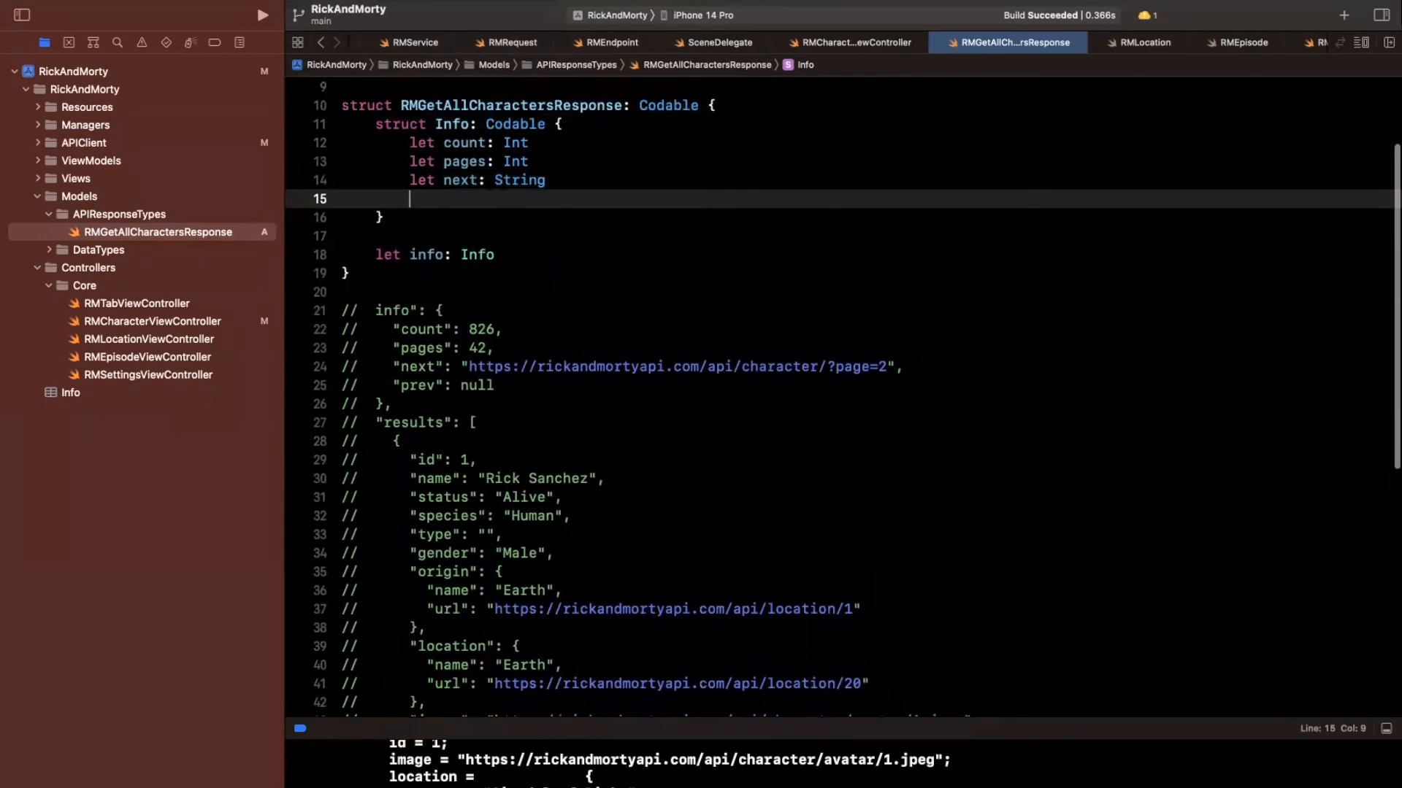
type("let prev: String?")
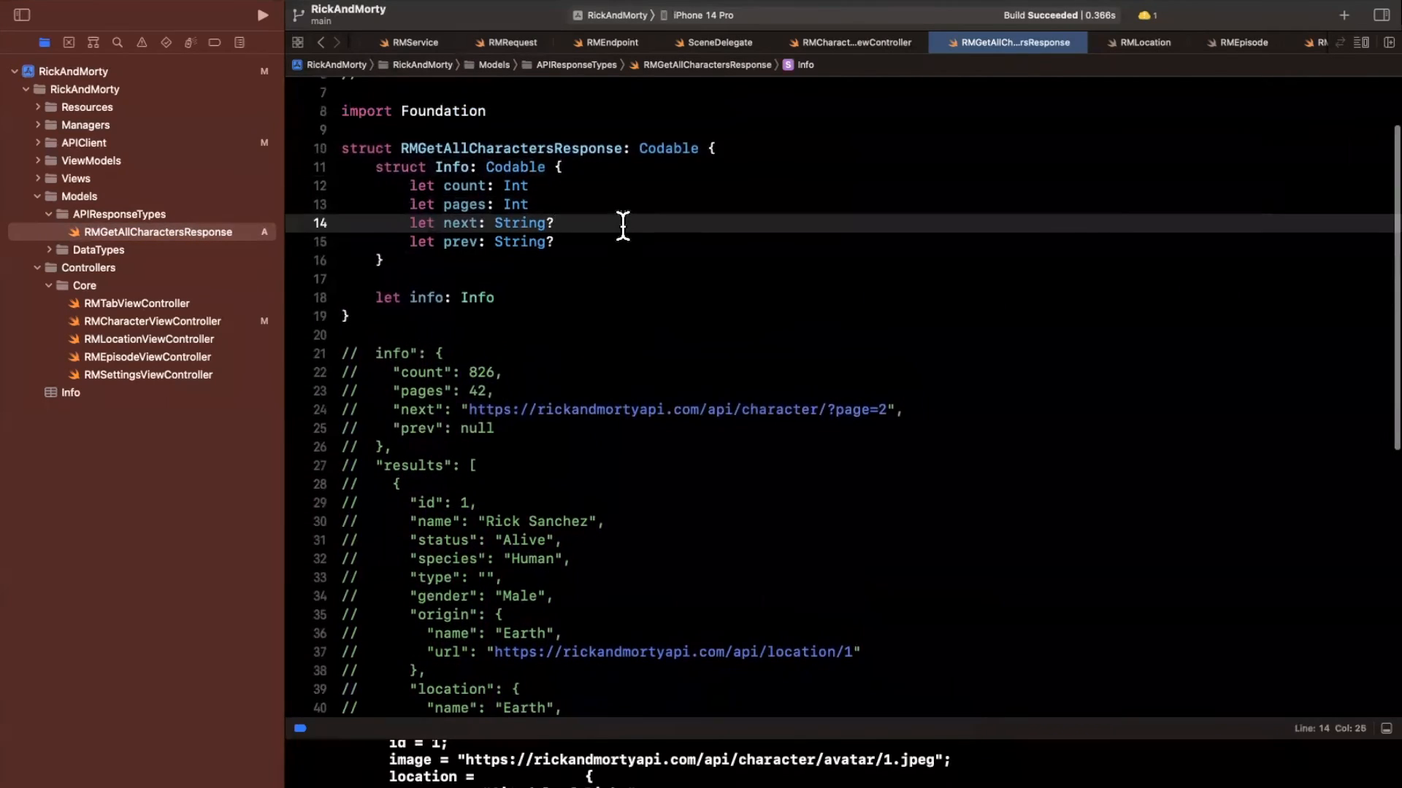
scroll("down", 3)
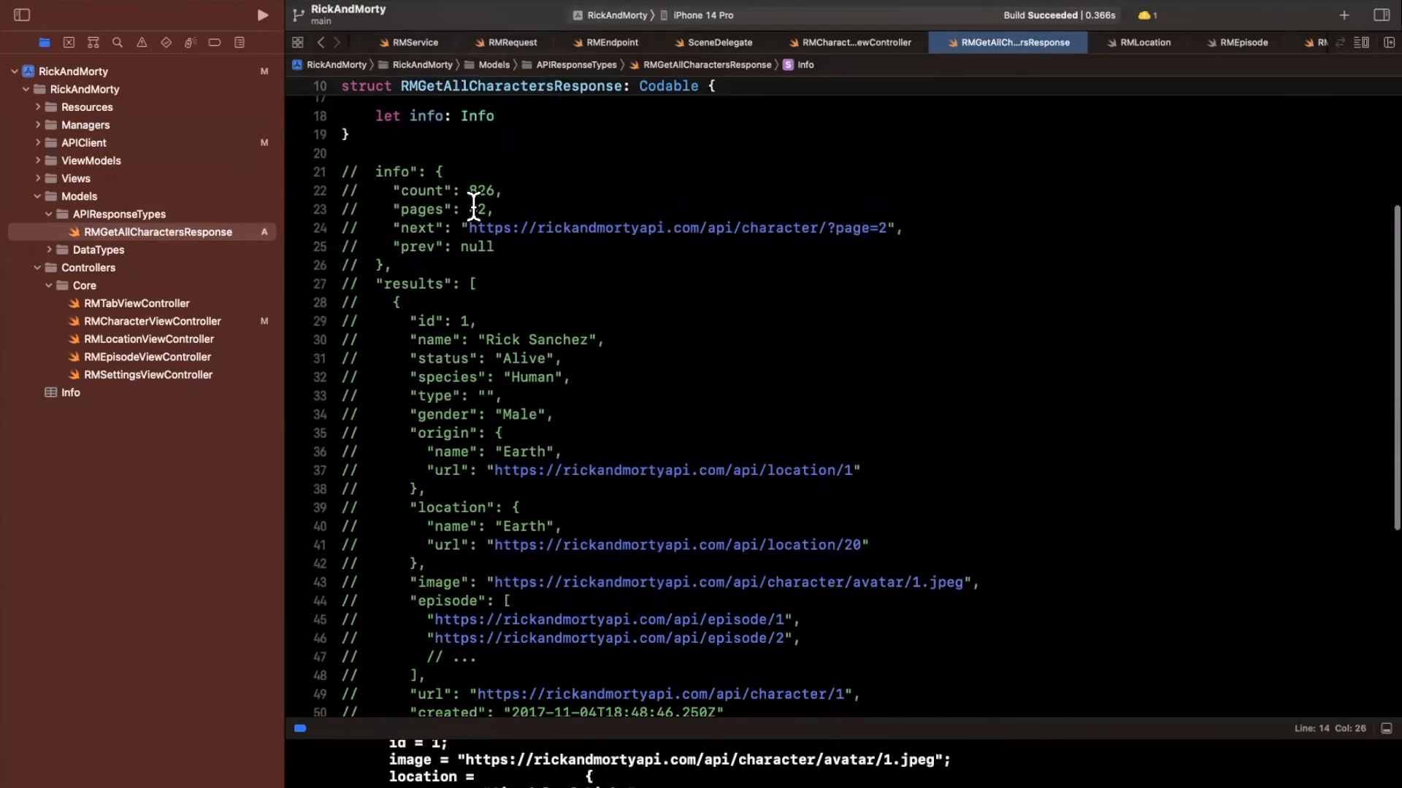
double_click(442, 209)
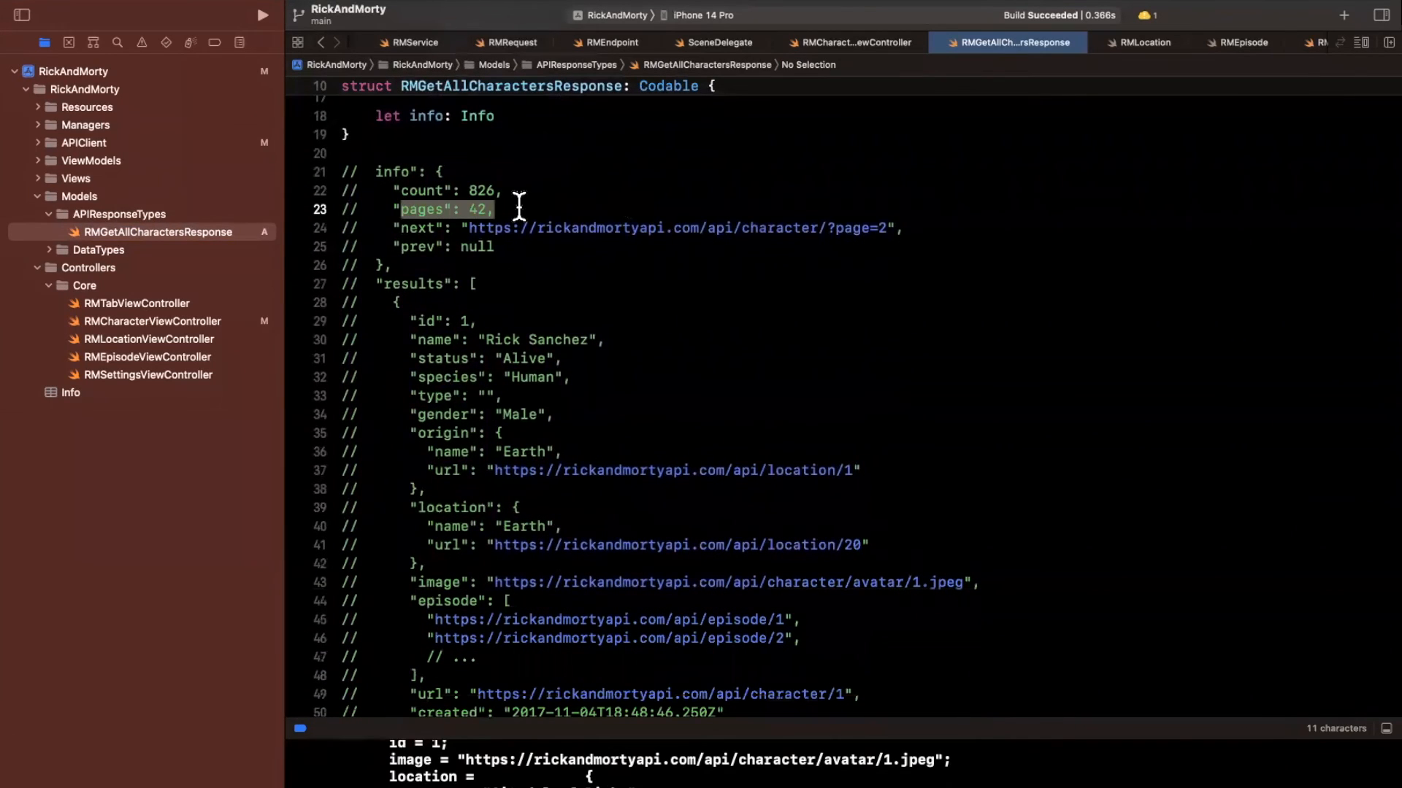
left_click(591, 227)
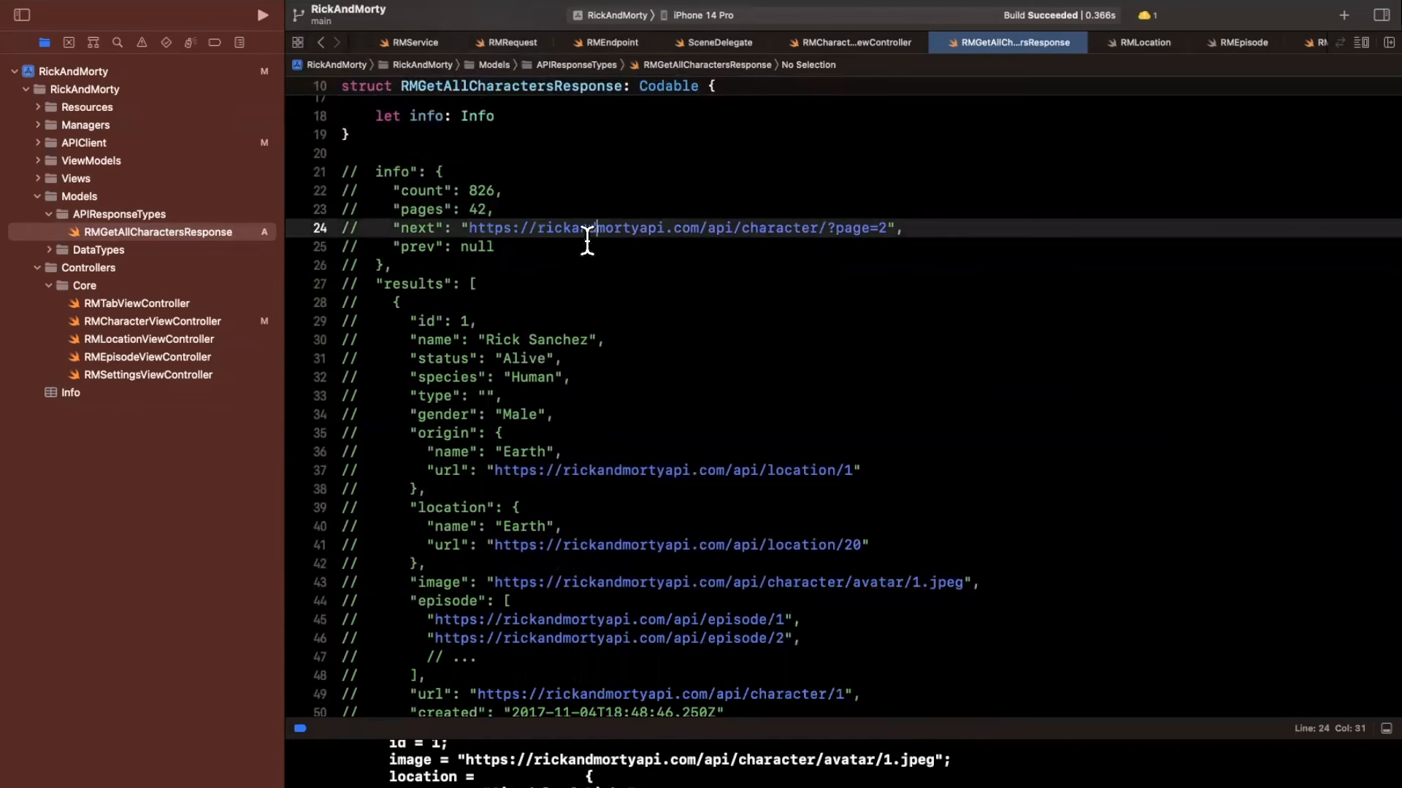
mouse_move(488, 273)
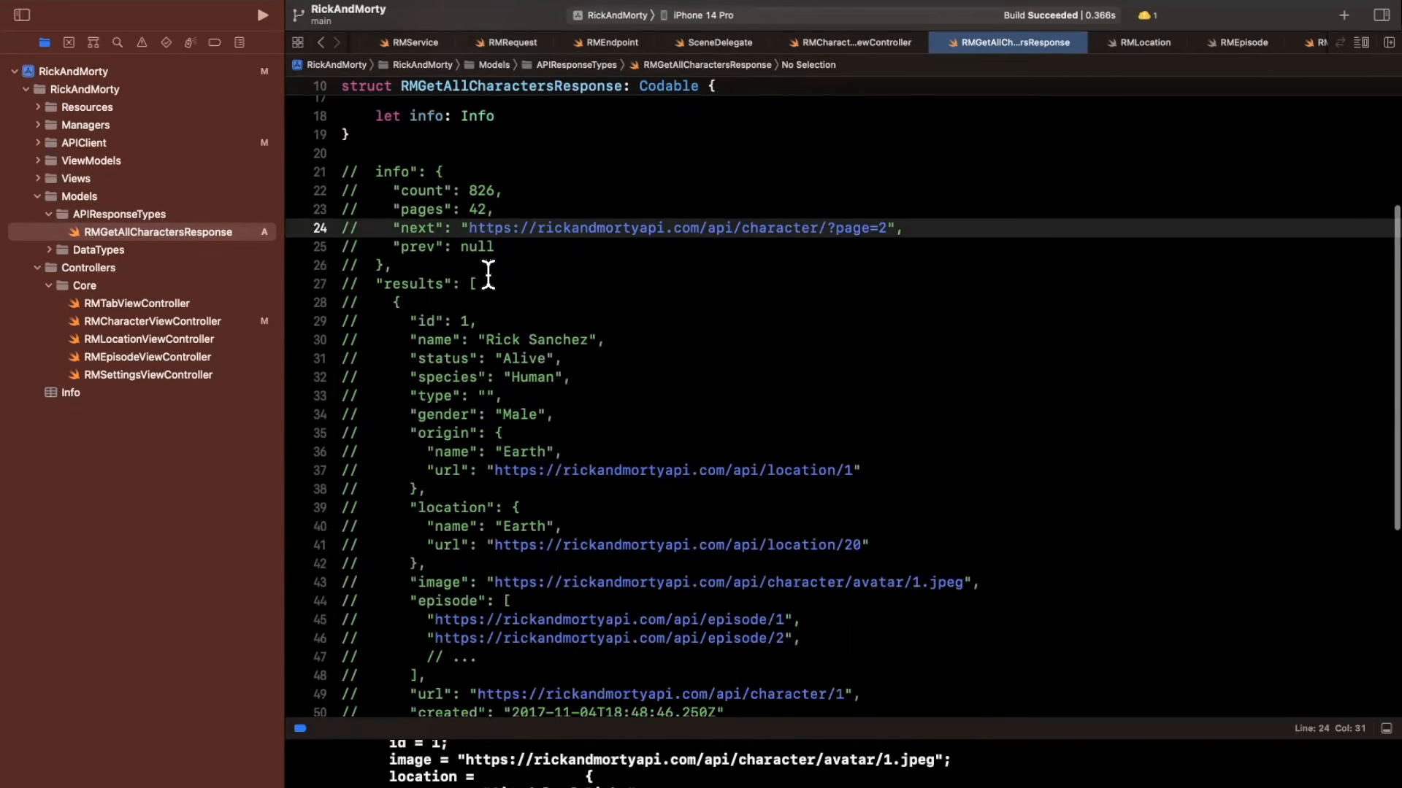
scroll("down", 3)
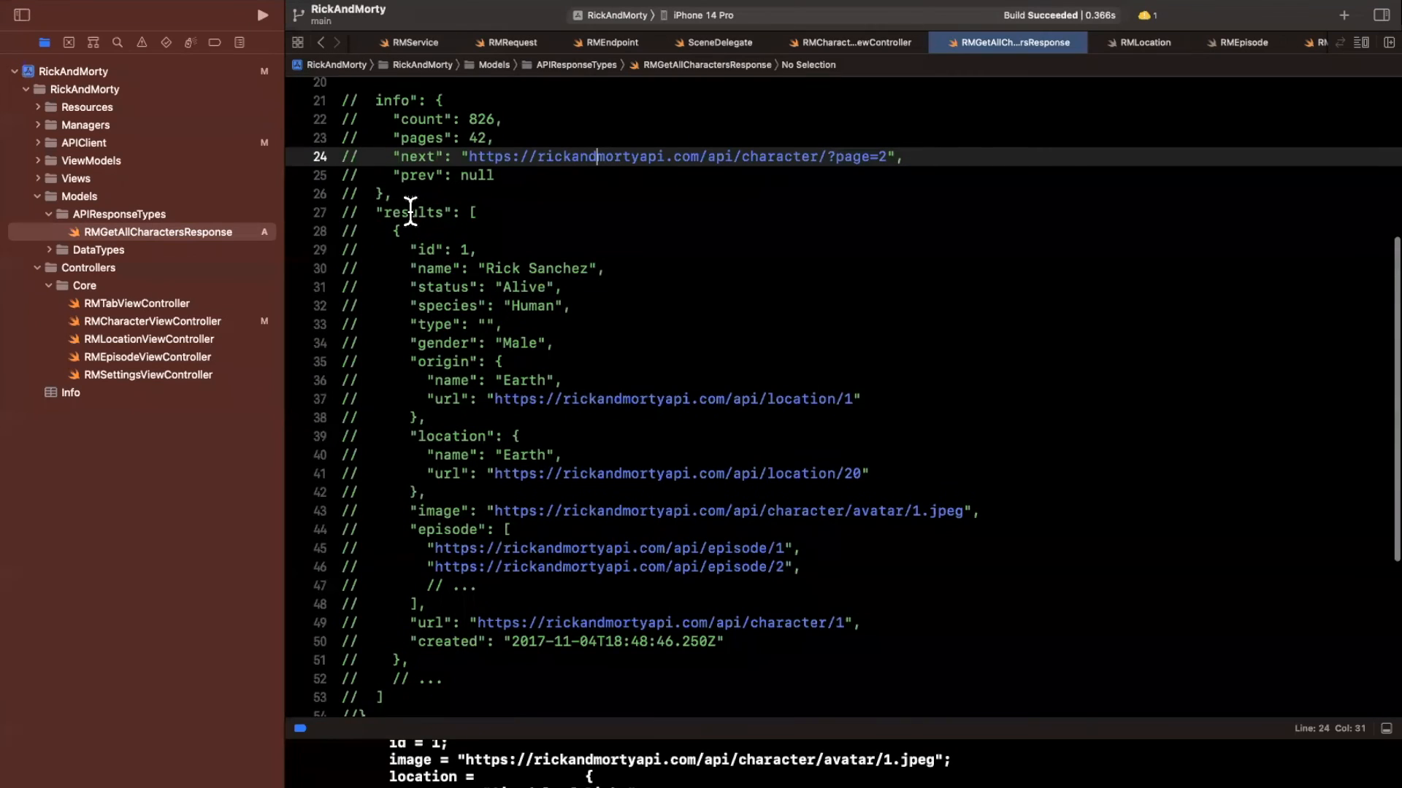
scroll("up", 3)
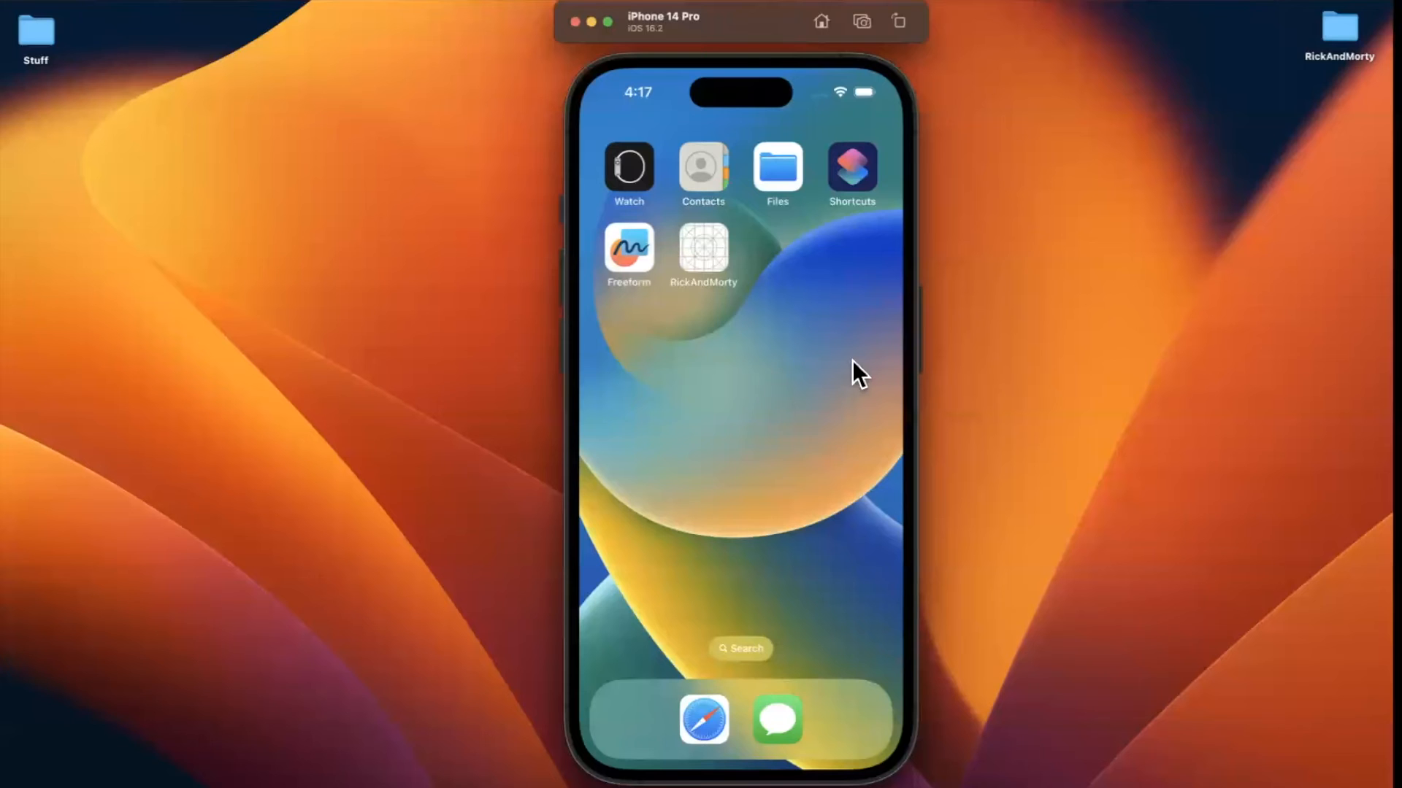
Step: Run the RickAndMorty app in the iPhone 14 Pro simulator to its Characters screen
left_click(704, 250)
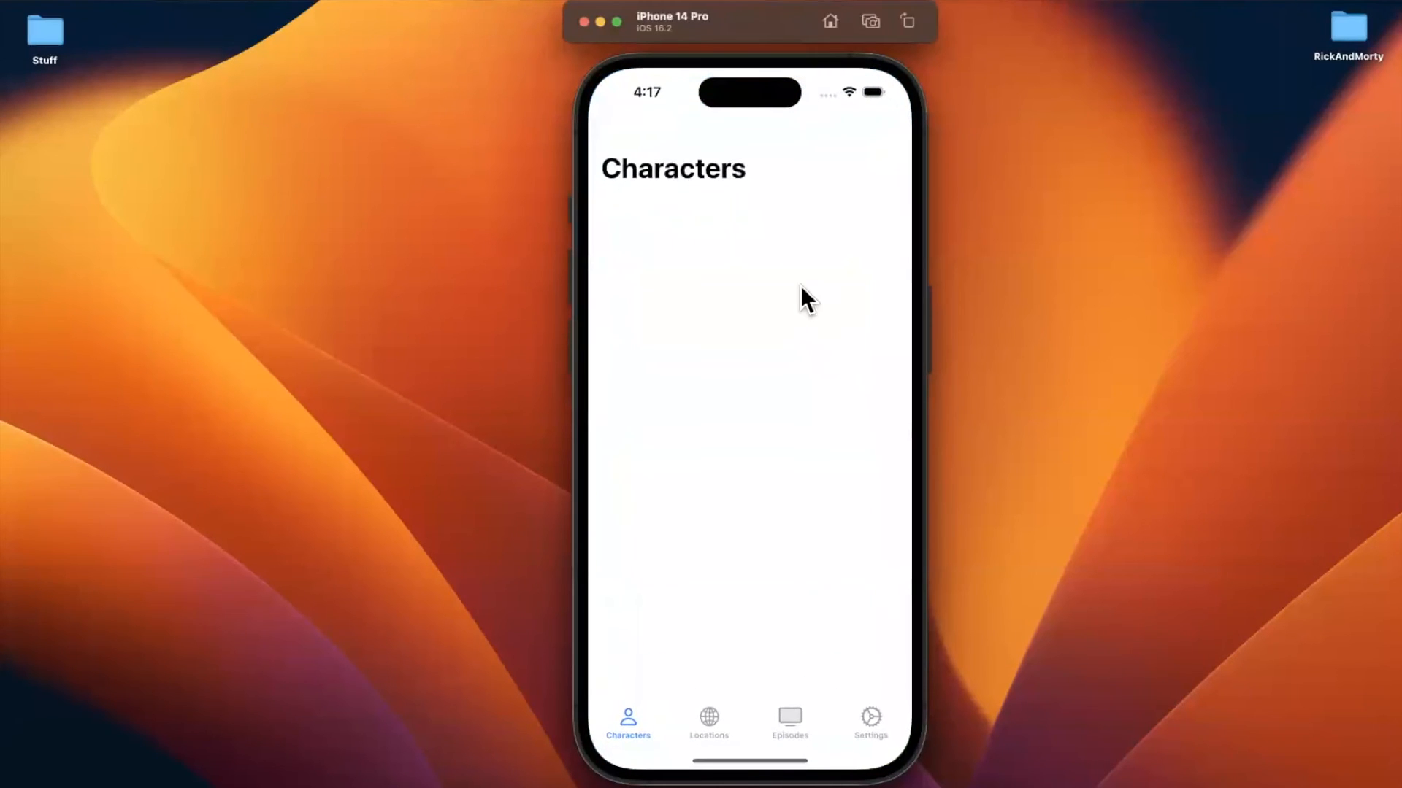
mouse_move(819, 231)
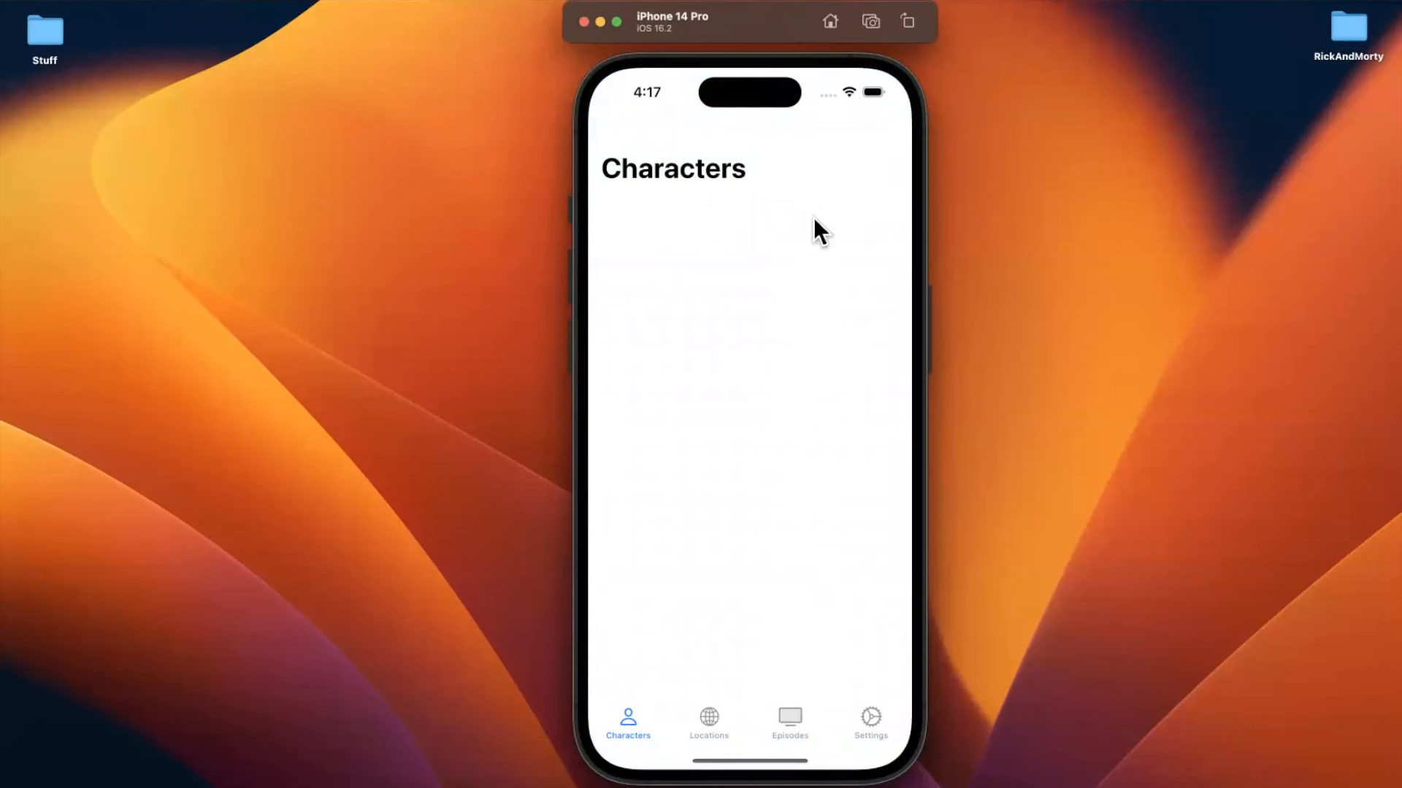
mouse_move(808, 288)
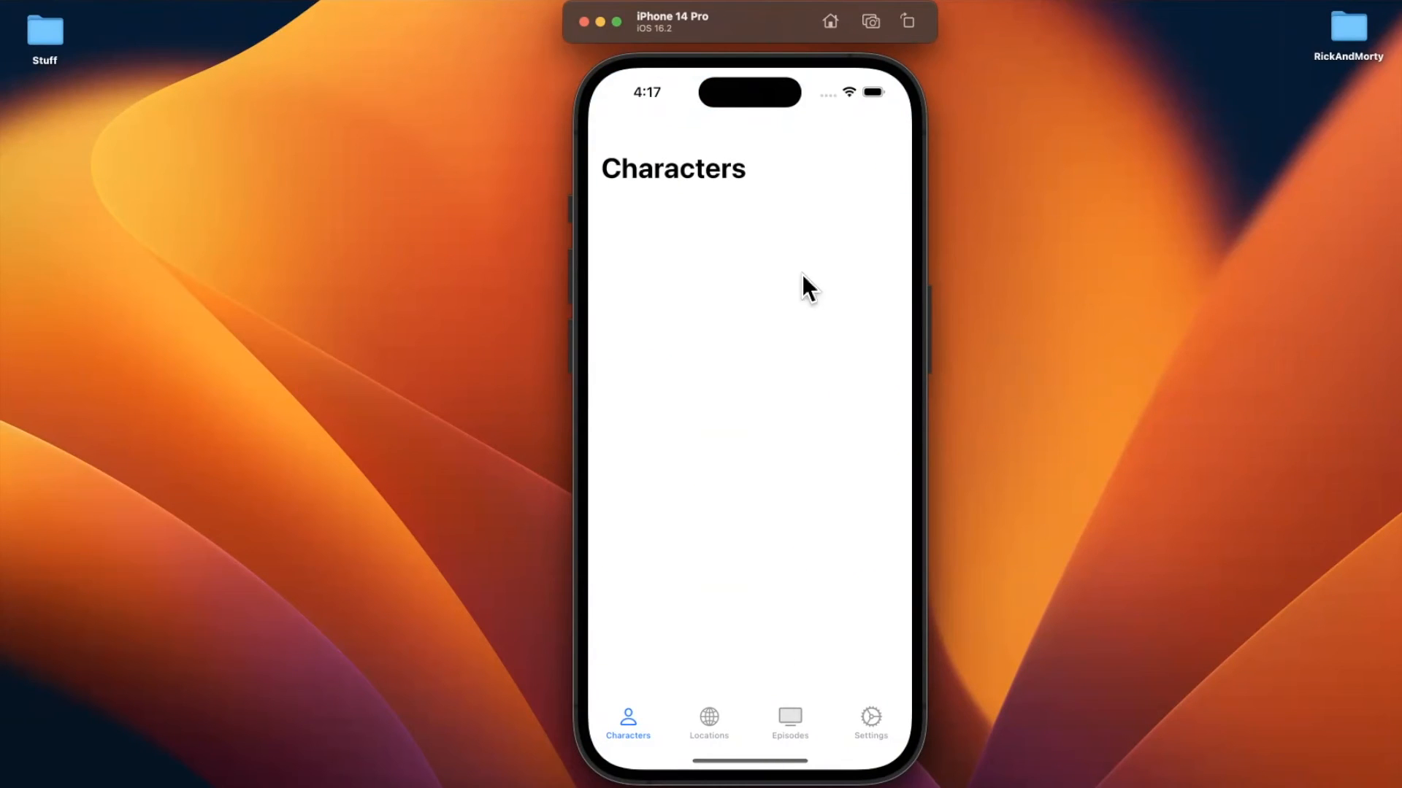
mouse_move(830, 366)
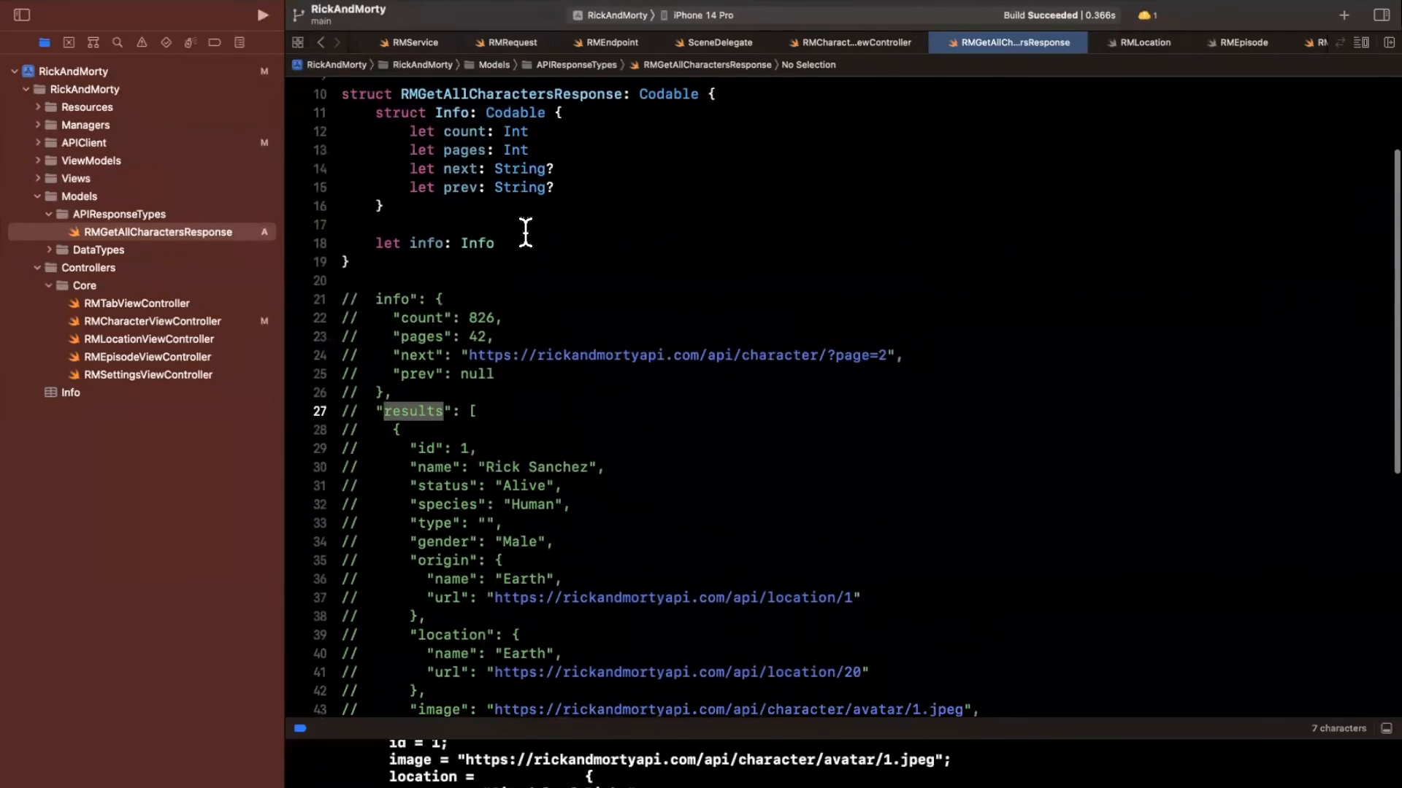
Step: Add a let results: [RMCharacter] property to RMGetAllCharactersResponse, removing the sample JSON comments
type("let results: []")
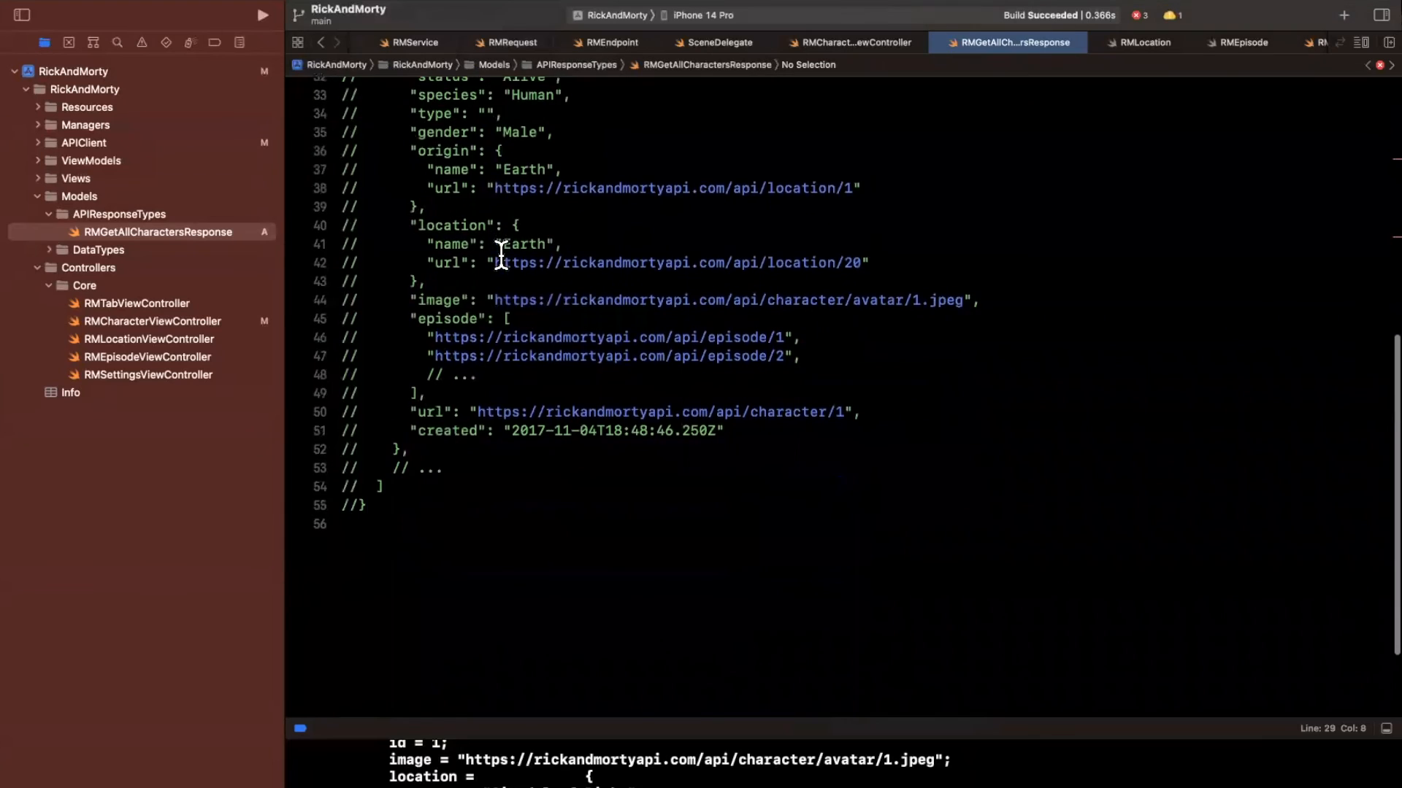
scroll("up", 3)
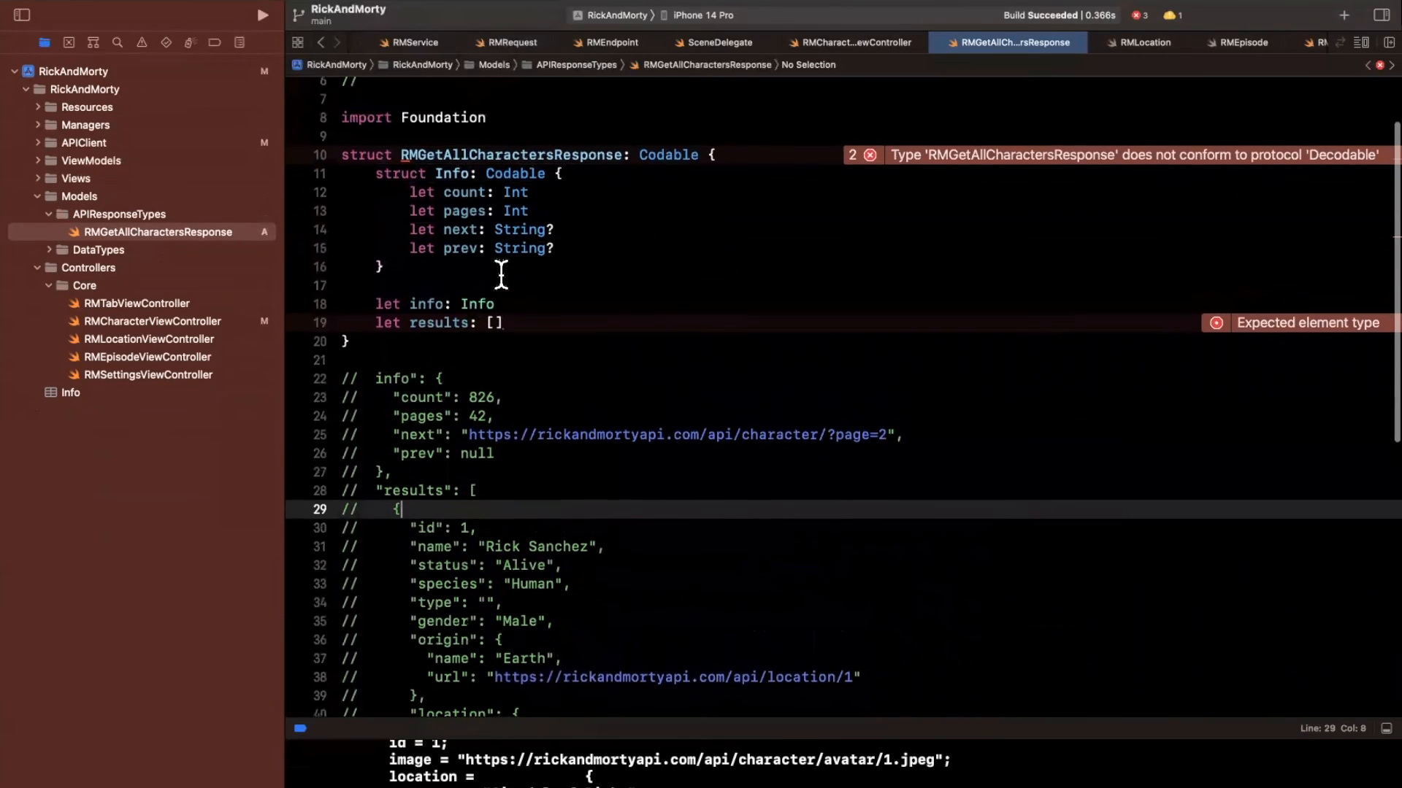
type("RMCharacter")
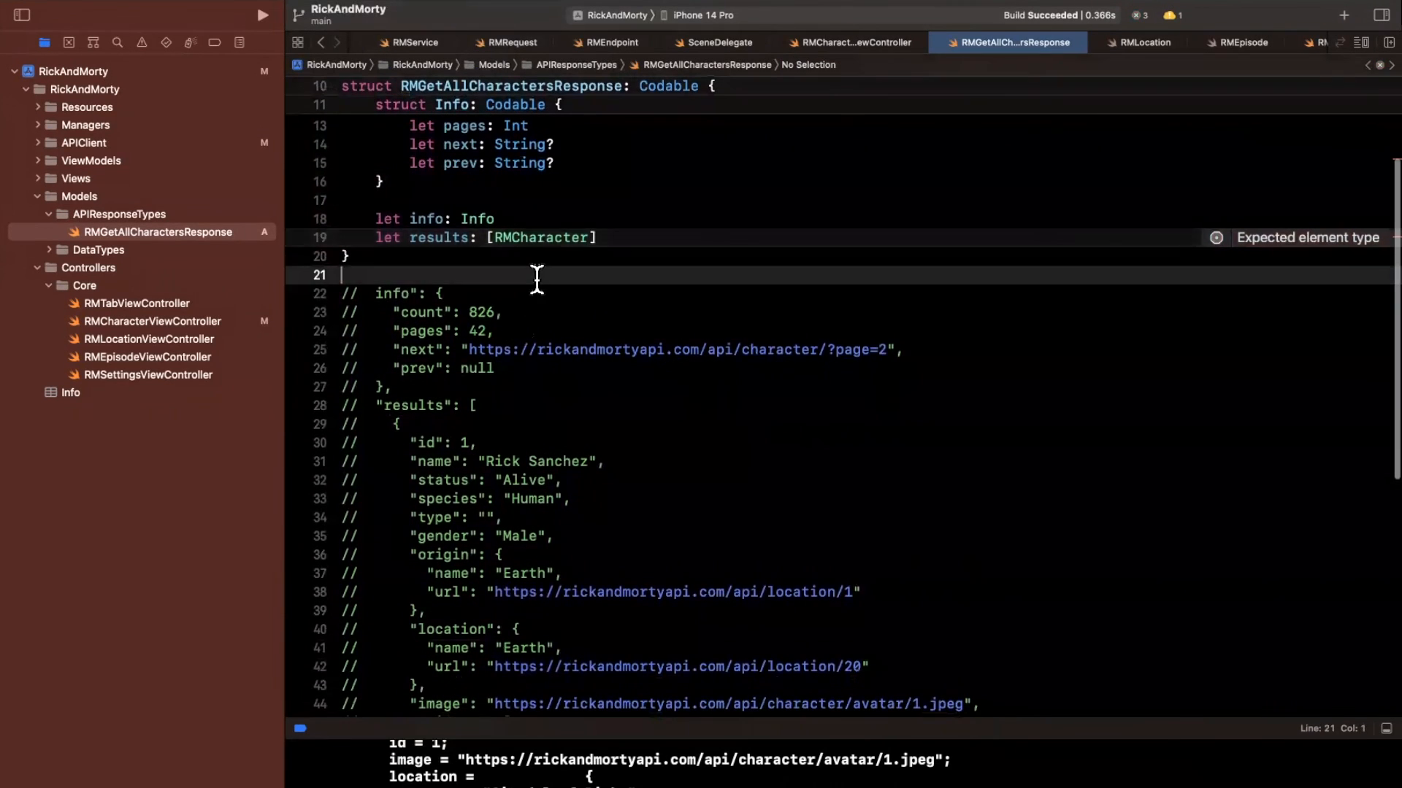
scroll("down", 3)
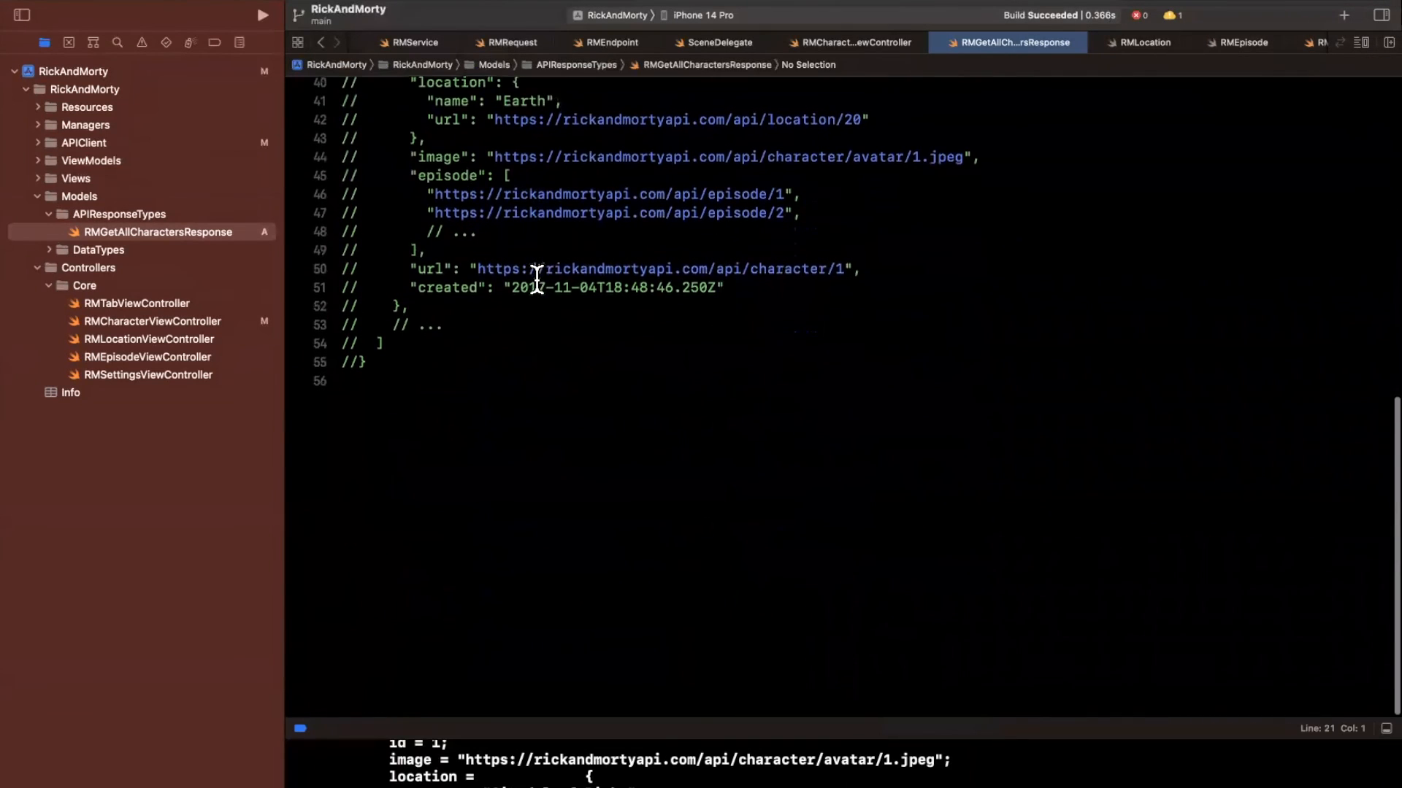
scroll("up", 3)
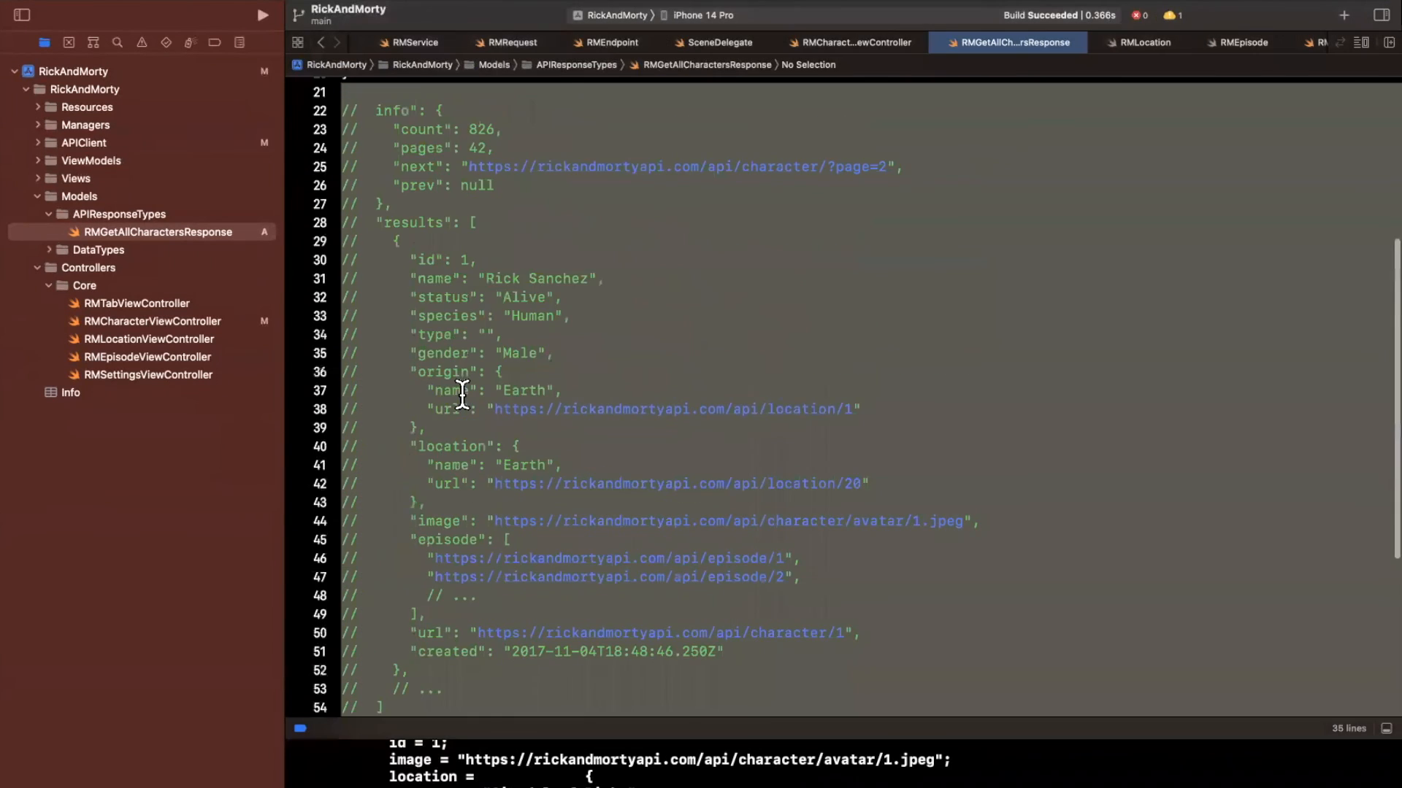
scroll("up", 3)
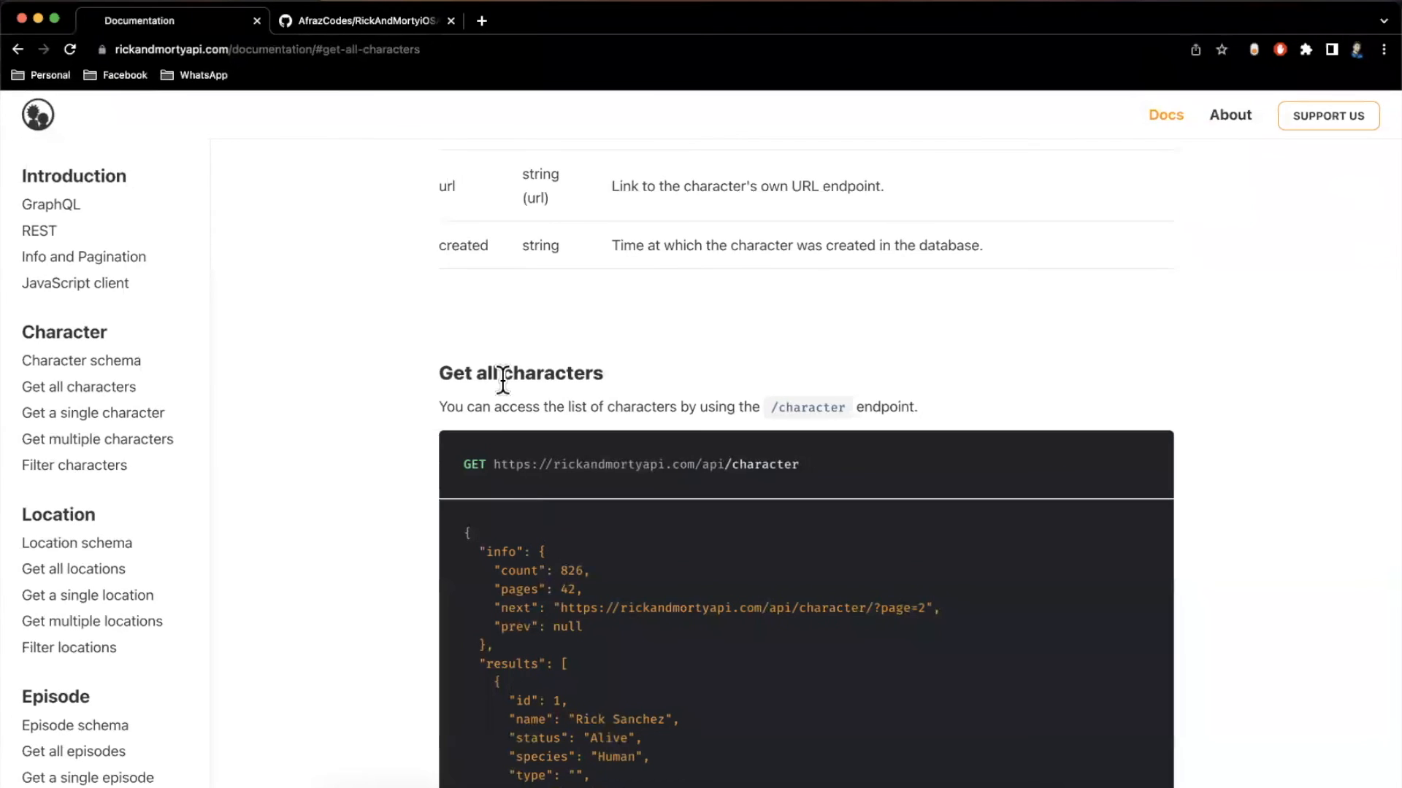
scroll("up", 3)
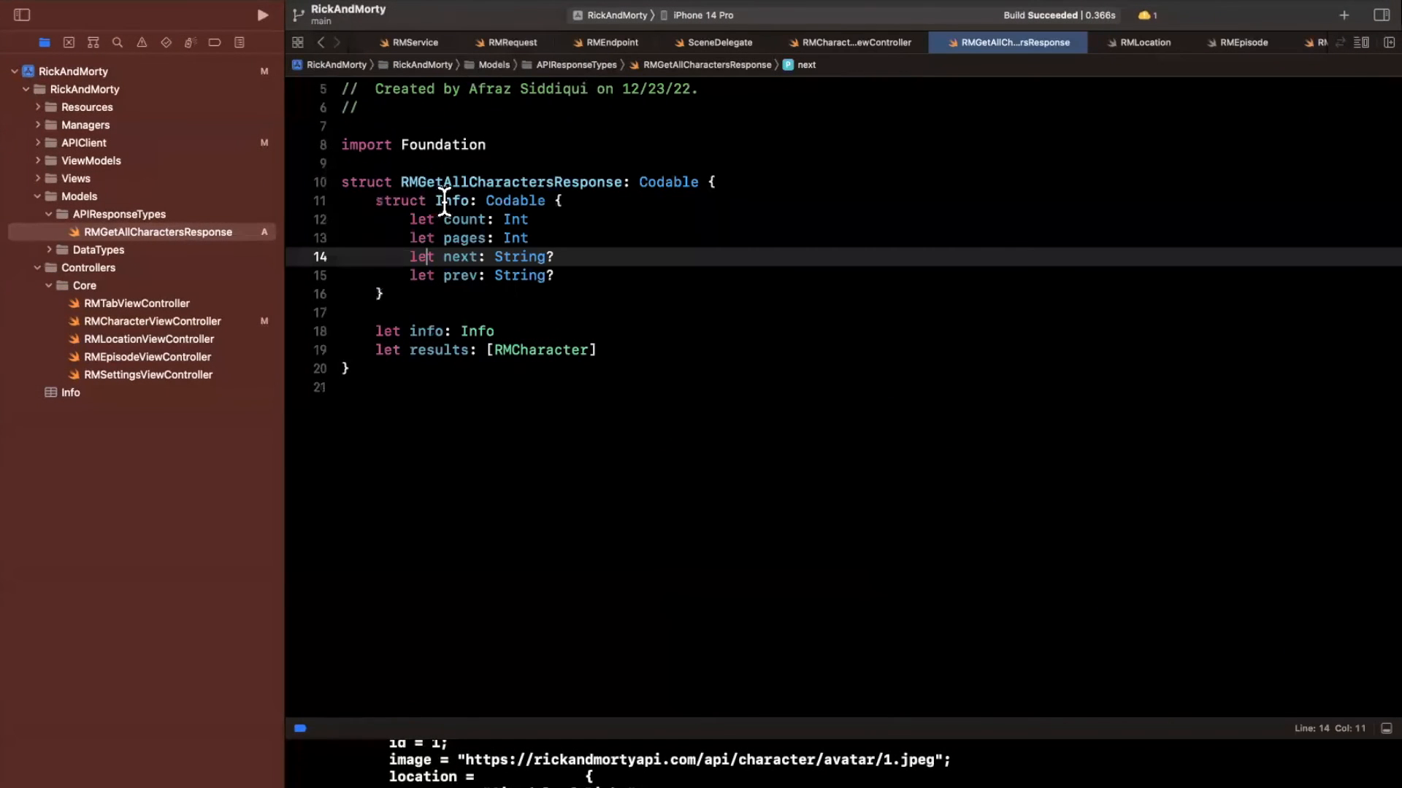
Step: Use RMGetAllCharactersResponse.self as the expected type in RMCharacterViewController and run the app
double_click(509, 181)
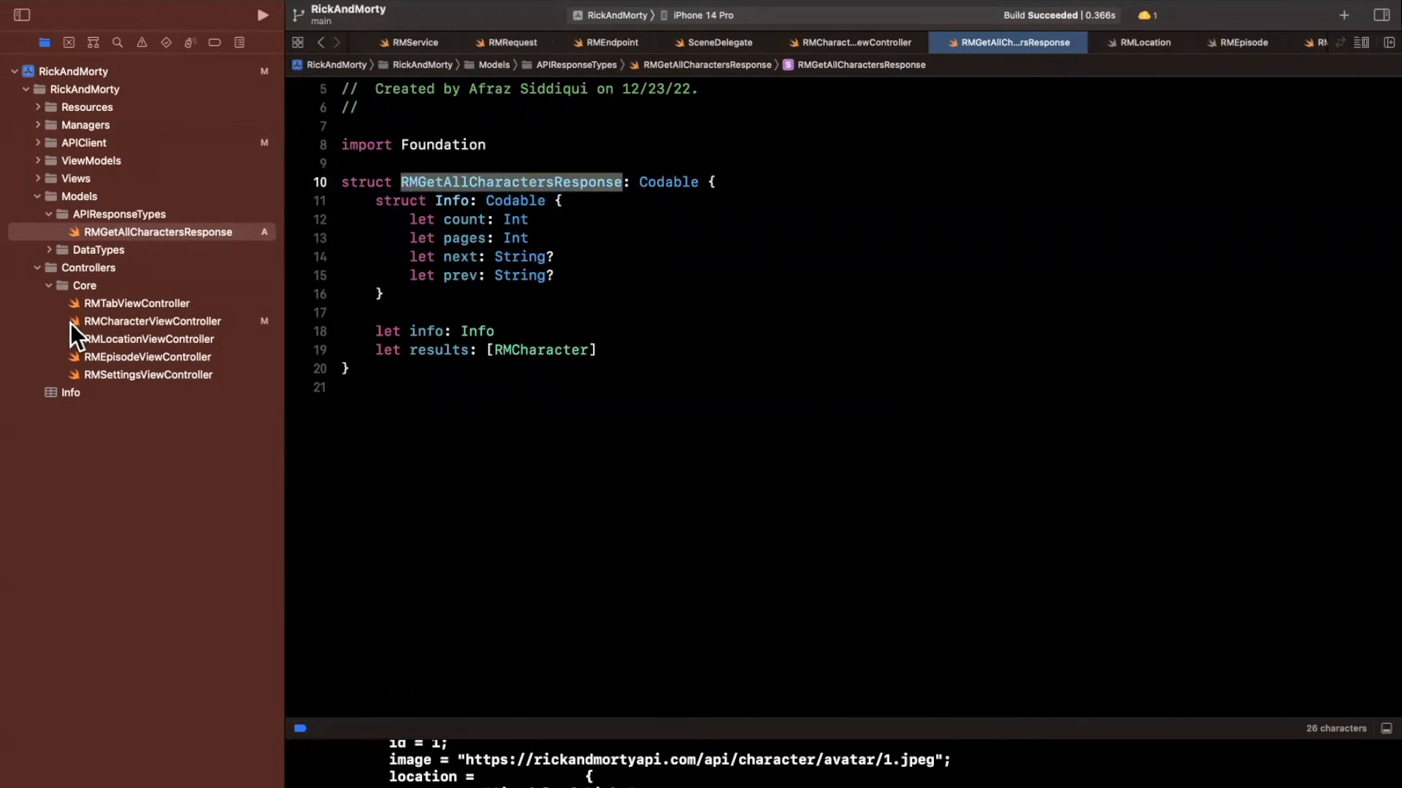
mouse_move(114, 347)
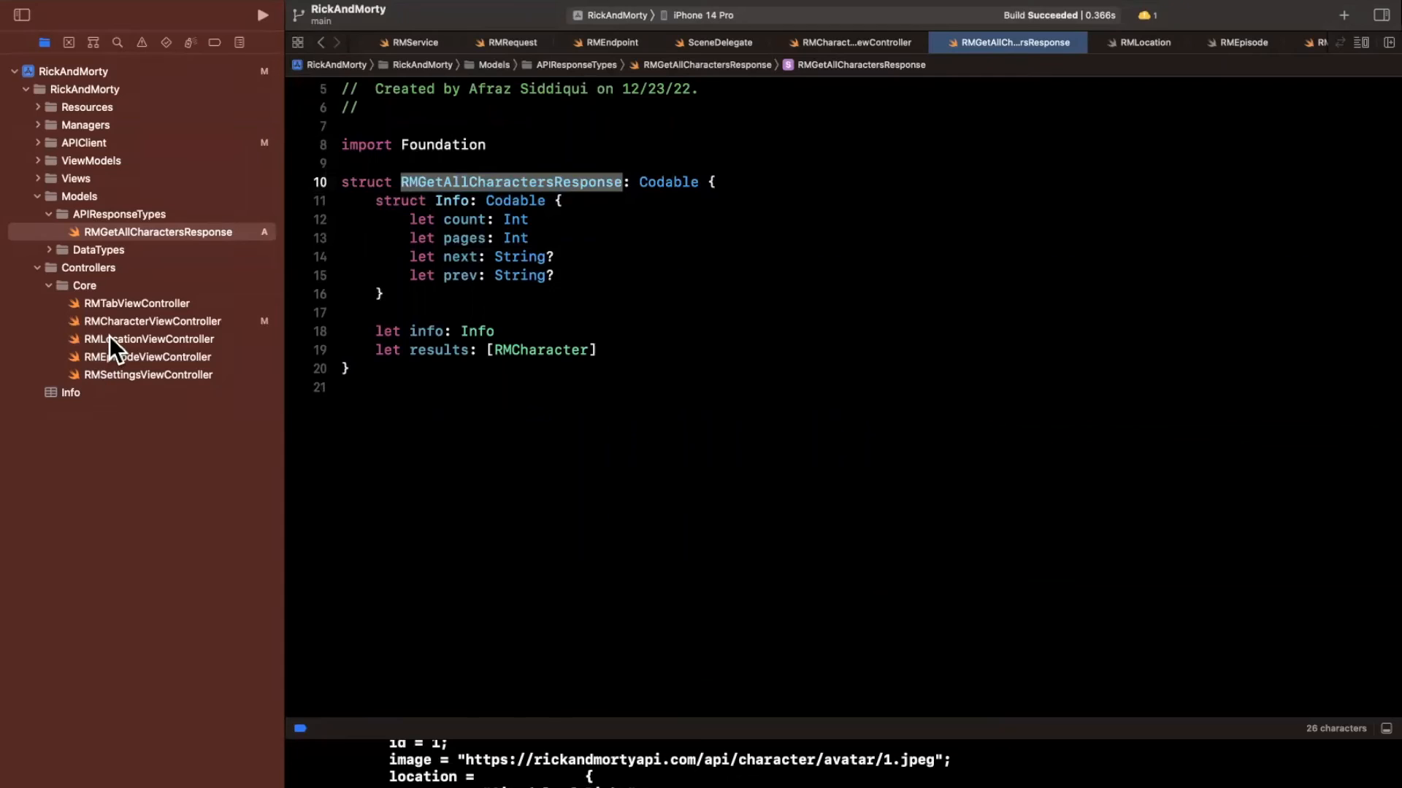
left_click(150, 321)
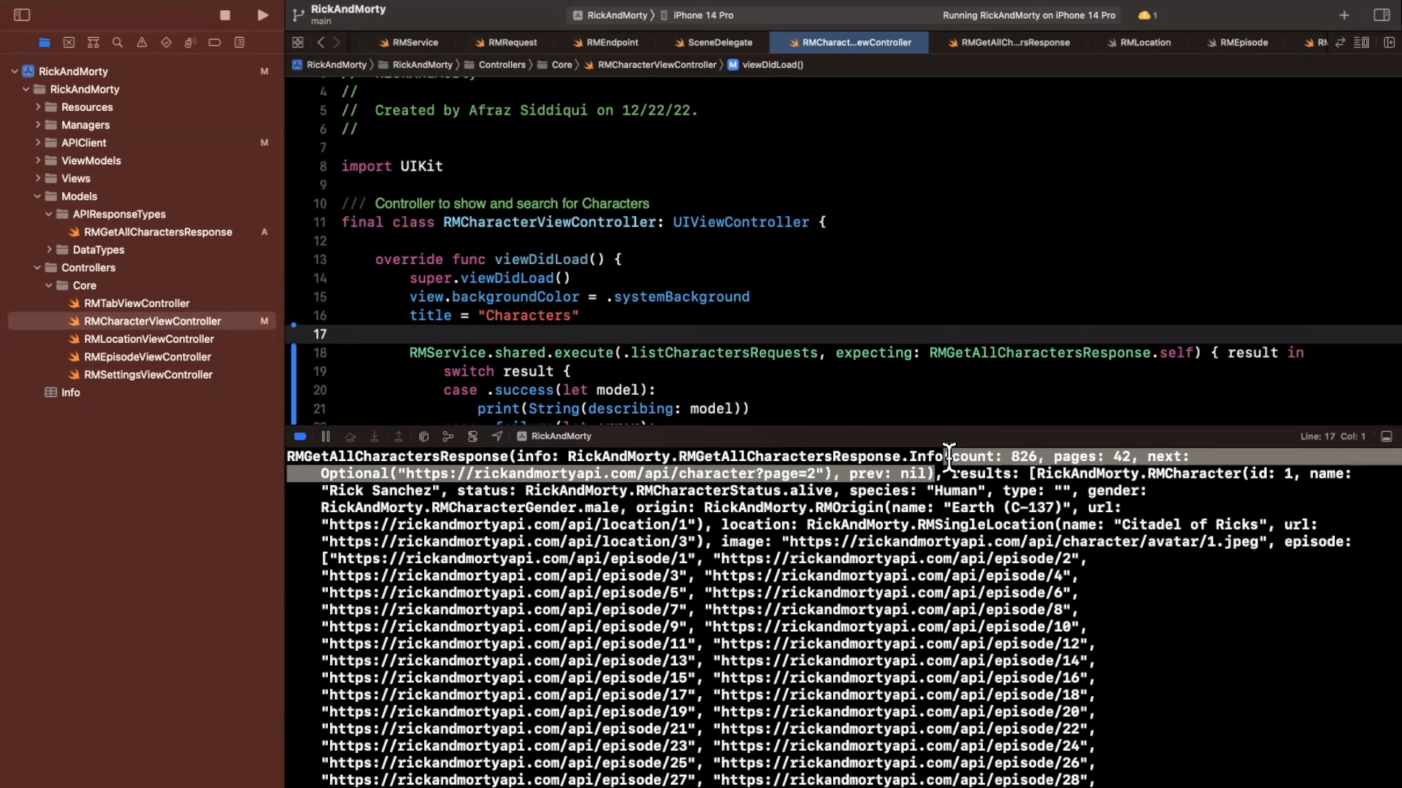
Step: Print "Total: "+model.info.count in the success case and duplicate the line
scroll("down", 3)
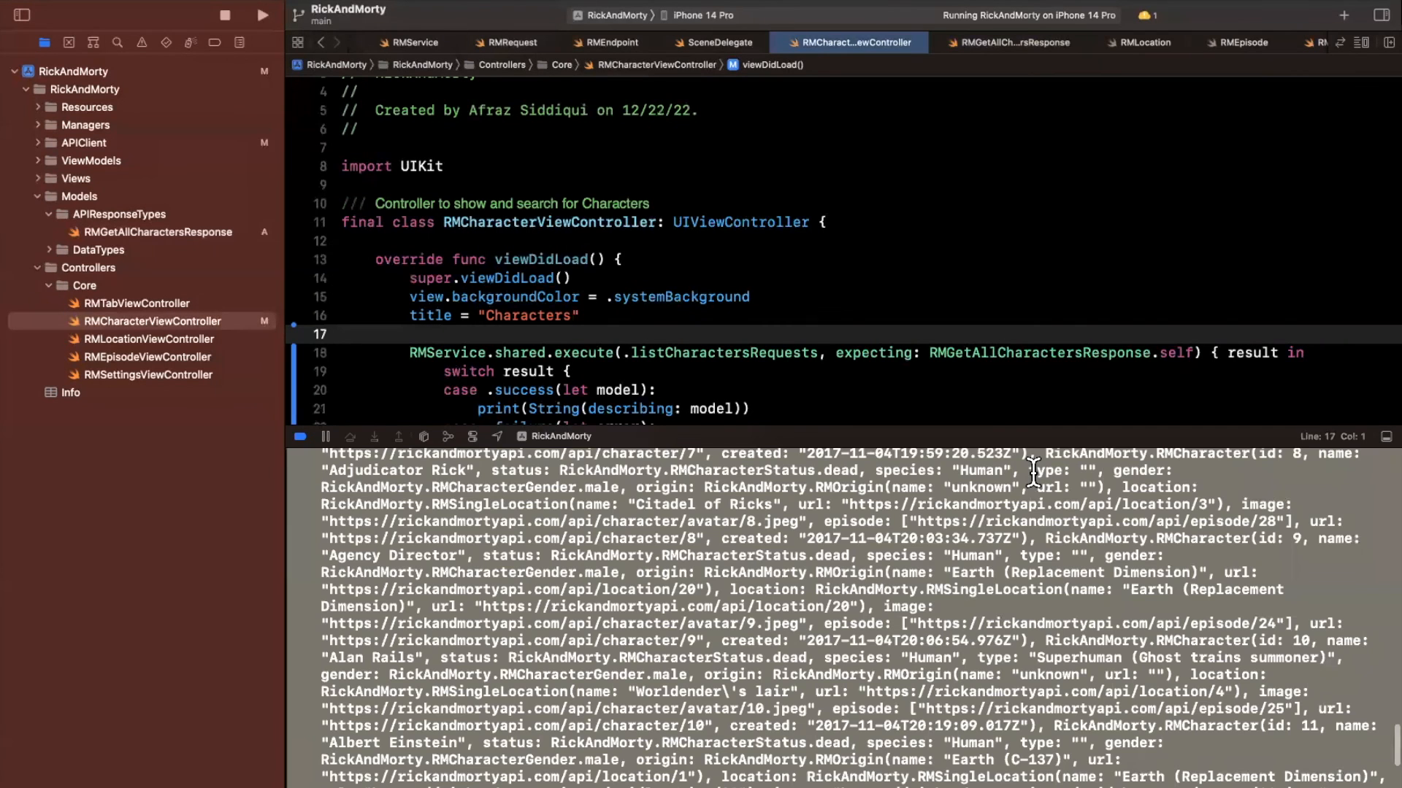
scroll("down", 3)
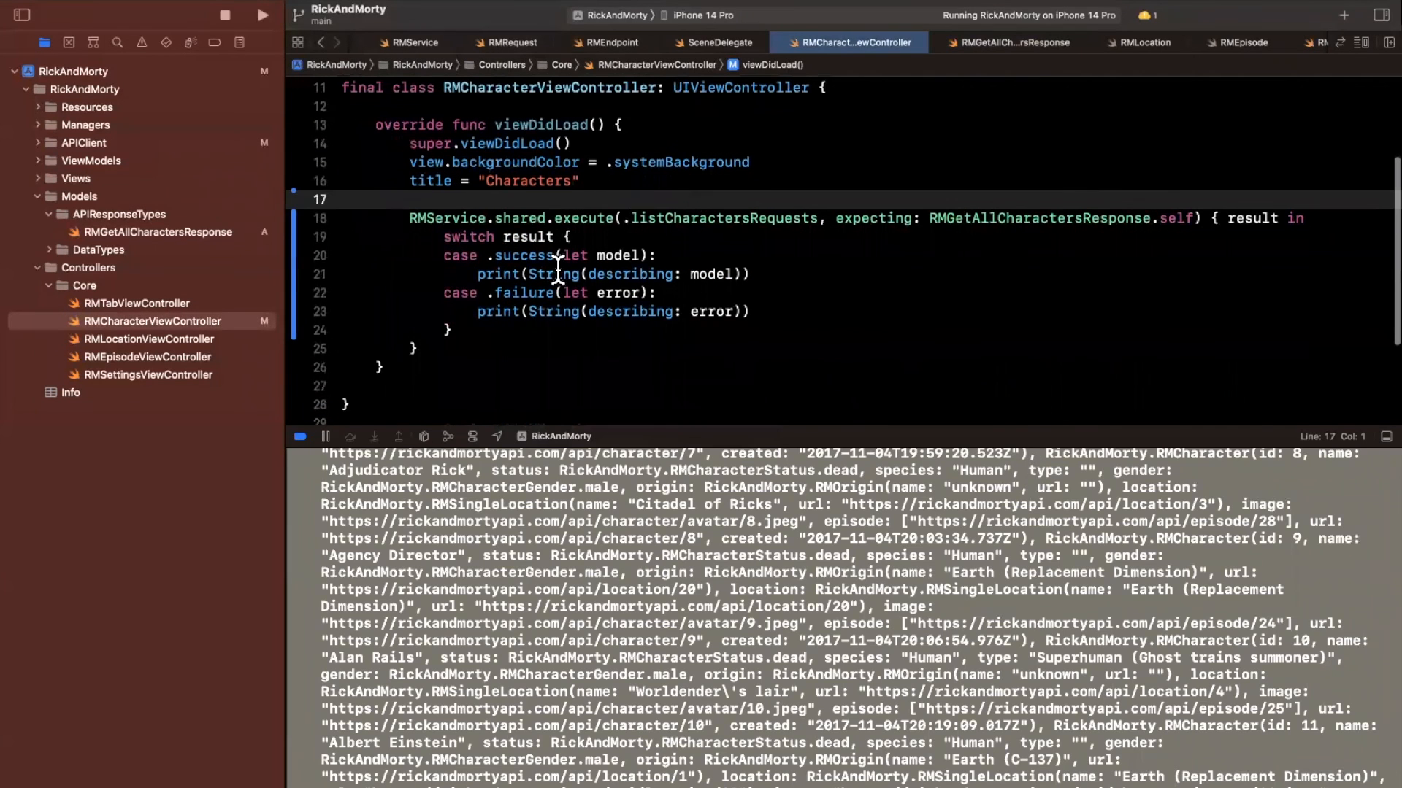
left_click(703, 255)
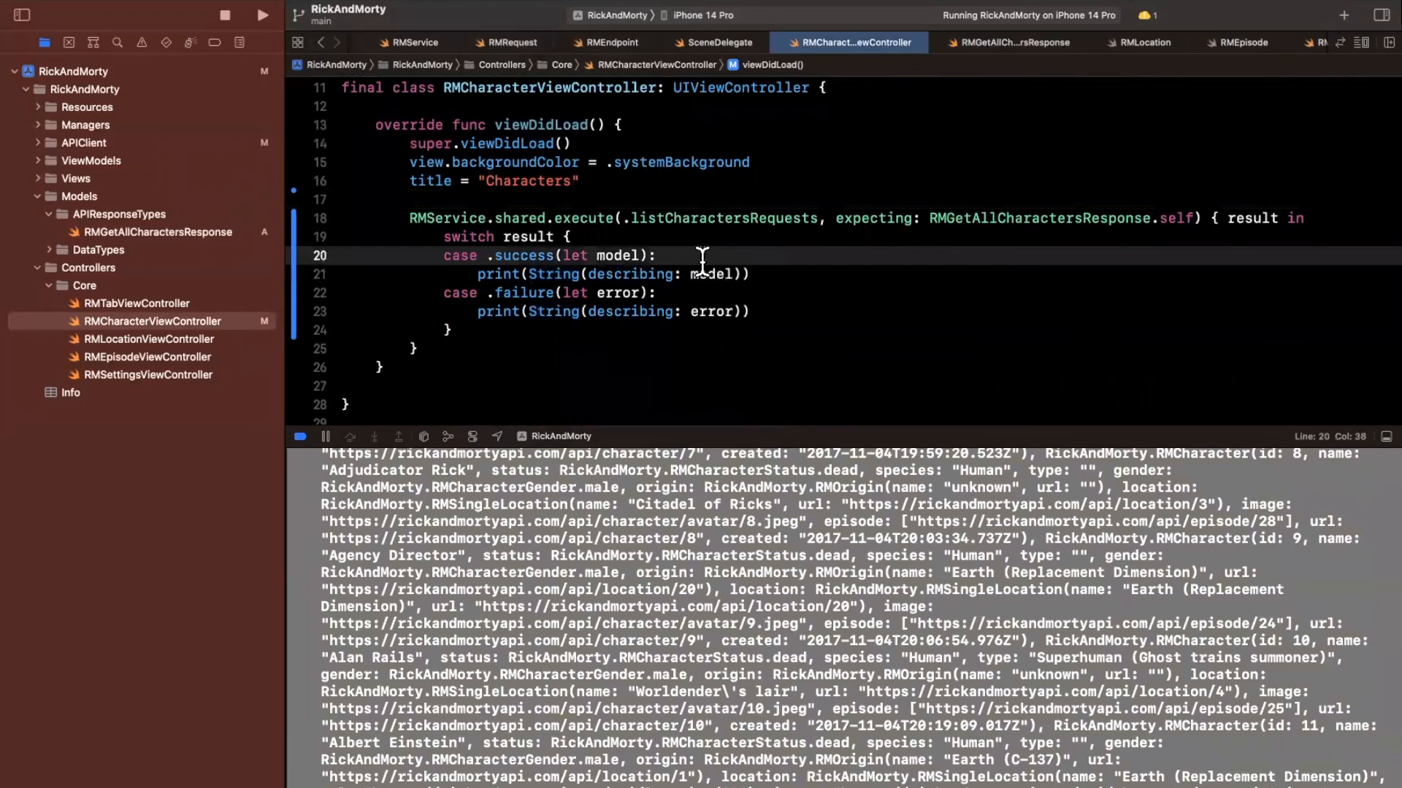
left_click(711, 275)
type("print(\"Total: \"+model.info.count")
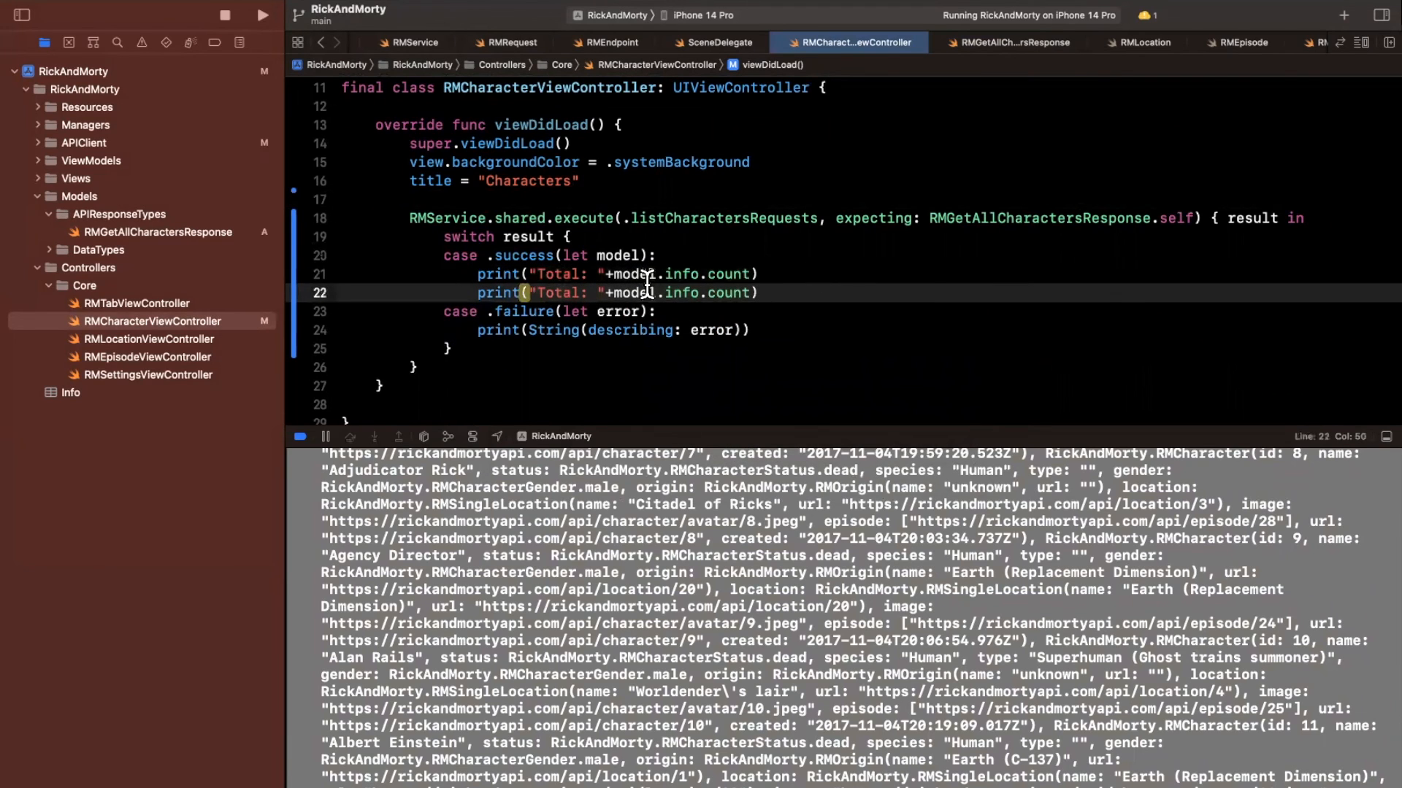
Step: Wrap model.info.count and model.results.count in String() so Total: 826 and Page result count: 20 print
double_click(556, 292)
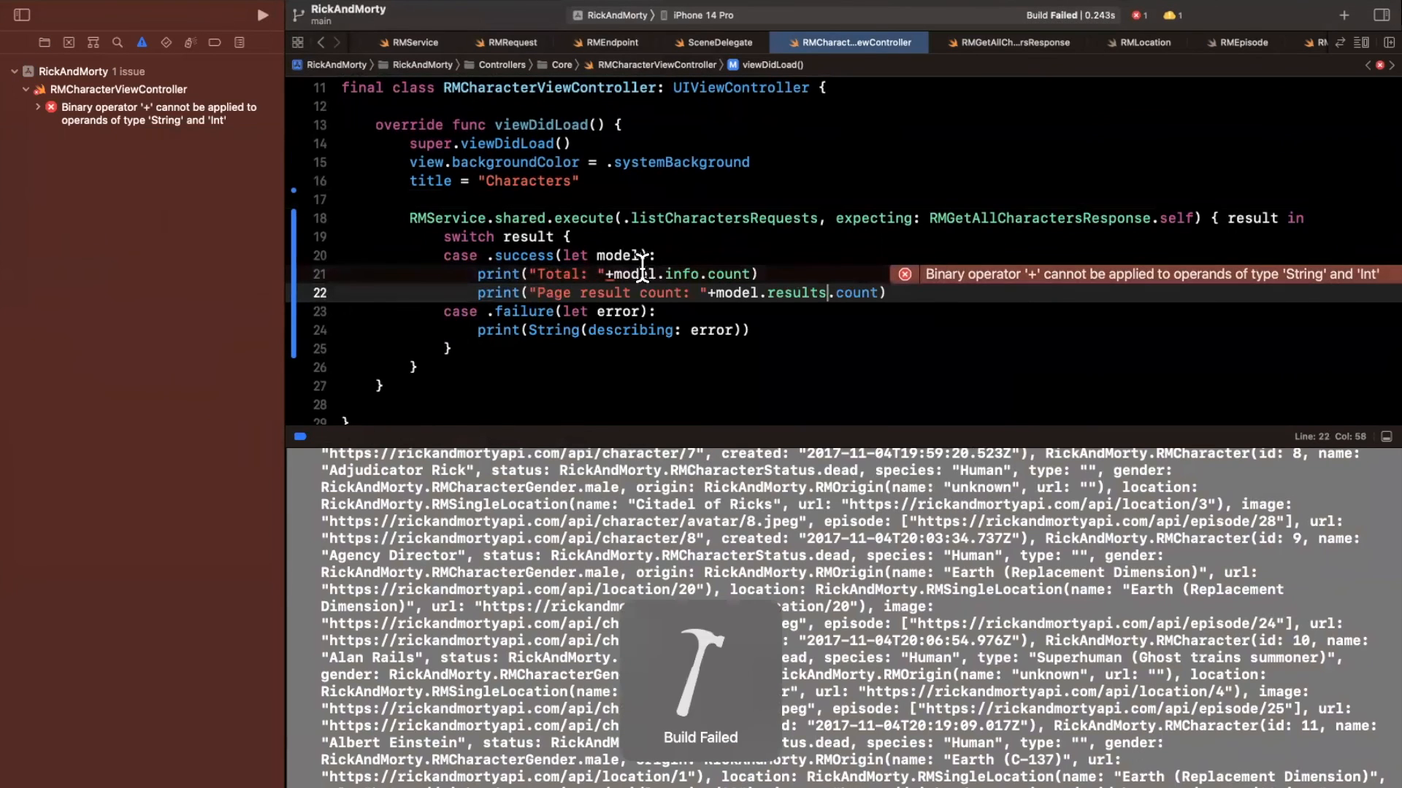
type("String(")
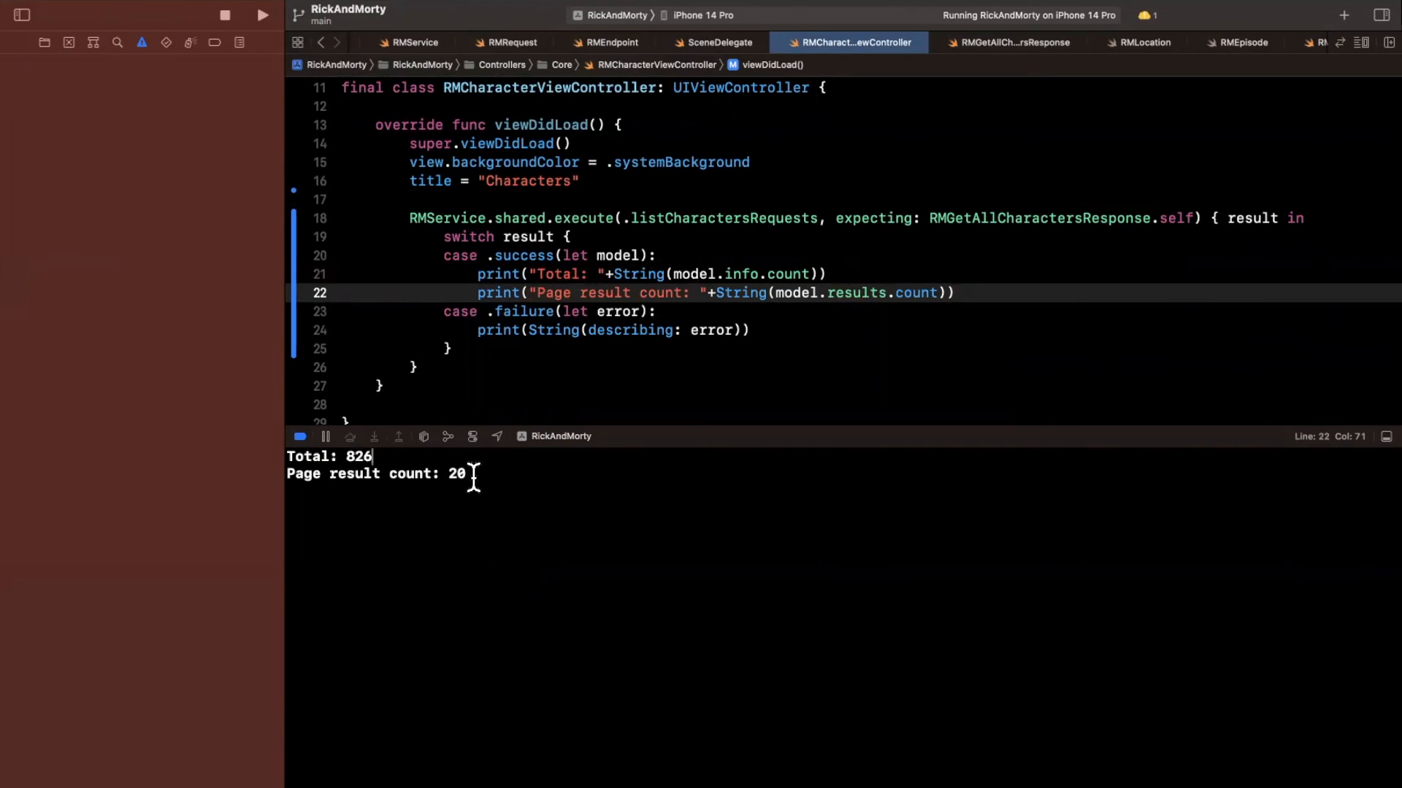
mouse_move(425, 473)
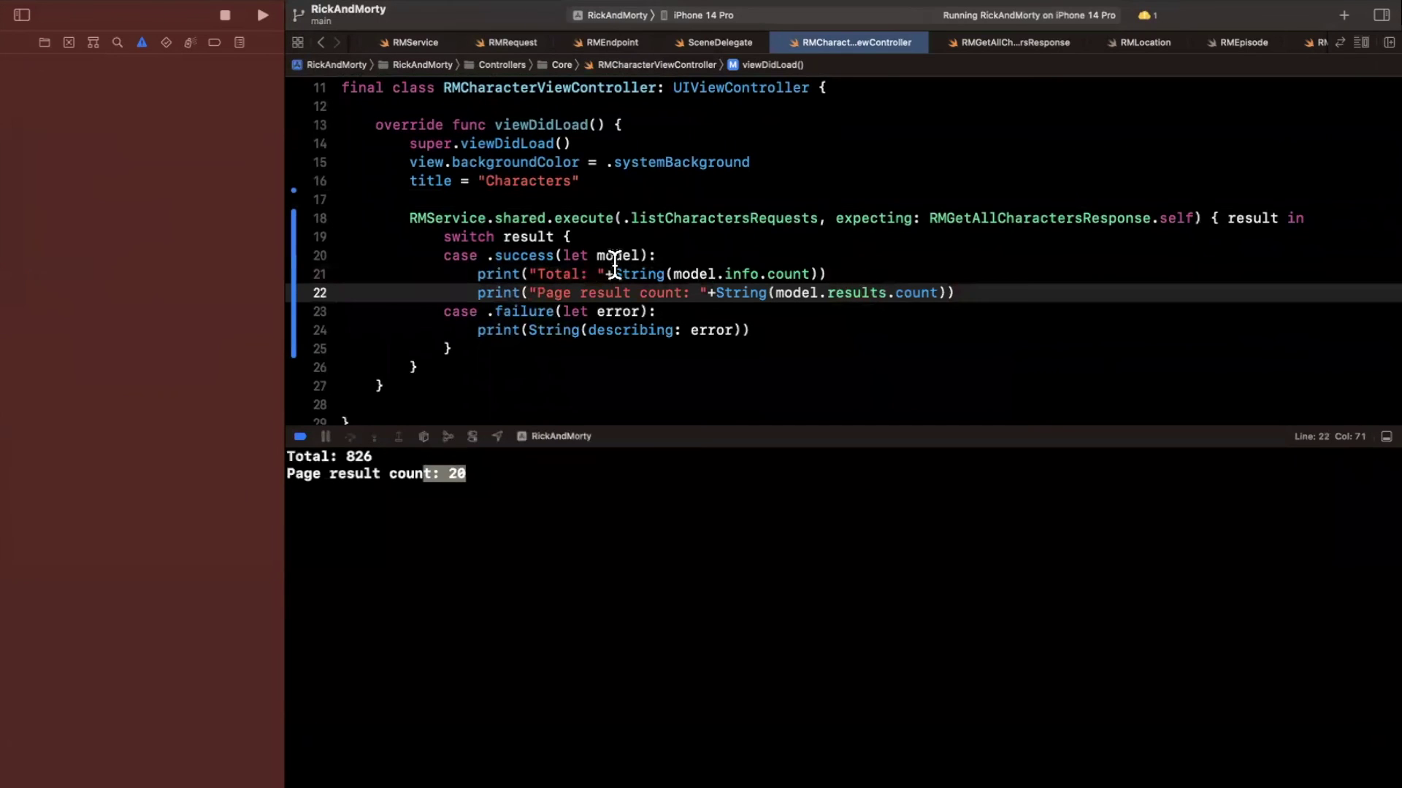
mouse_move(352, 535)
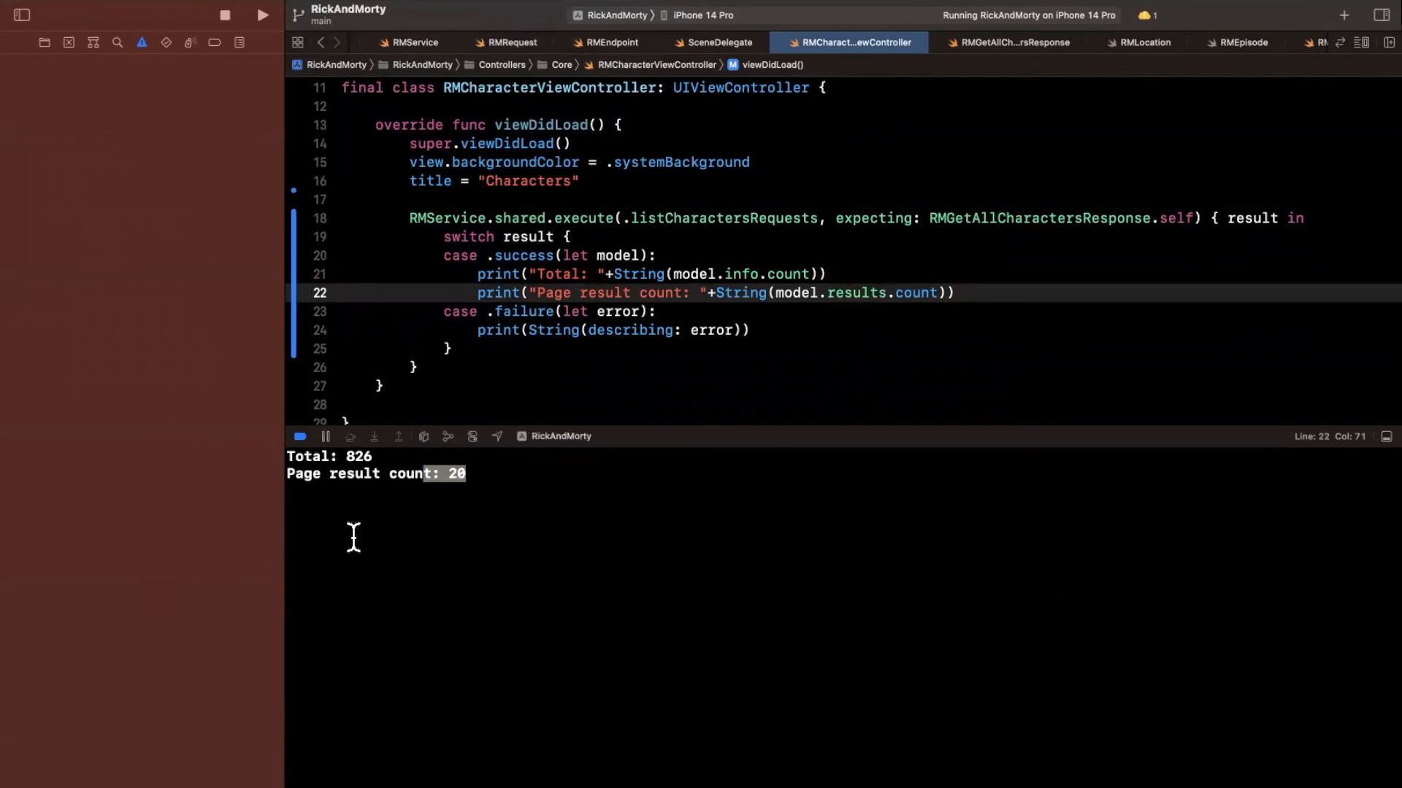
mouse_move(400, 487)
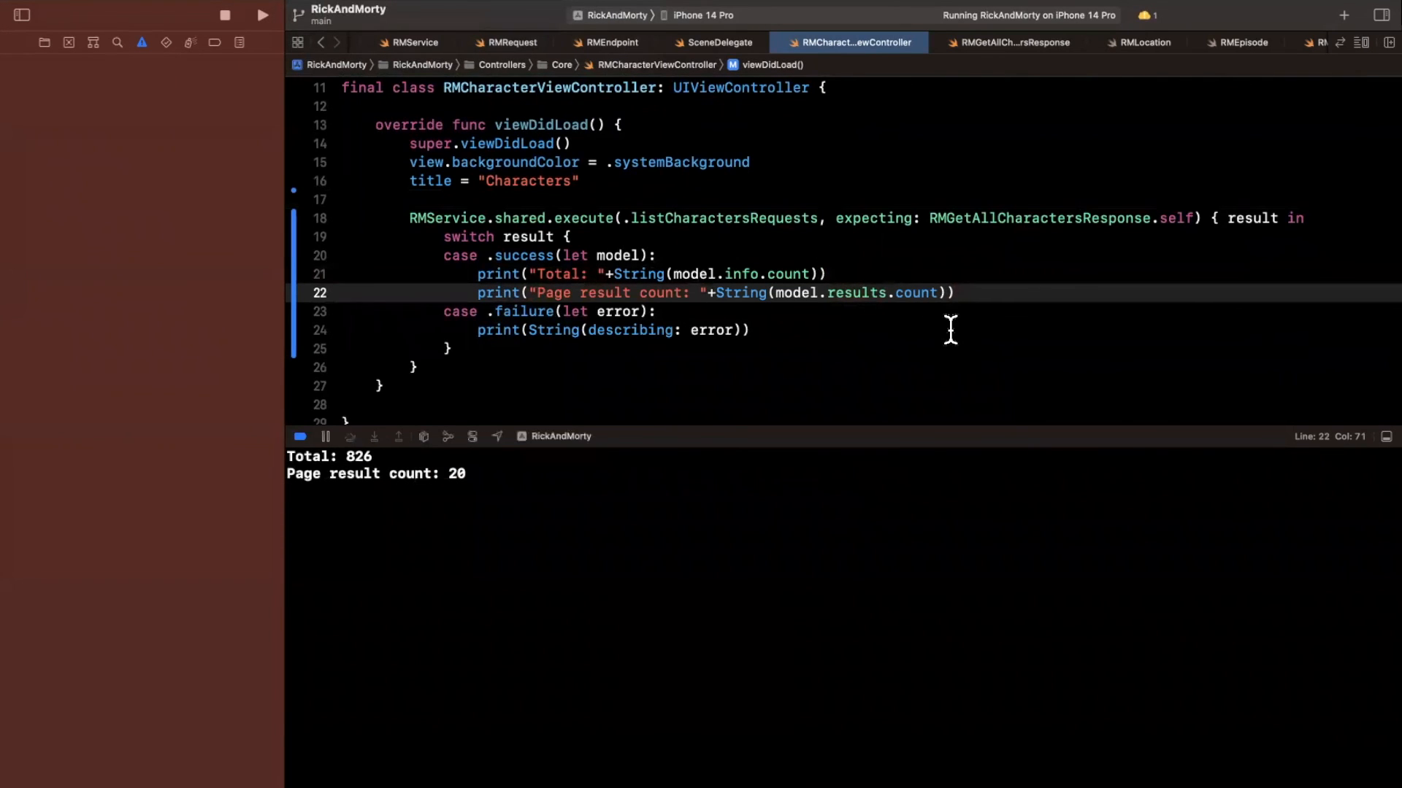
double_click(743, 273)
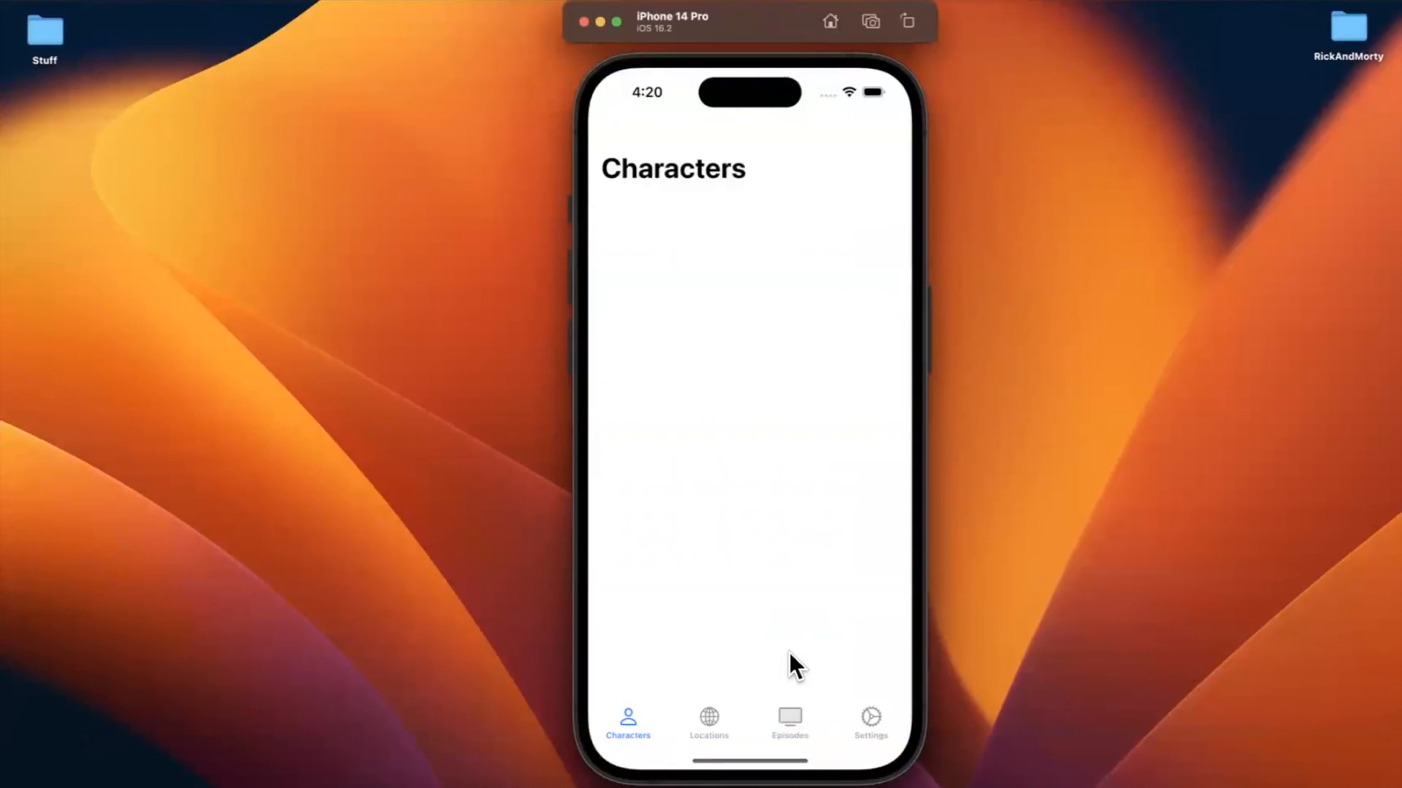
mouse_move(817, 231)
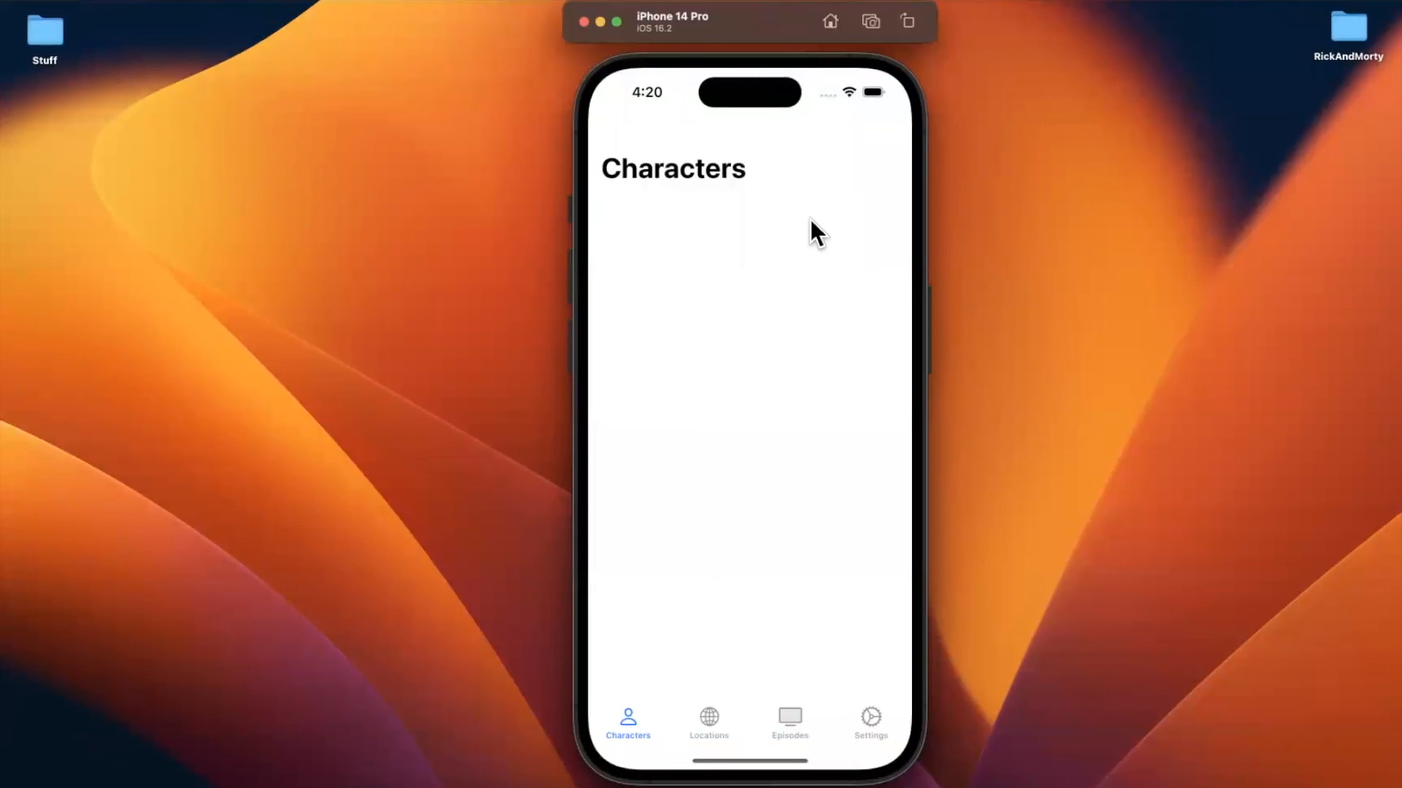
mouse_move(782, 713)
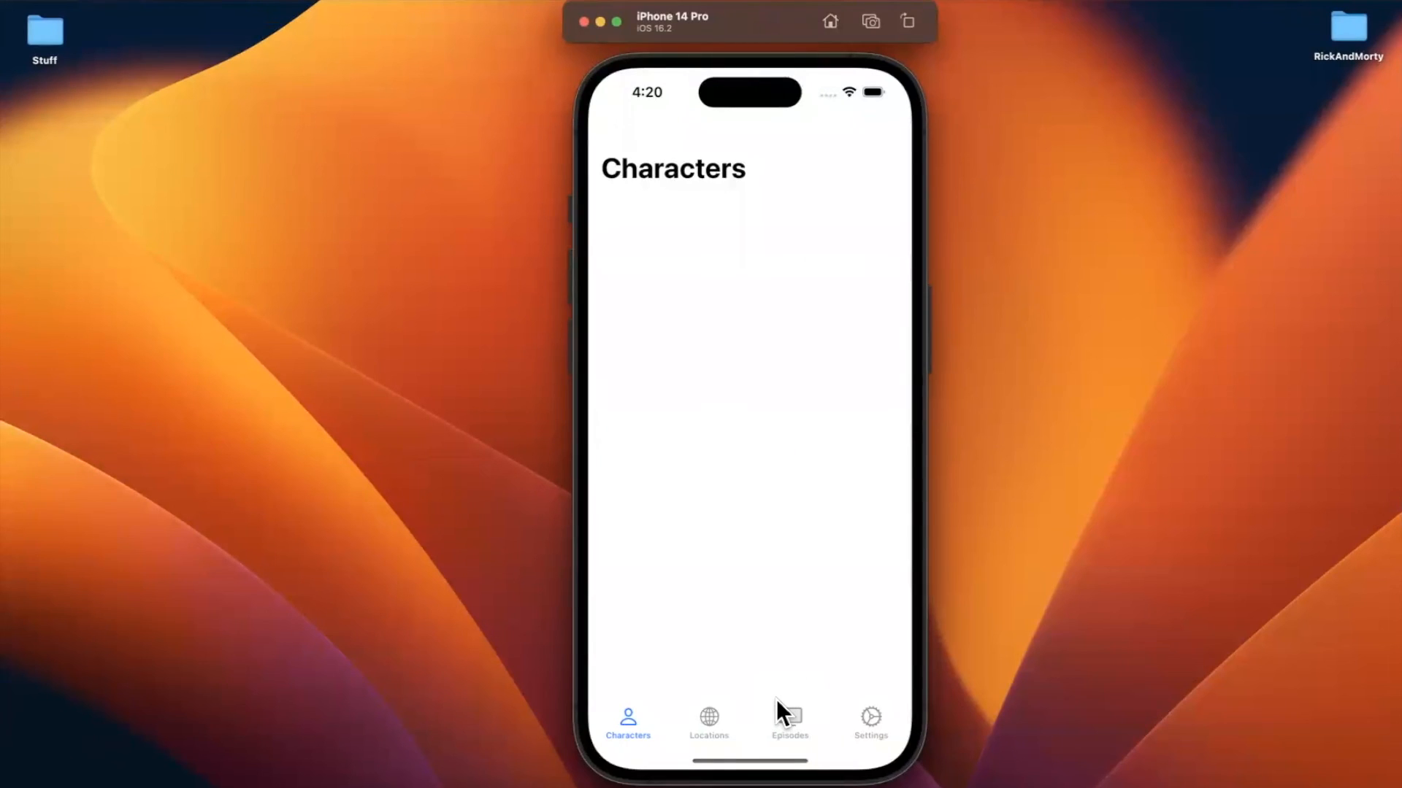
mouse_move(763, 732)
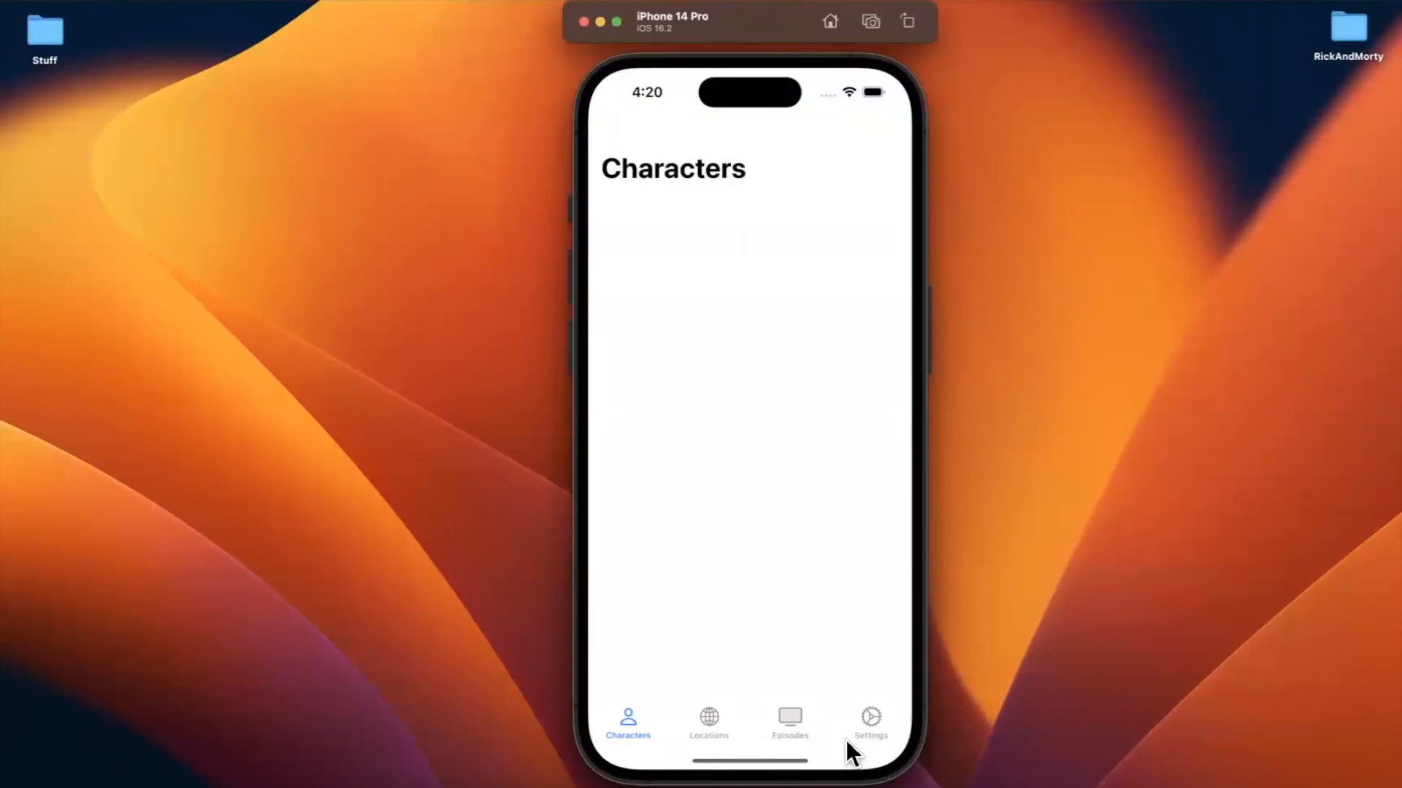
mouse_move(759, 649)
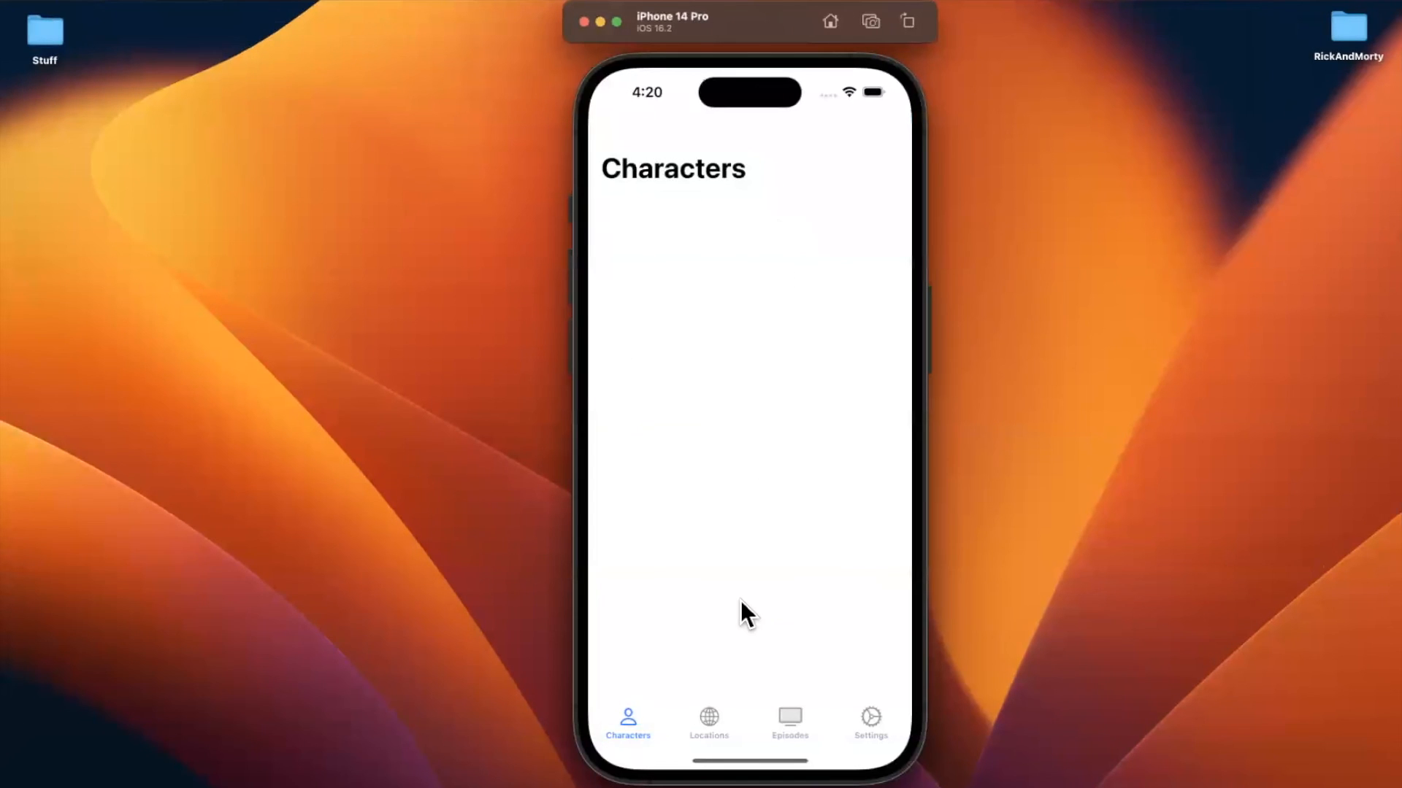
Step: Visit Episodes, Settings, Locations and Episodes tabs, then return to Characters in dark appearance
left_click(789, 723)
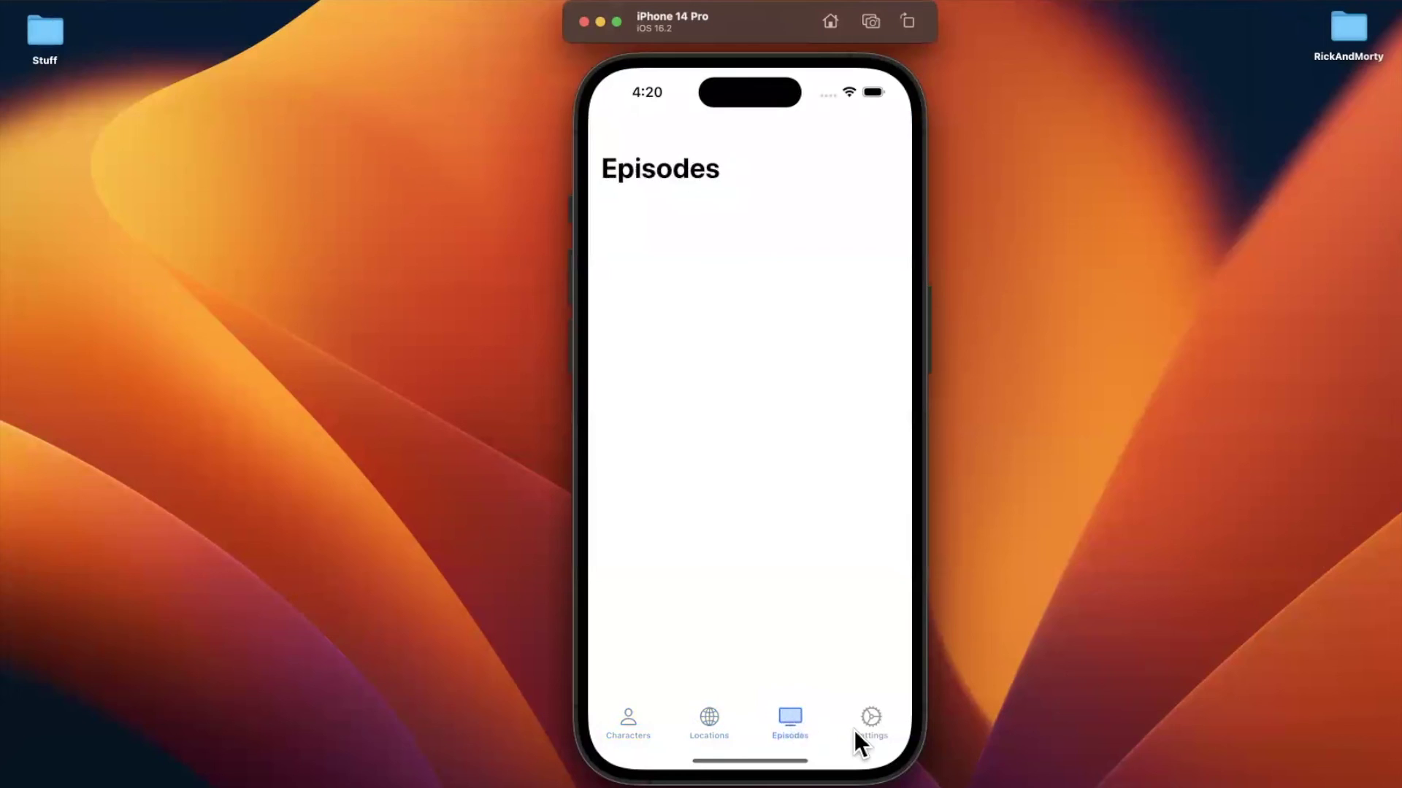
left_click(870, 721)
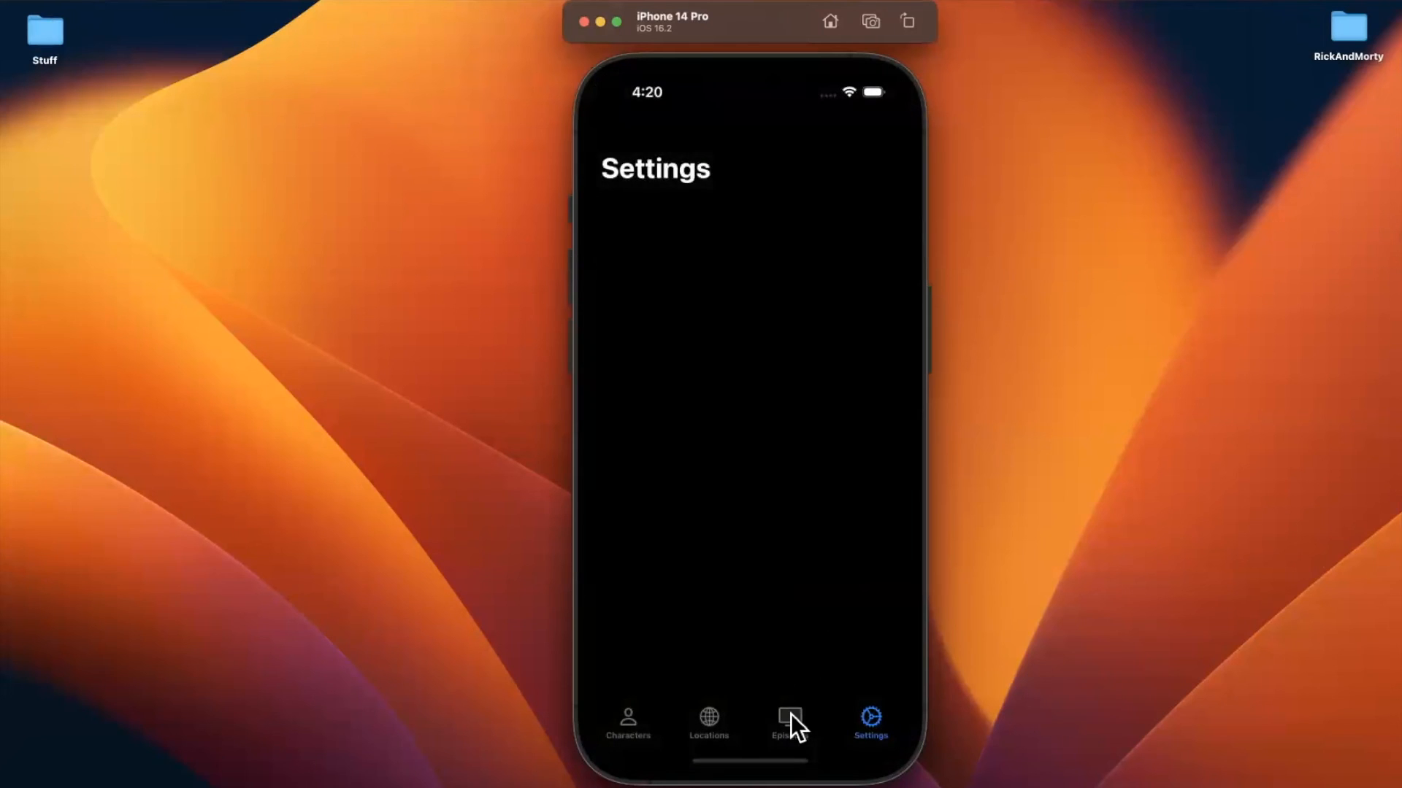
left_click(708, 724)
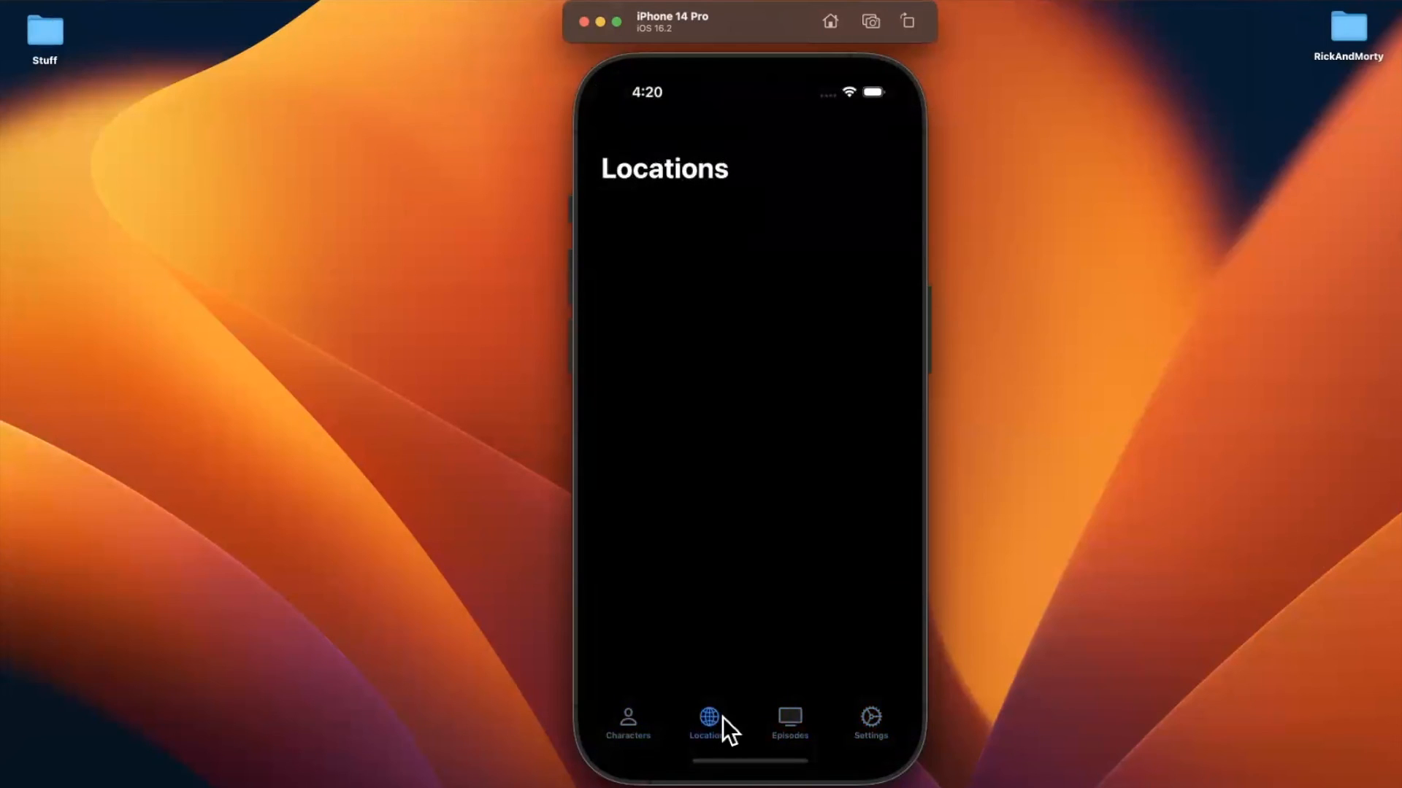
left_click(788, 722)
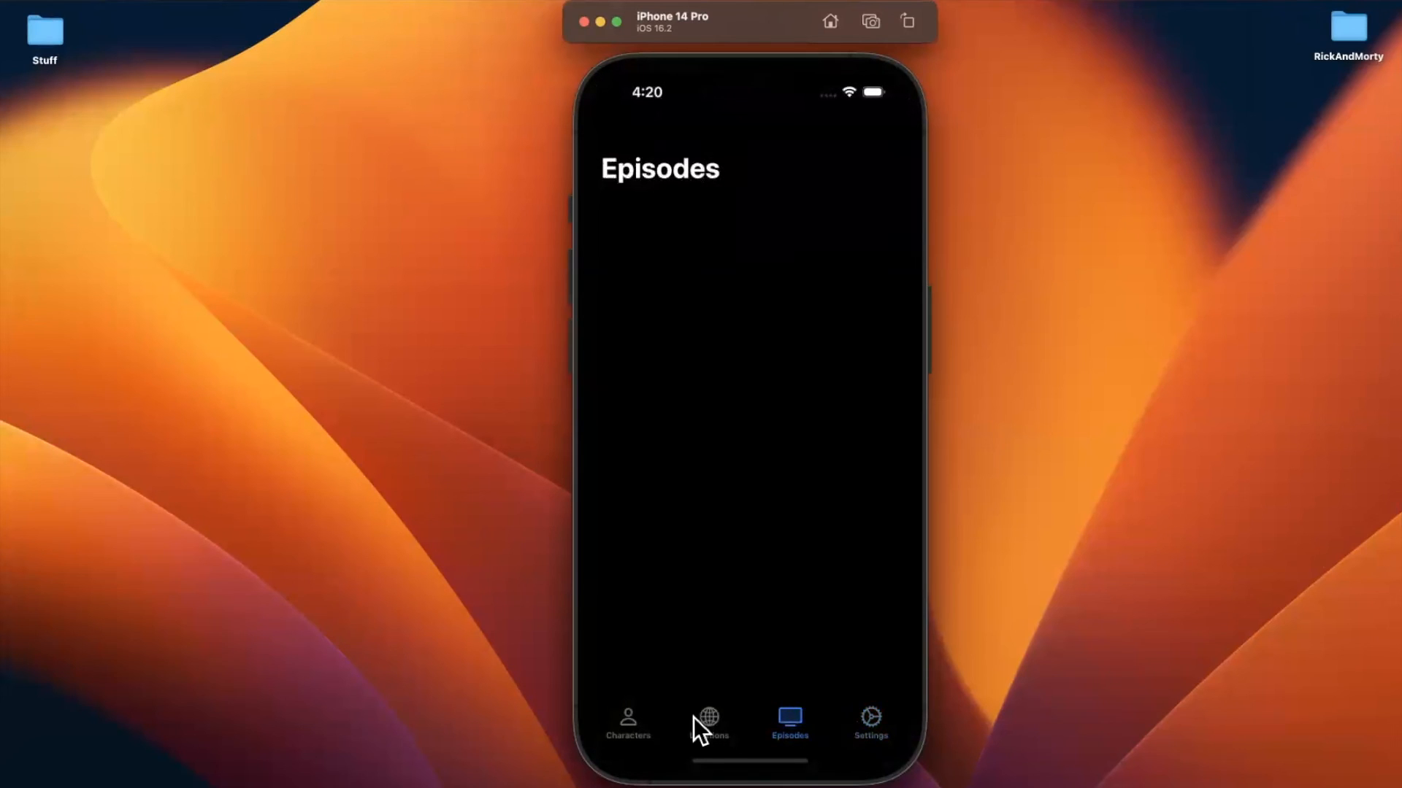
left_click(626, 724)
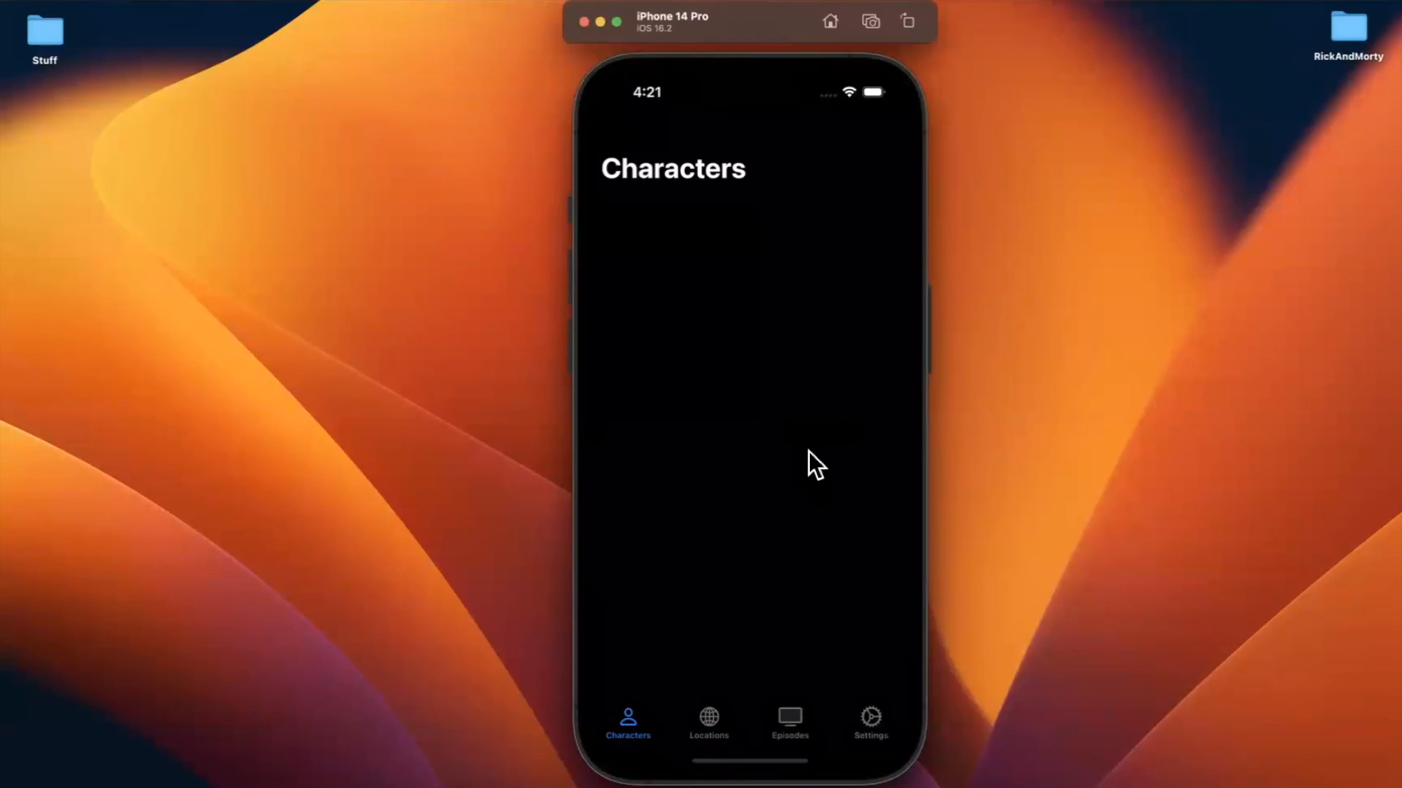
mouse_move(945, 266)
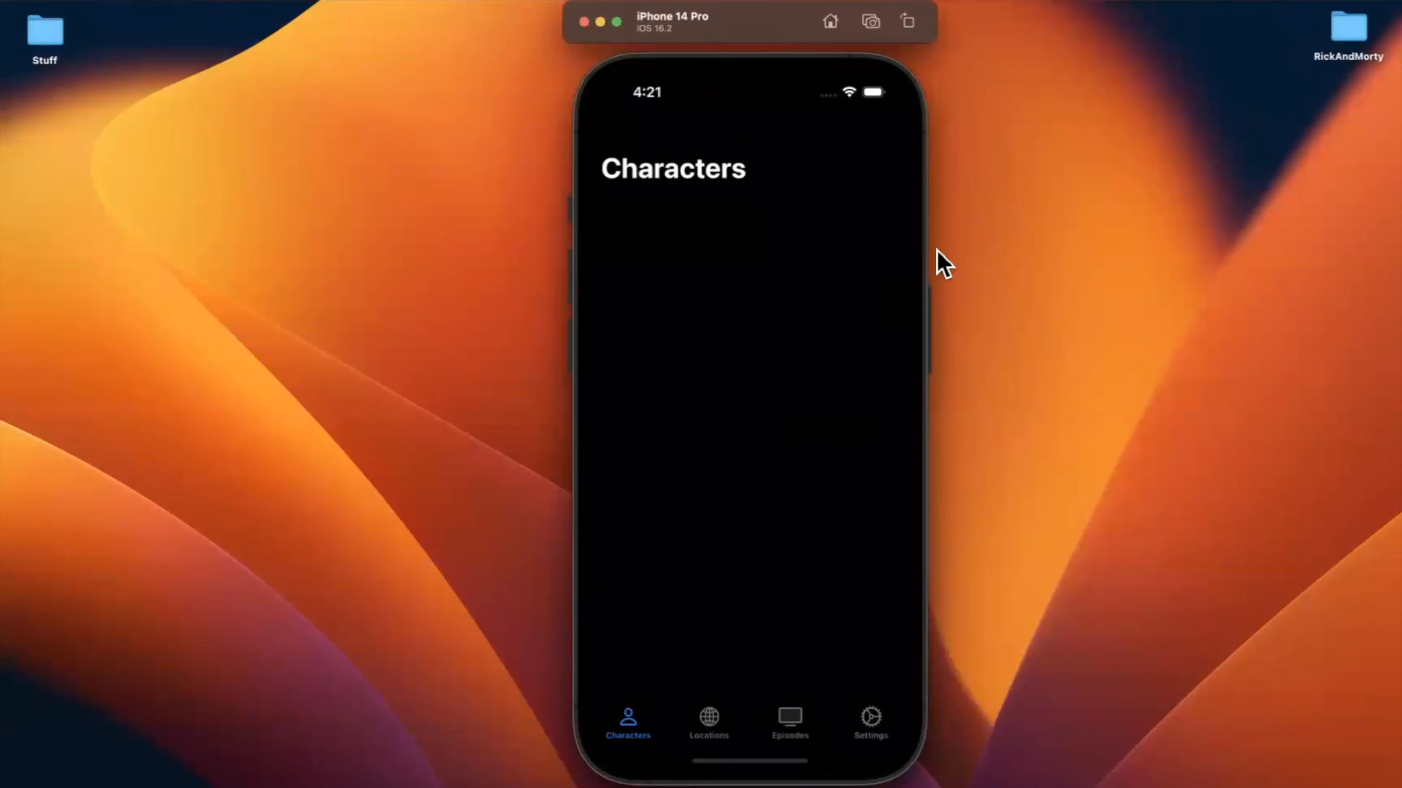